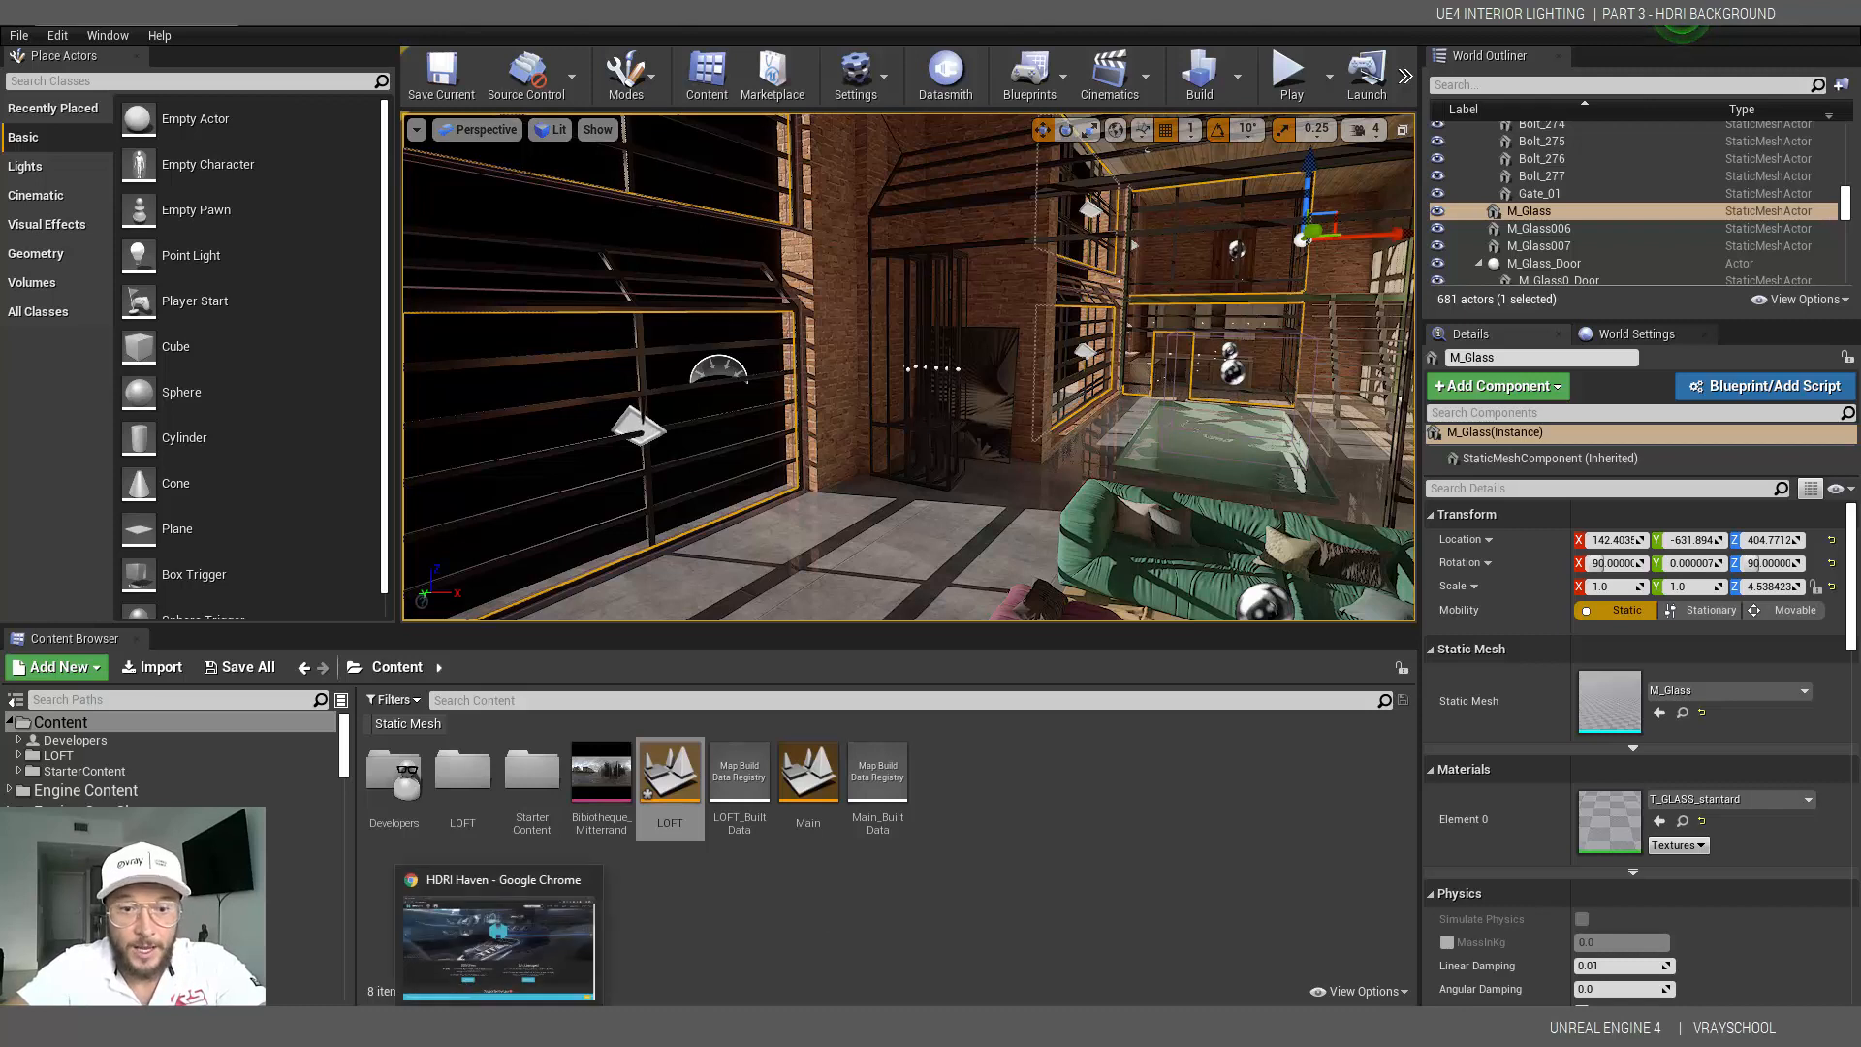
- Filter HDRI Haven's full collection to Urban, then City scenes, and browse the results
click(498, 938)
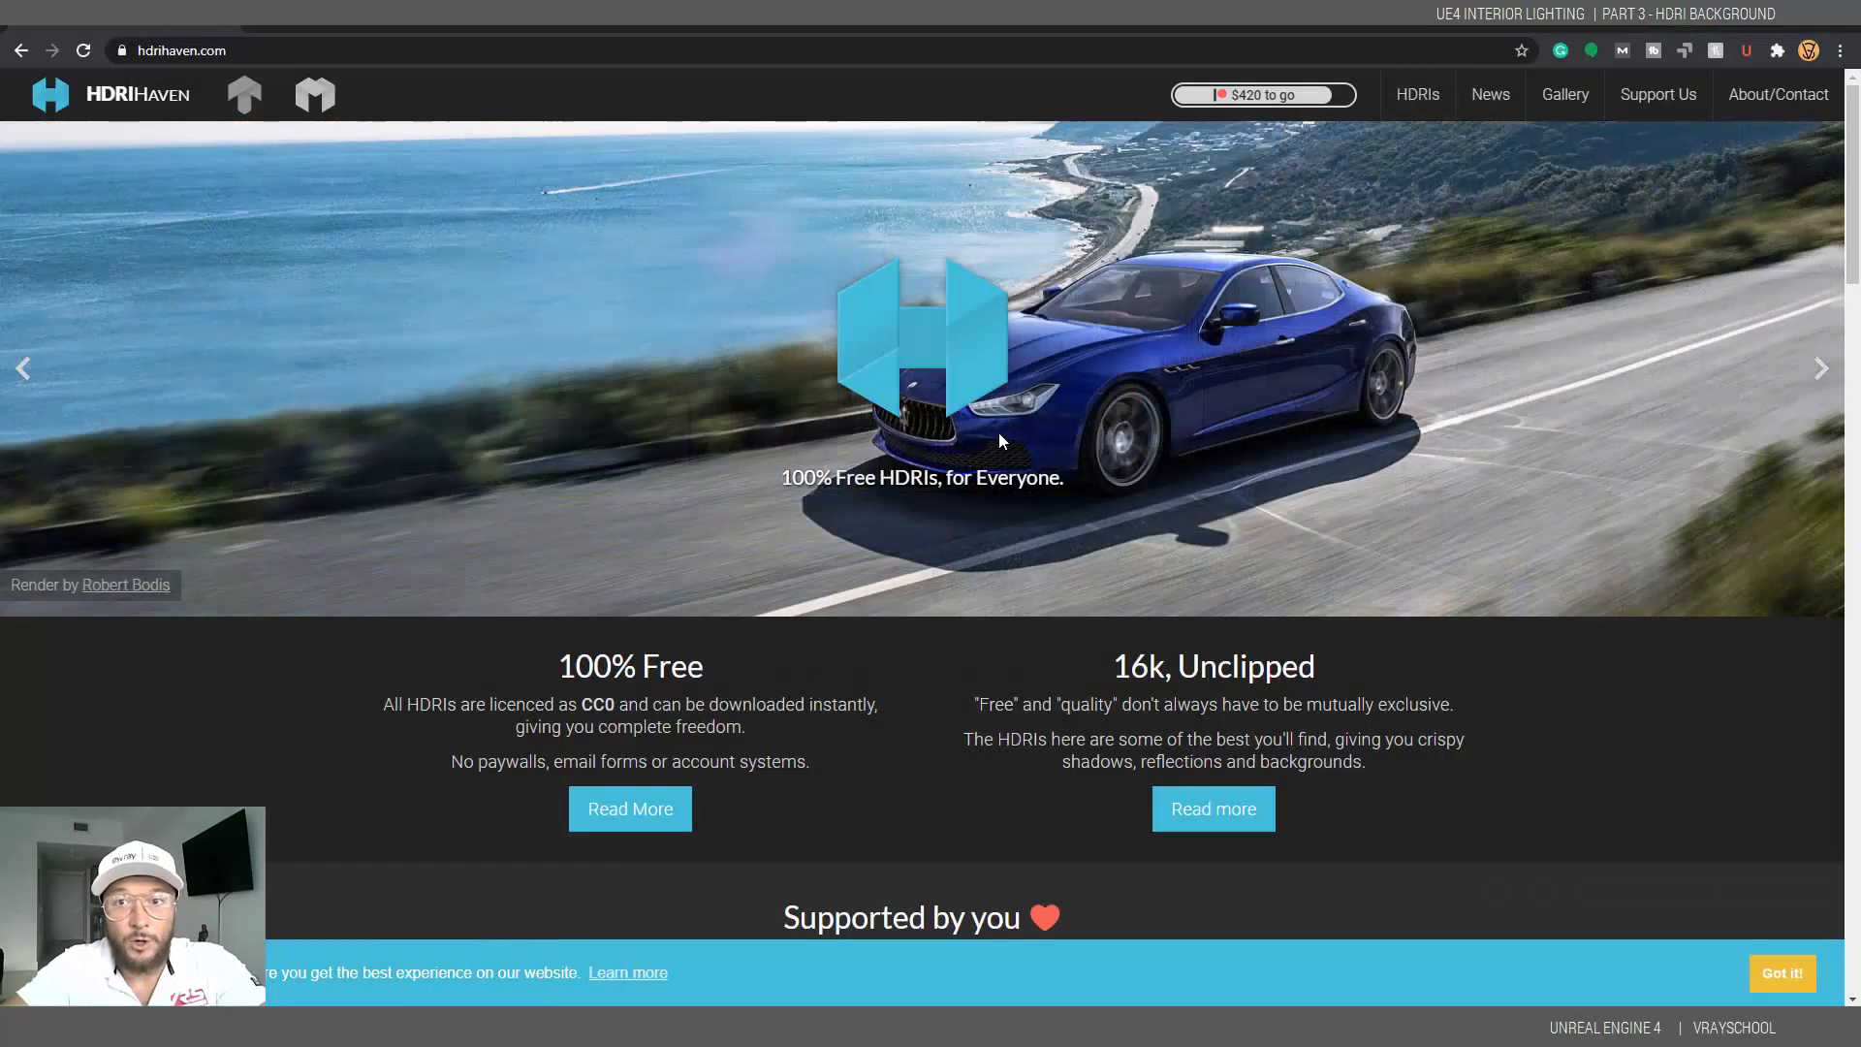
mouse_move(1565, 93)
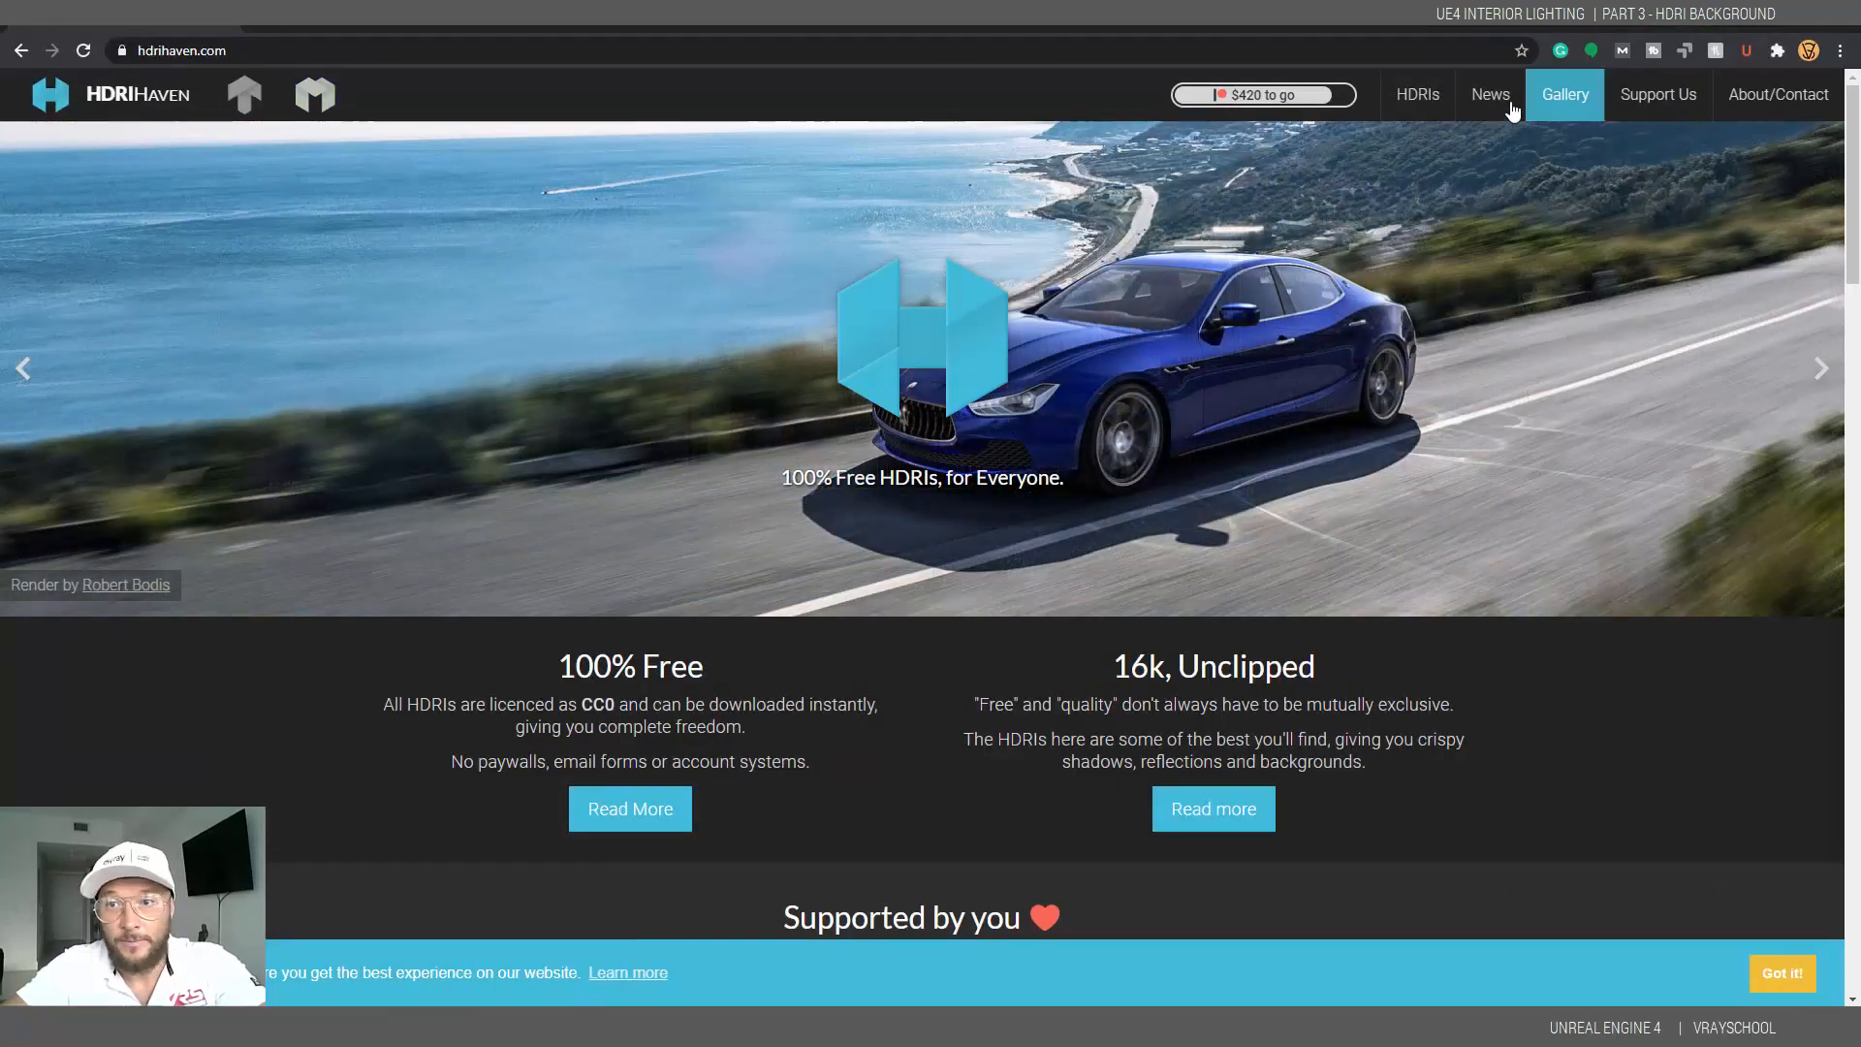
click(1415, 95)
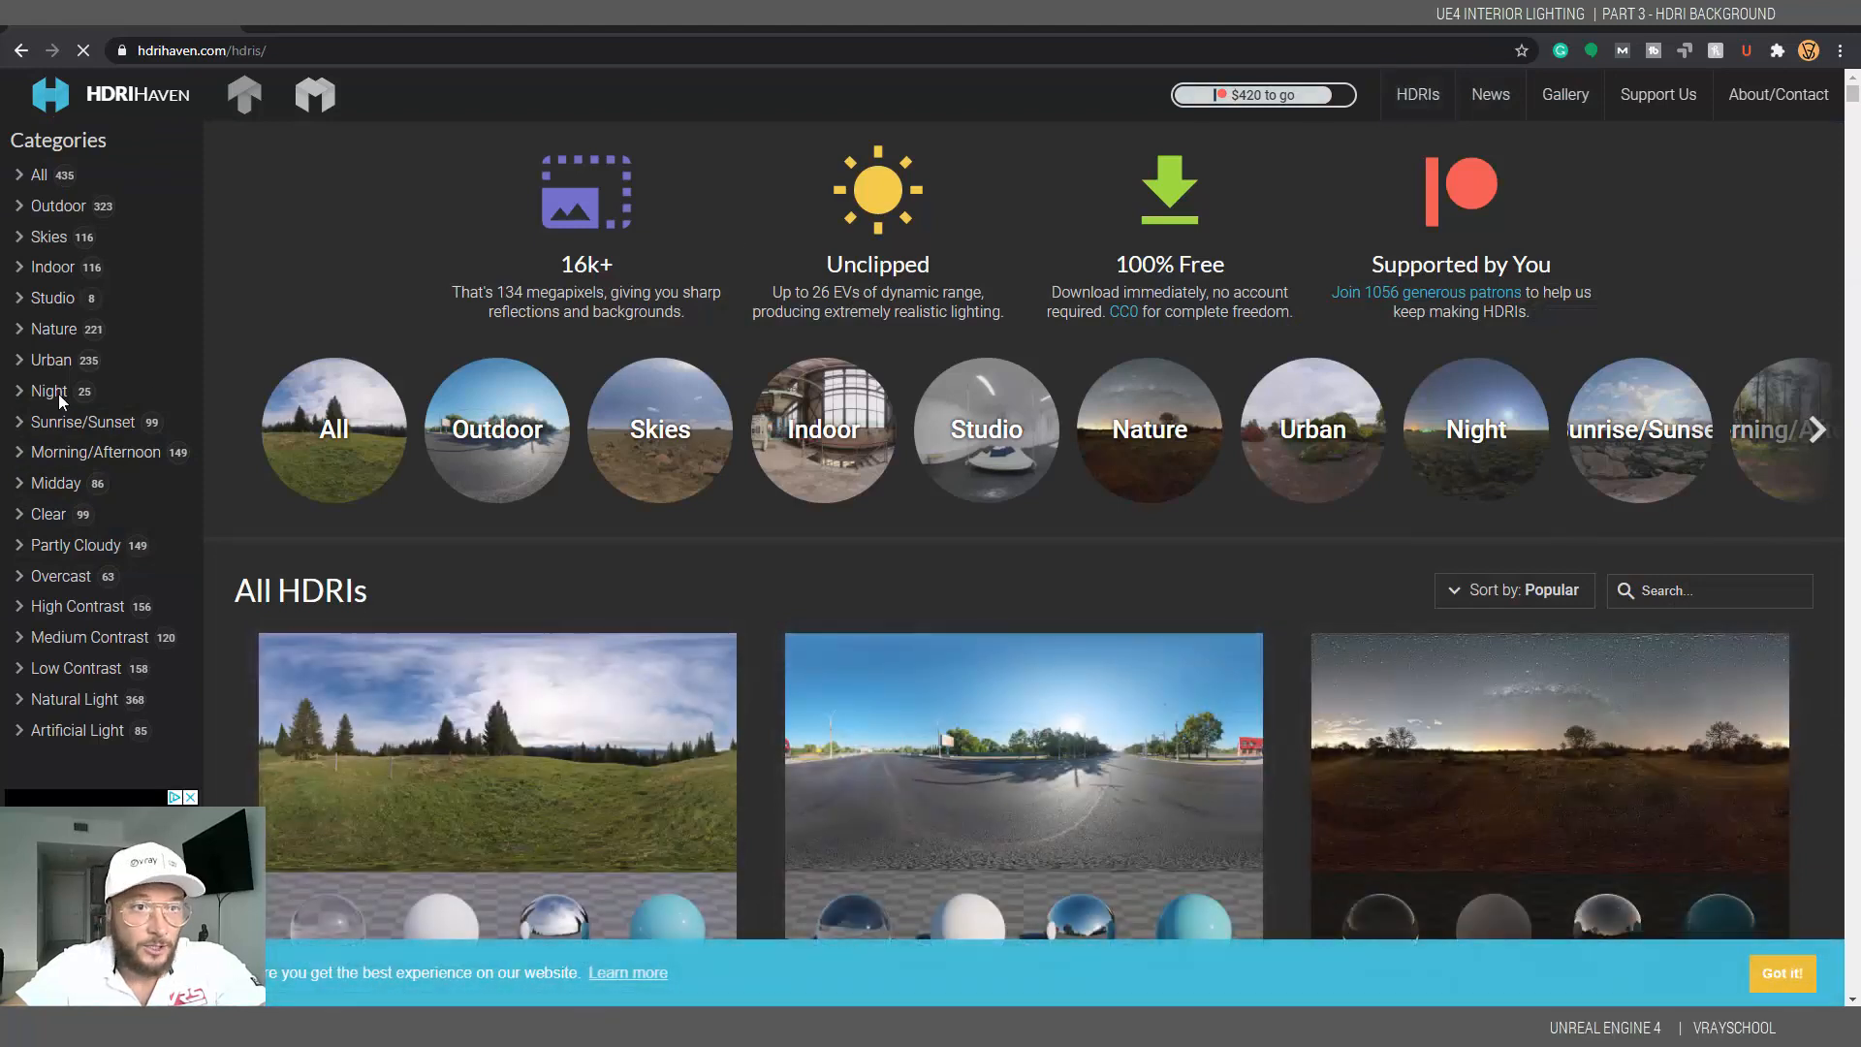
click(50, 360)
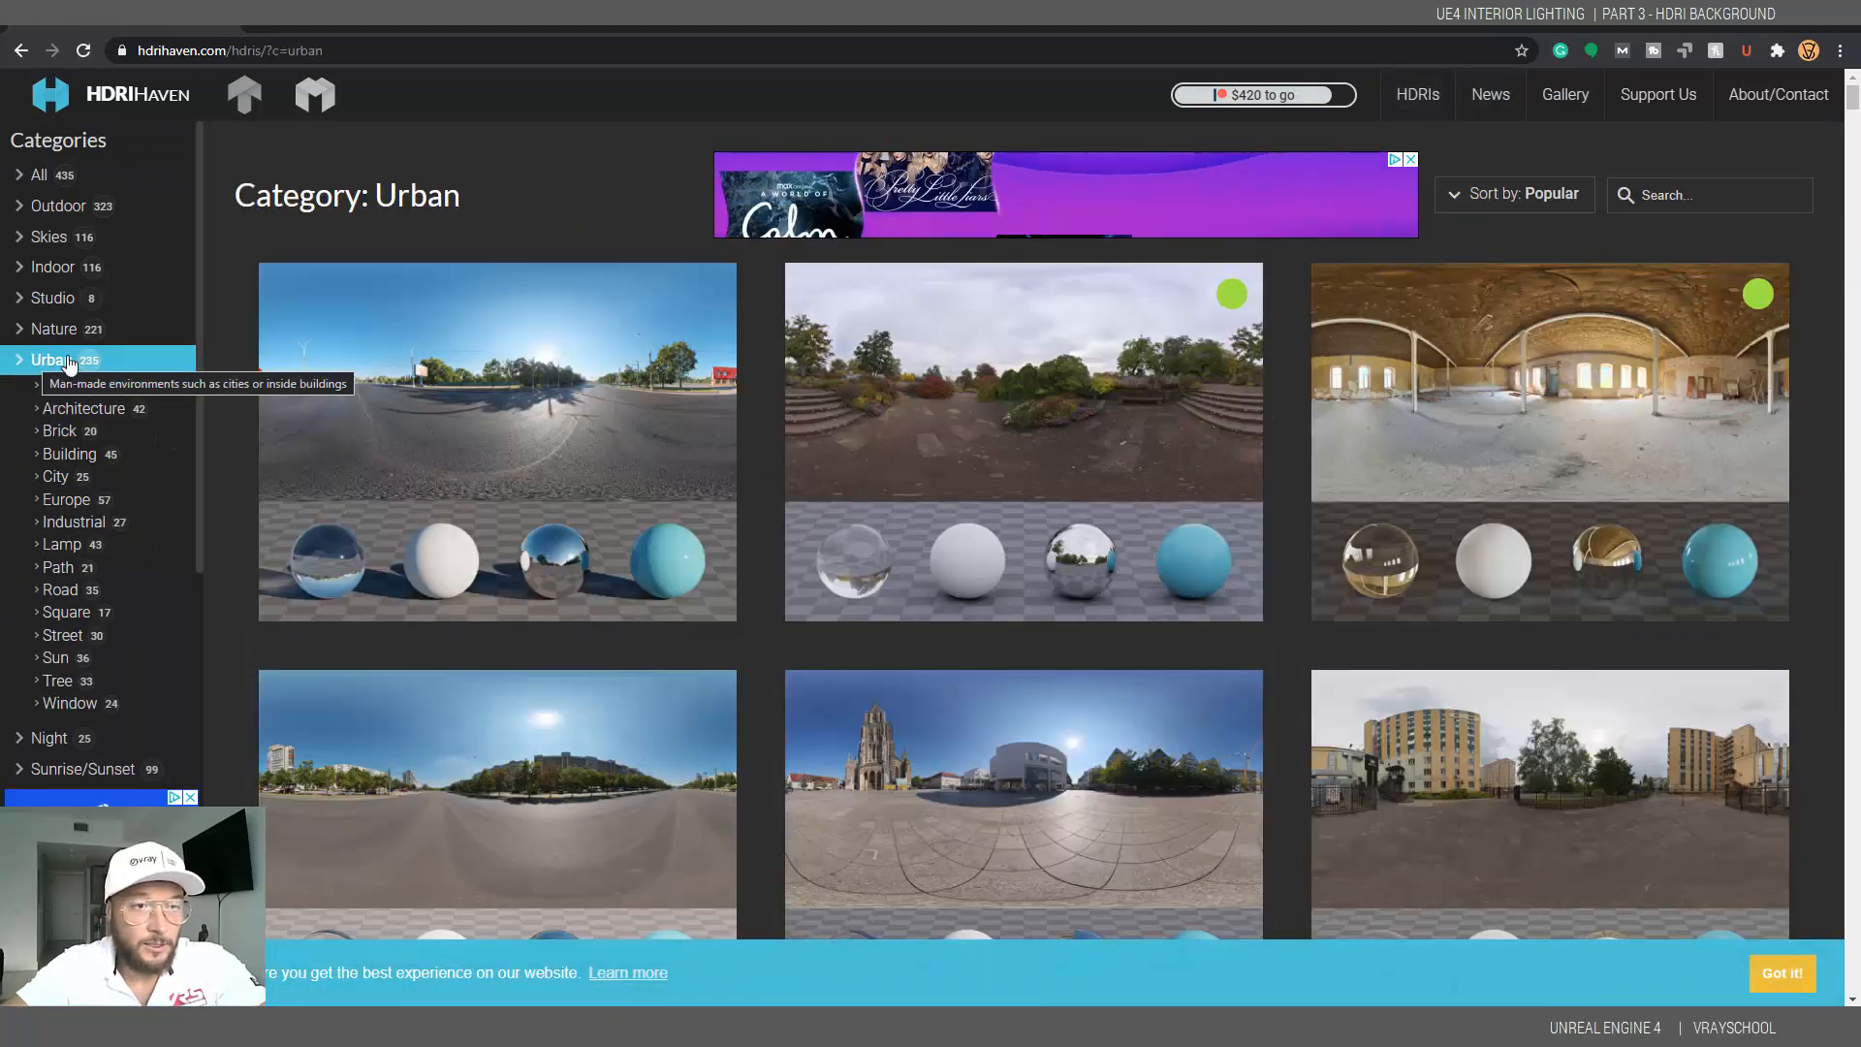
click(54, 477)
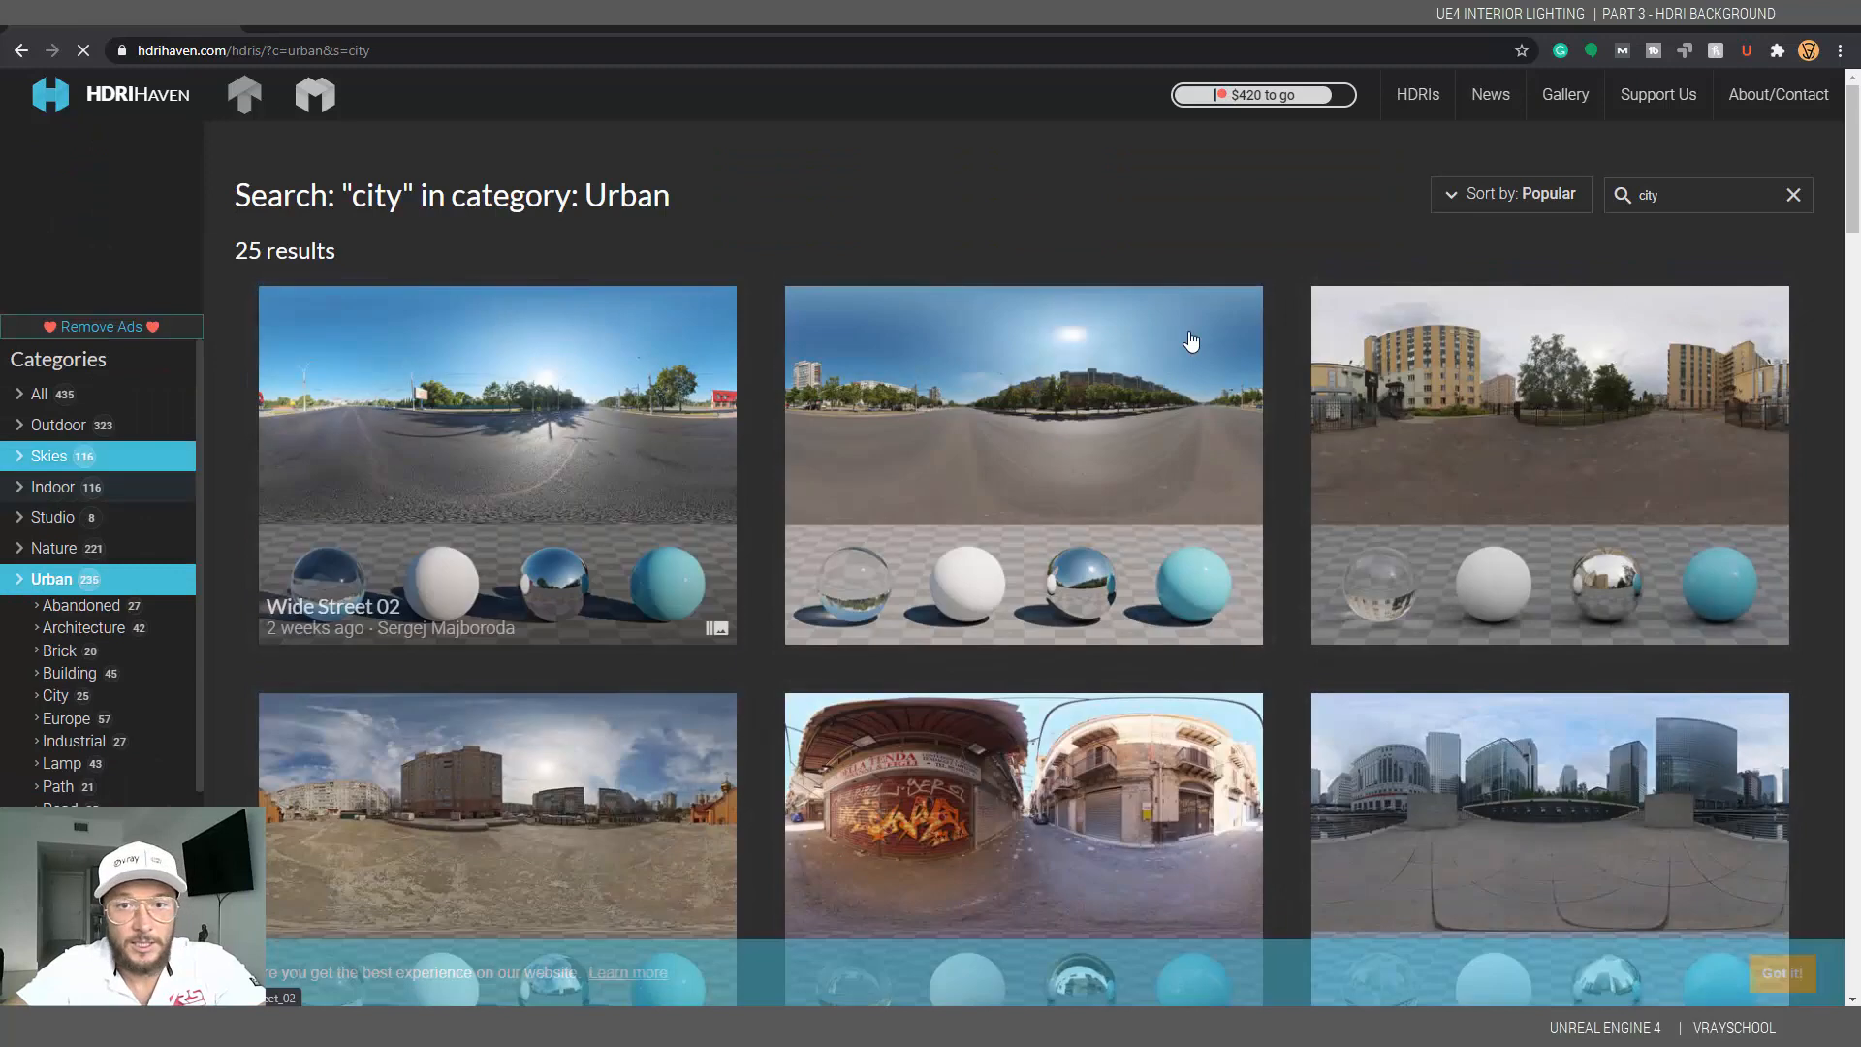
scroll(down, 3)
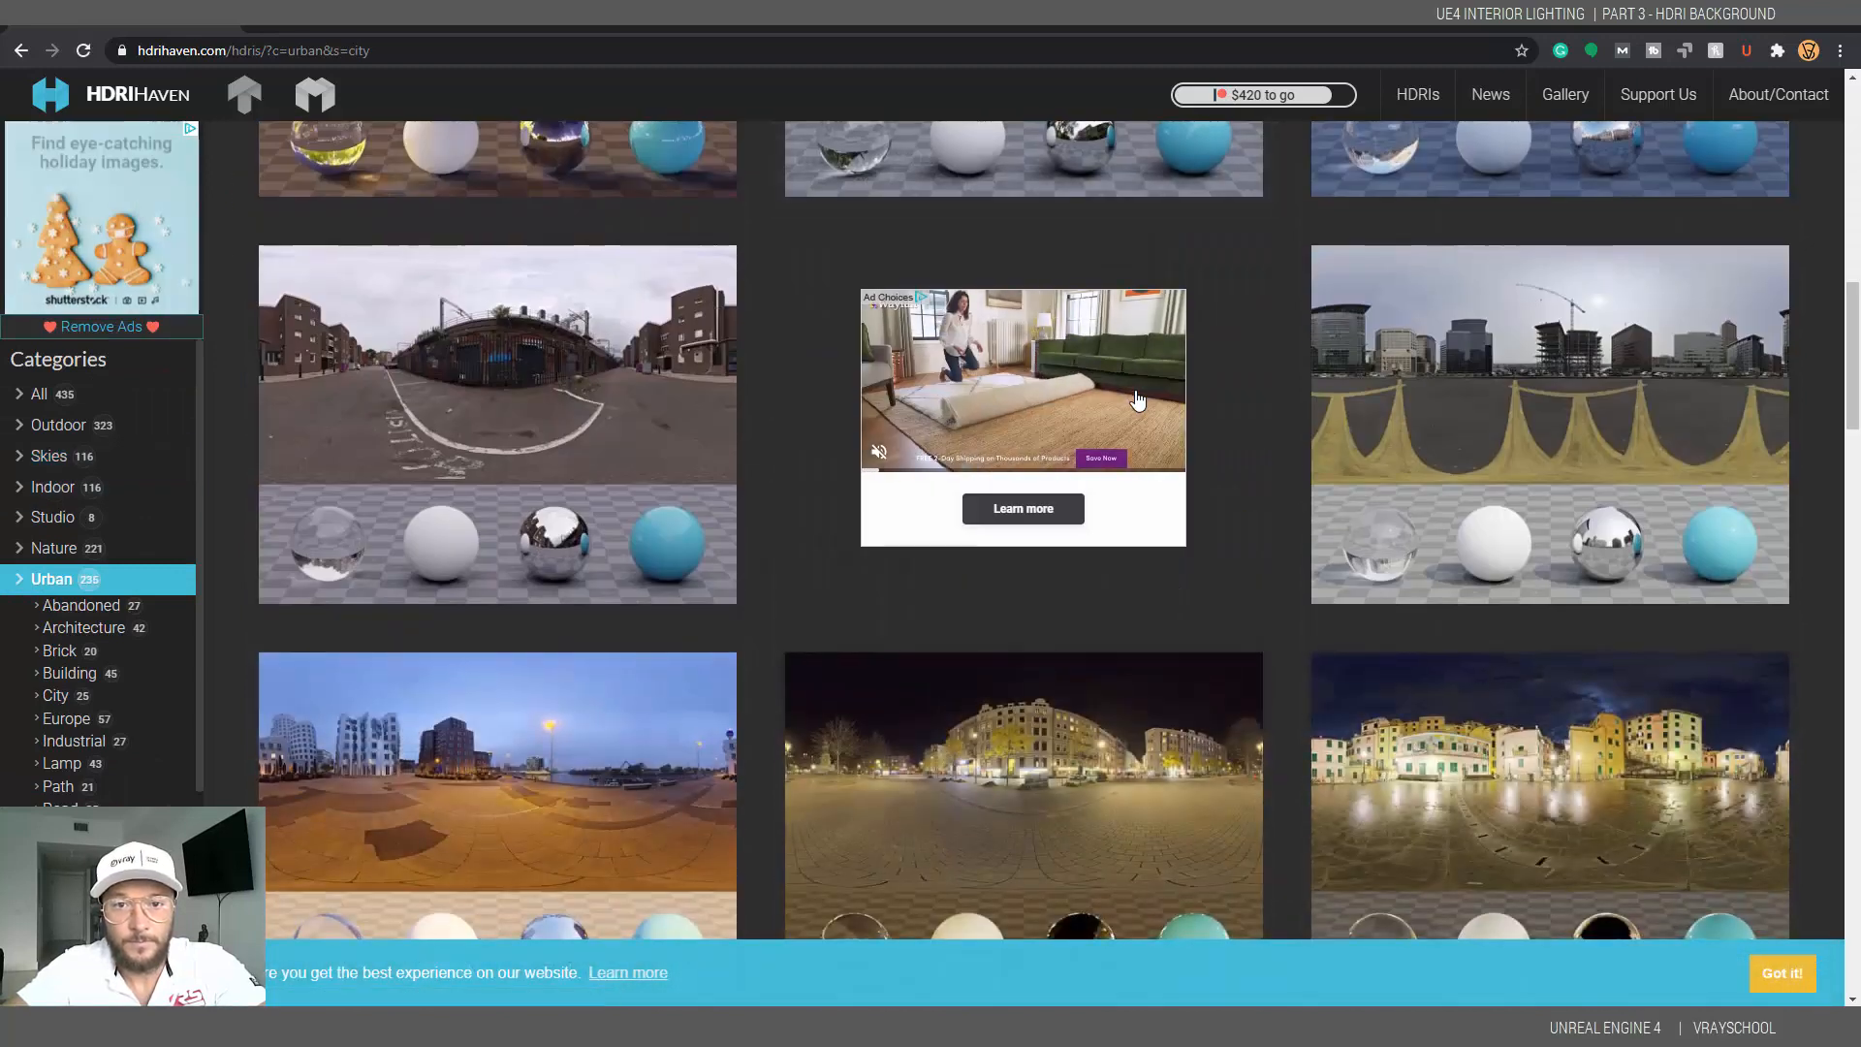
scroll(down, 3)
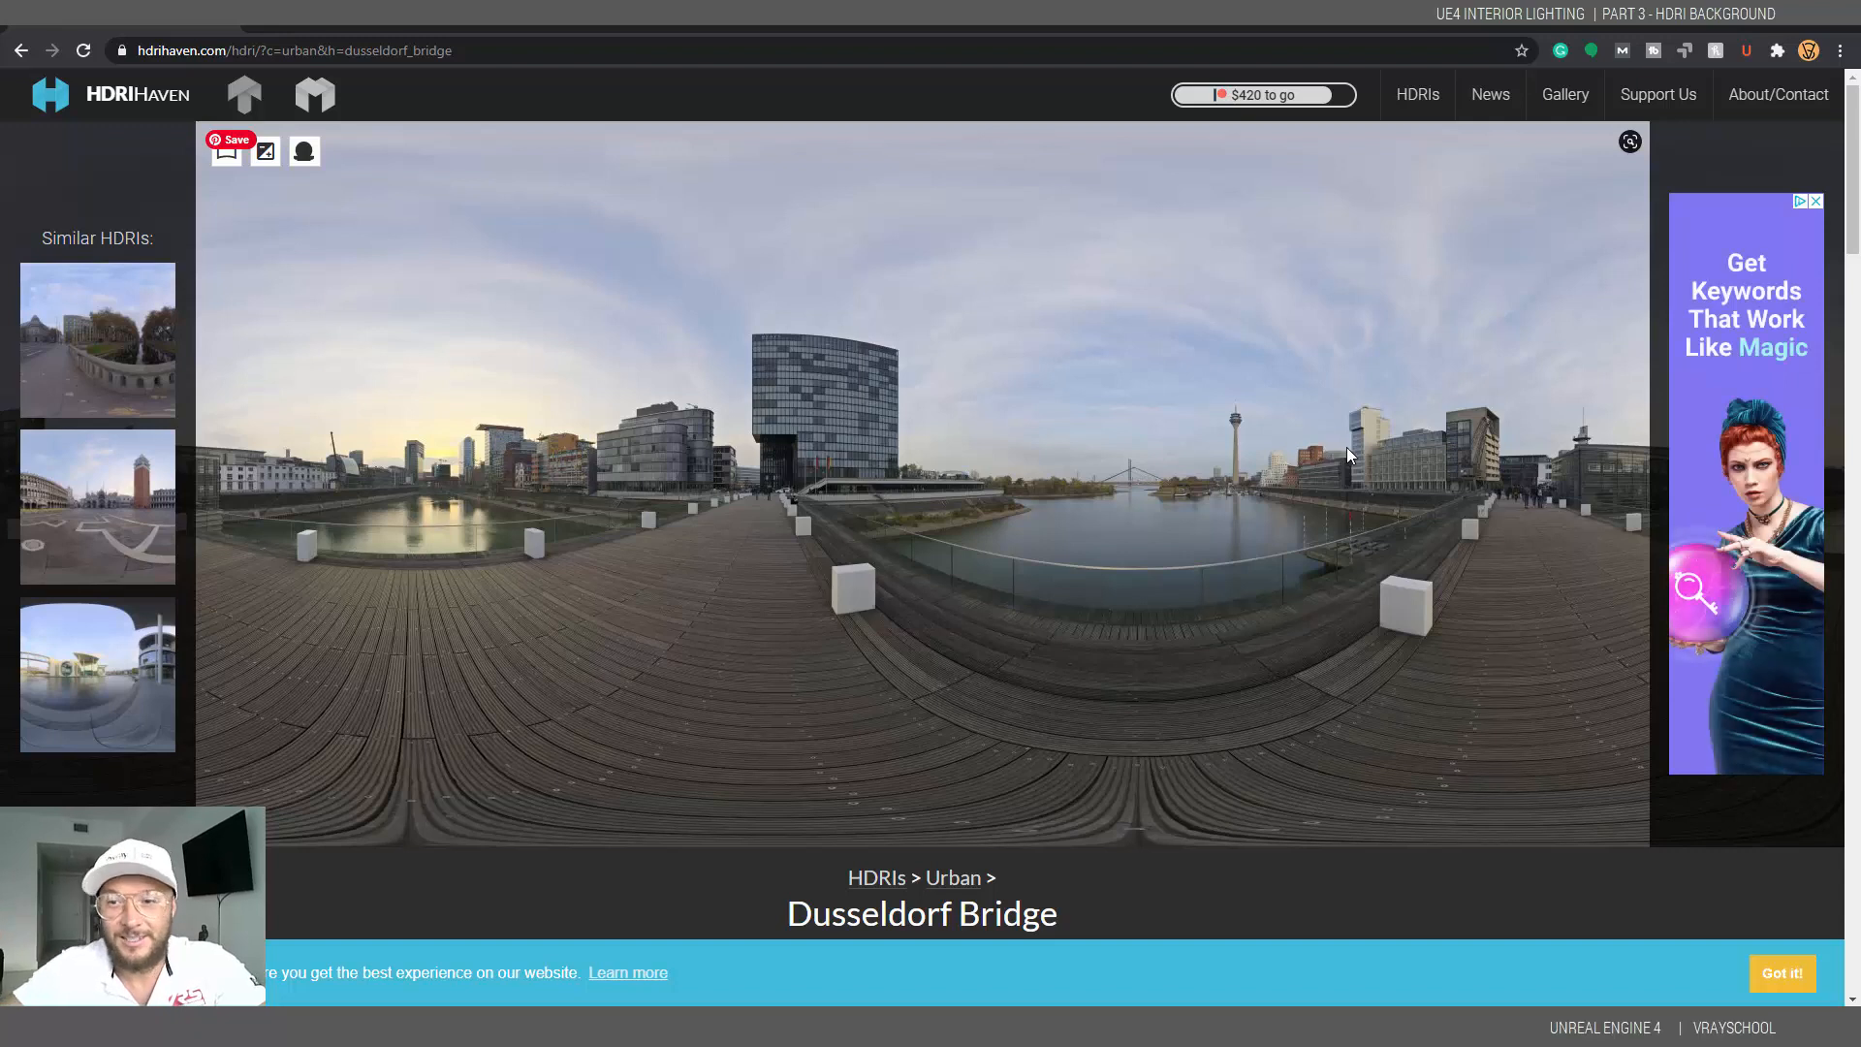
mouse_move(1048, 442)
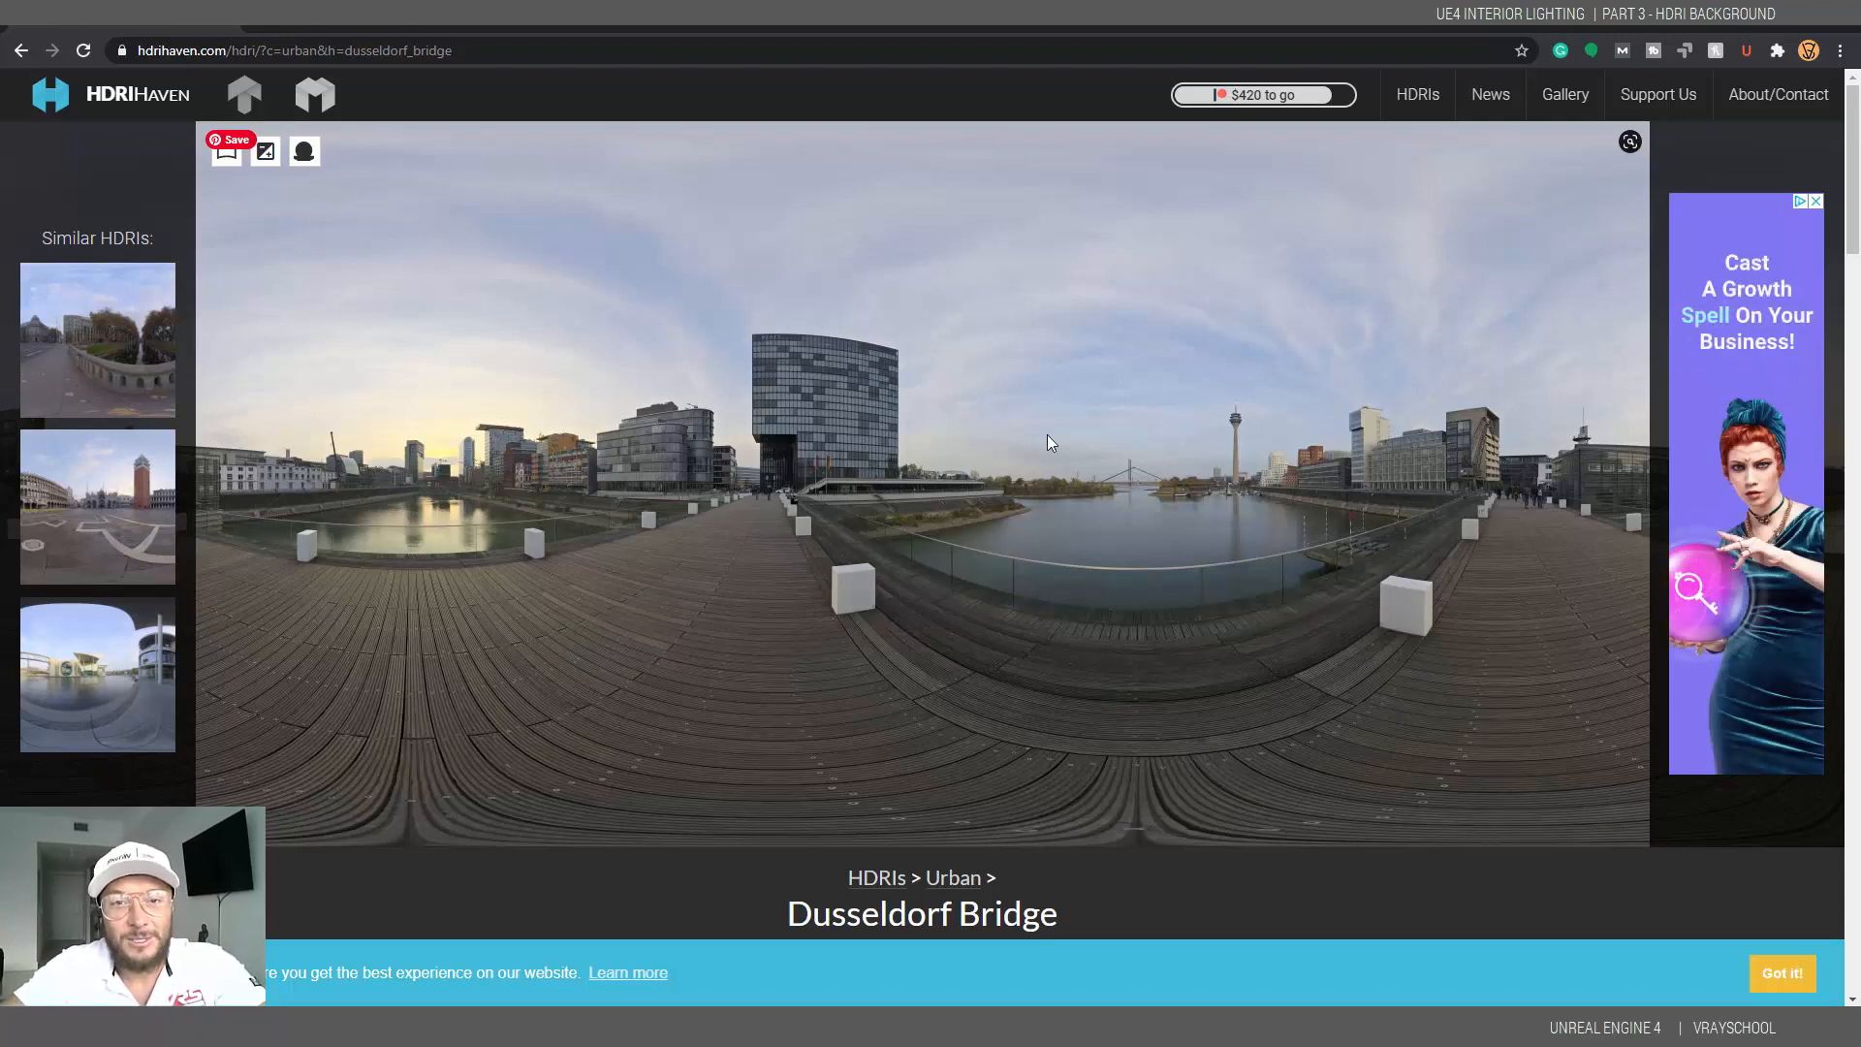
mouse_move(992, 427)
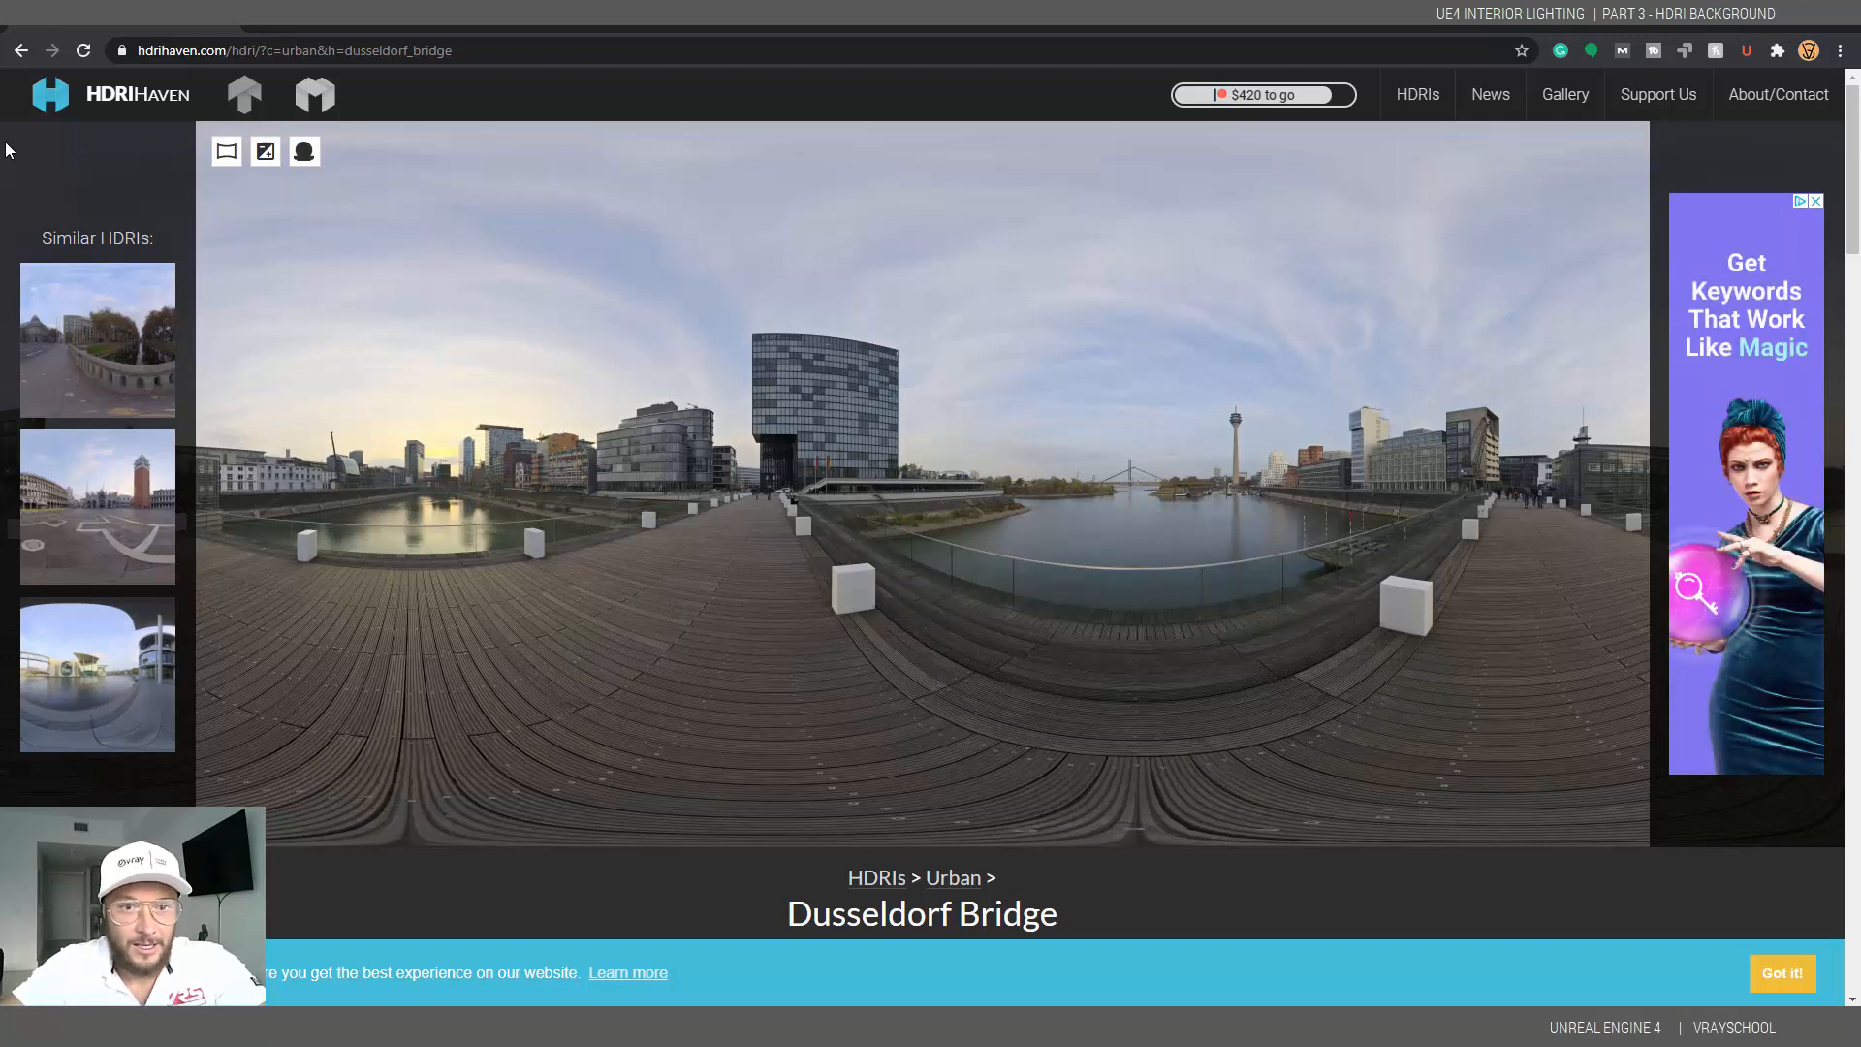
- Download the 4k (23.1 MB) HDR version of Dusseldorf Bridge
scroll(down, 3)
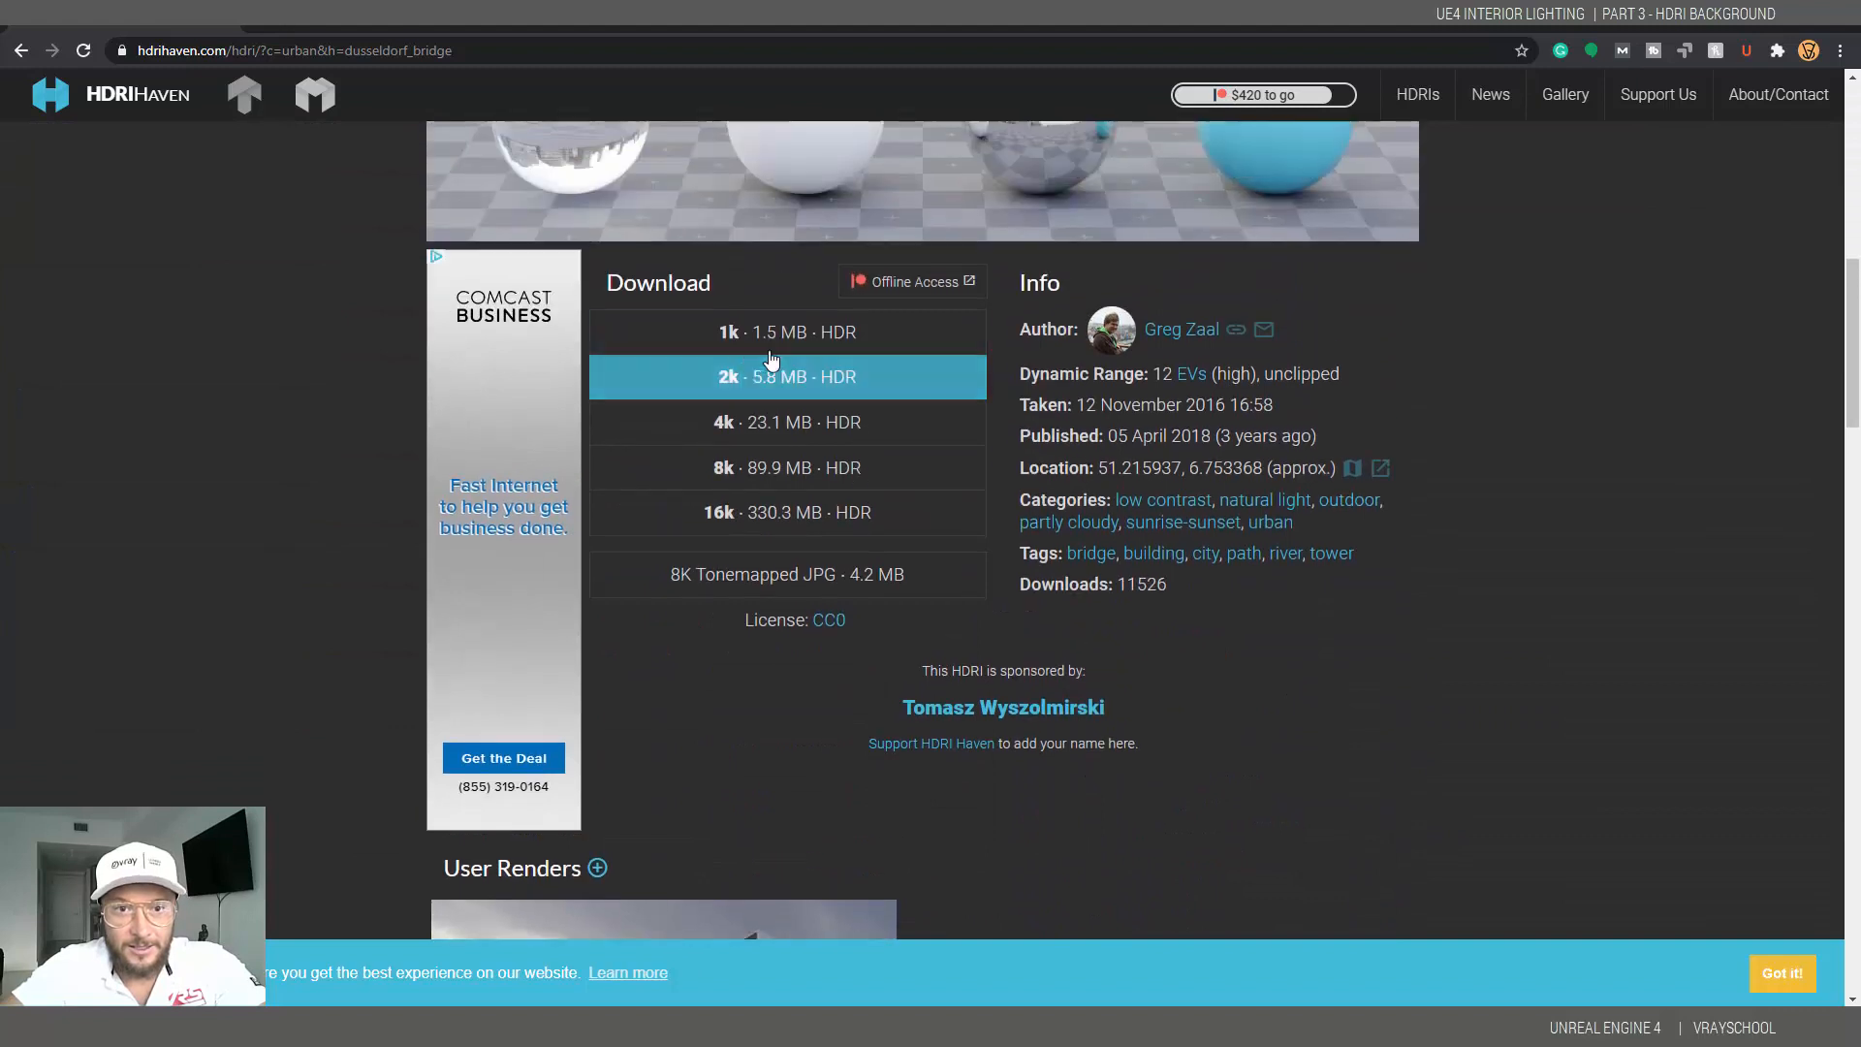
click(787, 420)
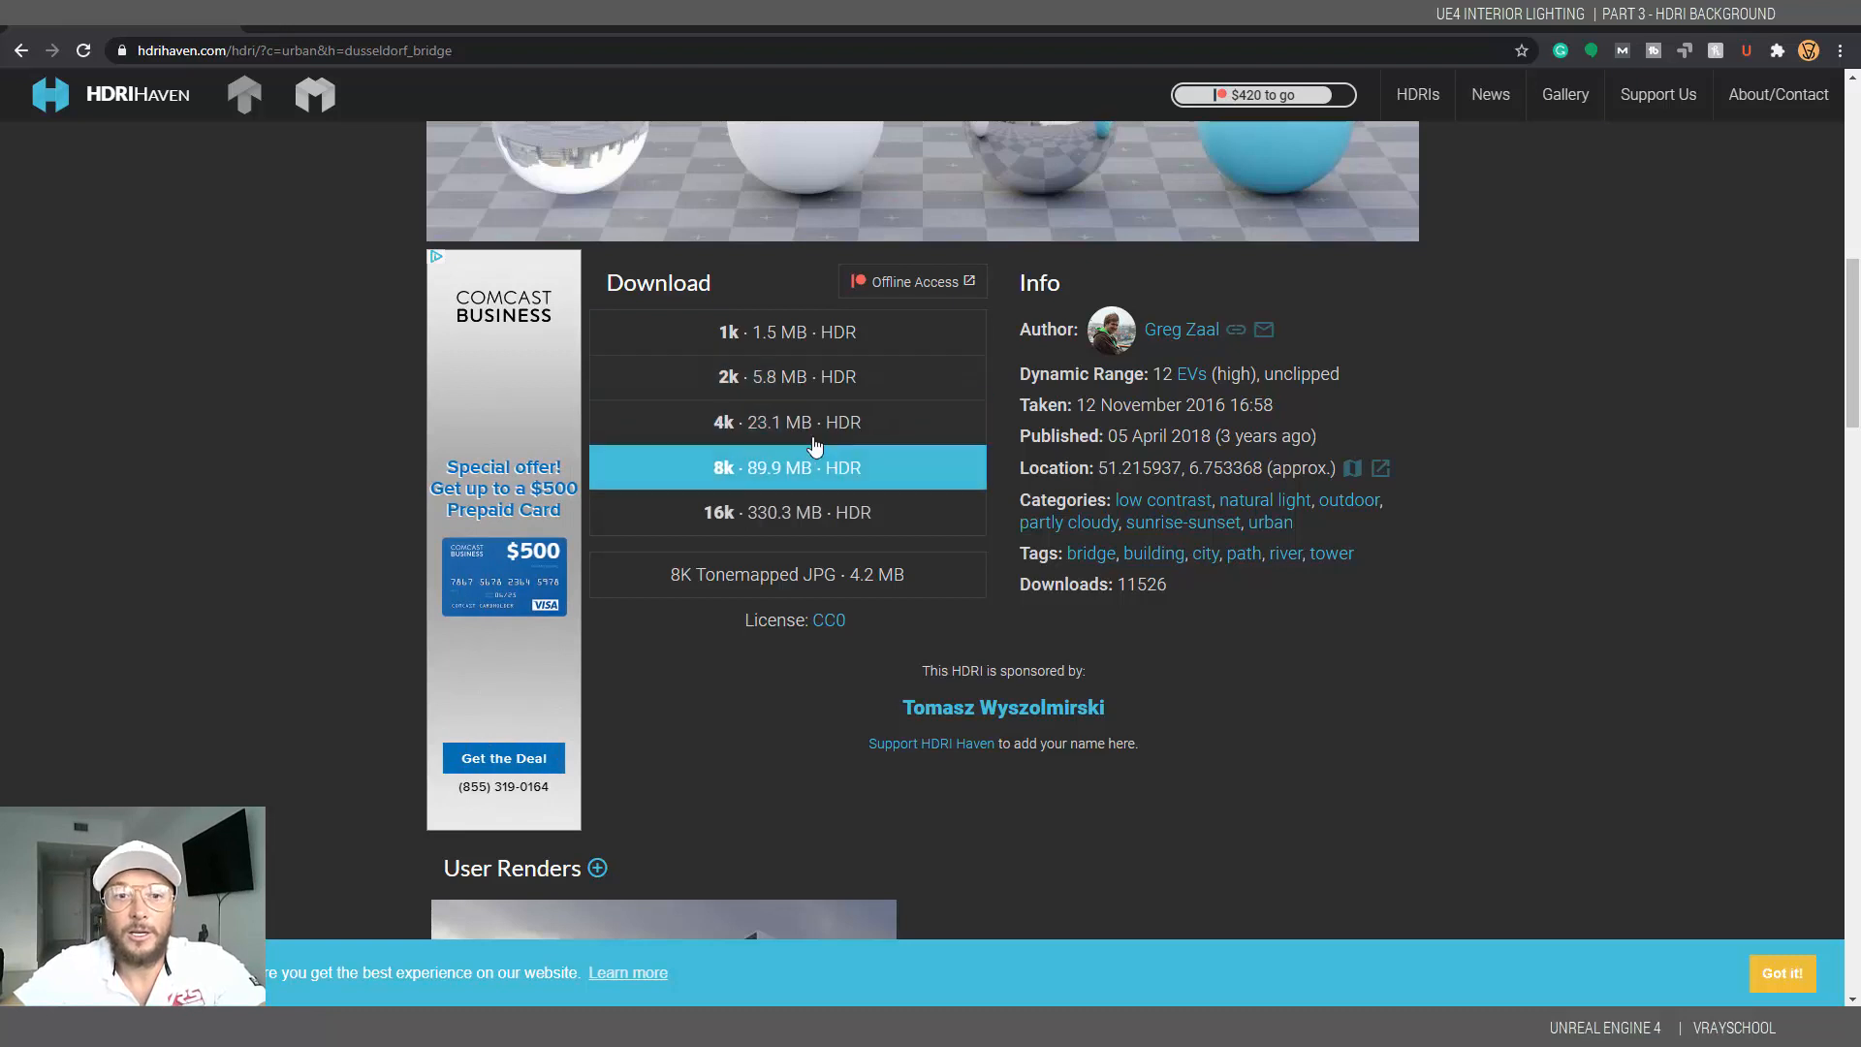
mouse_move(1291, 394)
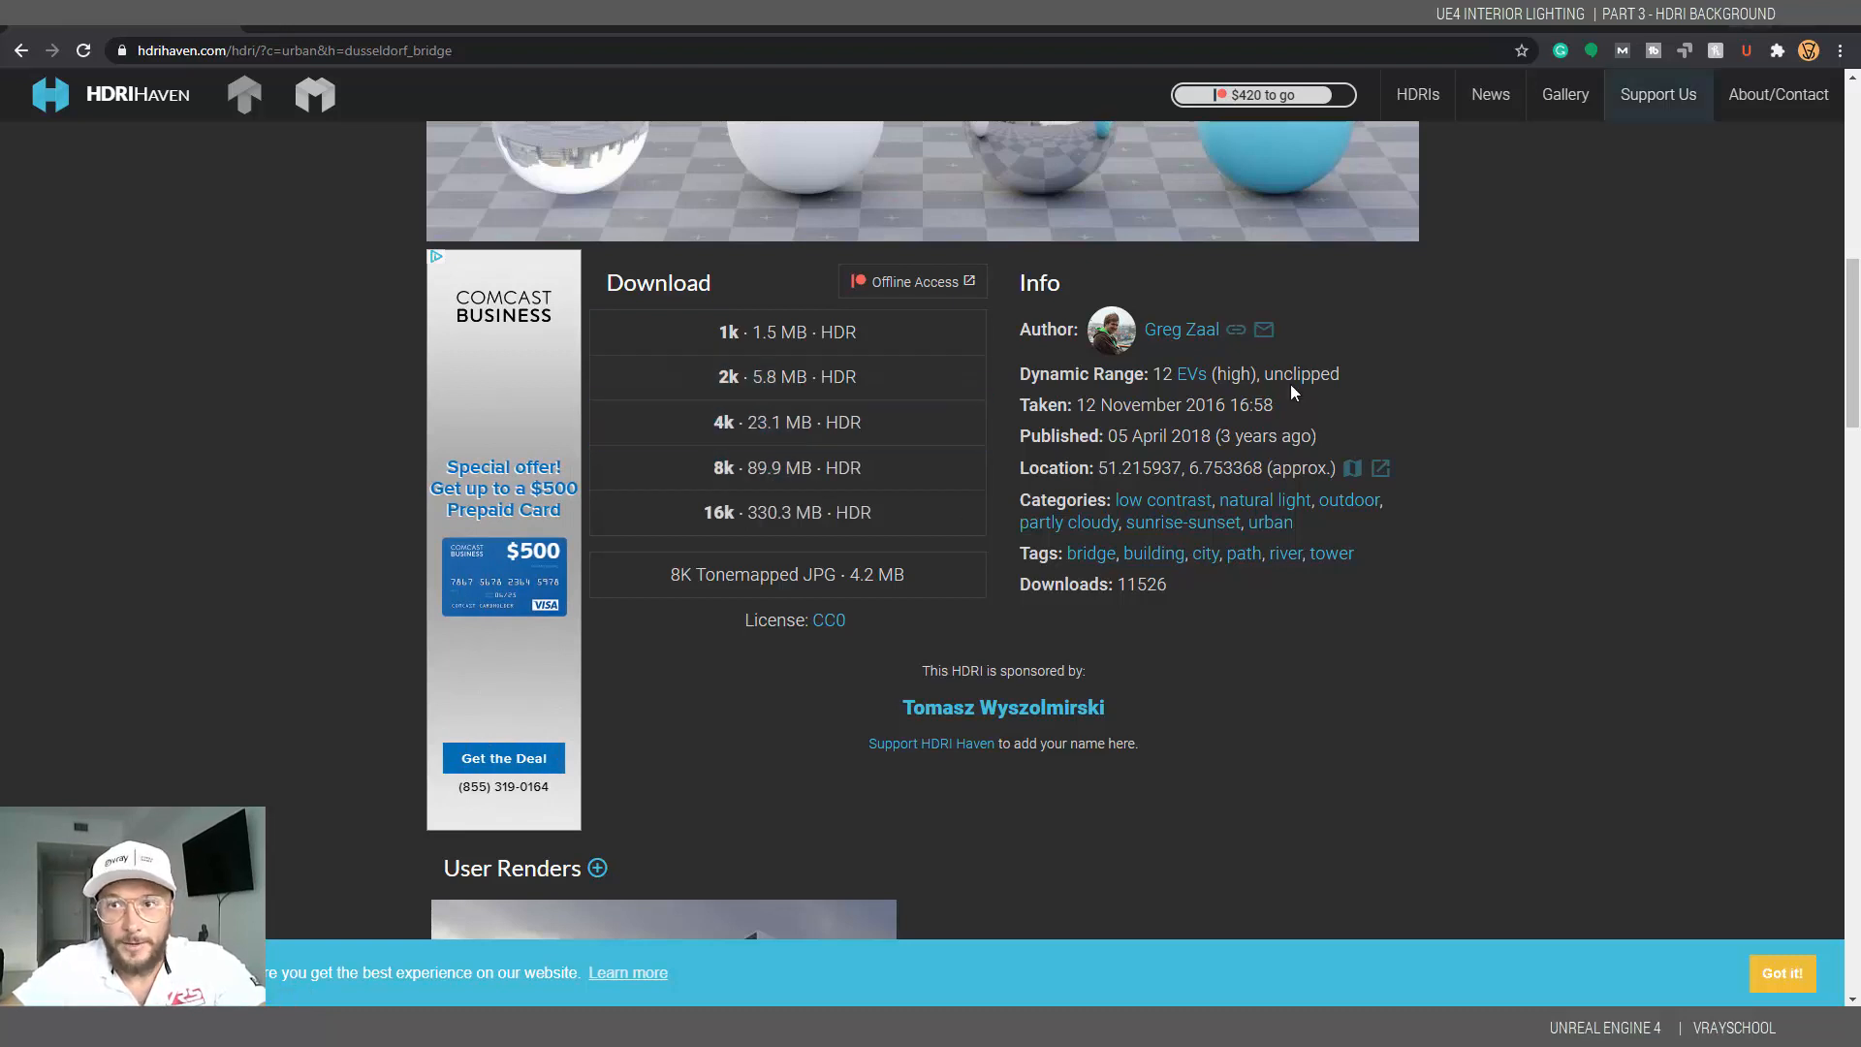
scroll(up, 3)
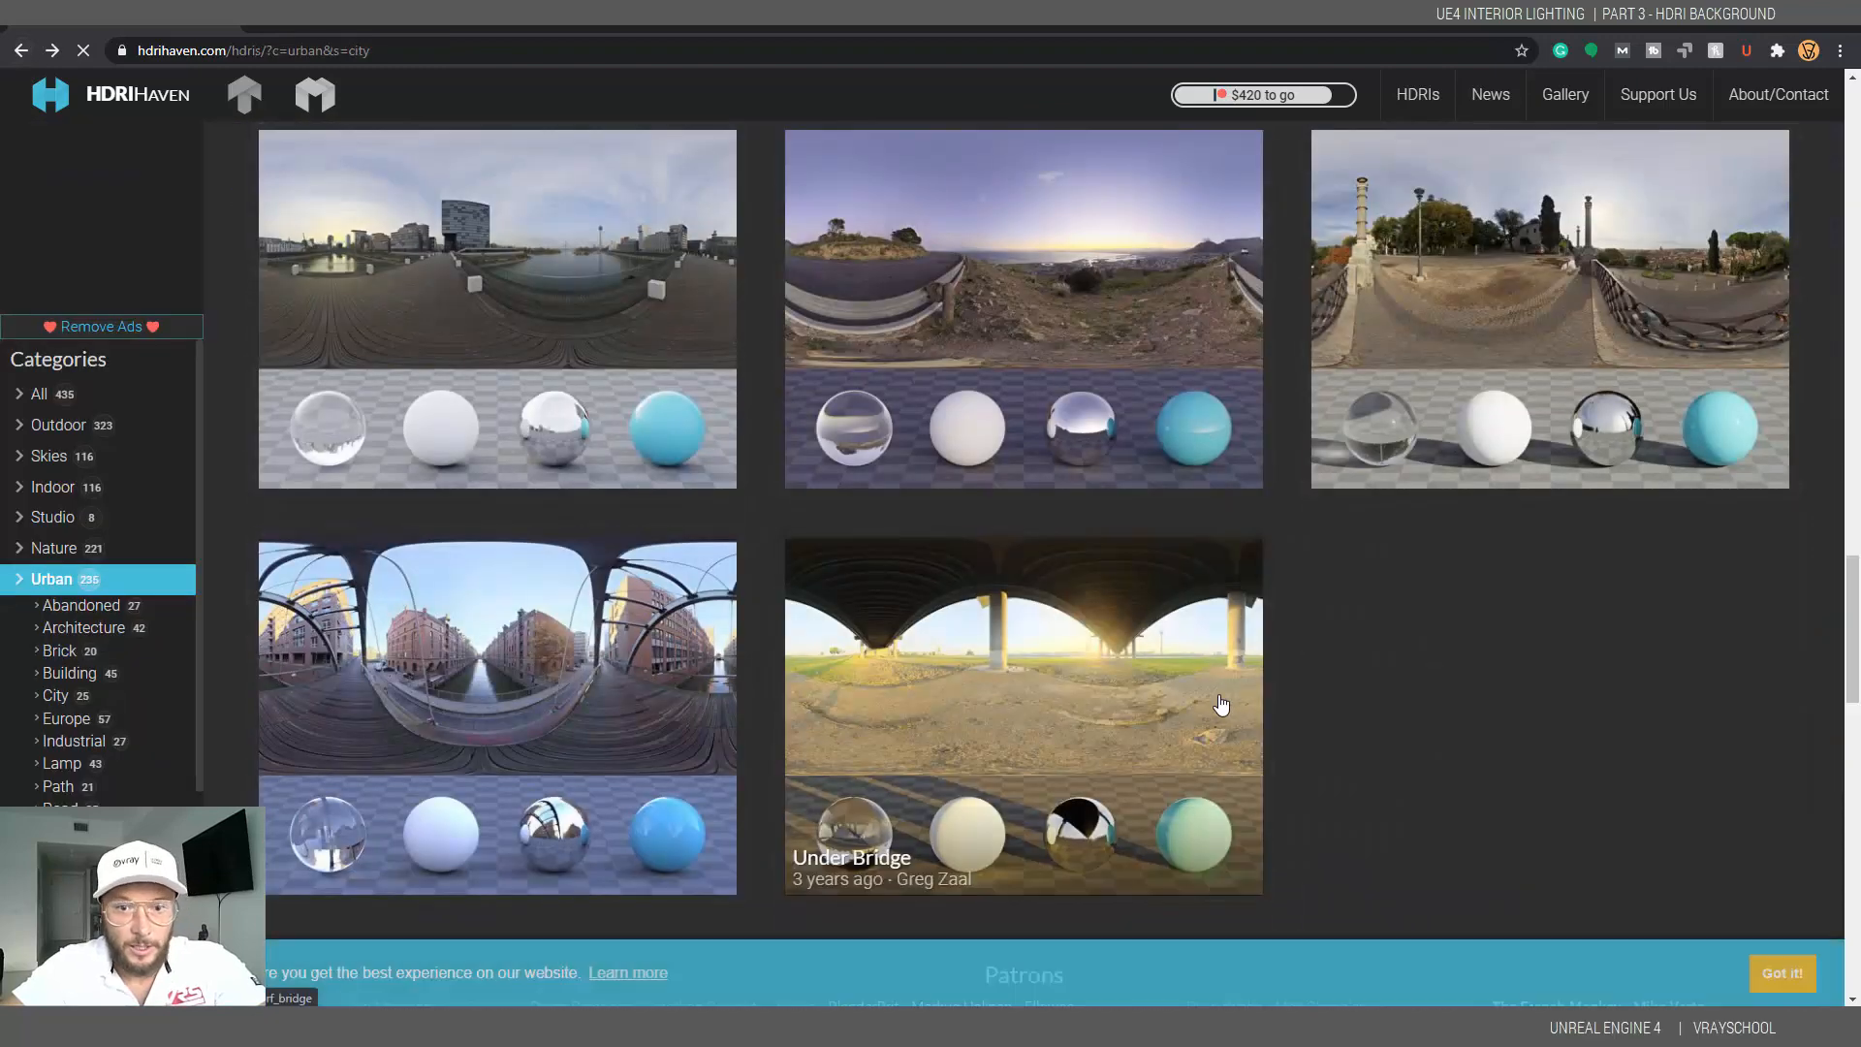
- Scroll further through the Urban city HDRI thumbnails
scroll(down, 3)
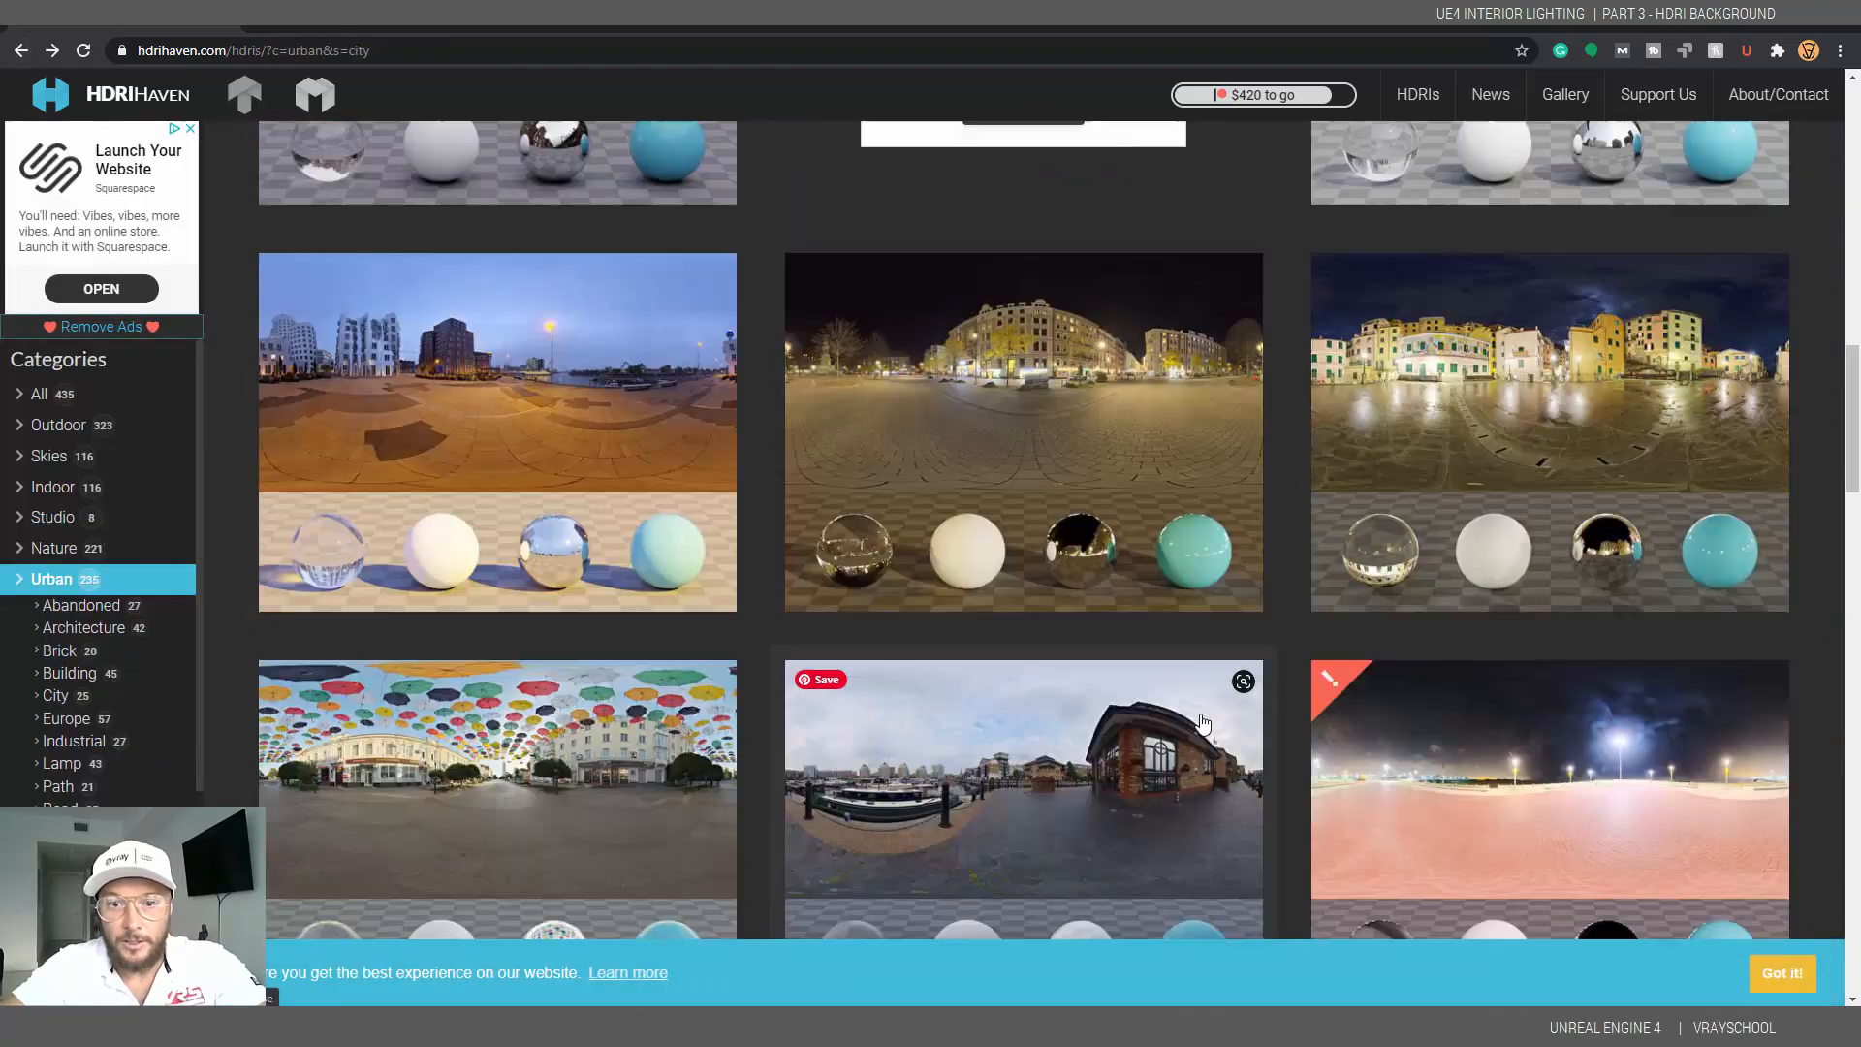
scroll(down, 3)
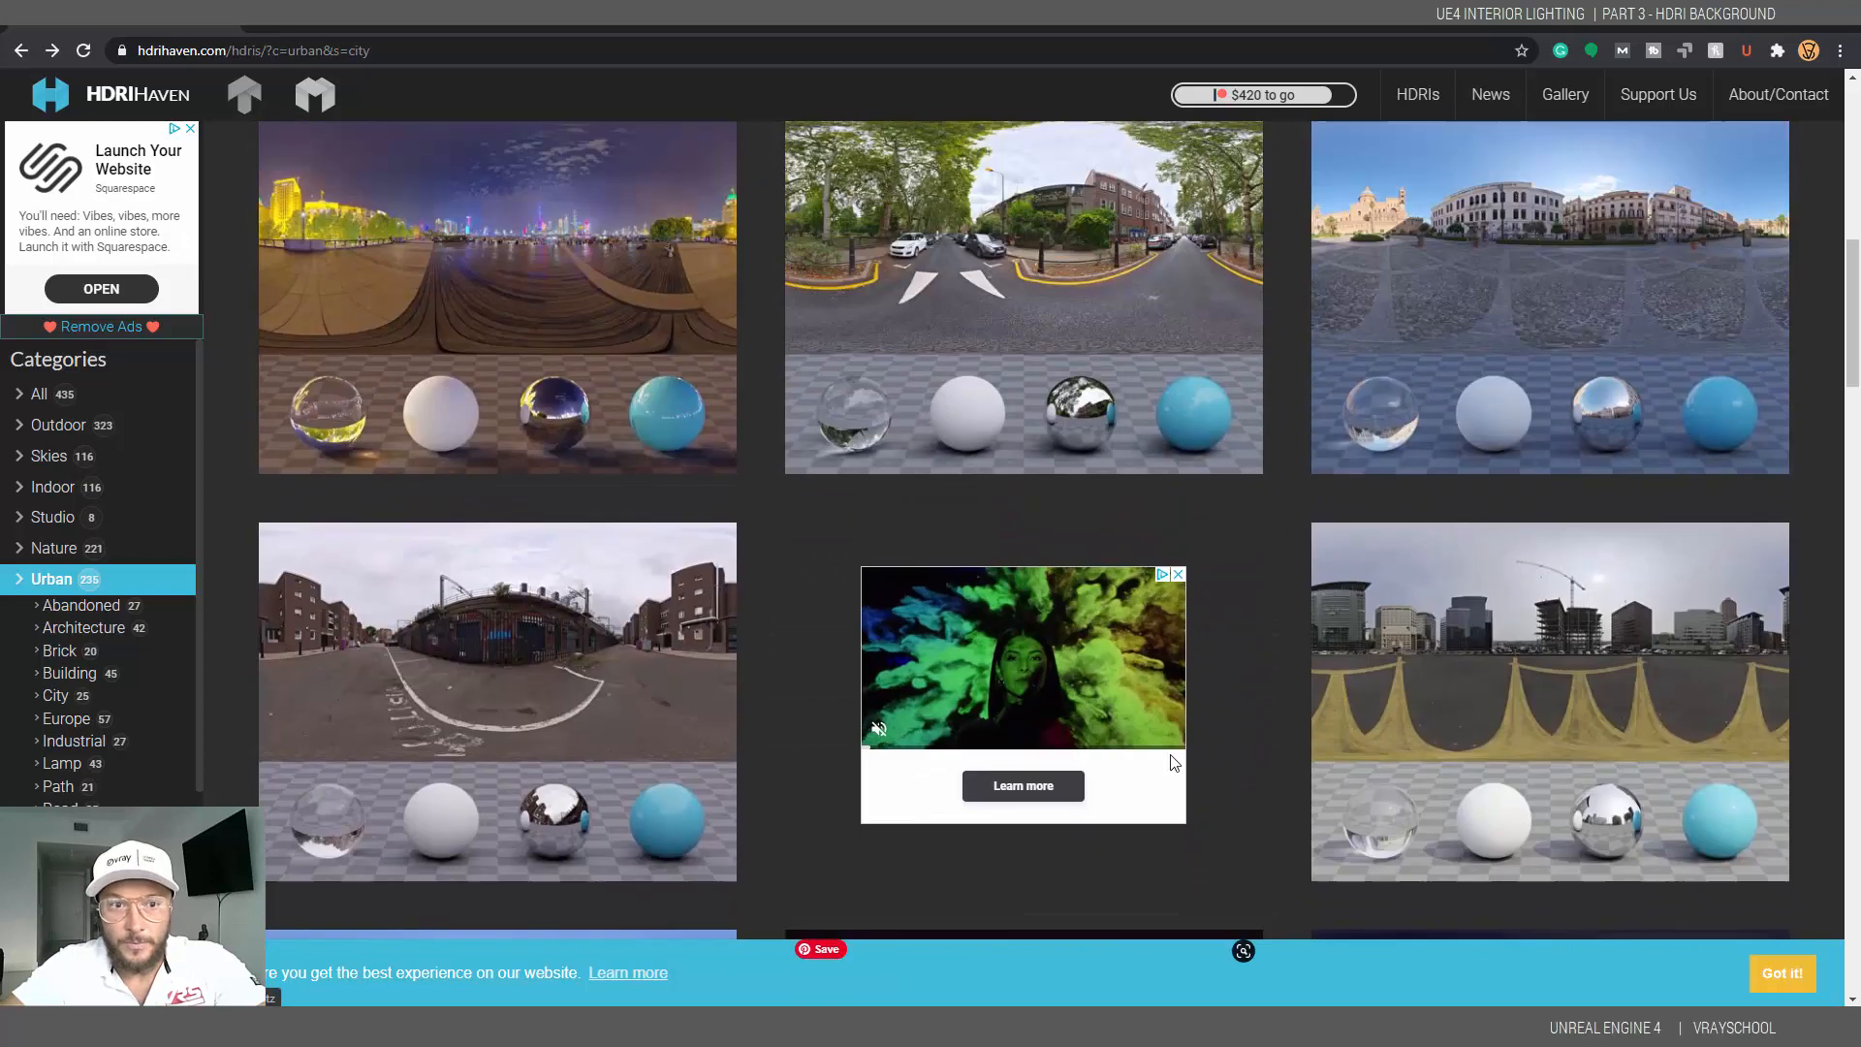
scroll(down, 3)
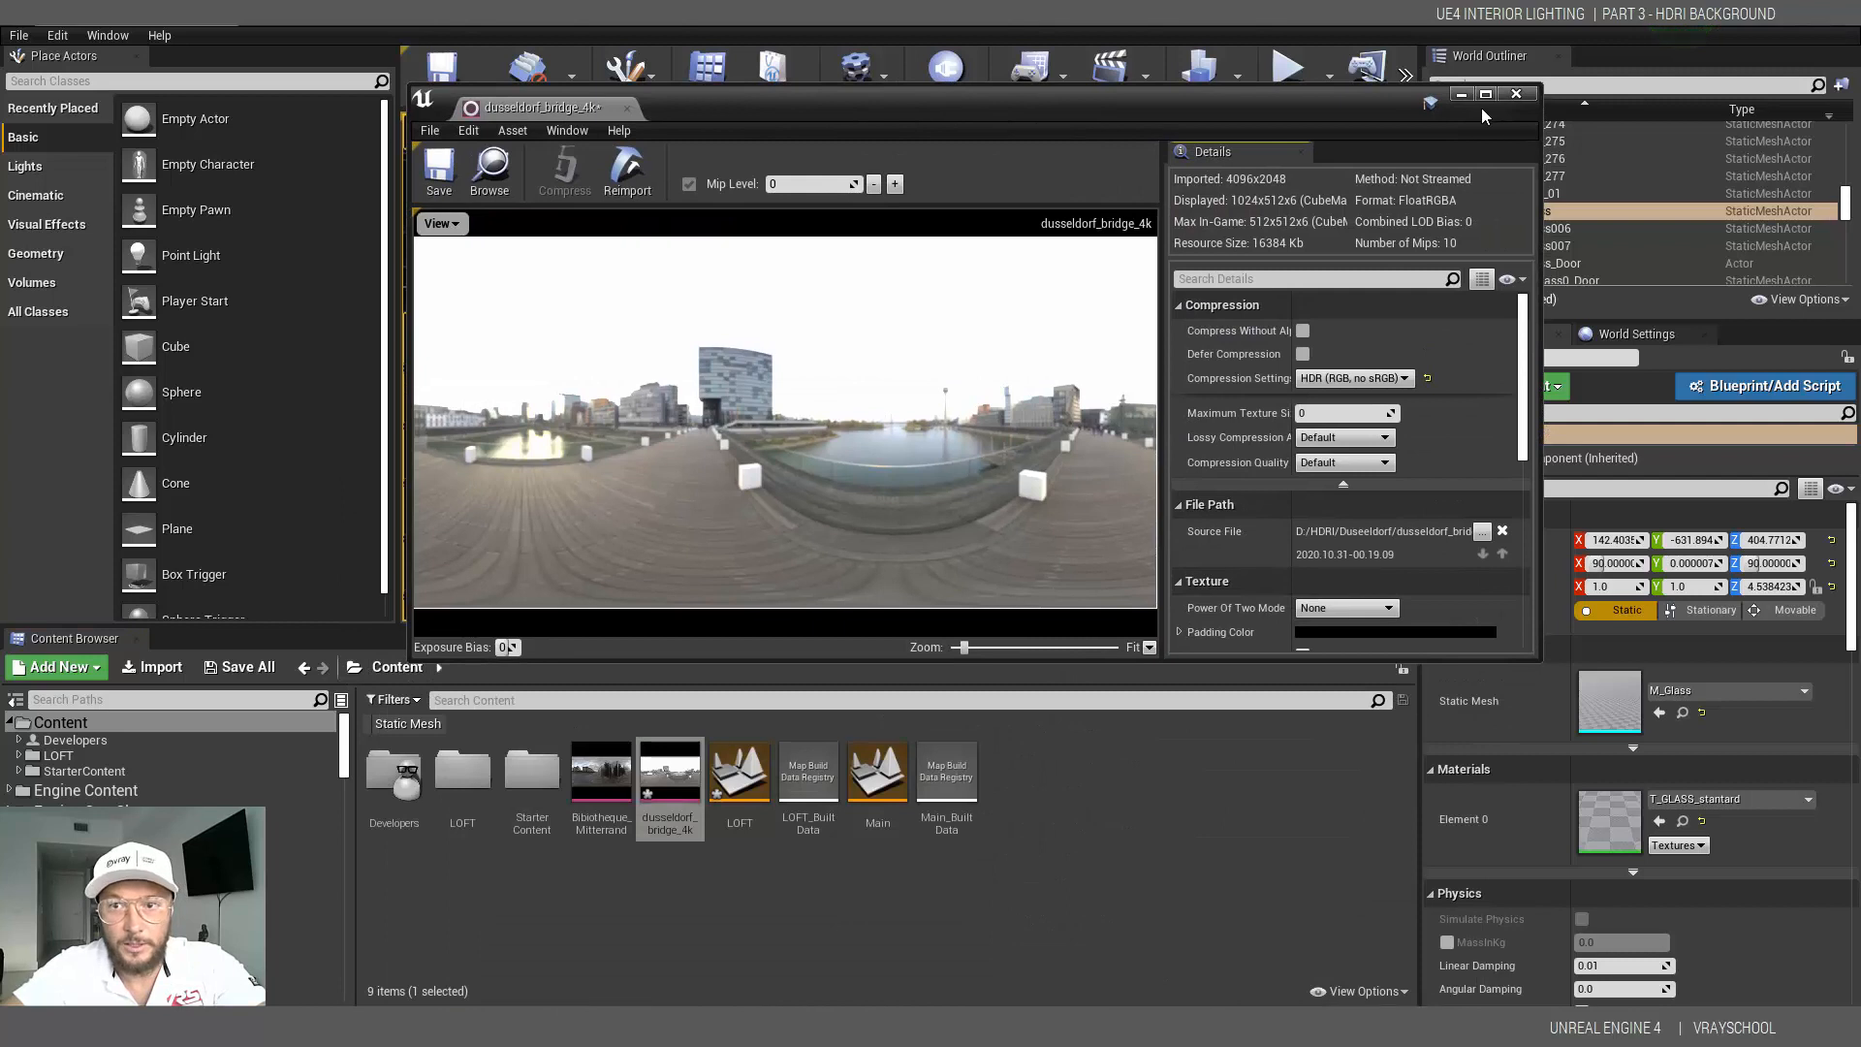
- Maximize the dusseldorf_bridge_4k texture editor window
click(1486, 93)
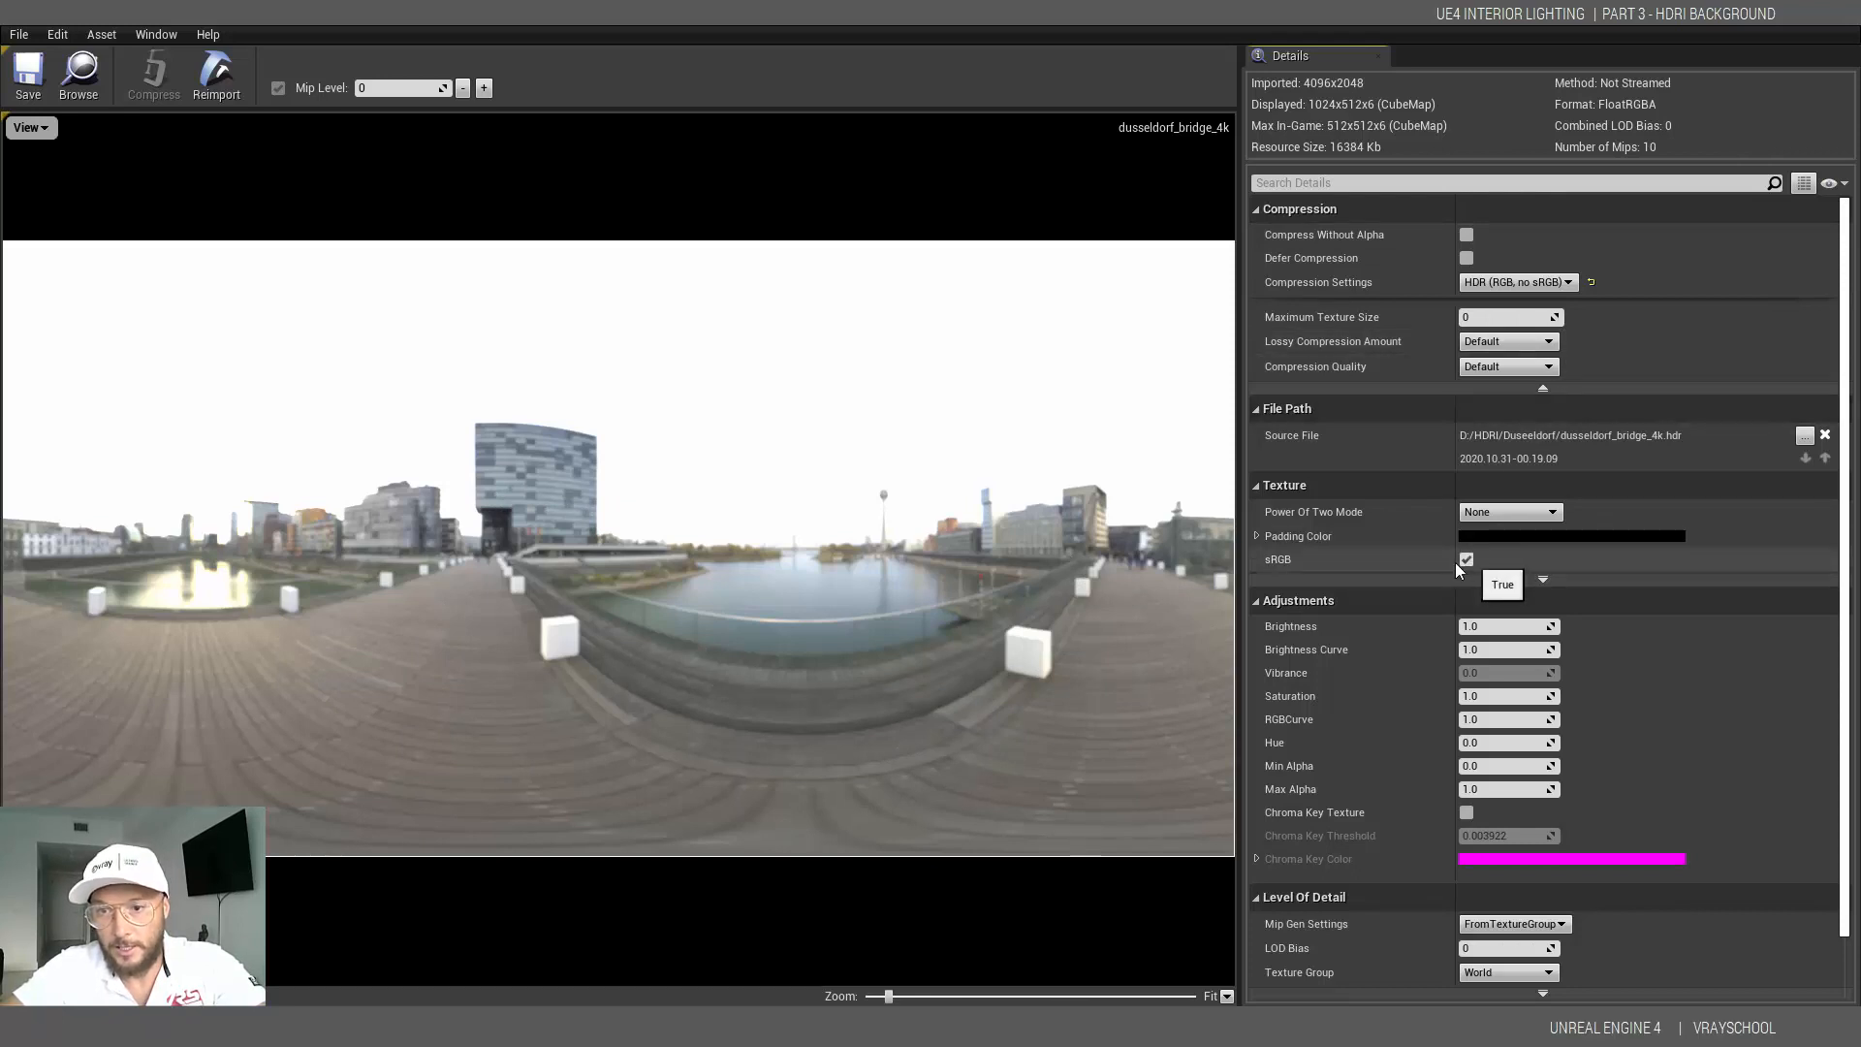
mouse_move(1448, 566)
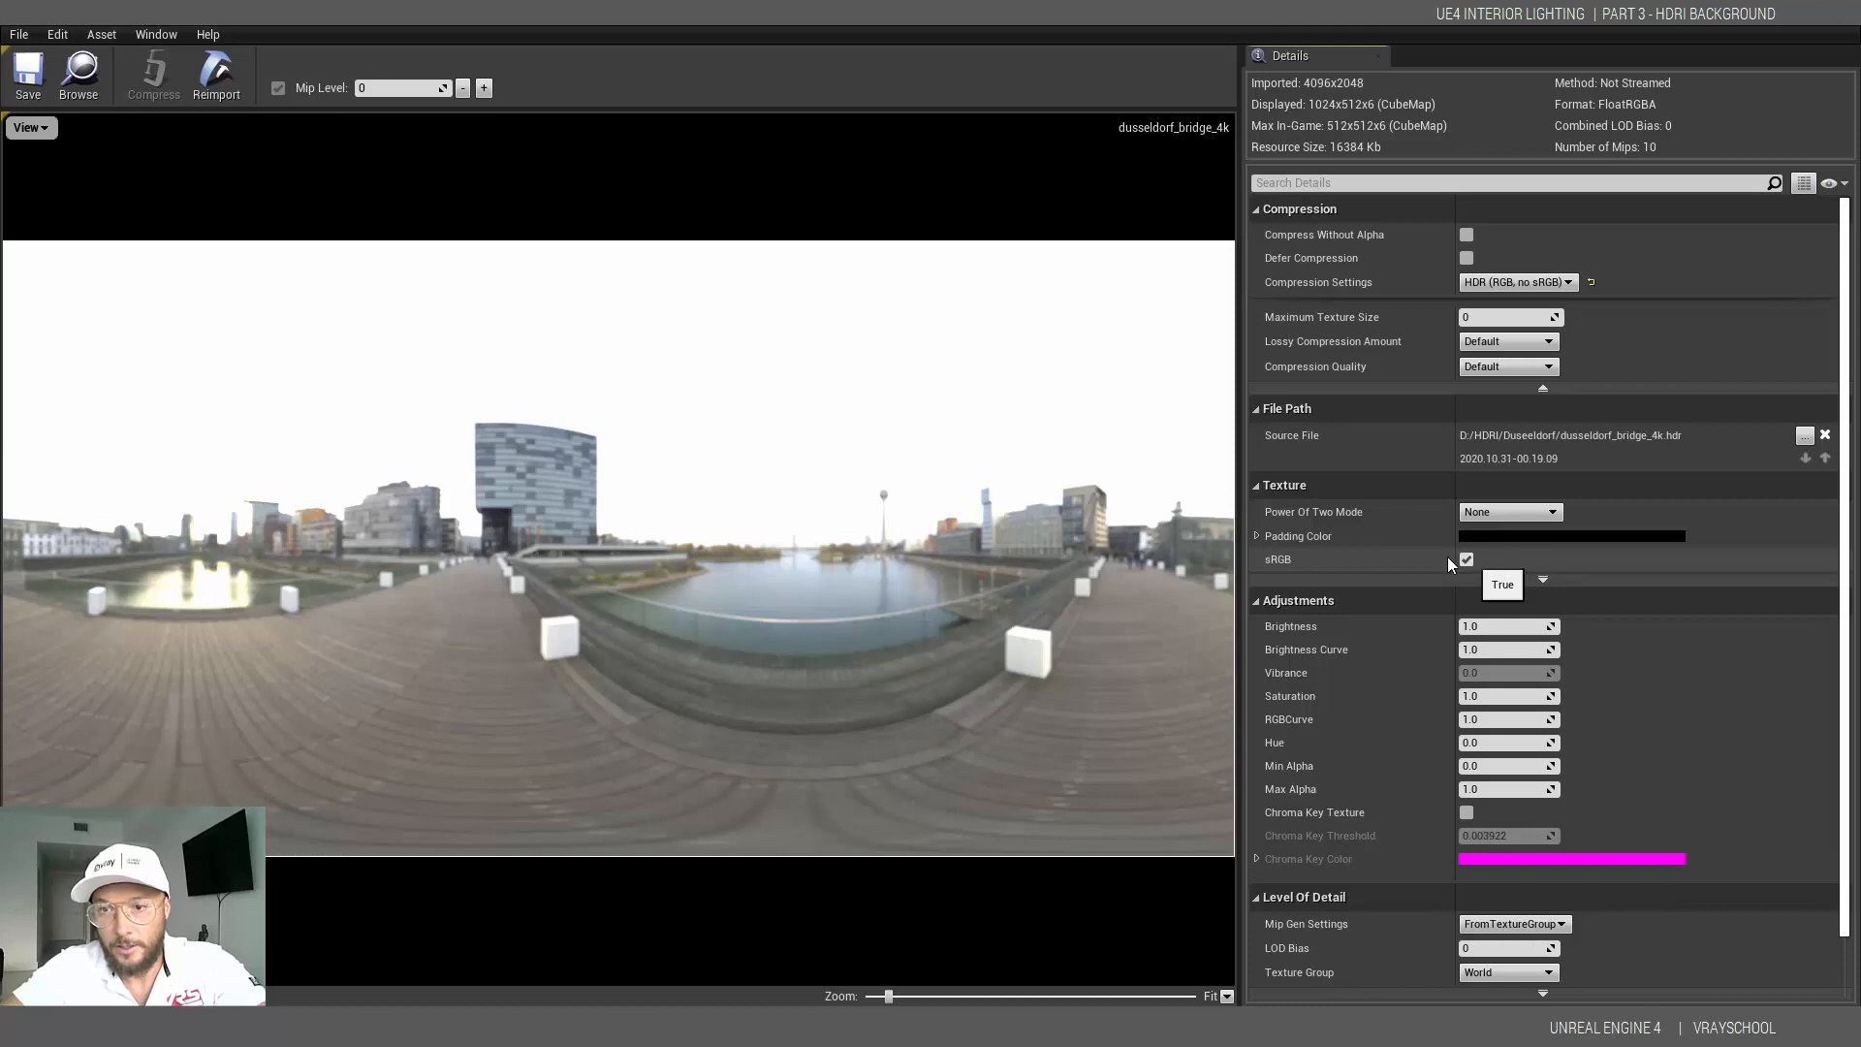
- Disable sRGB on the texture and set its Maximum Texture Size to 4096
click(1465, 559)
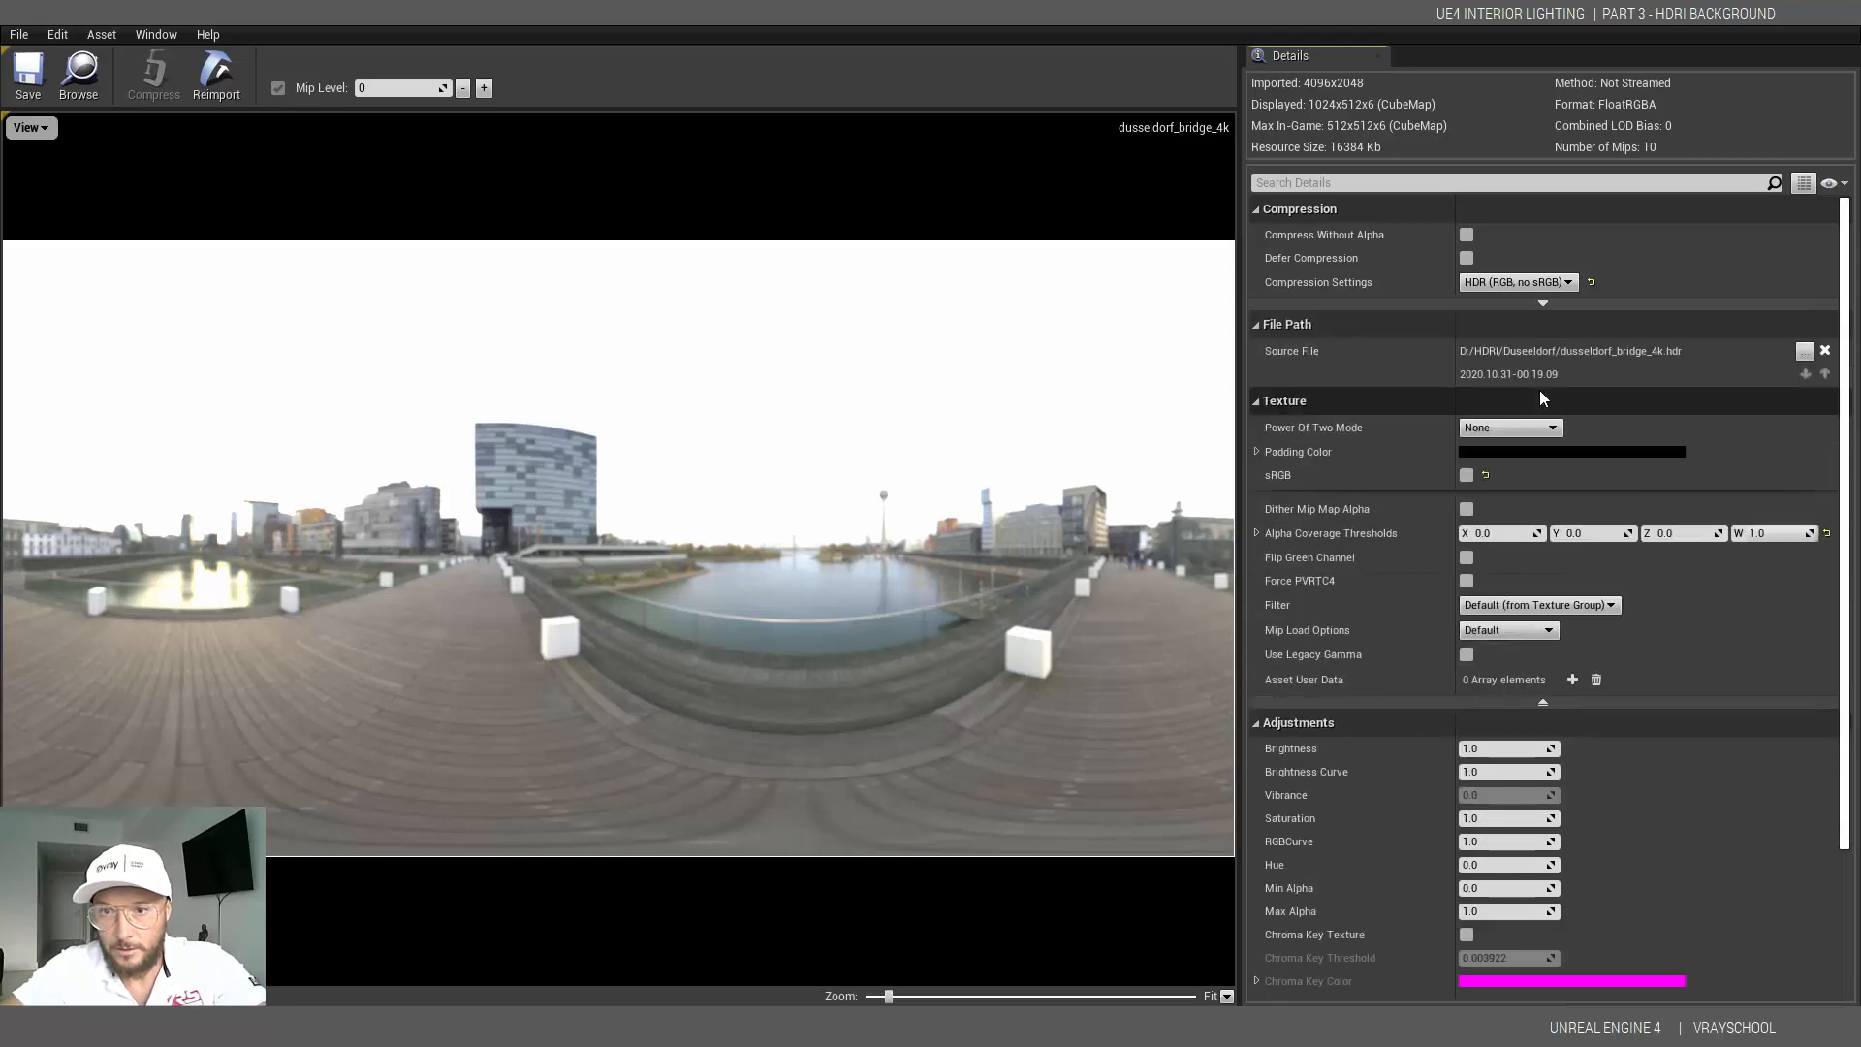
mouse_move(1545, 306)
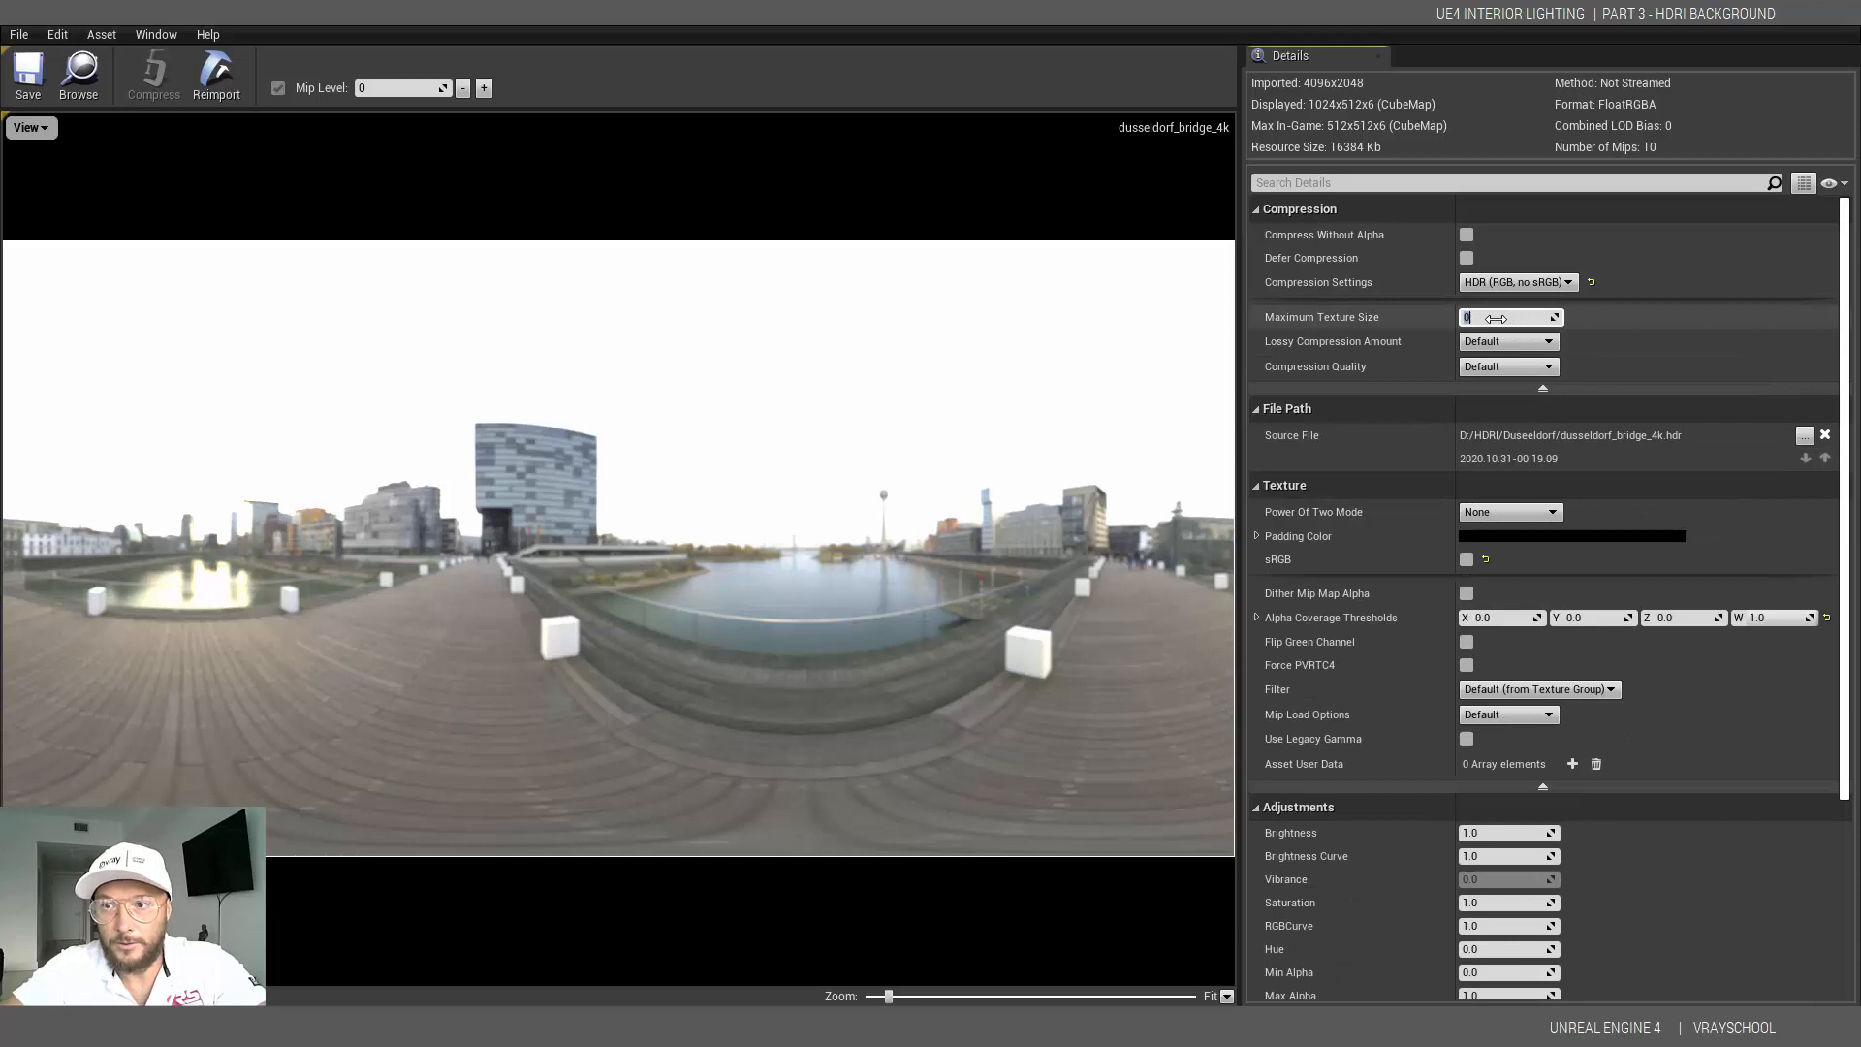
mouse_move(1614, 324)
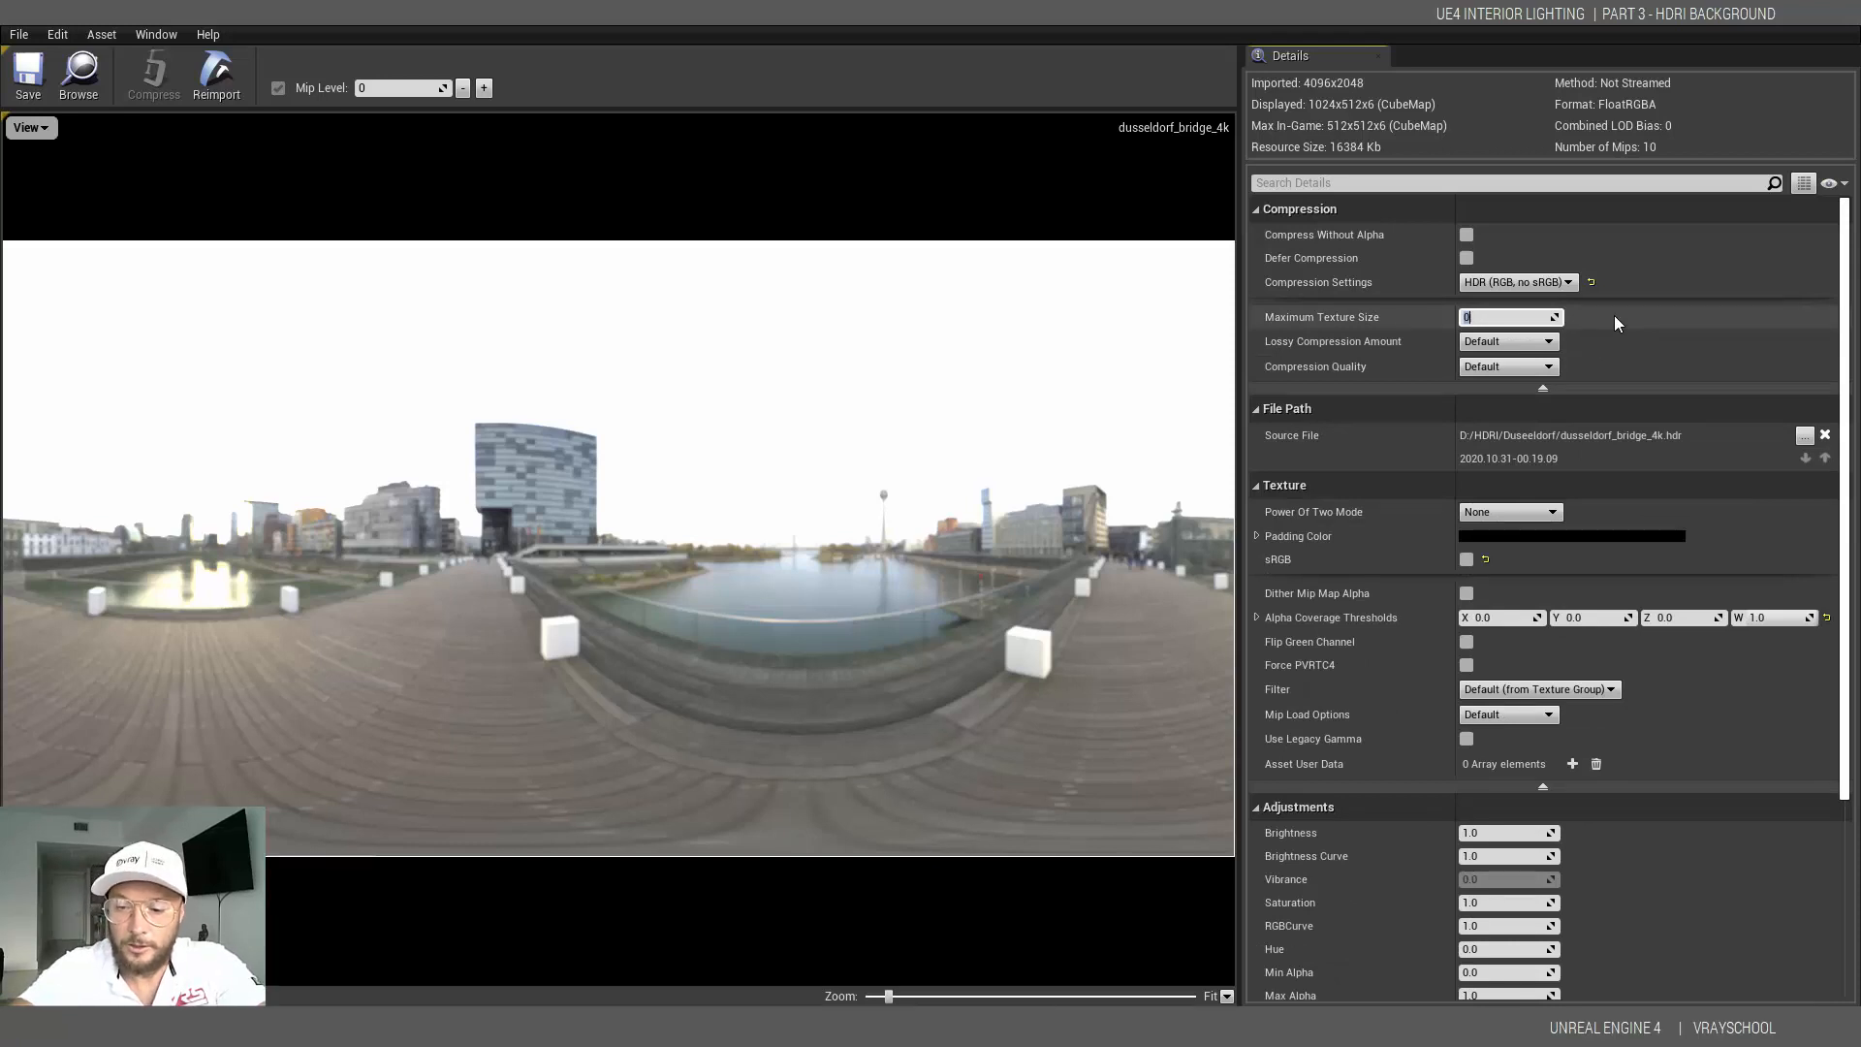
text(4096)
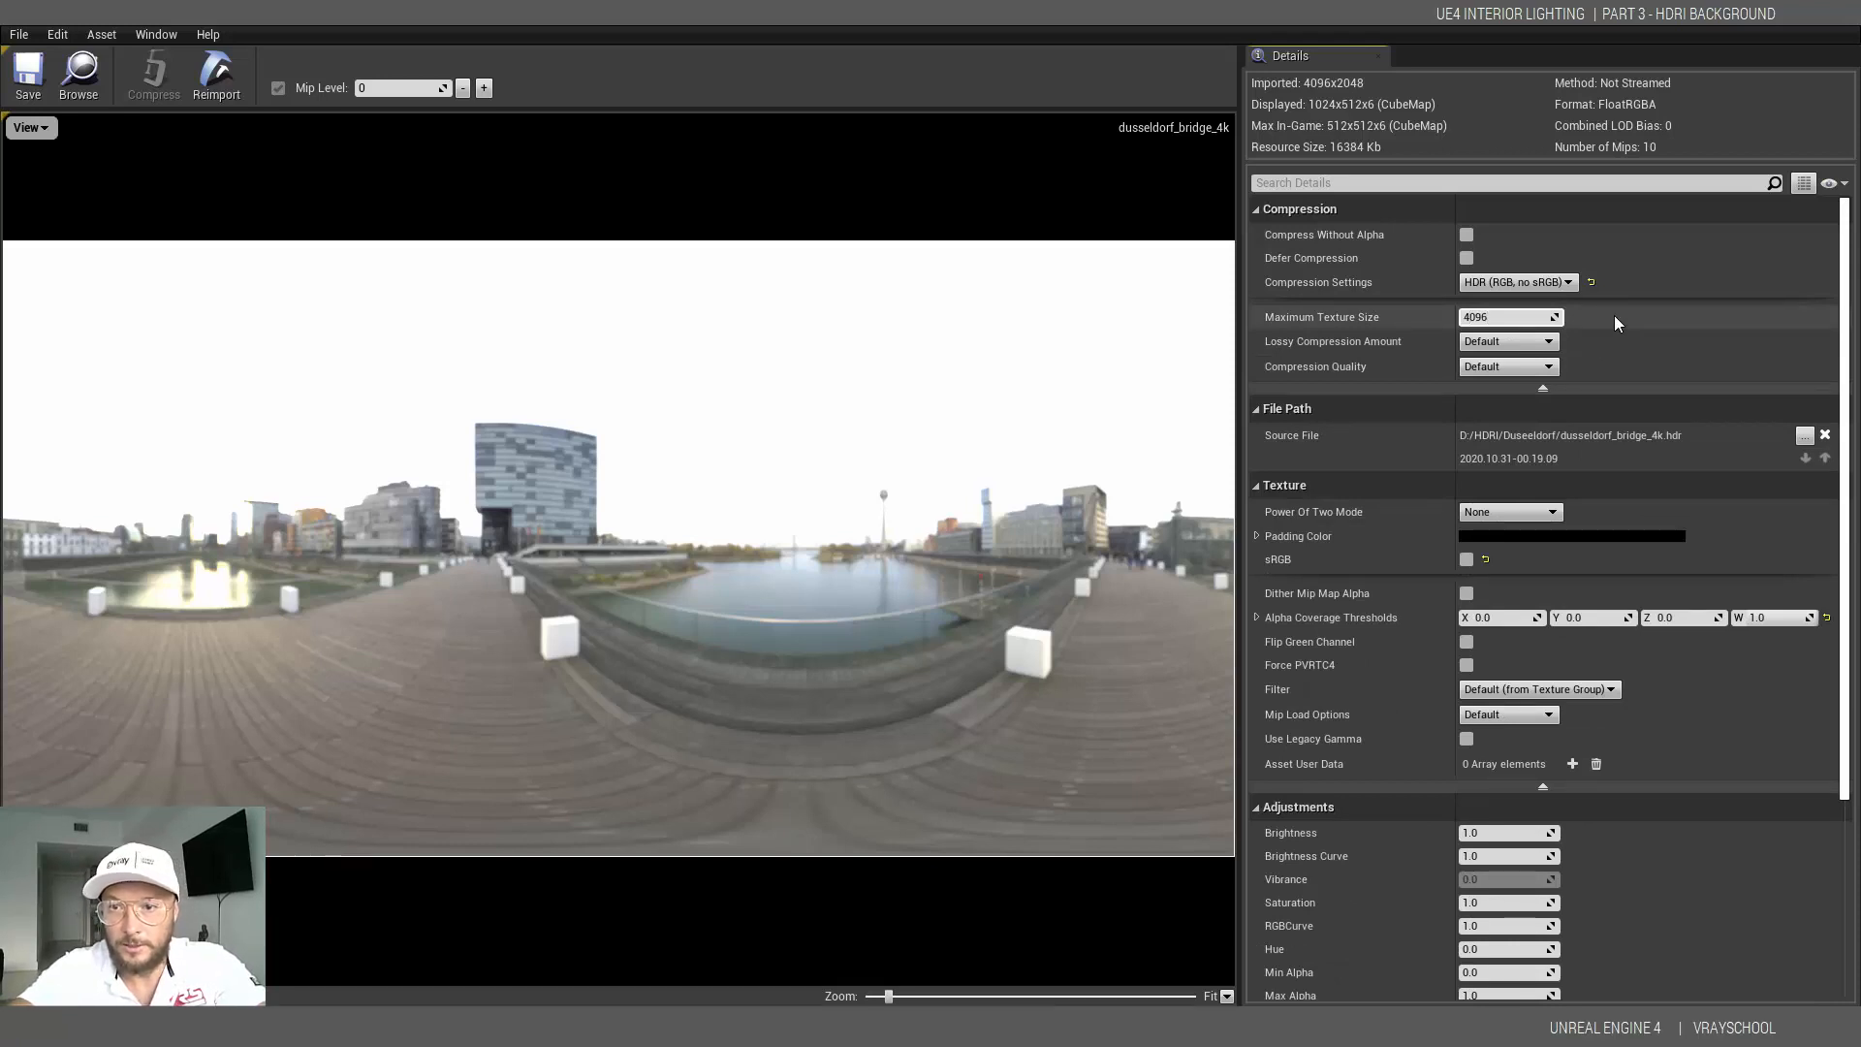
mouse_move(1361, 264)
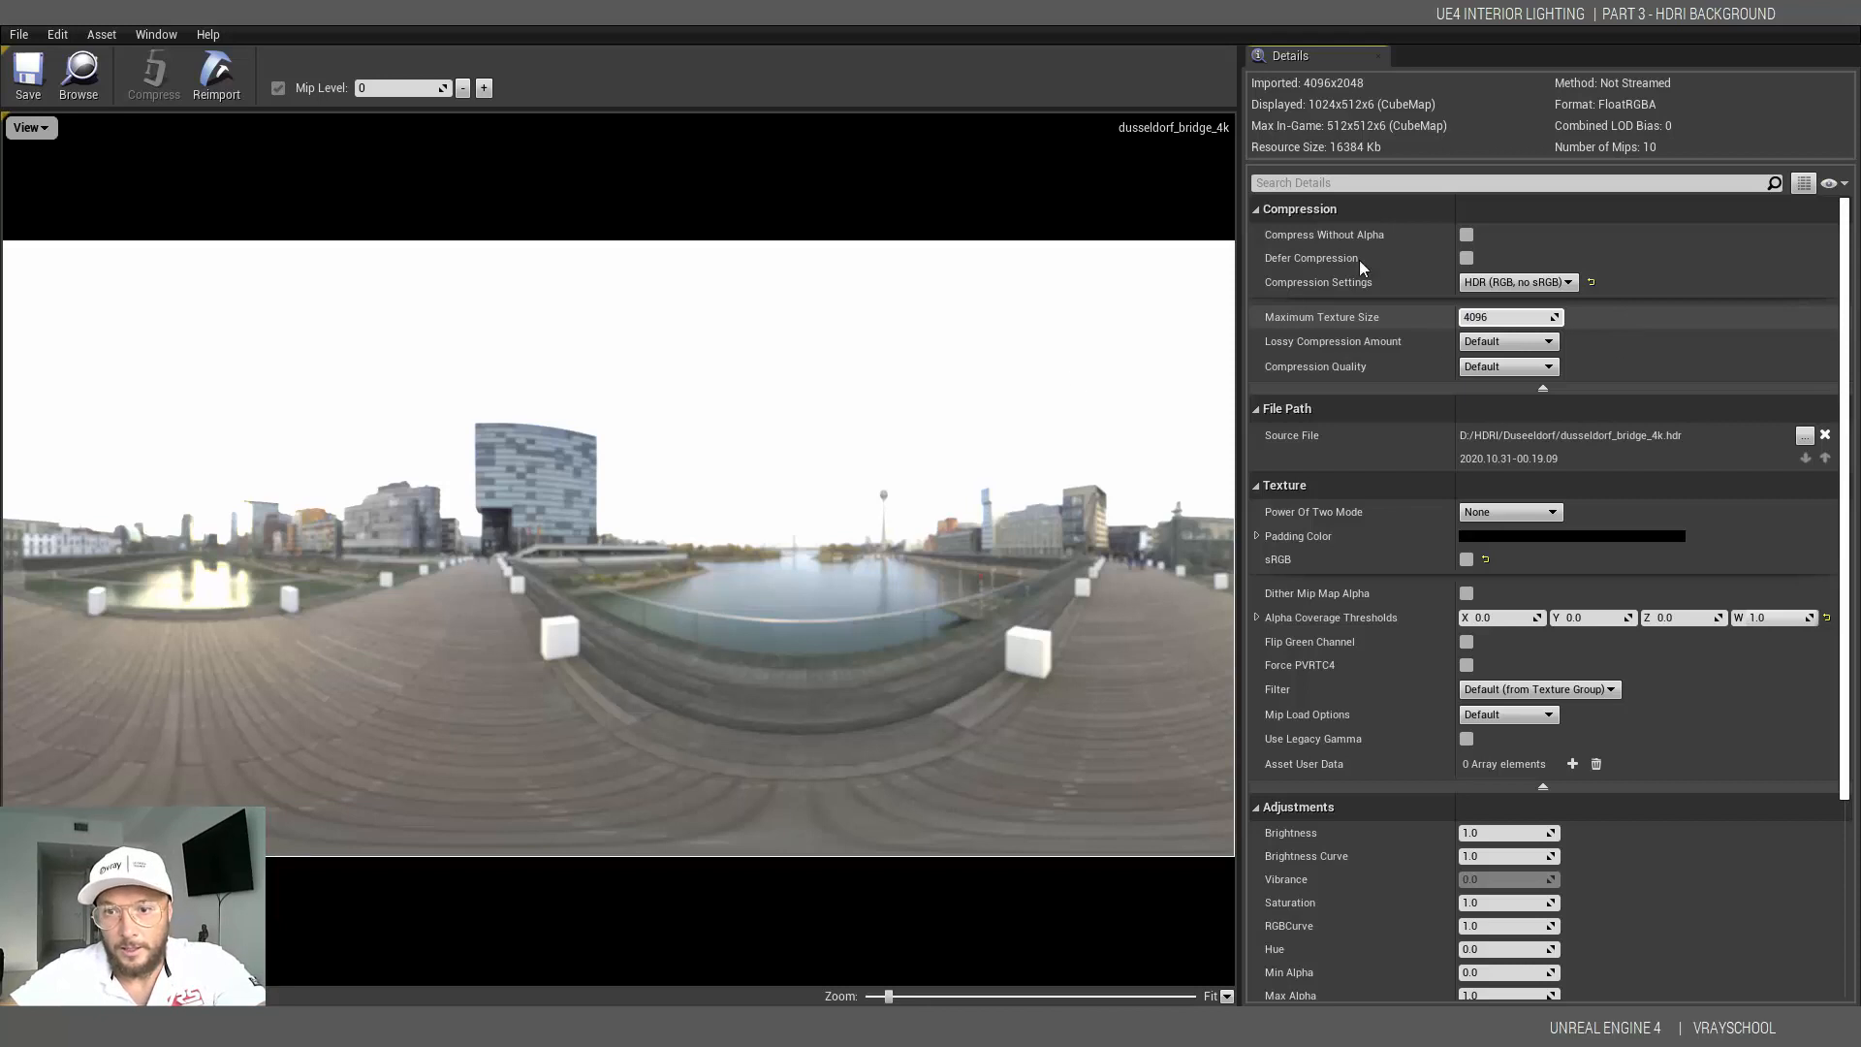
mouse_move(583, 483)
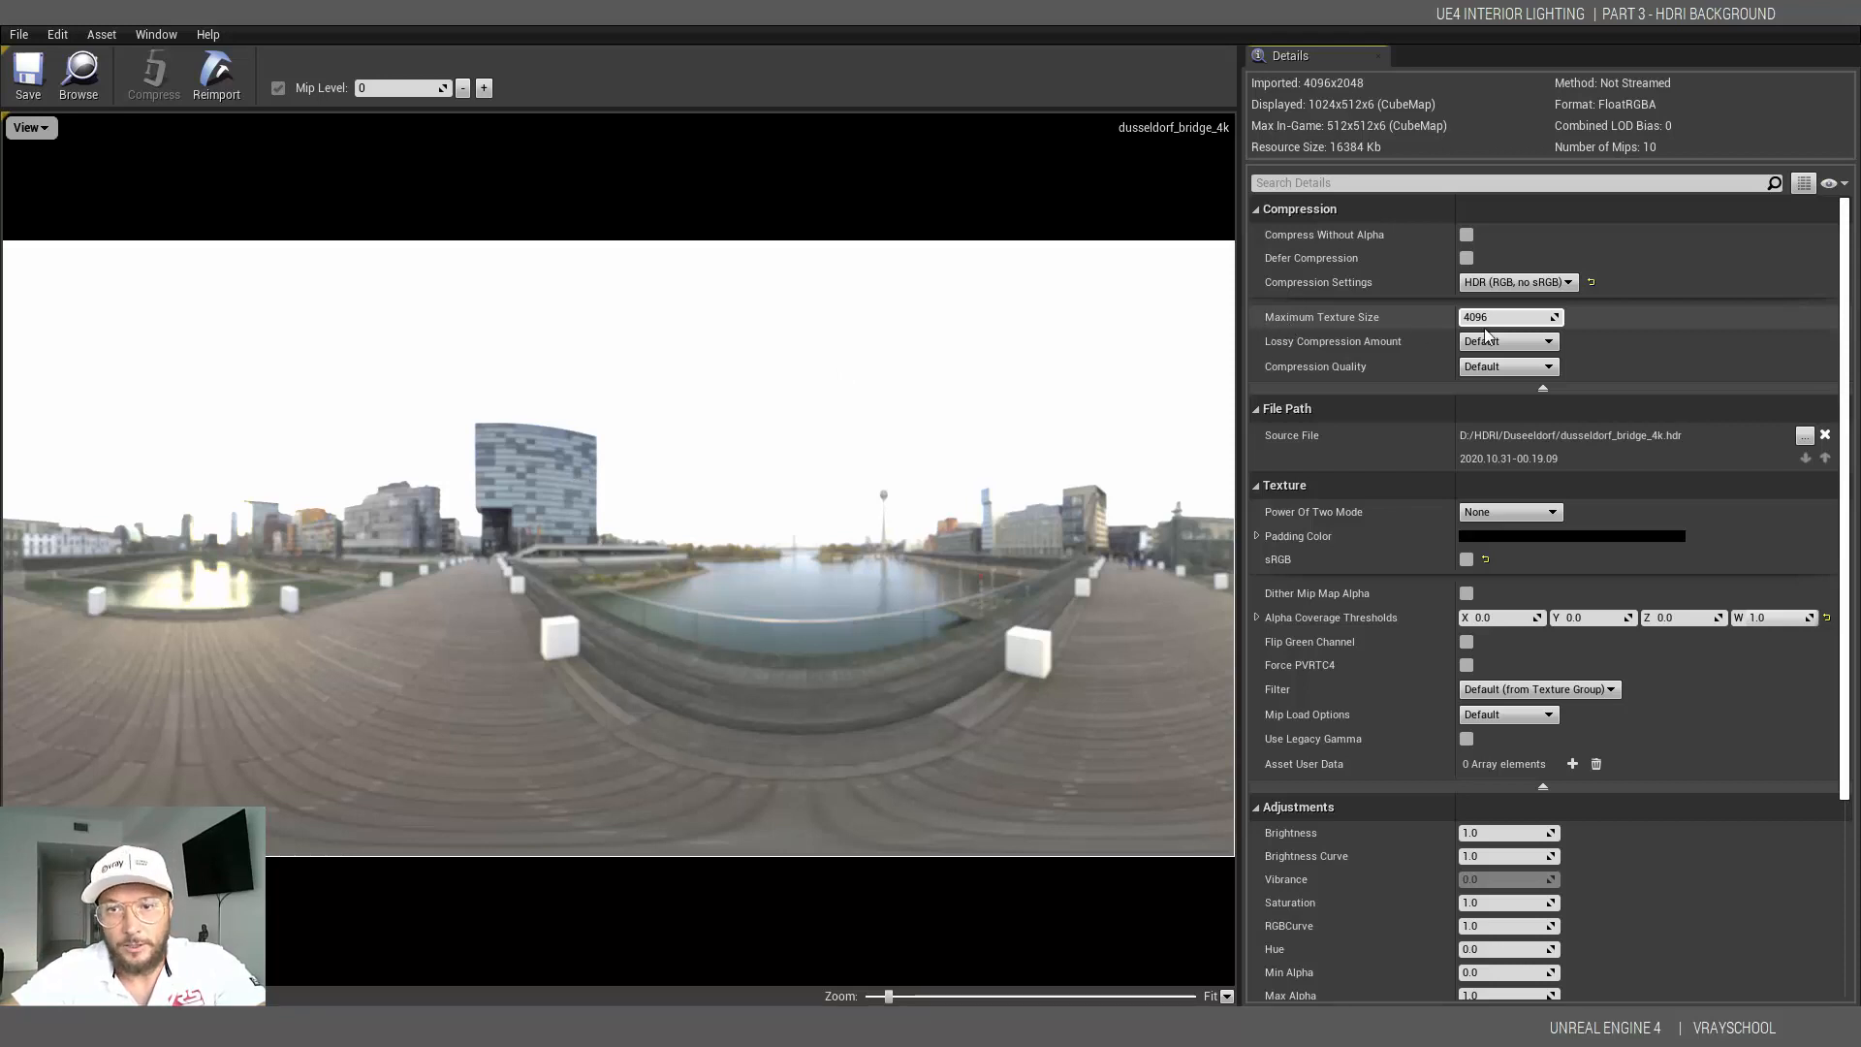
mouse_move(1508, 331)
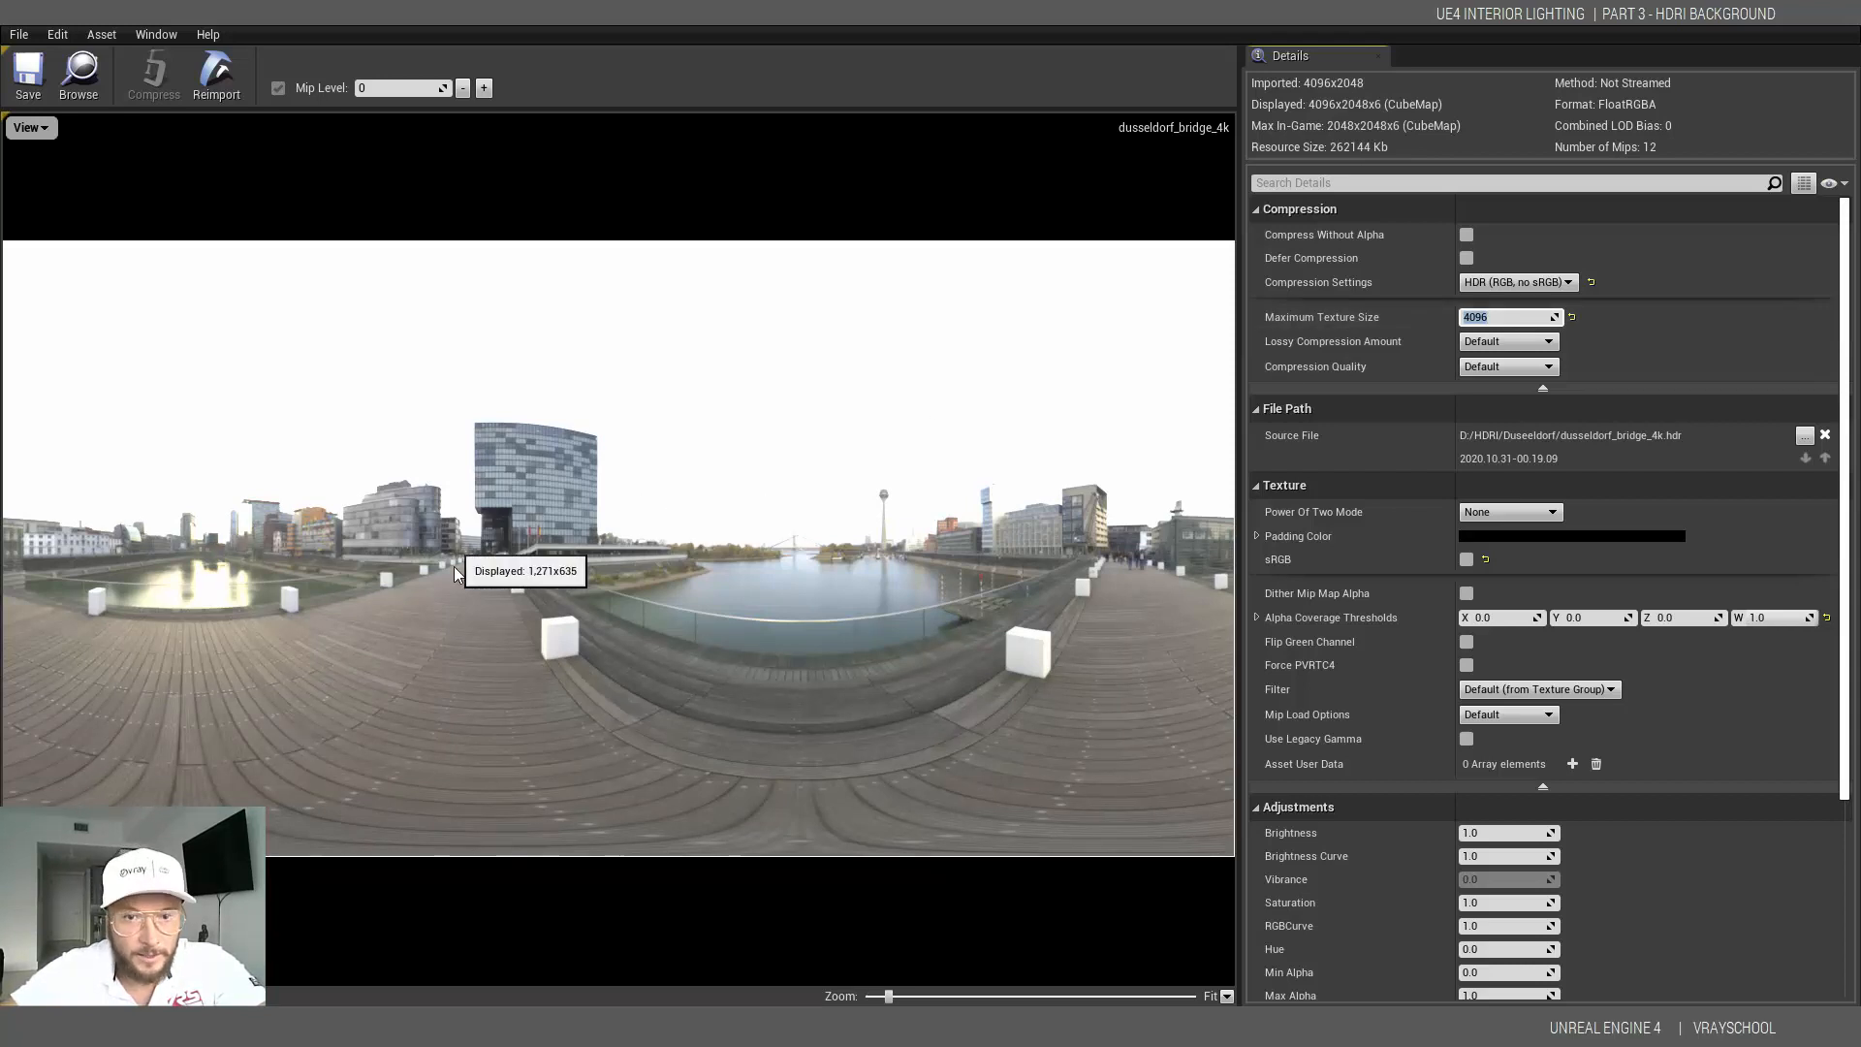
mouse_move(324, 543)
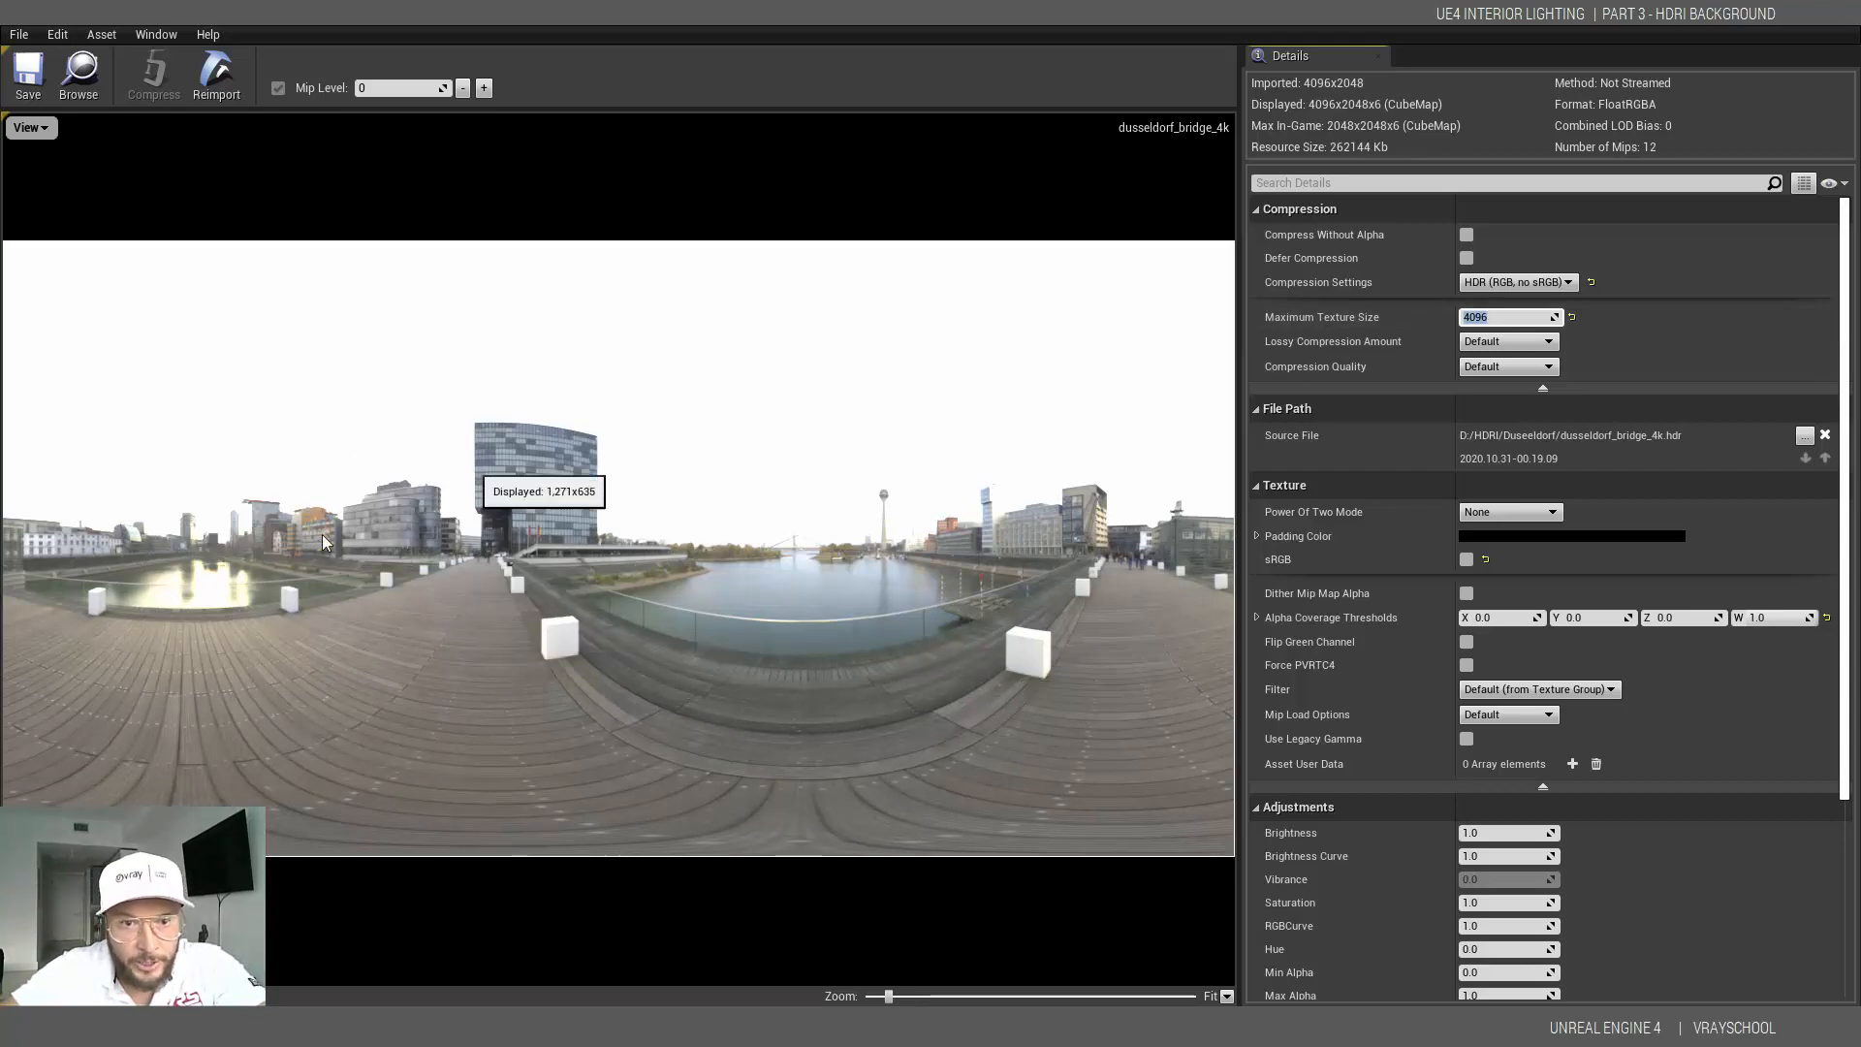
mouse_move(177, 537)
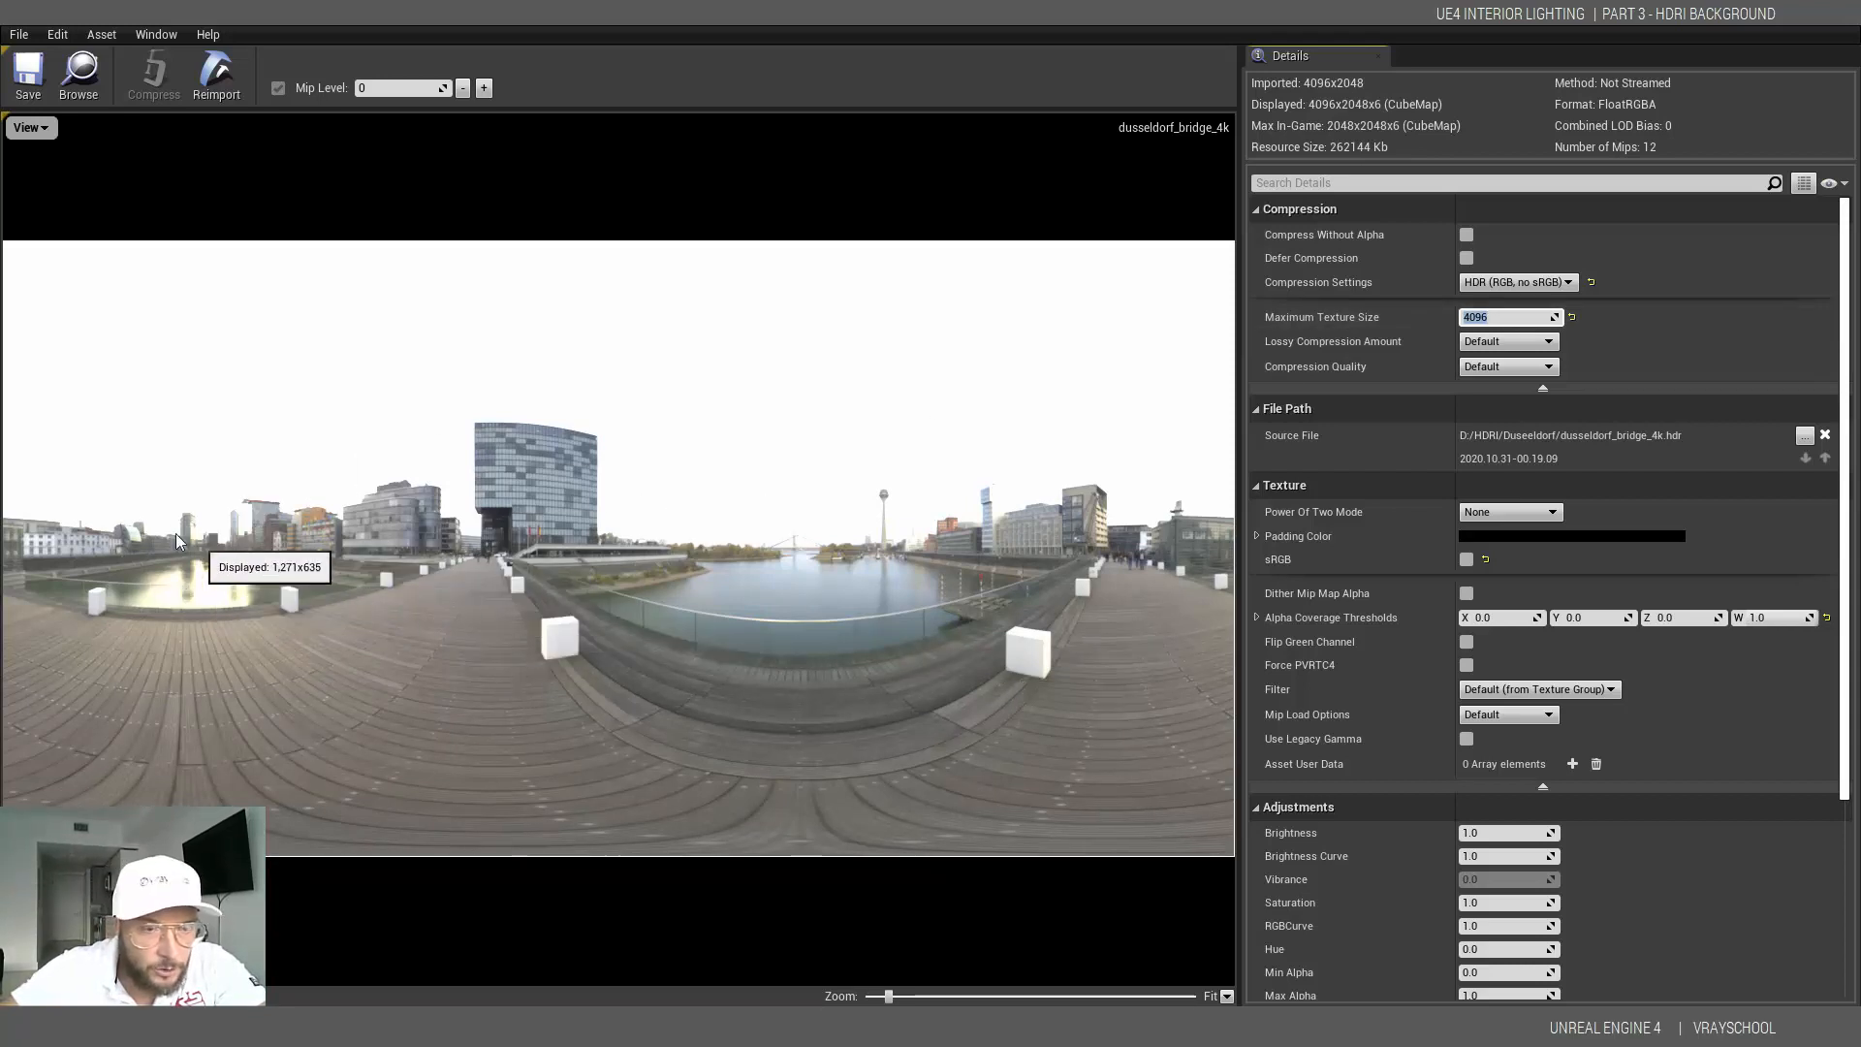
- Set the texture's Mip Gen Settings to NoMipmaps
scroll(down, 3)
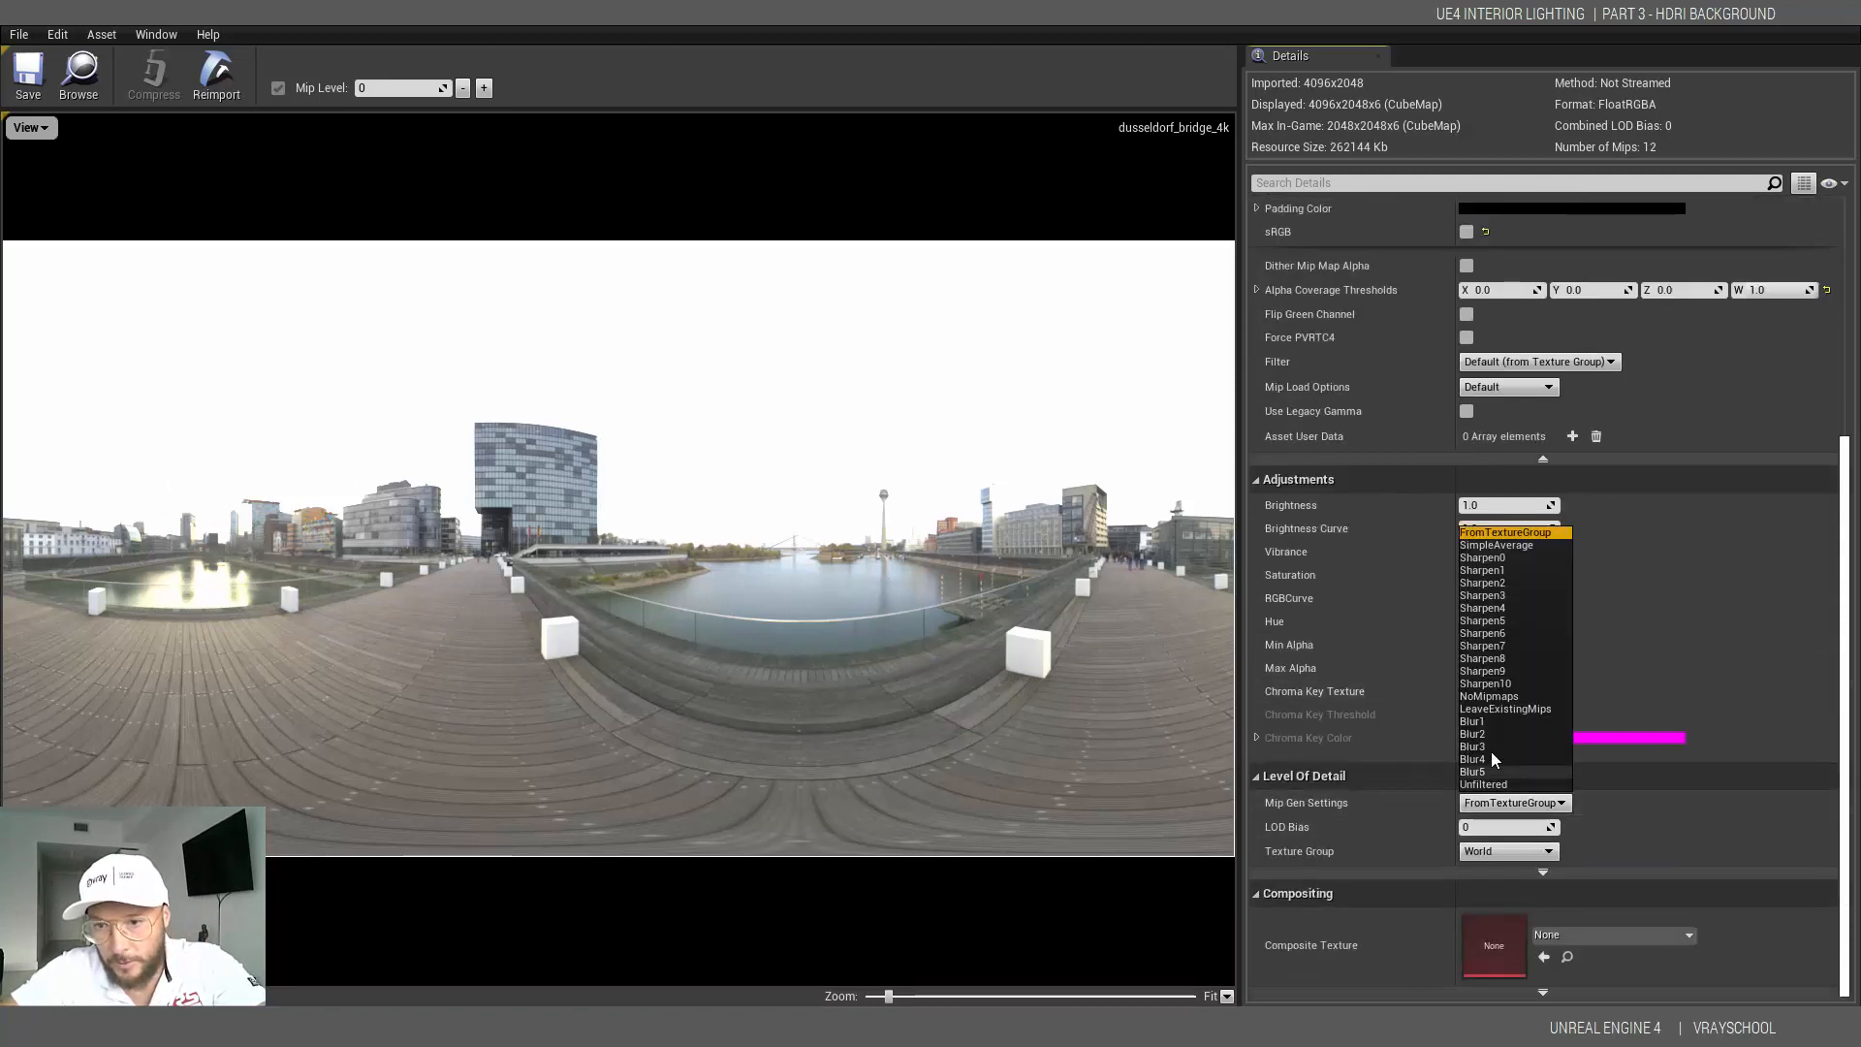
mouse_move(1465, 705)
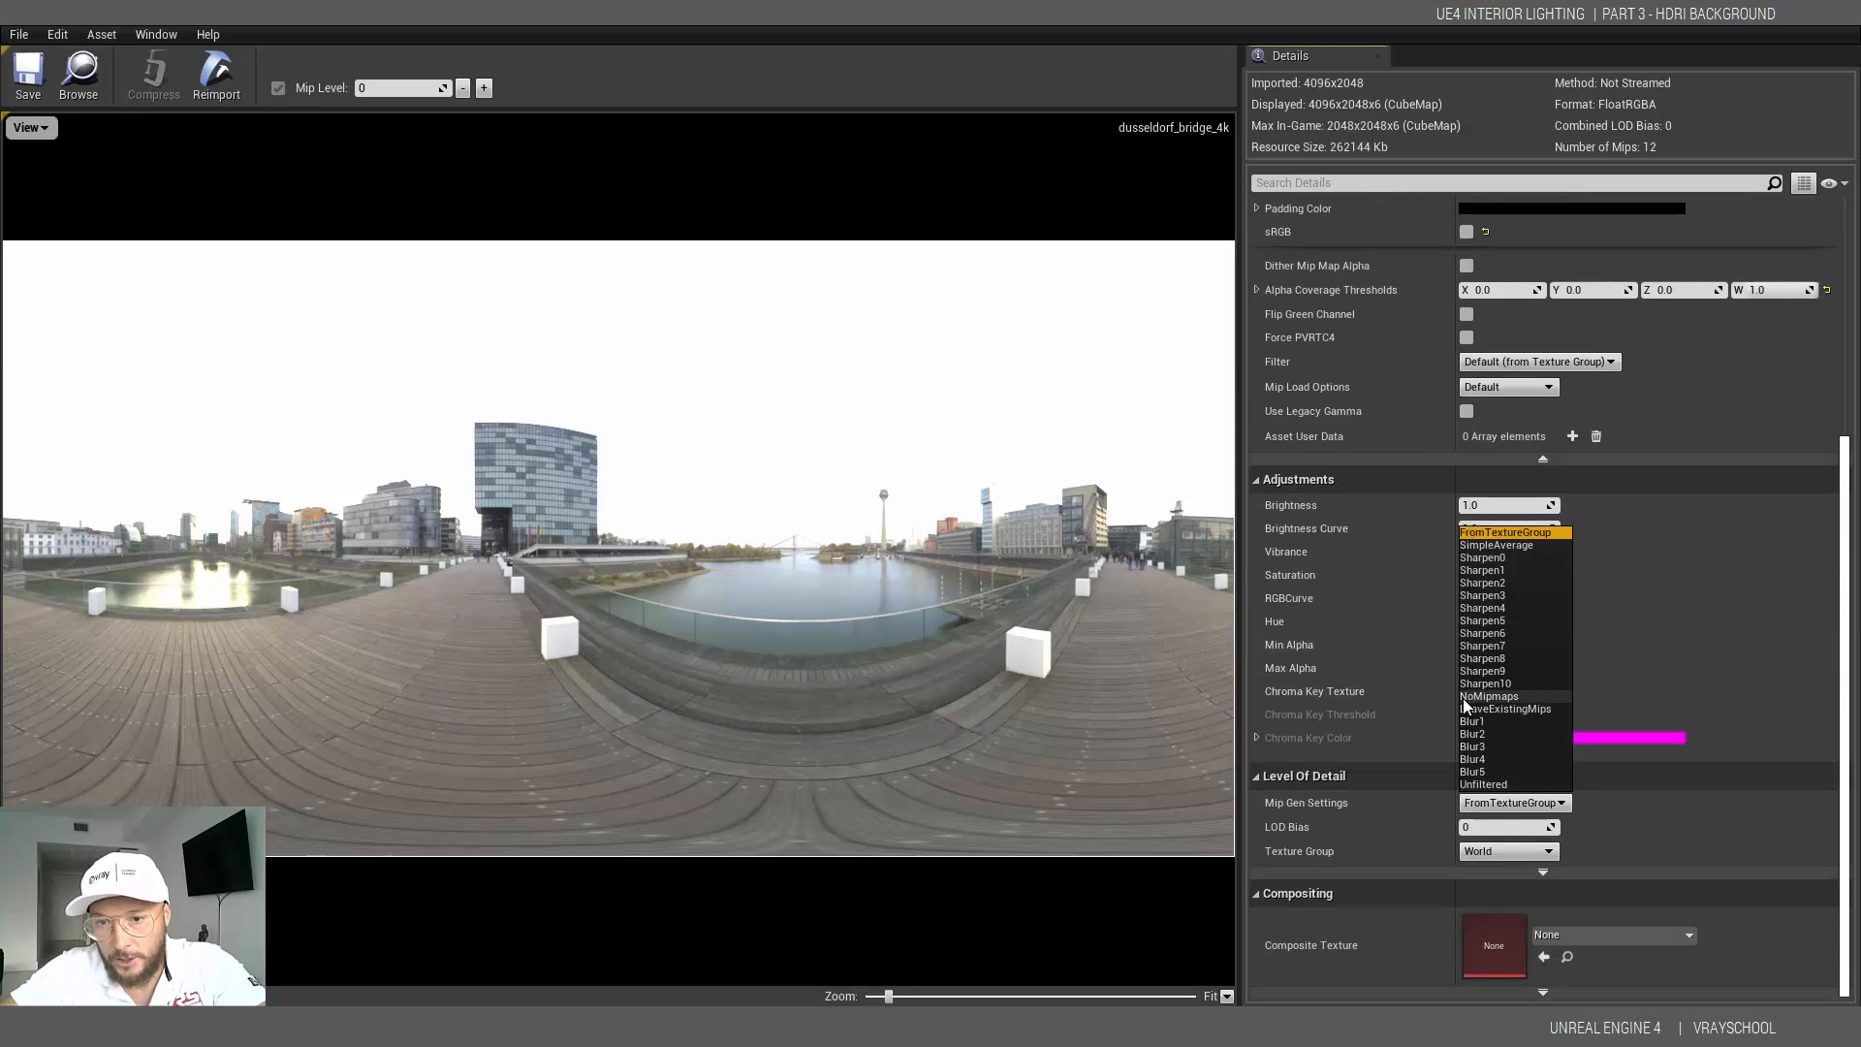
mouse_move(1486, 696)
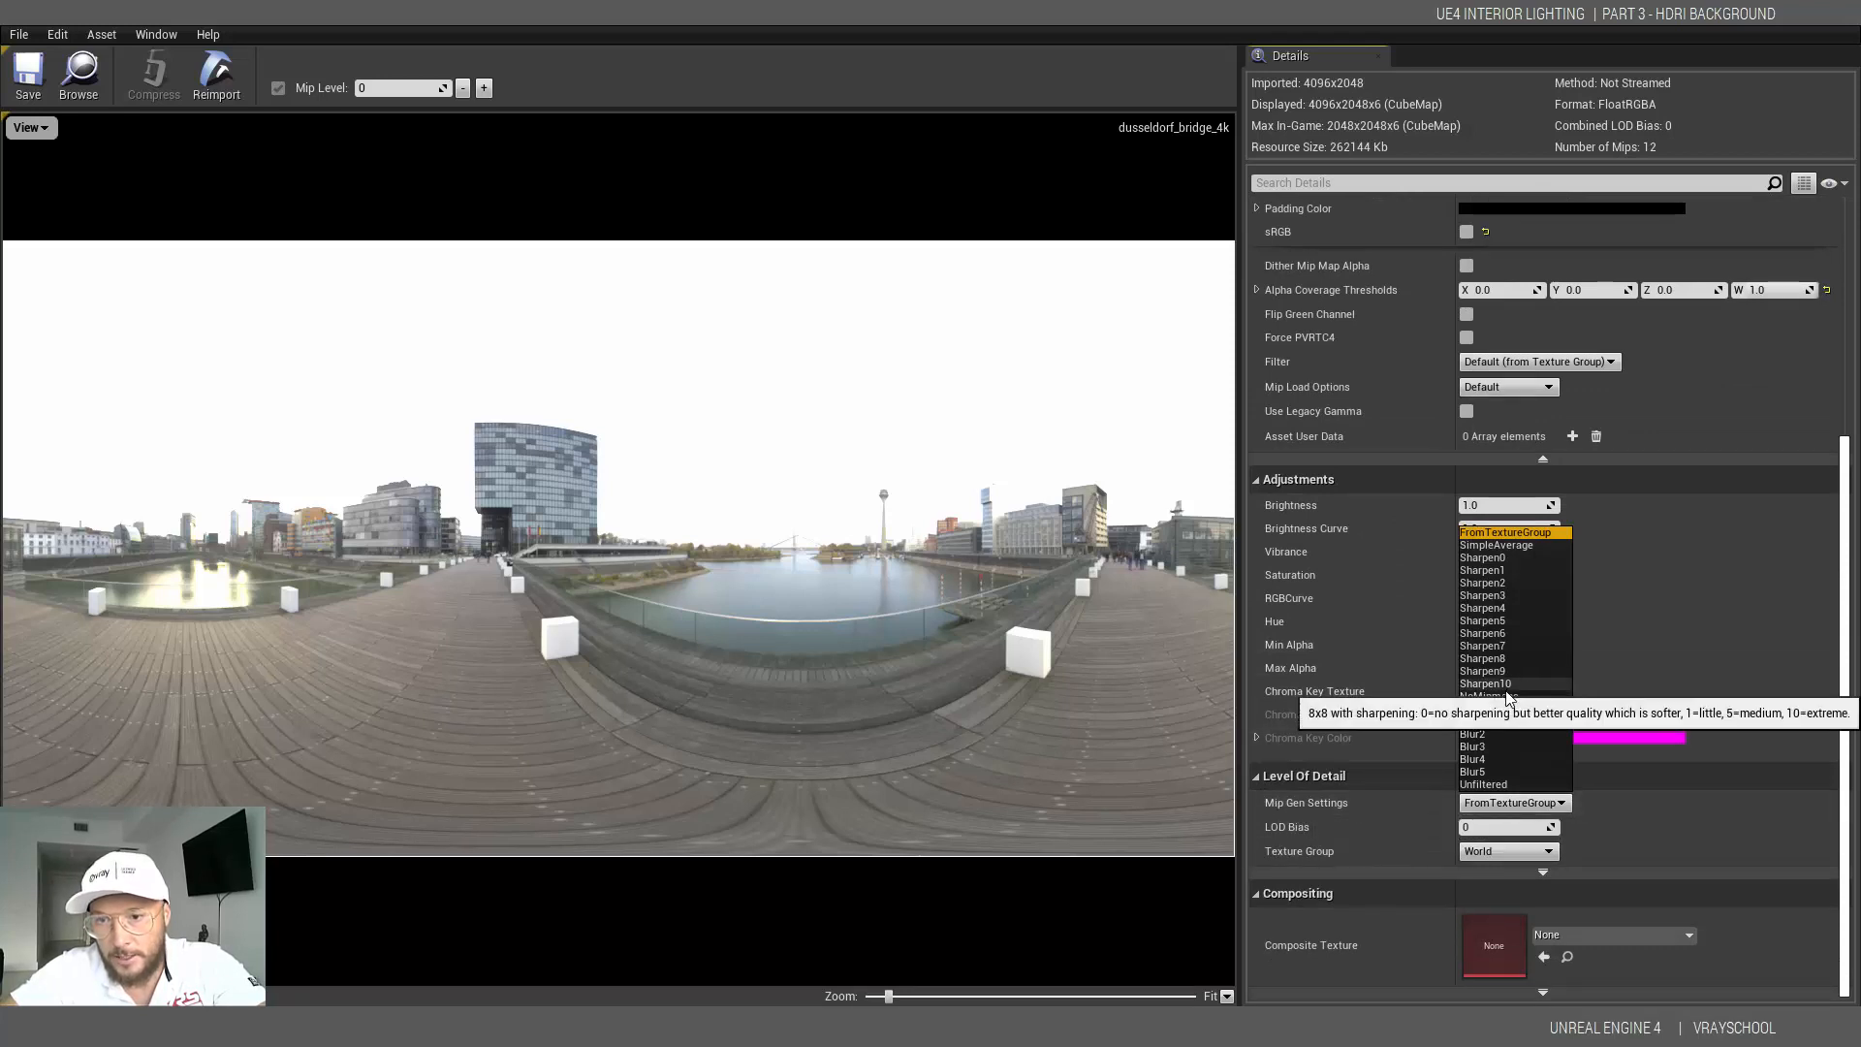
mouse_move(1508, 696)
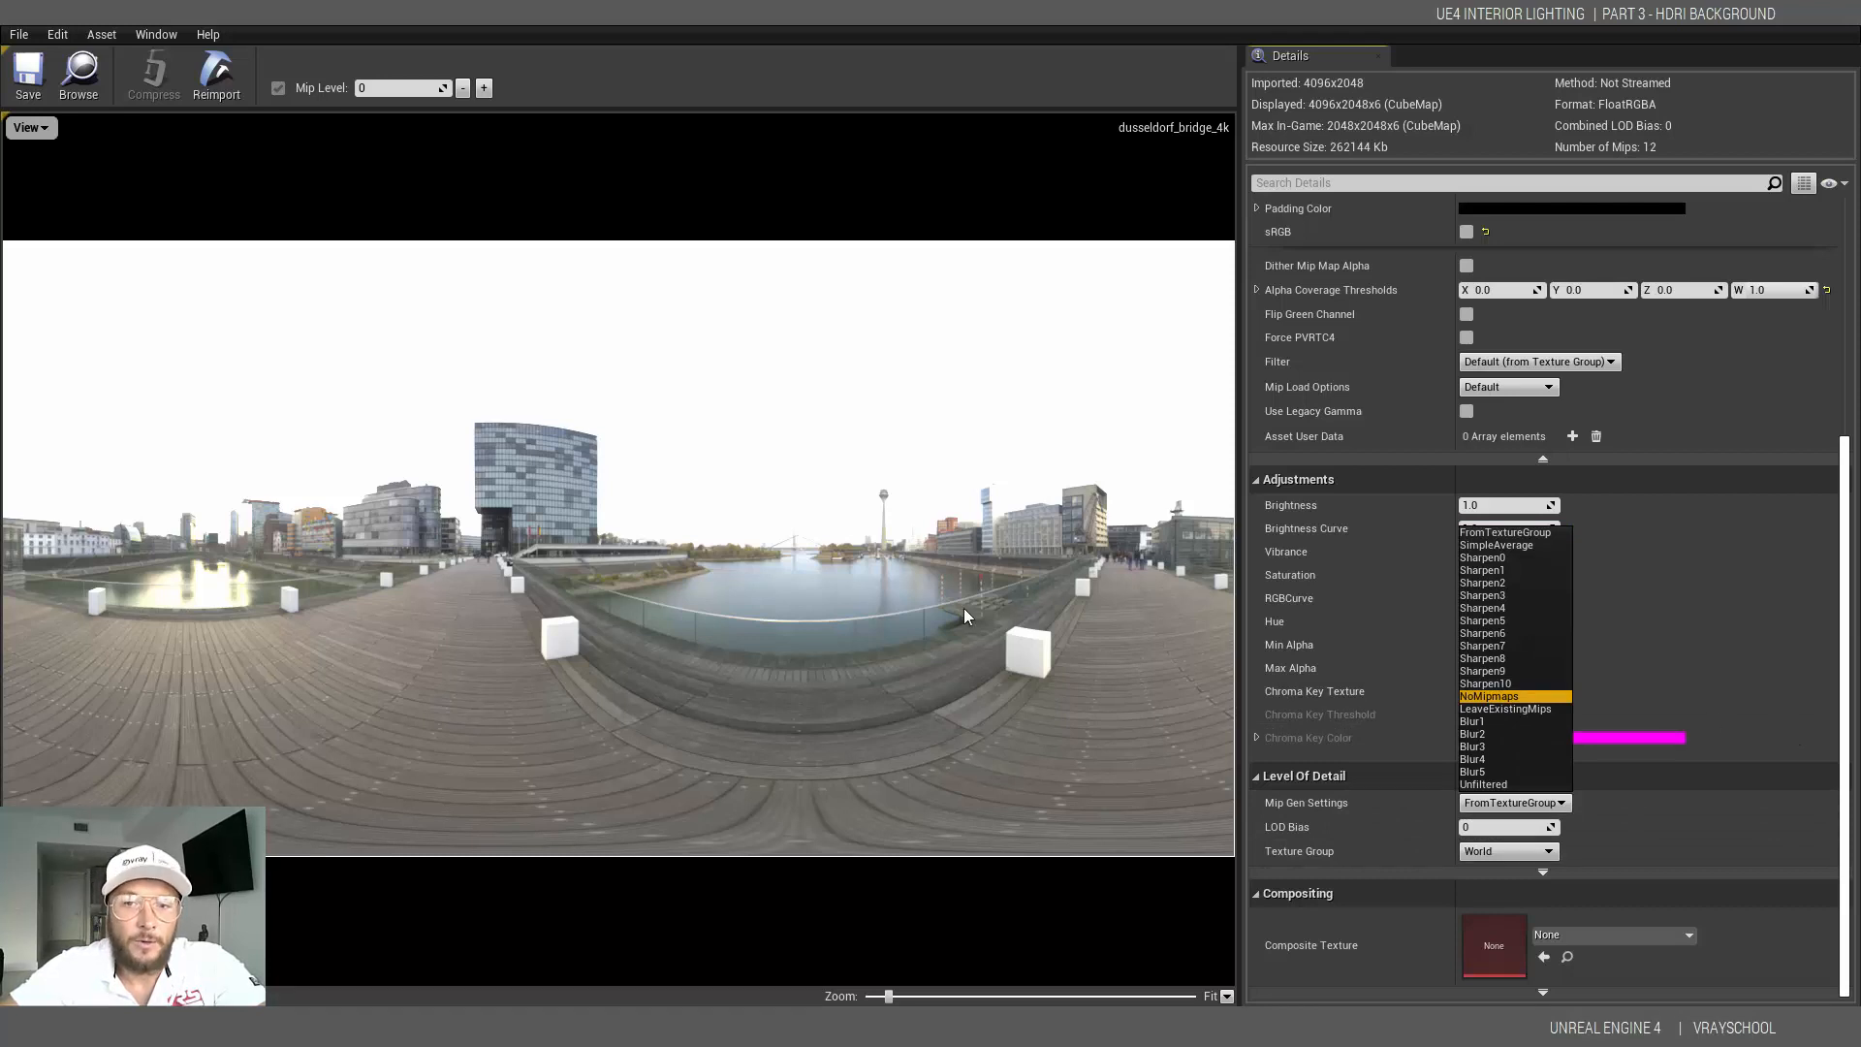
click(1490, 696)
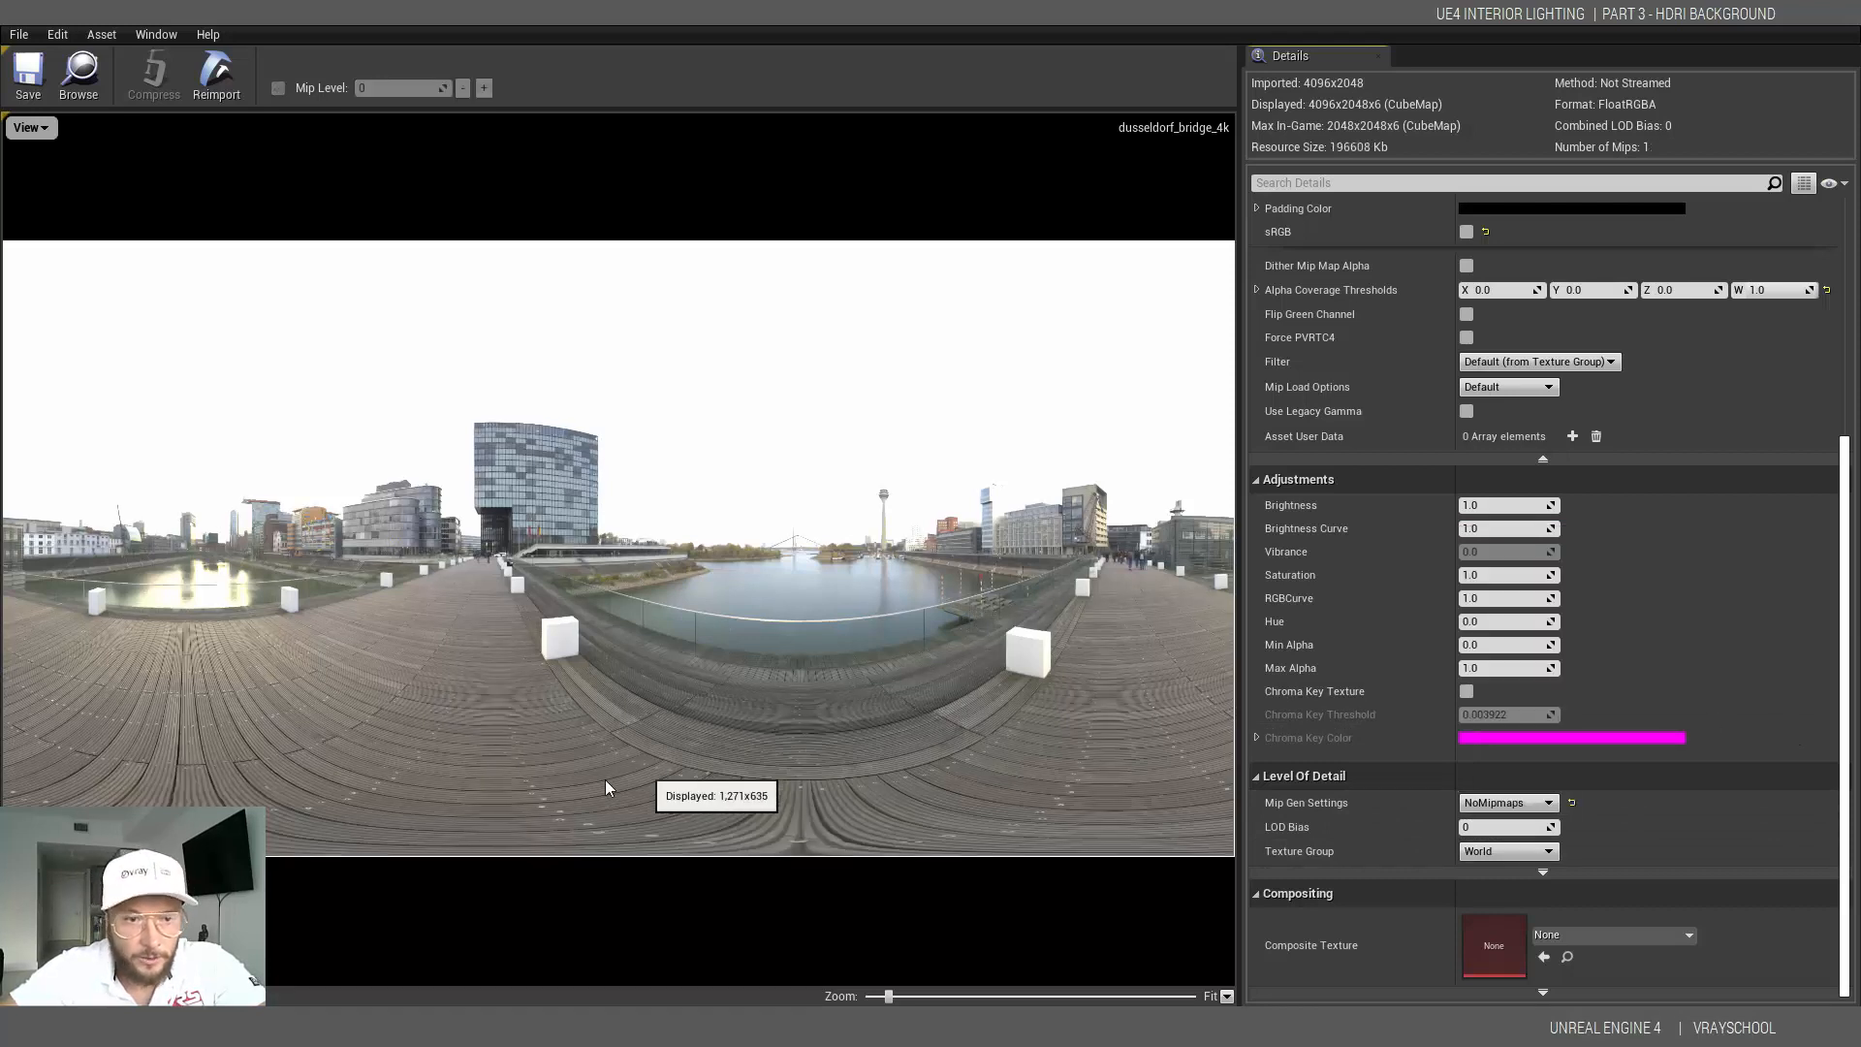
mouse_move(297, 803)
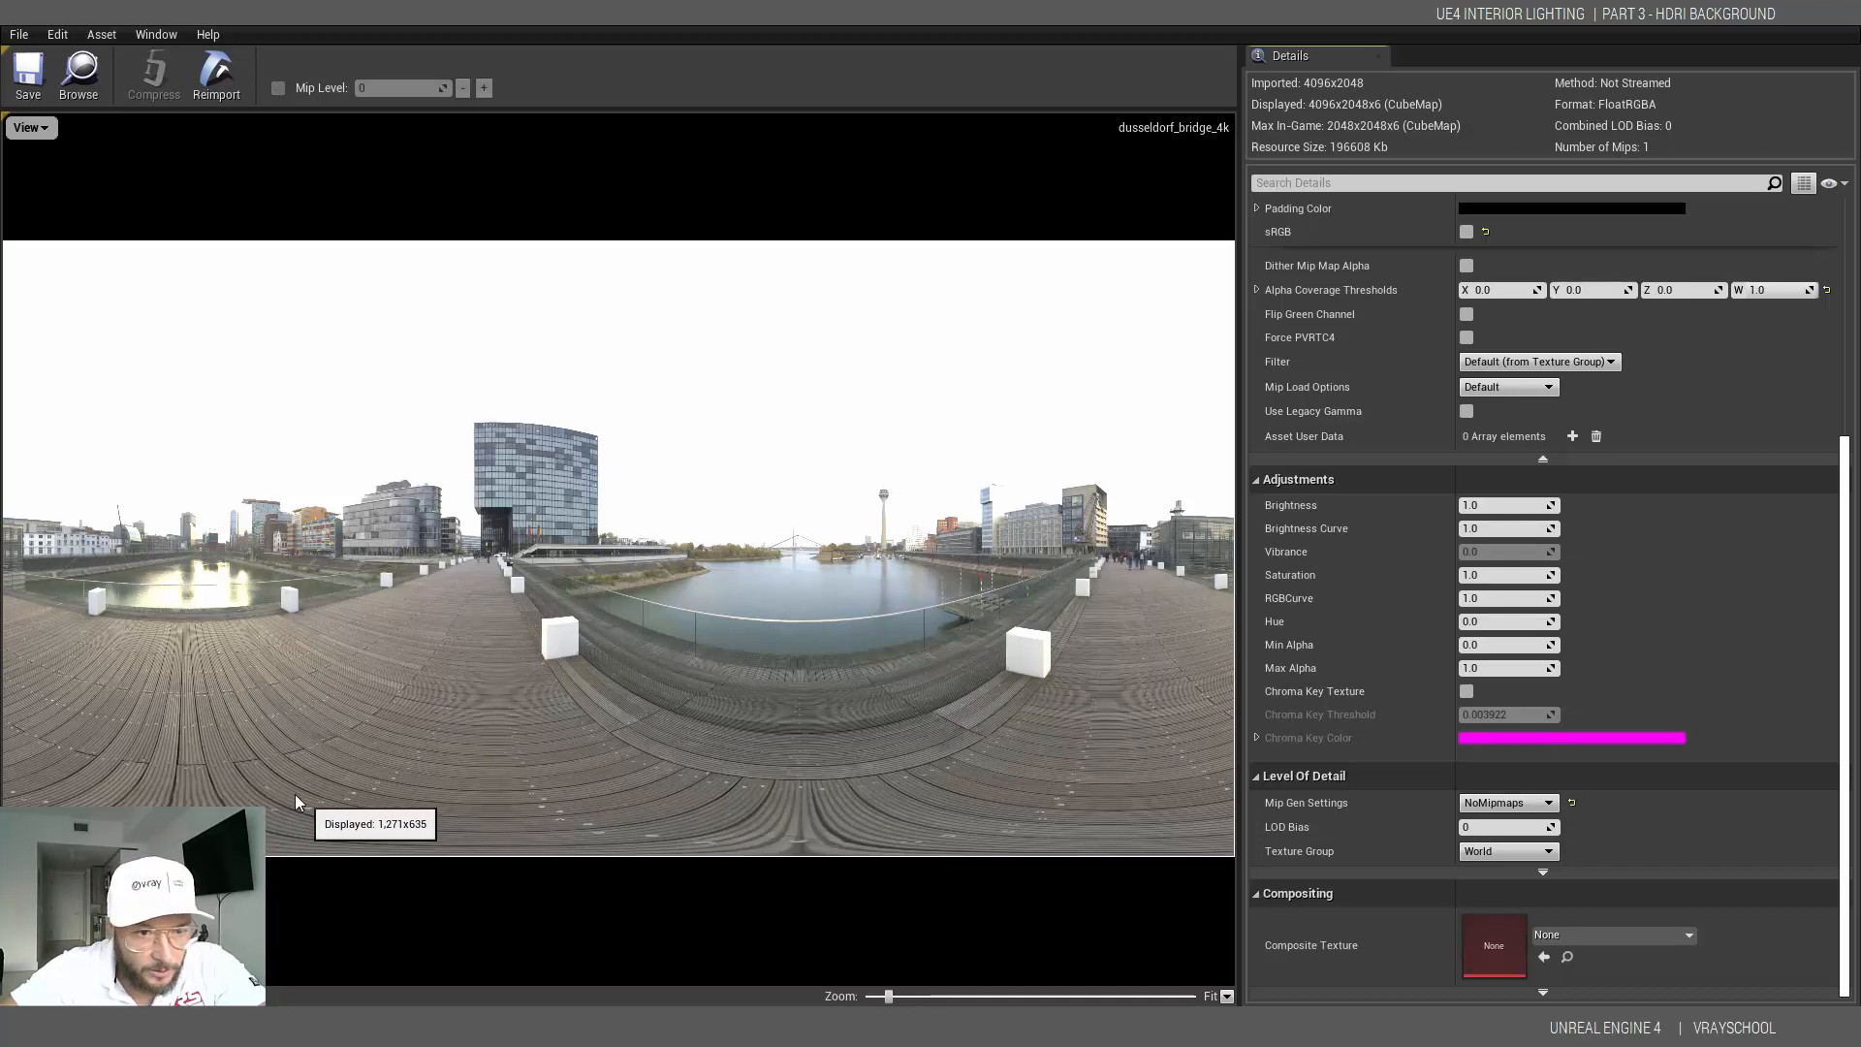
mouse_move(872, 703)
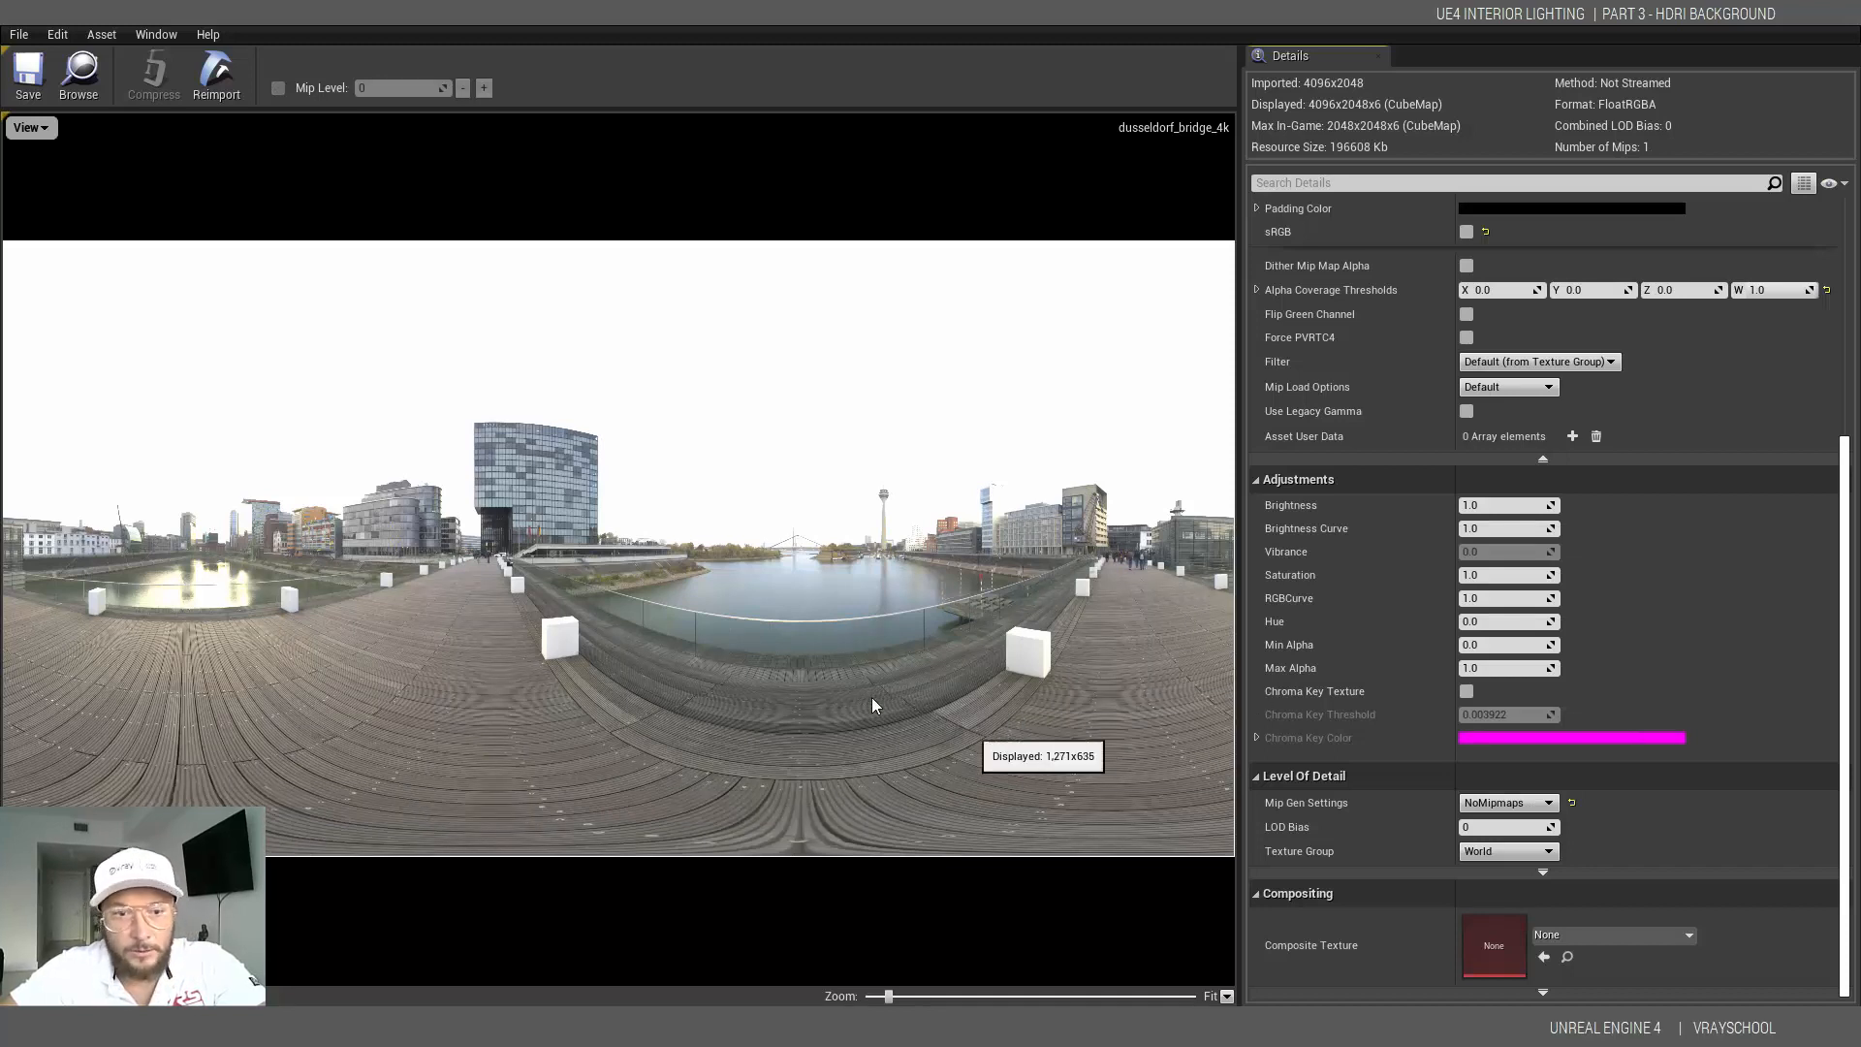
mouse_move(961, 556)
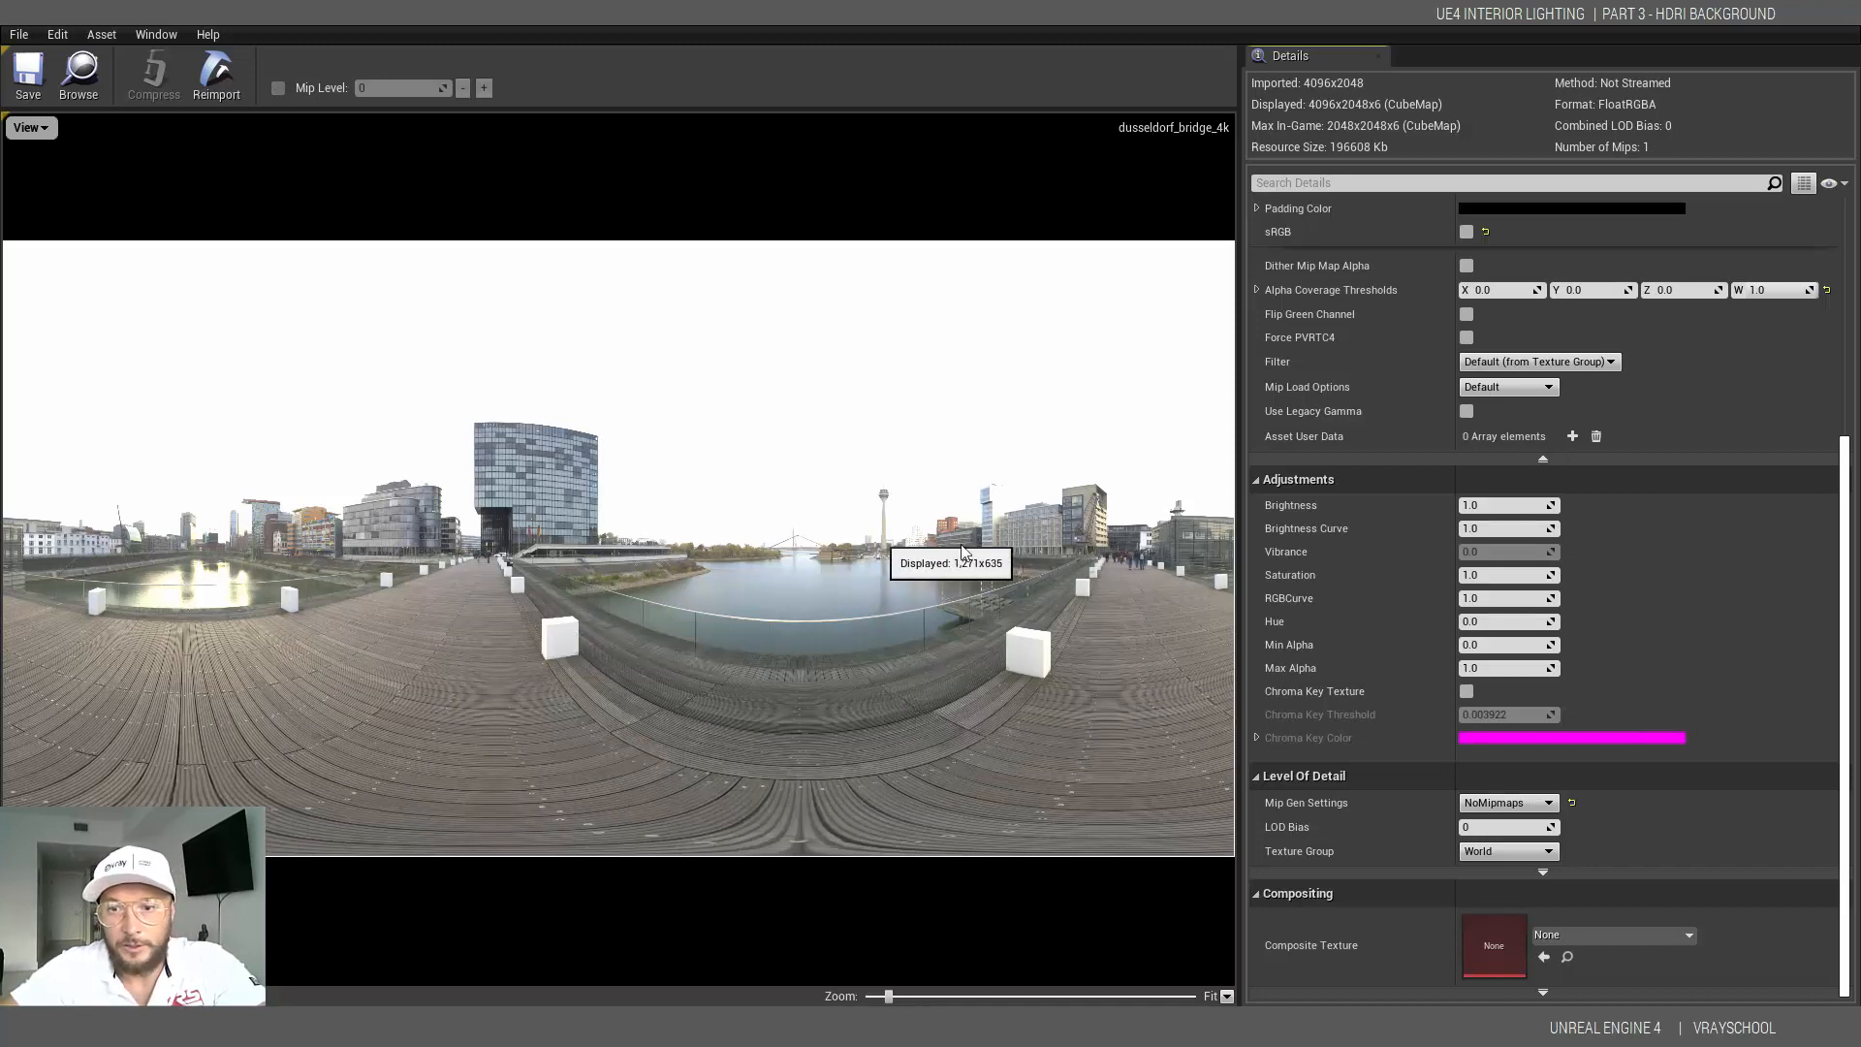
mouse_move(27, 76)
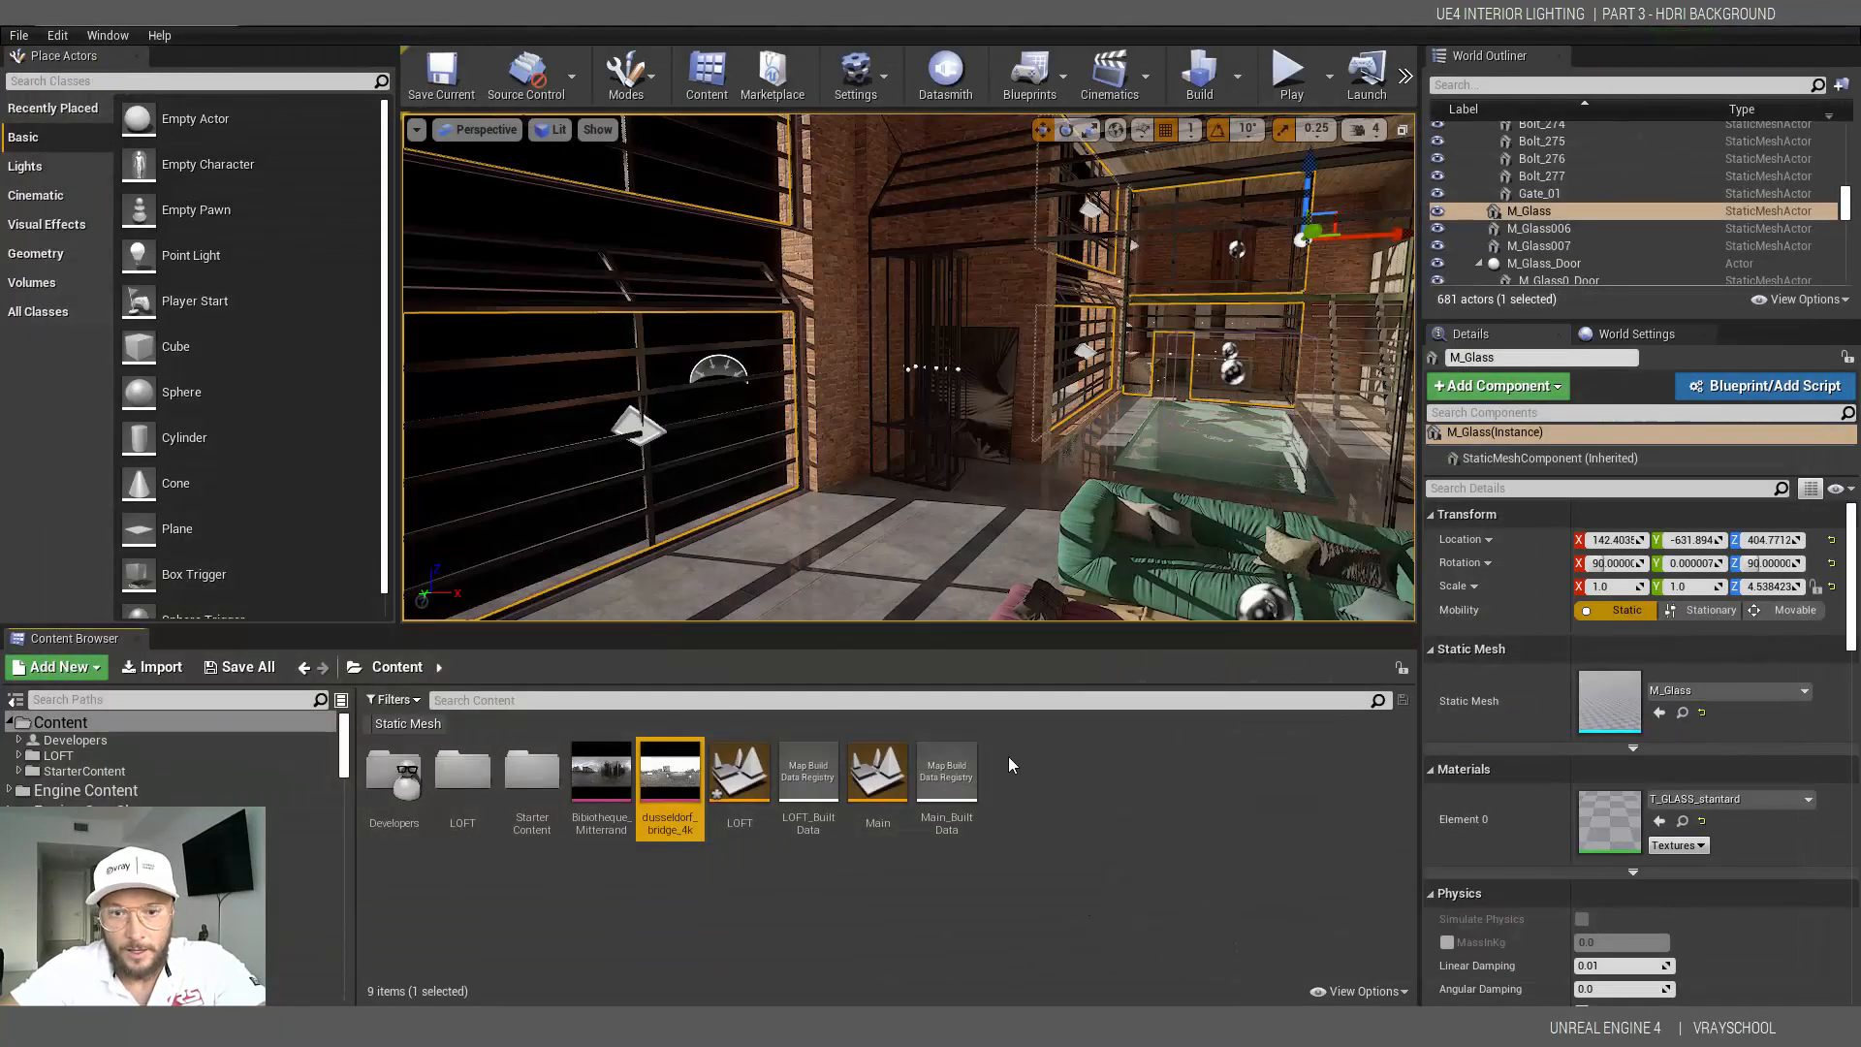
- Create a material named HDRI_Background in Content and open it in the Material Editor
click(56, 665)
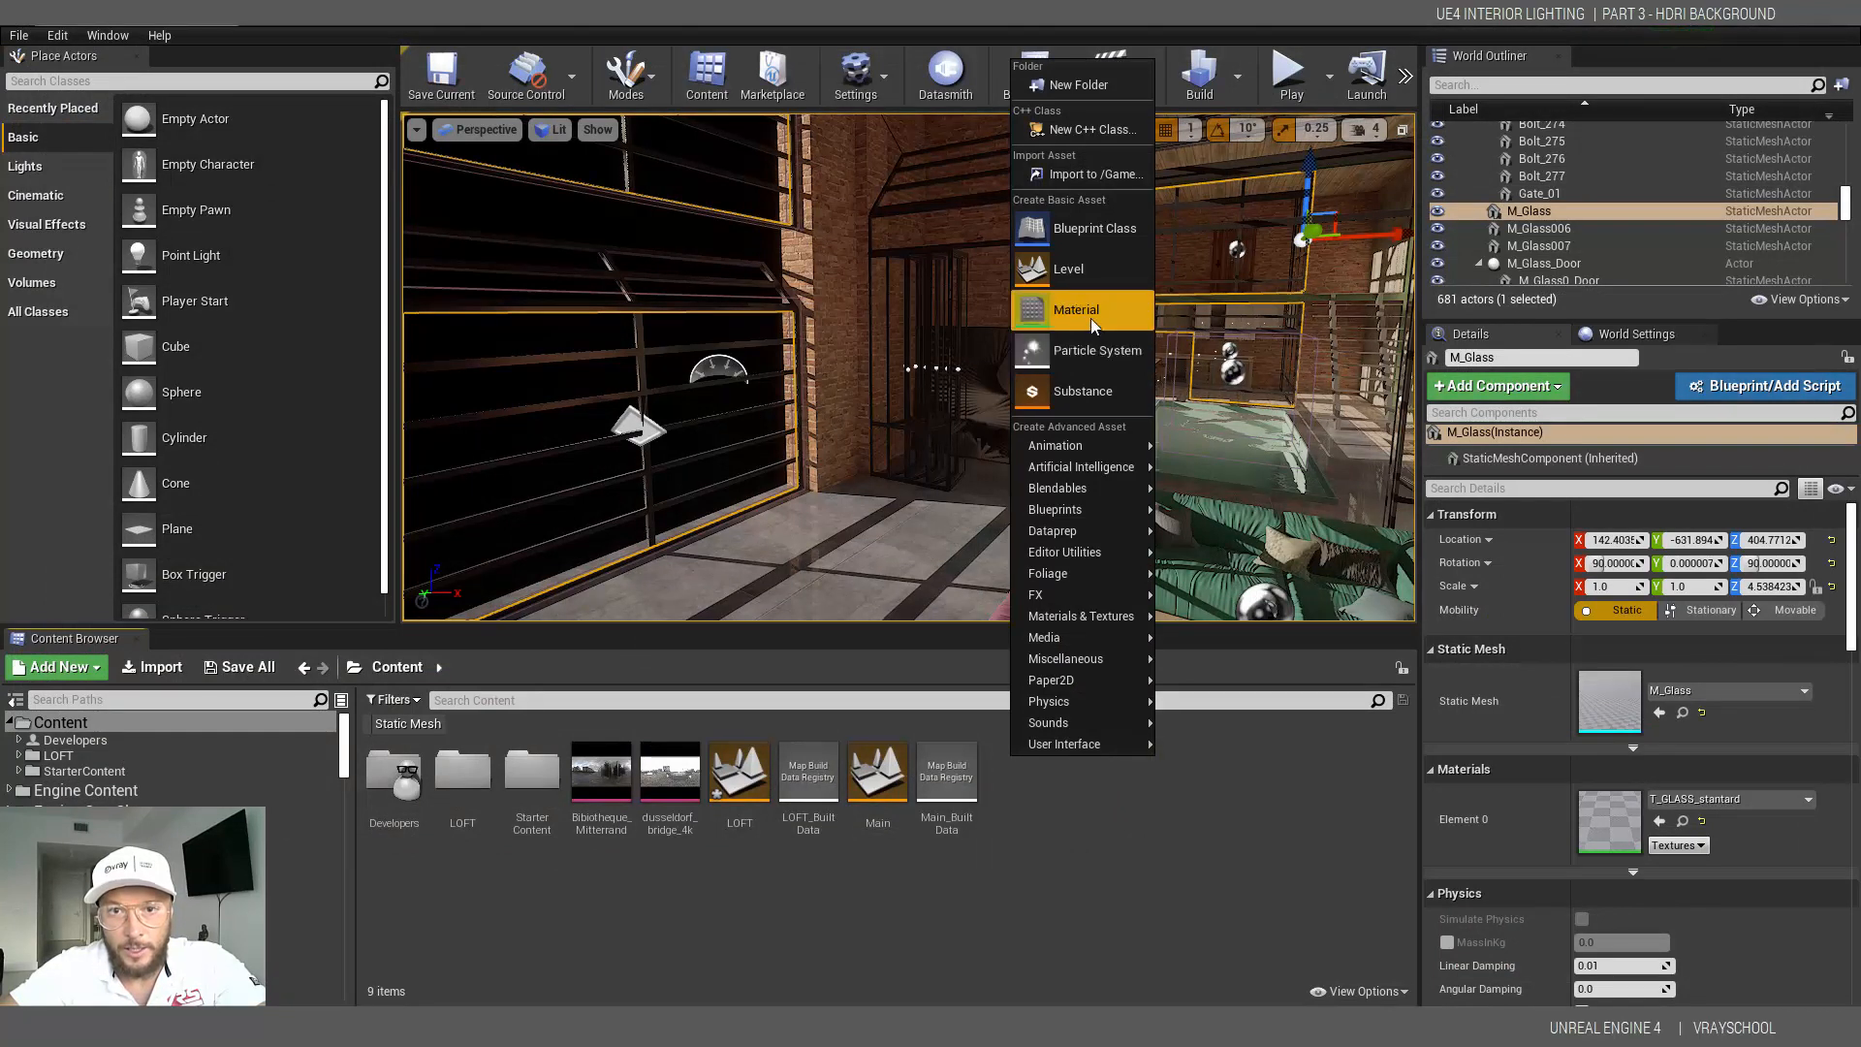
click(1075, 310)
text(ackground)
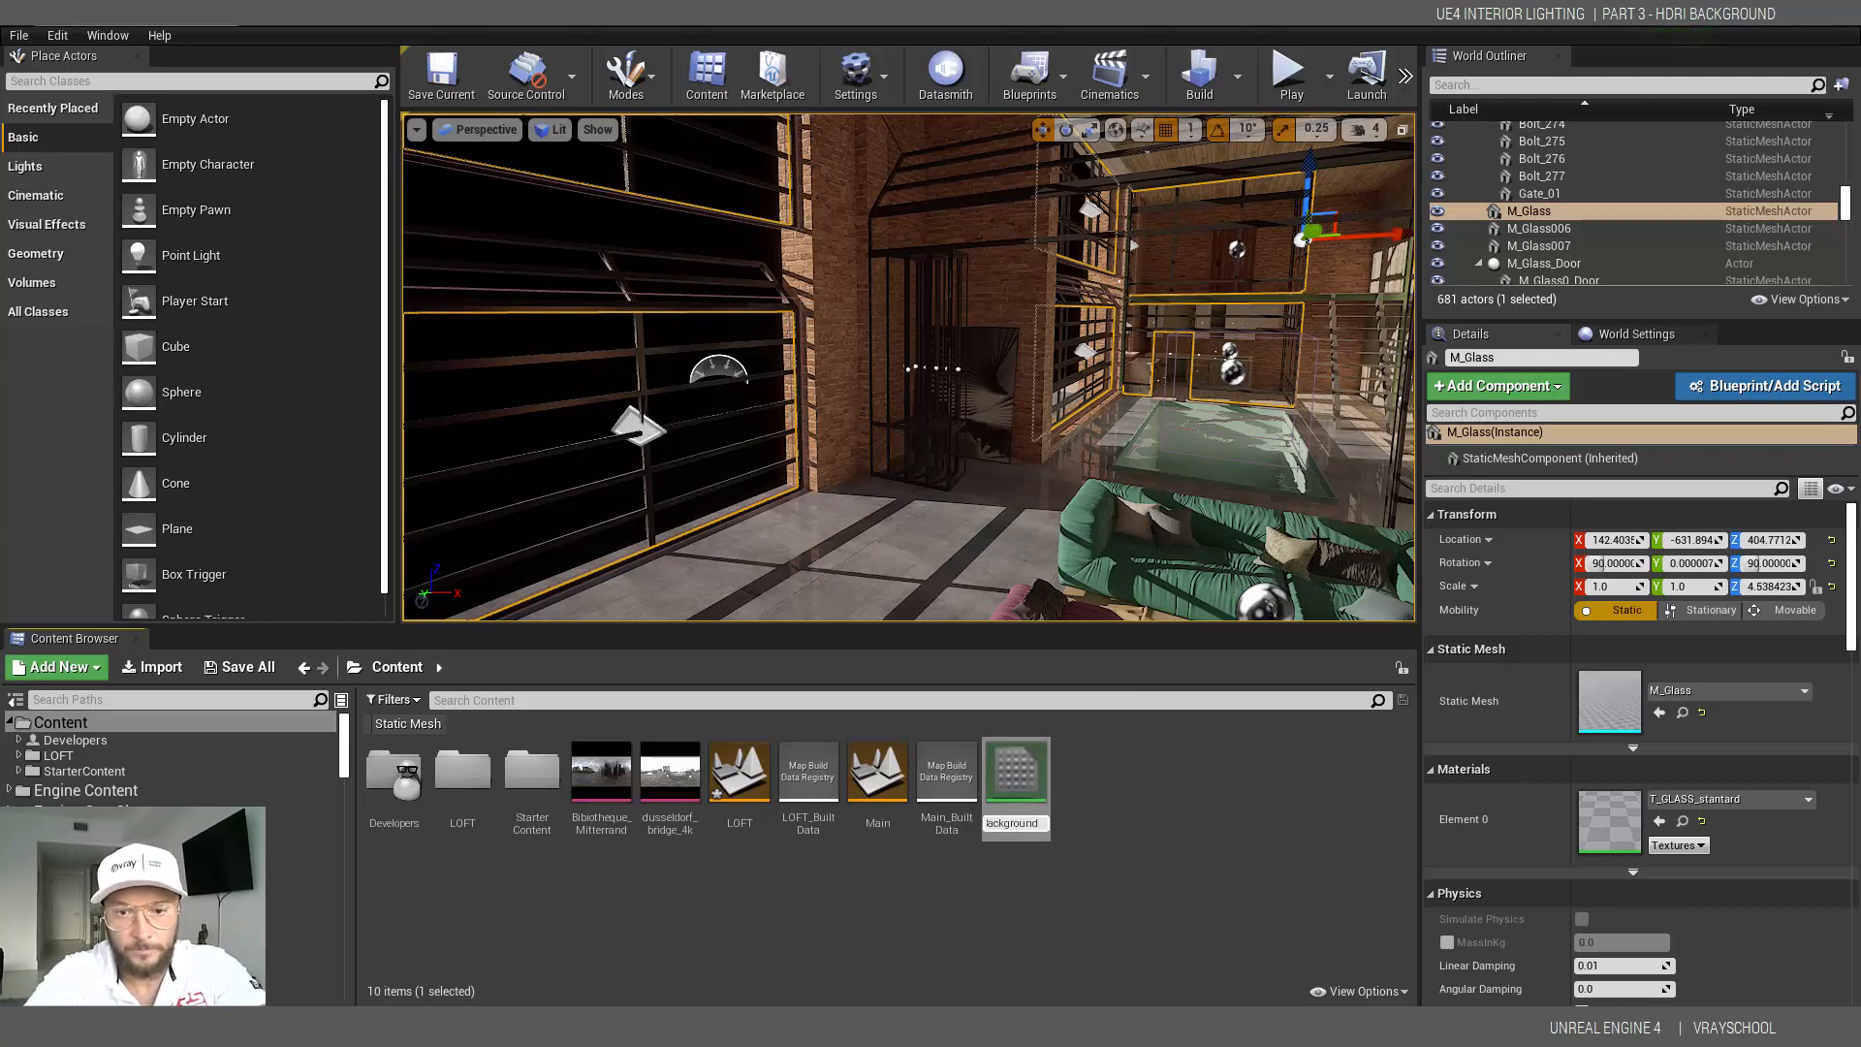
click(738, 772)
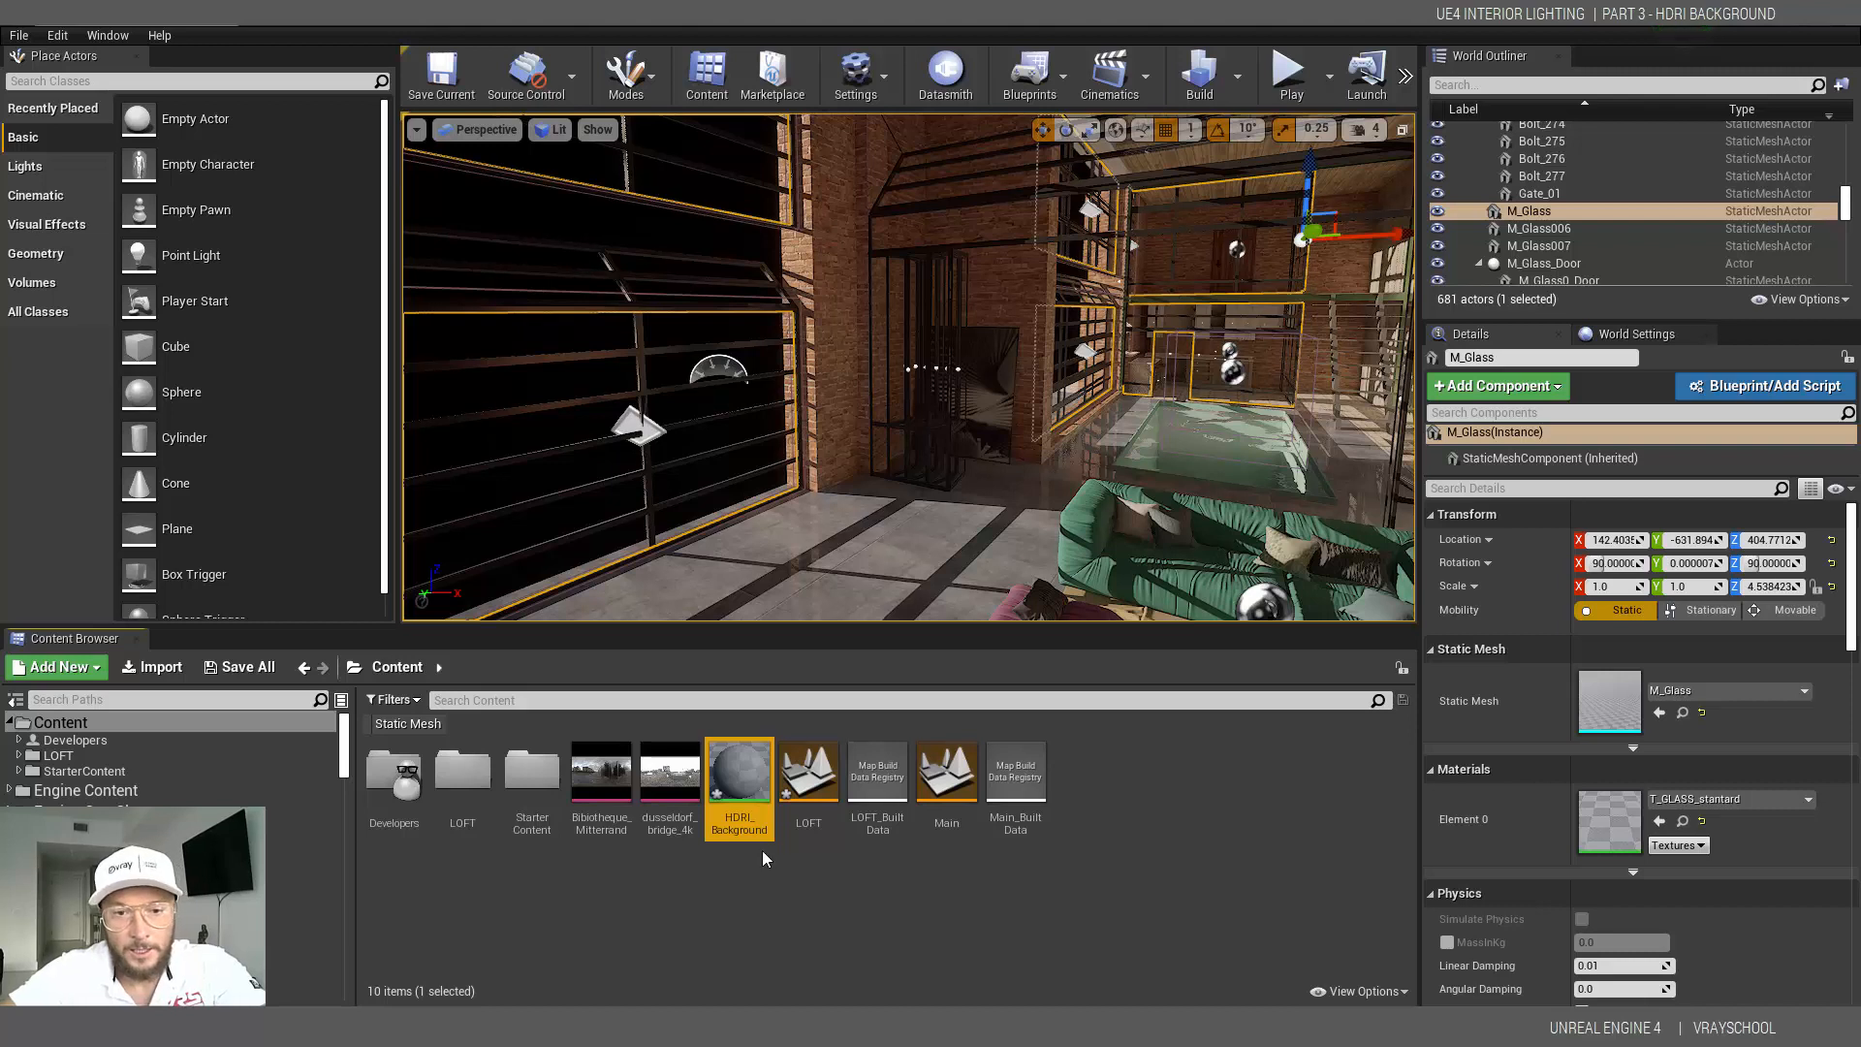
double_click(739, 770)
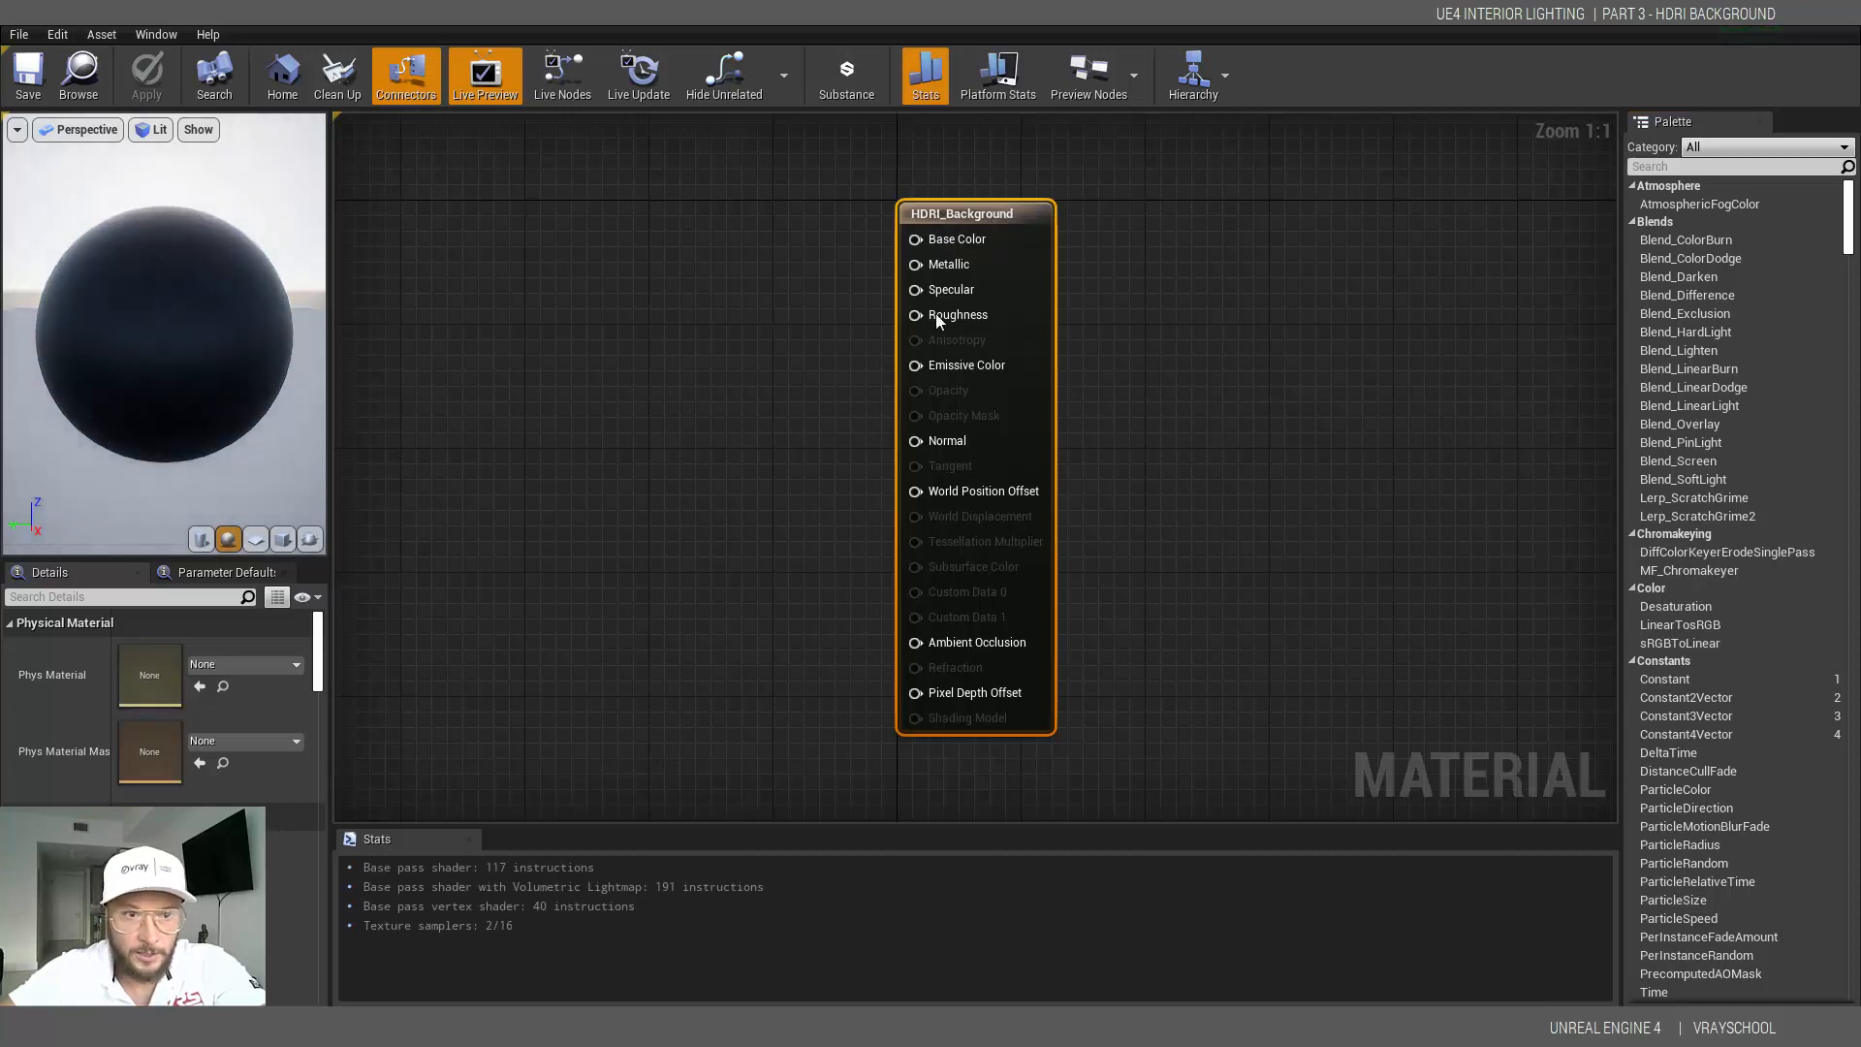
- Keep Material Domain as Surface, set Shading Model to Unlit and enable Two Sided
click(962, 213)
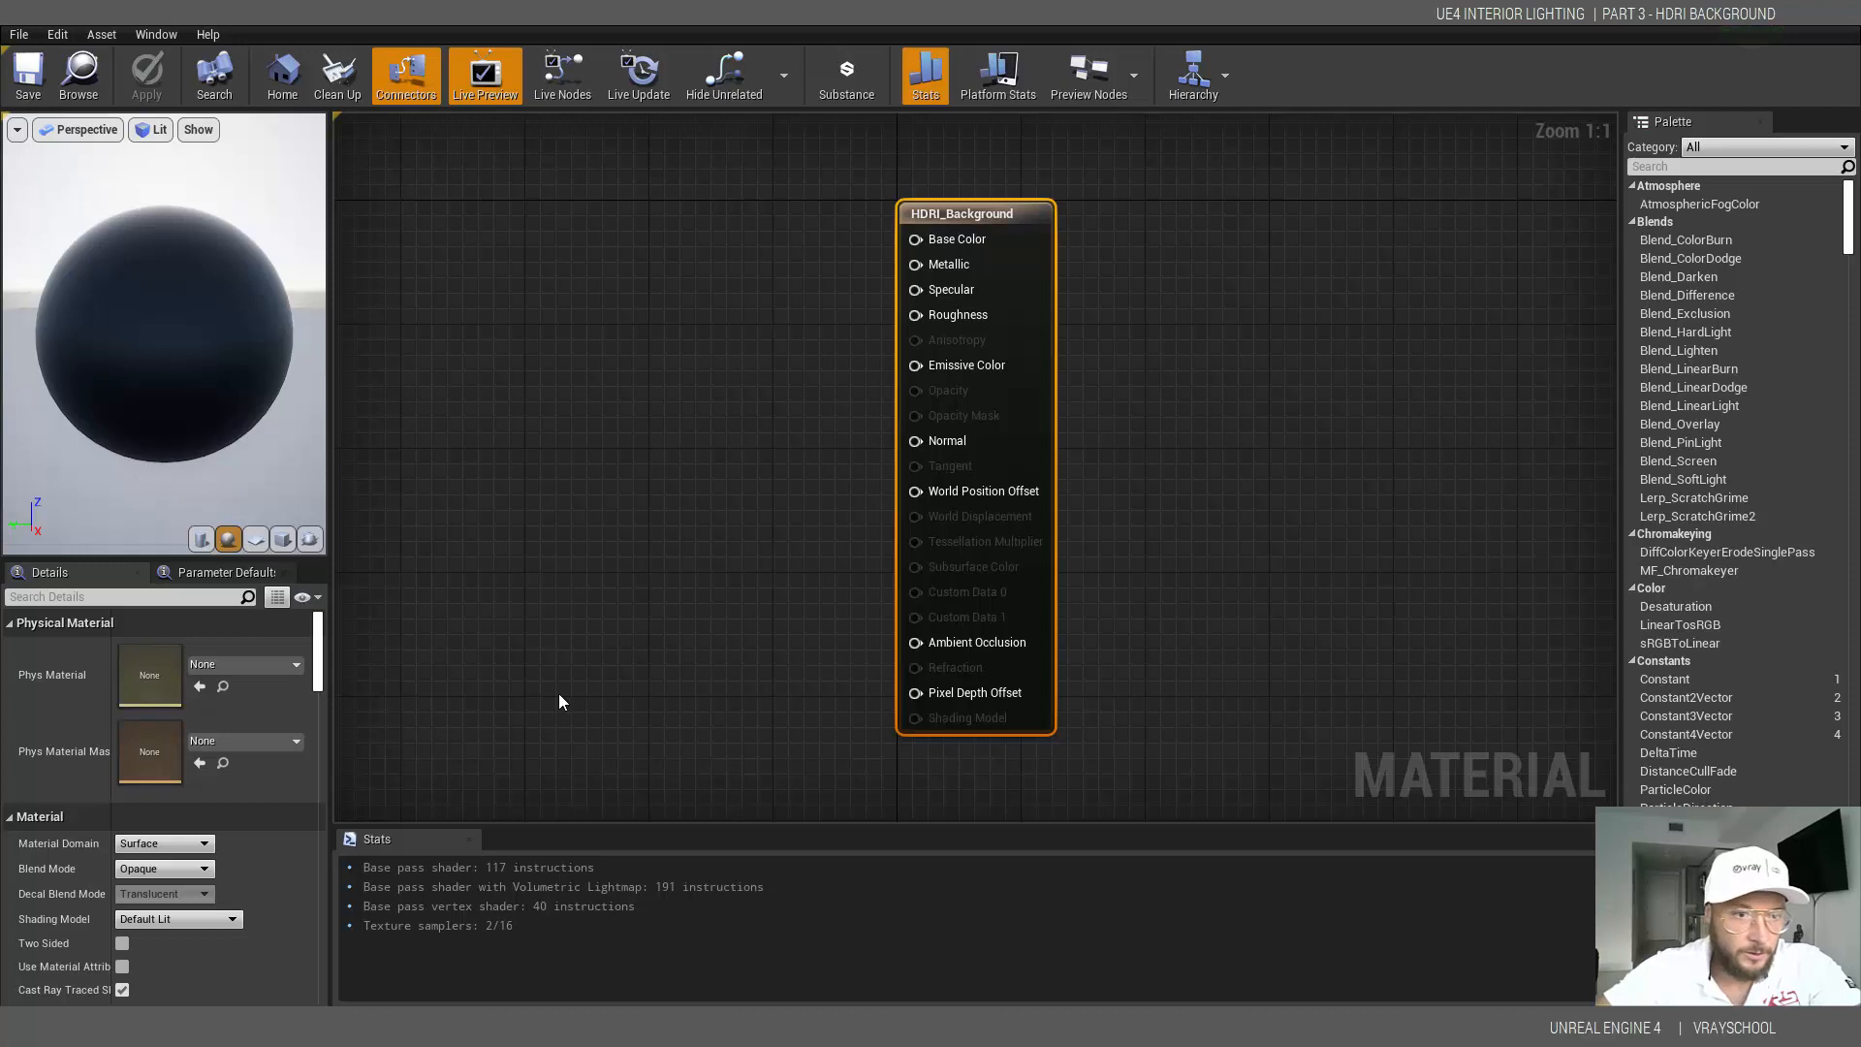
click(163, 843)
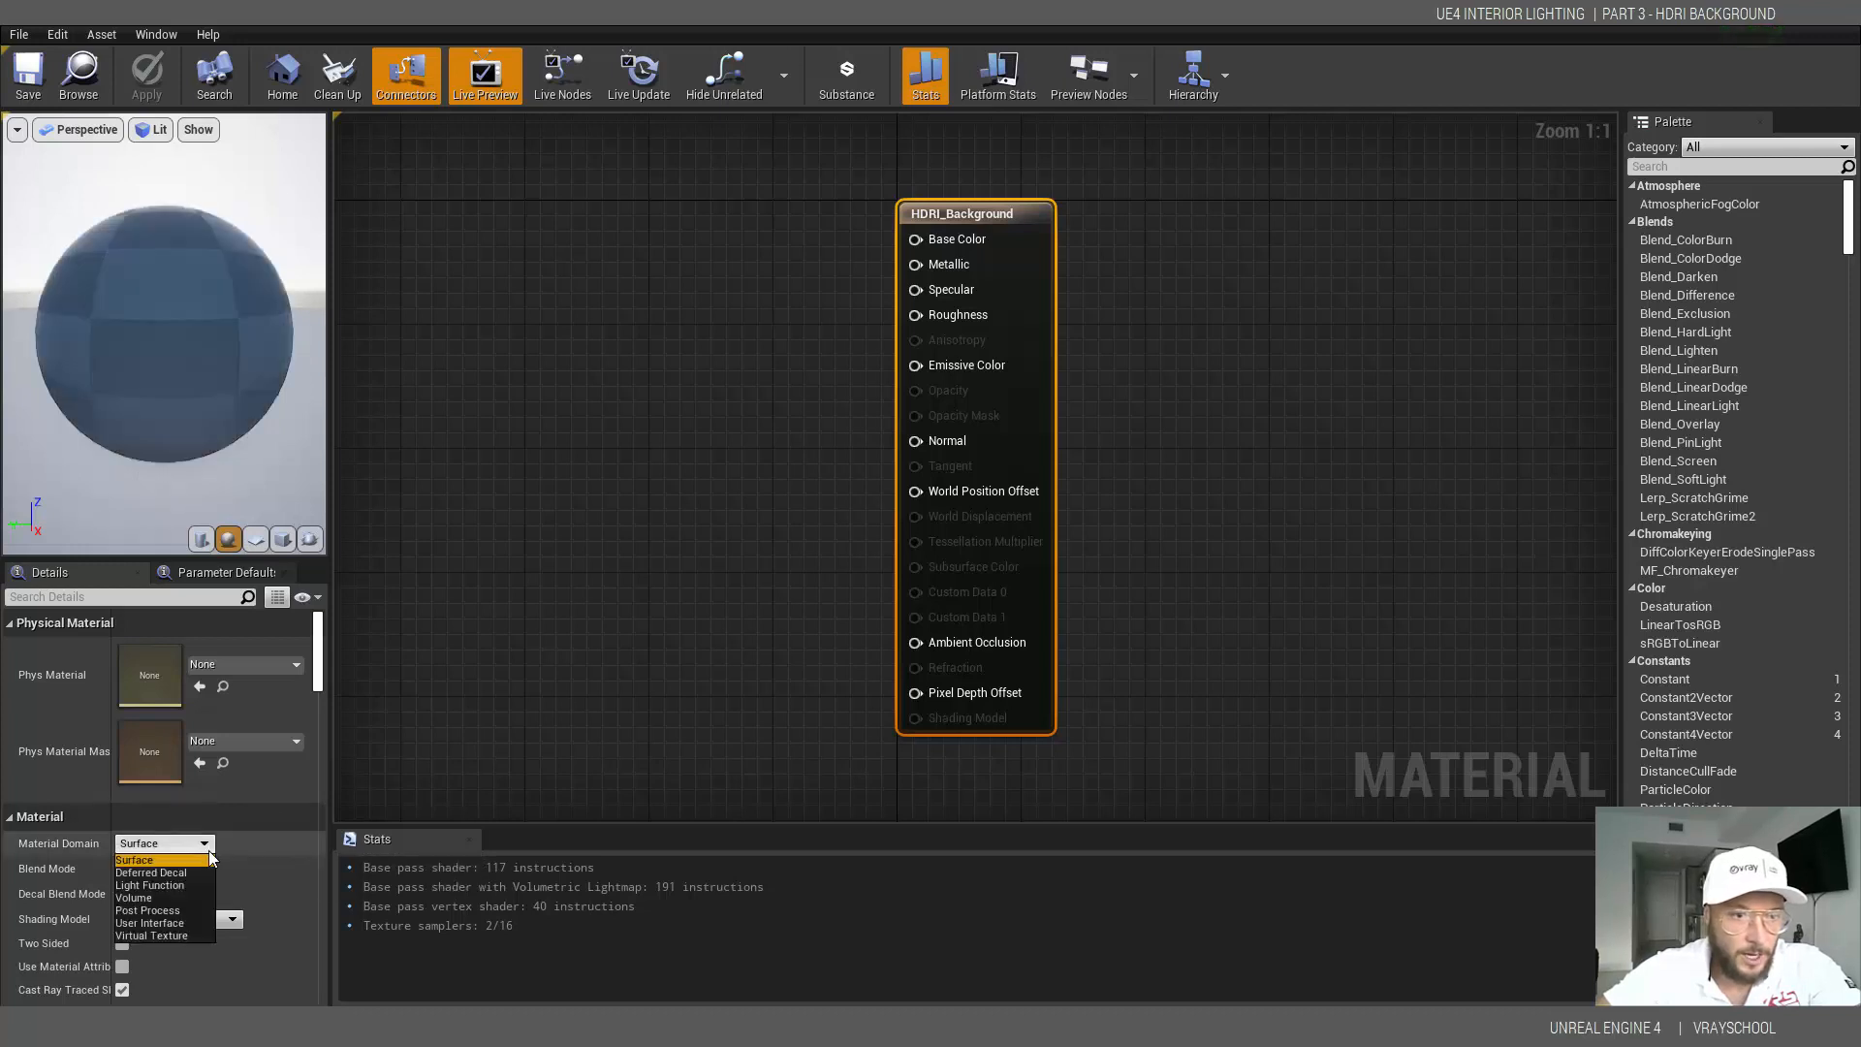
click(136, 859)
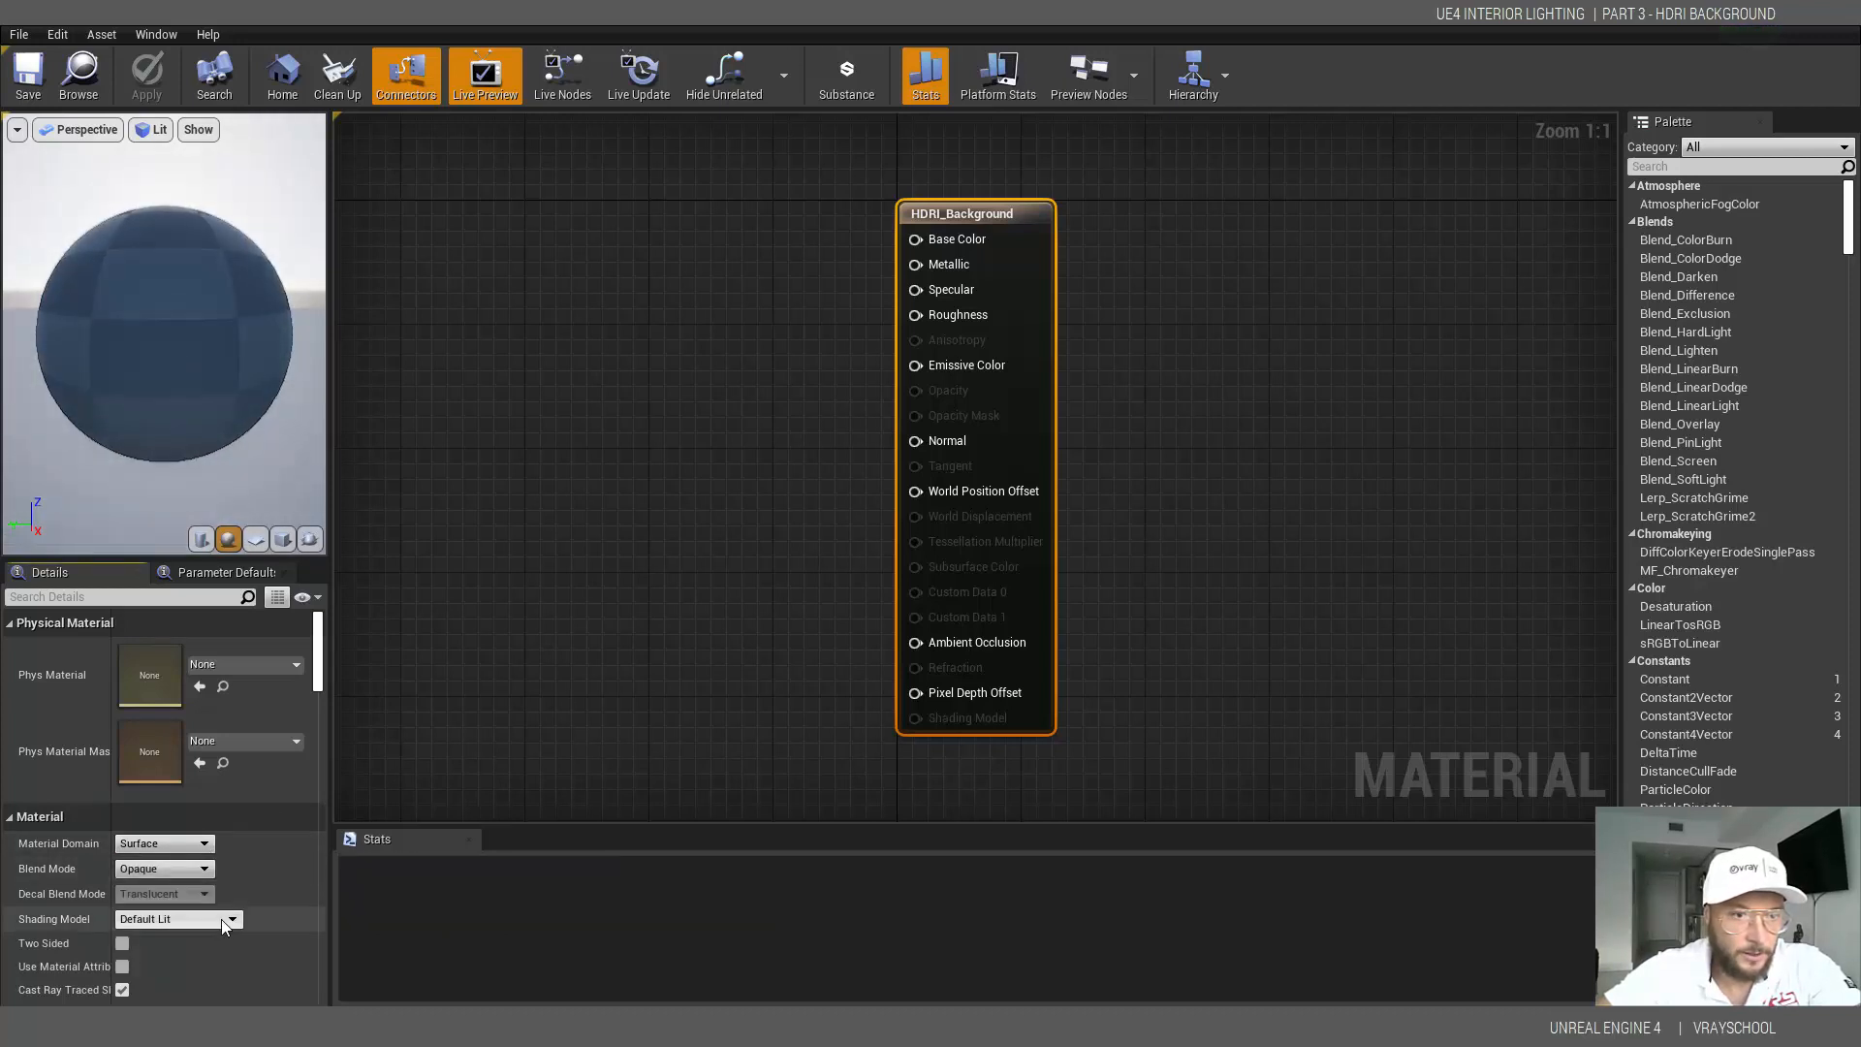
click(232, 918)
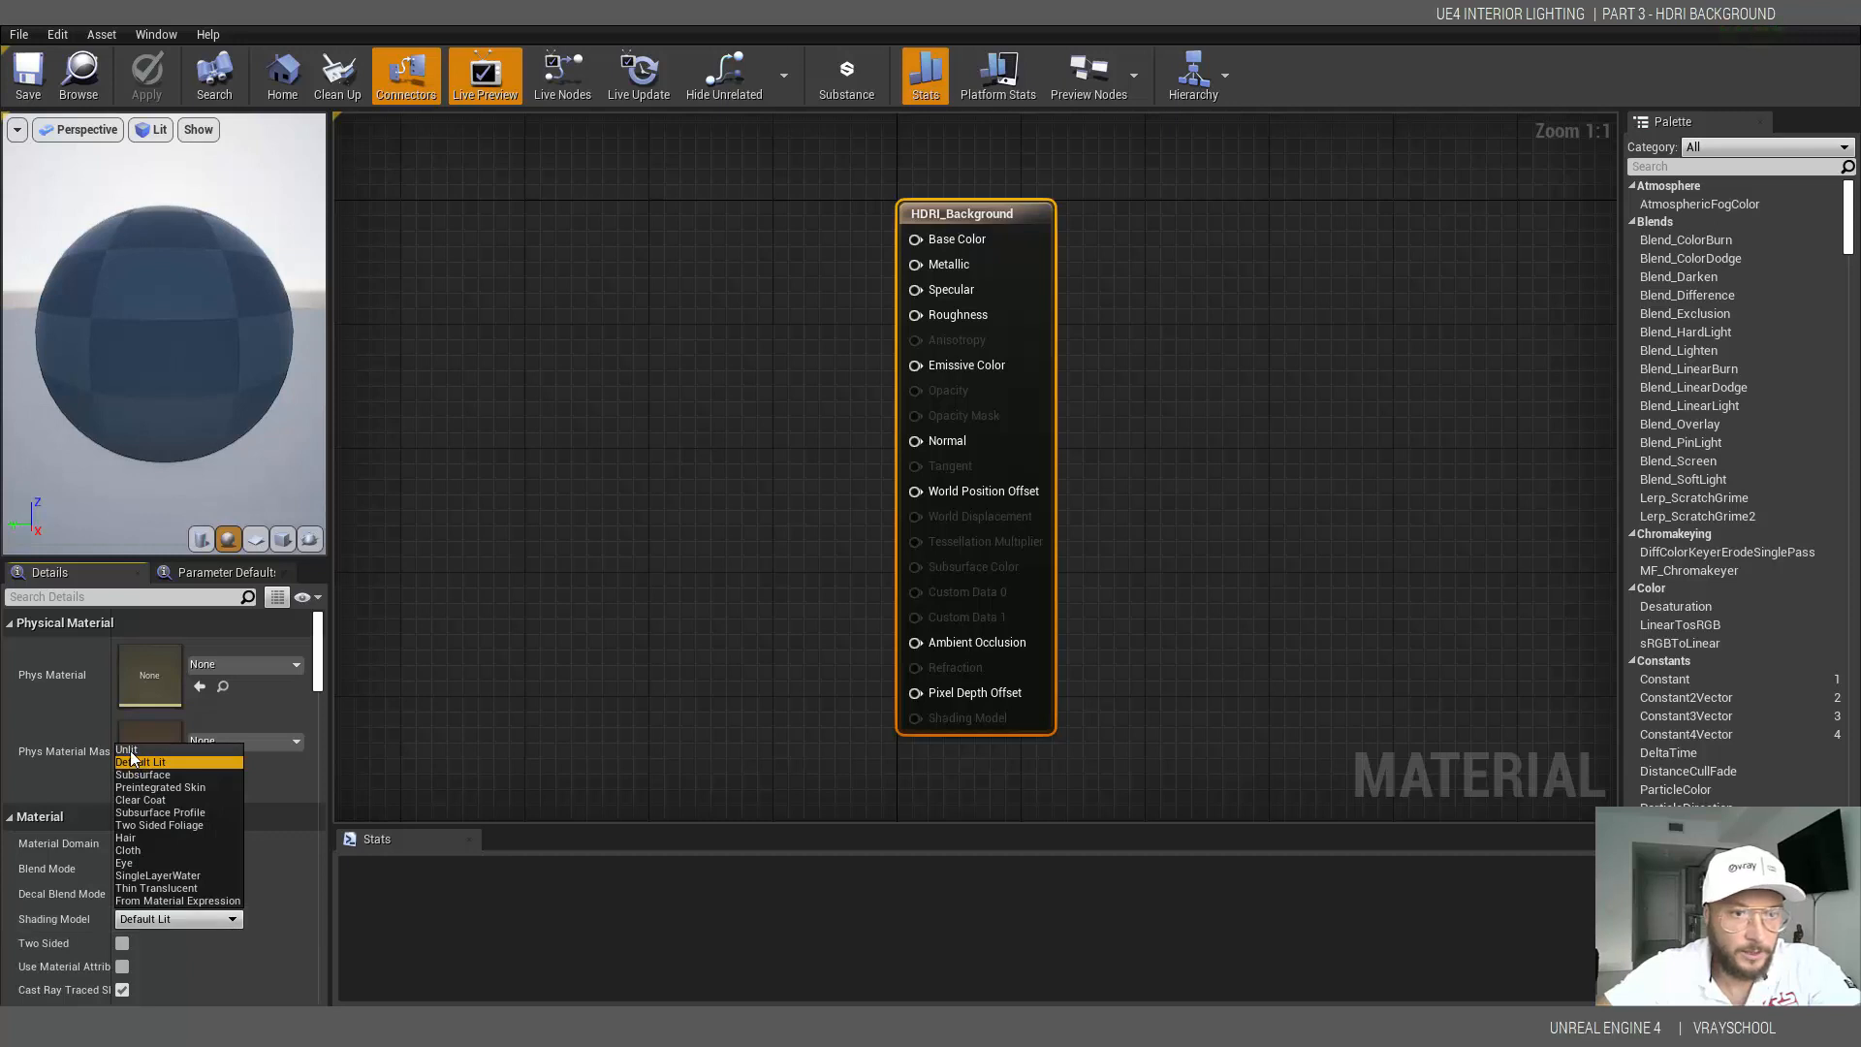
click(126, 748)
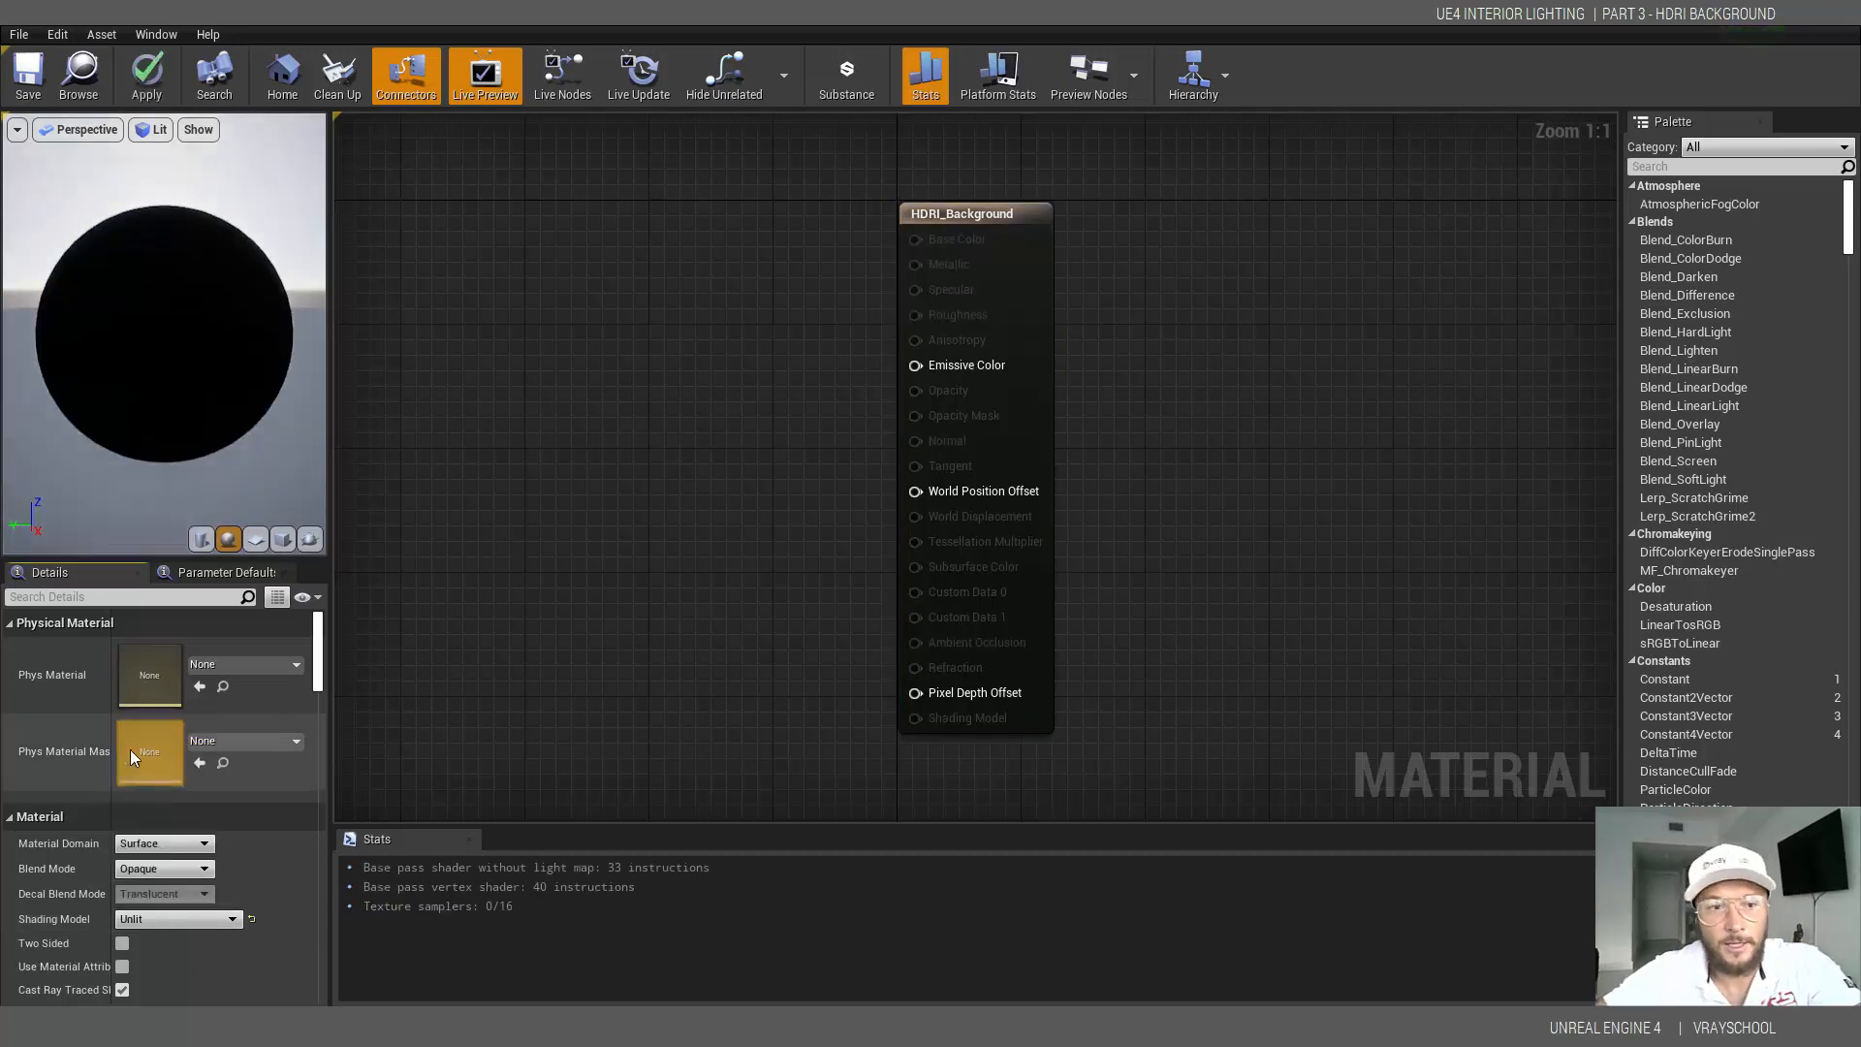
mouse_move(149, 750)
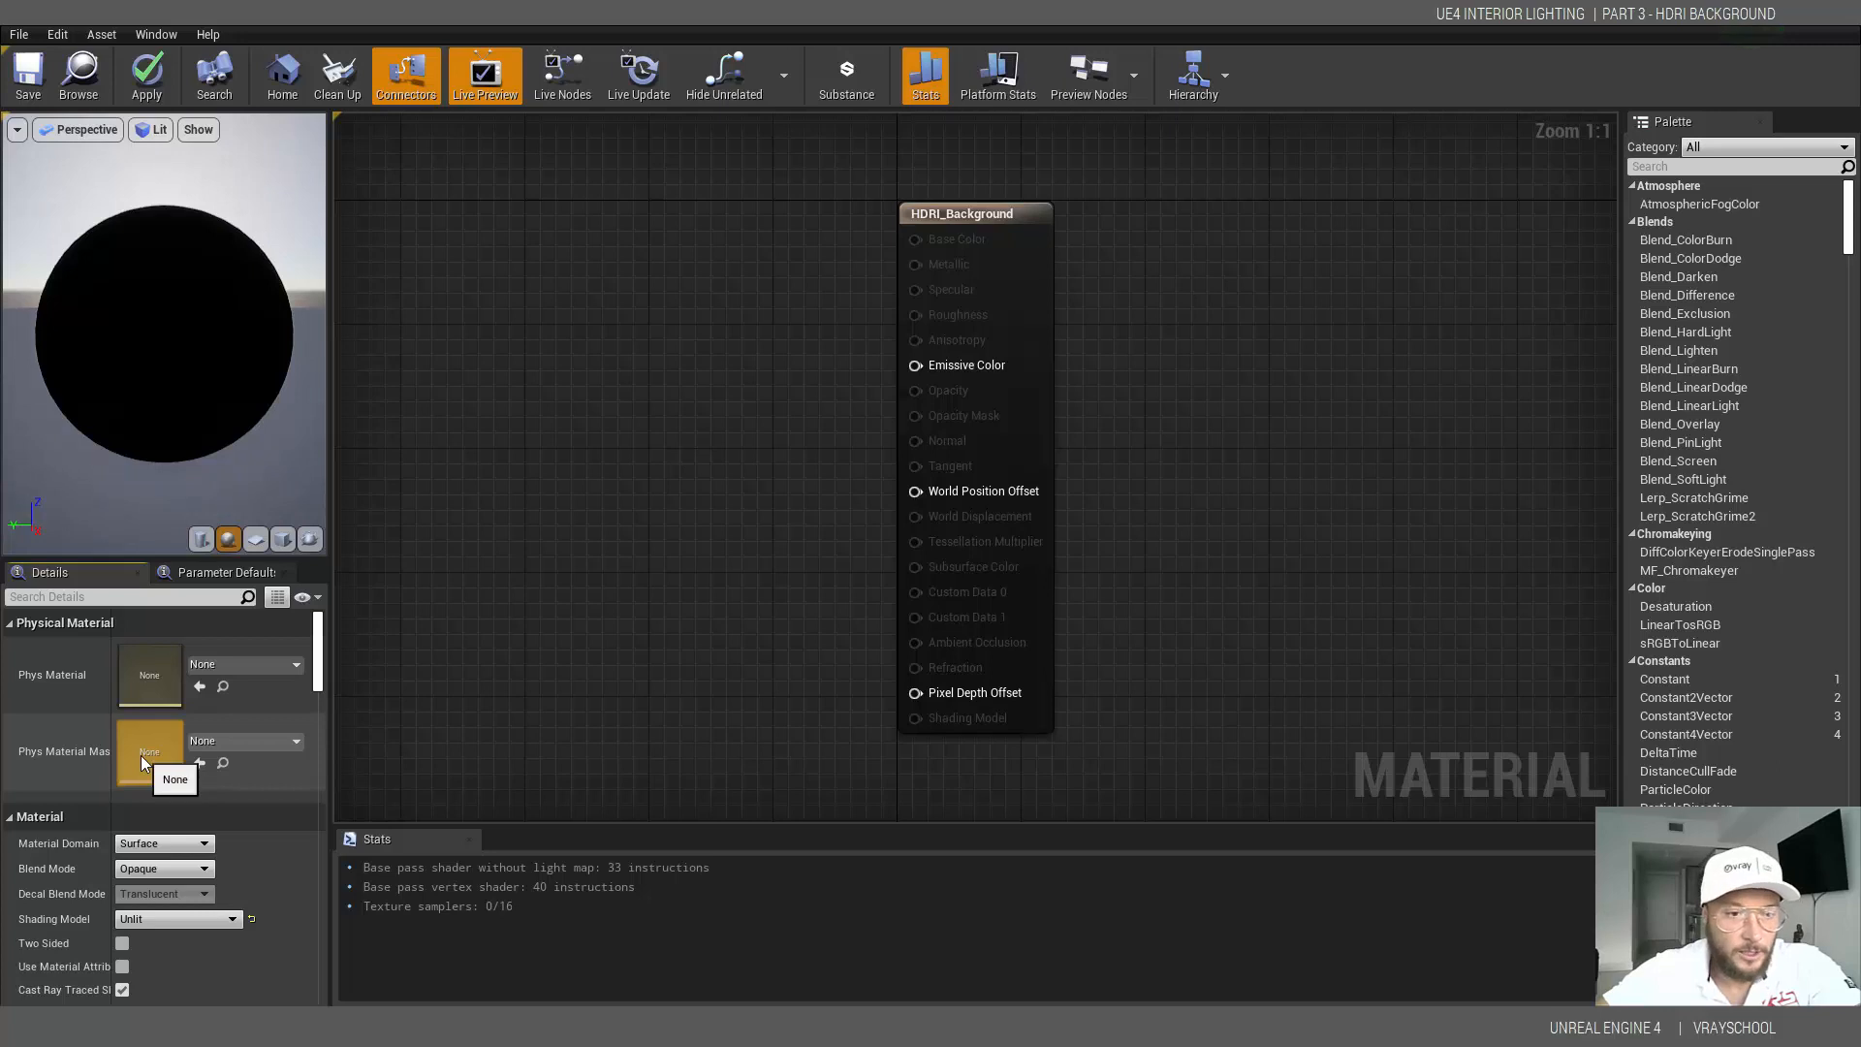
mouse_move(122, 942)
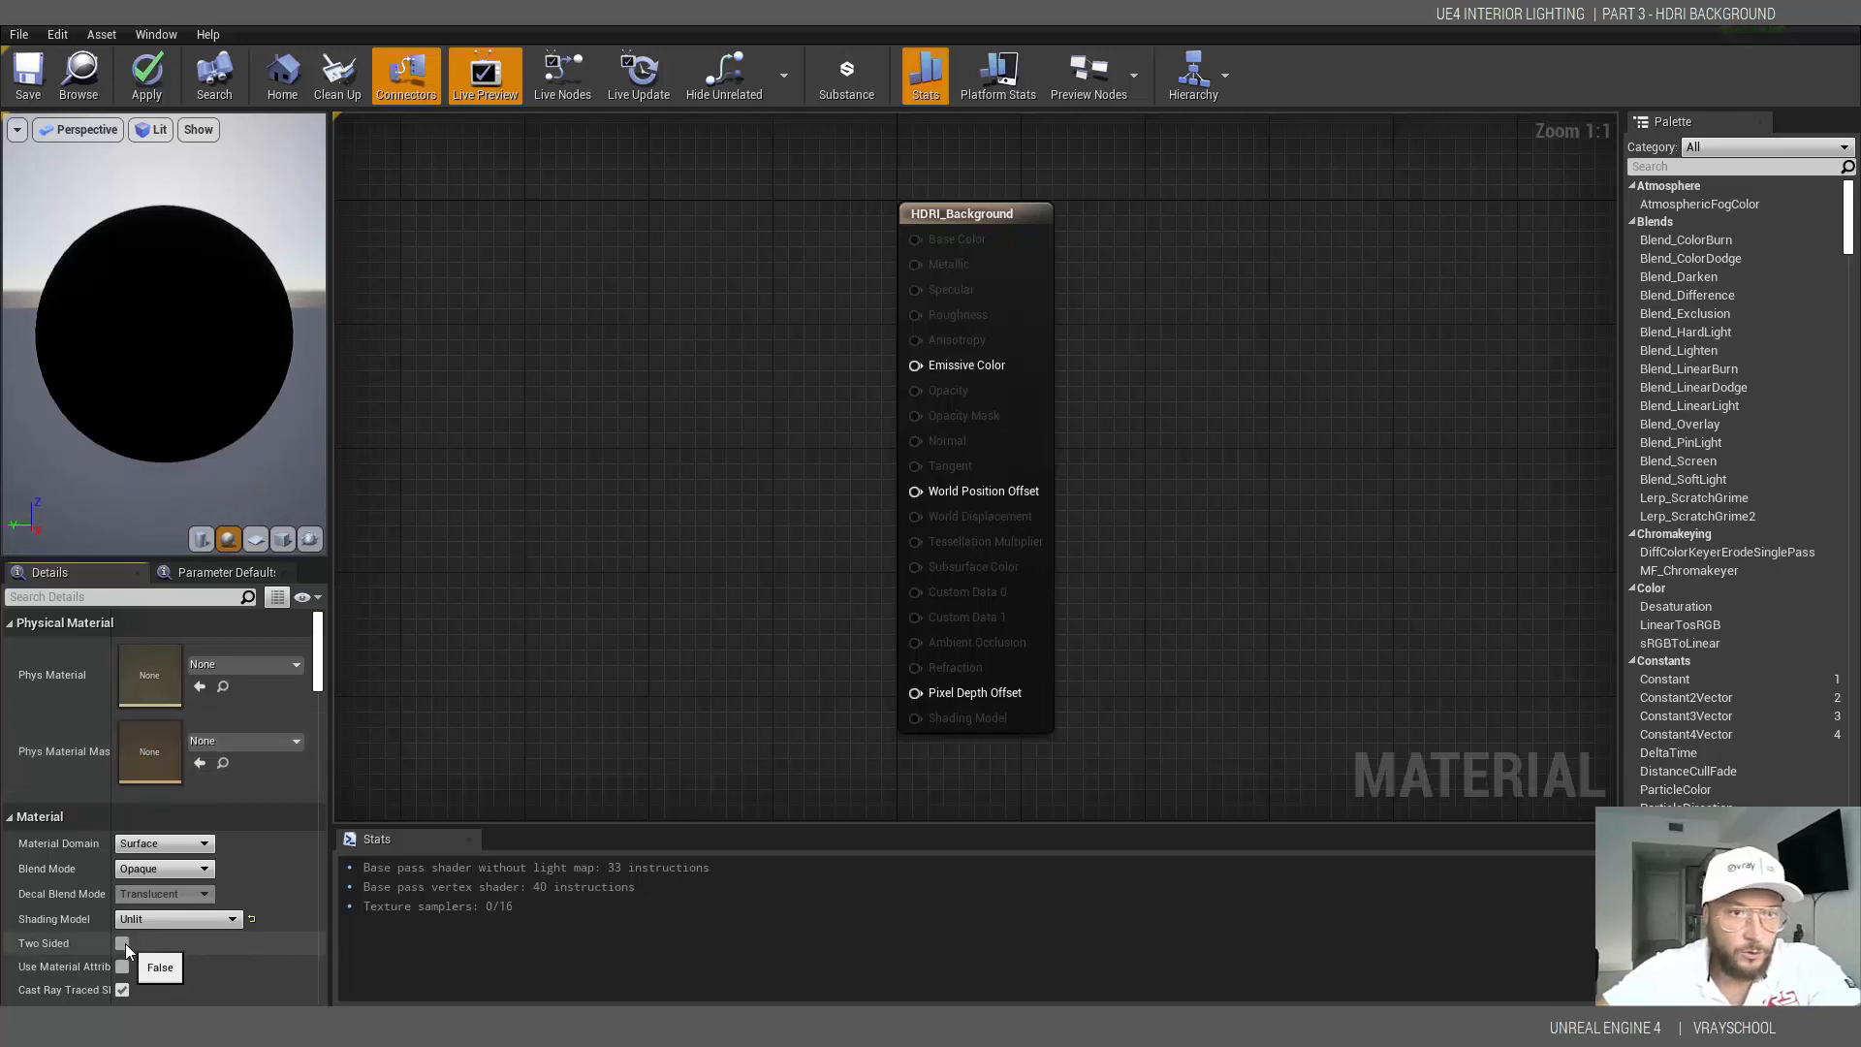
click(122, 942)
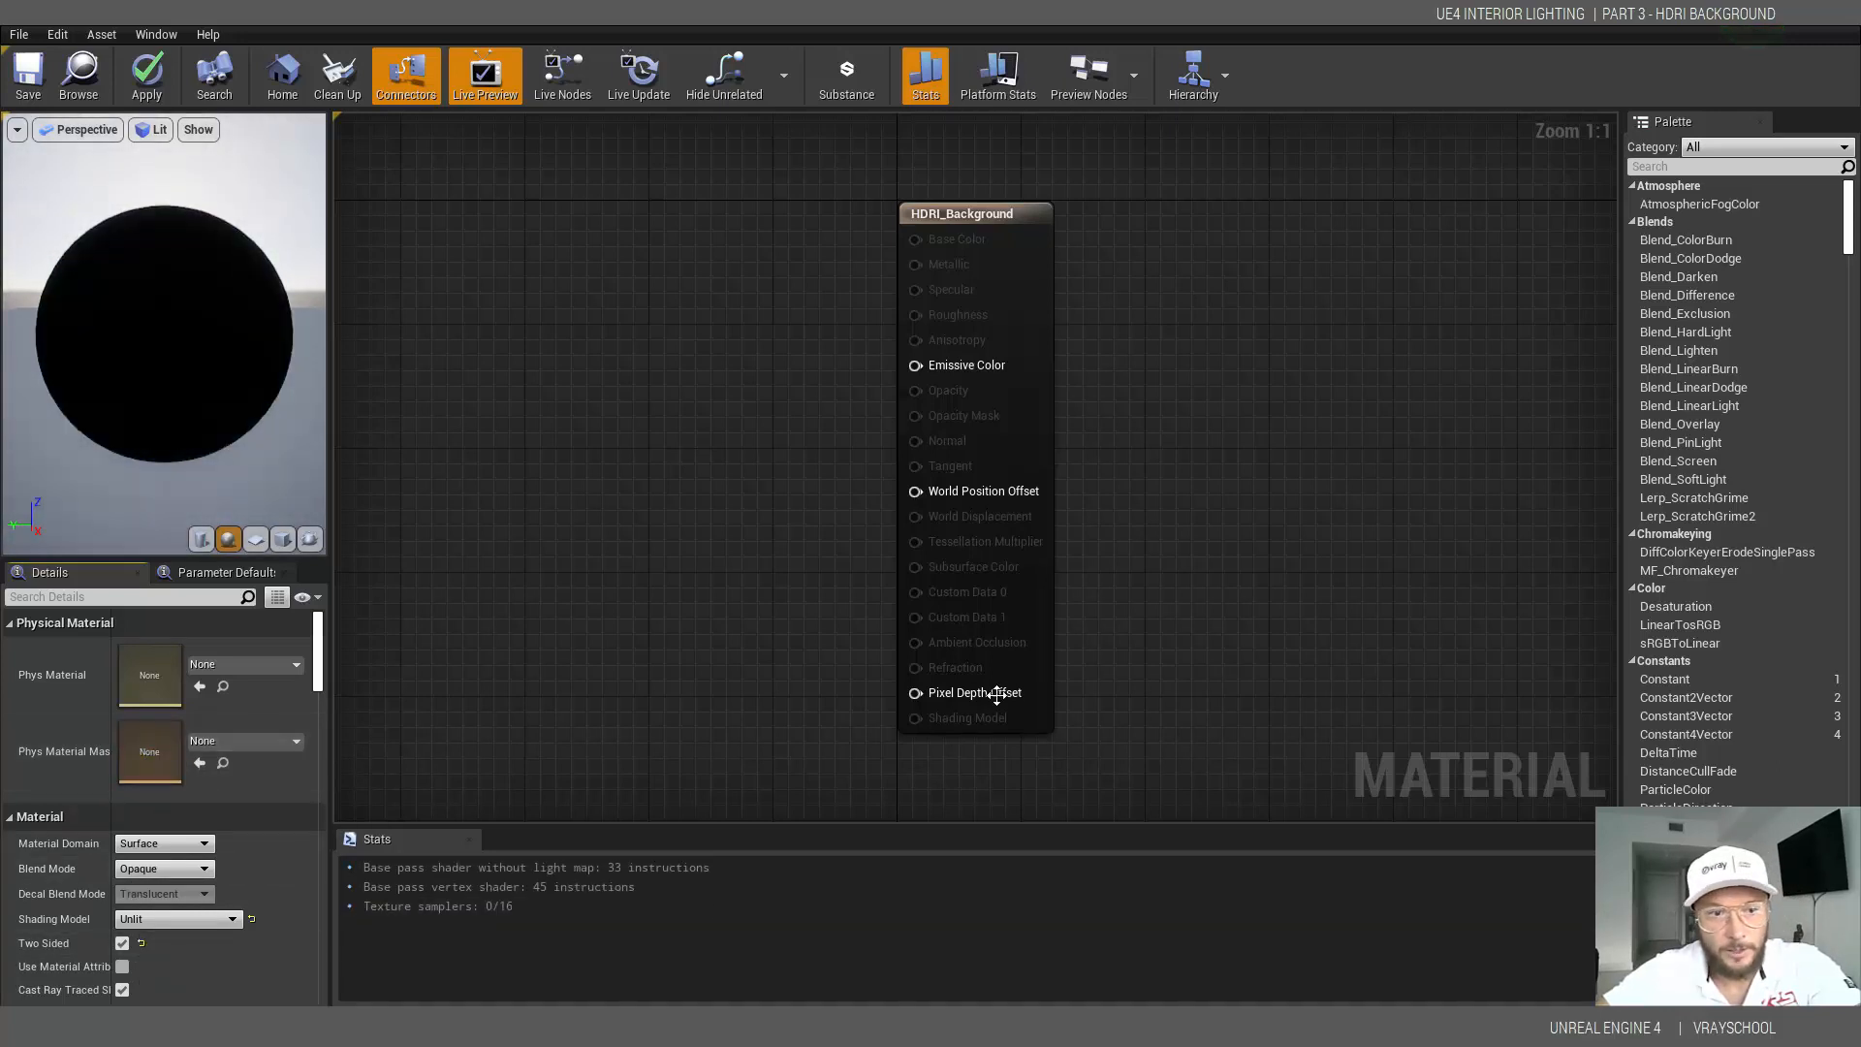
mouse_move(828, 527)
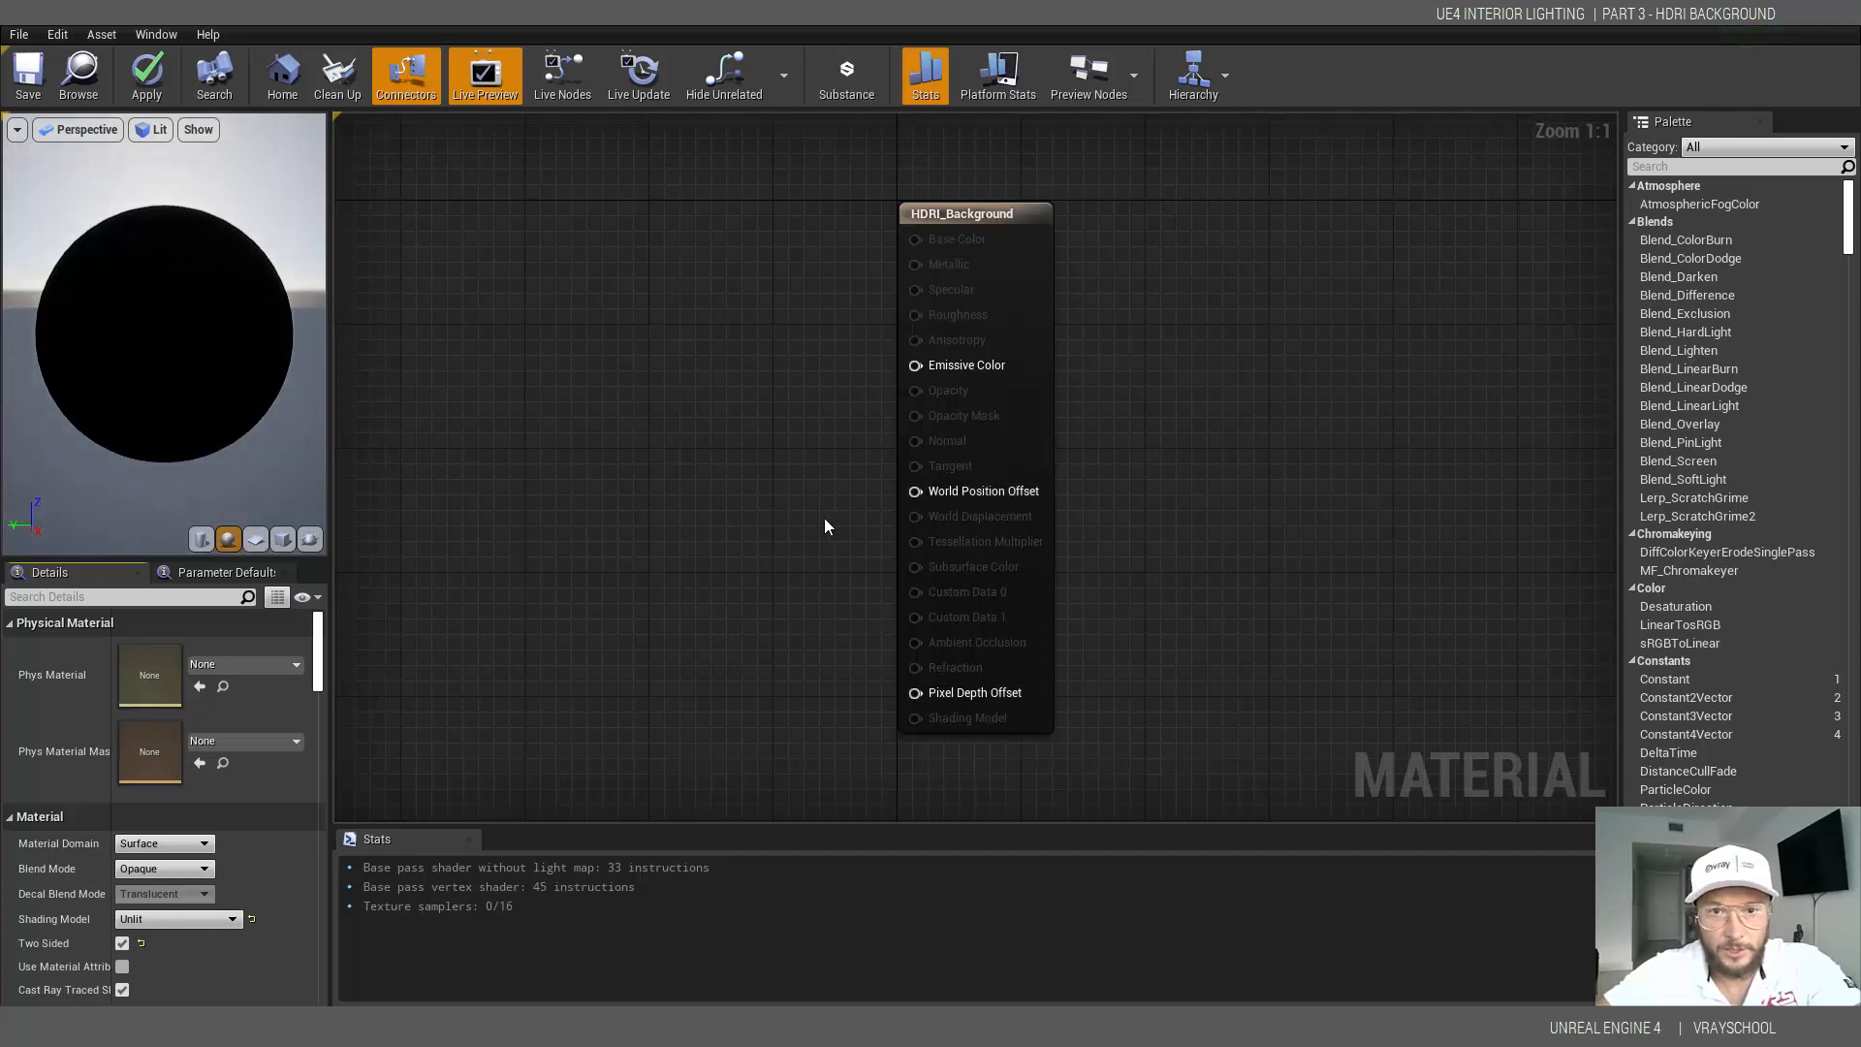
mouse_move(928, 442)
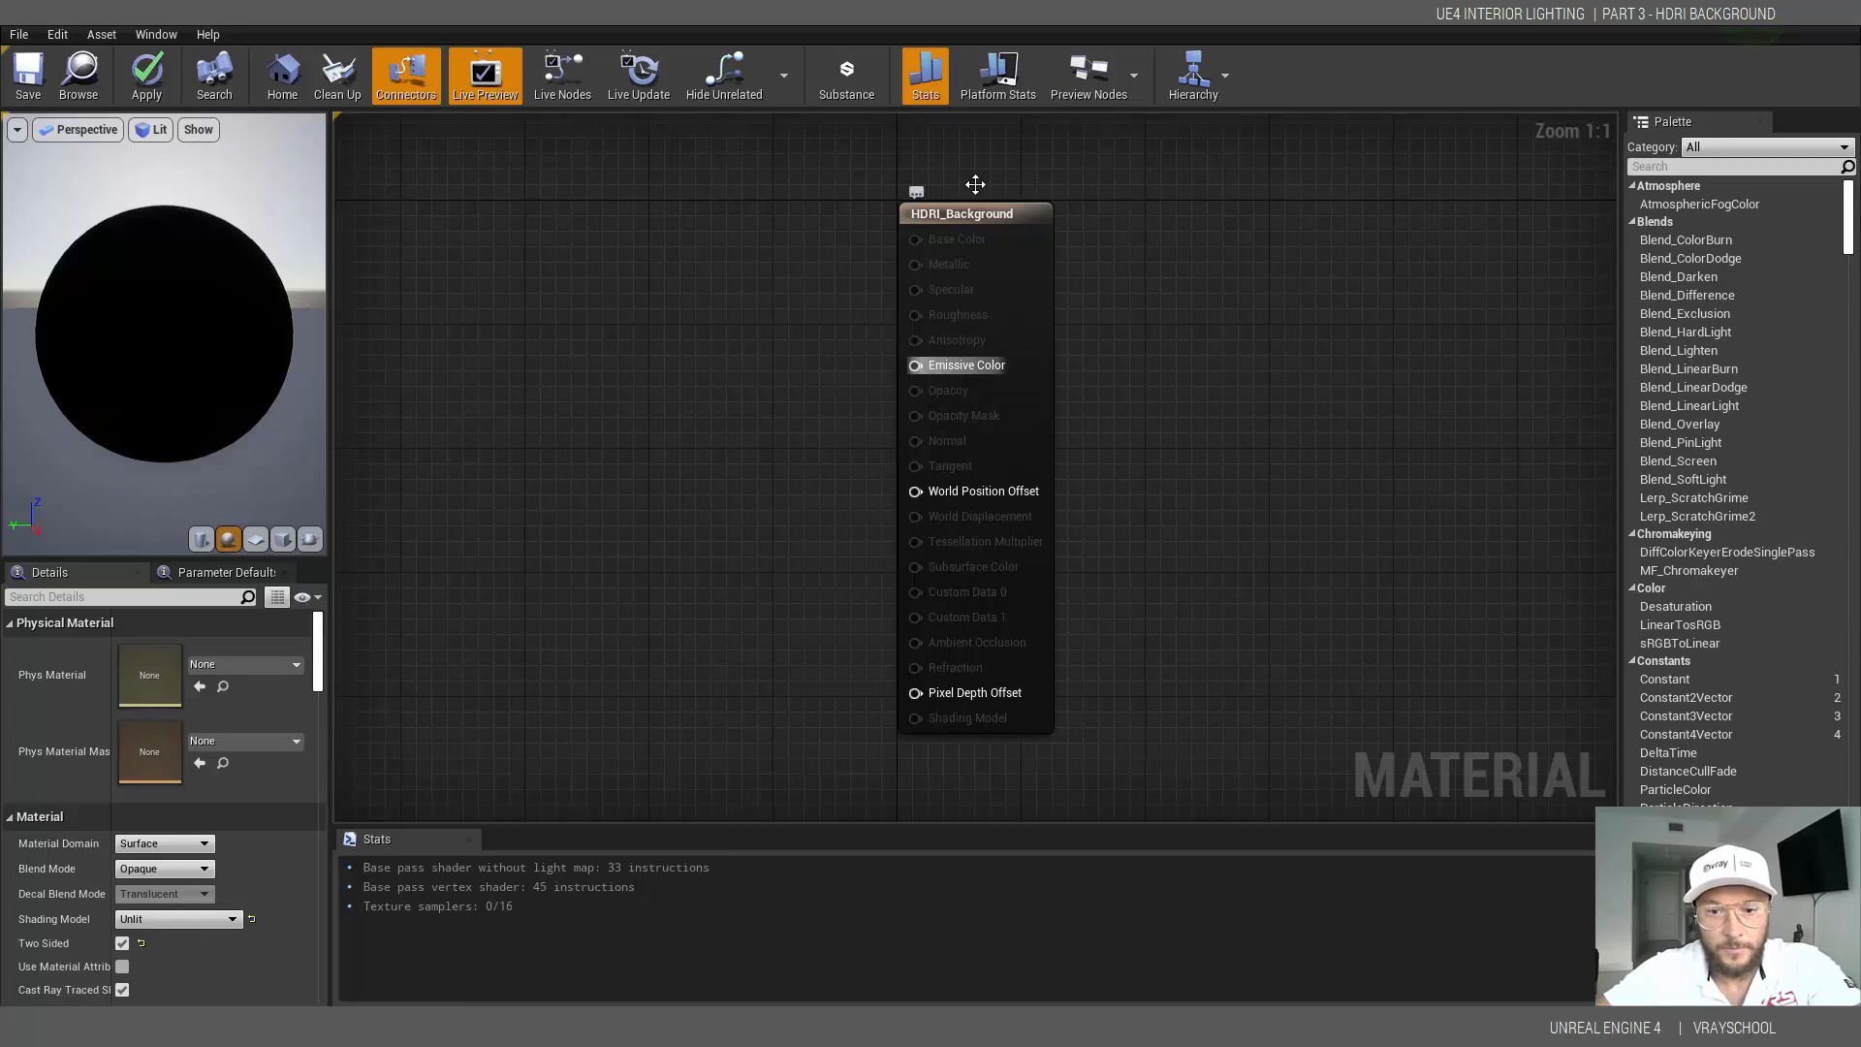
mouse_move(1427, 518)
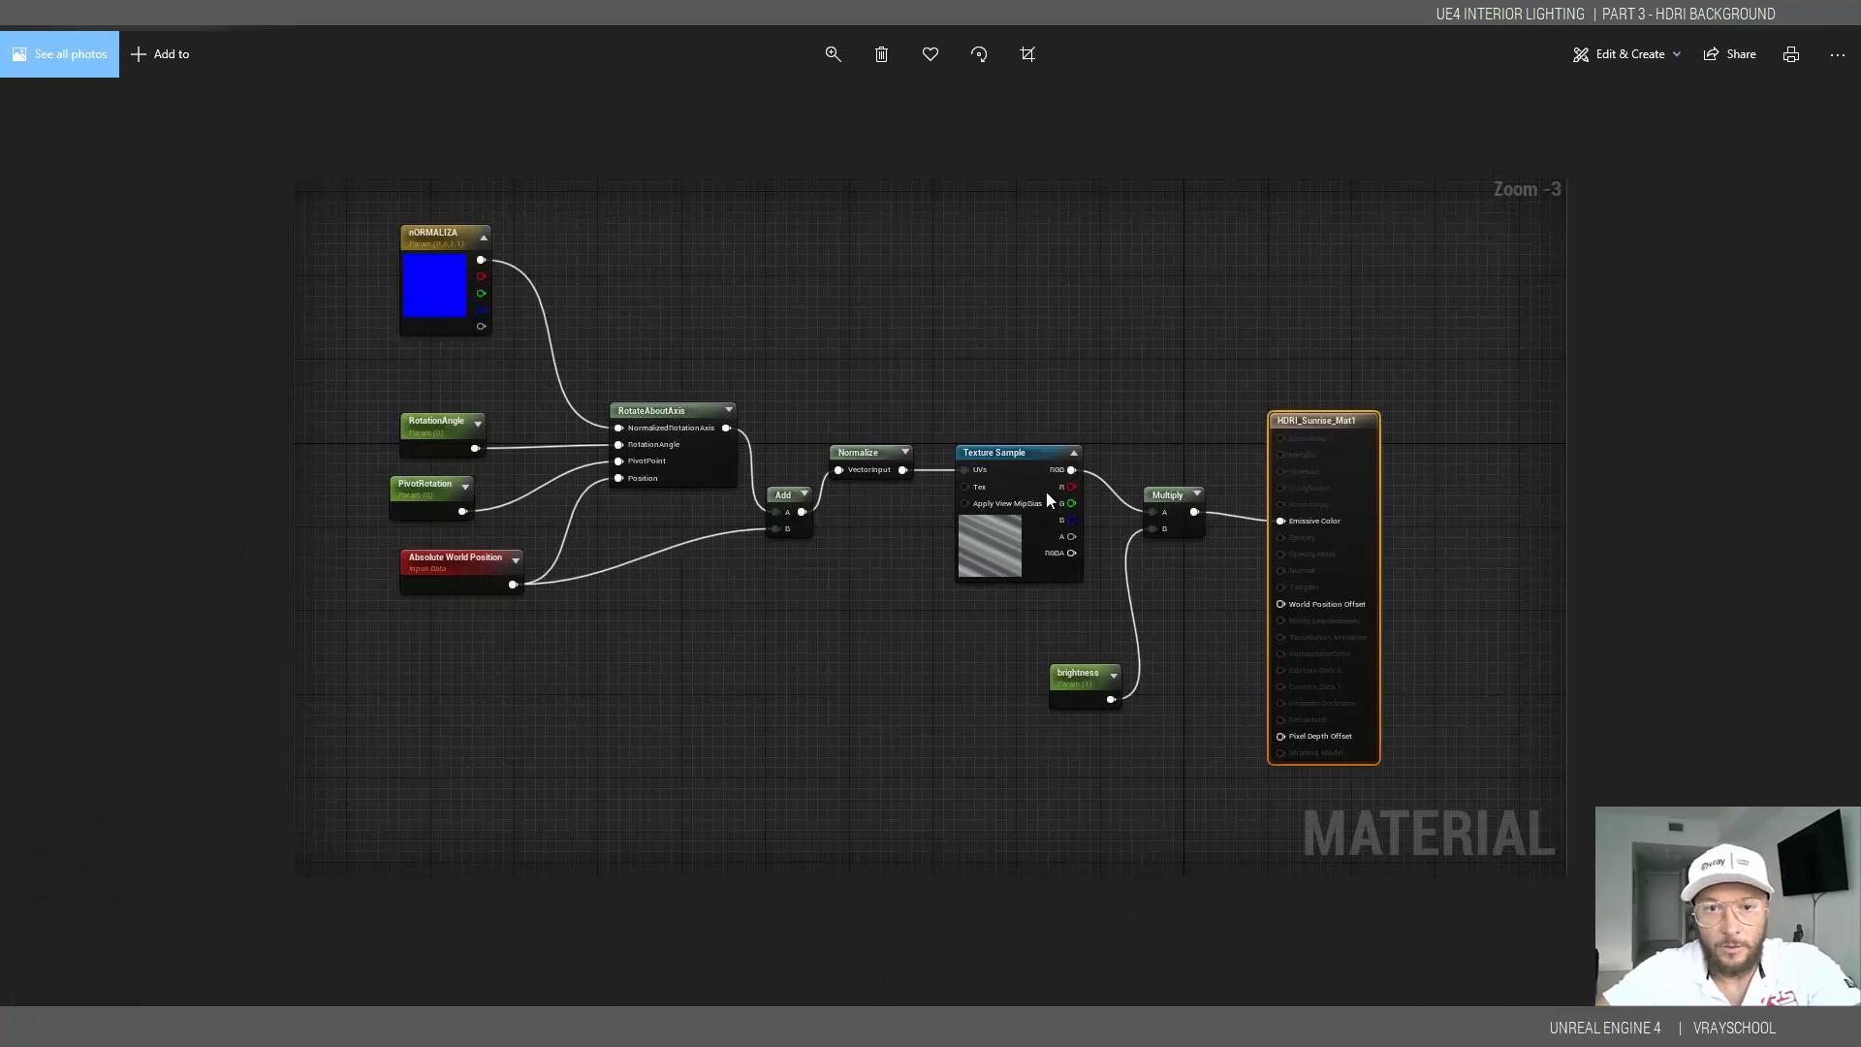
mouse_move(1002, 440)
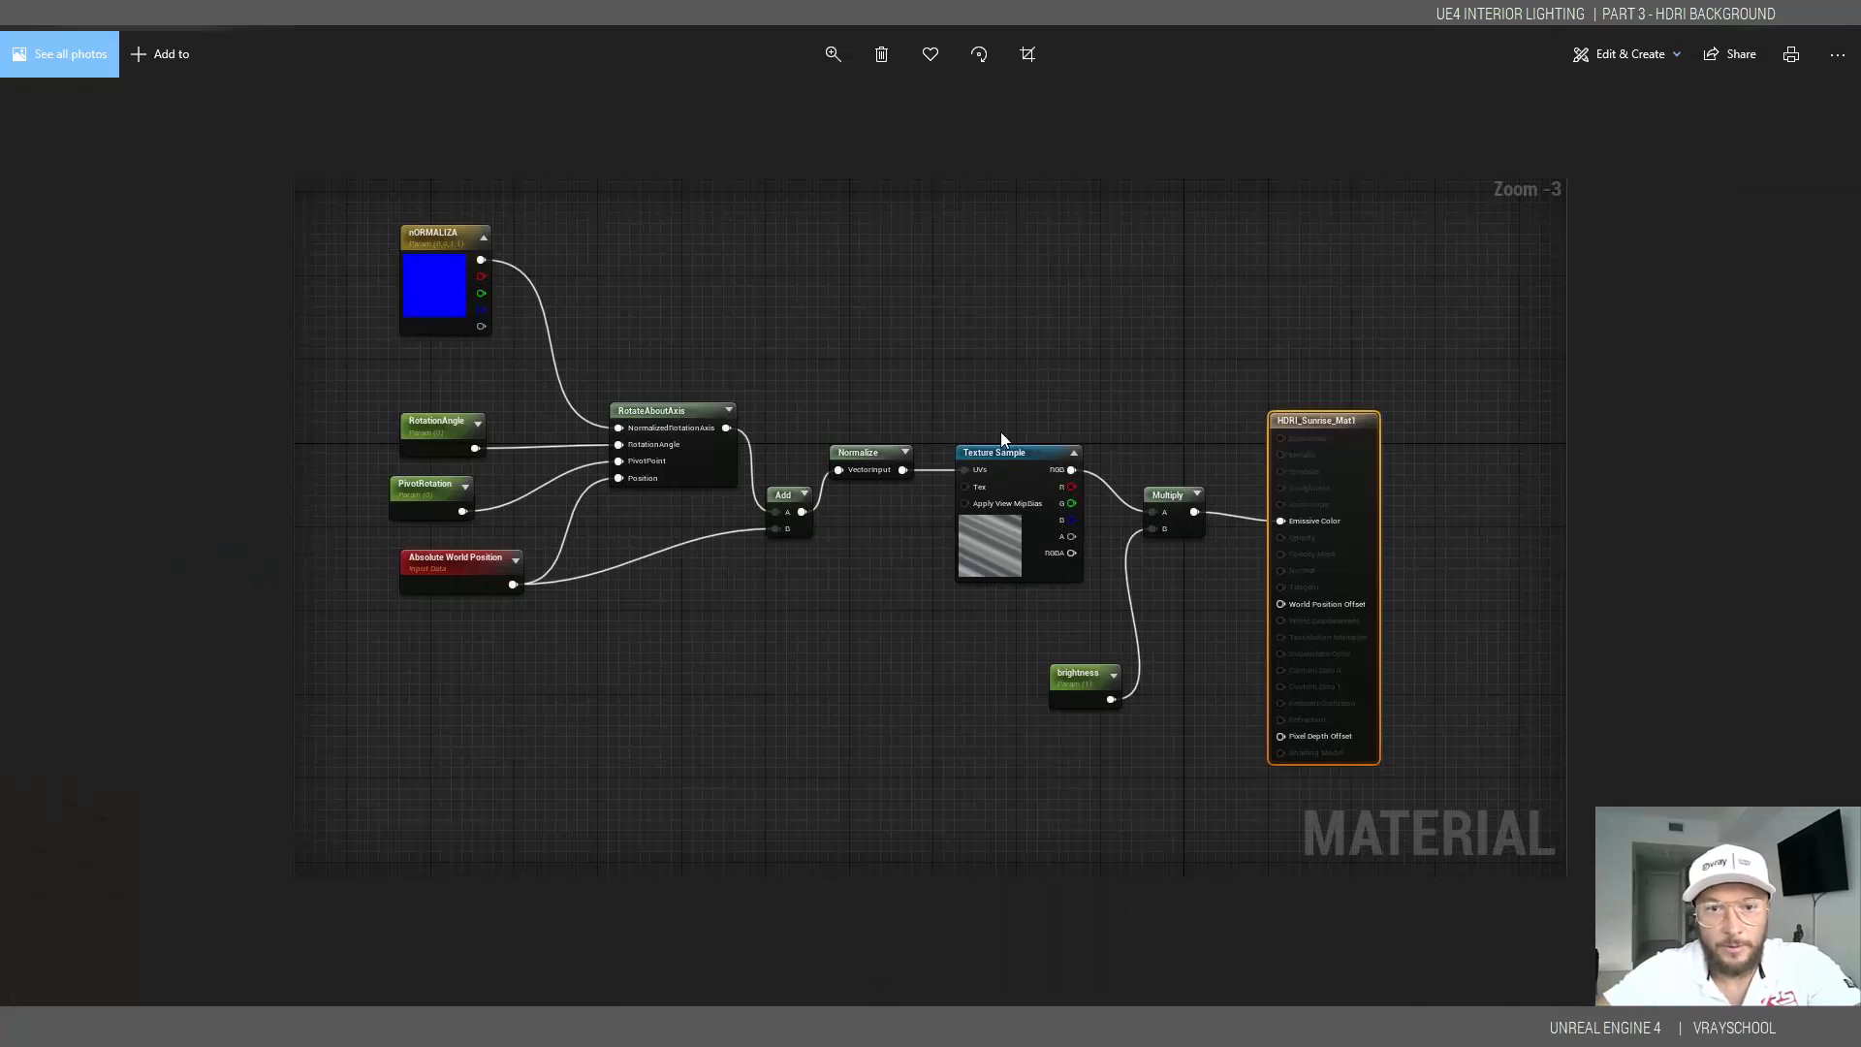
mouse_move(864, 453)
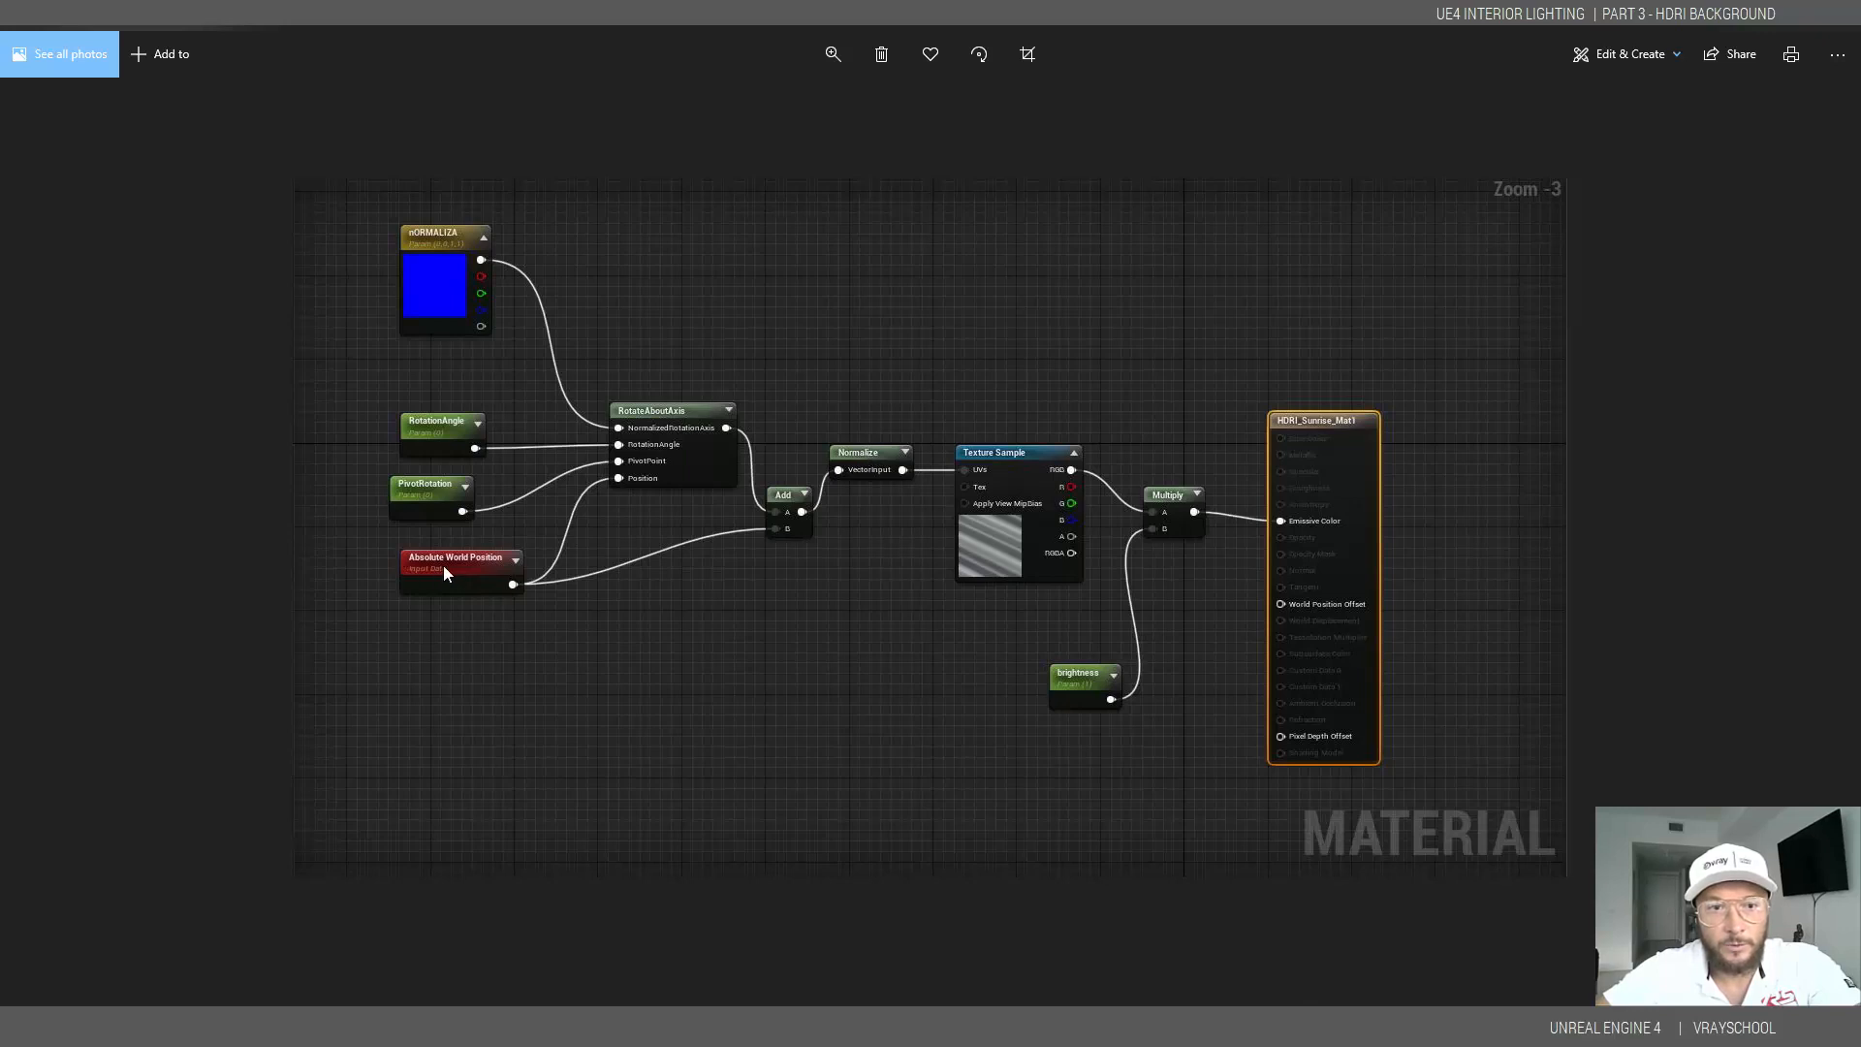
mouse_move(577, 440)
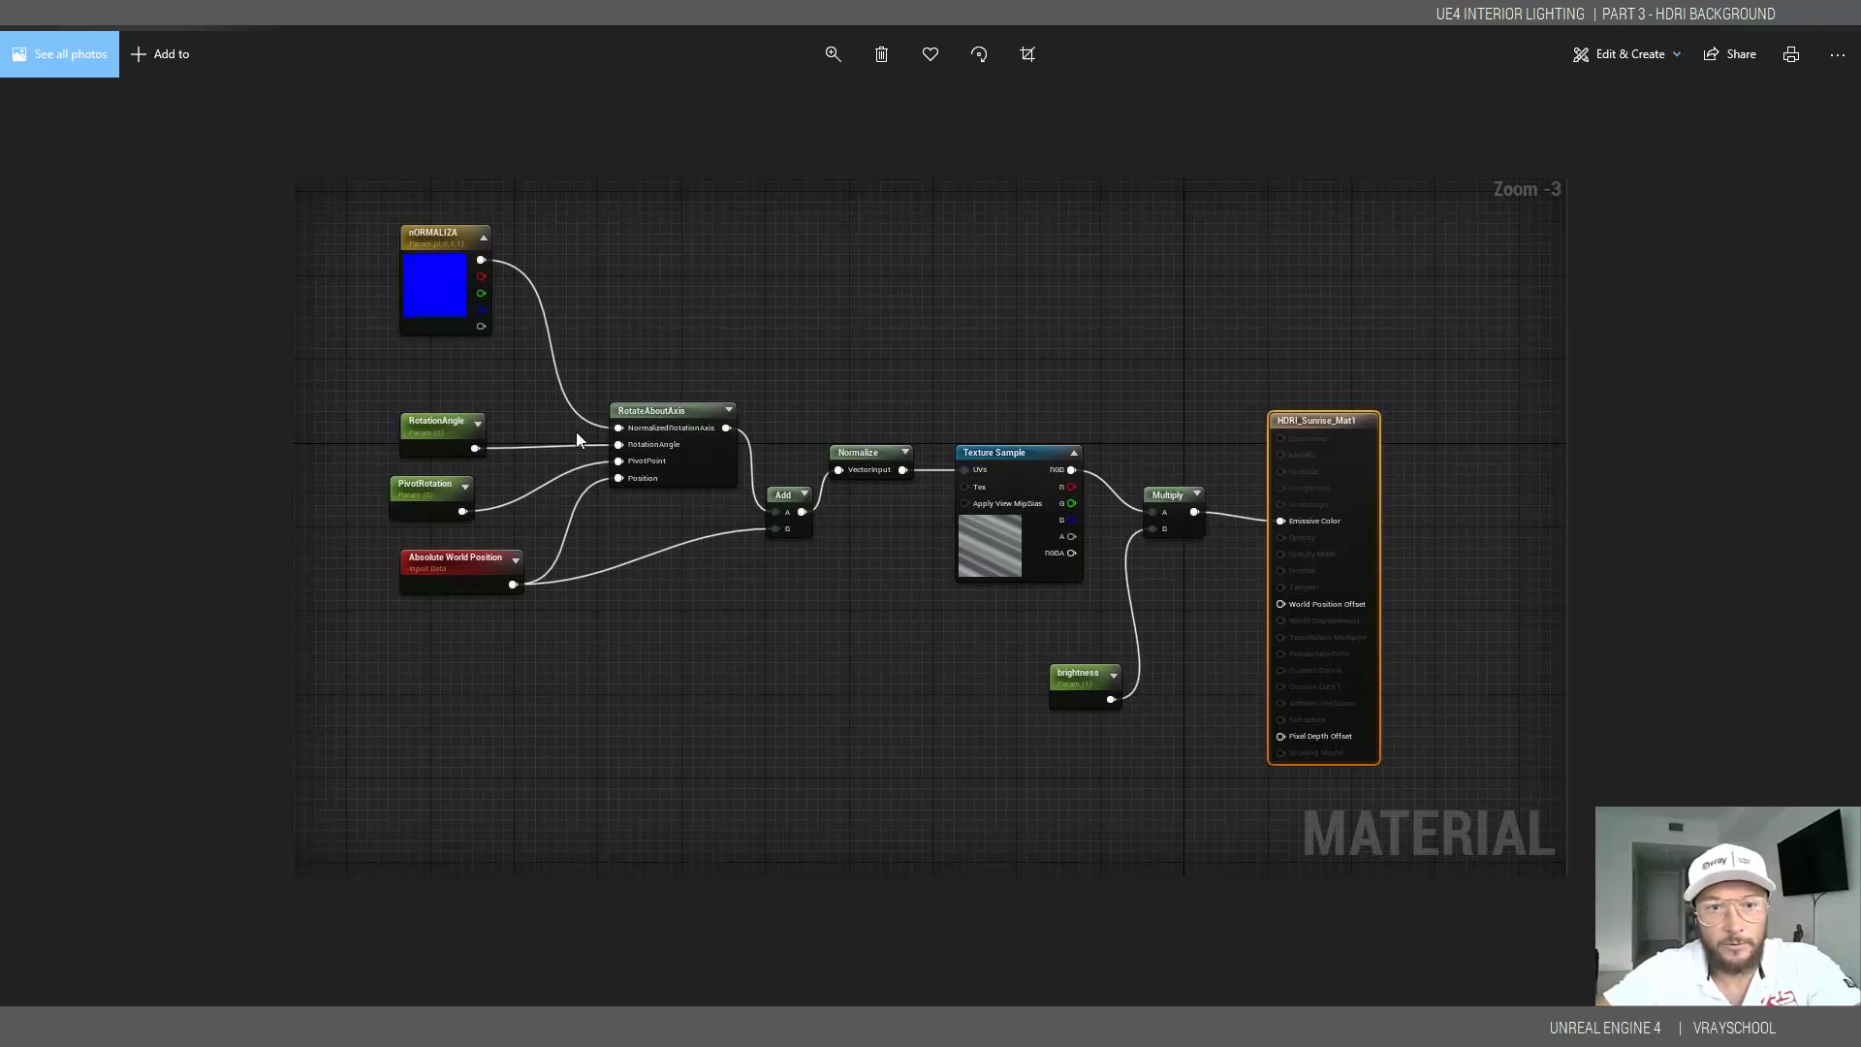
mouse_move(442, 448)
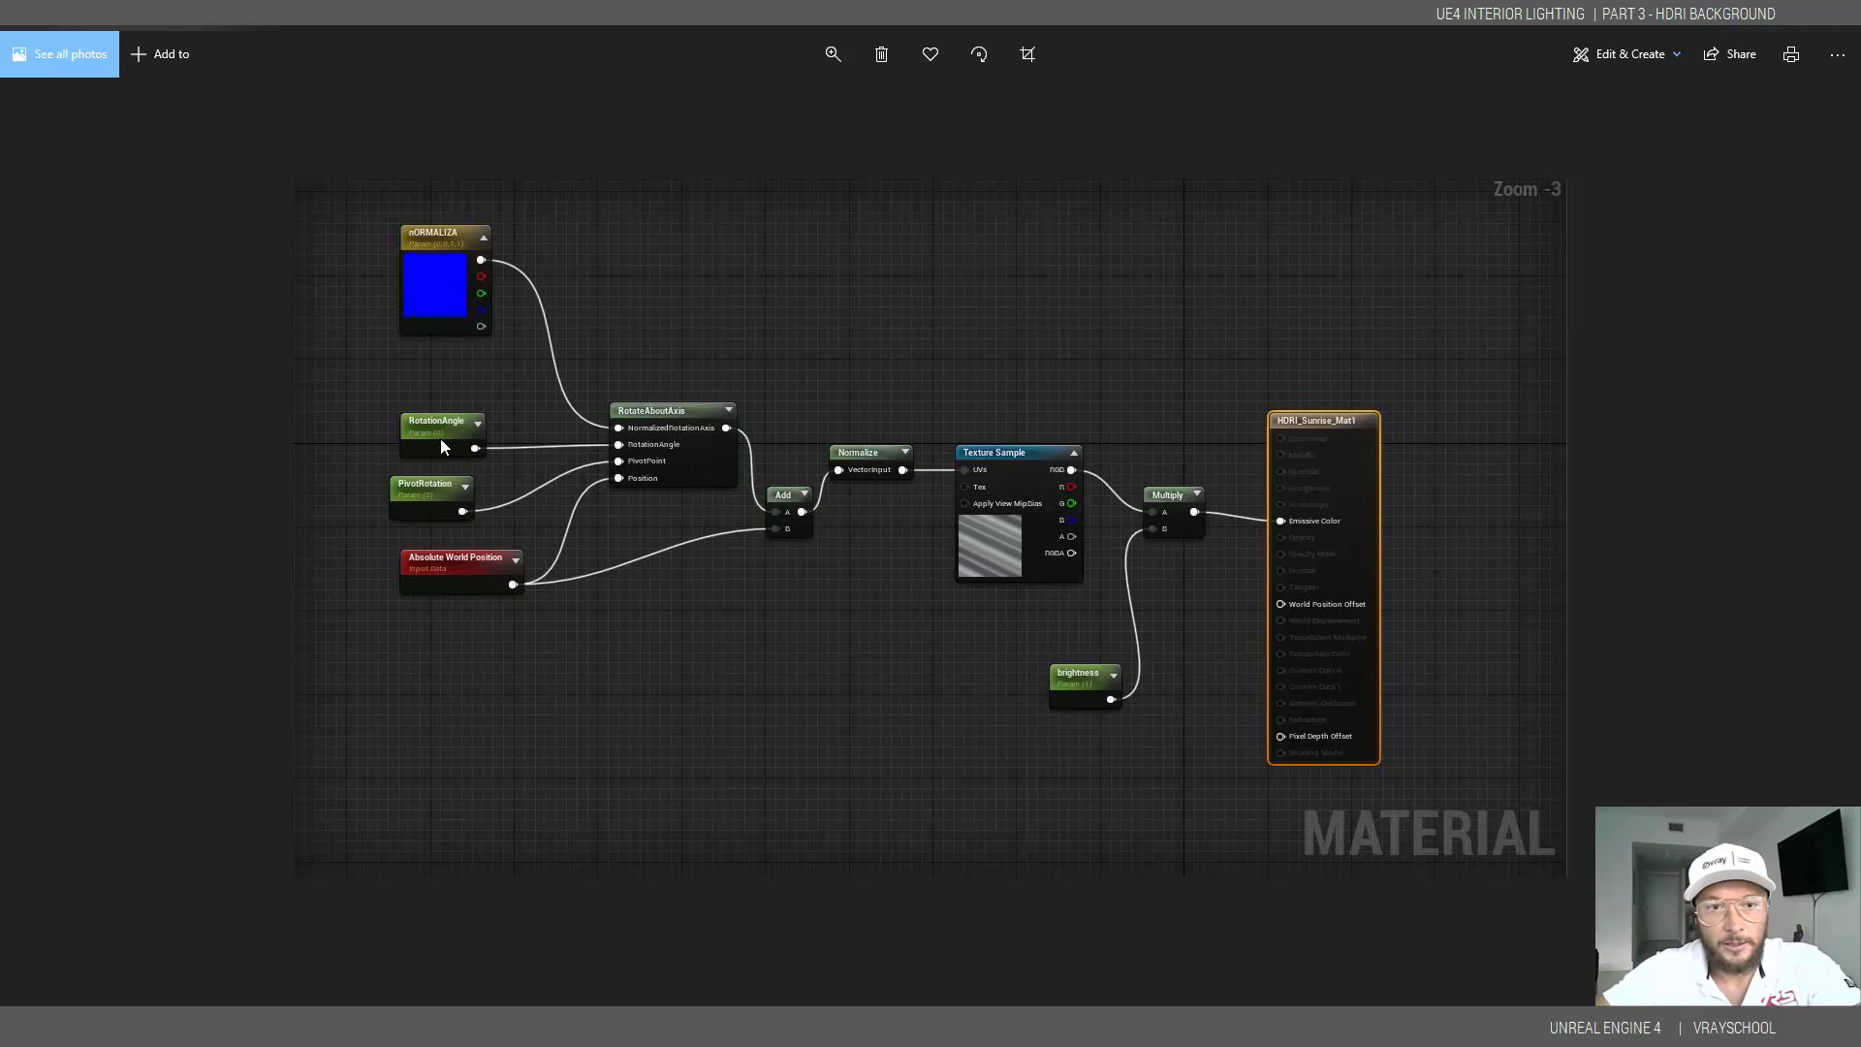
mouse_move(673, 409)
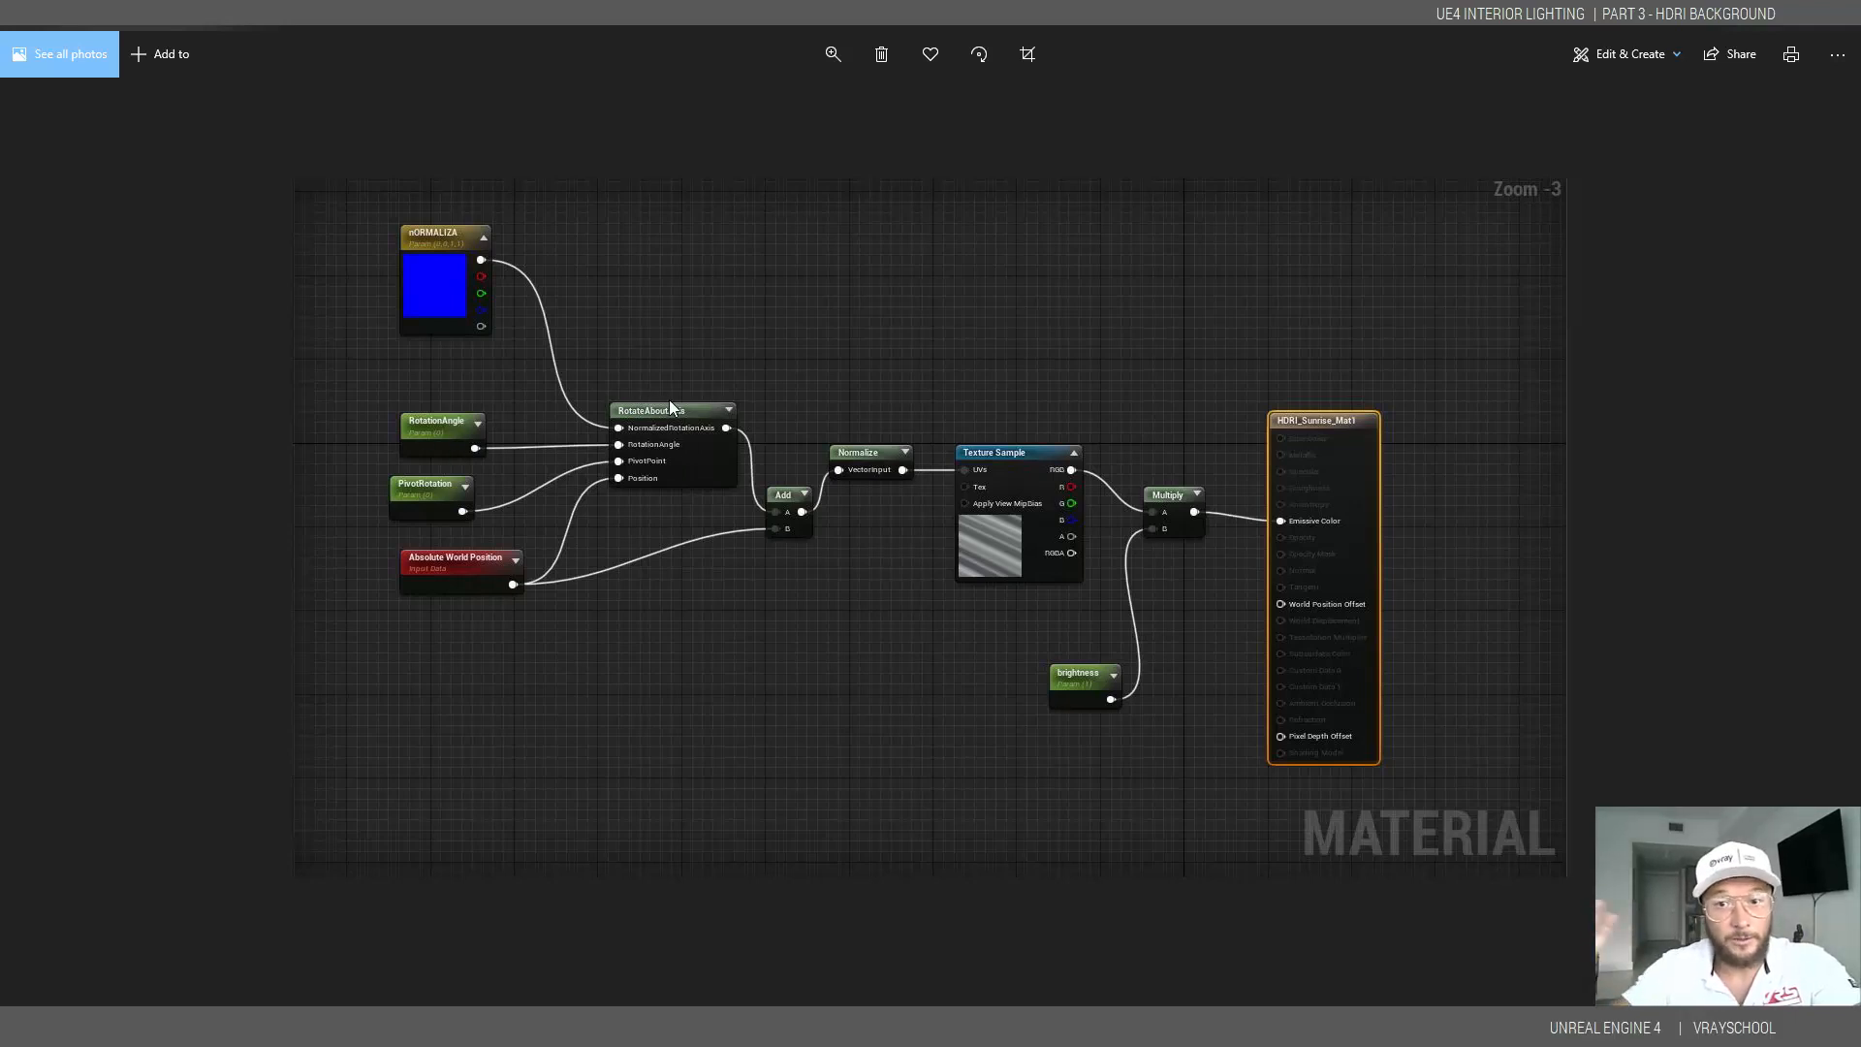
mouse_move(1167, 569)
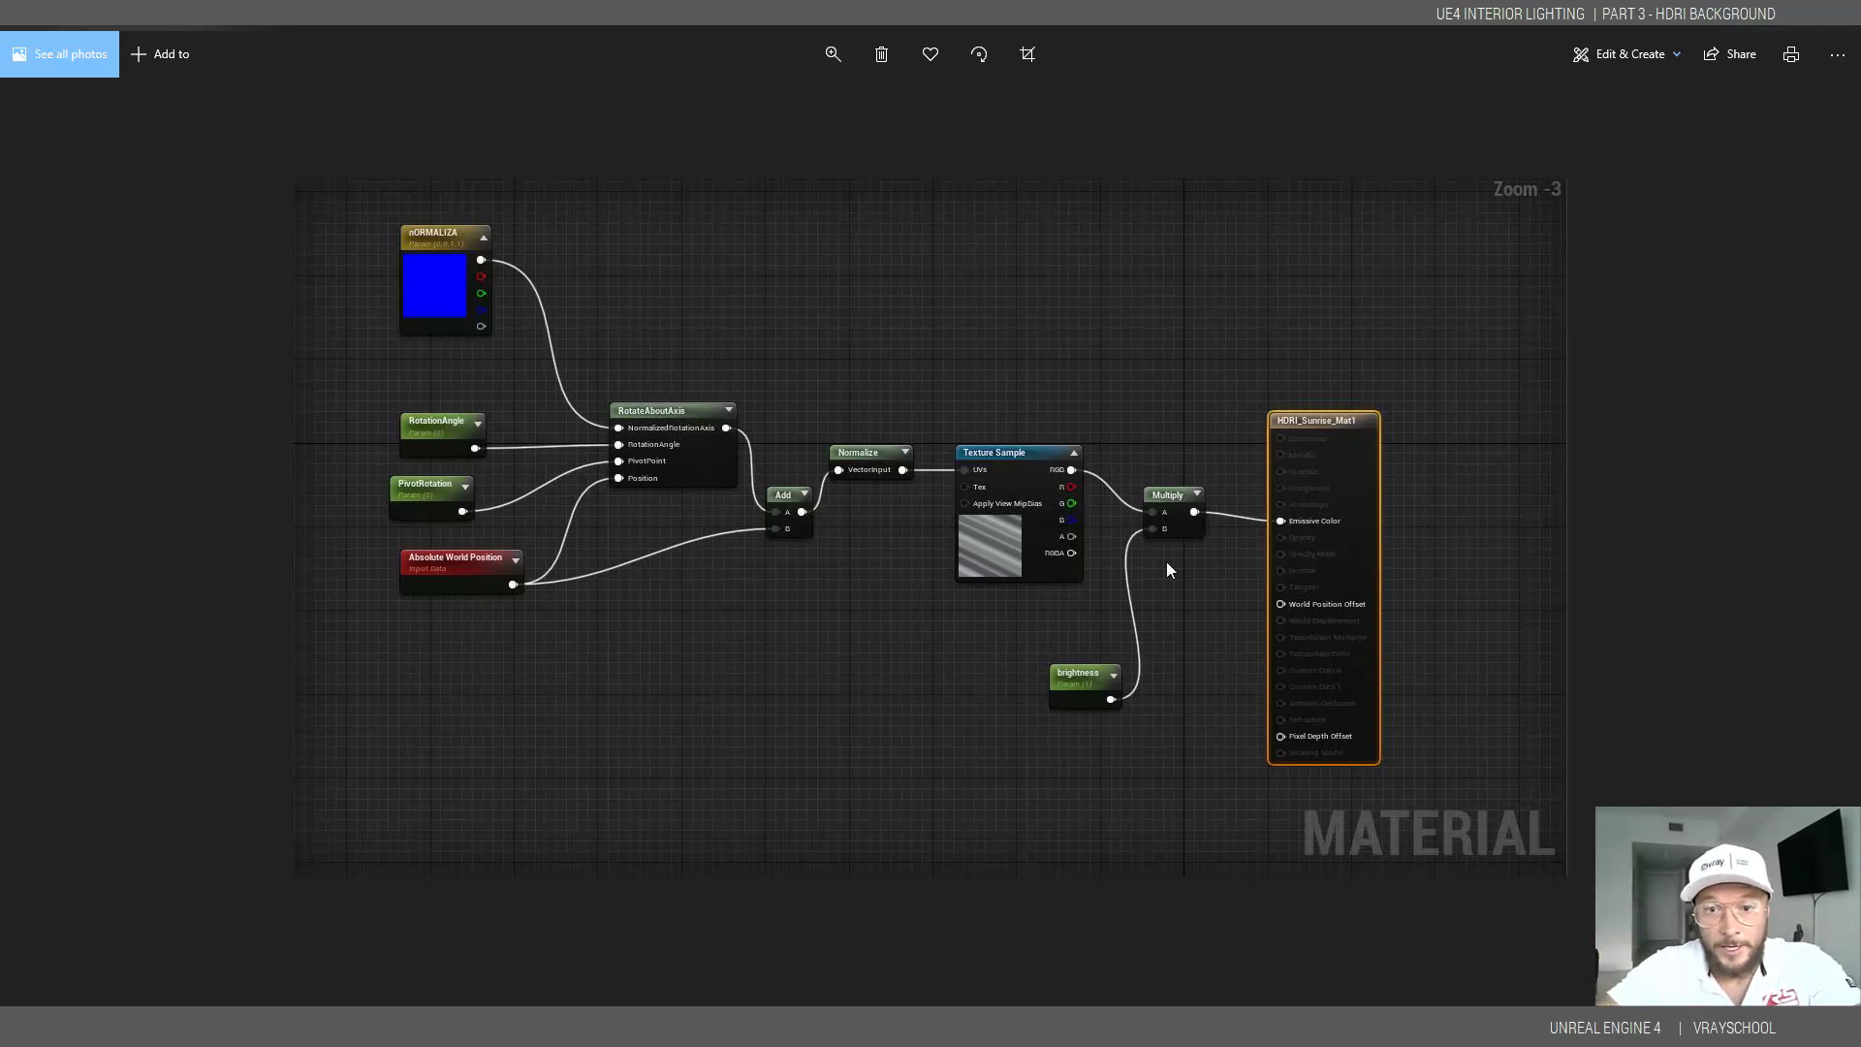
mouse_move(1056, 711)
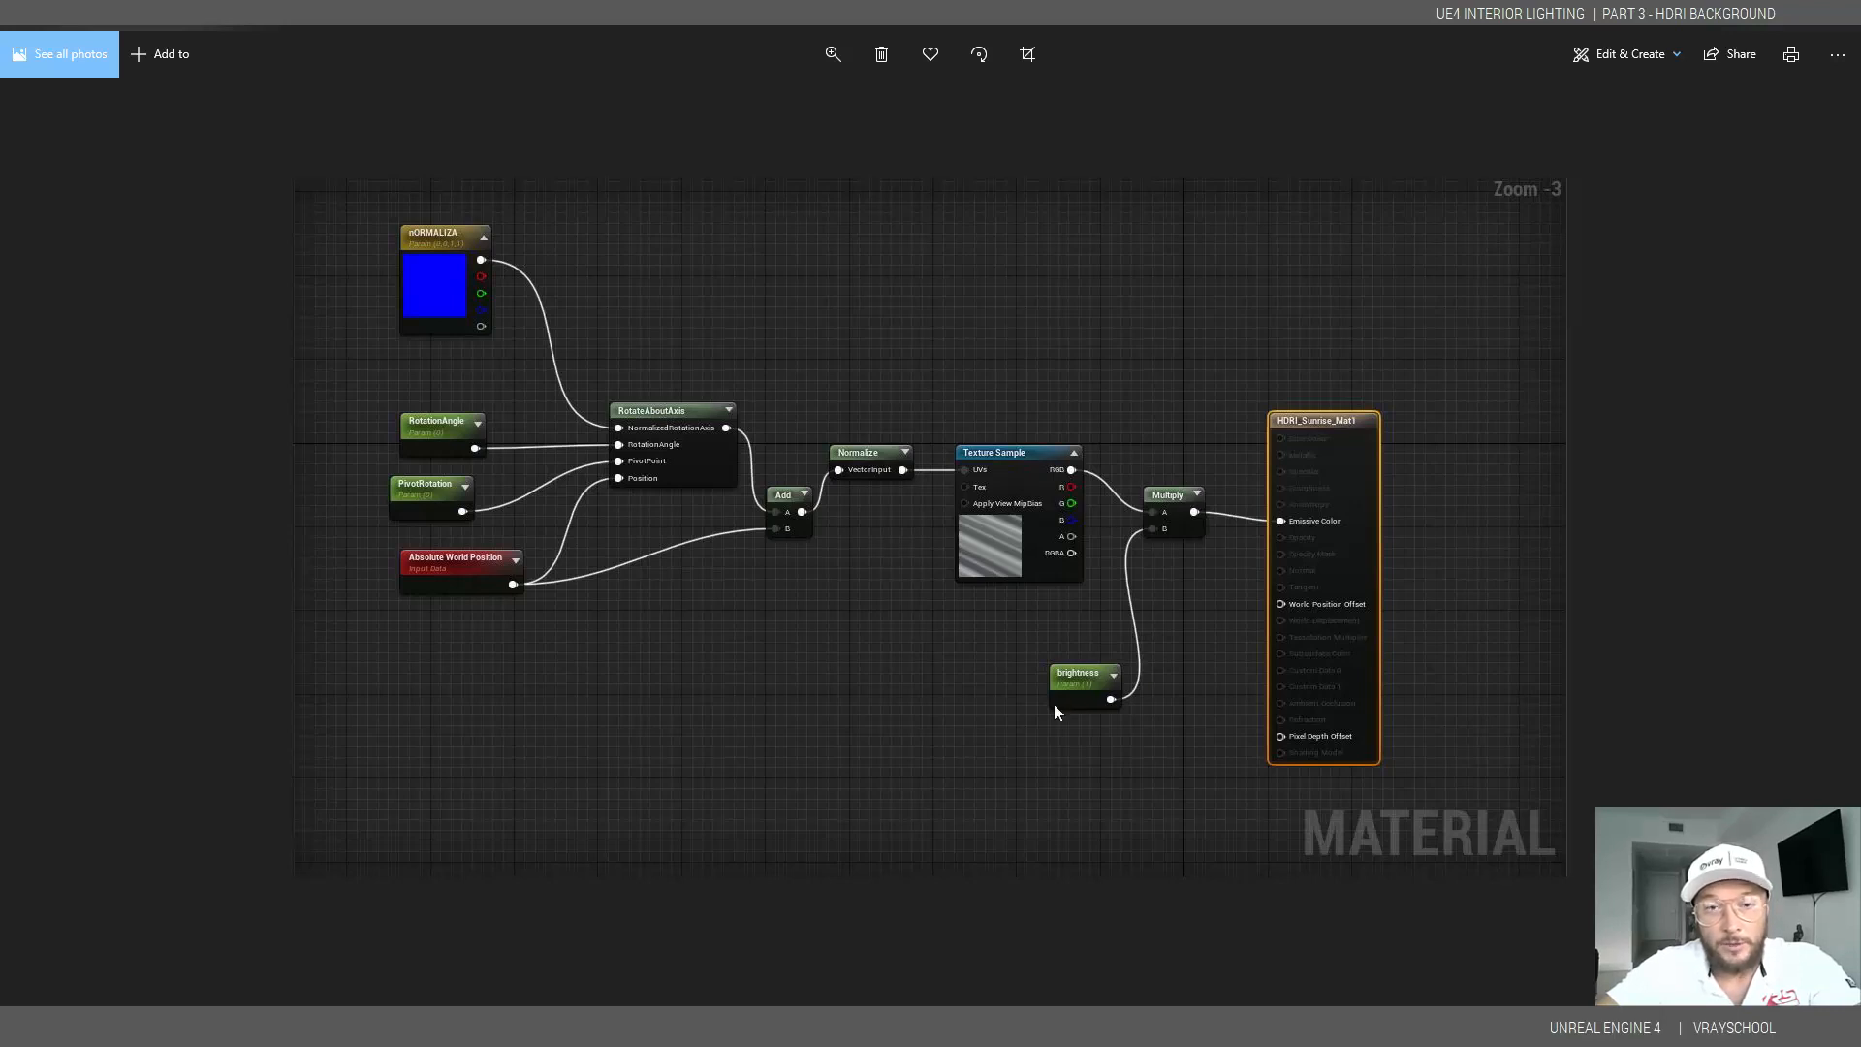
mouse_move(1168, 512)
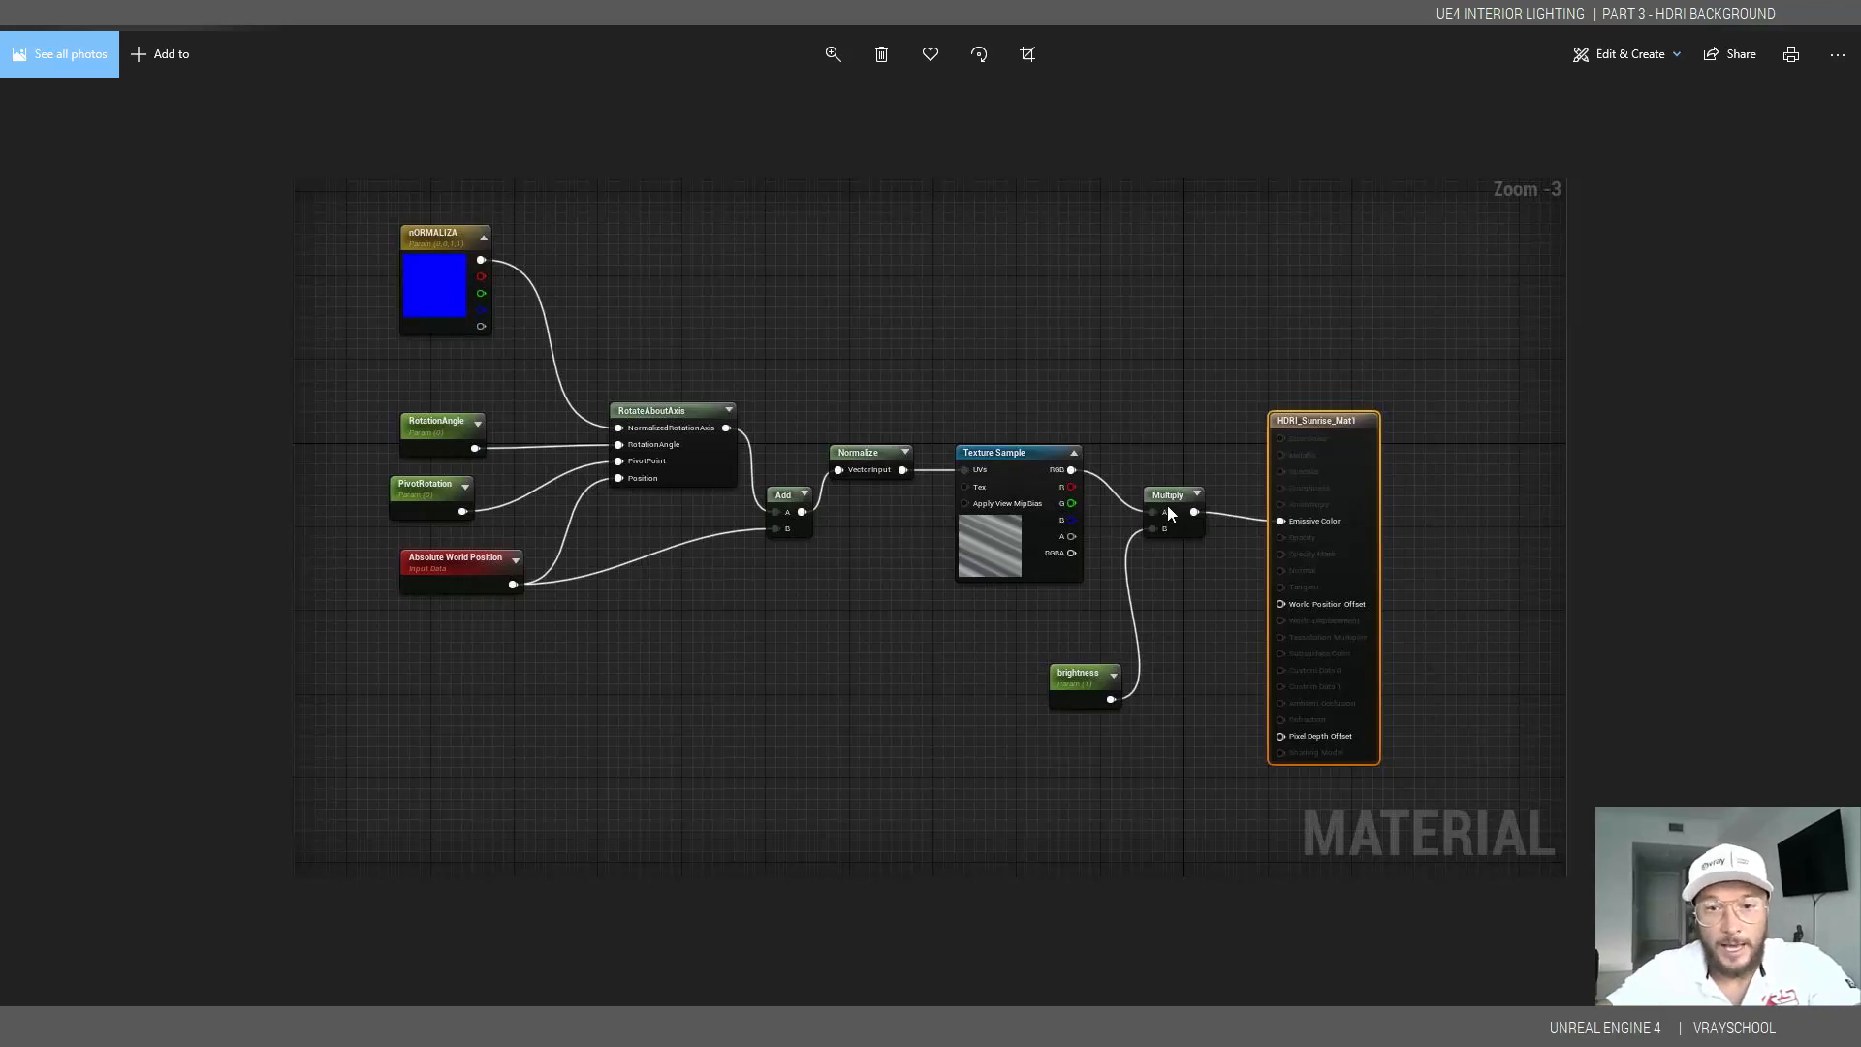
mouse_move(1169, 525)
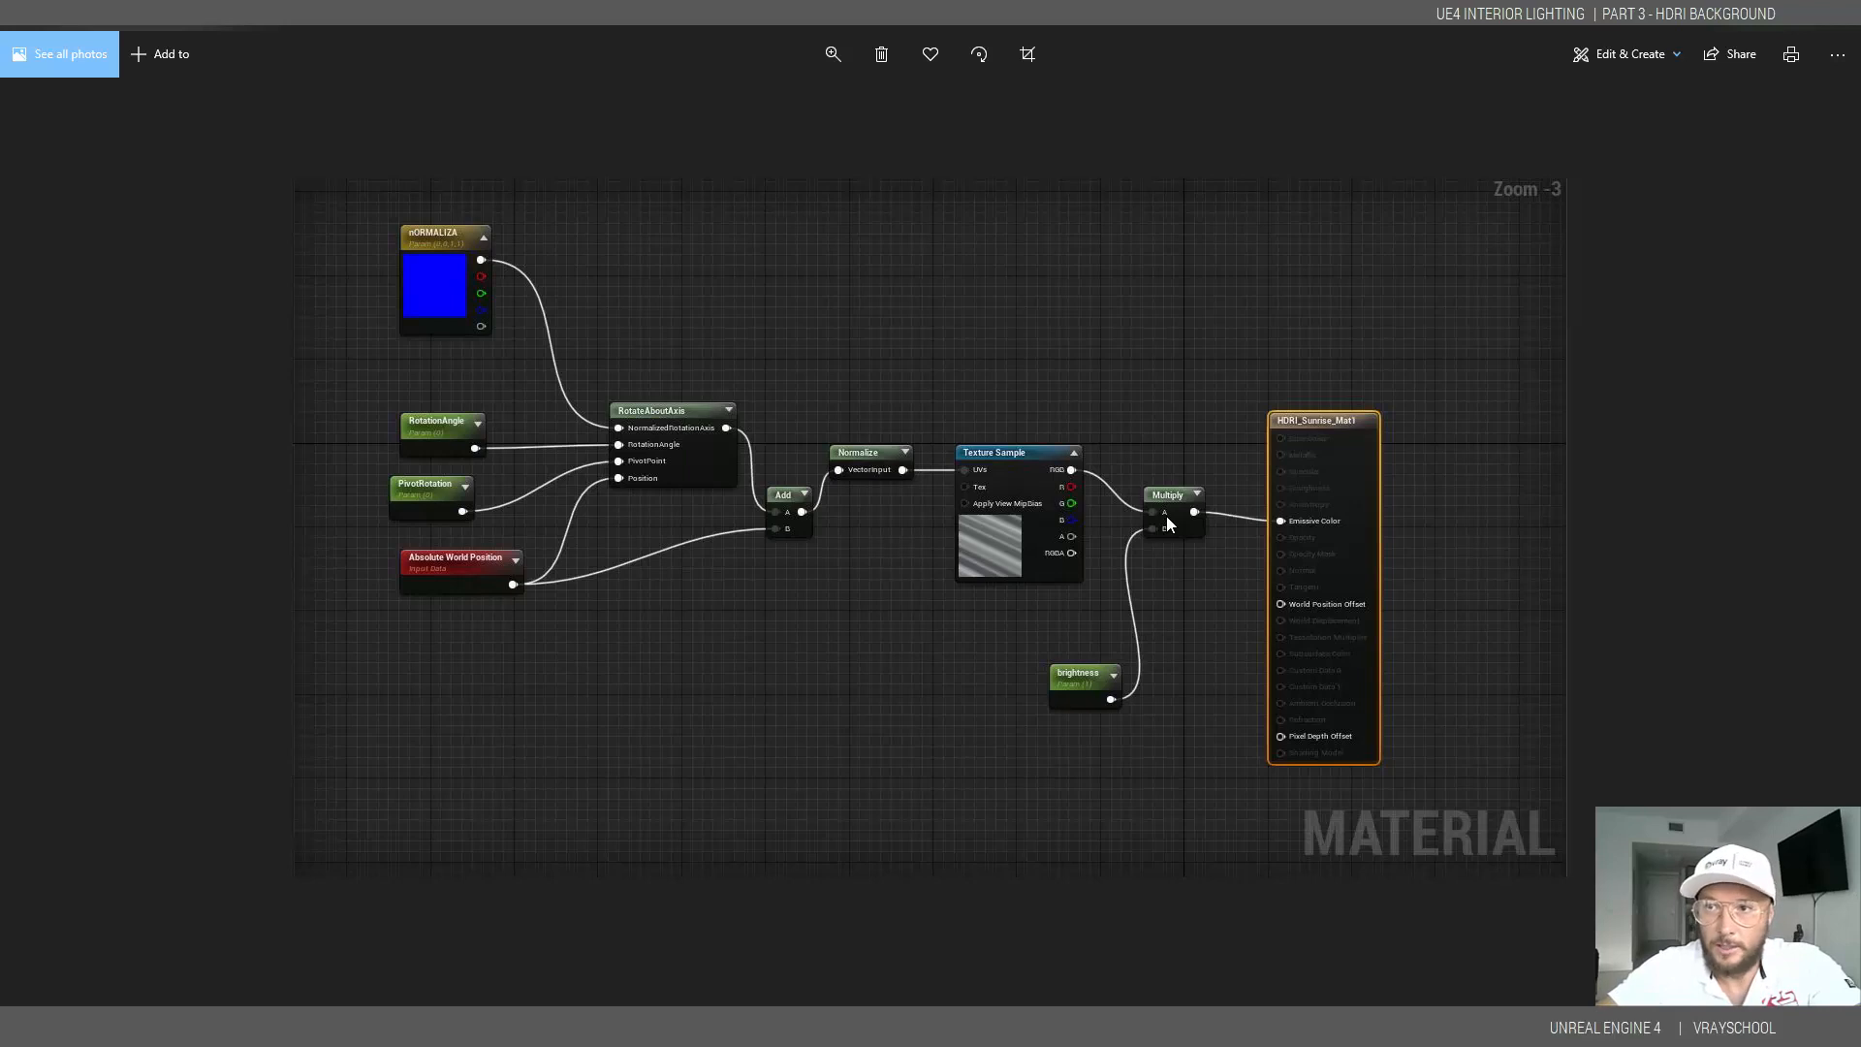
mouse_move(1663, 345)
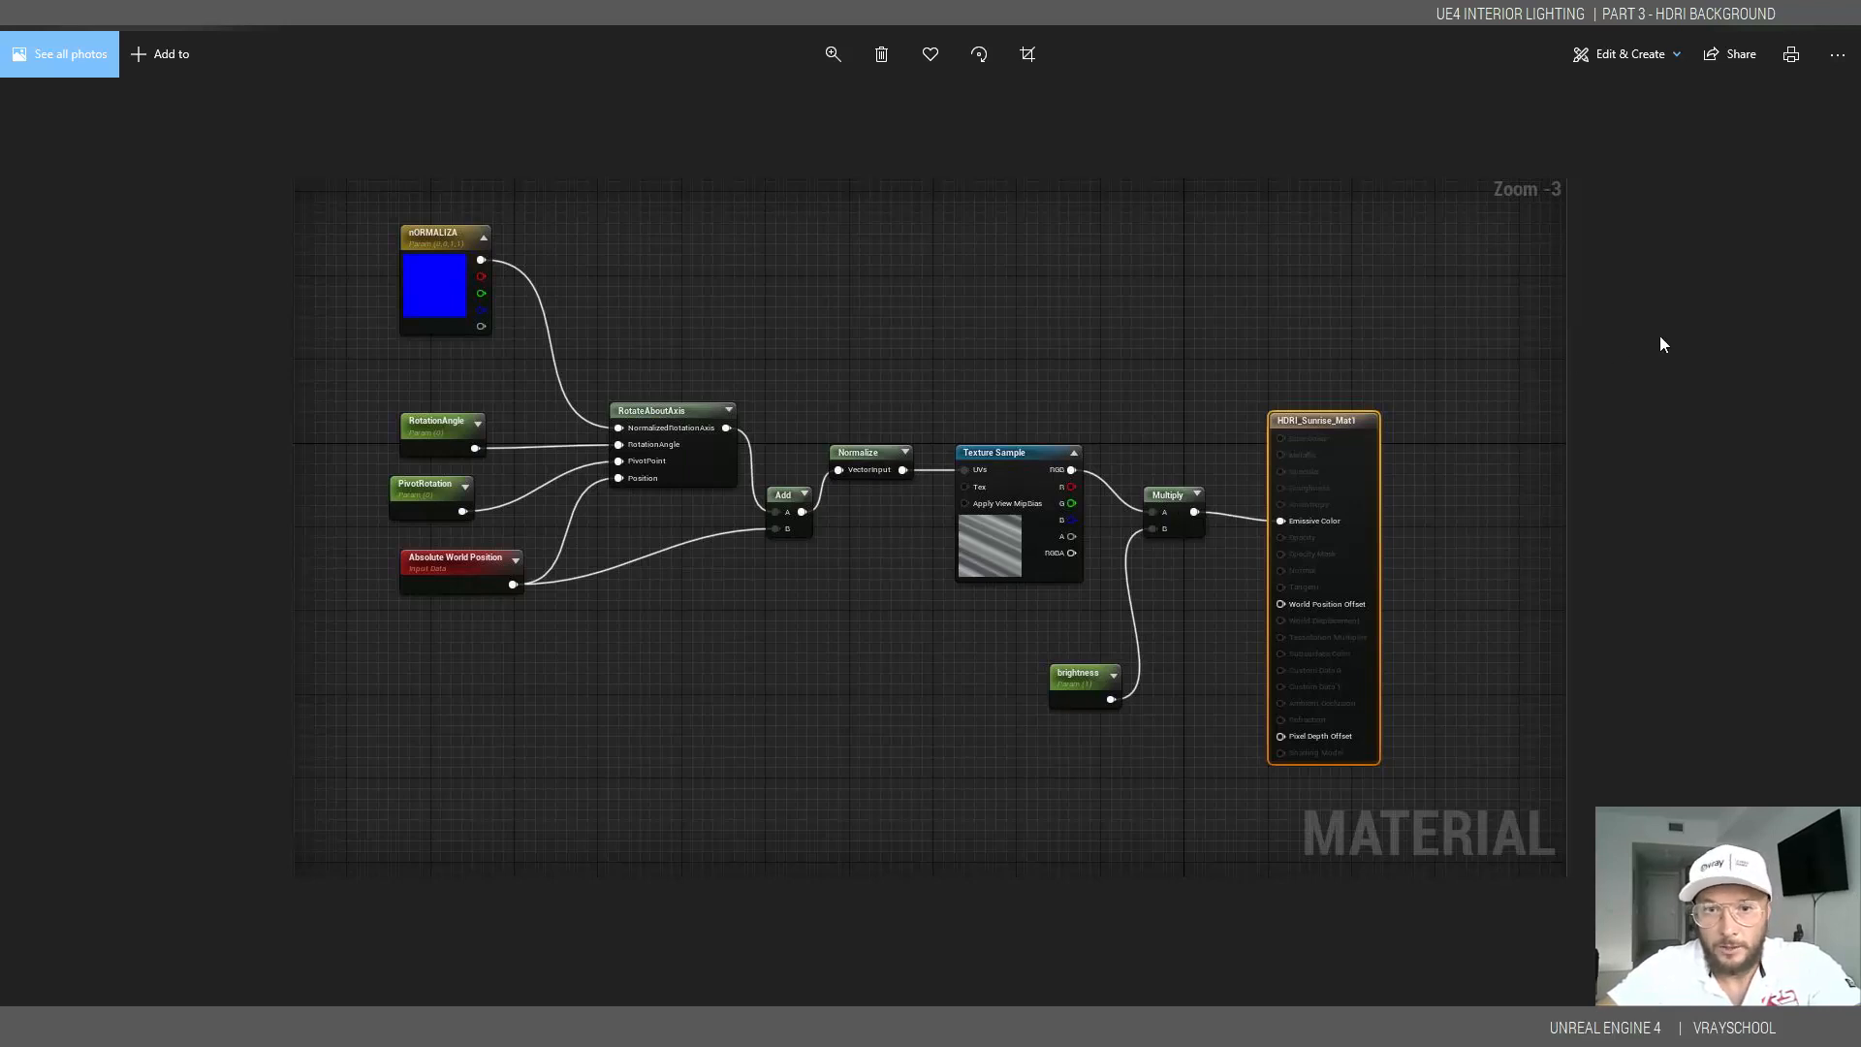
mouse_move(1295, 851)
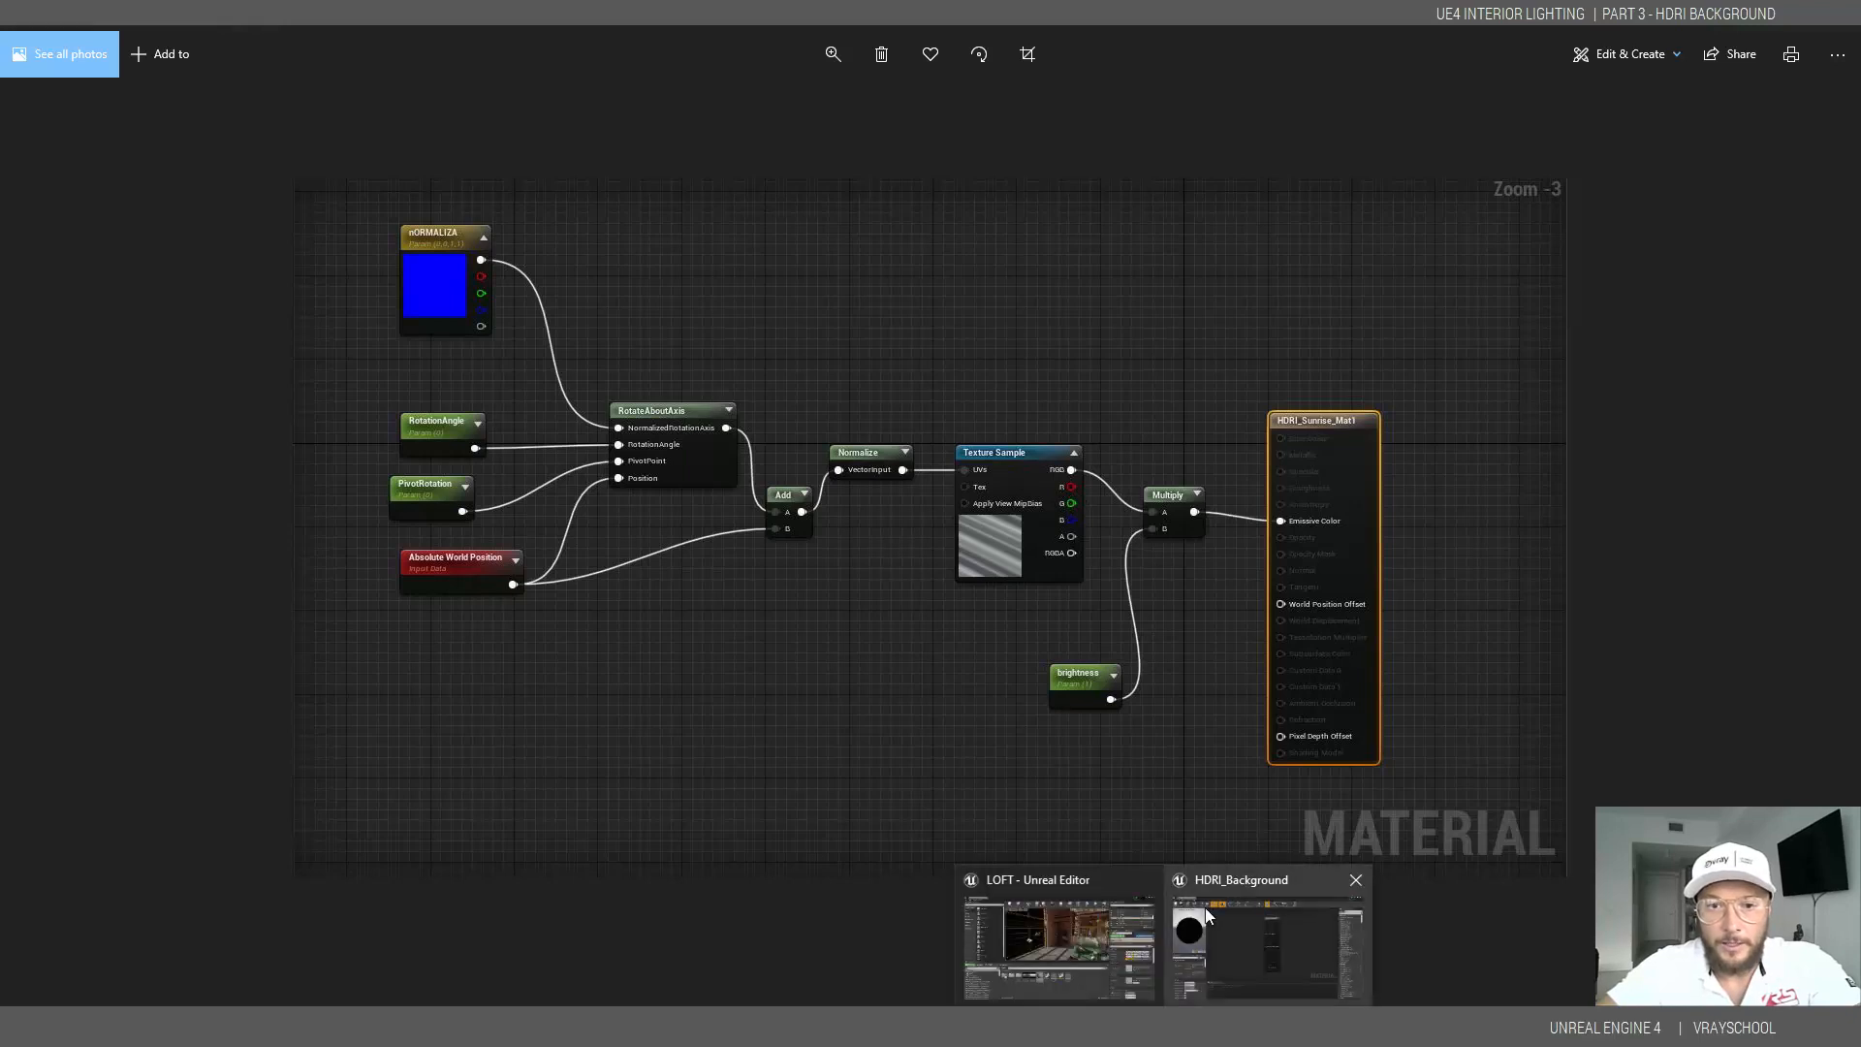
- Switch back from the reference screenshot to the HDRI_Background material editor
click(1265, 944)
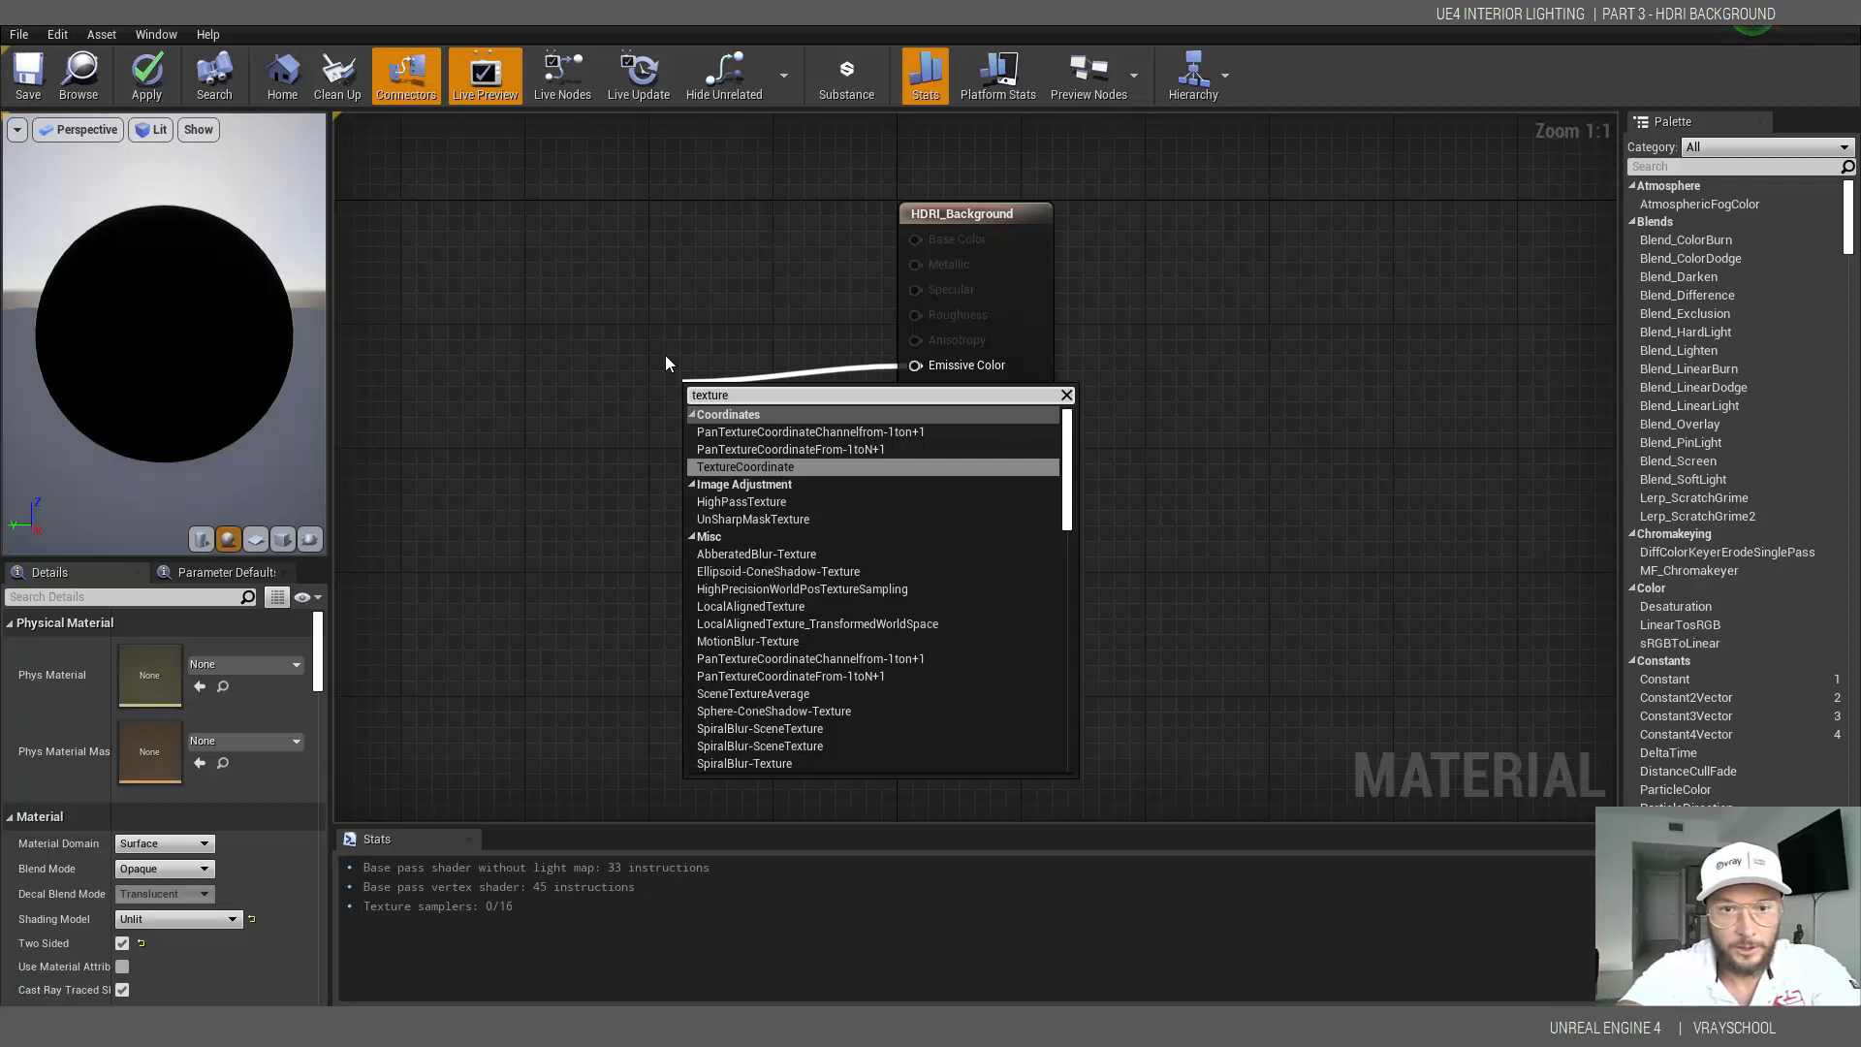
- Add a TextureSample node into Emissive Color and open its texture asset list
text(s)
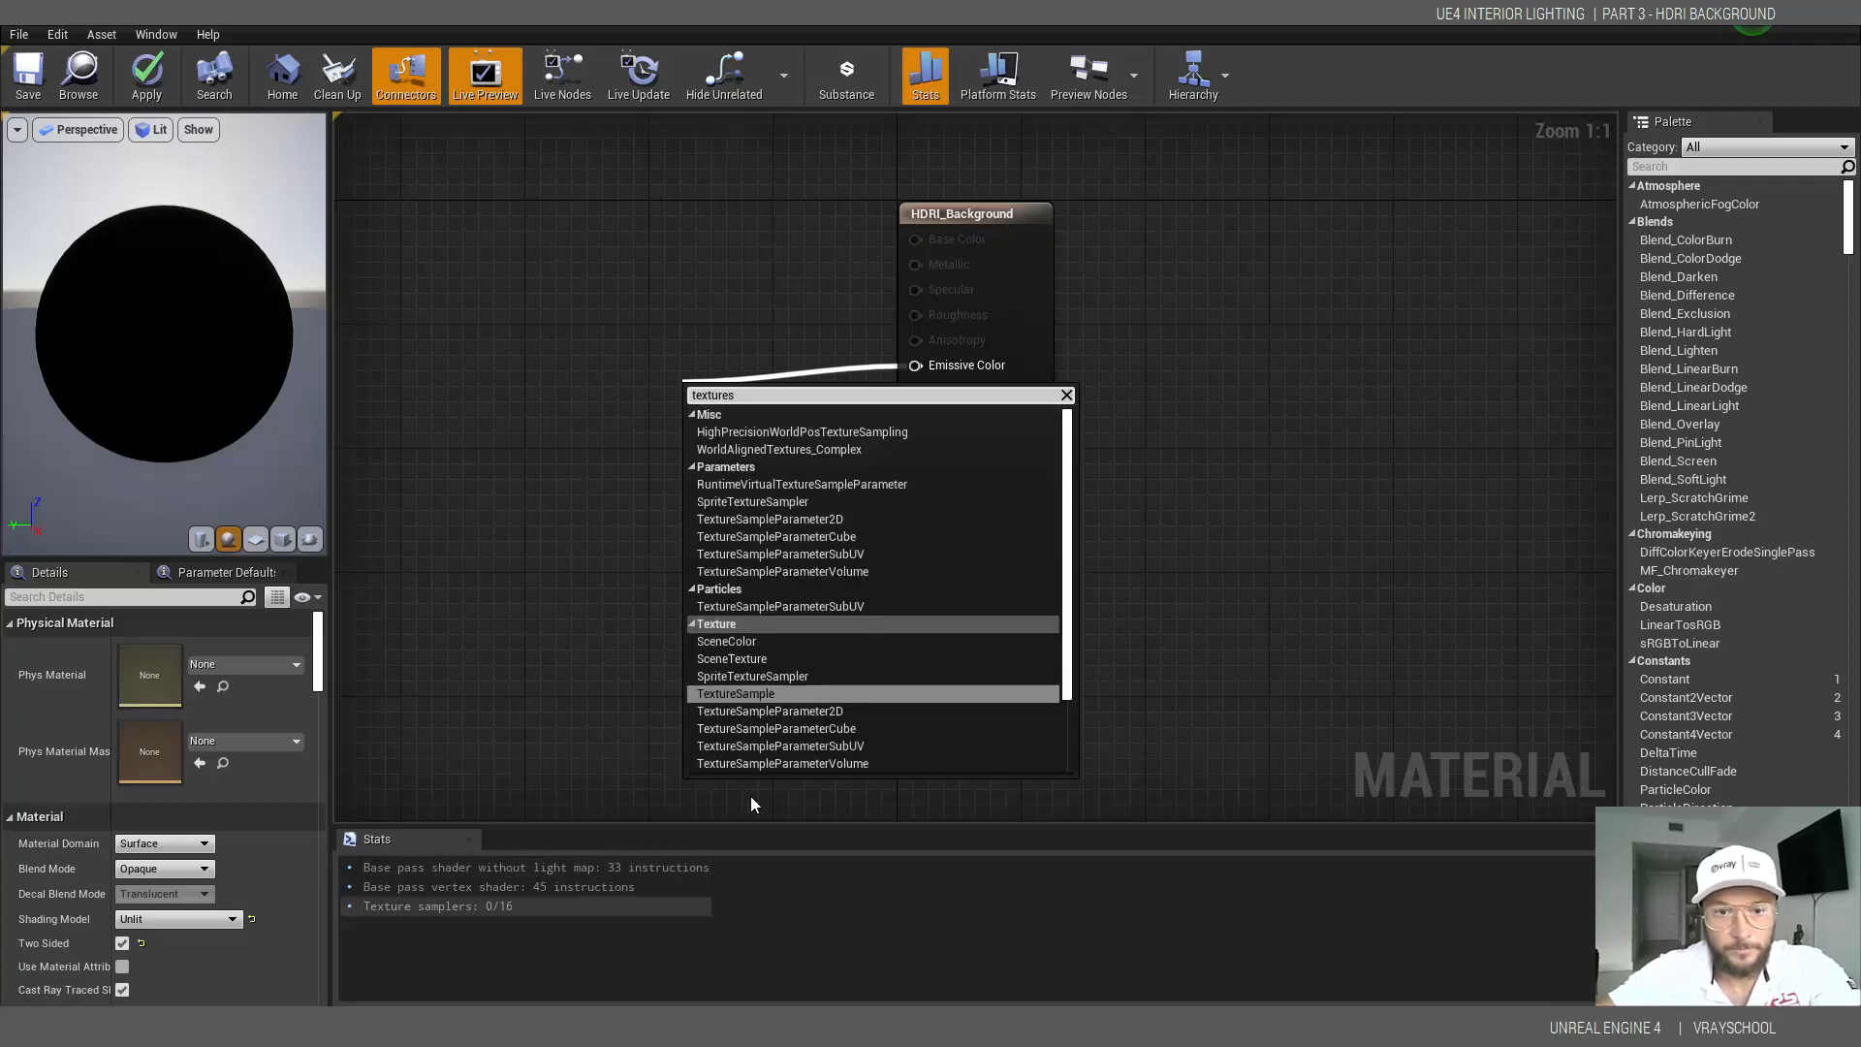
click(736, 694)
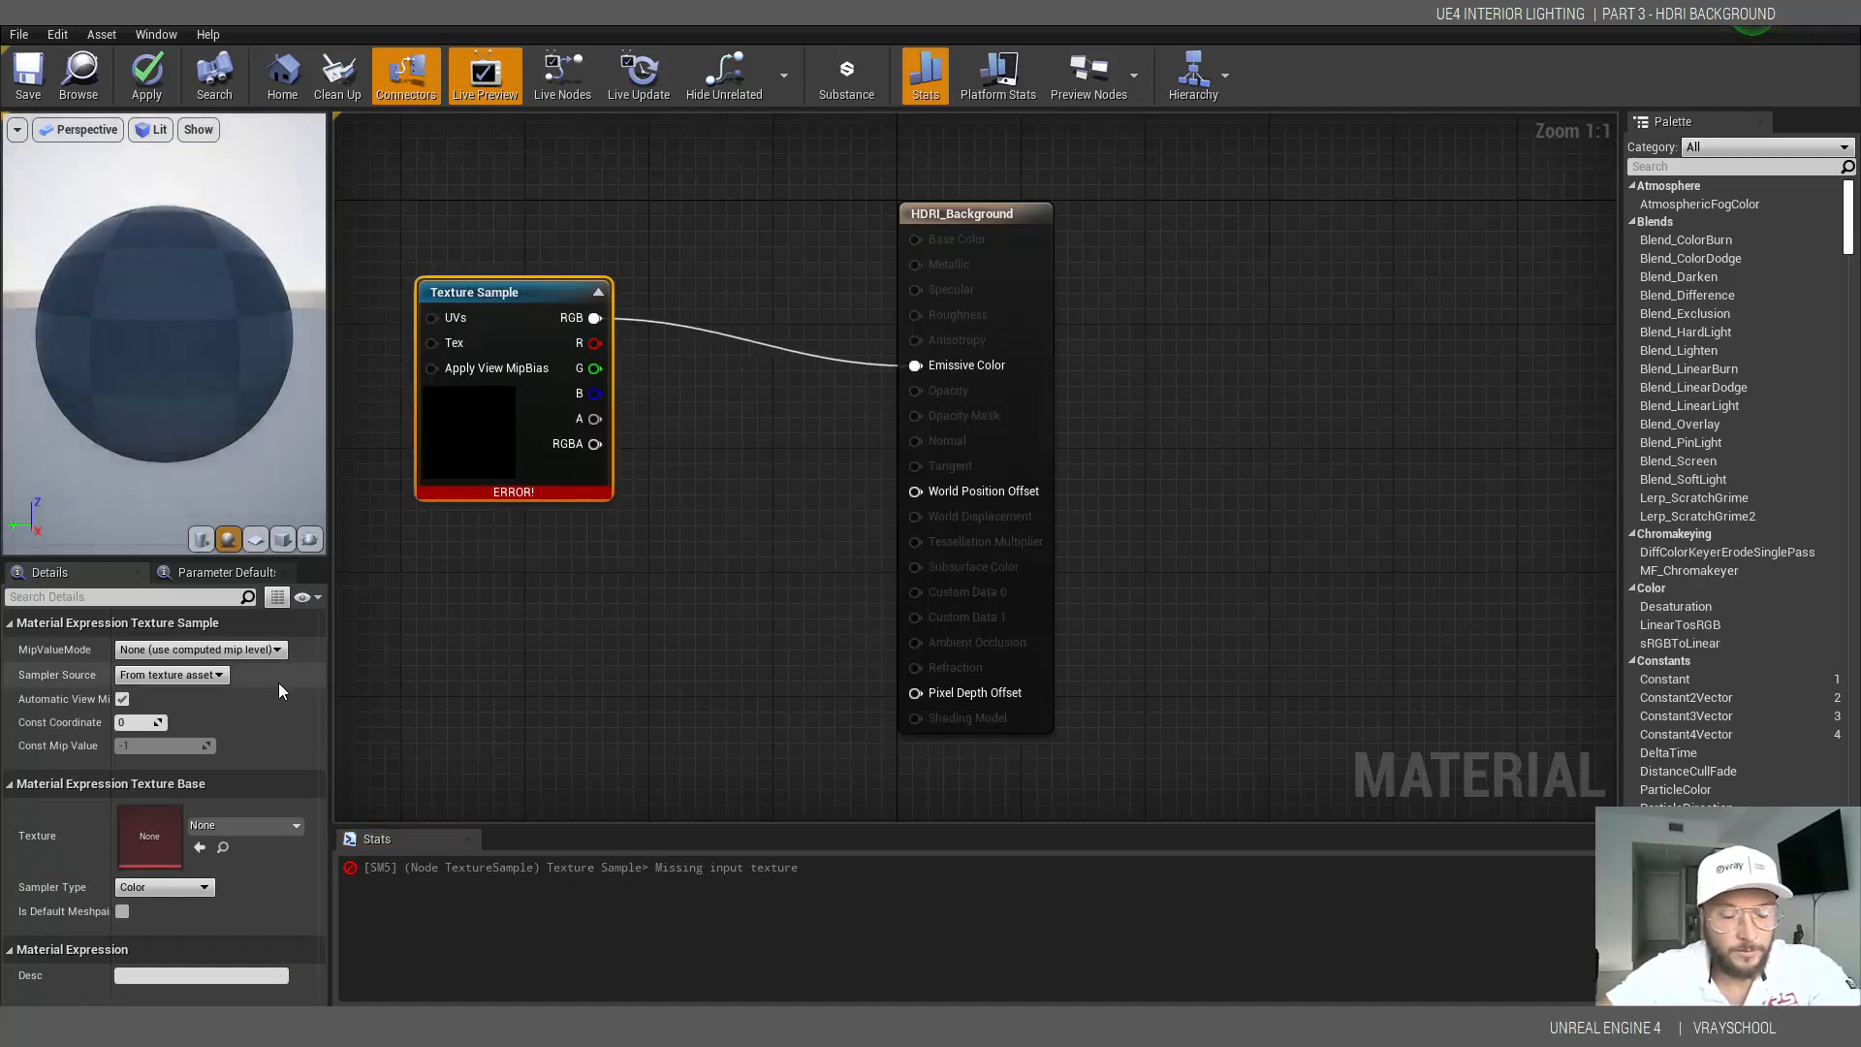
click(295, 826)
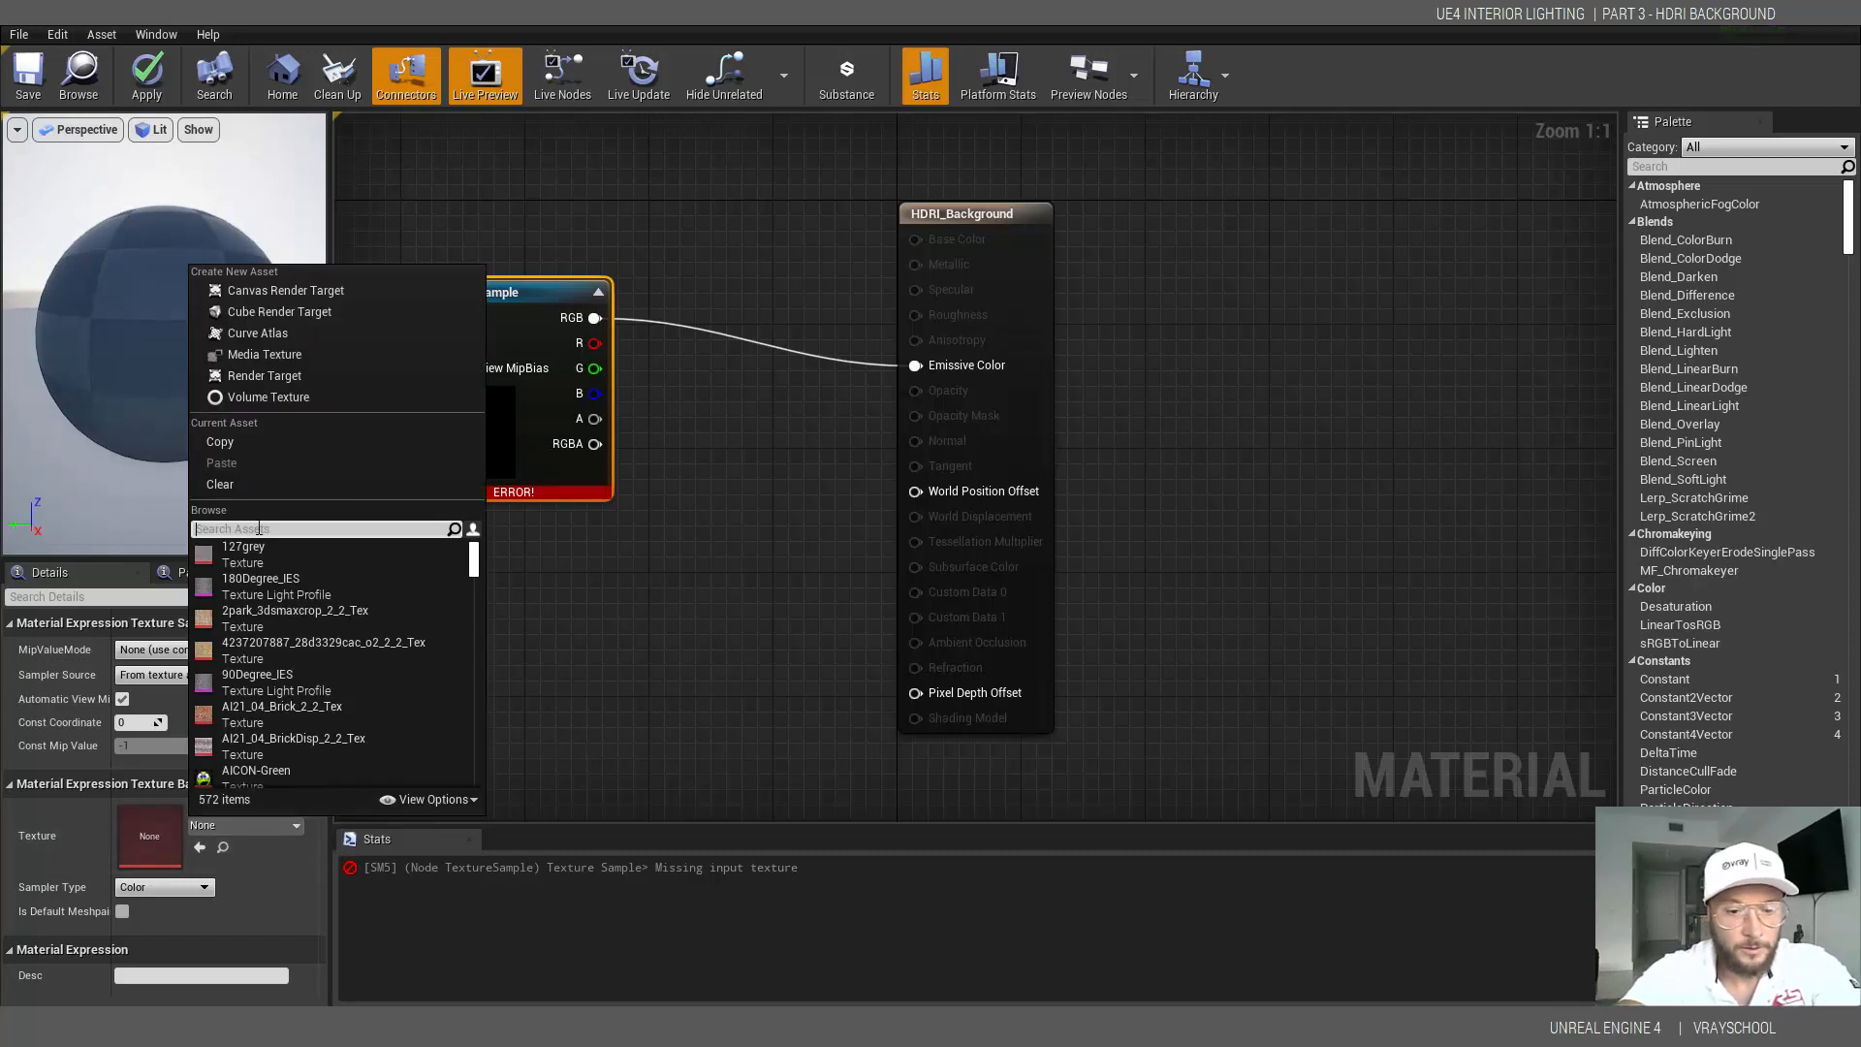
- Assign the dusseldorf_bridge_4k cube texture to the Texture Sample node
text(du)
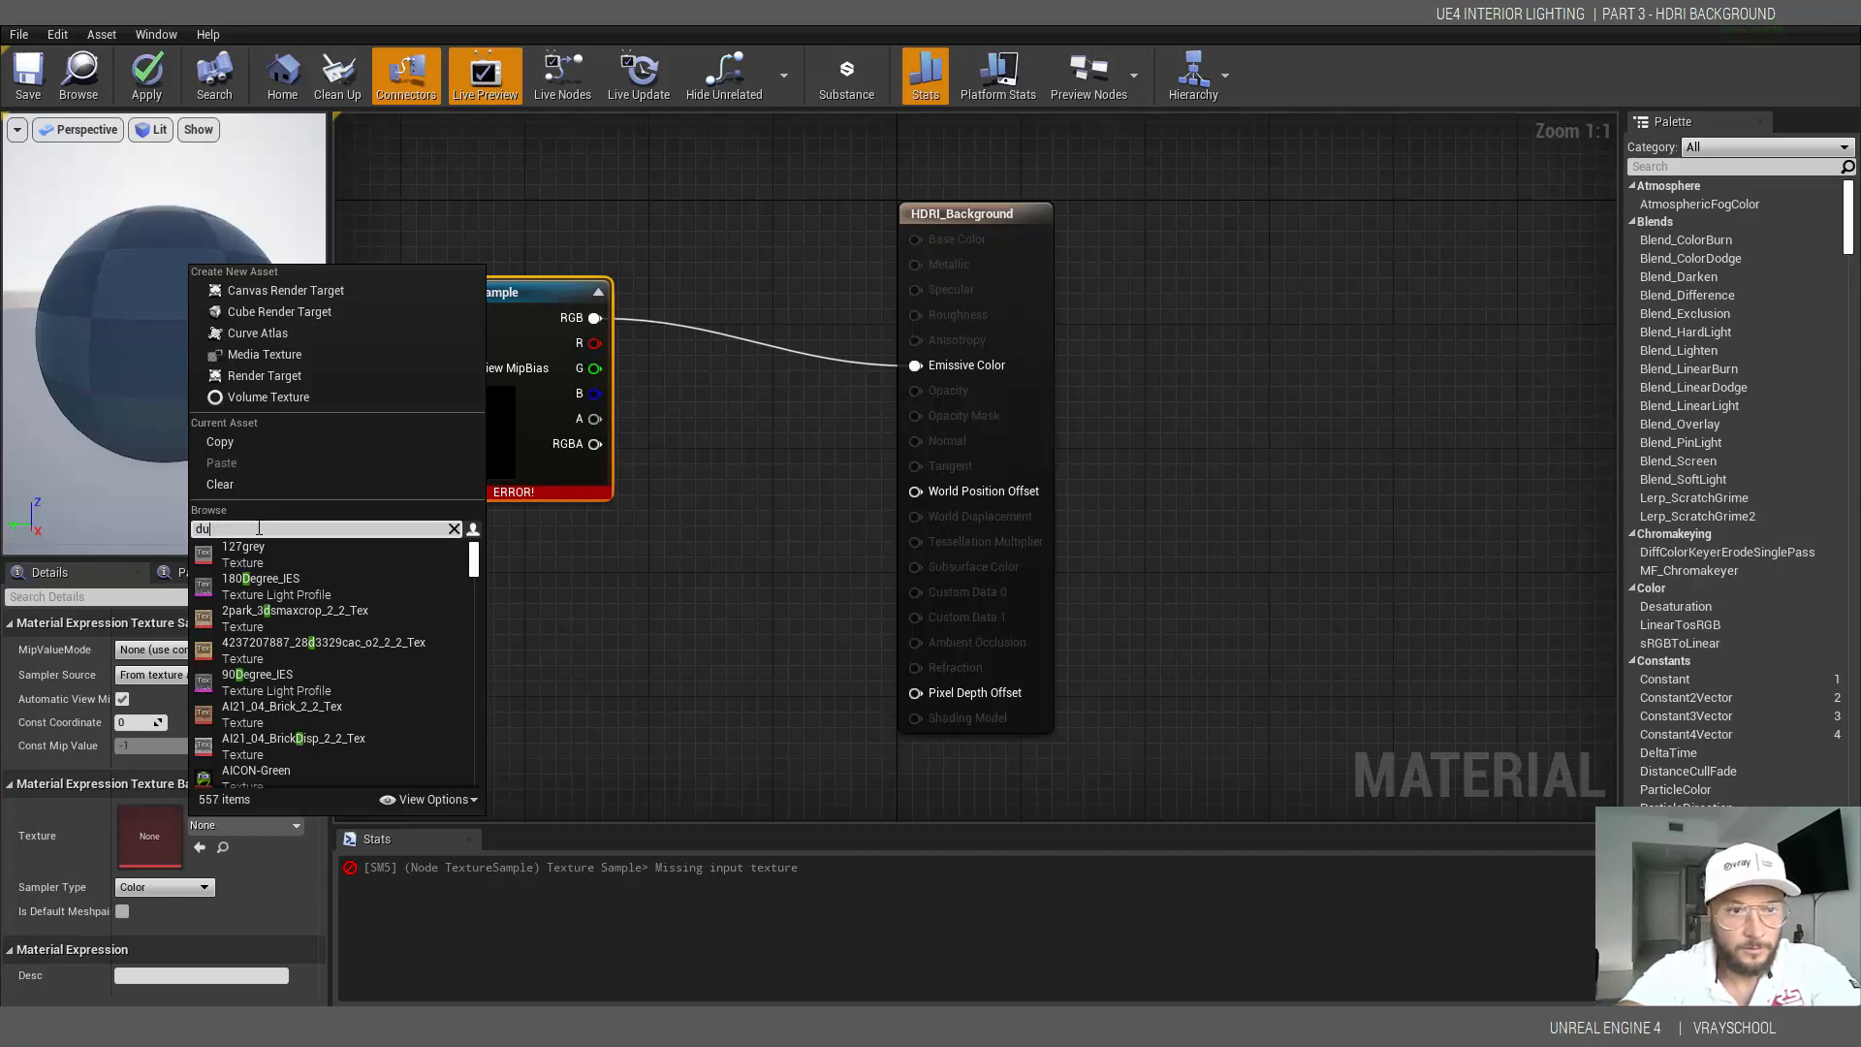
text(du)
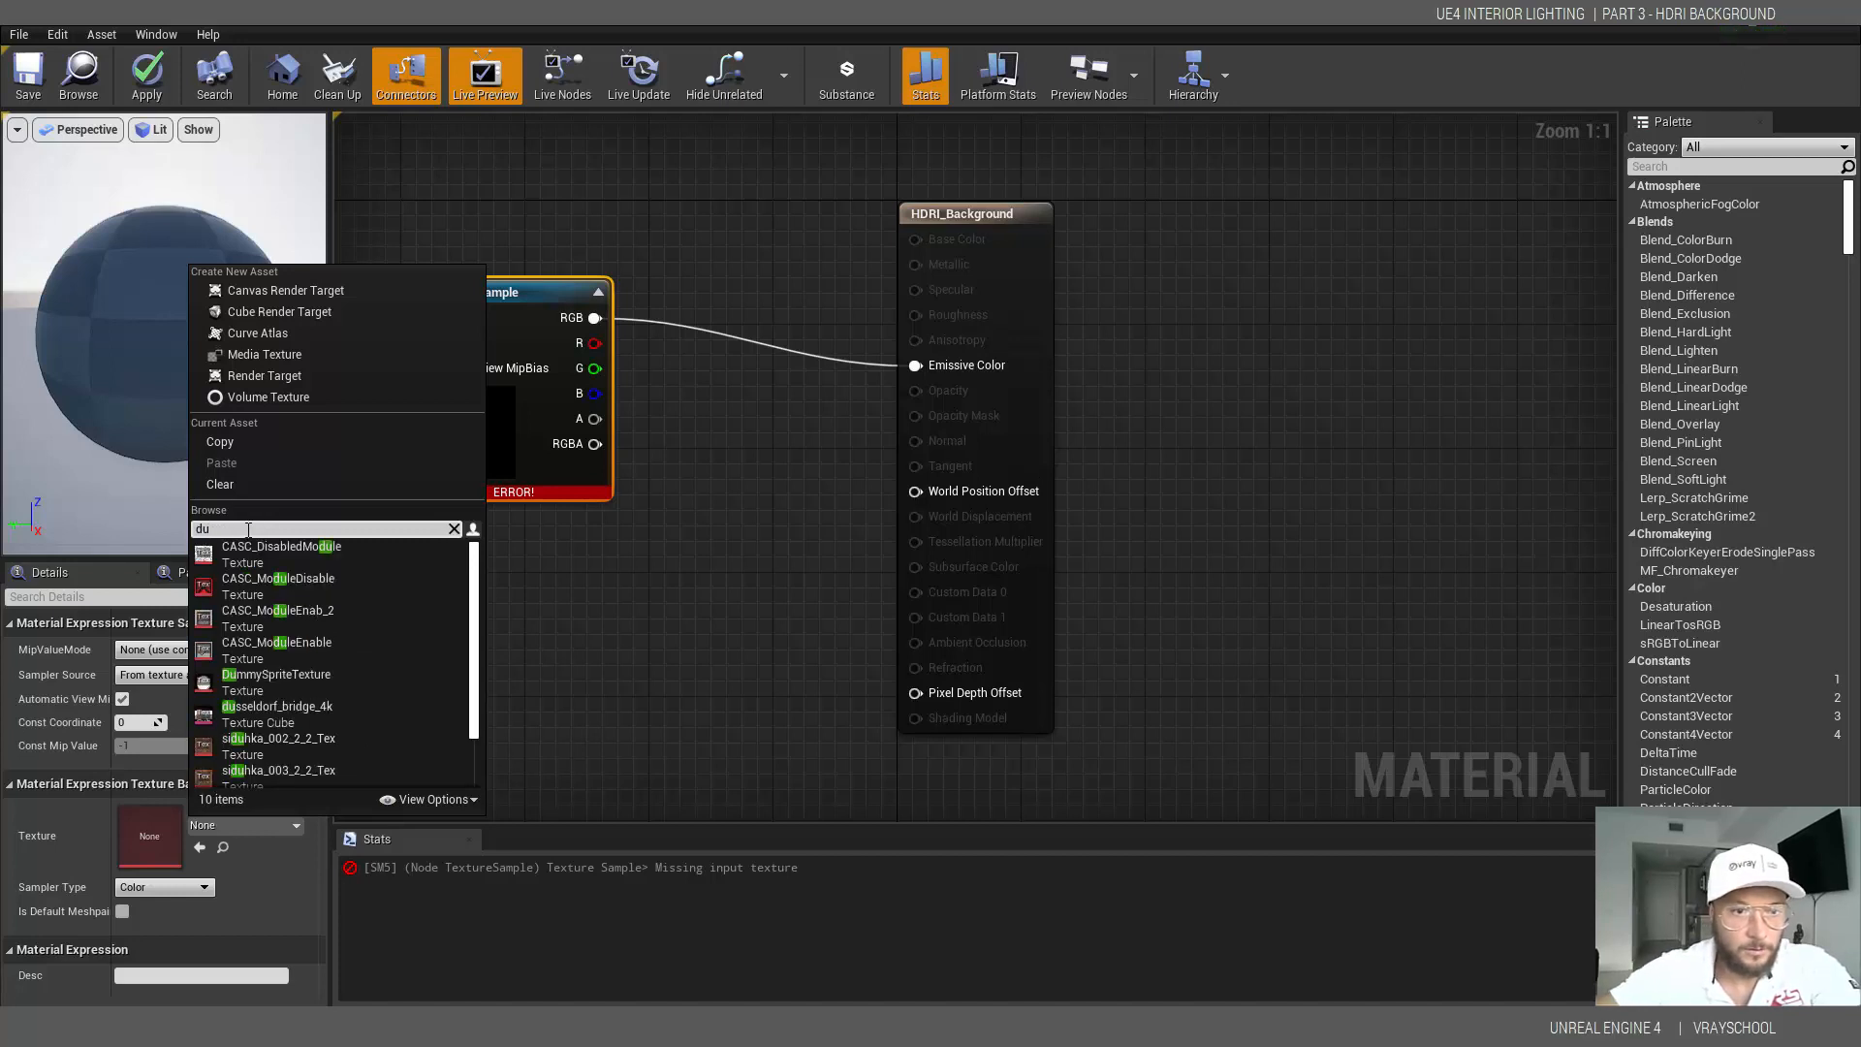
click(273, 706)
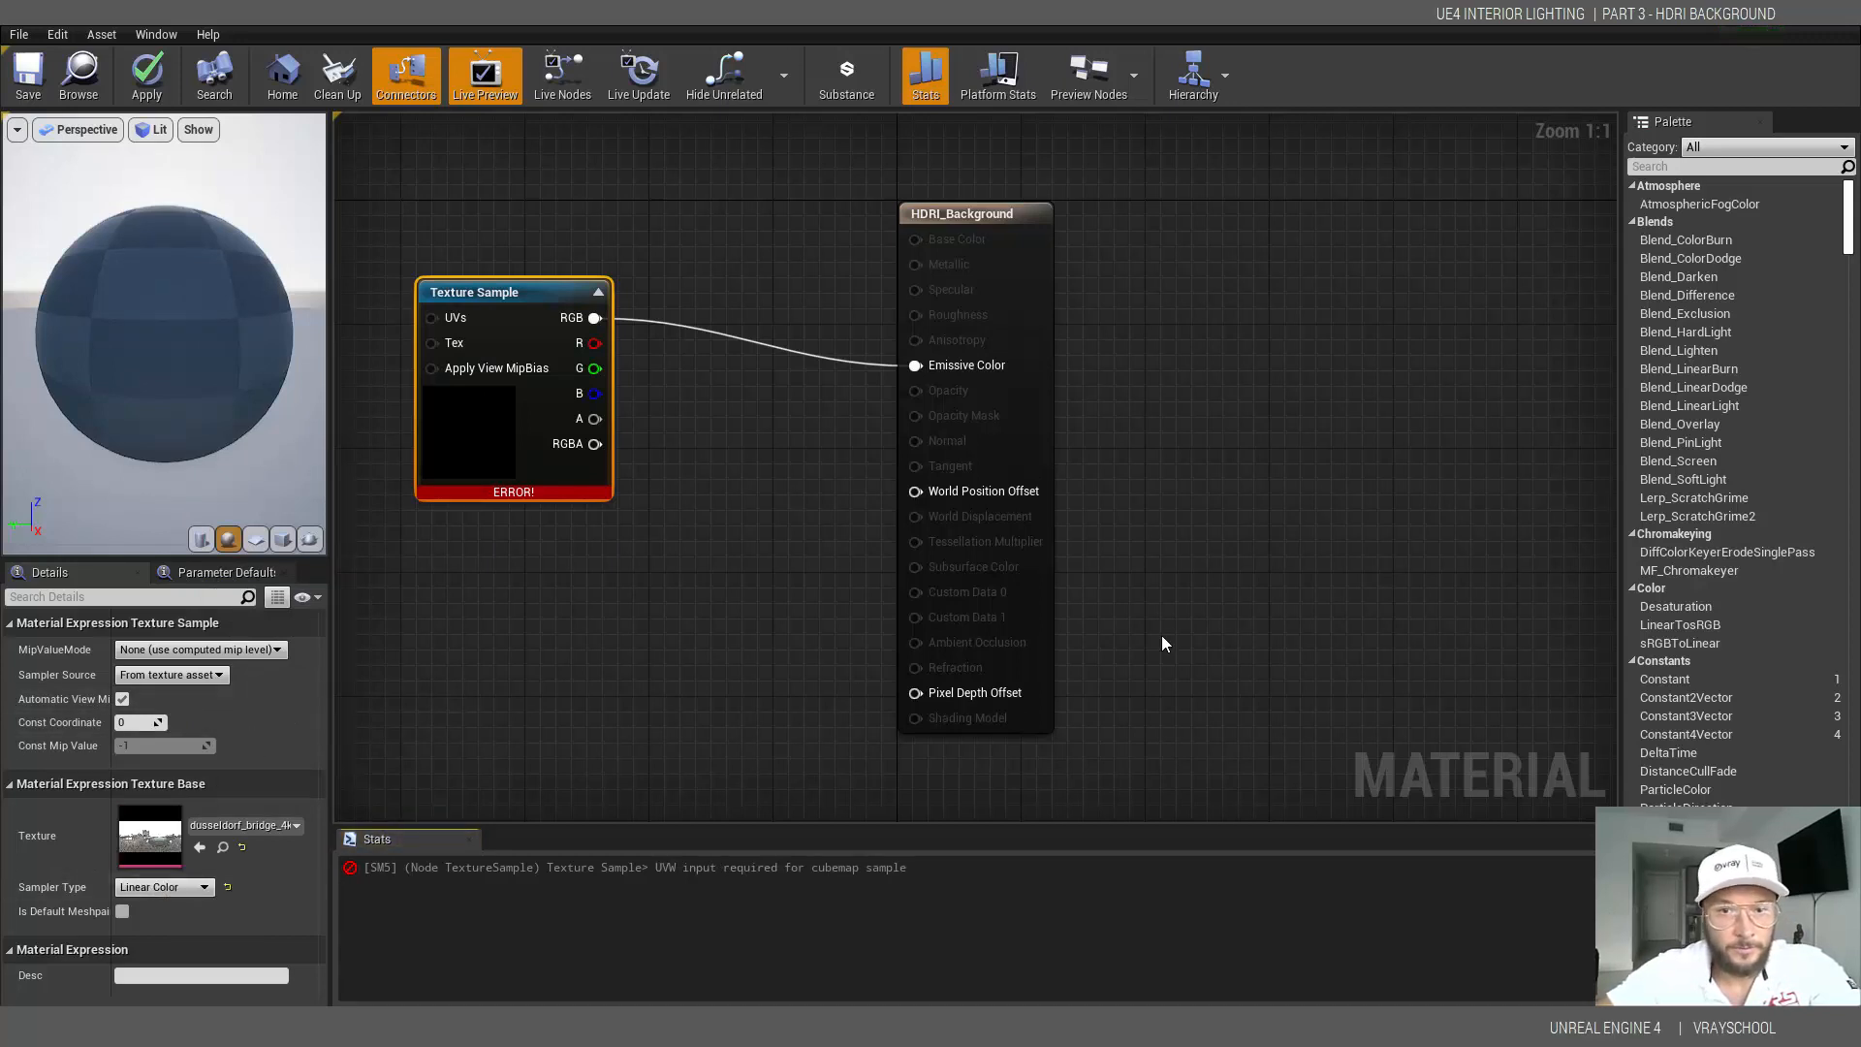
mouse_move(415, 789)
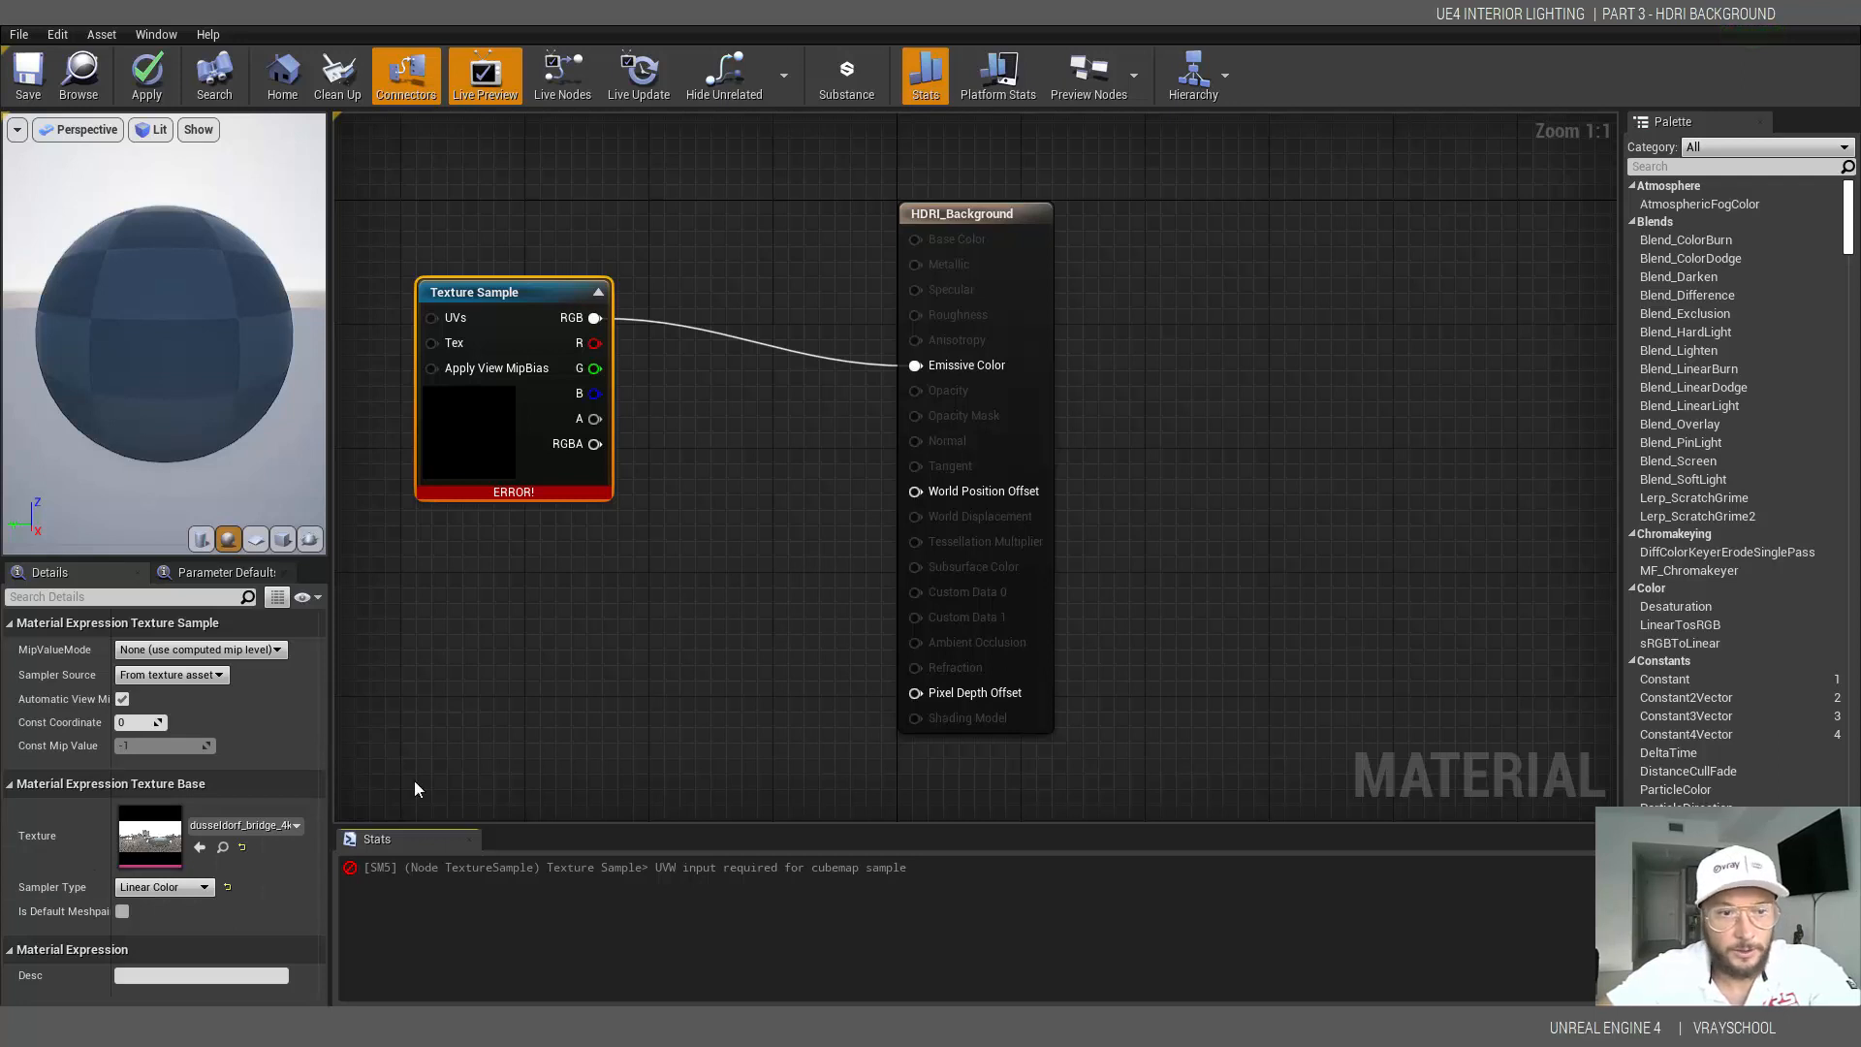
mouse_move(694, 876)
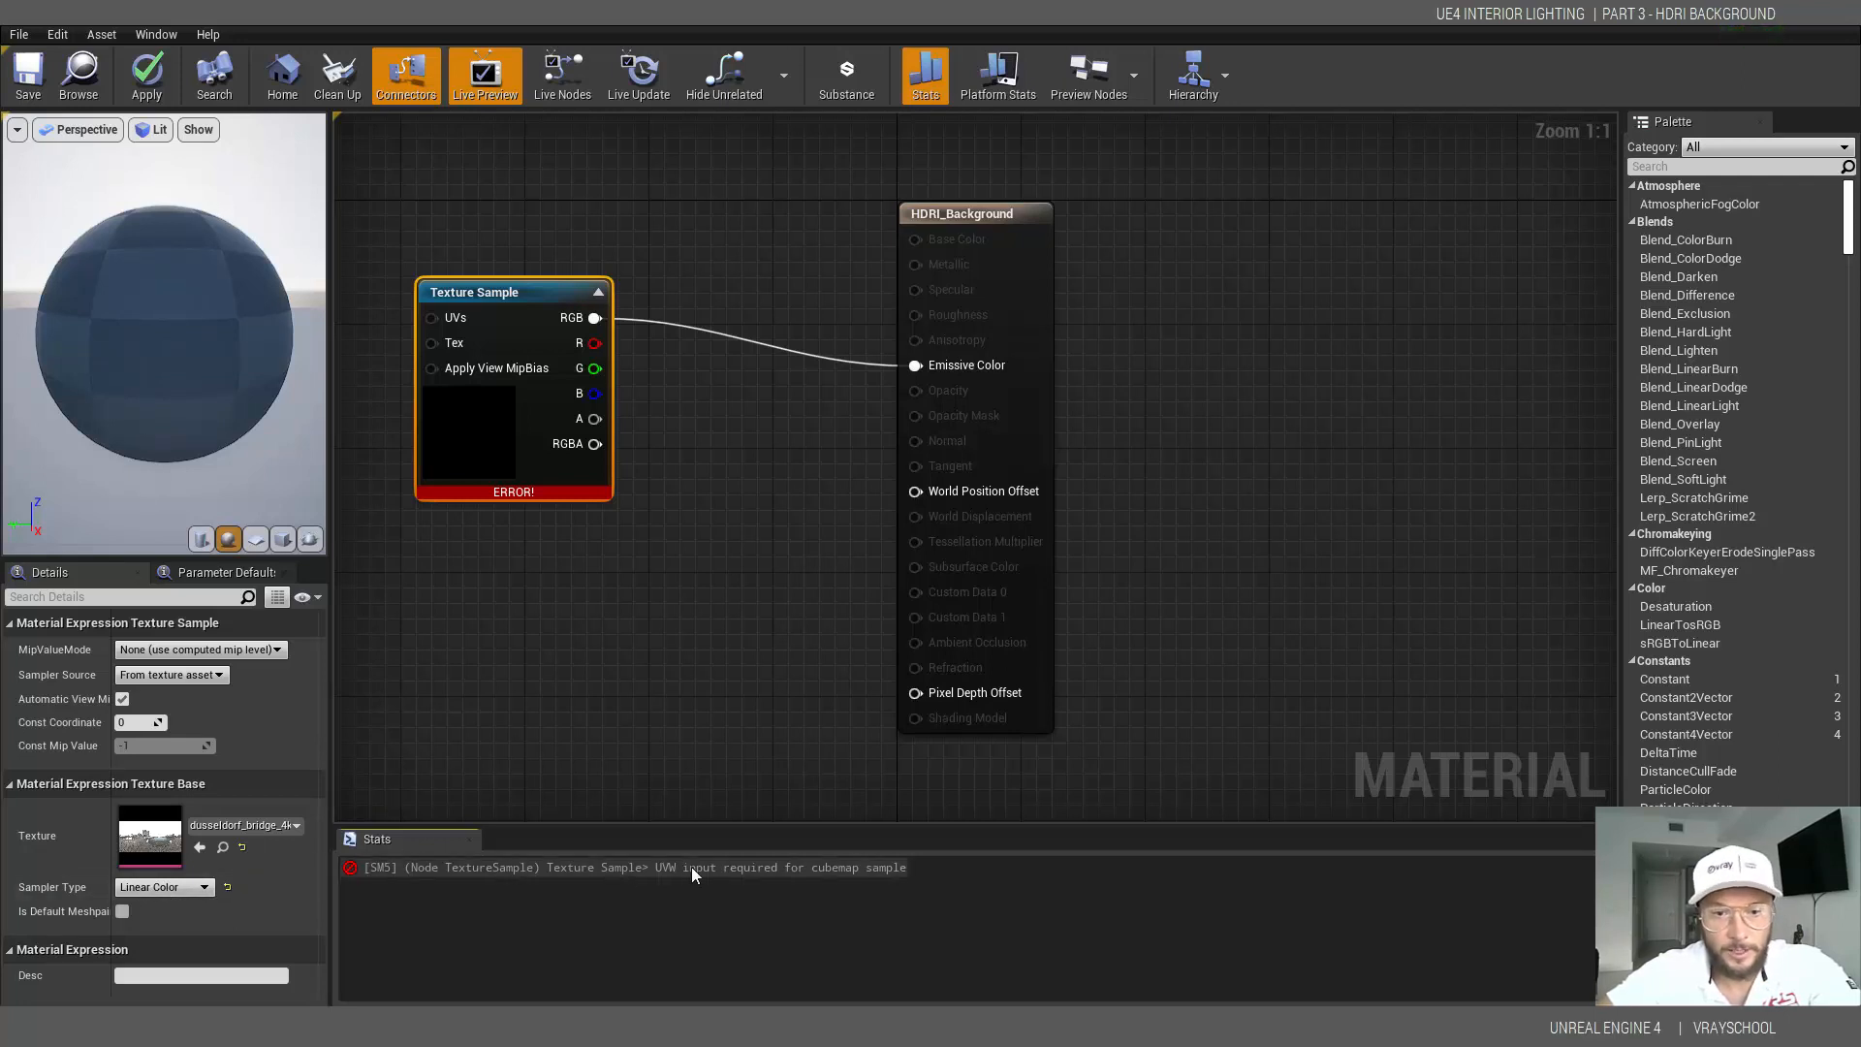
mouse_move(721, 519)
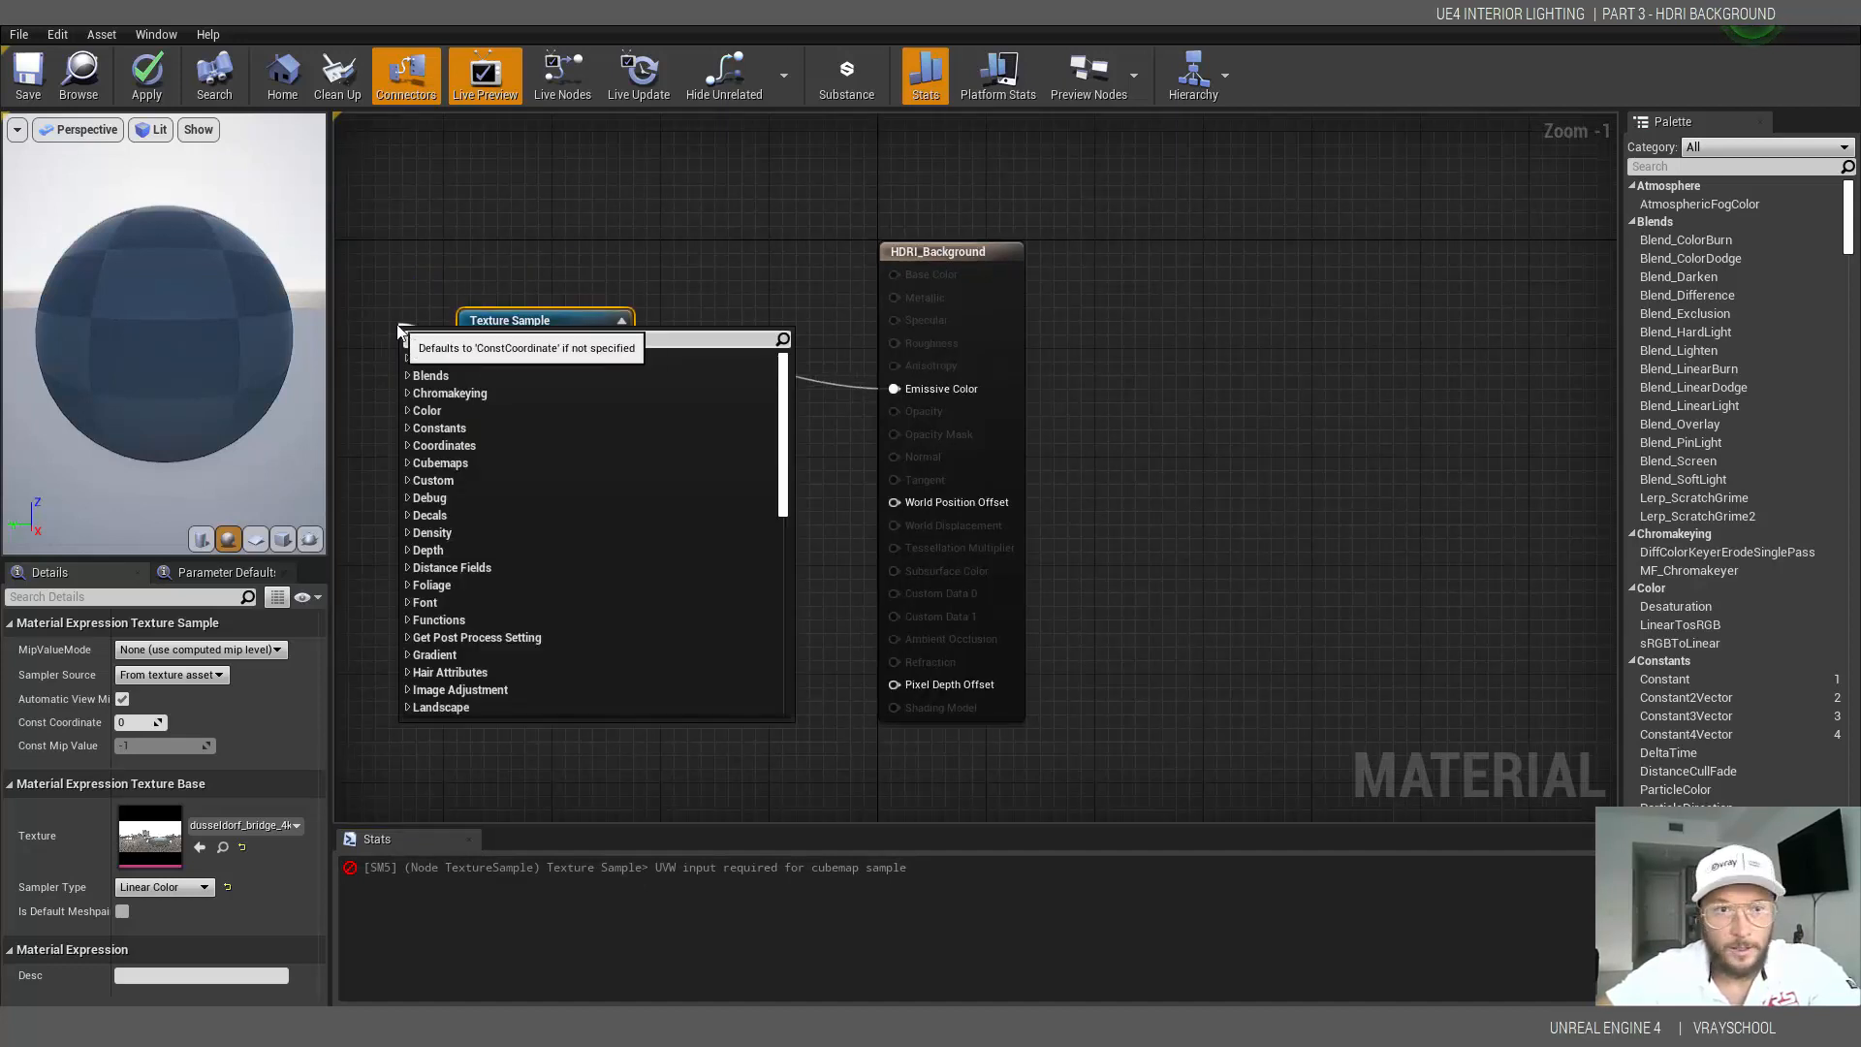
- Insert a Normalize node into the Texture Sample's UVs and start adding another node
scroll(down, 3)
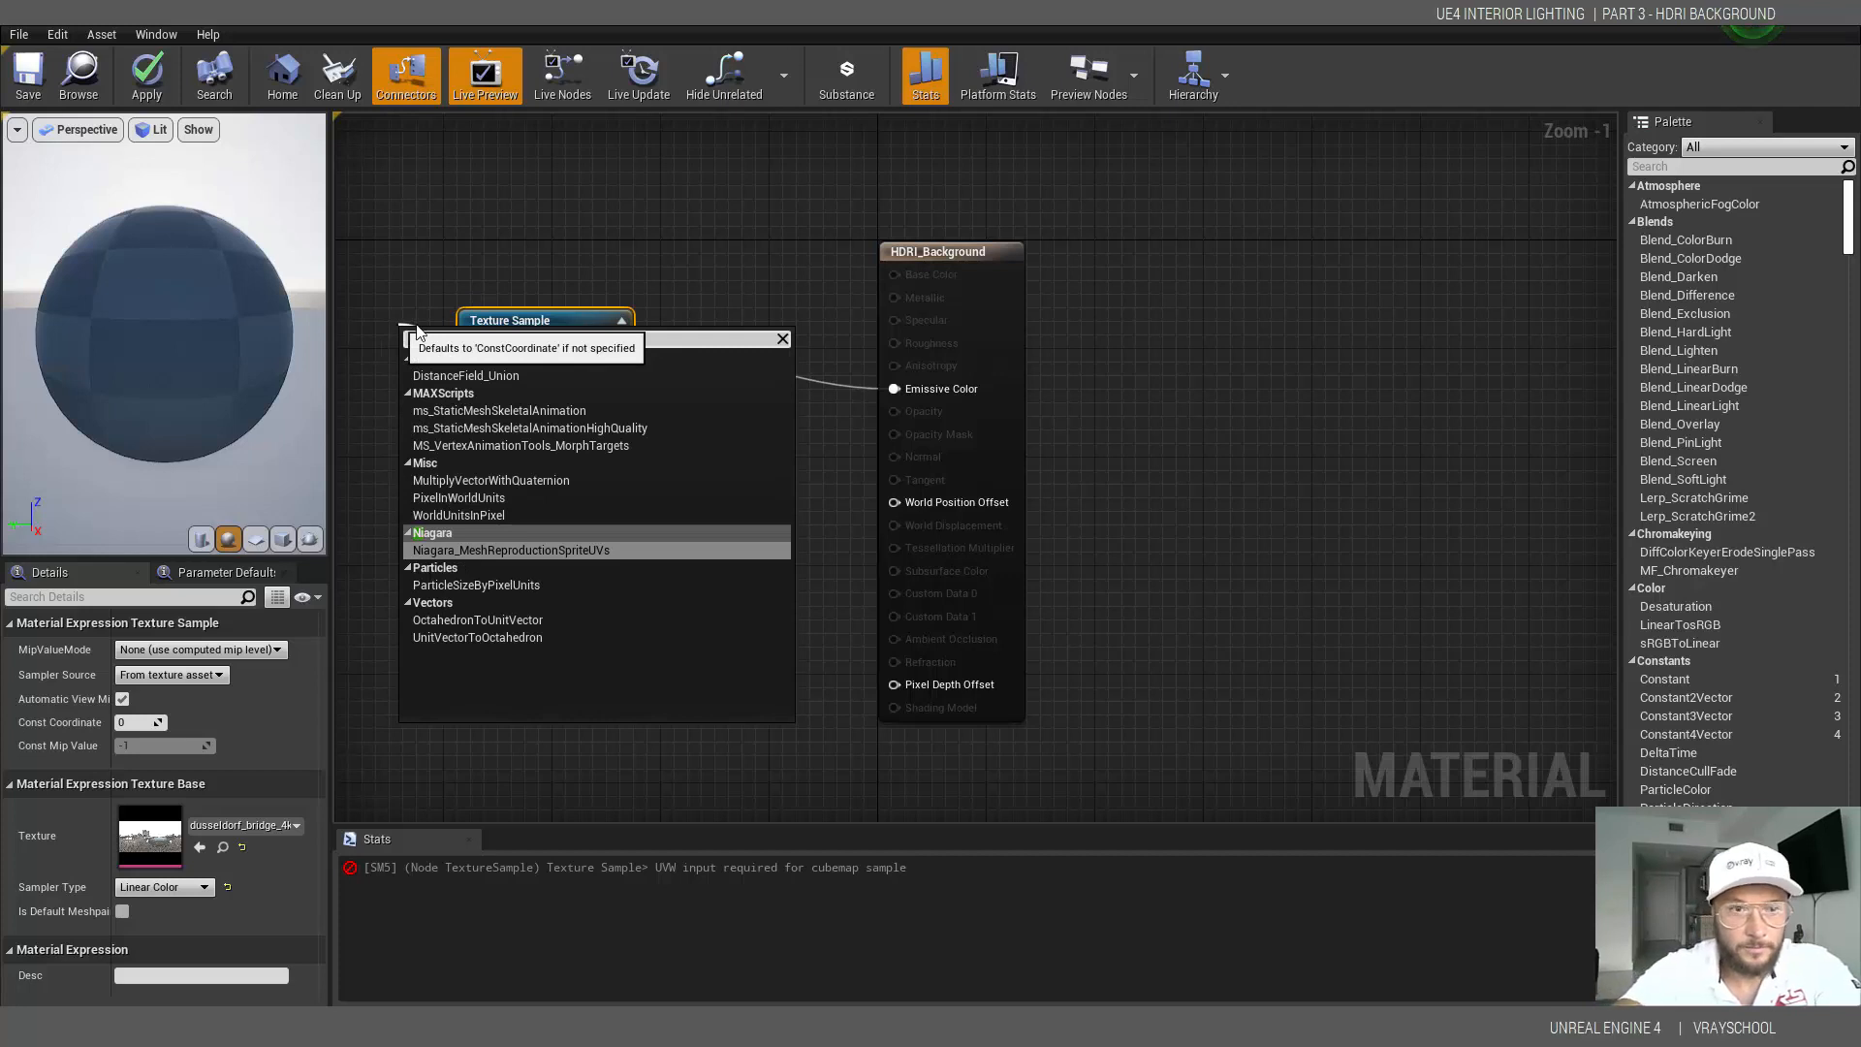
text(nor)
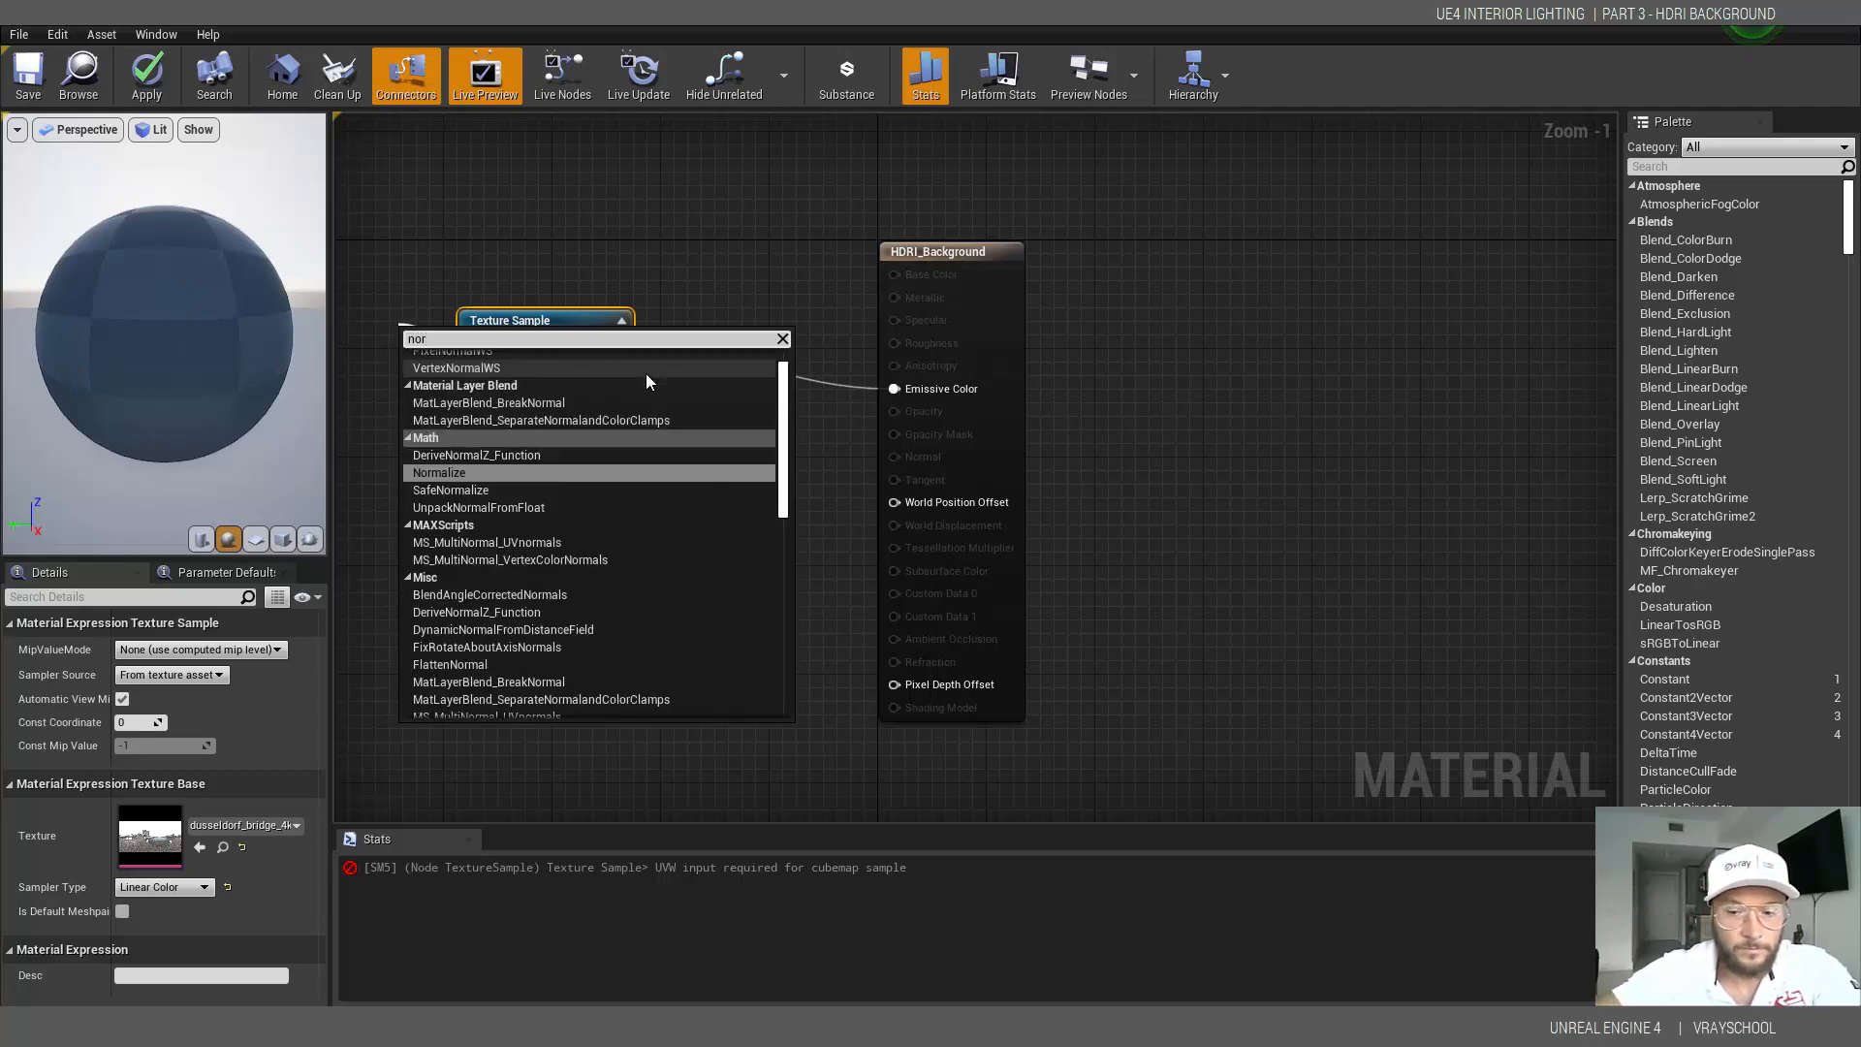
click(440, 471)
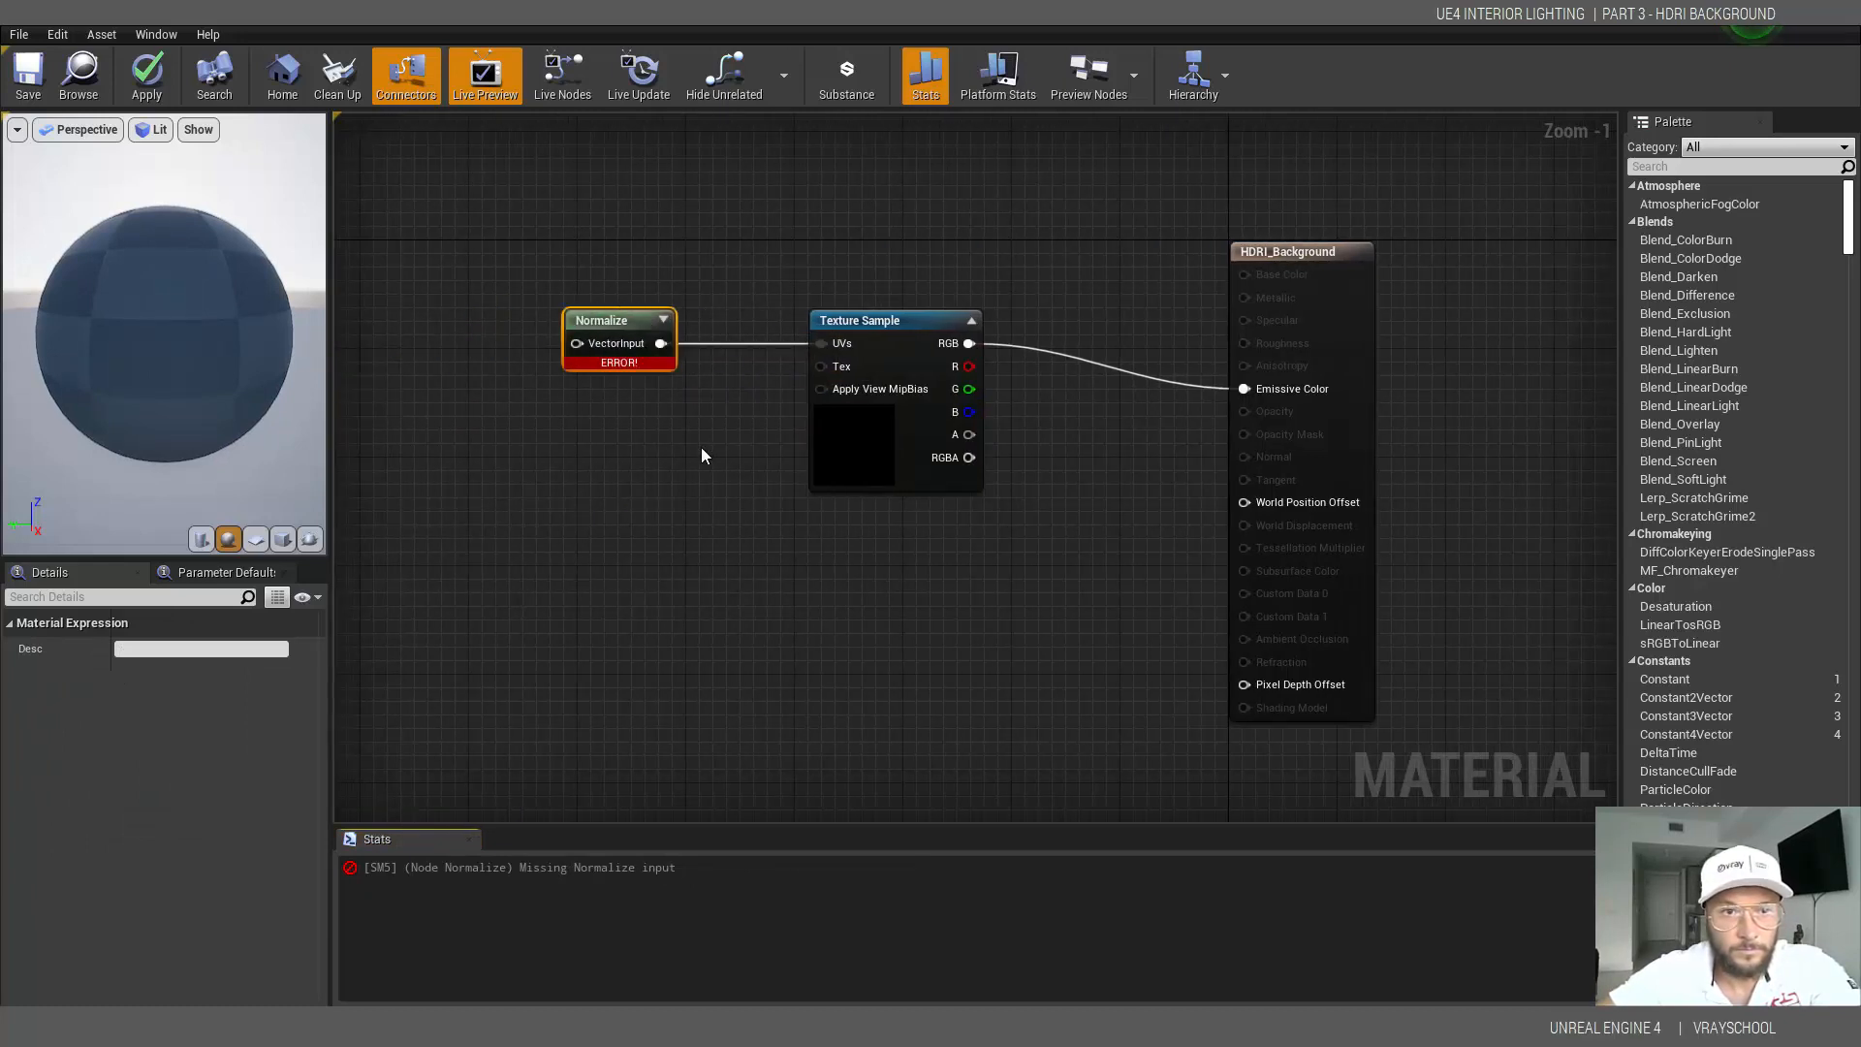
right_click(700, 454)
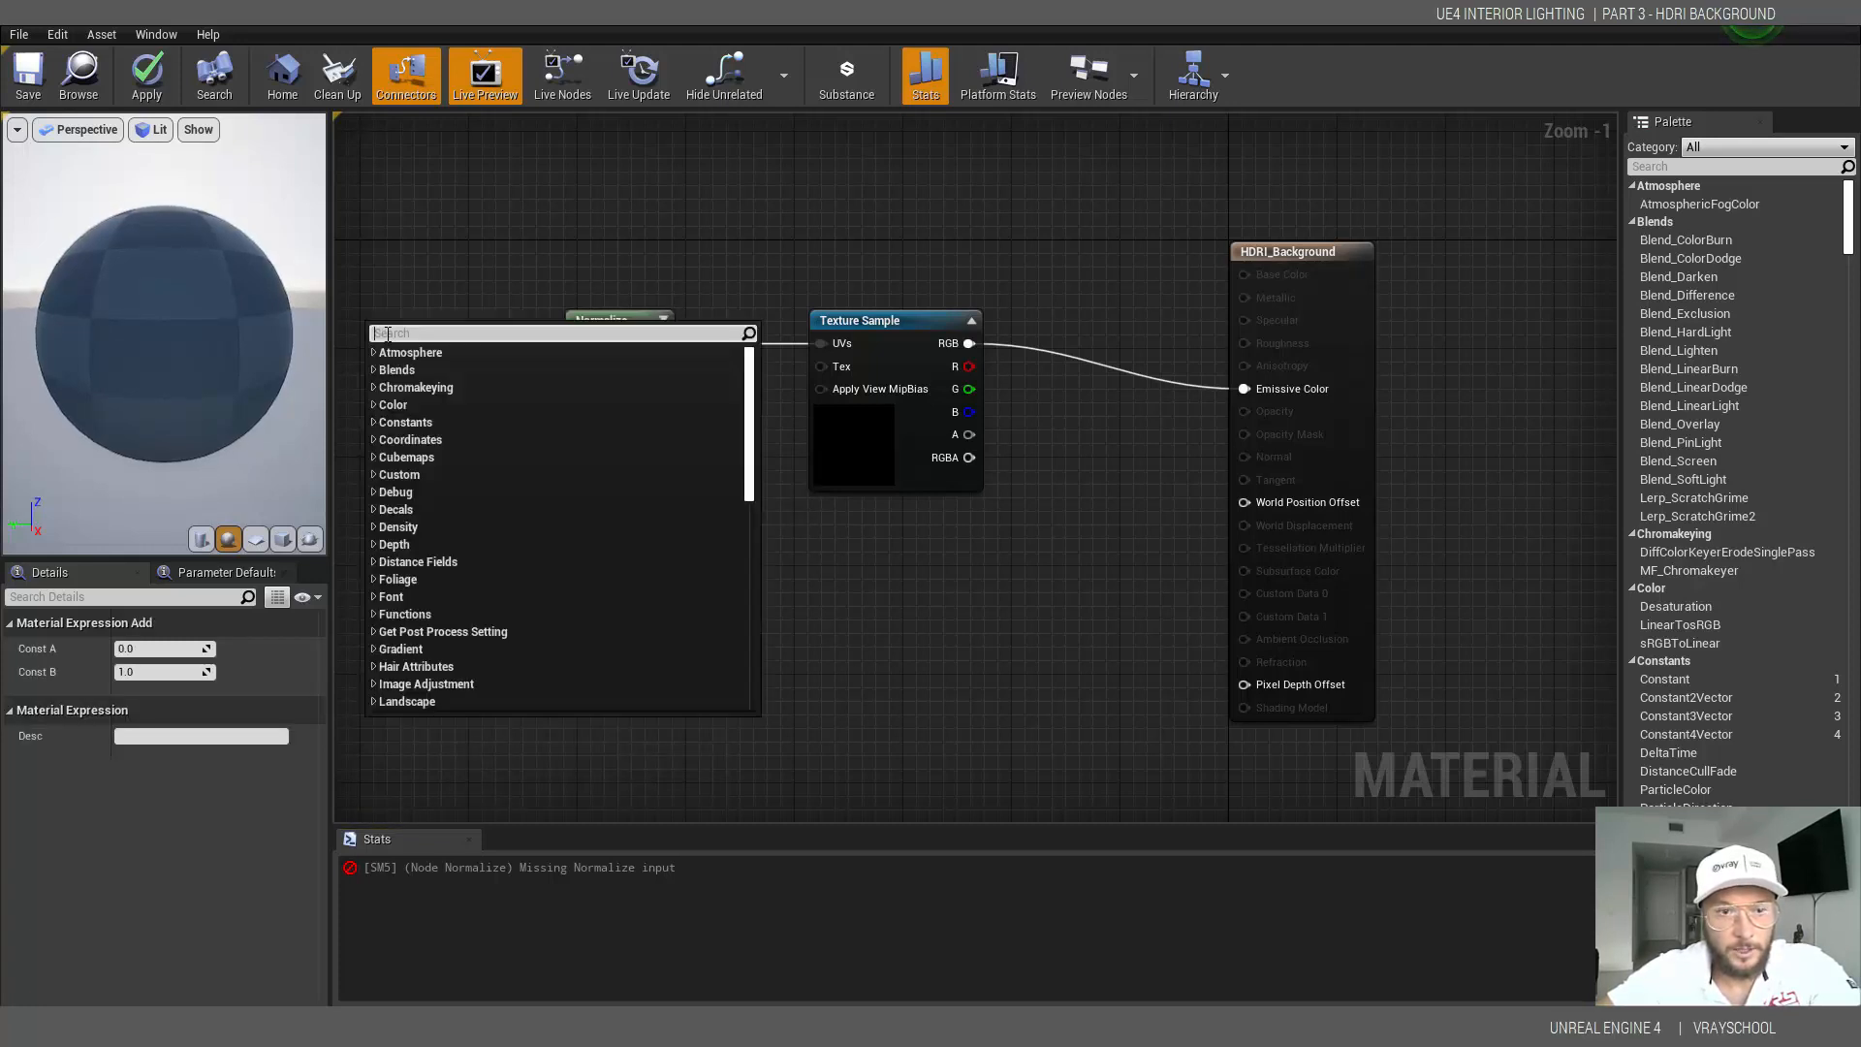
- Add Absolute World Position and RotateAboutAxis nodes, wiring world position into the rotation Position input
text(worl)
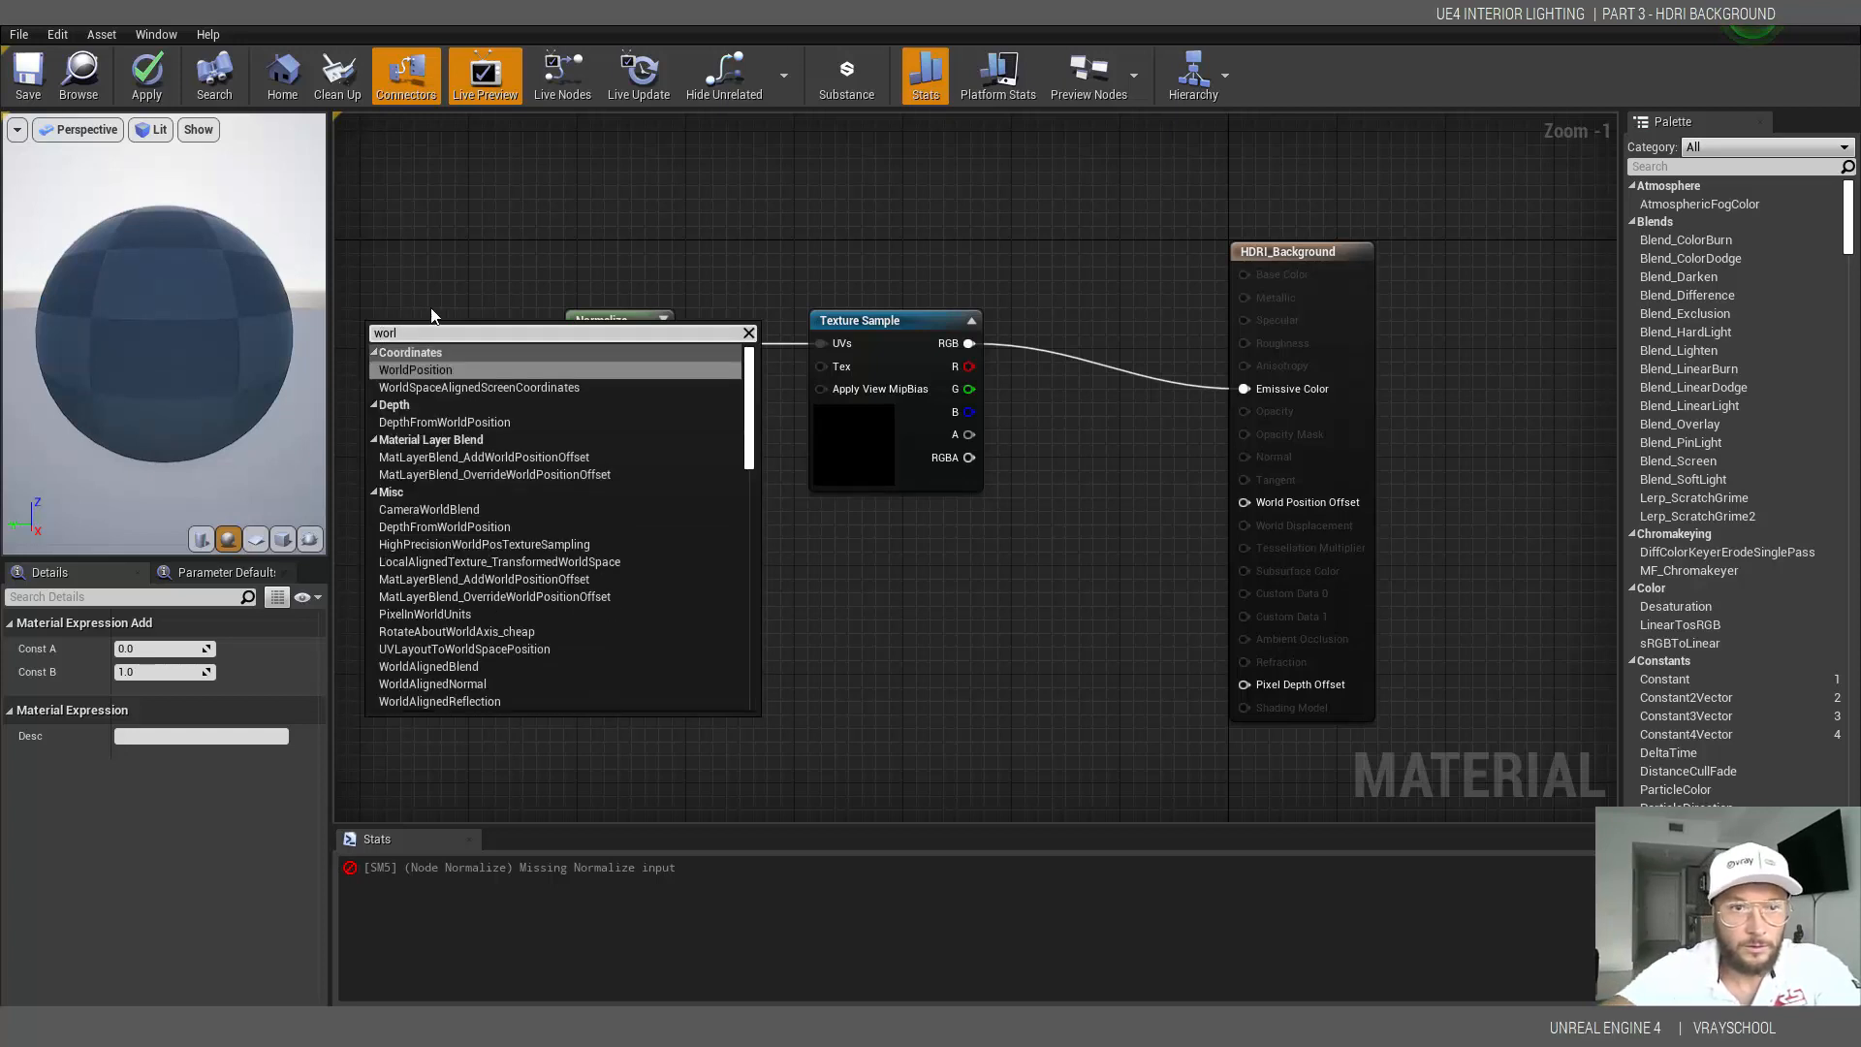
click(420, 368)
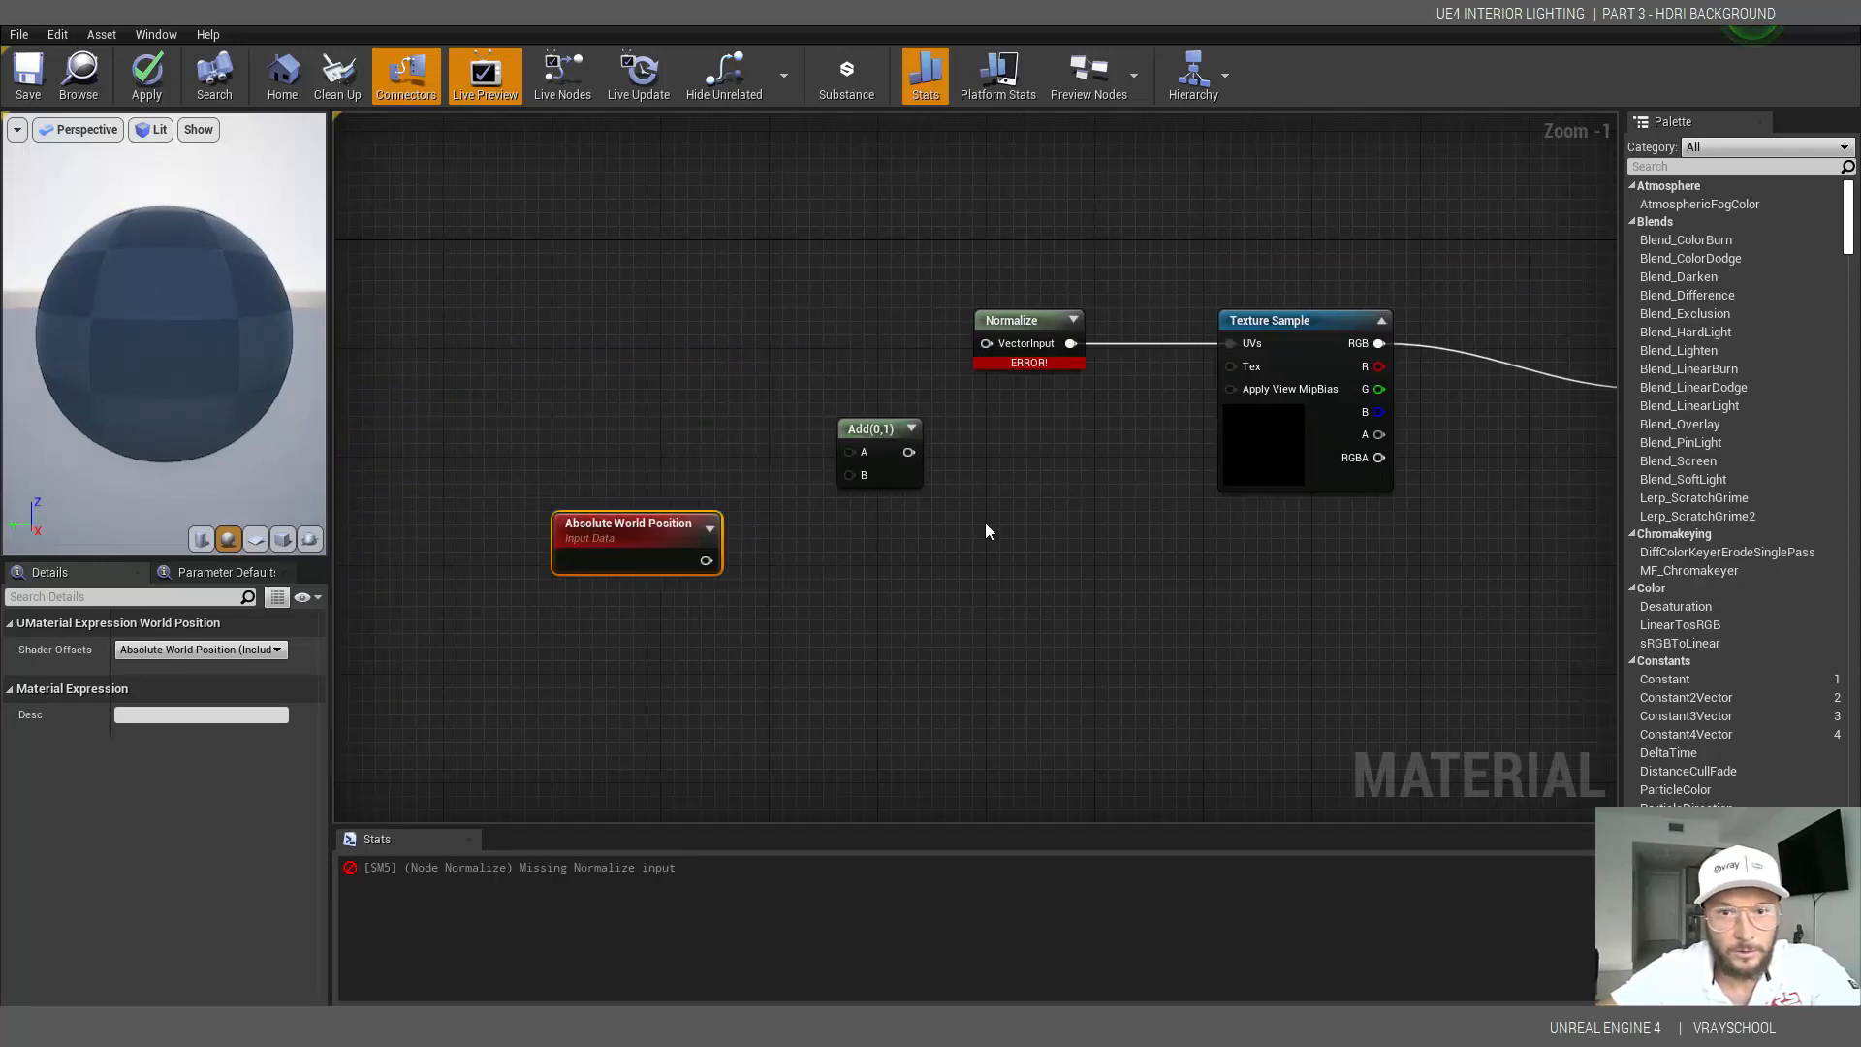
right_click(984, 531)
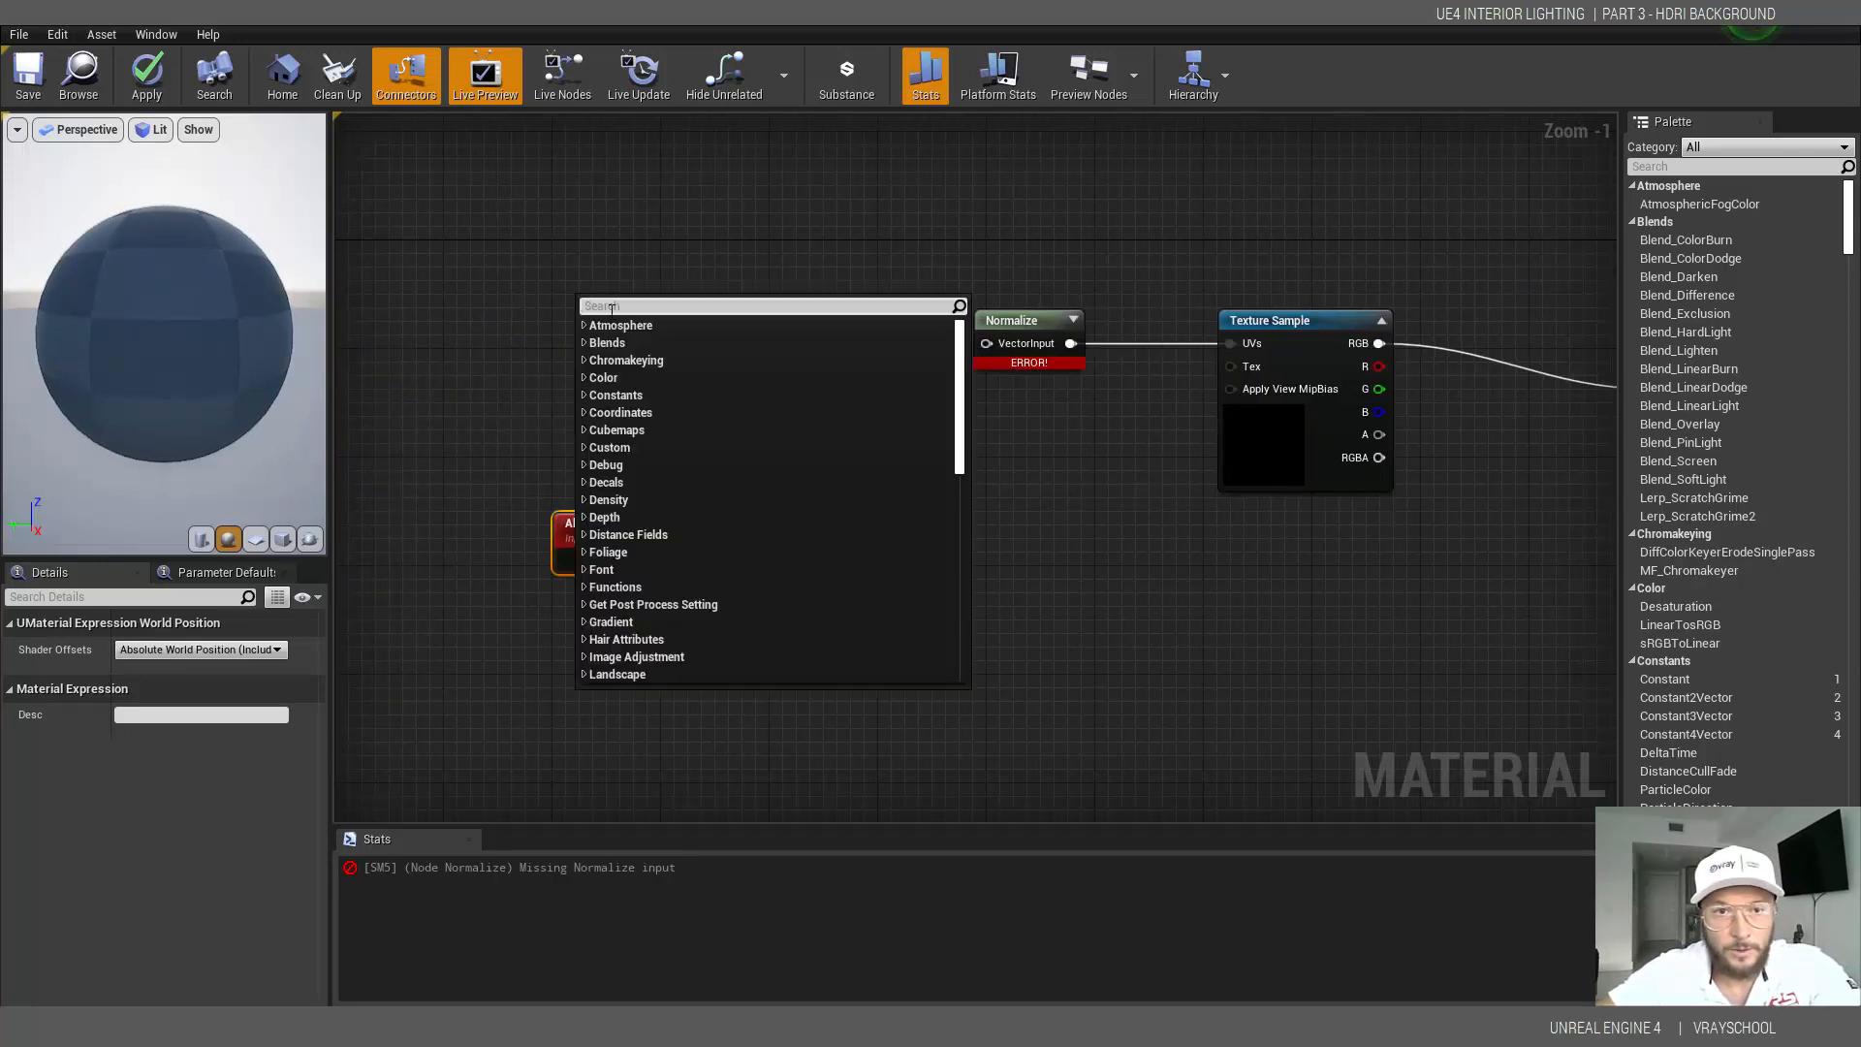
text(ro)
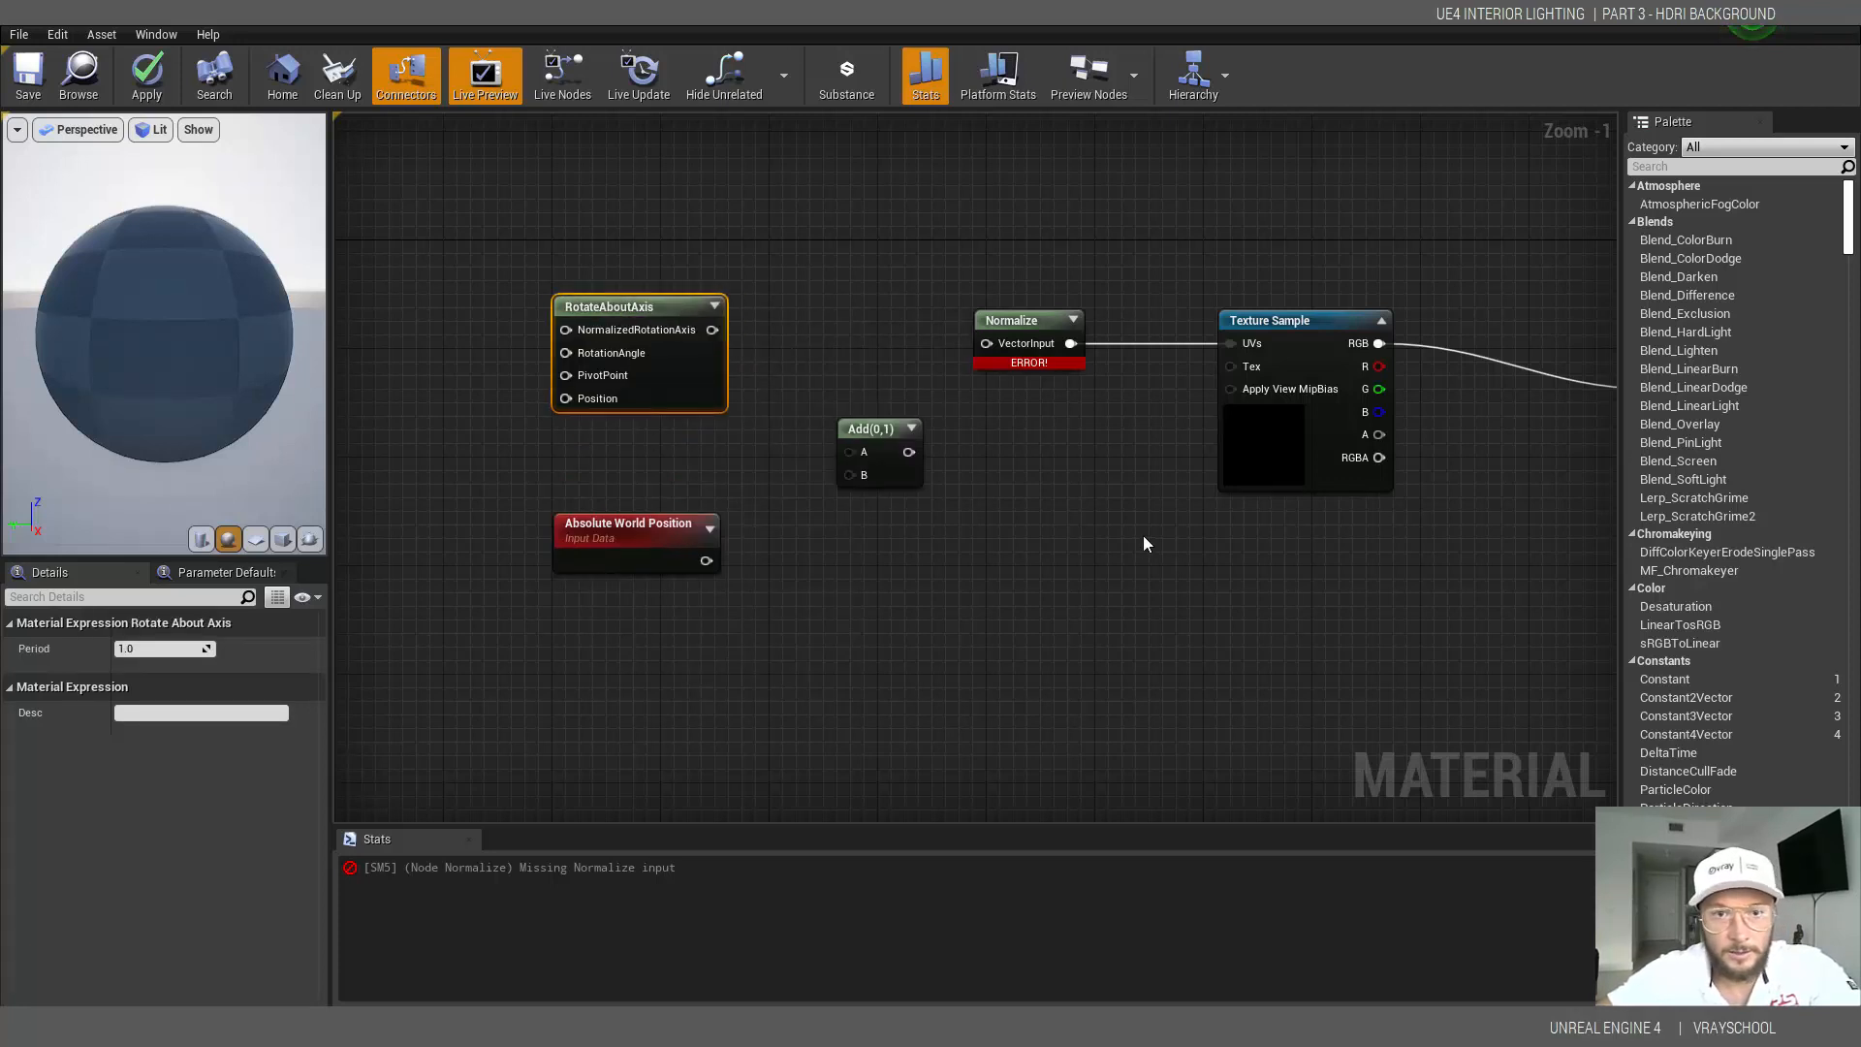
mouse_move(992, 488)
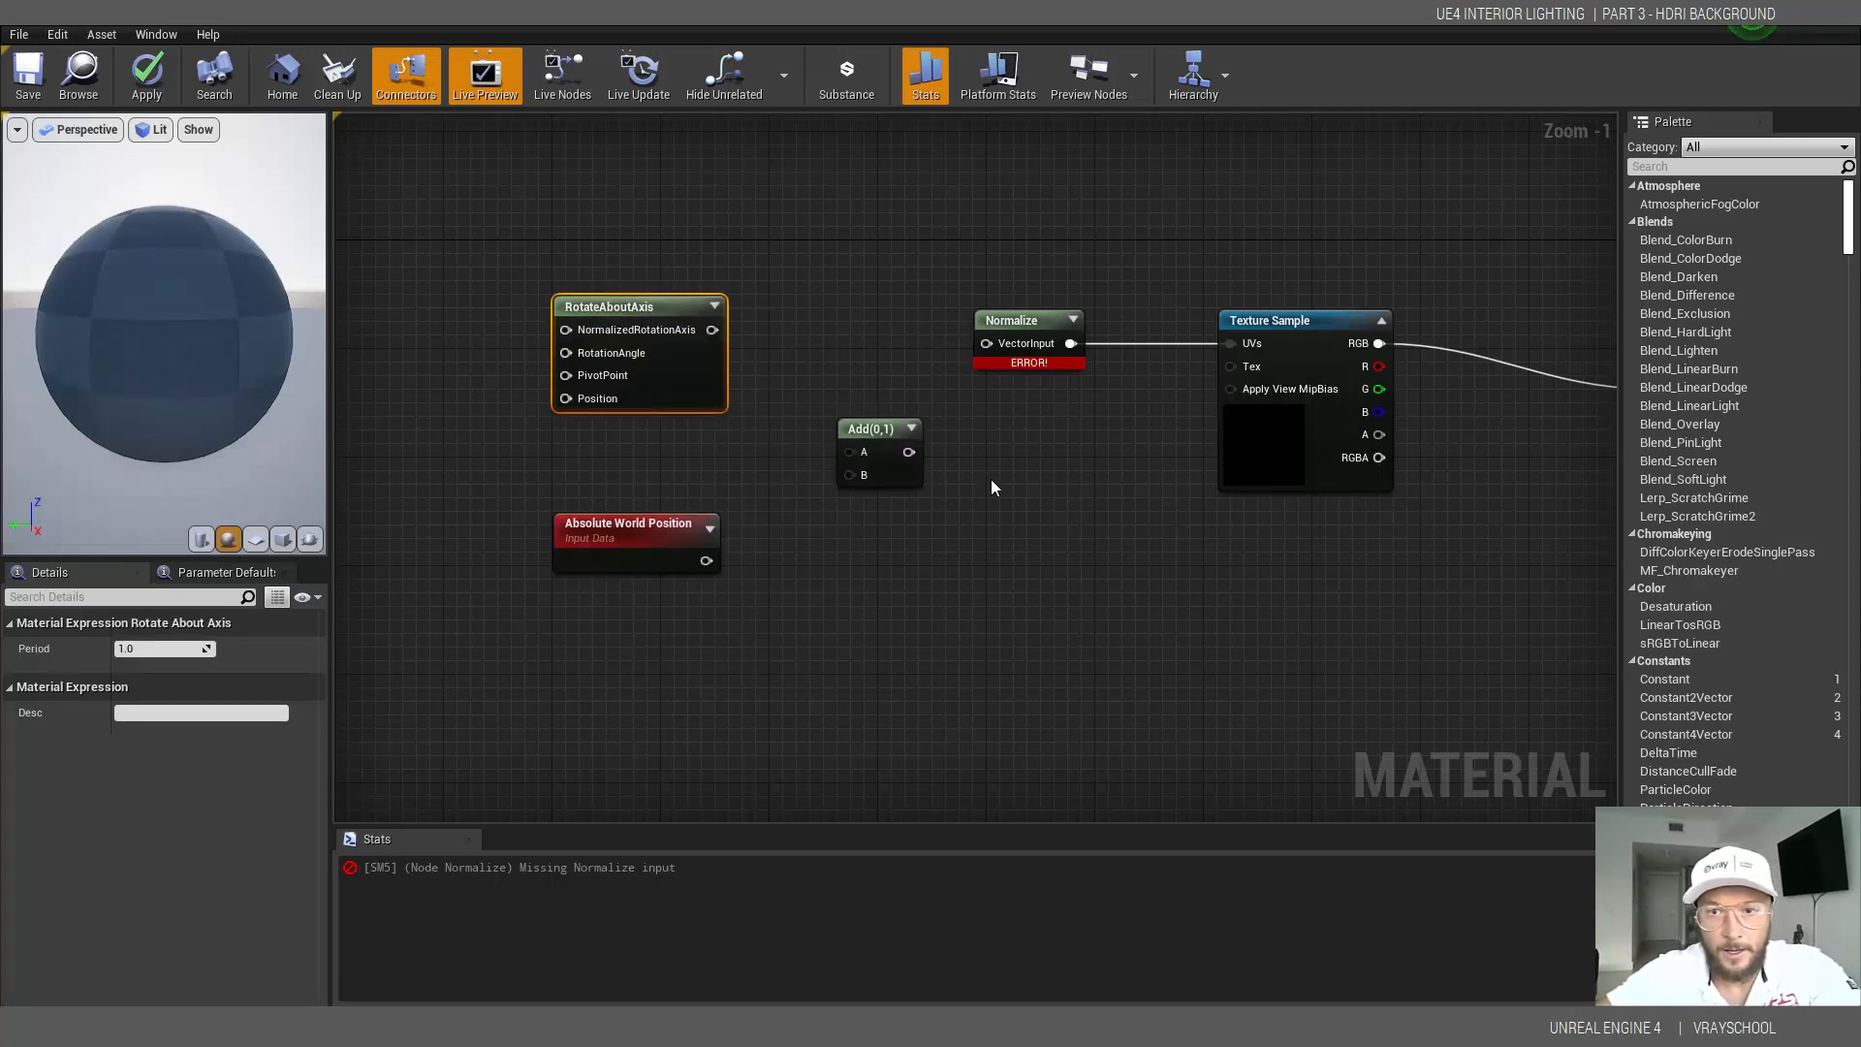
mouse_move(888, 479)
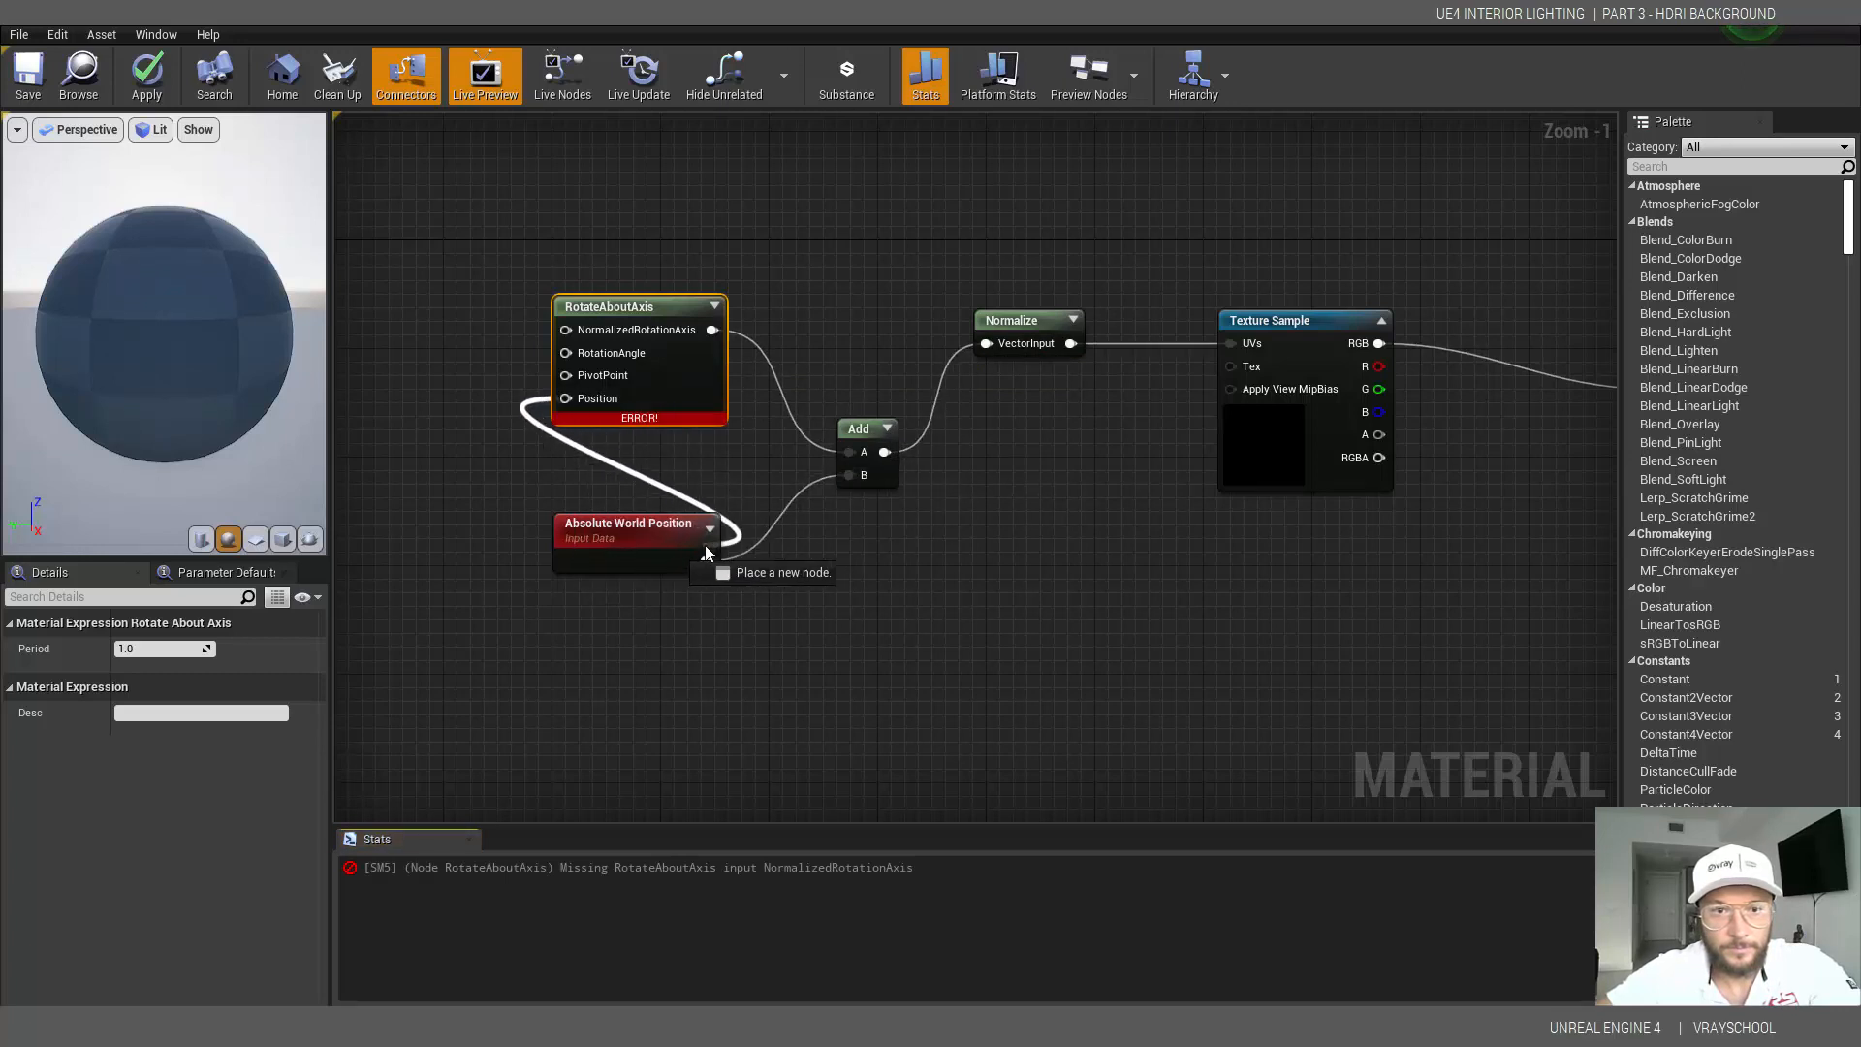
click(628, 537)
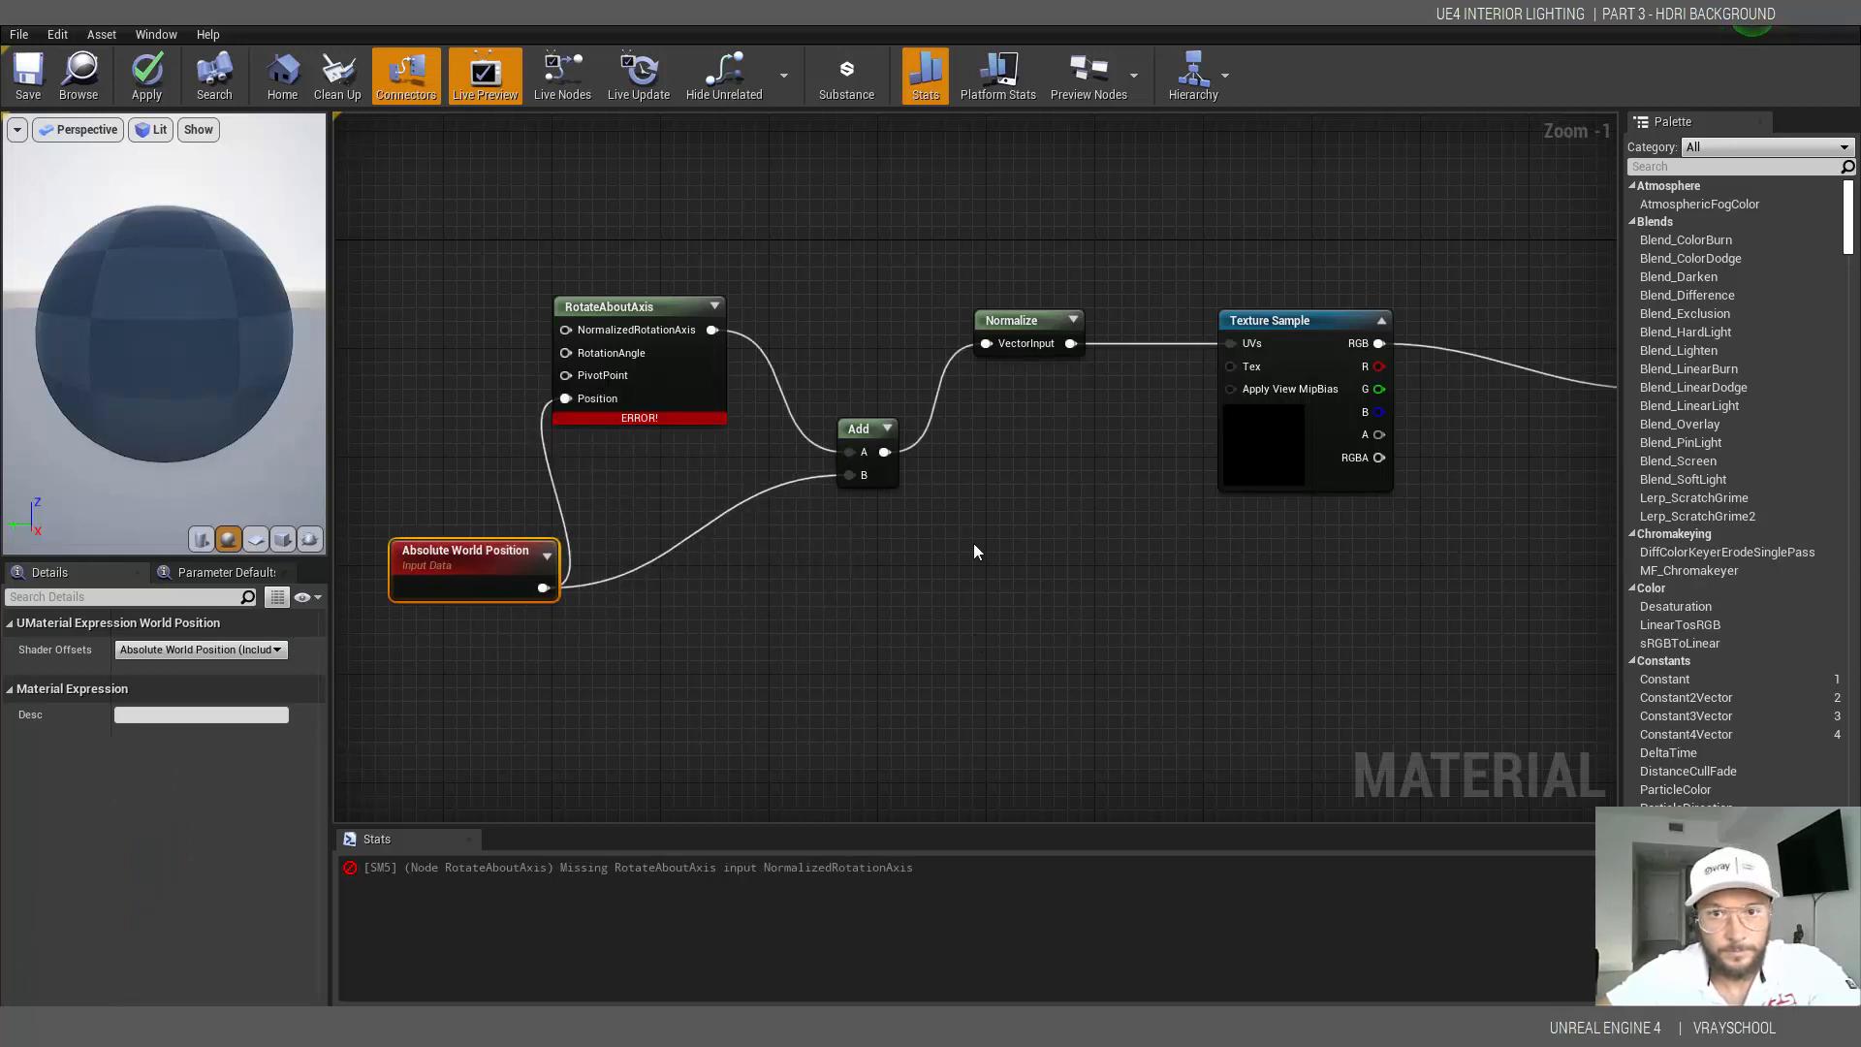
mouse_move(636, 330)
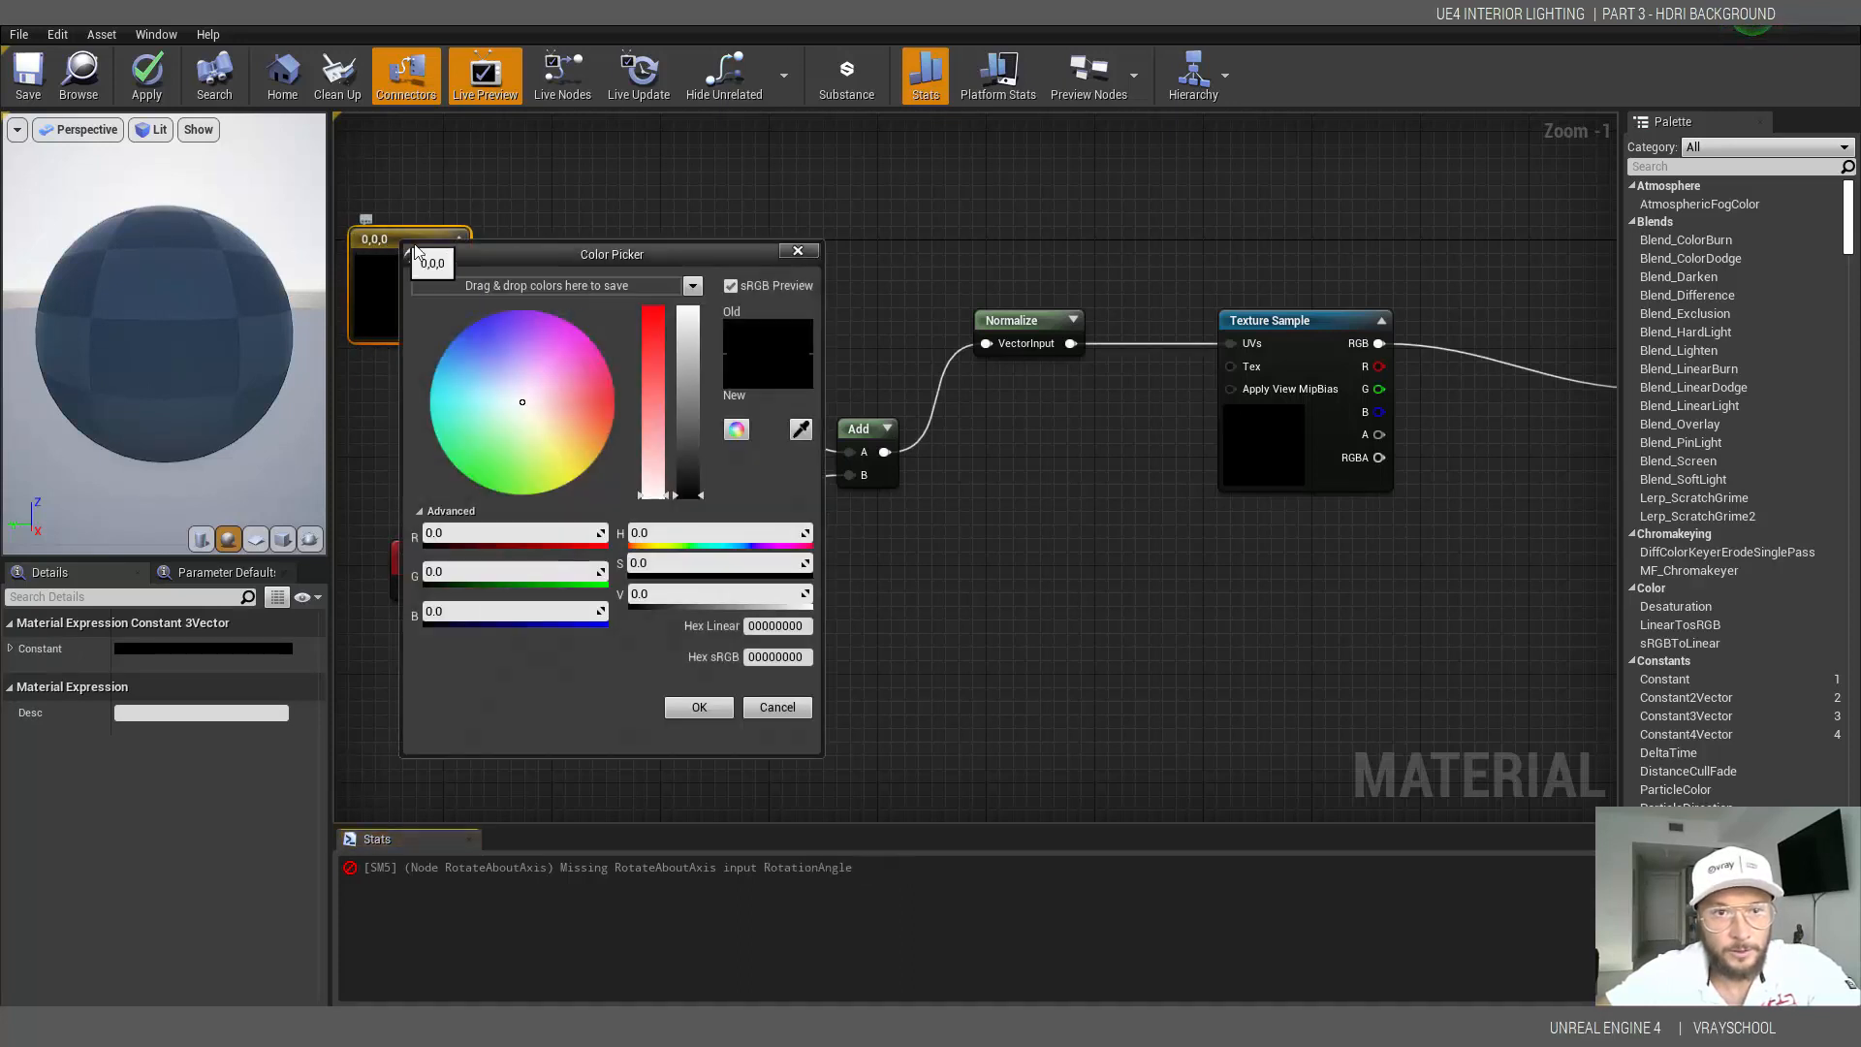
mouse_move(516, 569)
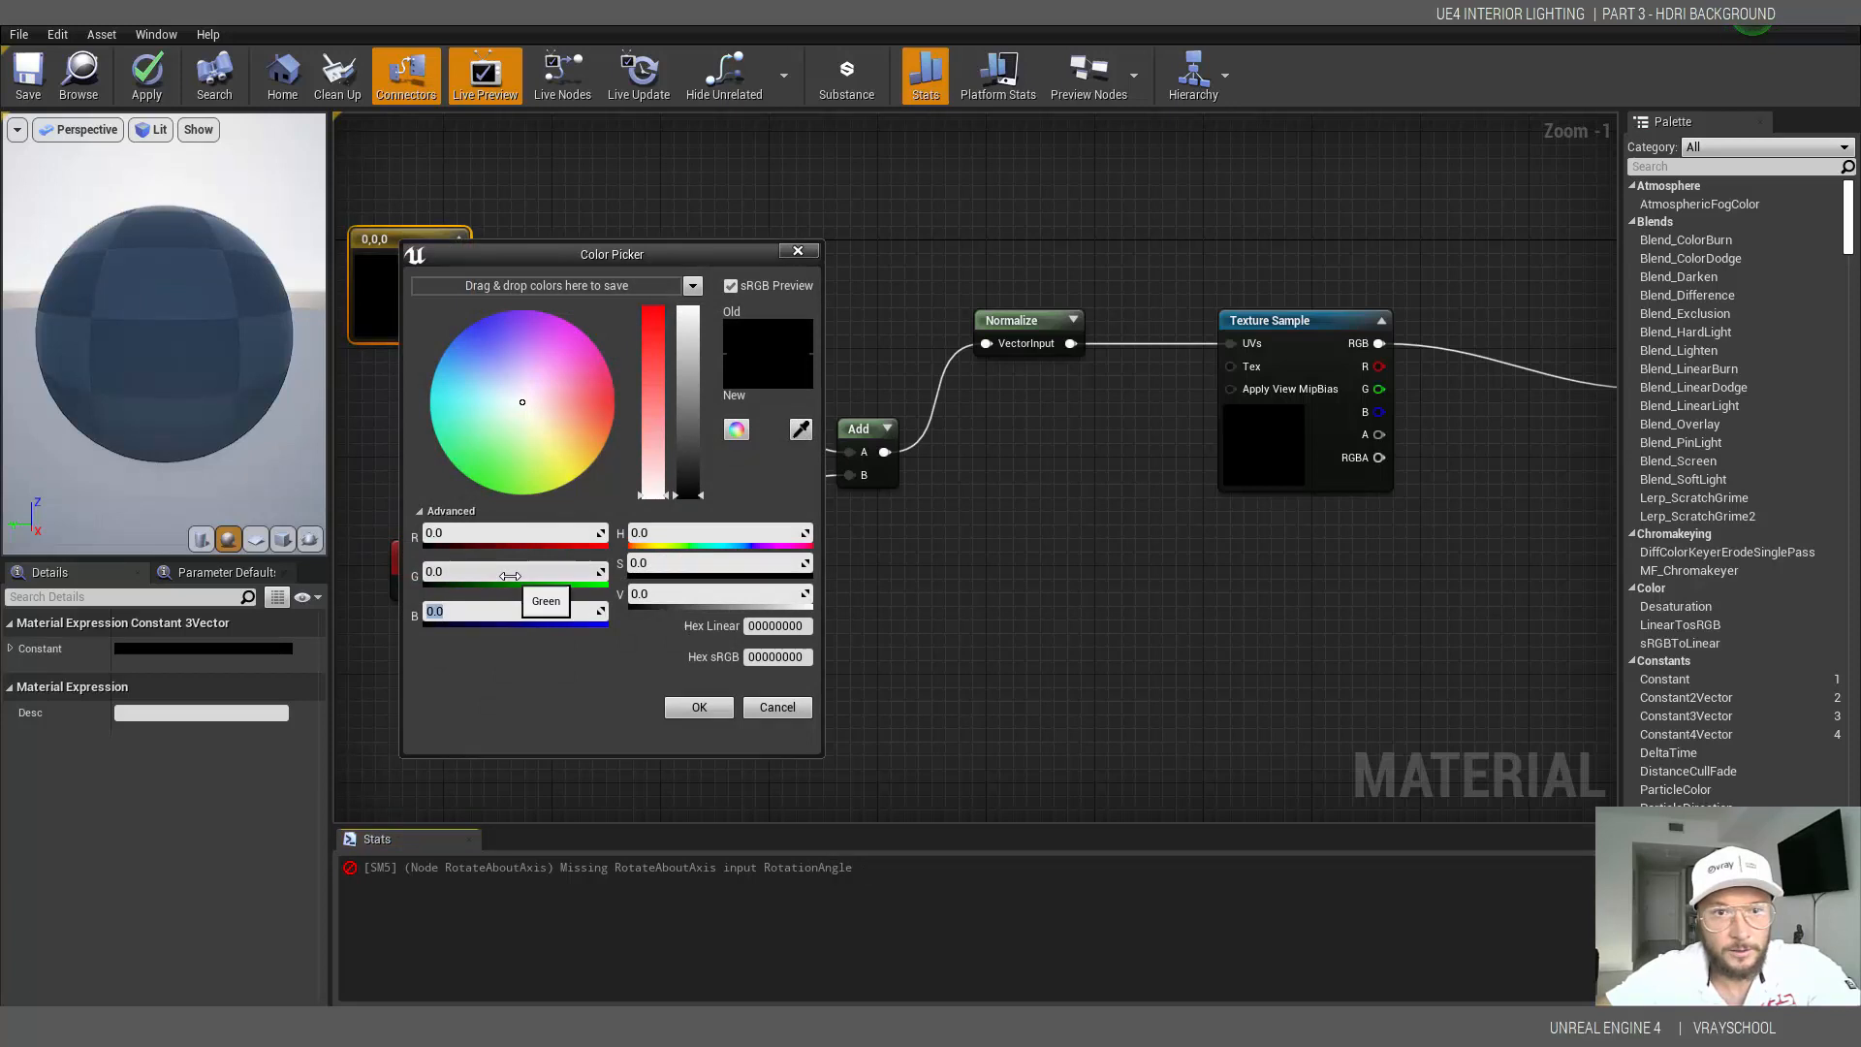
- Set the Constant3Vector feeding the rotation axis to 0,0,1
click(698, 705)
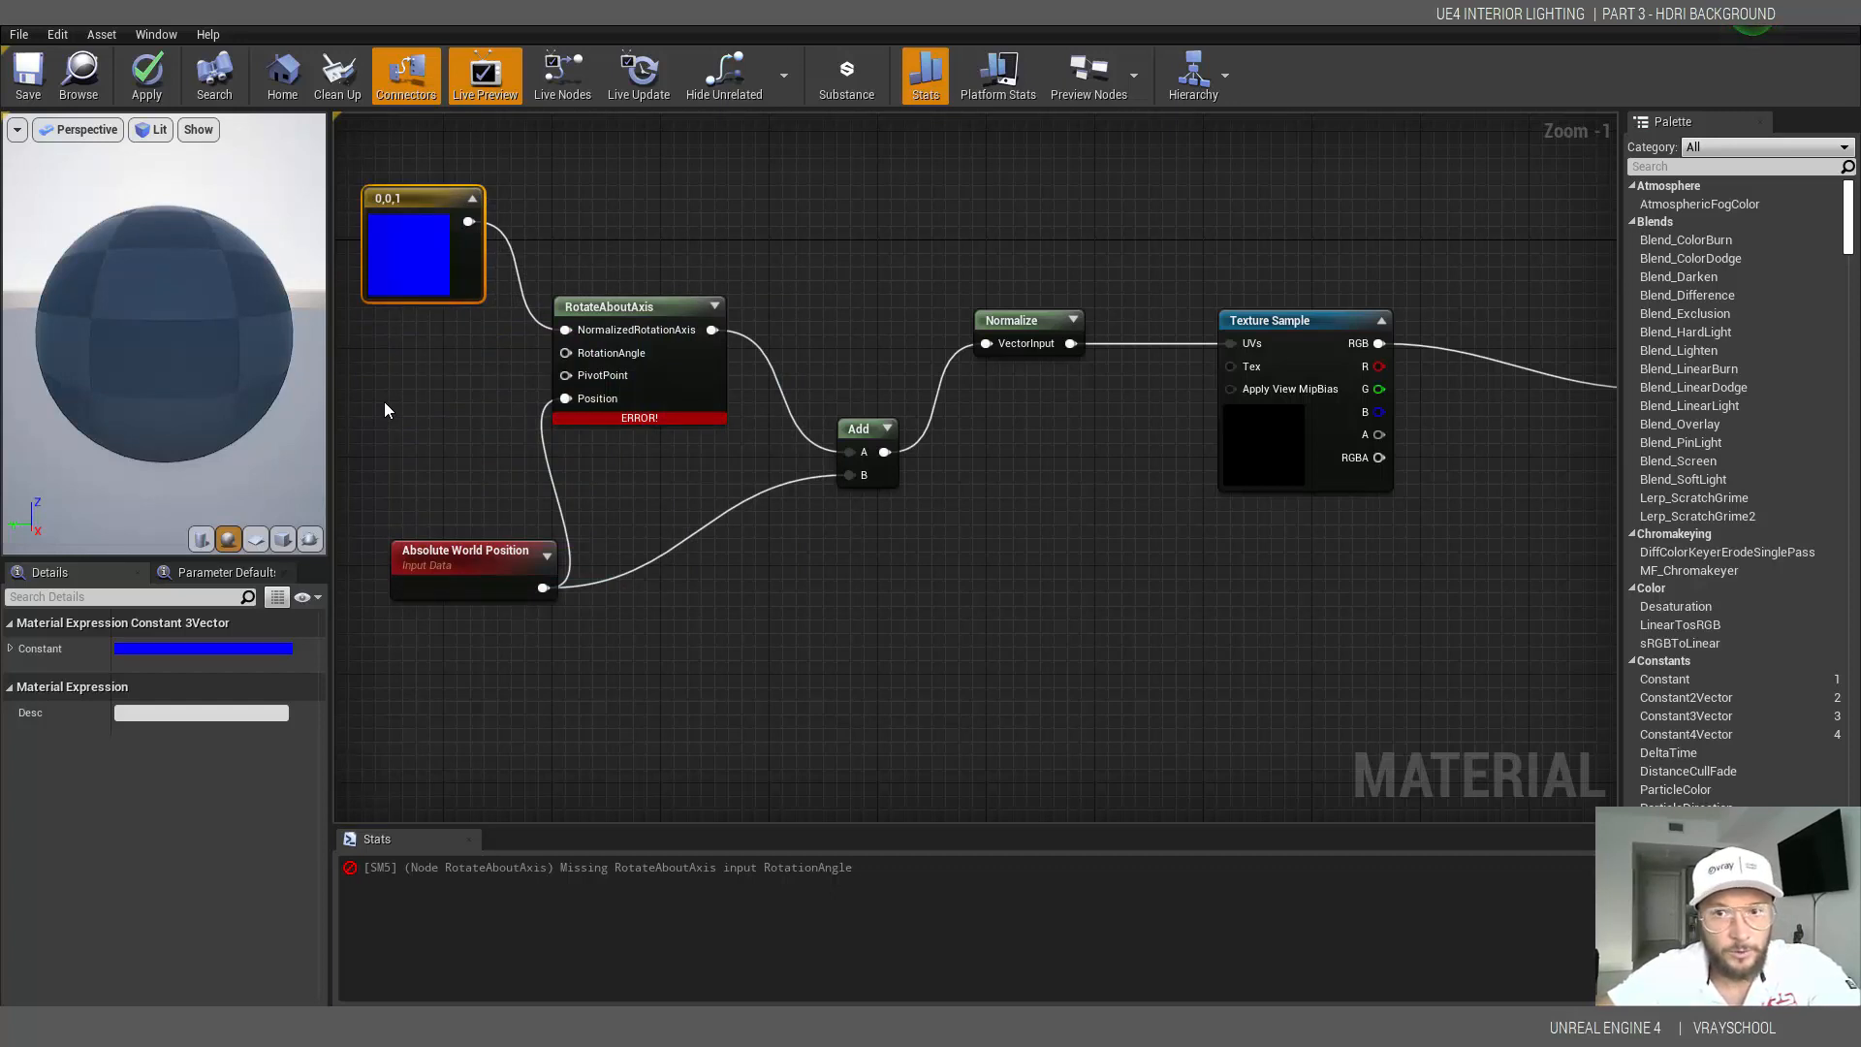
mouse_move(400, 390)
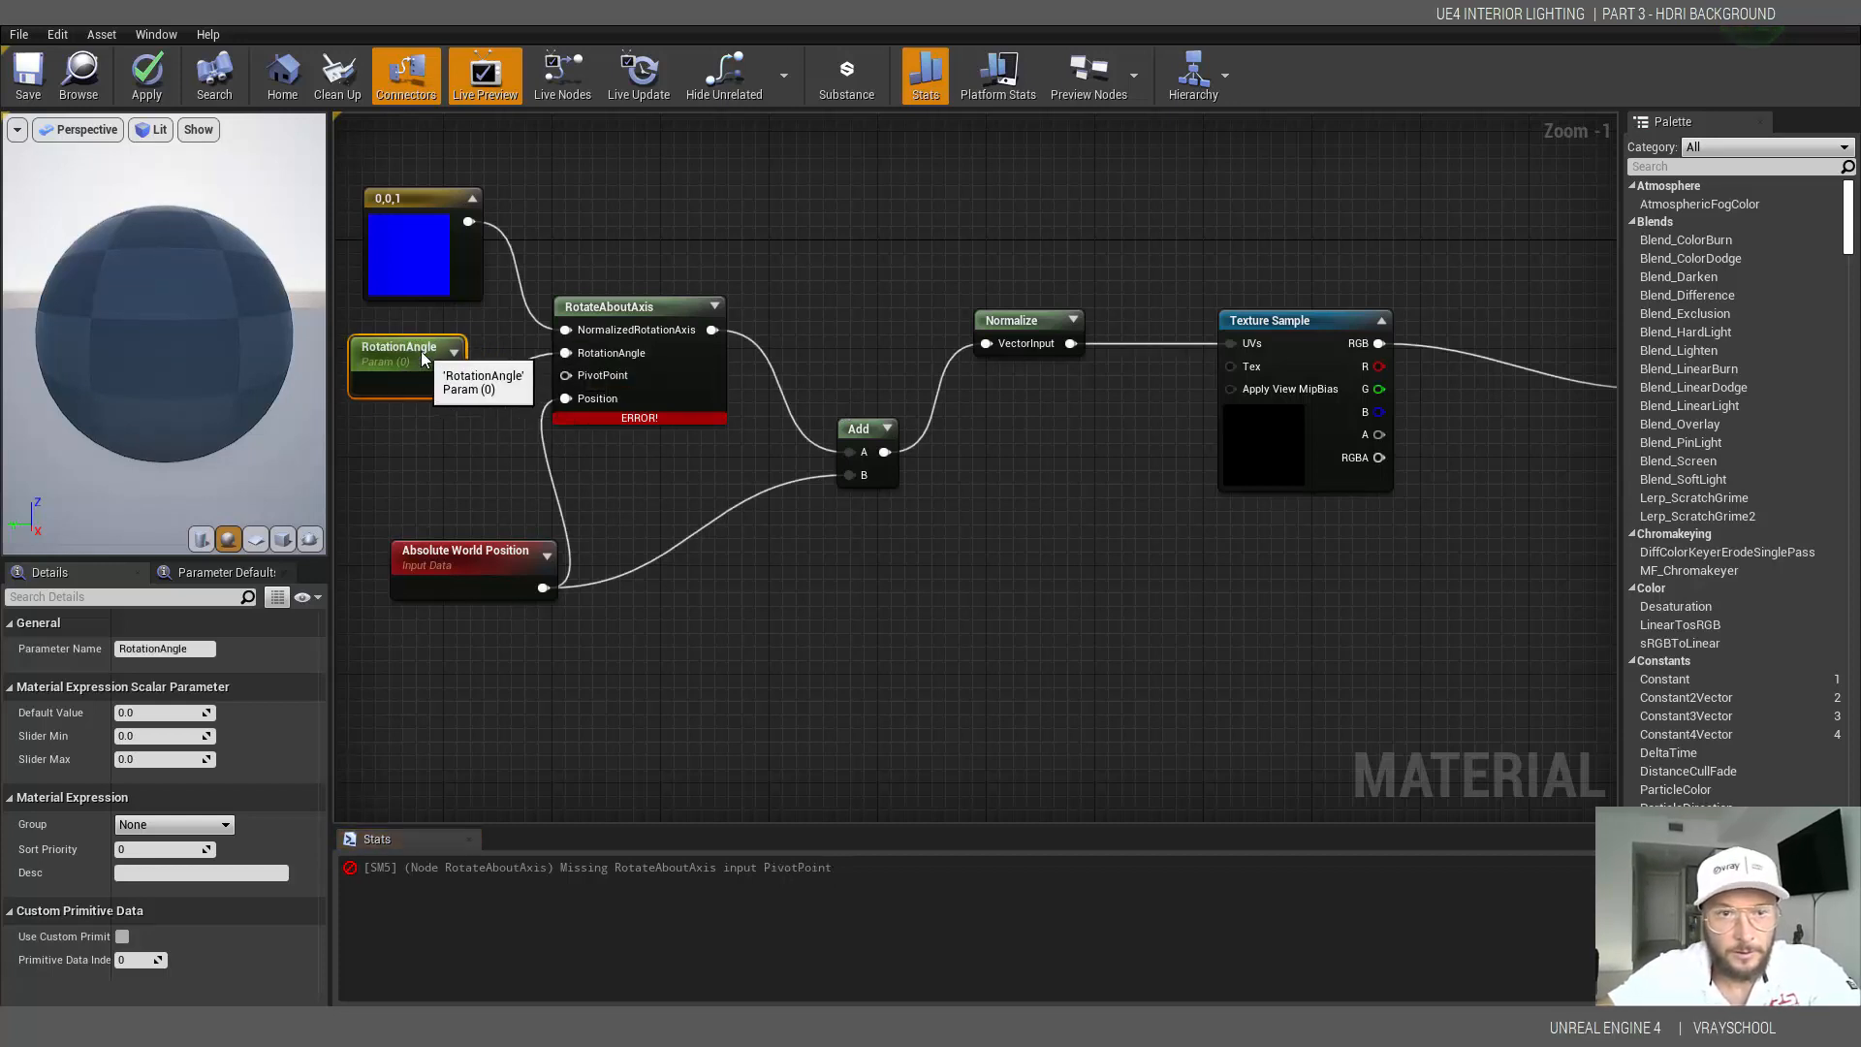
mouse_move(385, 463)
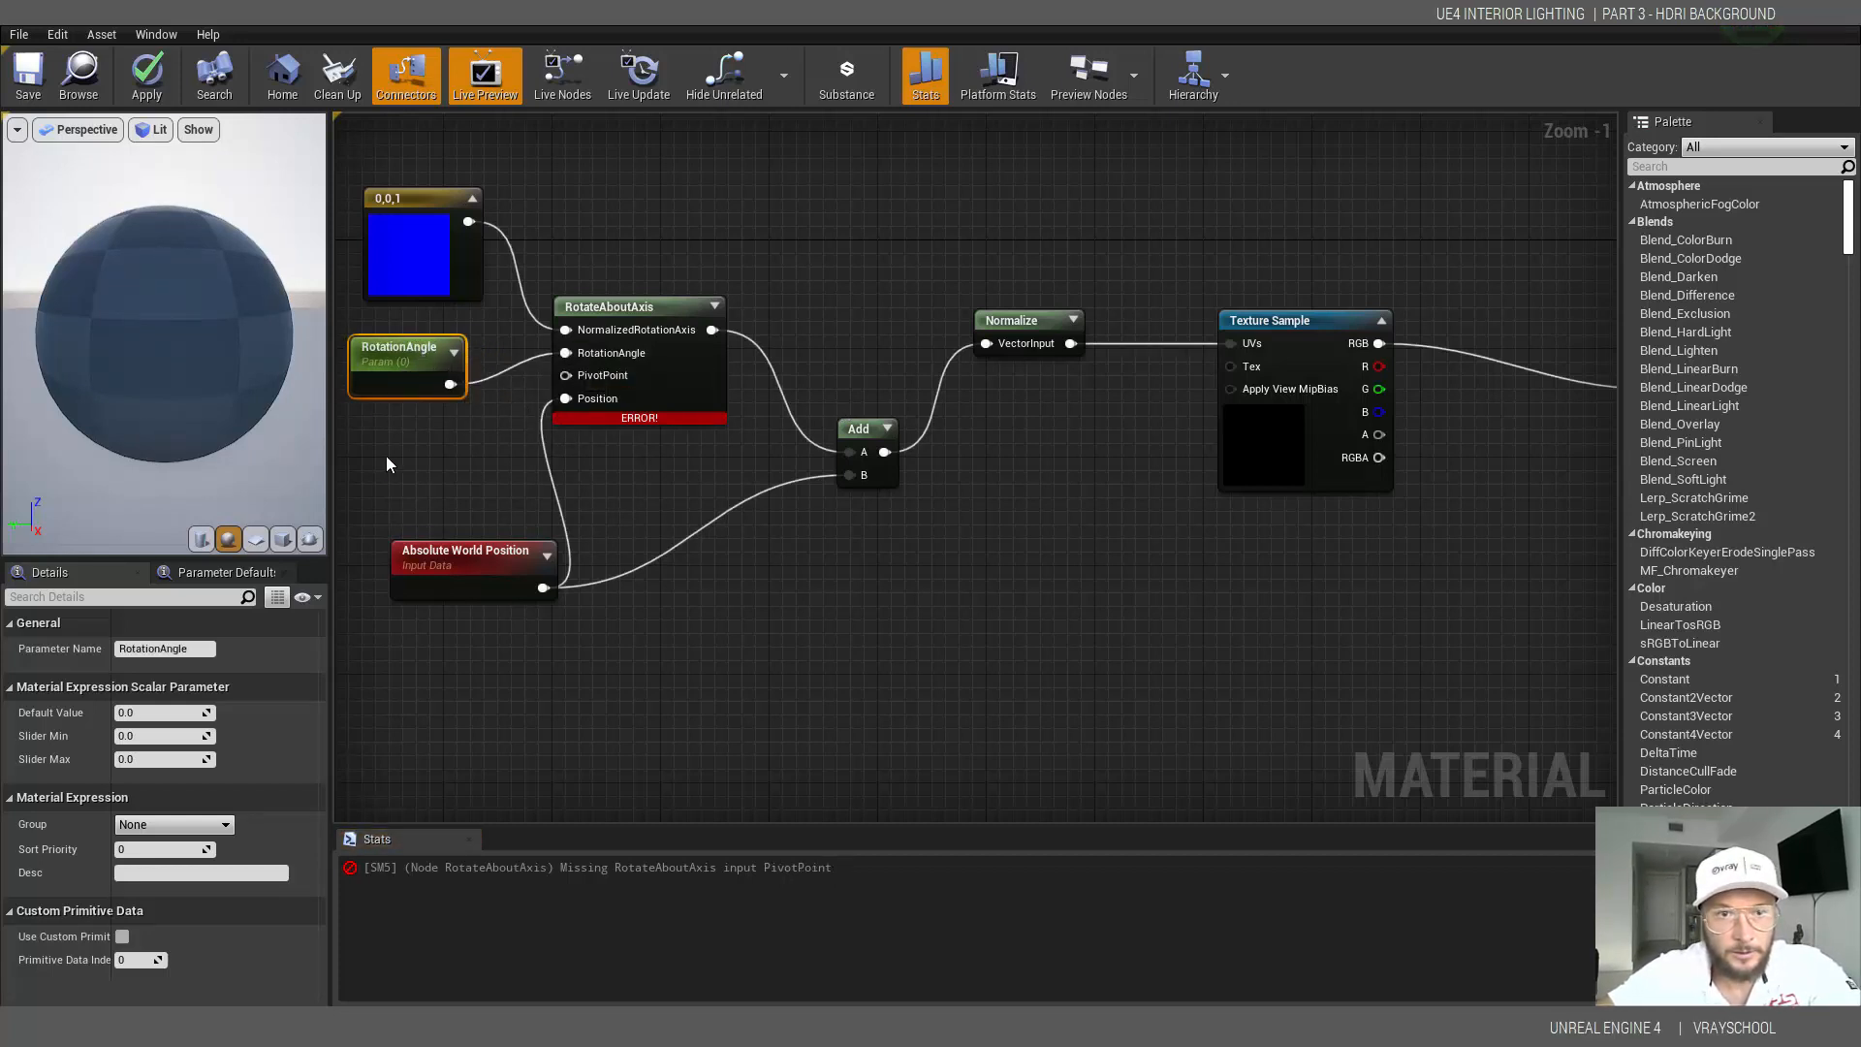
- Add a RotationPosition scalar parameter feeding RotateAboutAxis's pivot so the preview shows the city HDRI
click(409, 475)
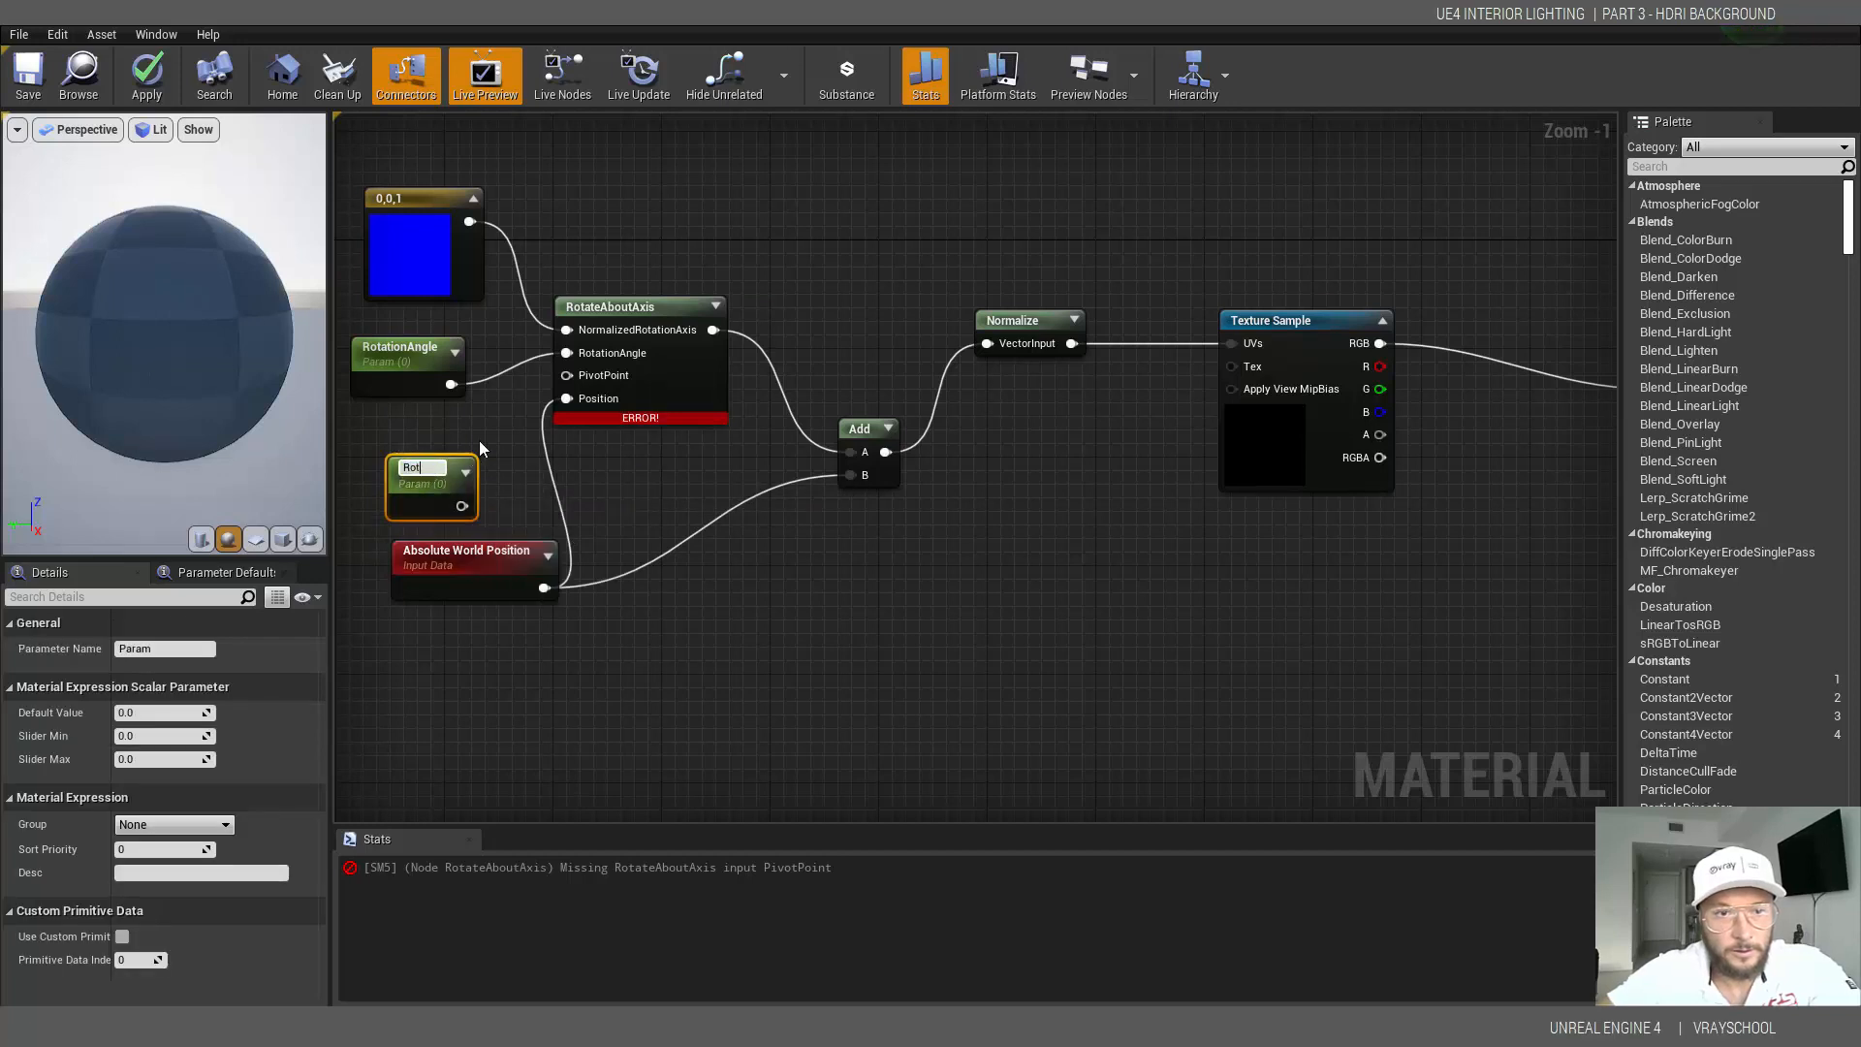
text(RotationPosition)
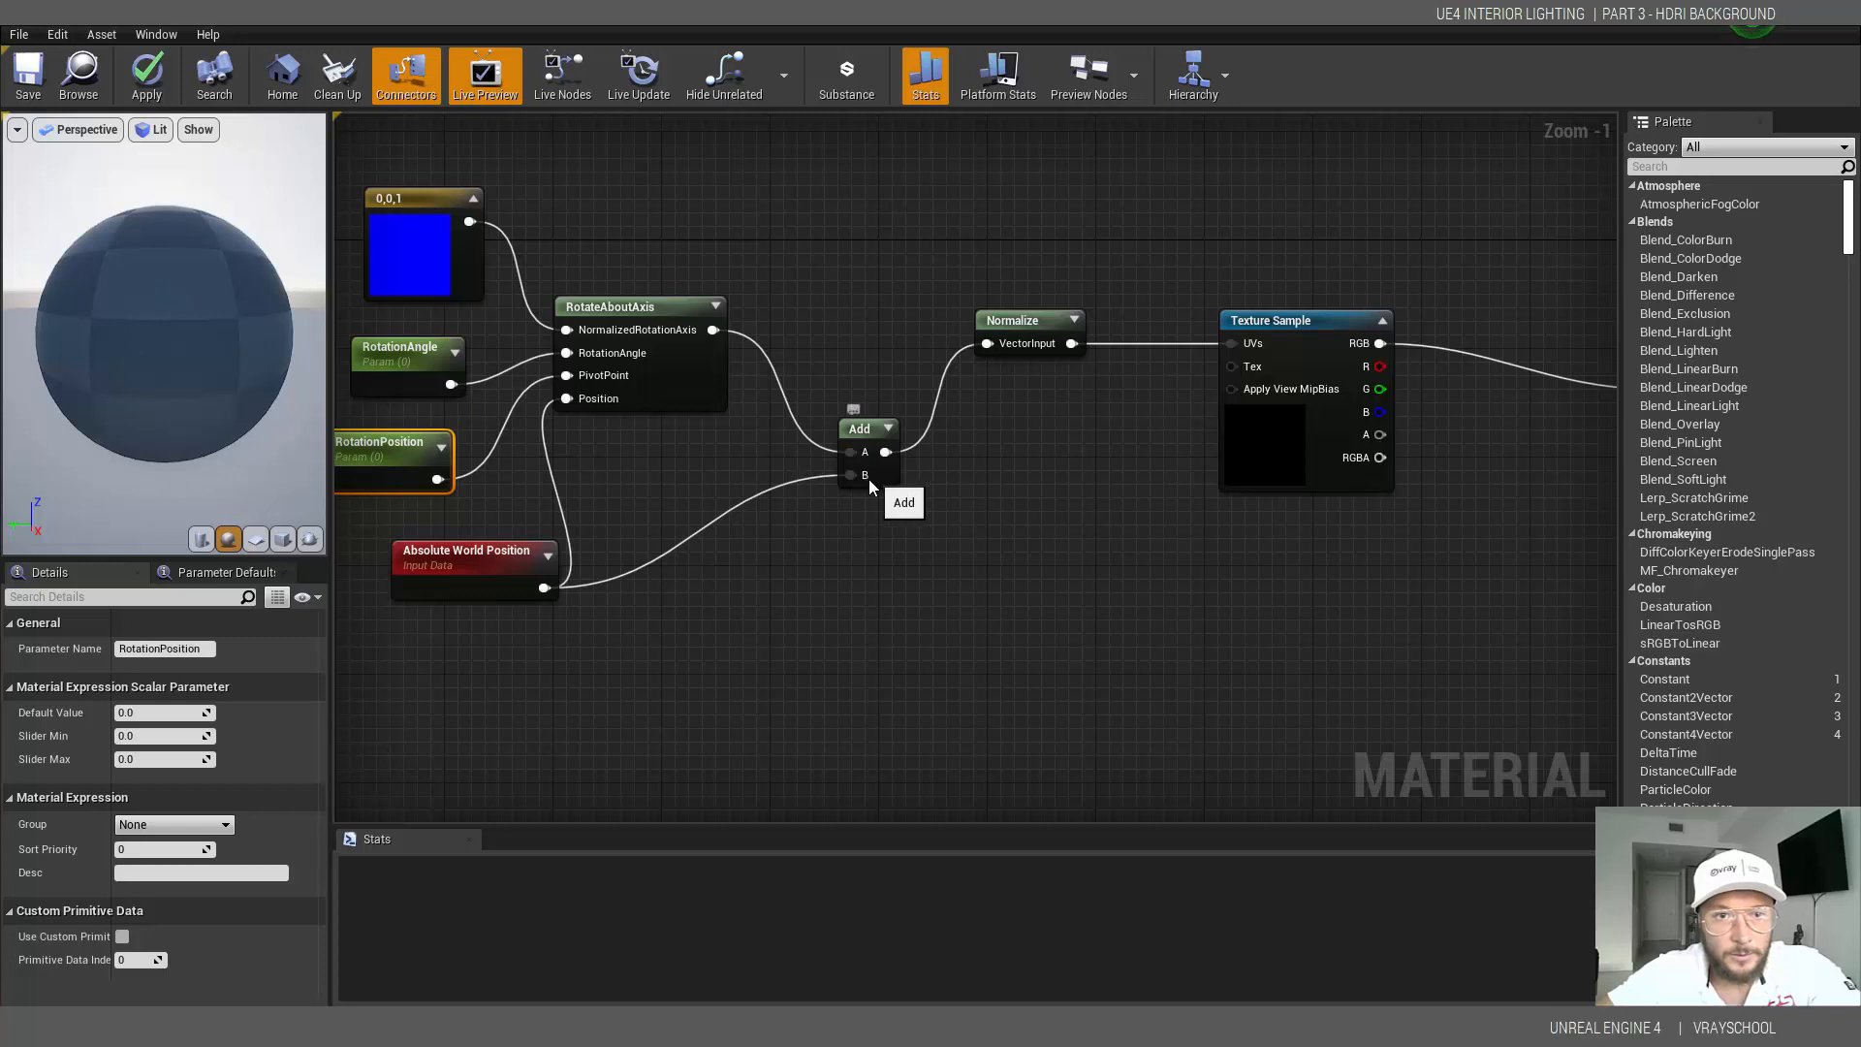
scroll(down, 3)
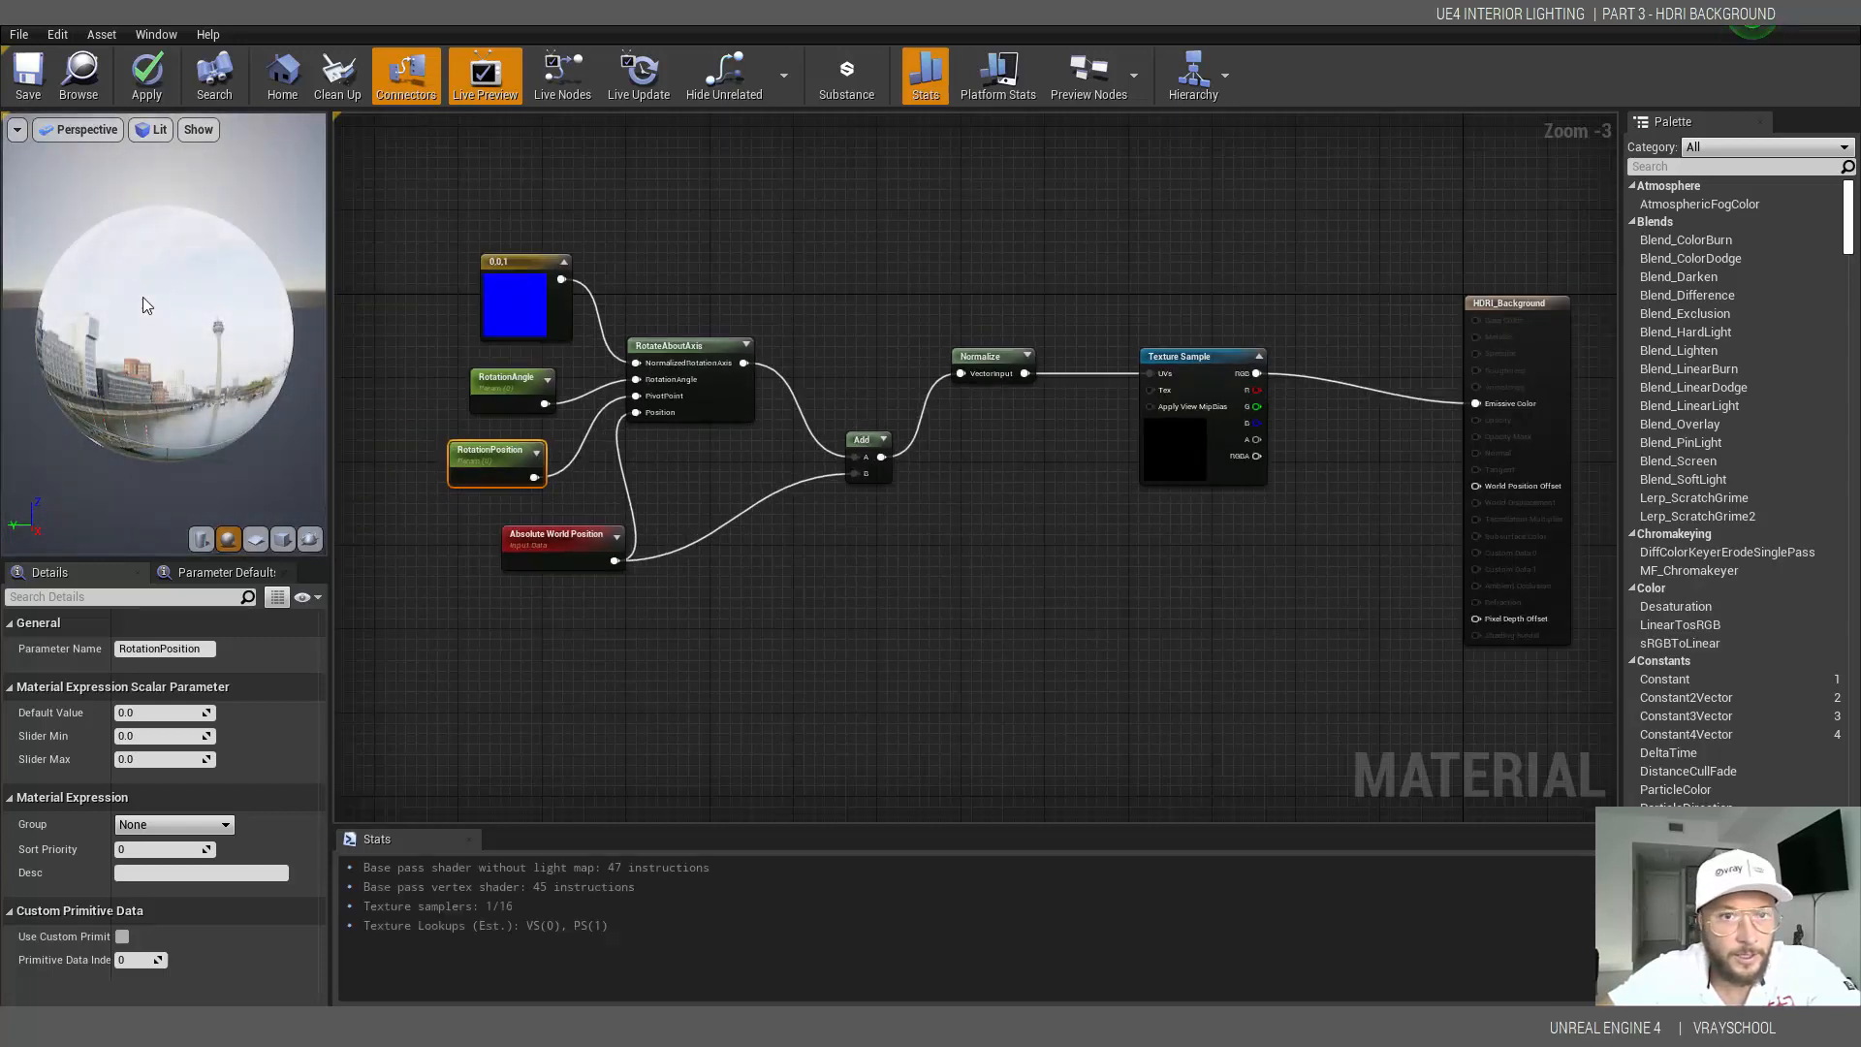
mouse_move(163, 310)
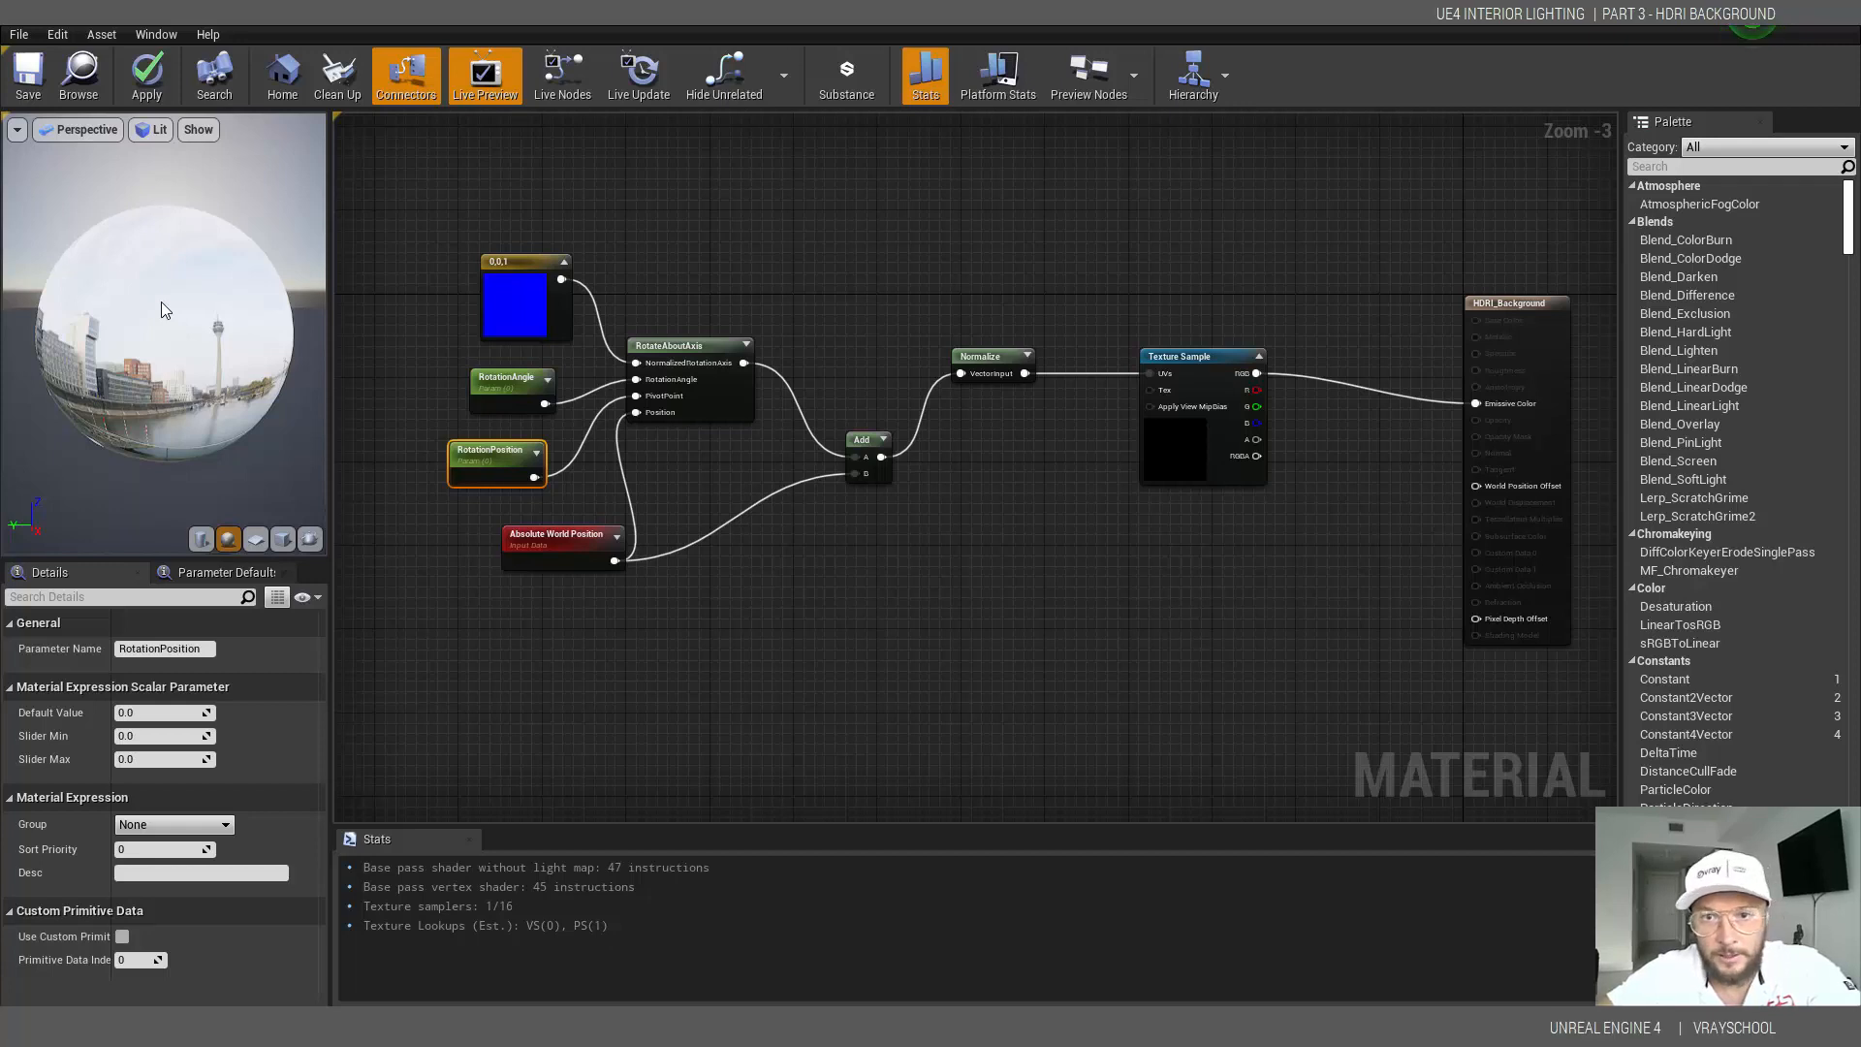
mouse_move(184, 312)
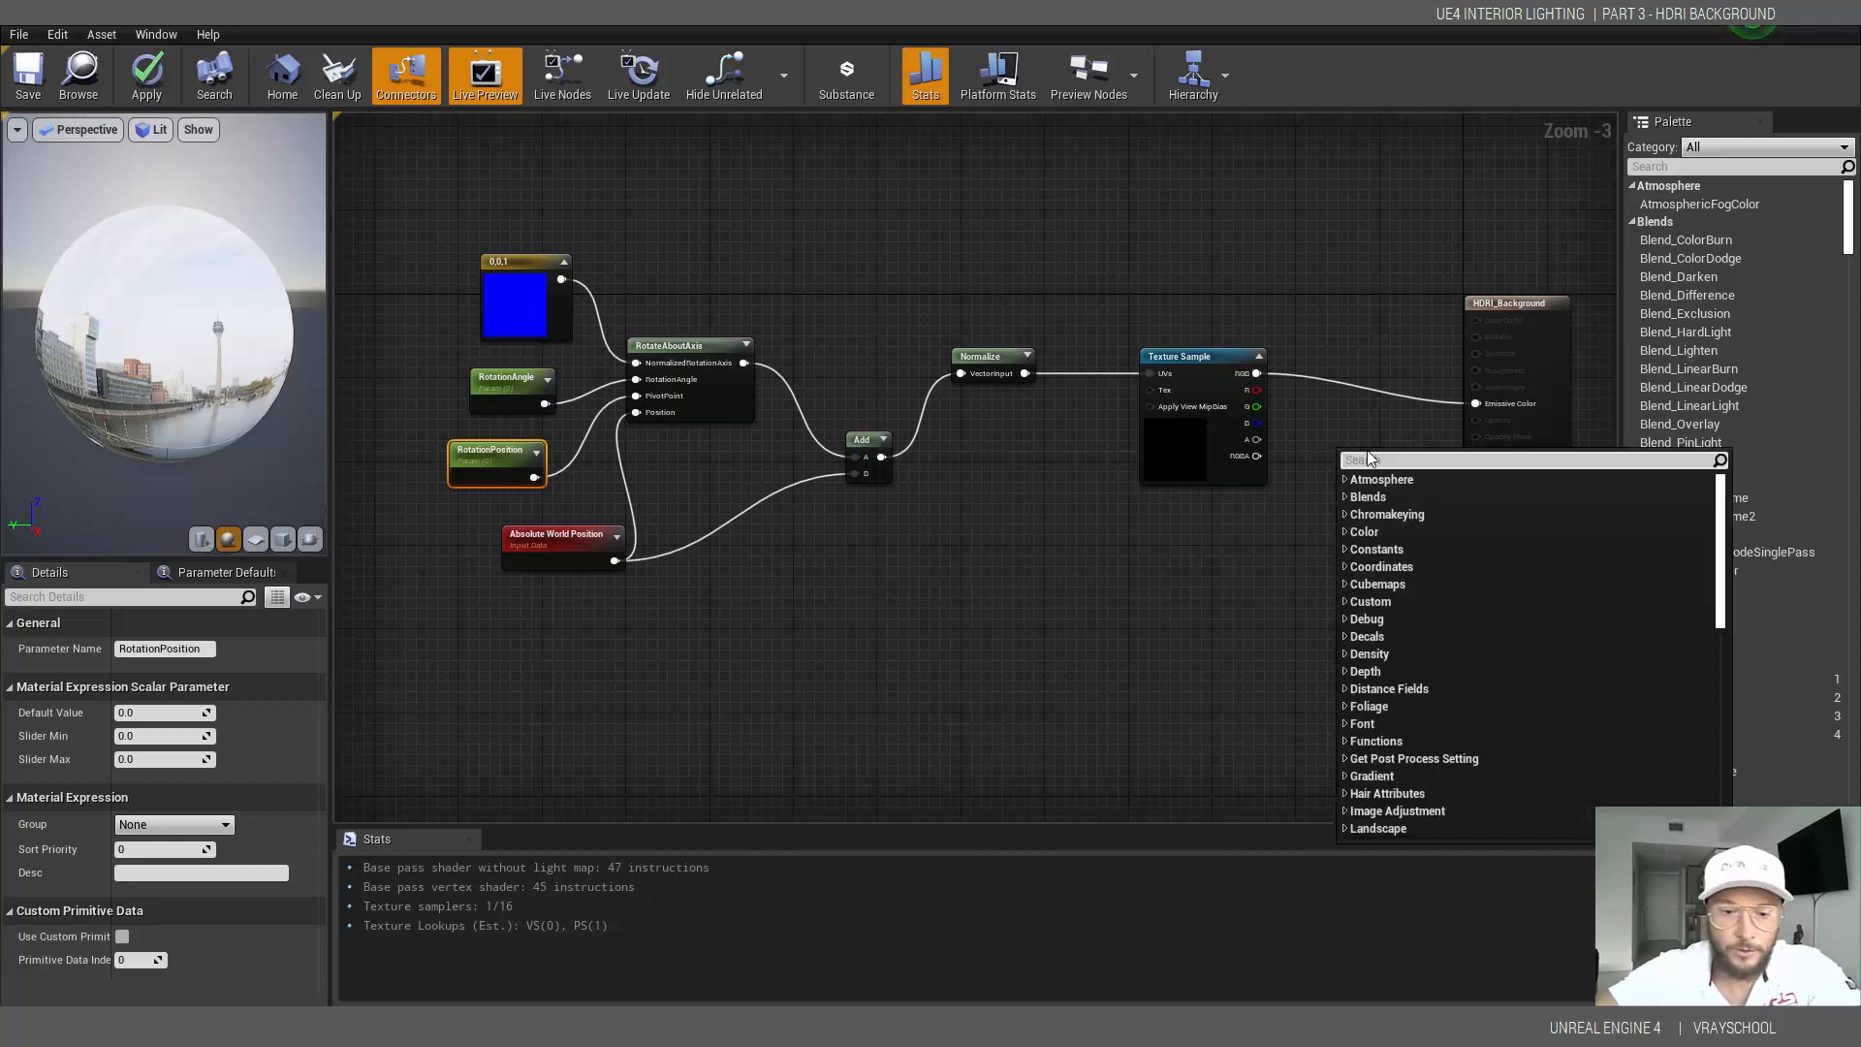
- Multiply the texture by a Brightness scalar parameter defaulting to 1.2 before Emissive Color
text(mu)
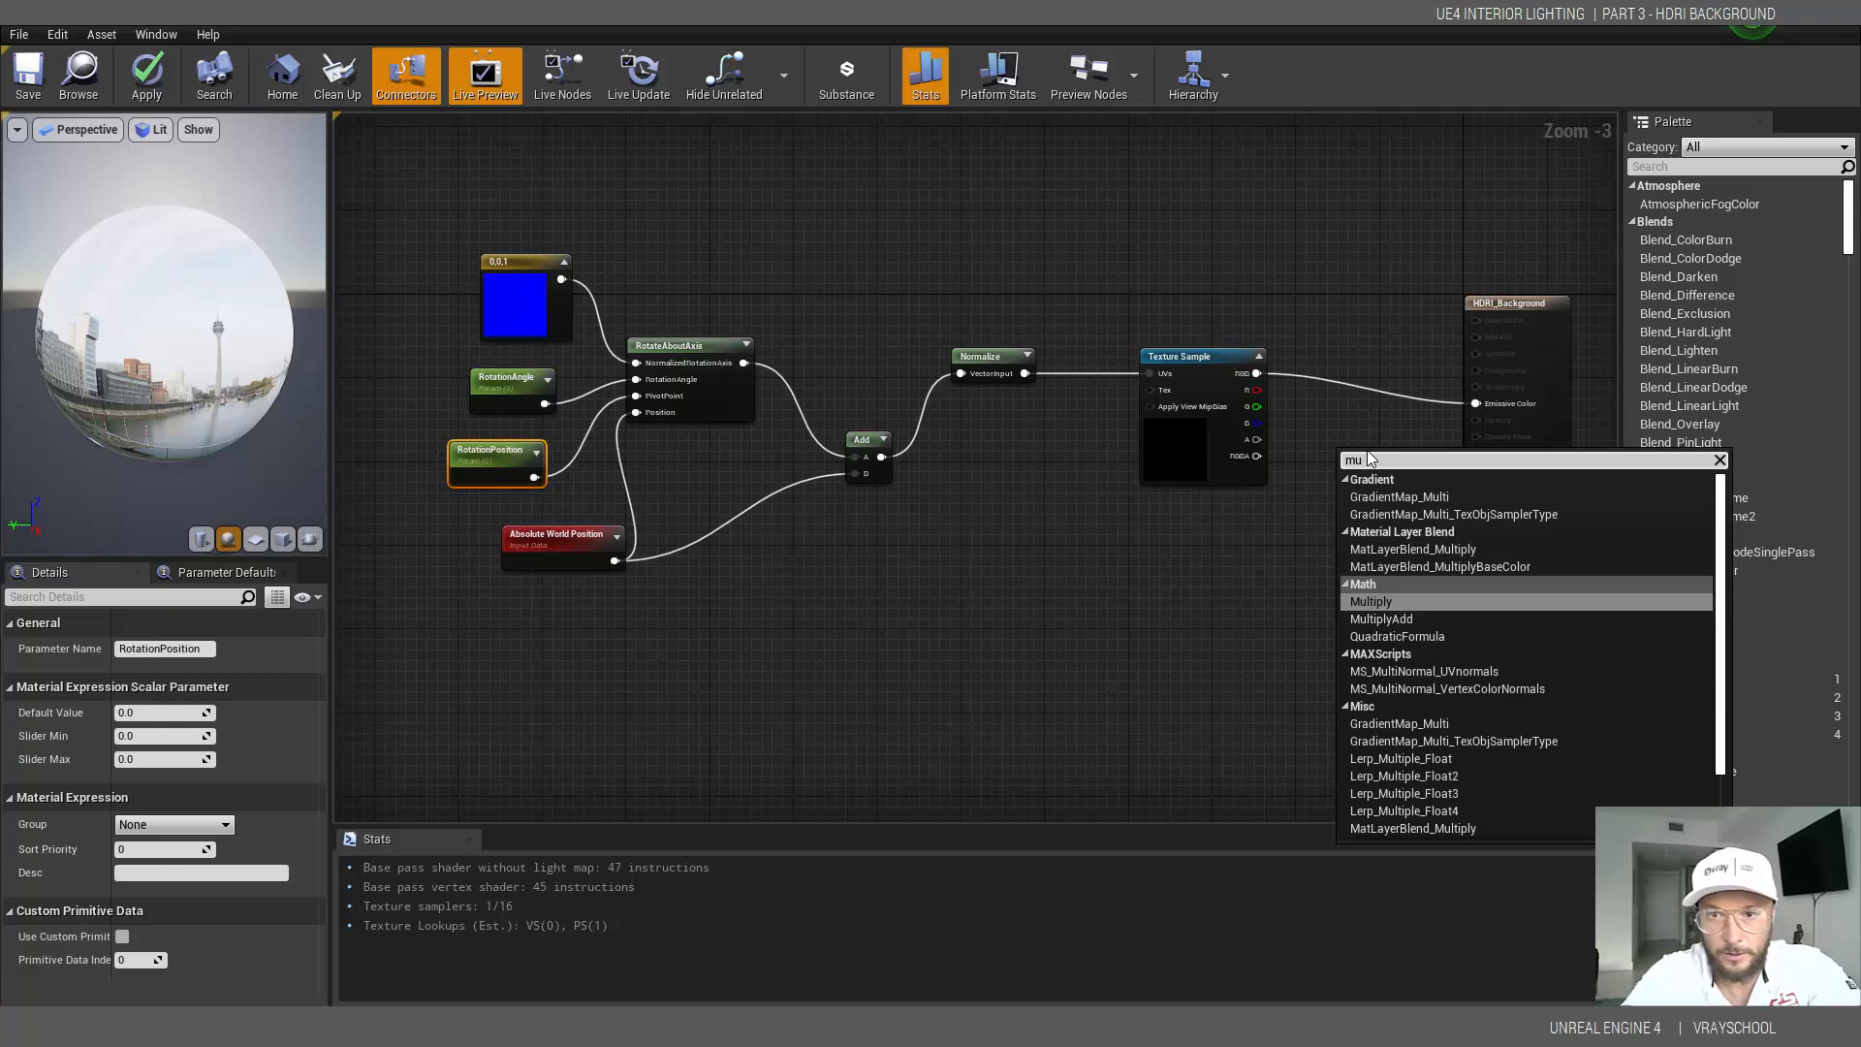
mouse_move(1449, 535)
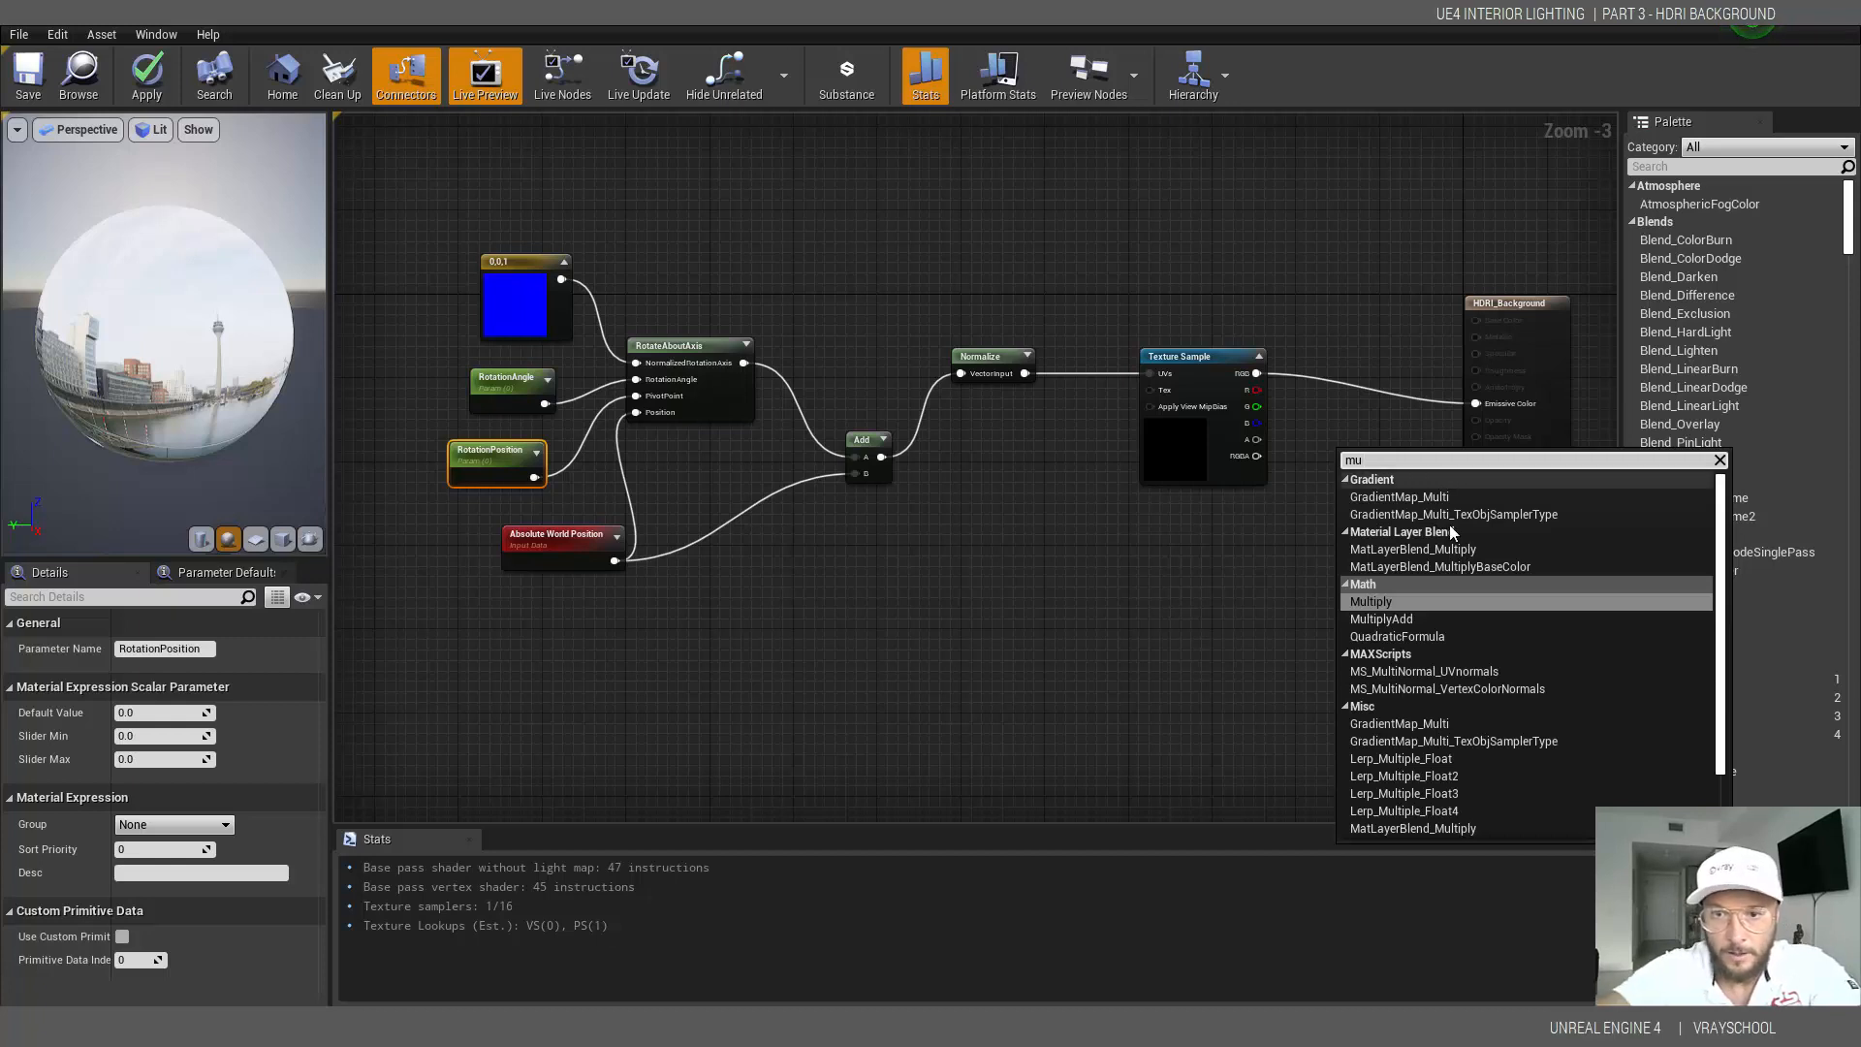
click(1371, 601)
text(brightness)
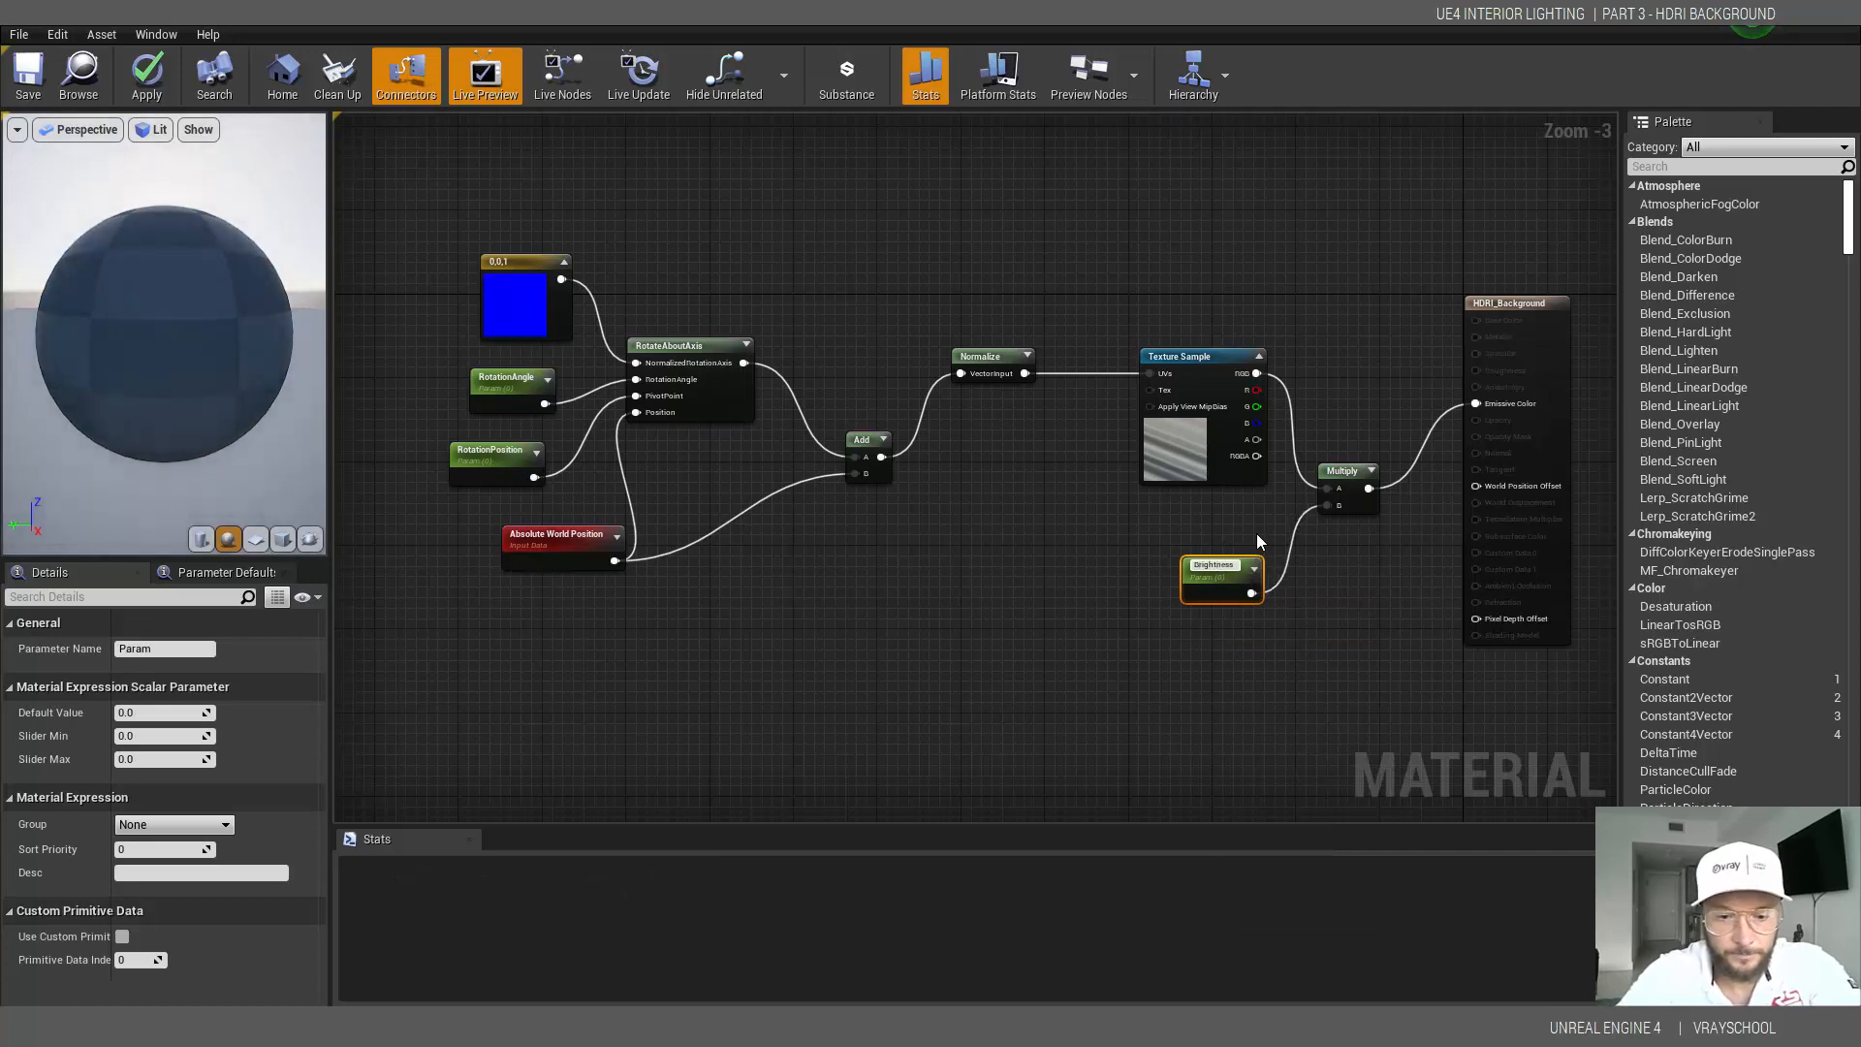
click(1217, 564)
text(1)
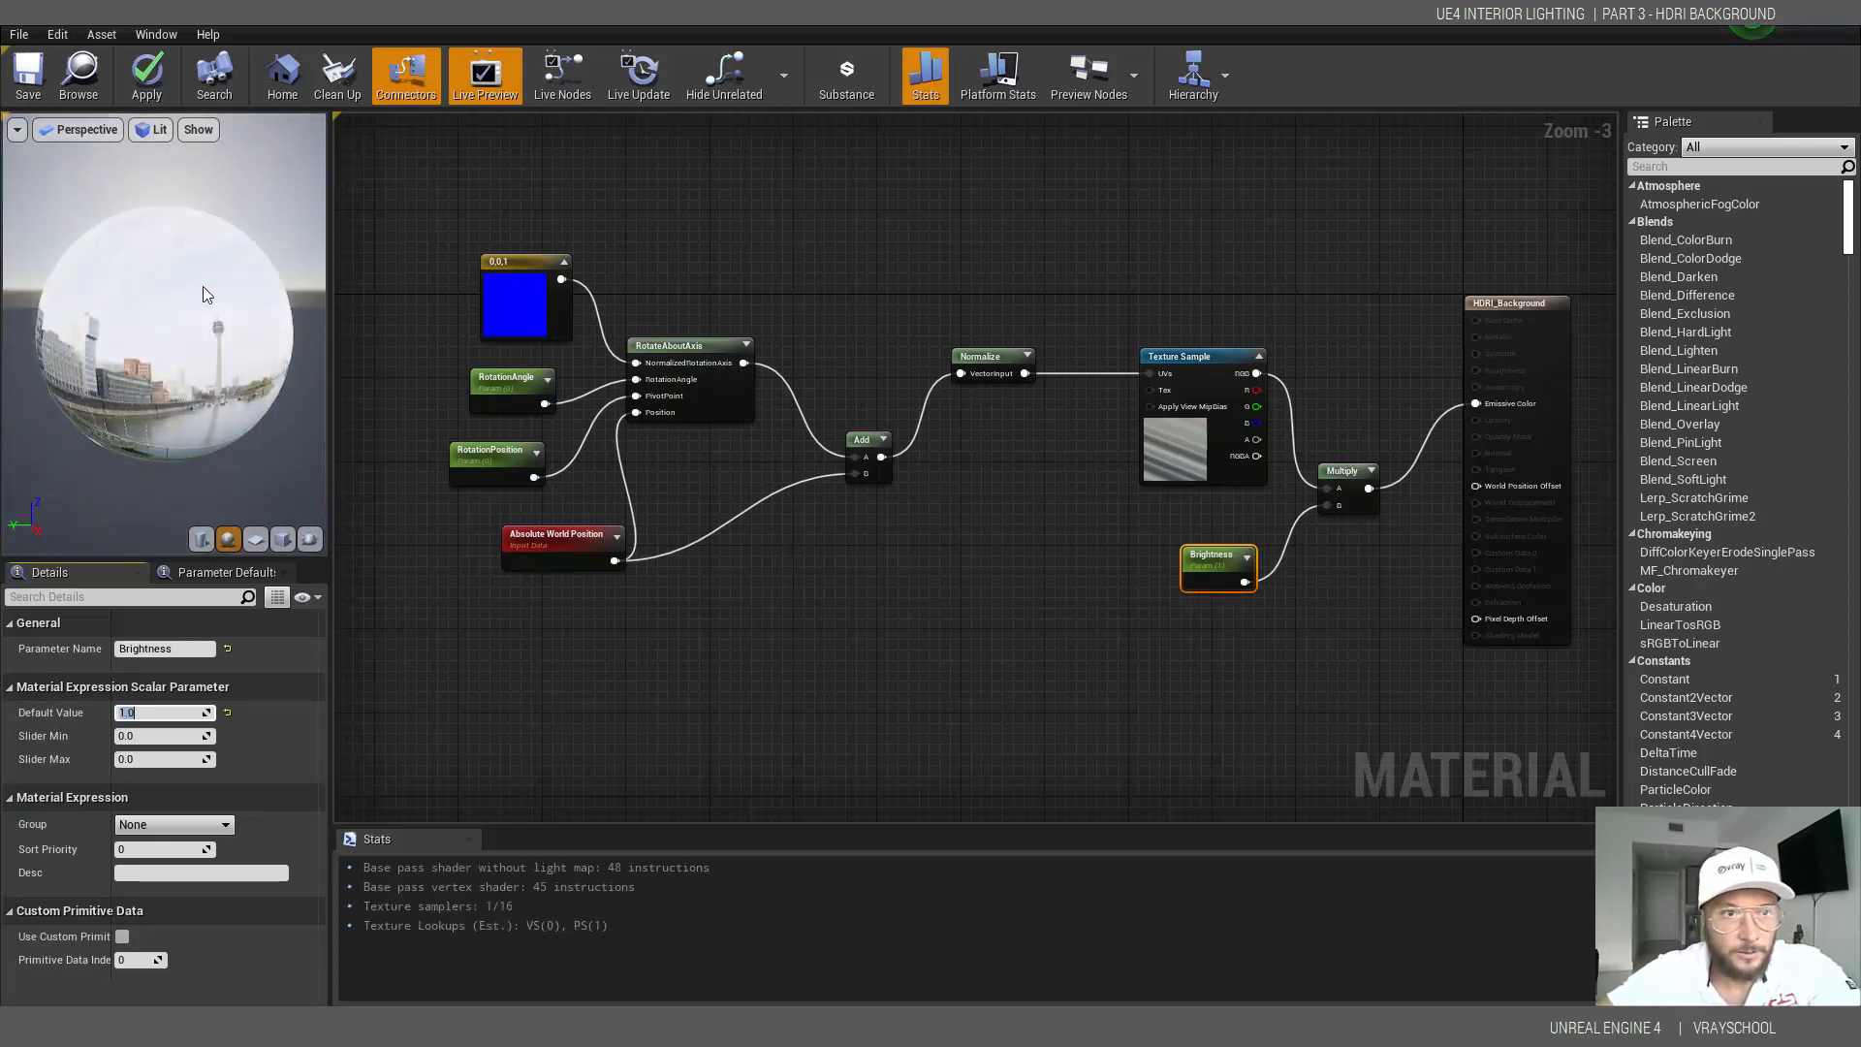
mouse_move(180, 335)
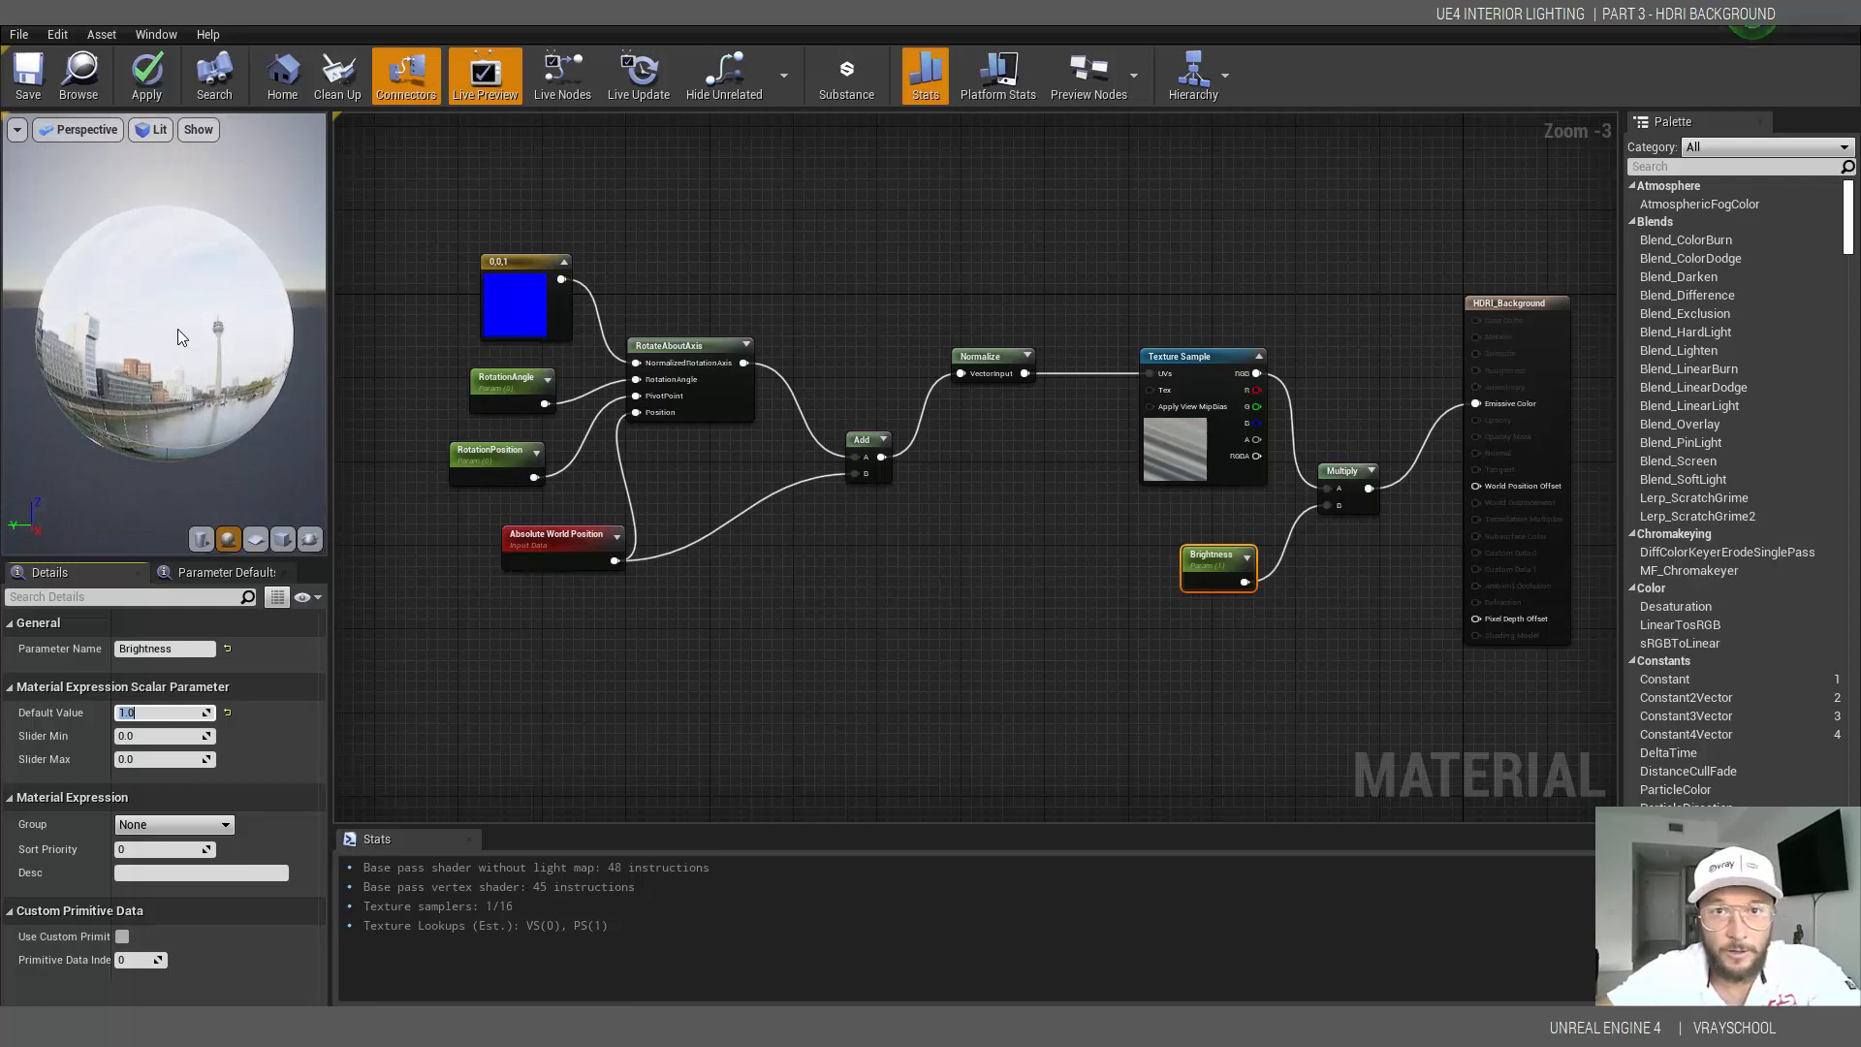
click(163, 711)
text(1.2)
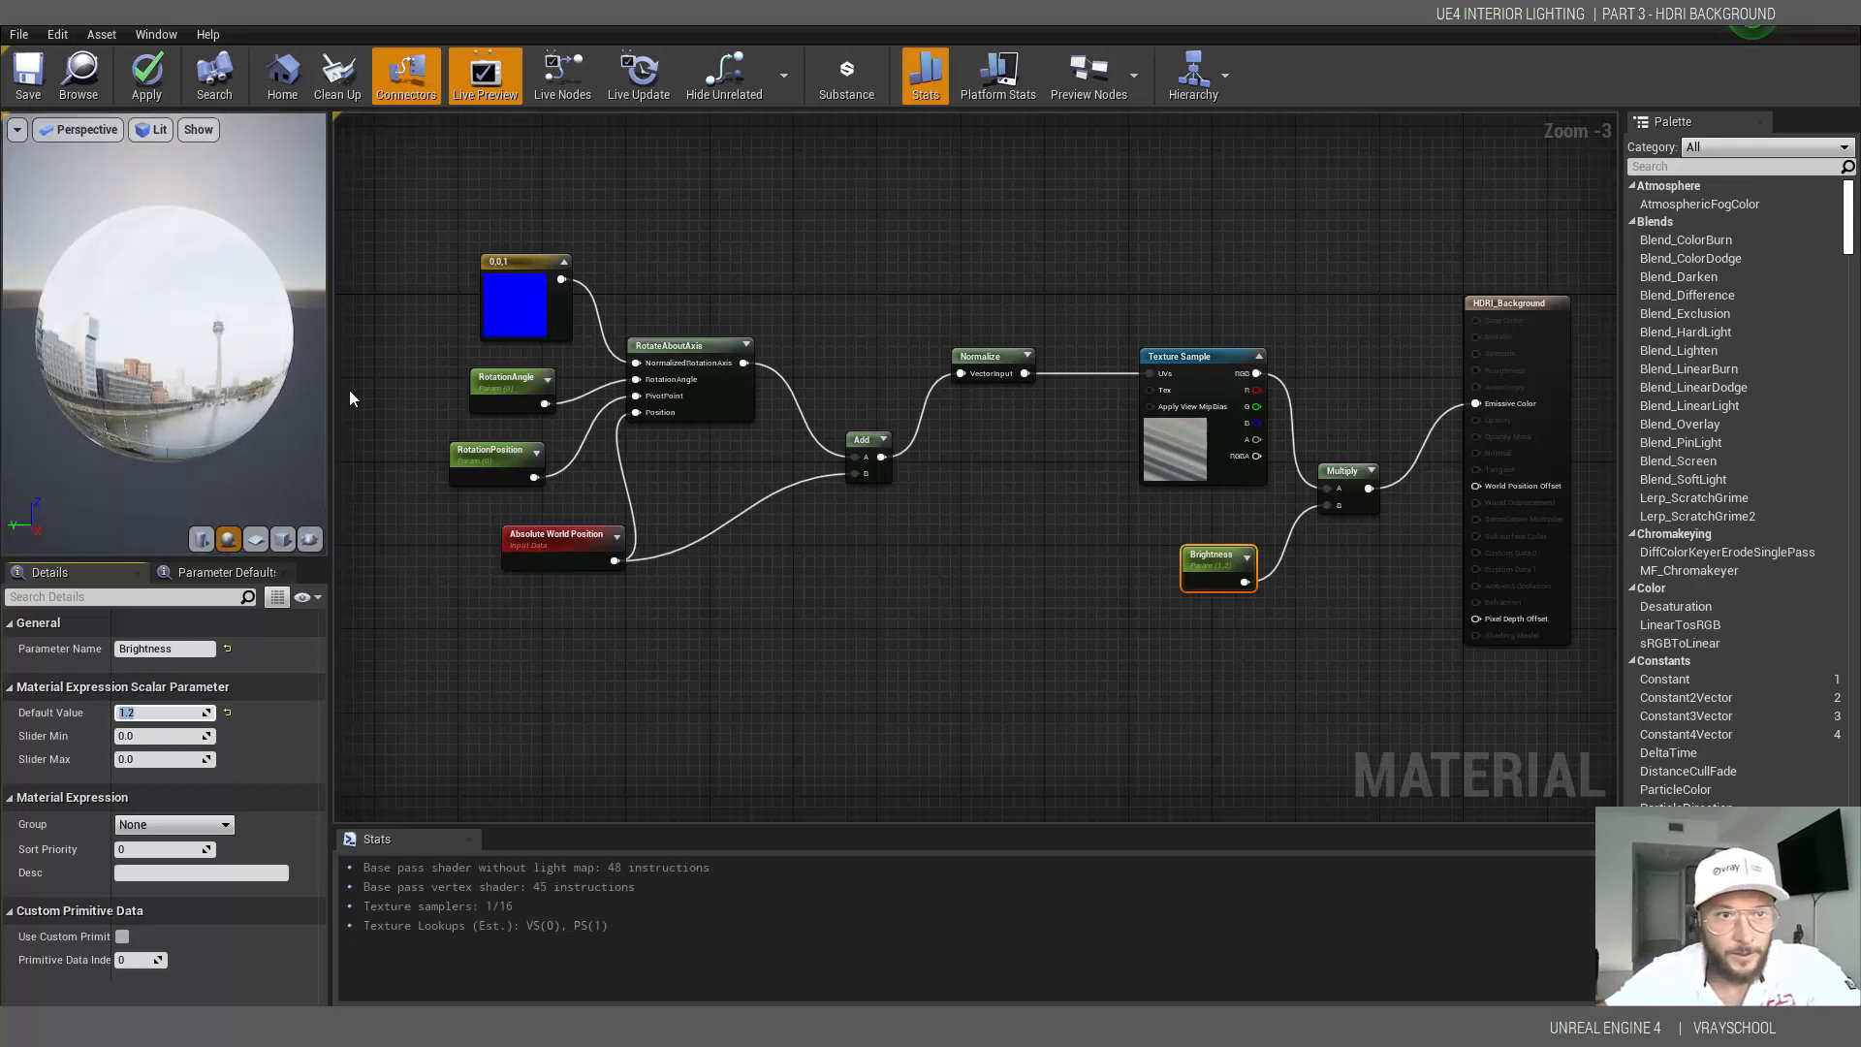
mouse_move(1413, 282)
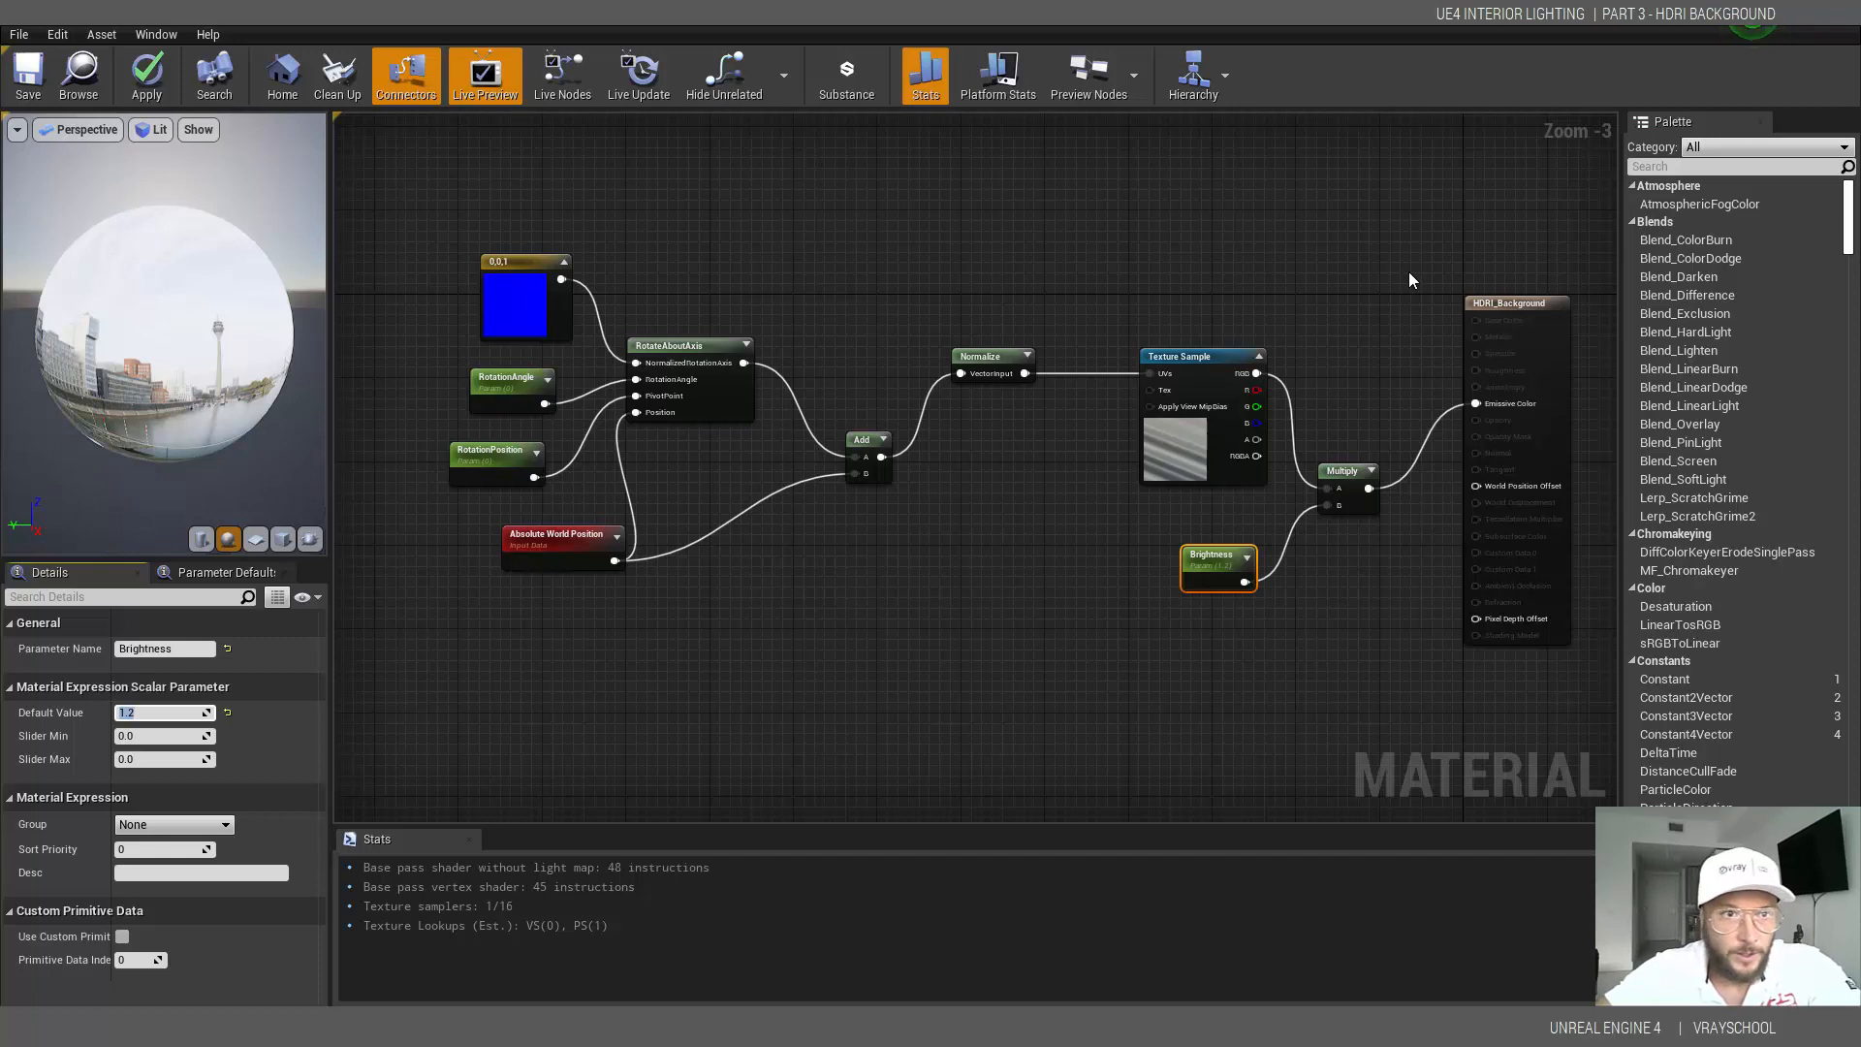
mouse_move(1138, 525)
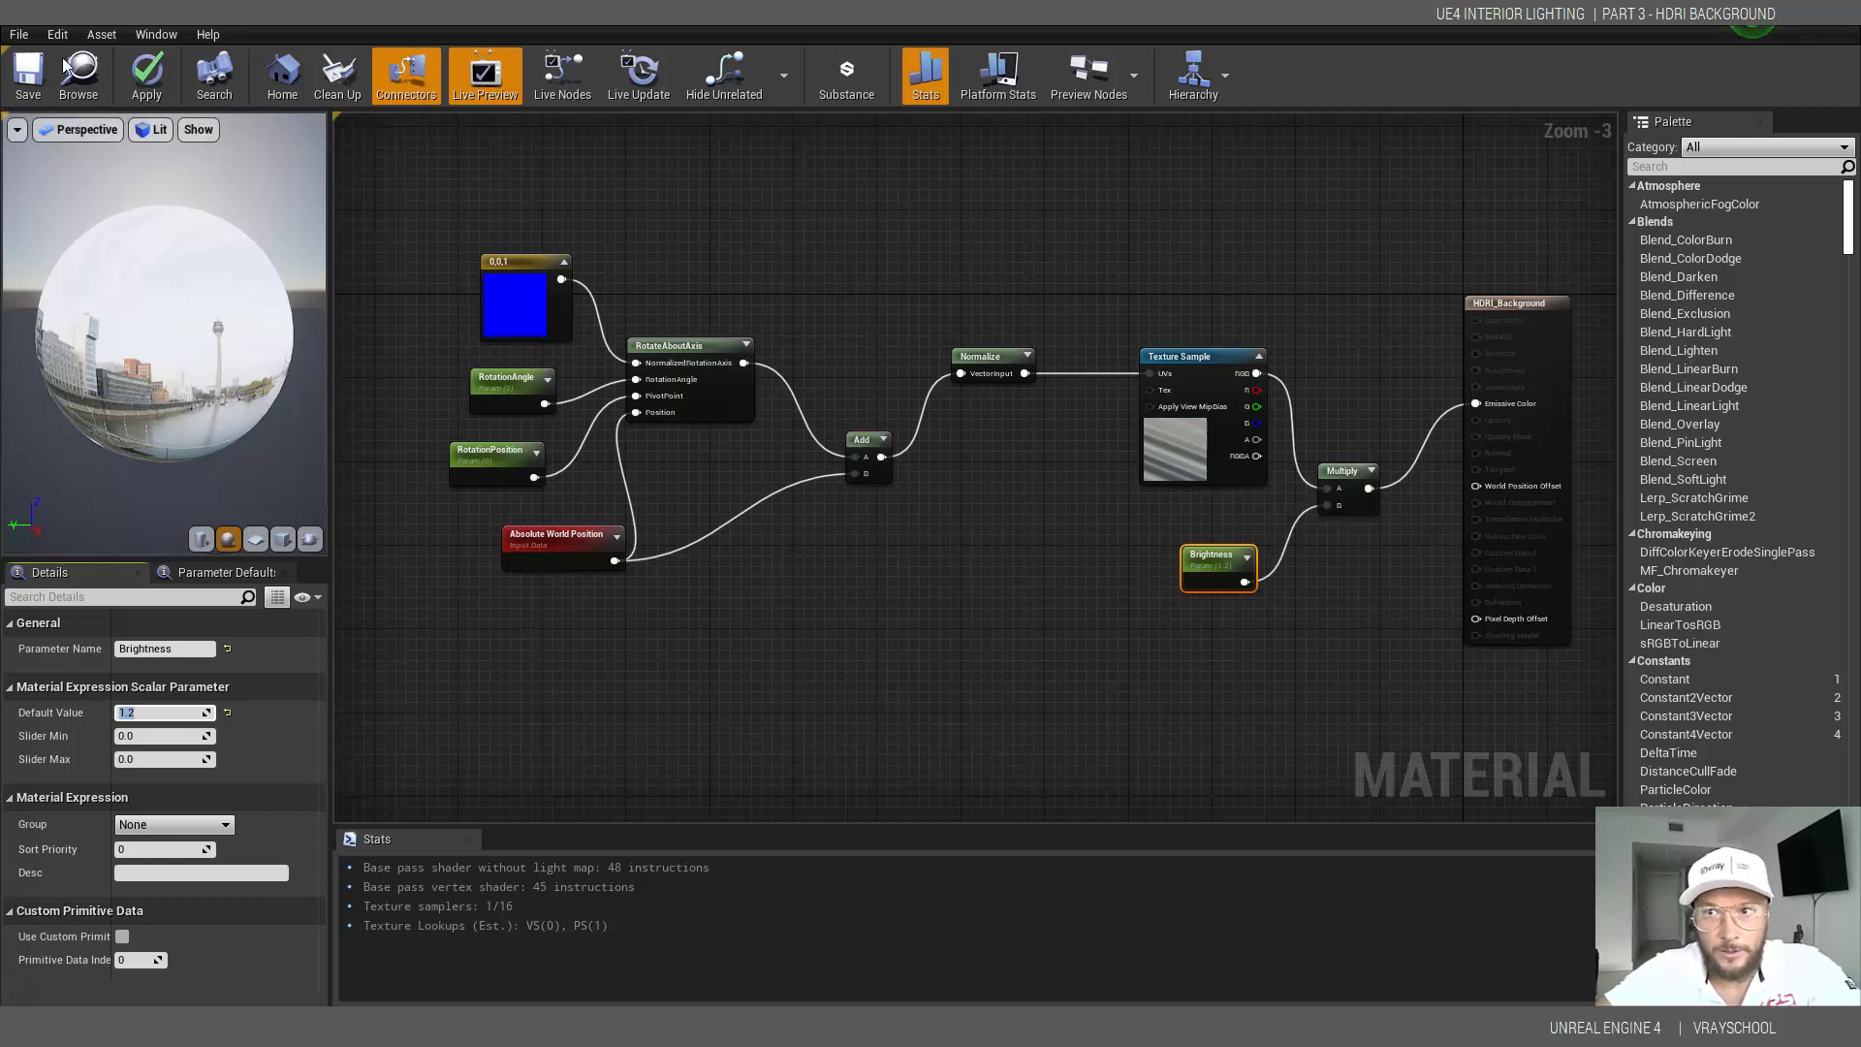
- Save HDRI_Background and bring the loft level editor back into view
click(27, 74)
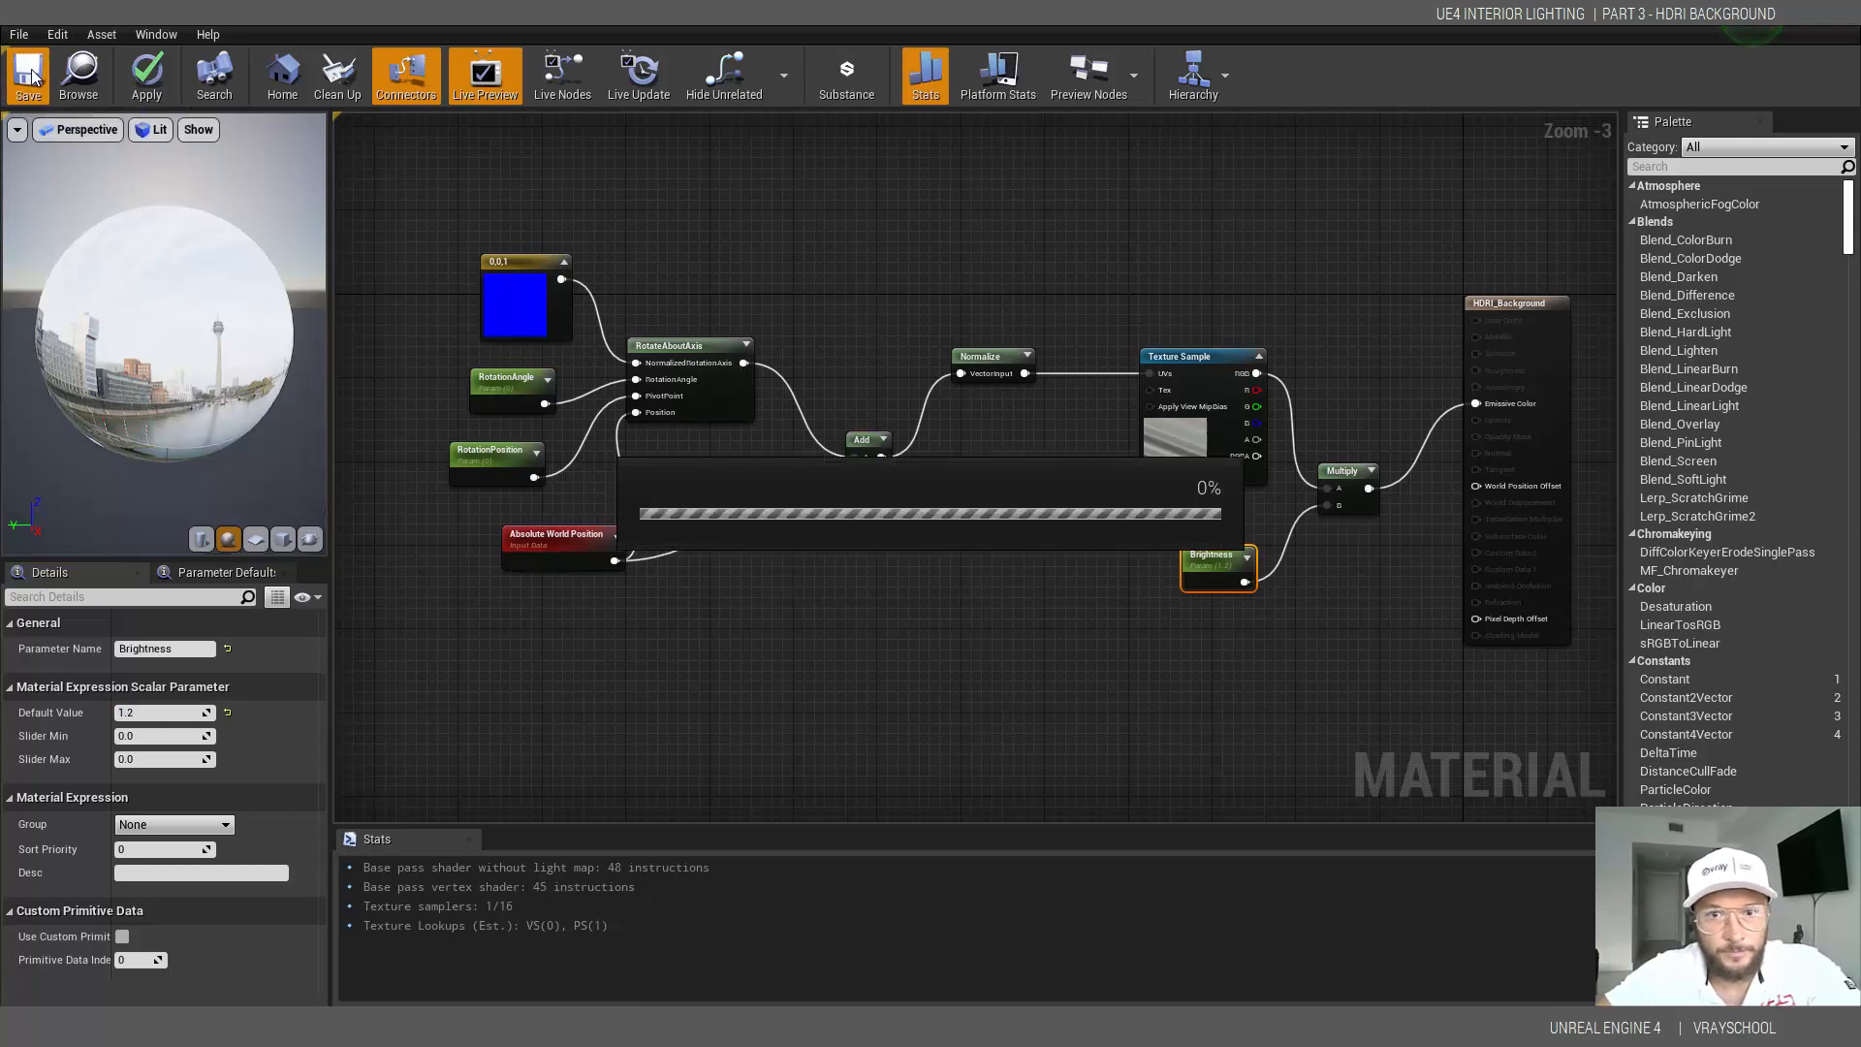
click(27, 75)
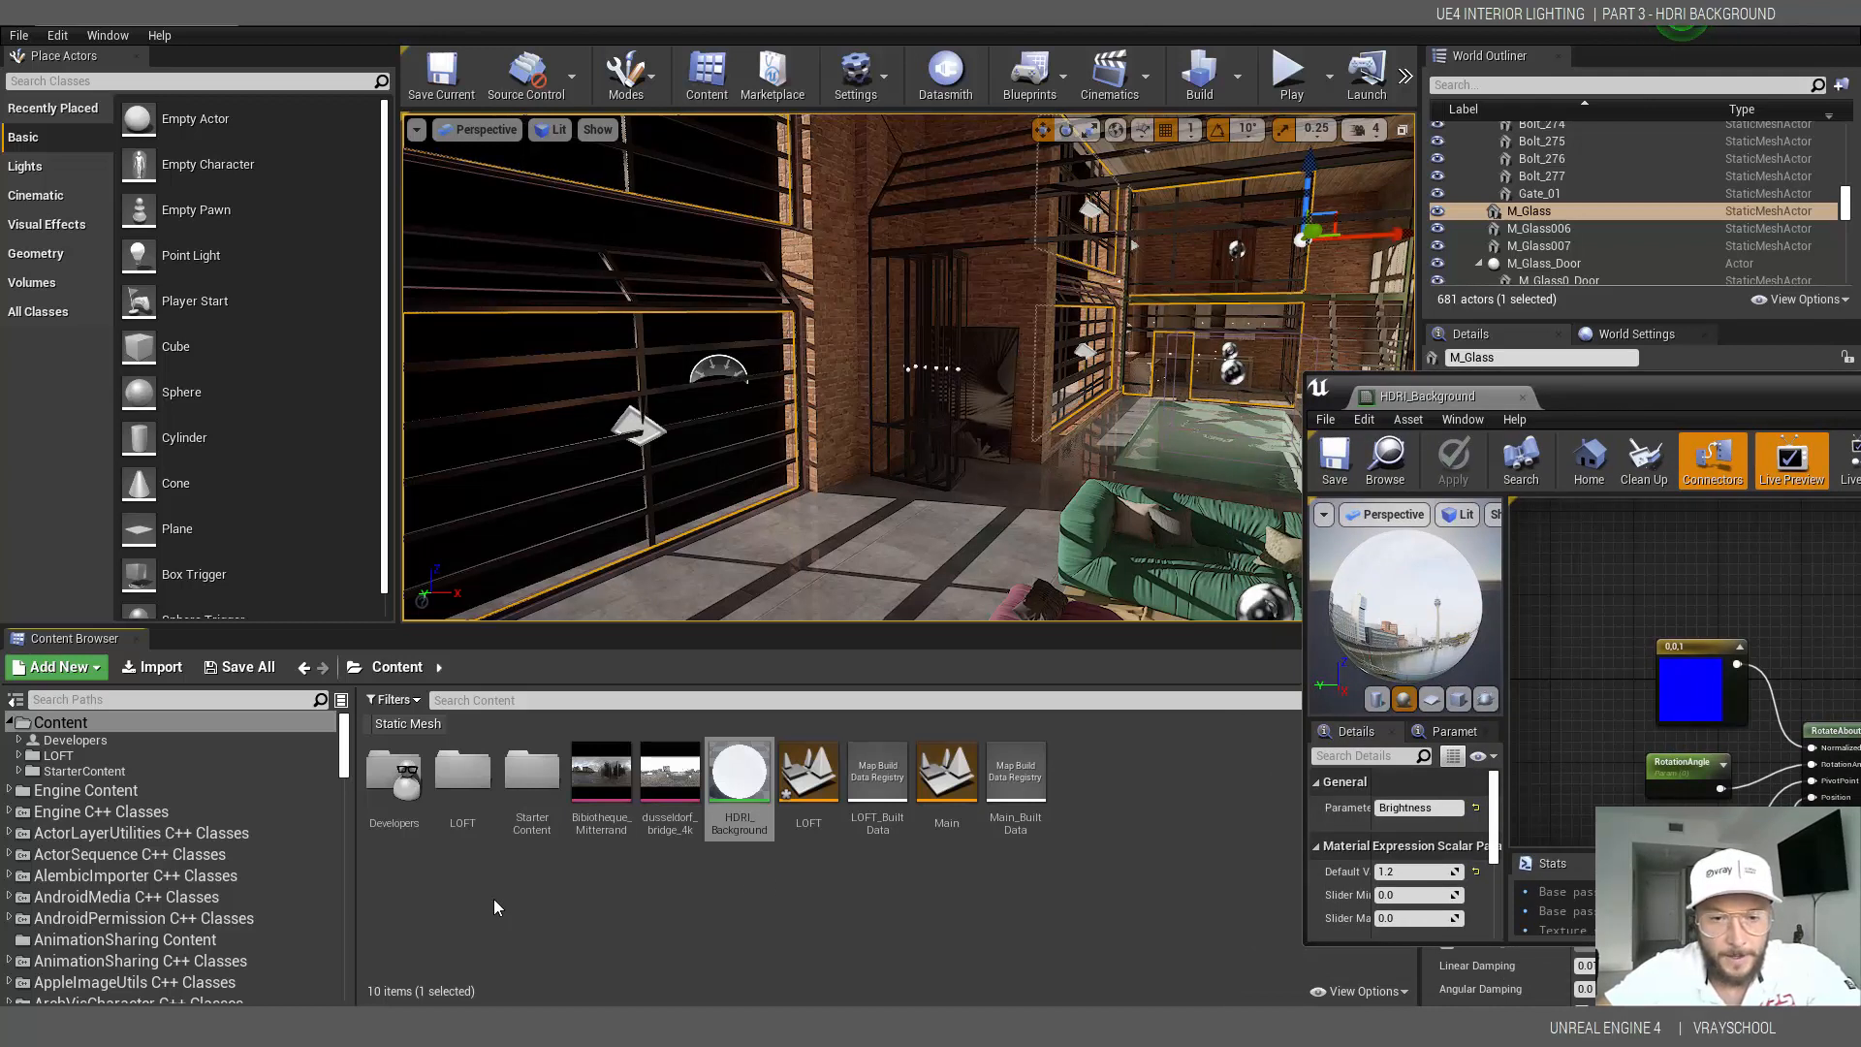
- Create HDRI_Background_Inst and enable its Brightness, RotationAngle and RotationPosition parameters
click(738, 775)
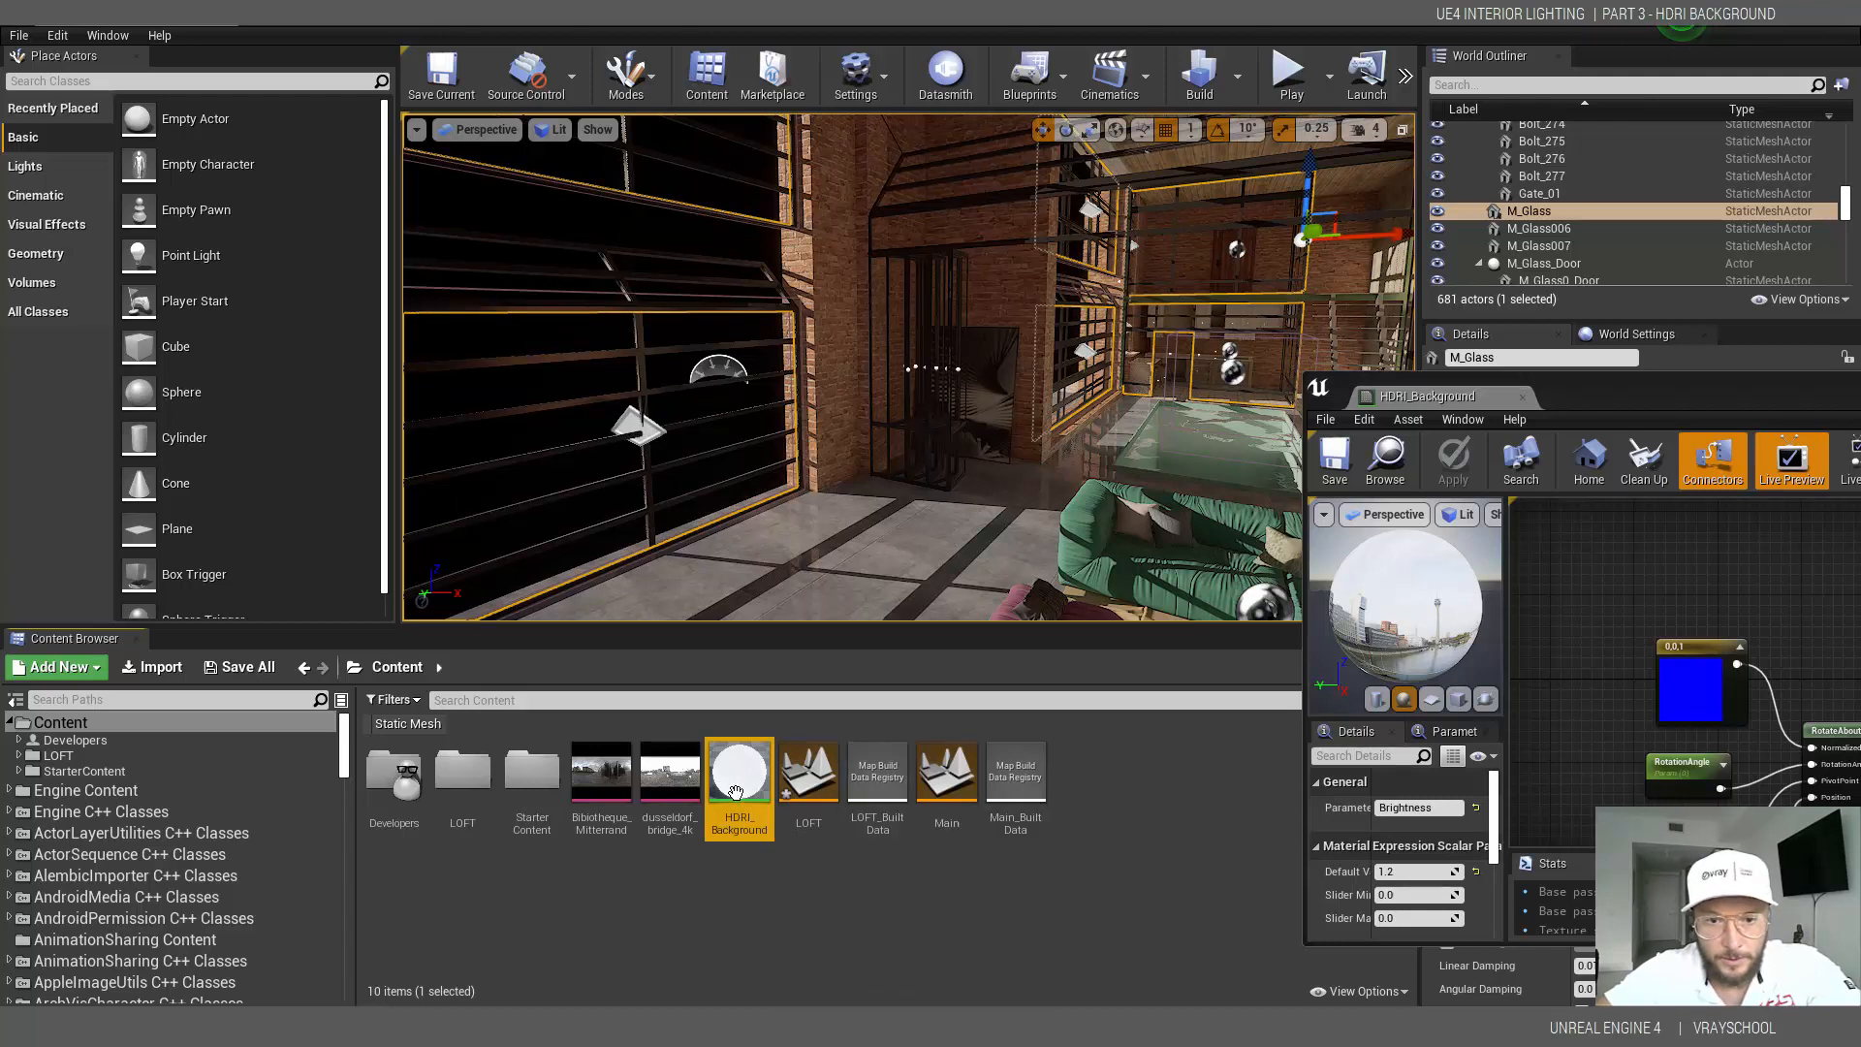
mouse_move(736, 777)
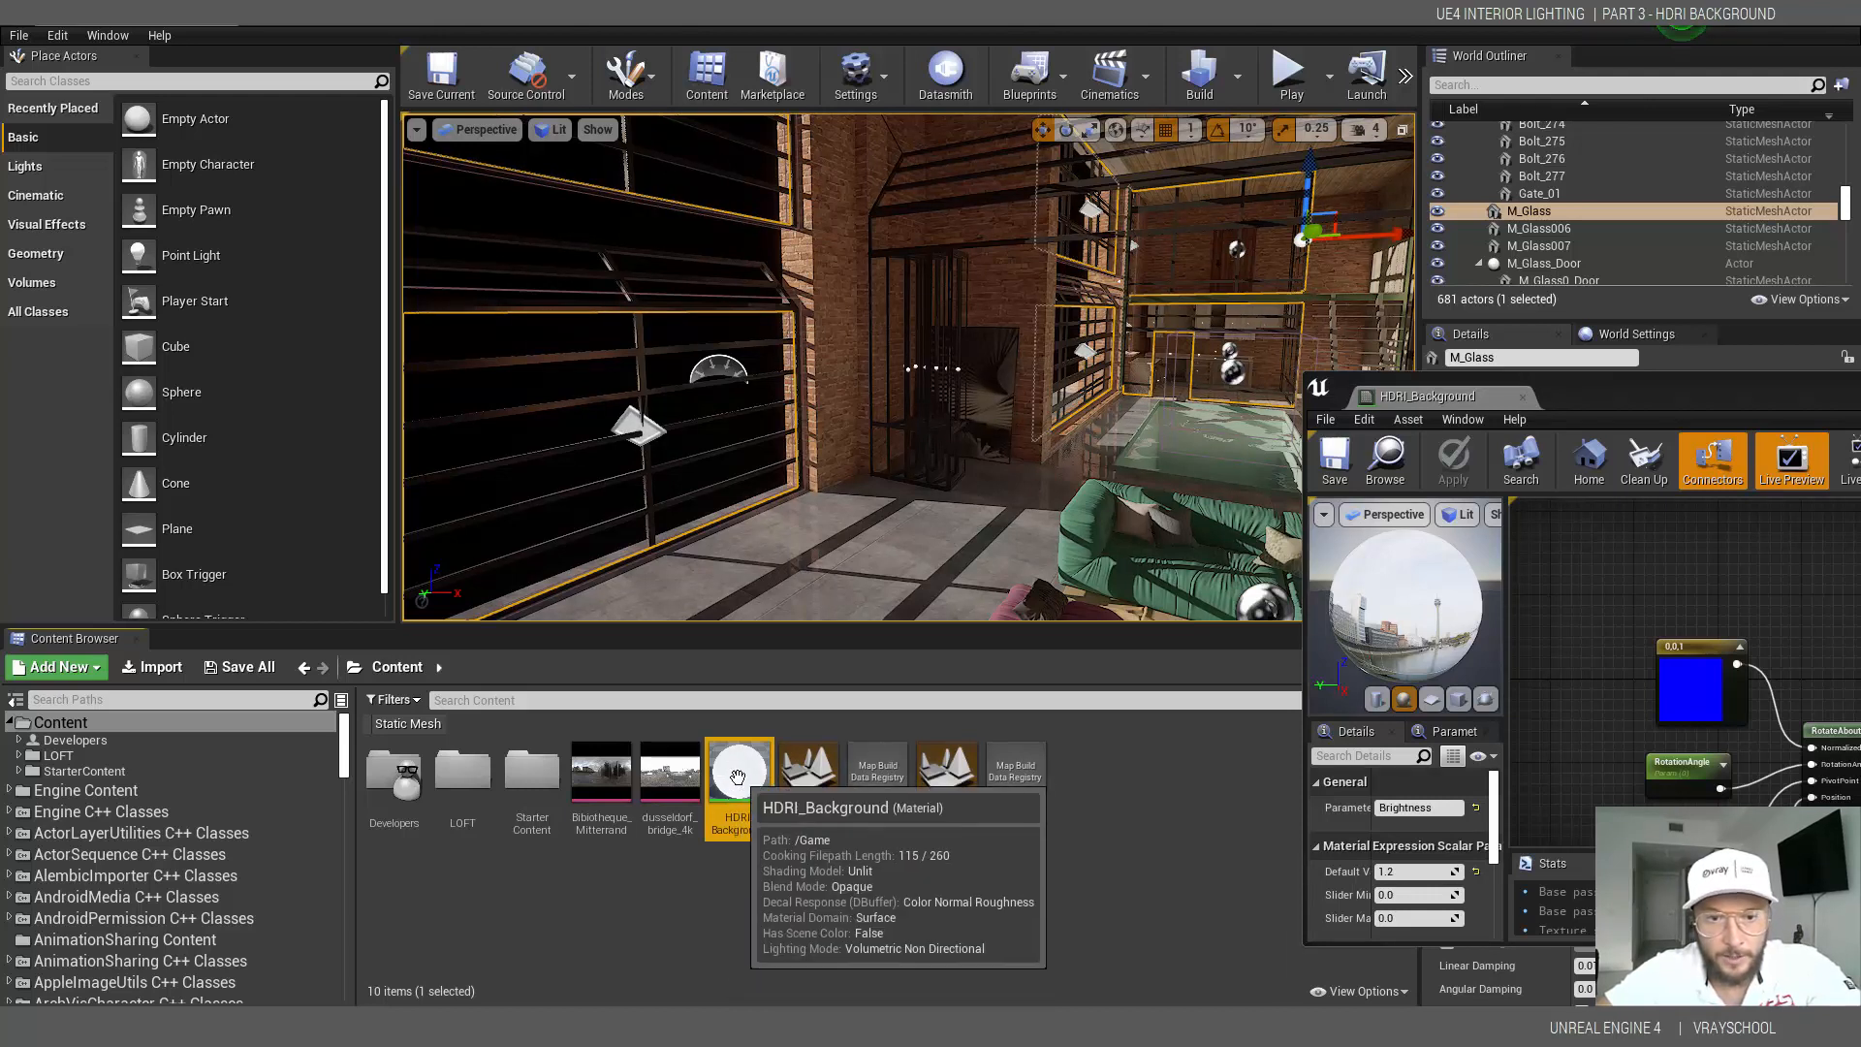
right_click(737, 766)
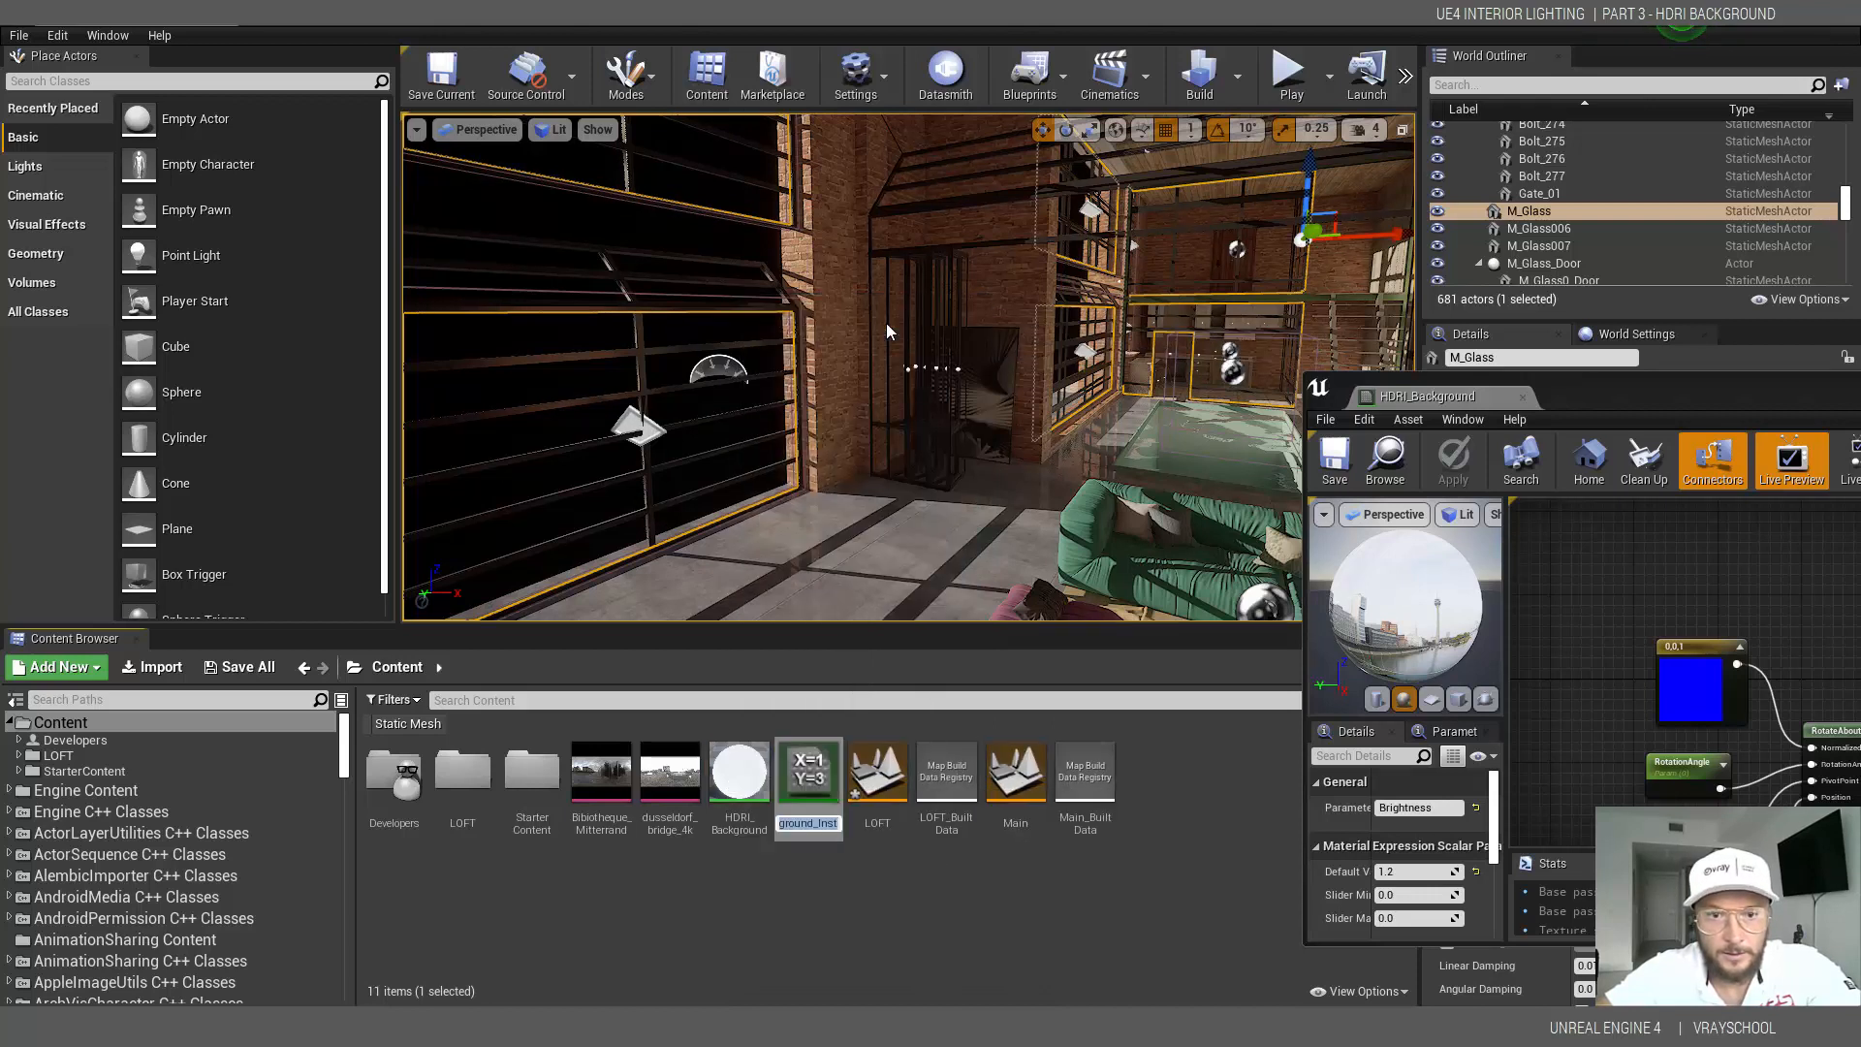
click(808, 775)
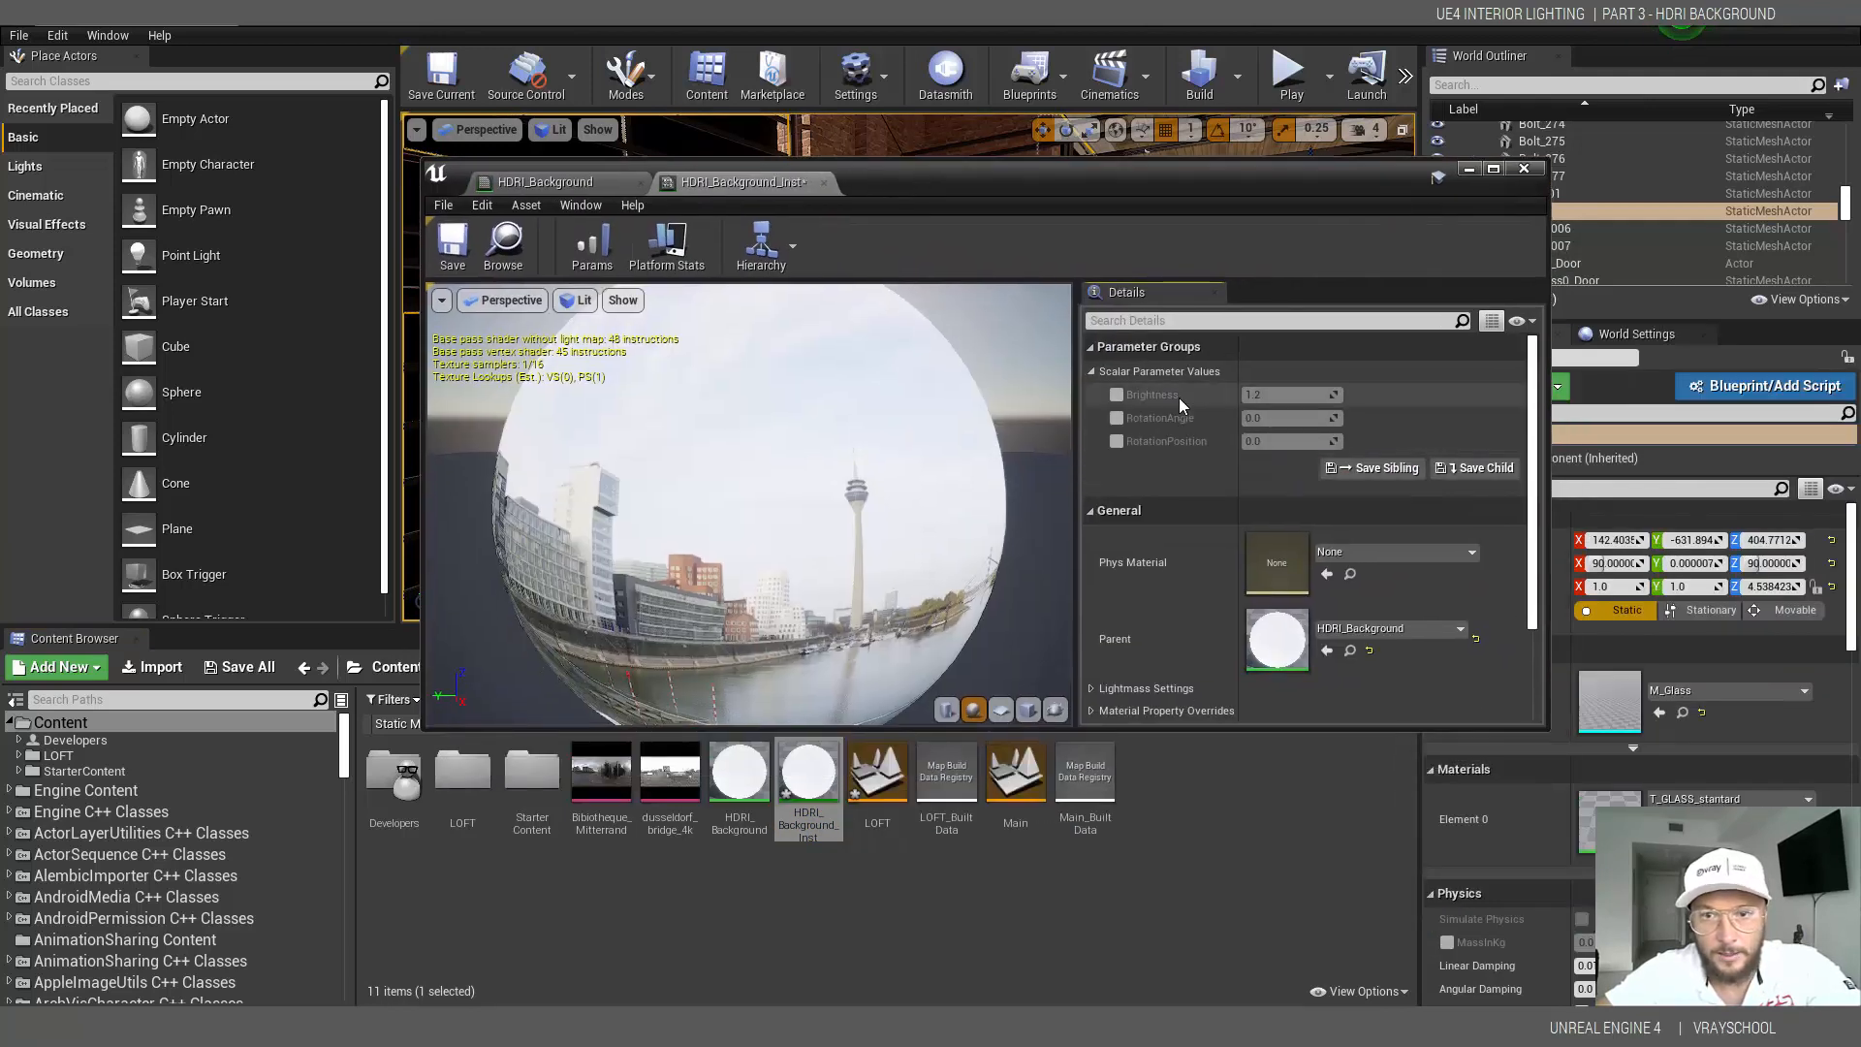
click(1115, 393)
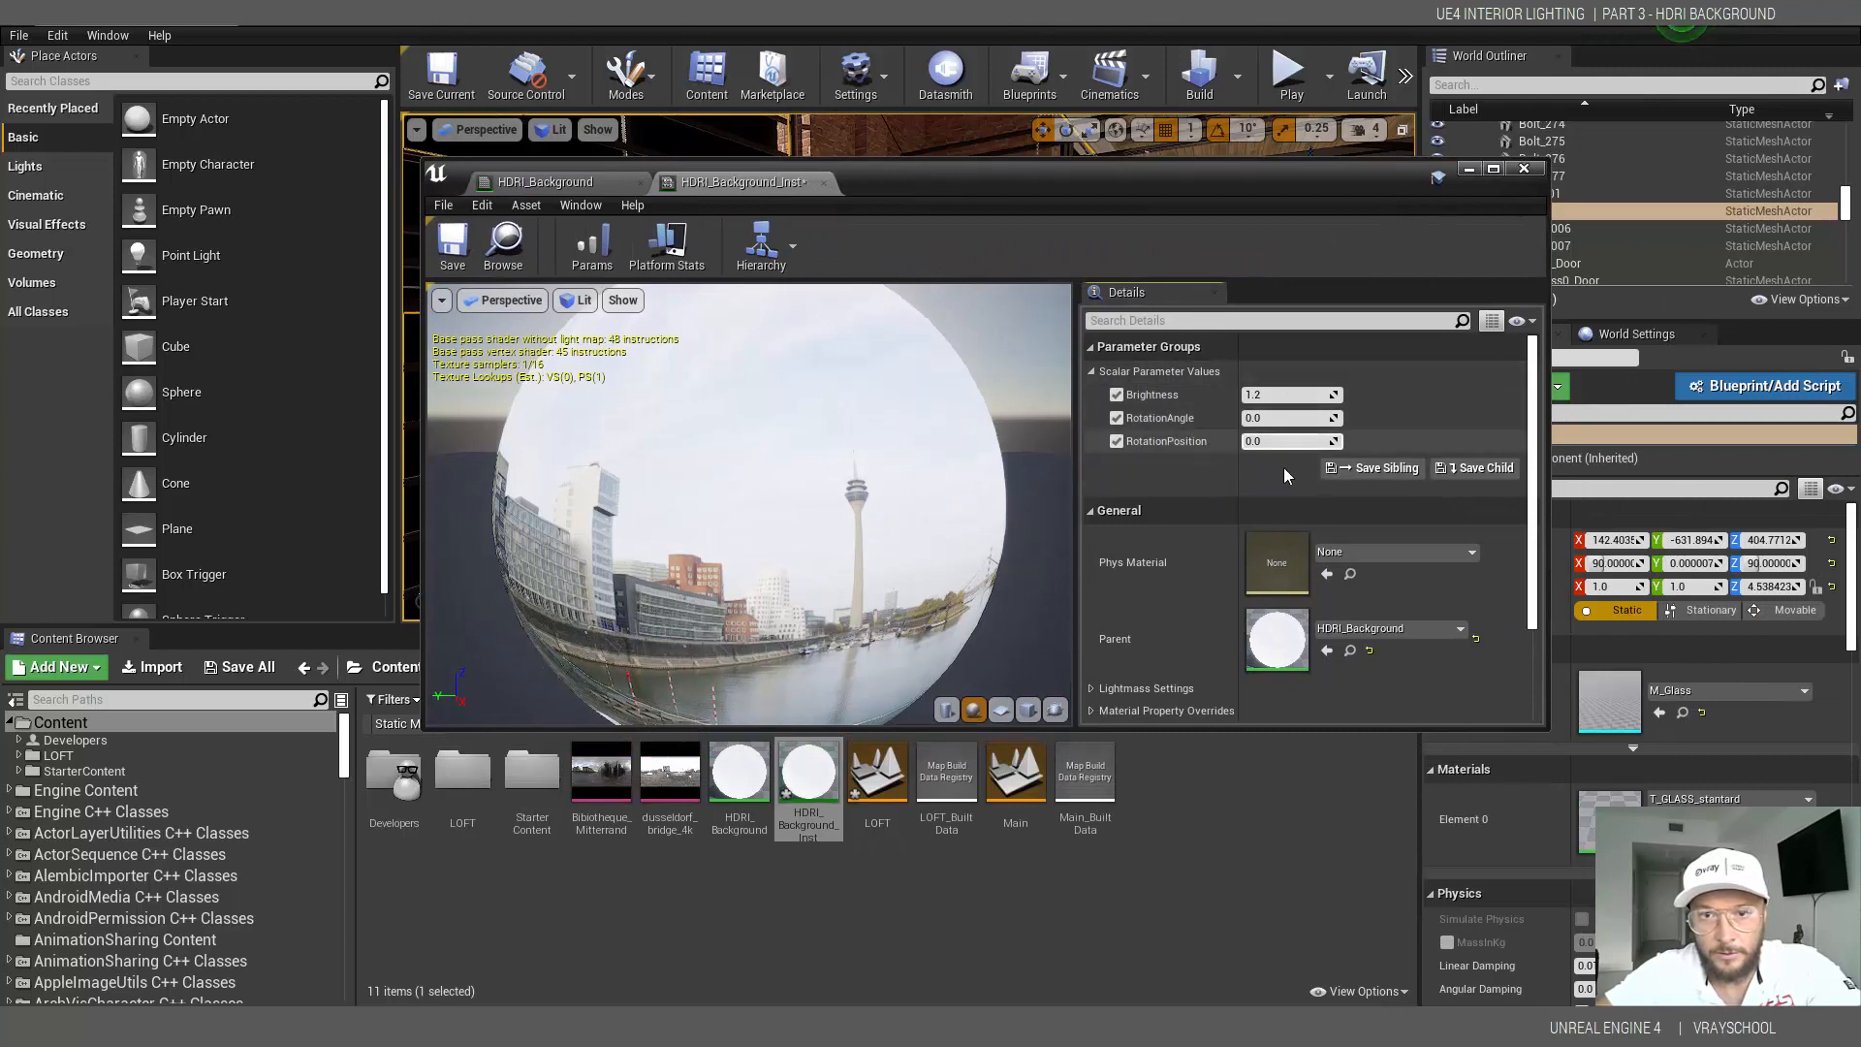
mouse_move(1136, 184)
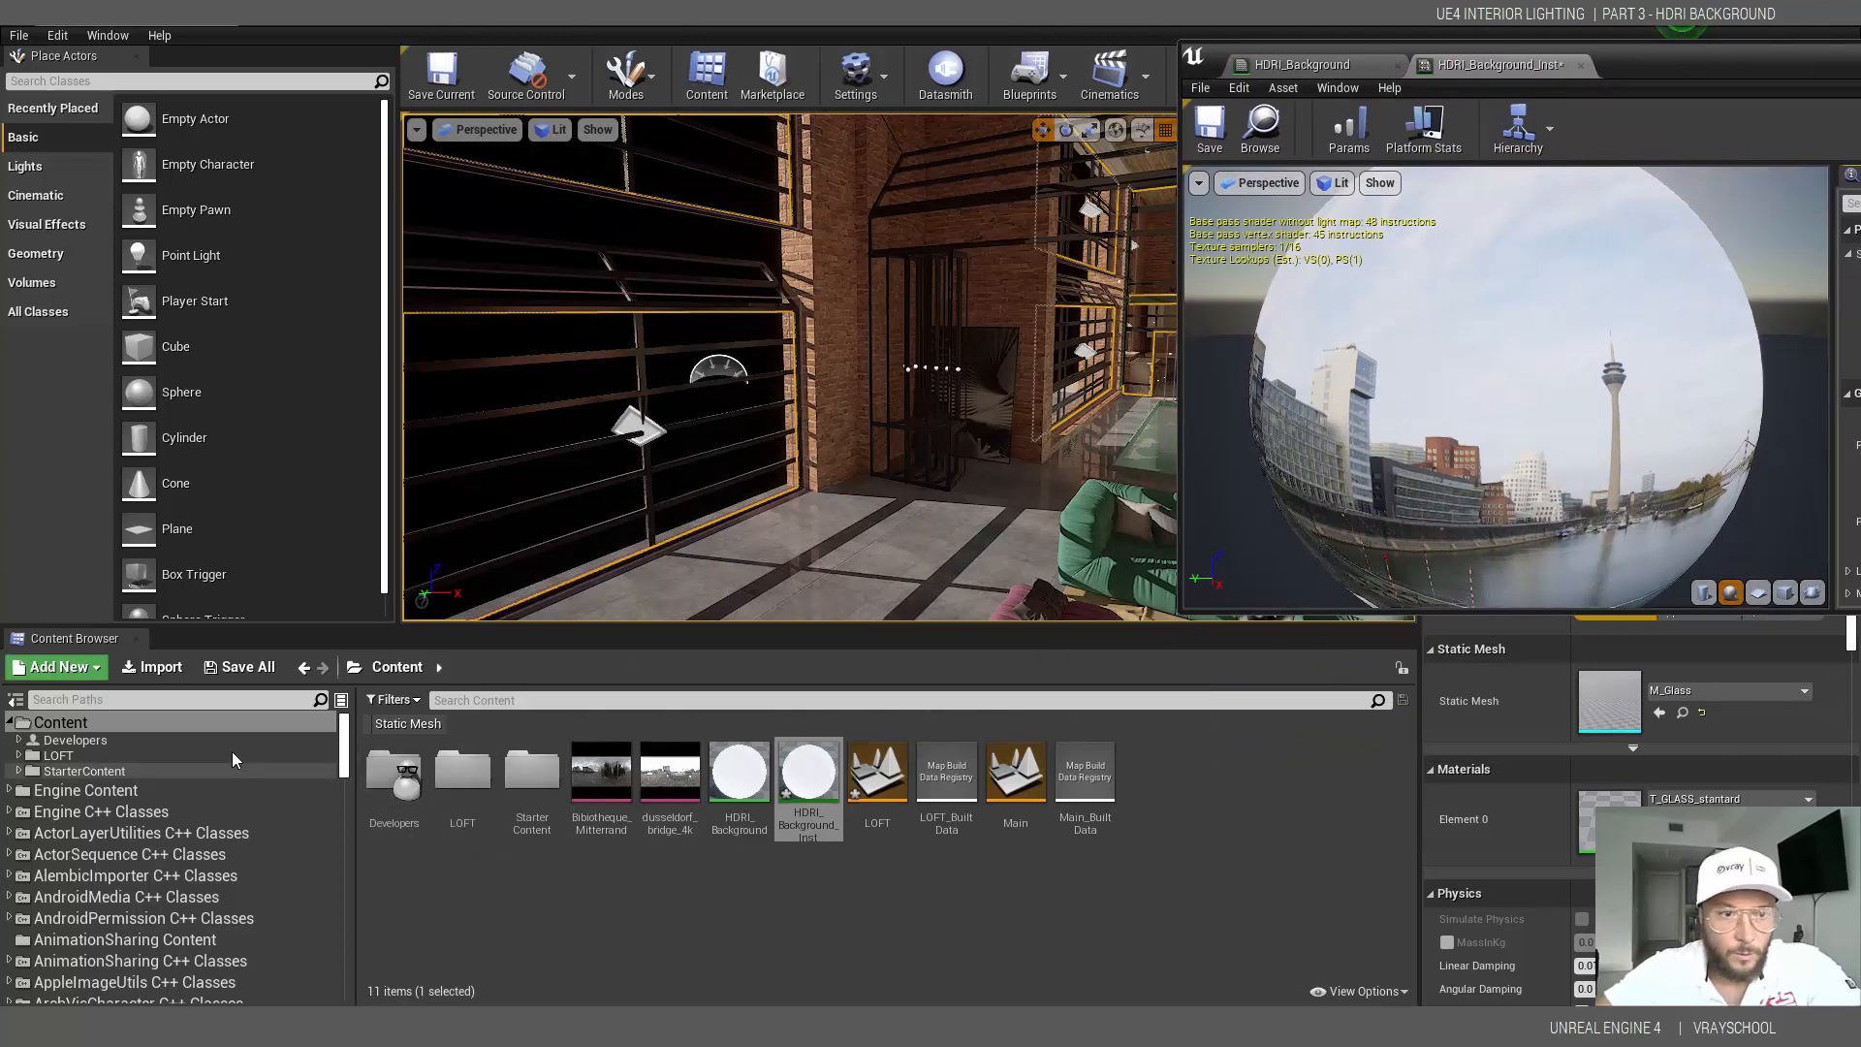
- Show engine content, filter to static meshes and place EditorSkySphere in the loft level
click(1355, 990)
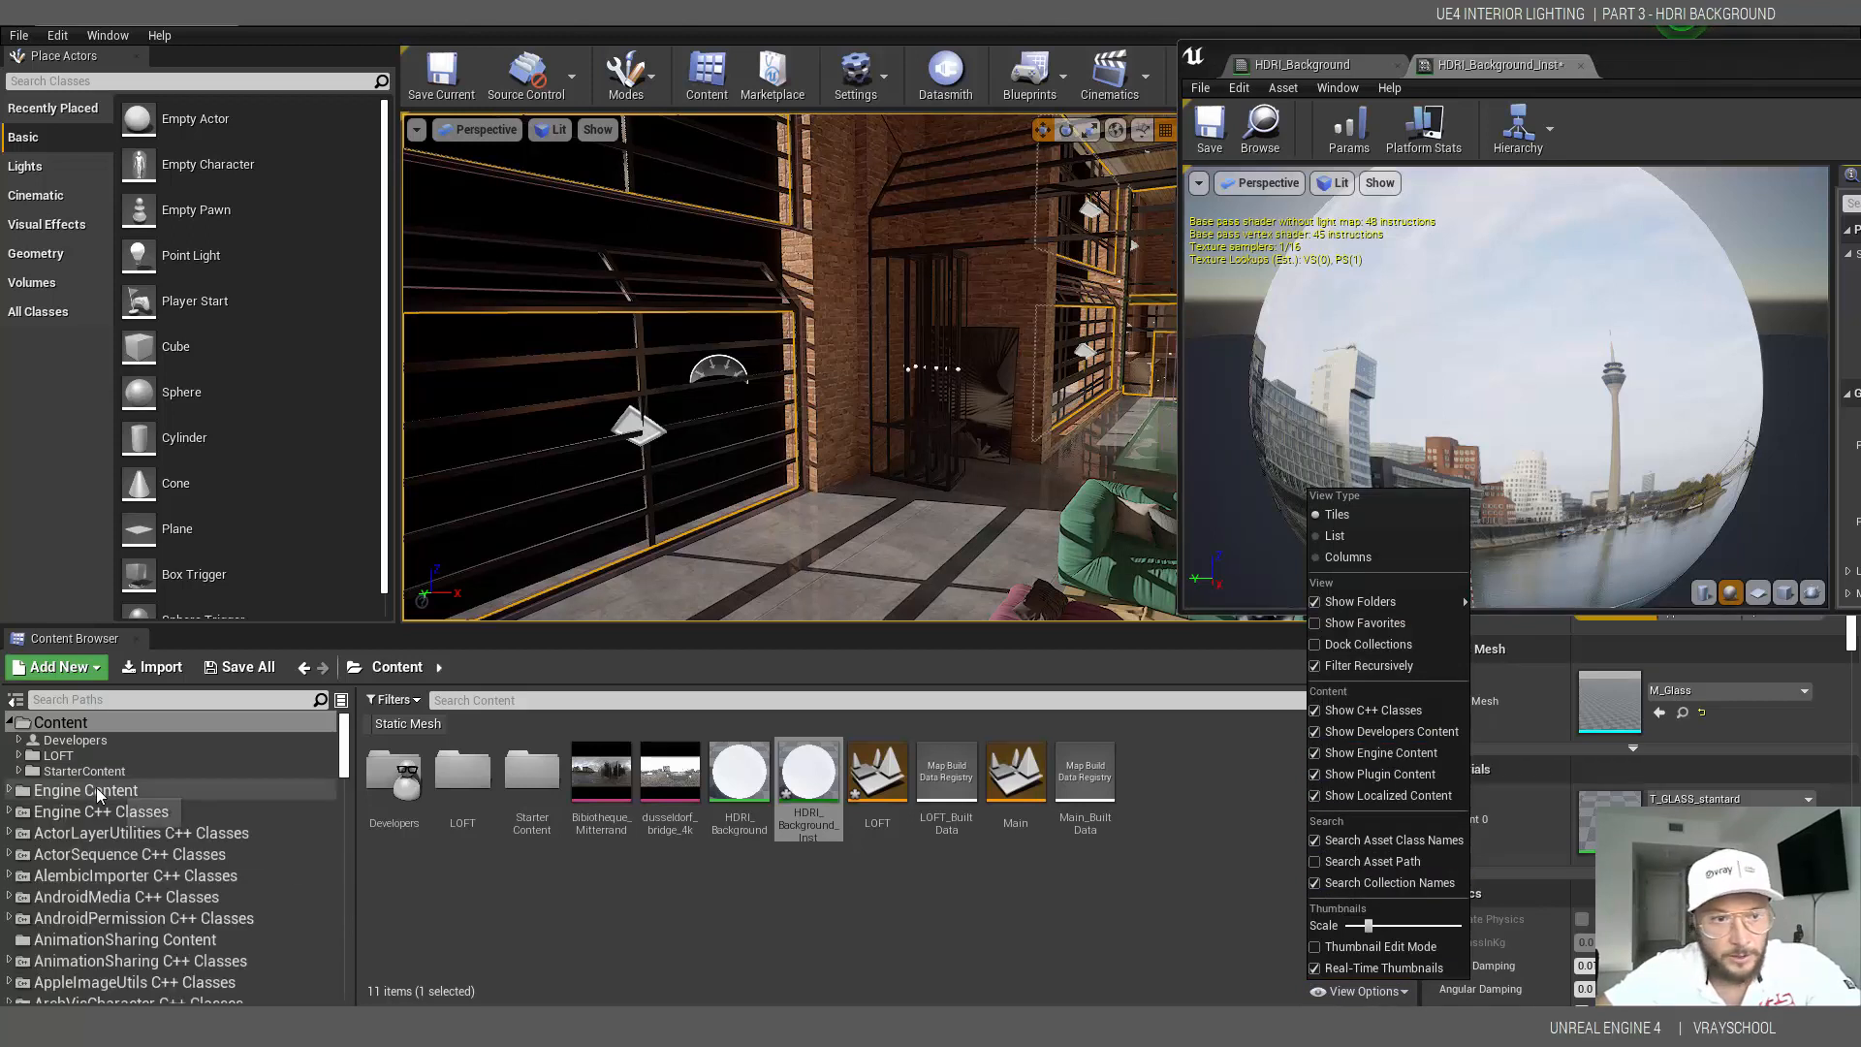
click(86, 791)
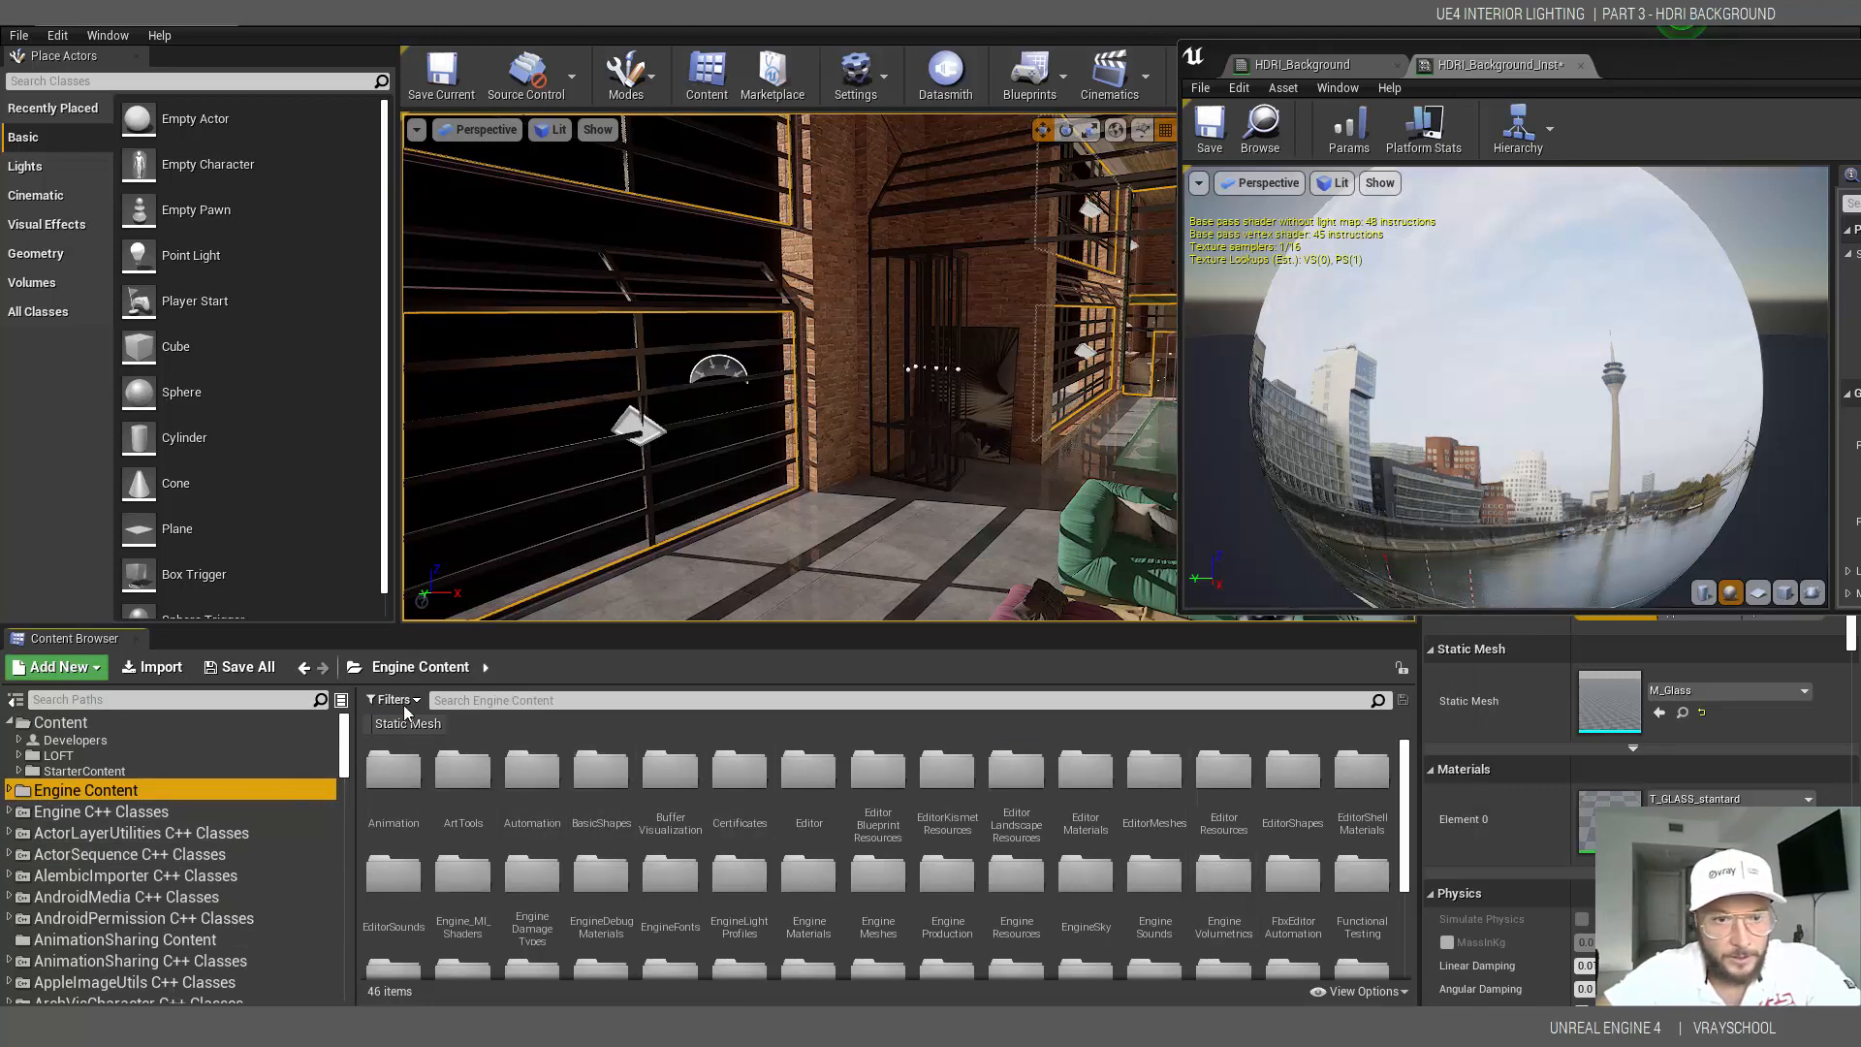
click(394, 700)
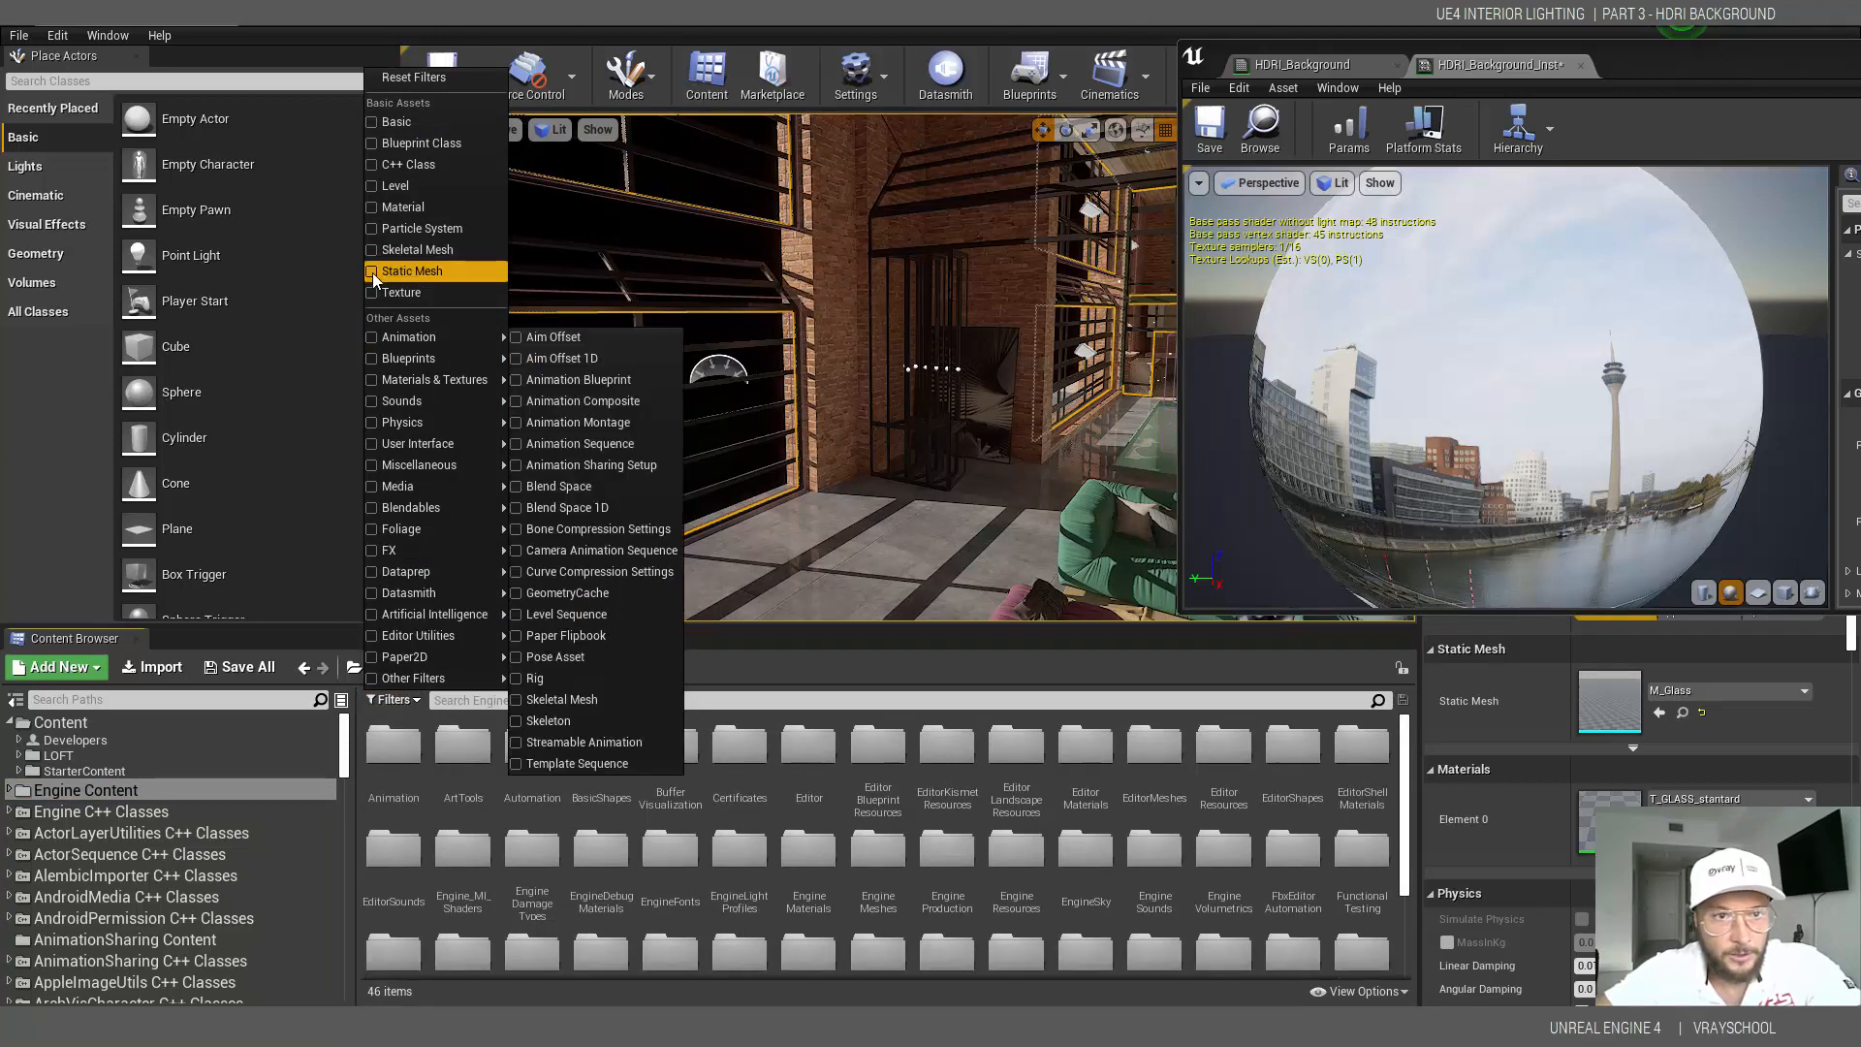
click(372, 271)
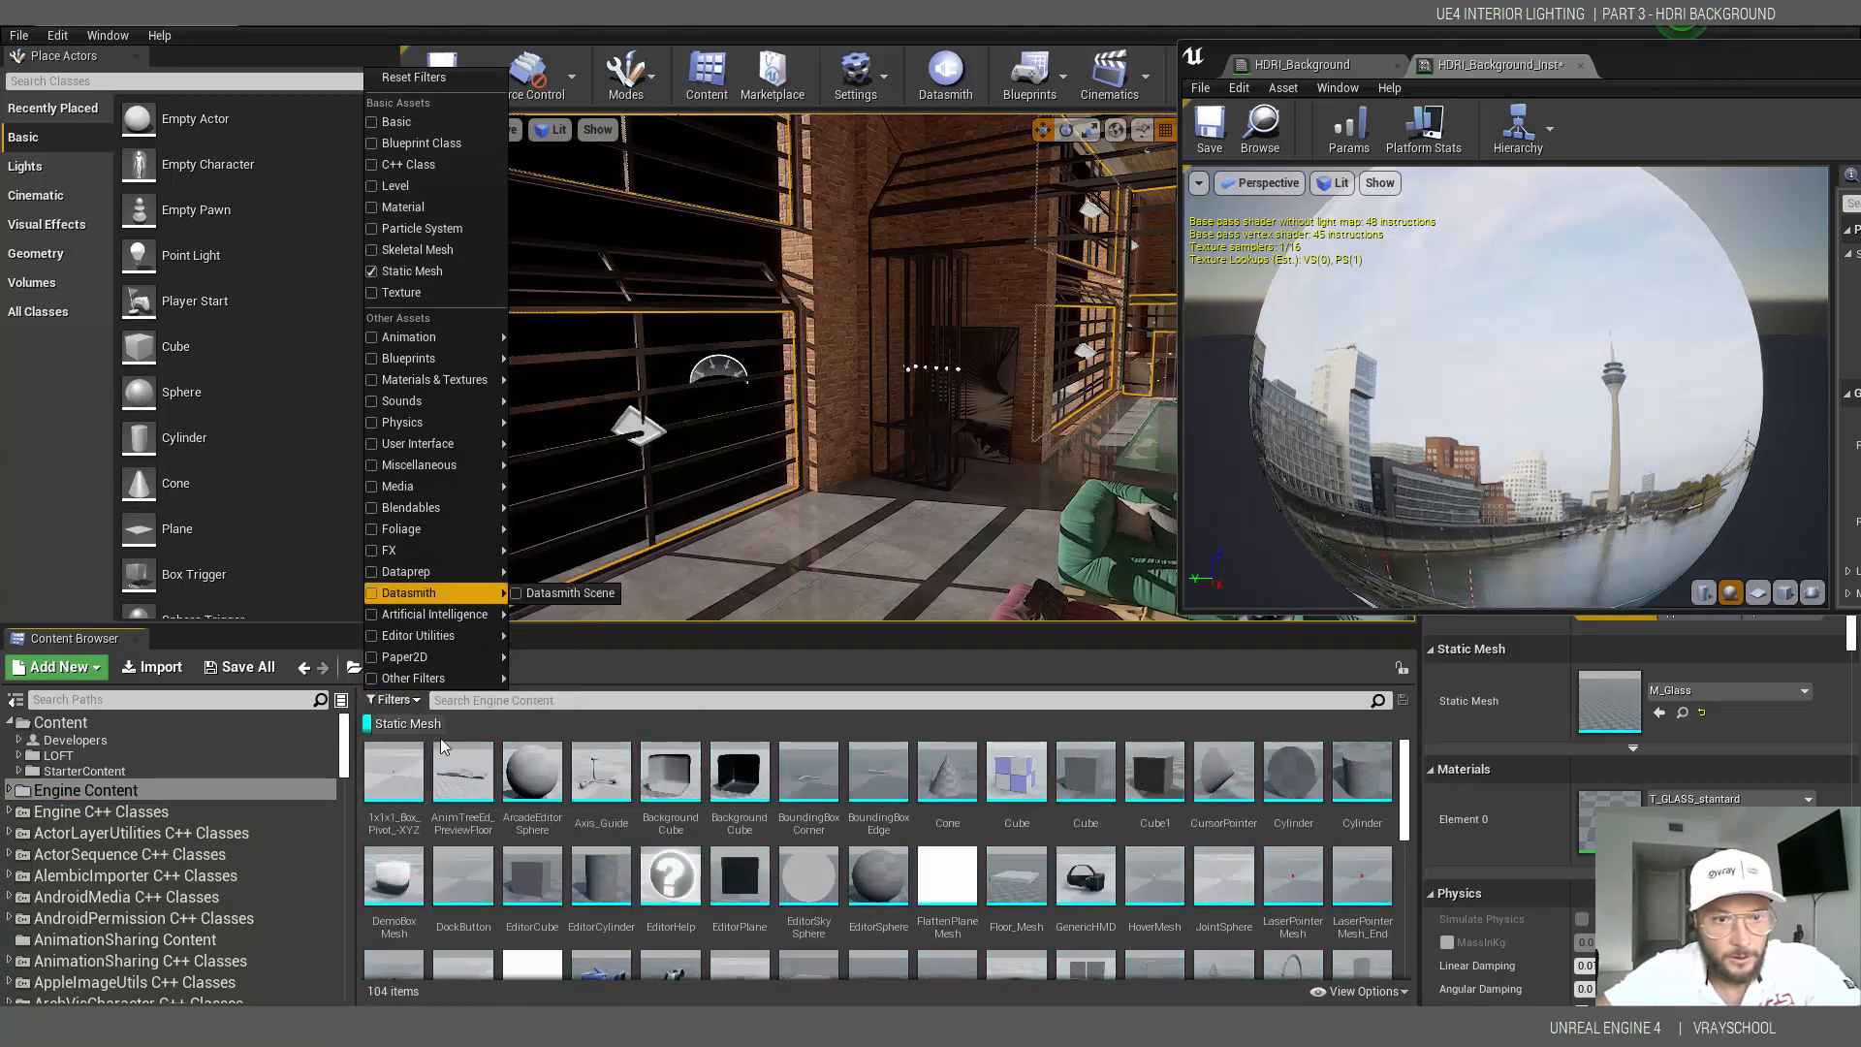
mouse_move(808, 878)
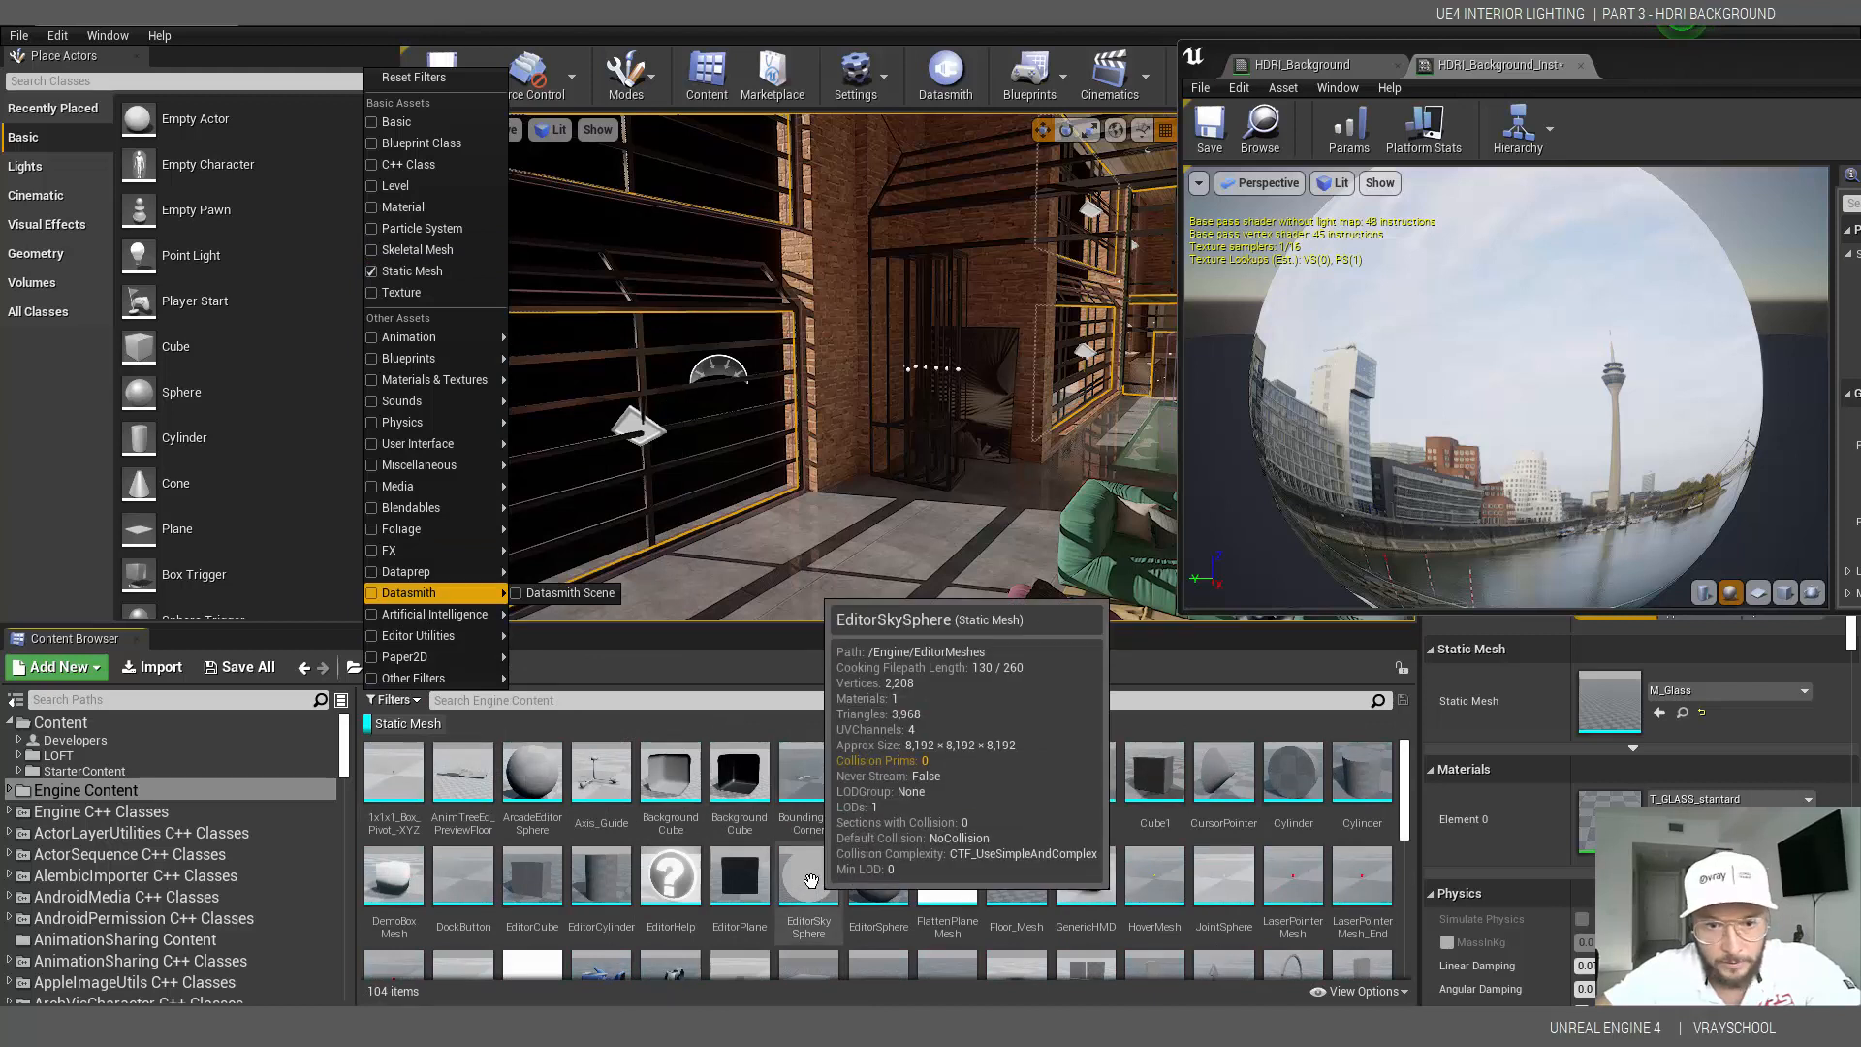
click(808, 883)
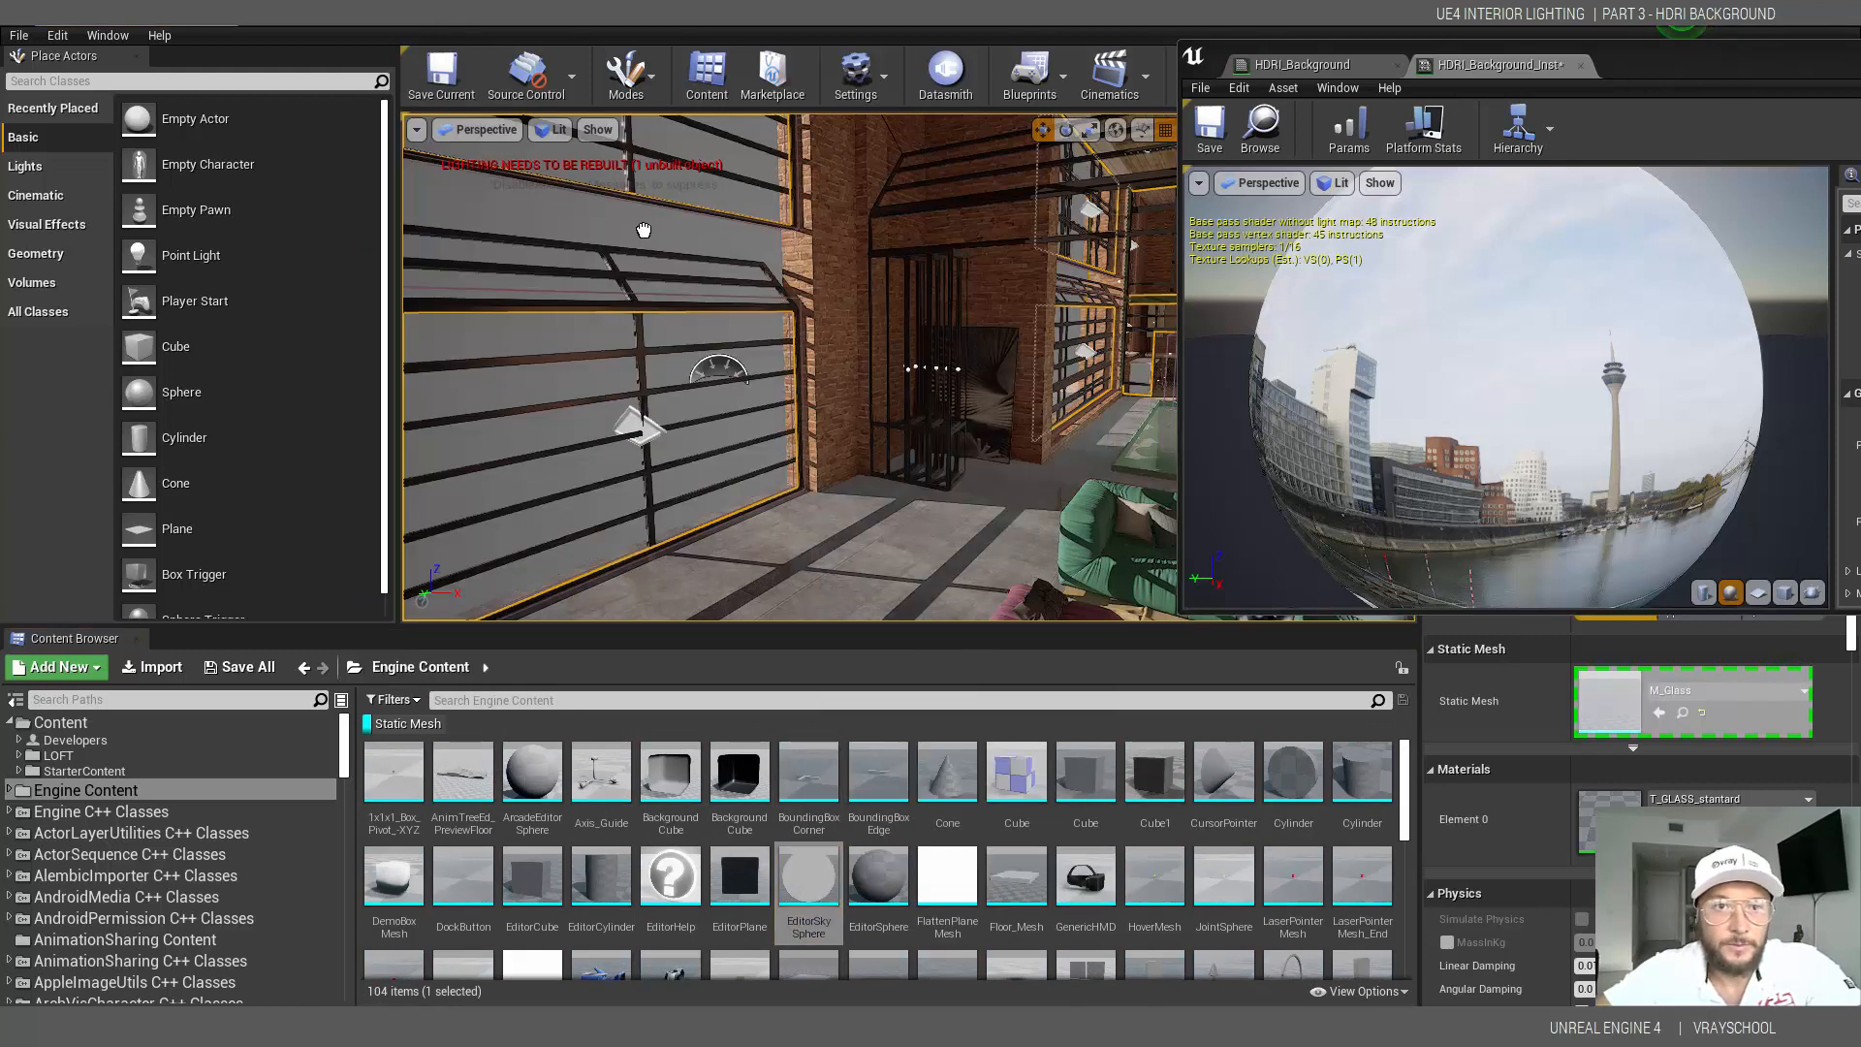
click(642, 220)
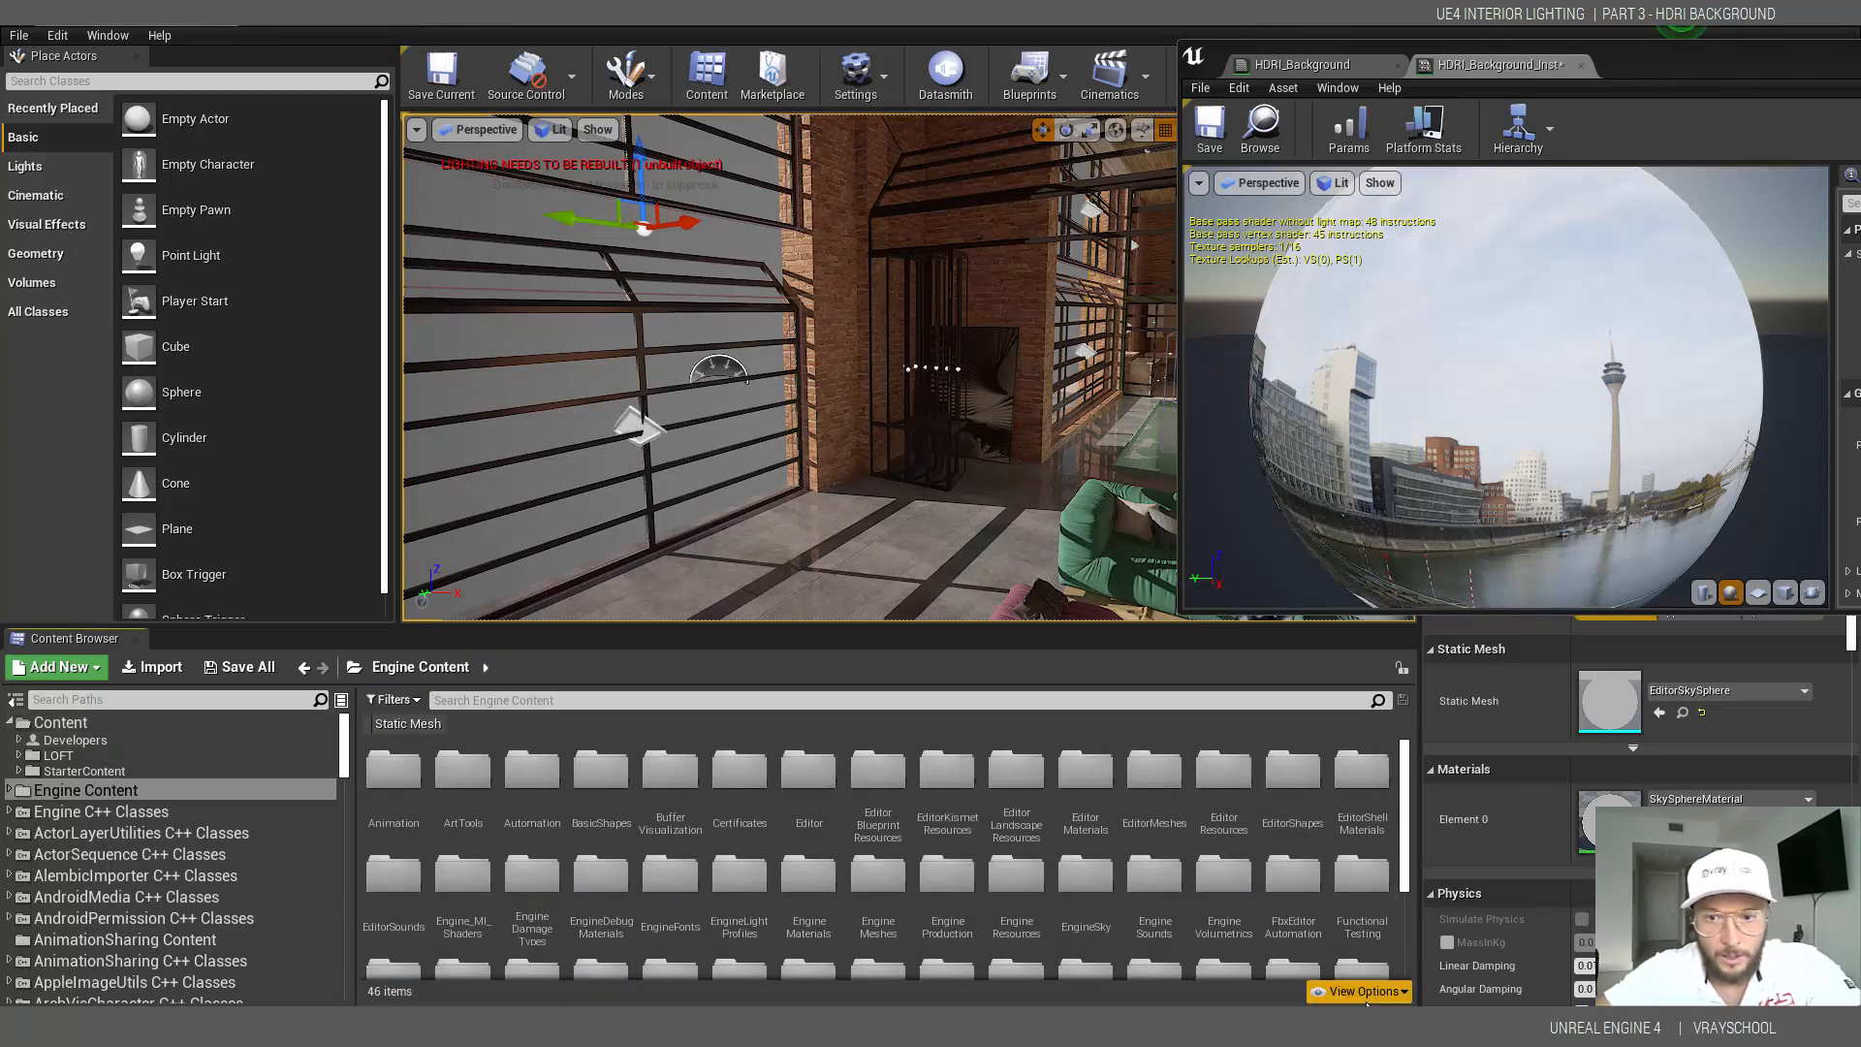
- Hide engine content in the Content Browser again
click(1361, 990)
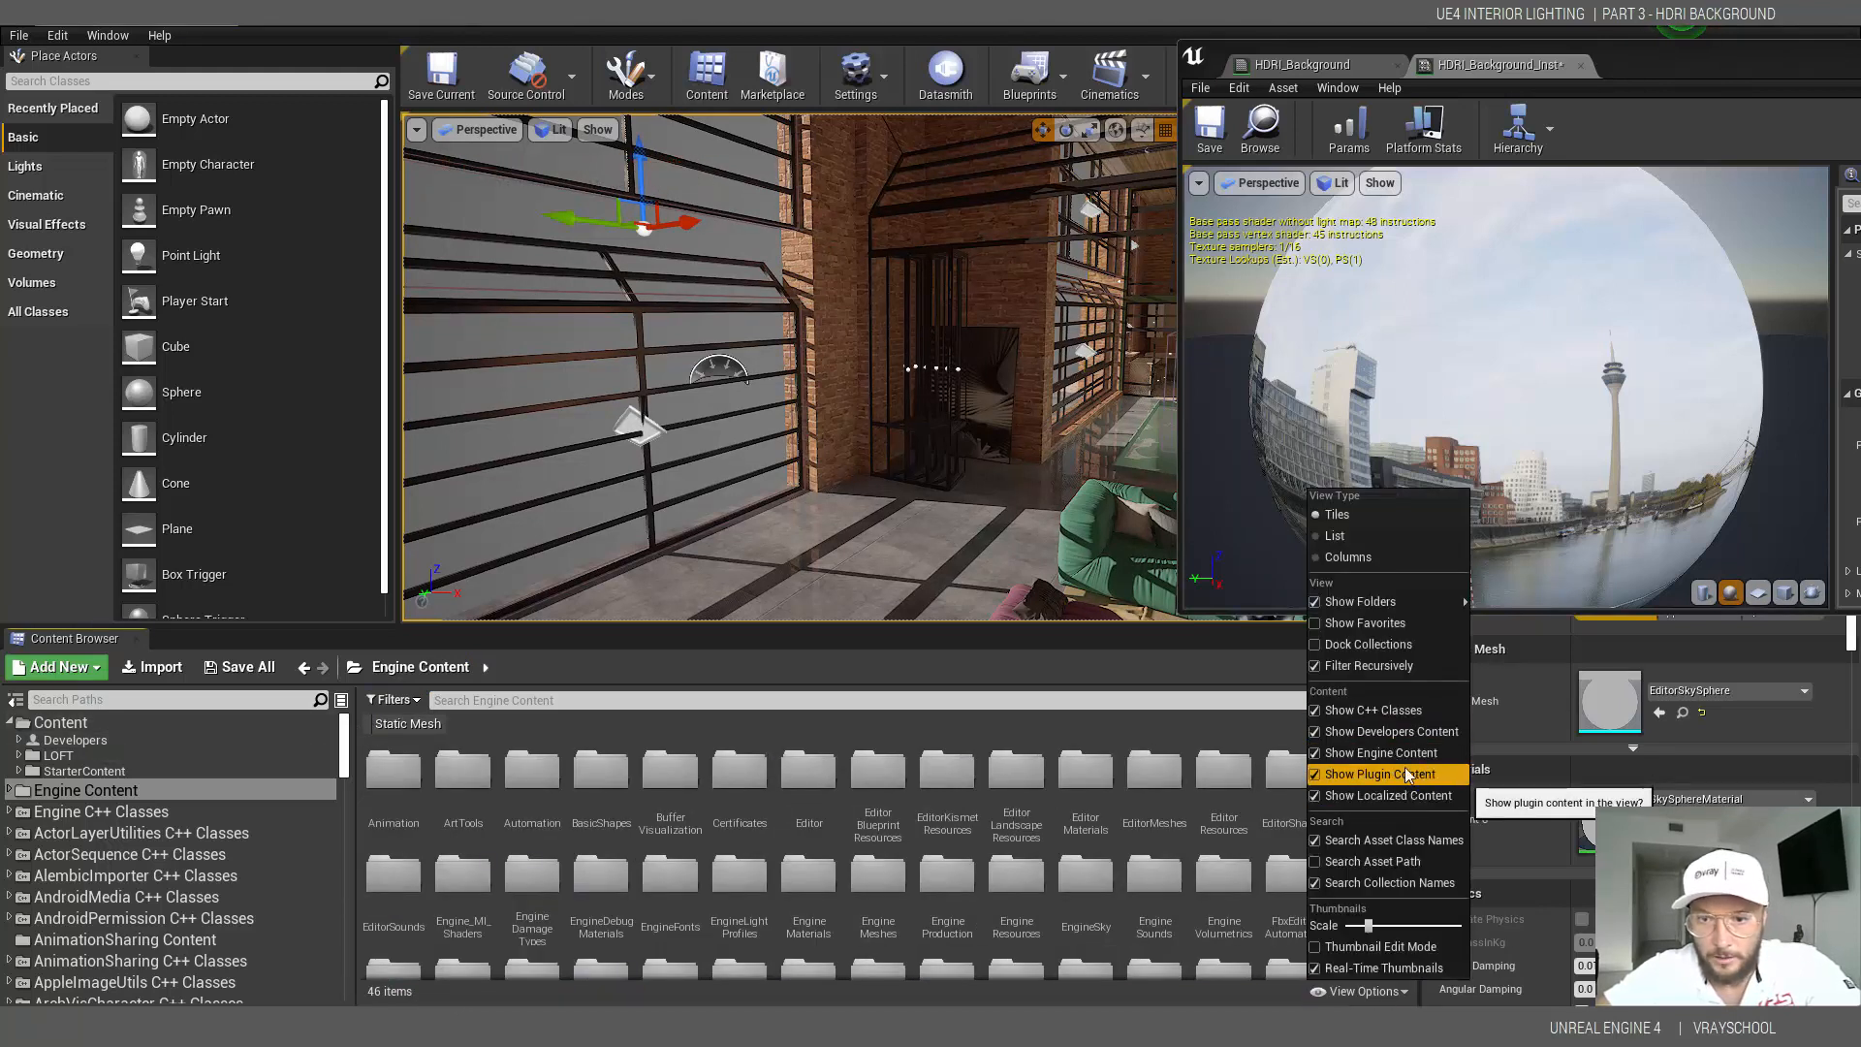
click(1382, 773)
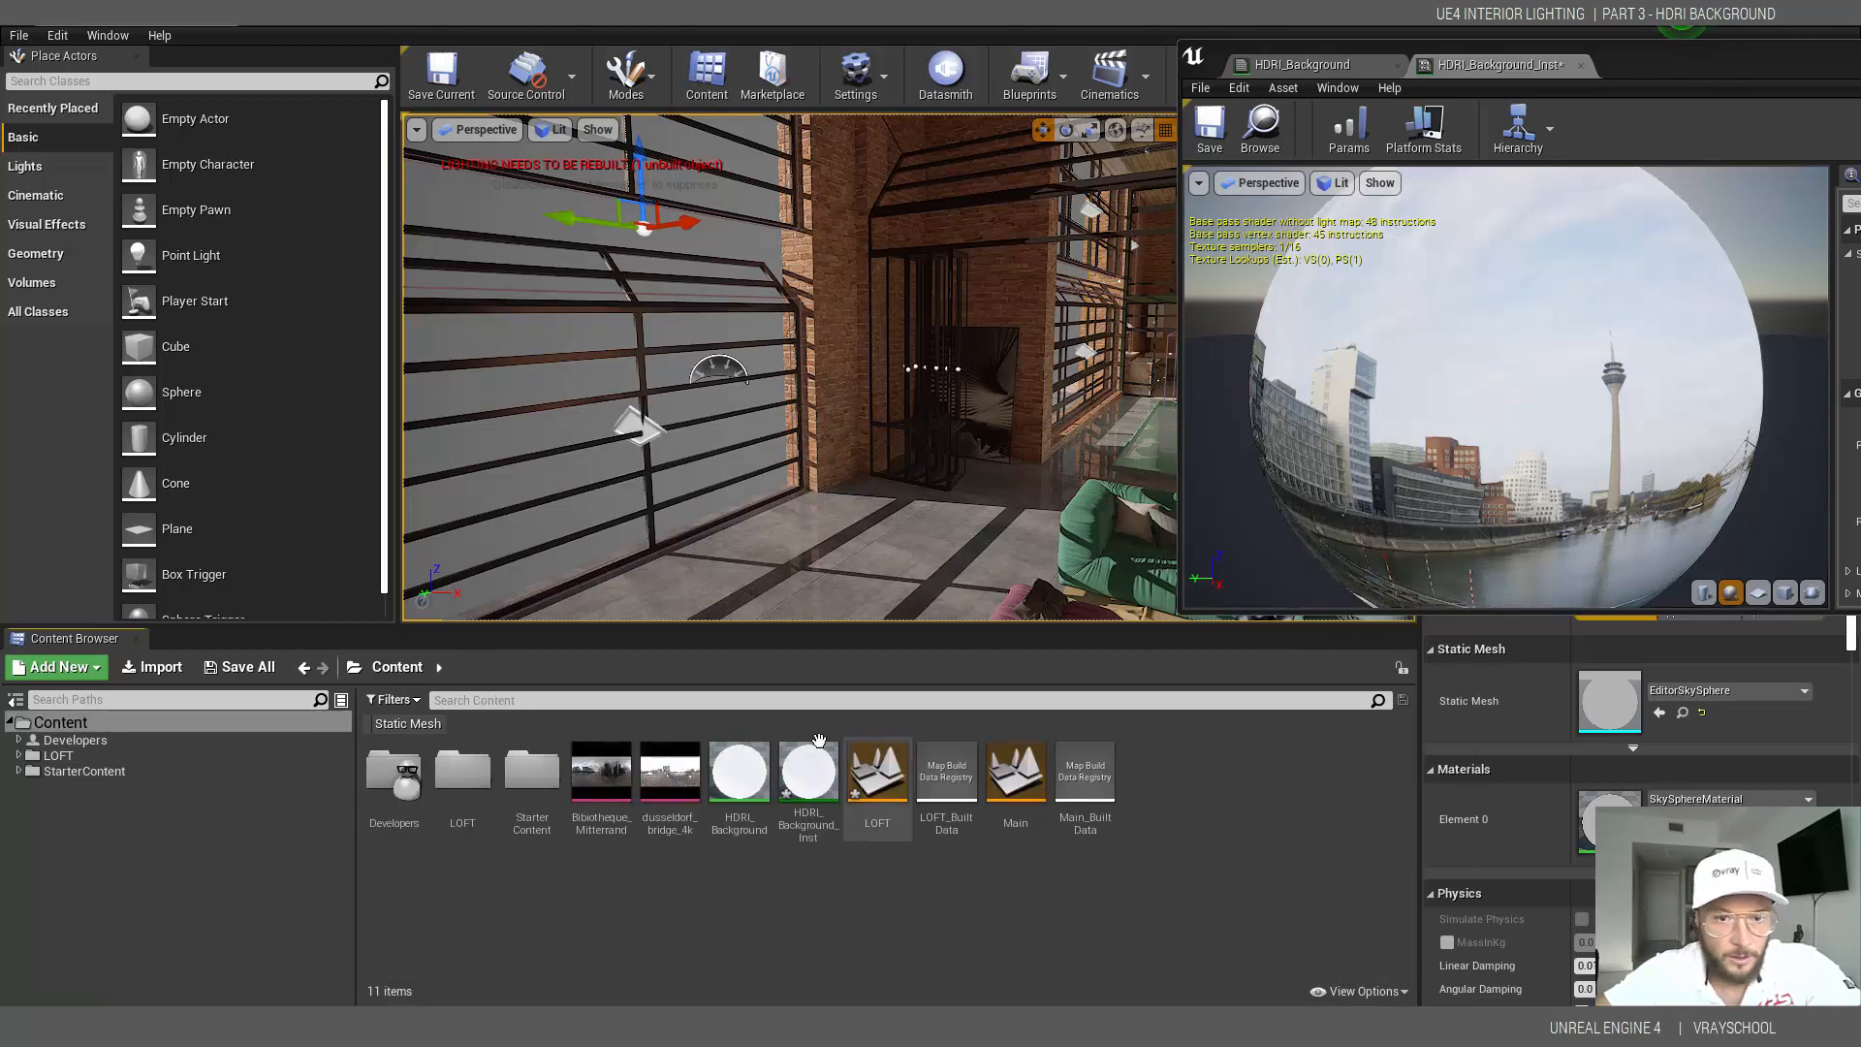
- Apply HDRI_Background_Inst to the sky sphere, with Brightness about 1.03 and RotationAngle about -0.029
click(808, 769)
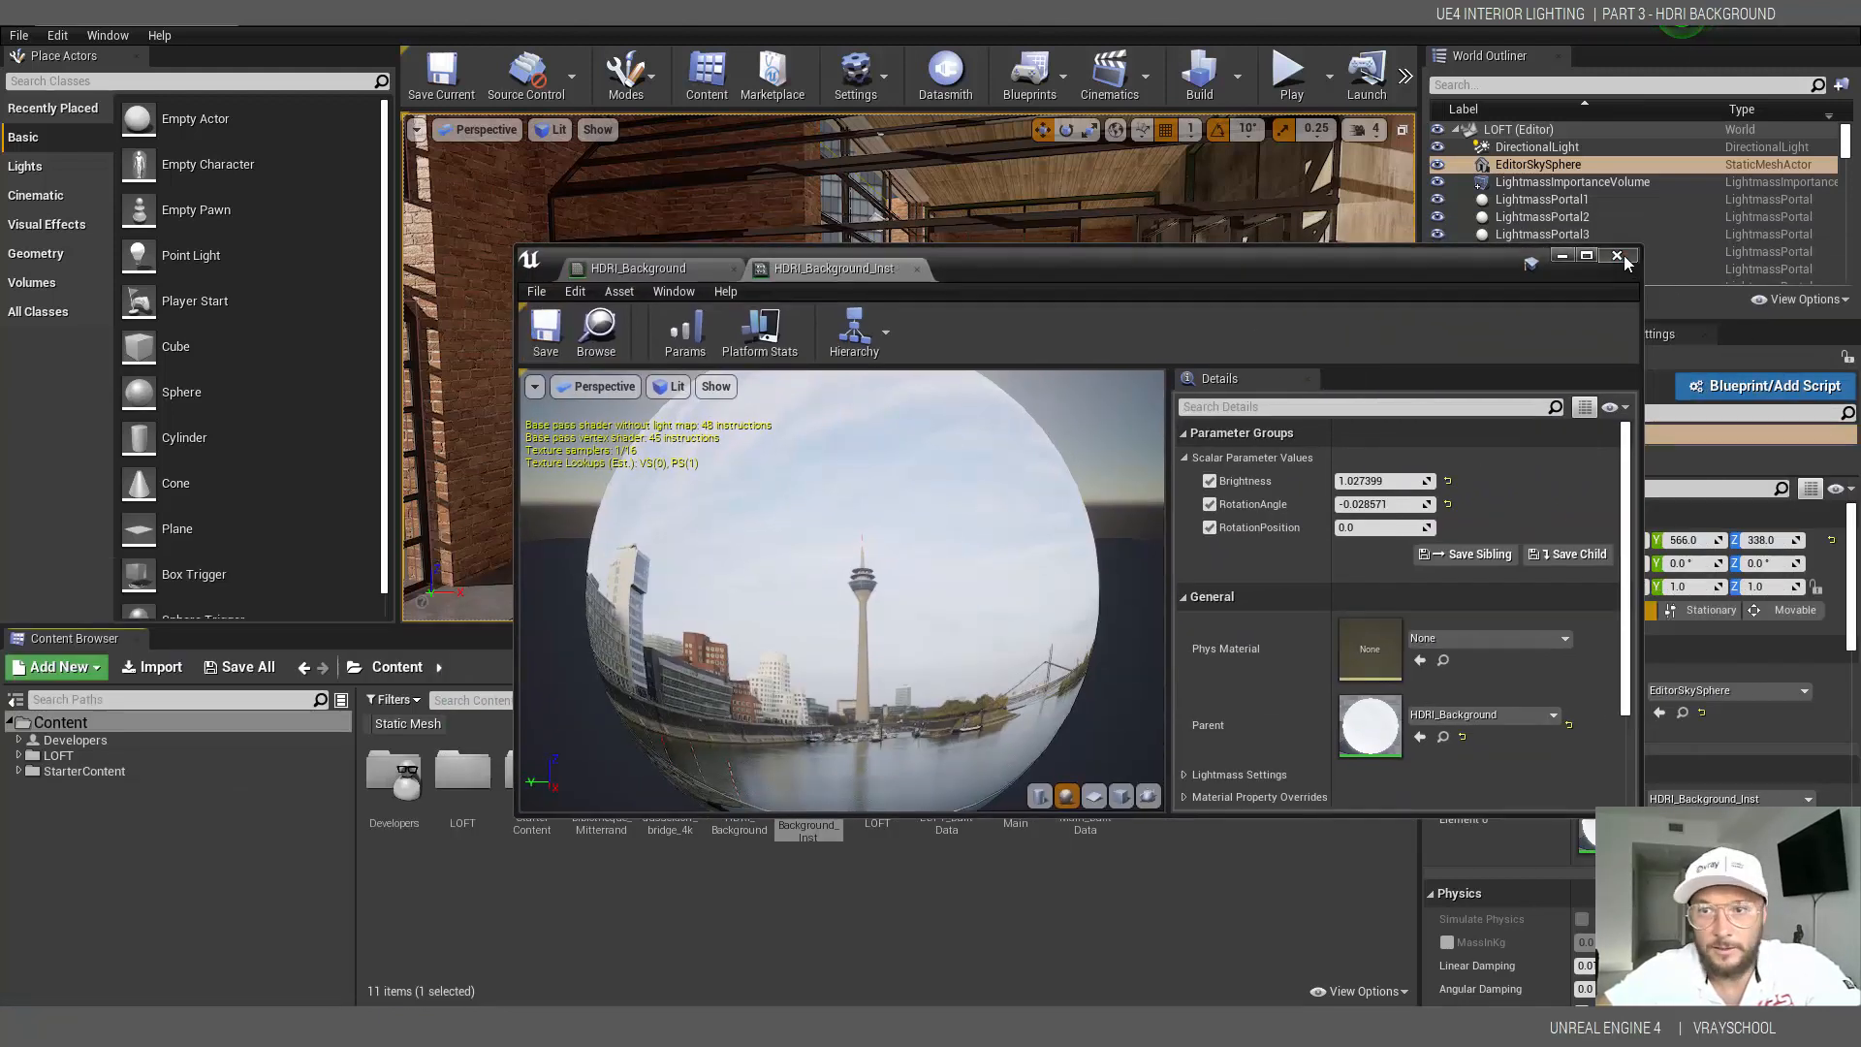
- Apply the instance changes to the original material and import urban_street_02_4k.hdr from the LOFT folder
click(1614, 255)
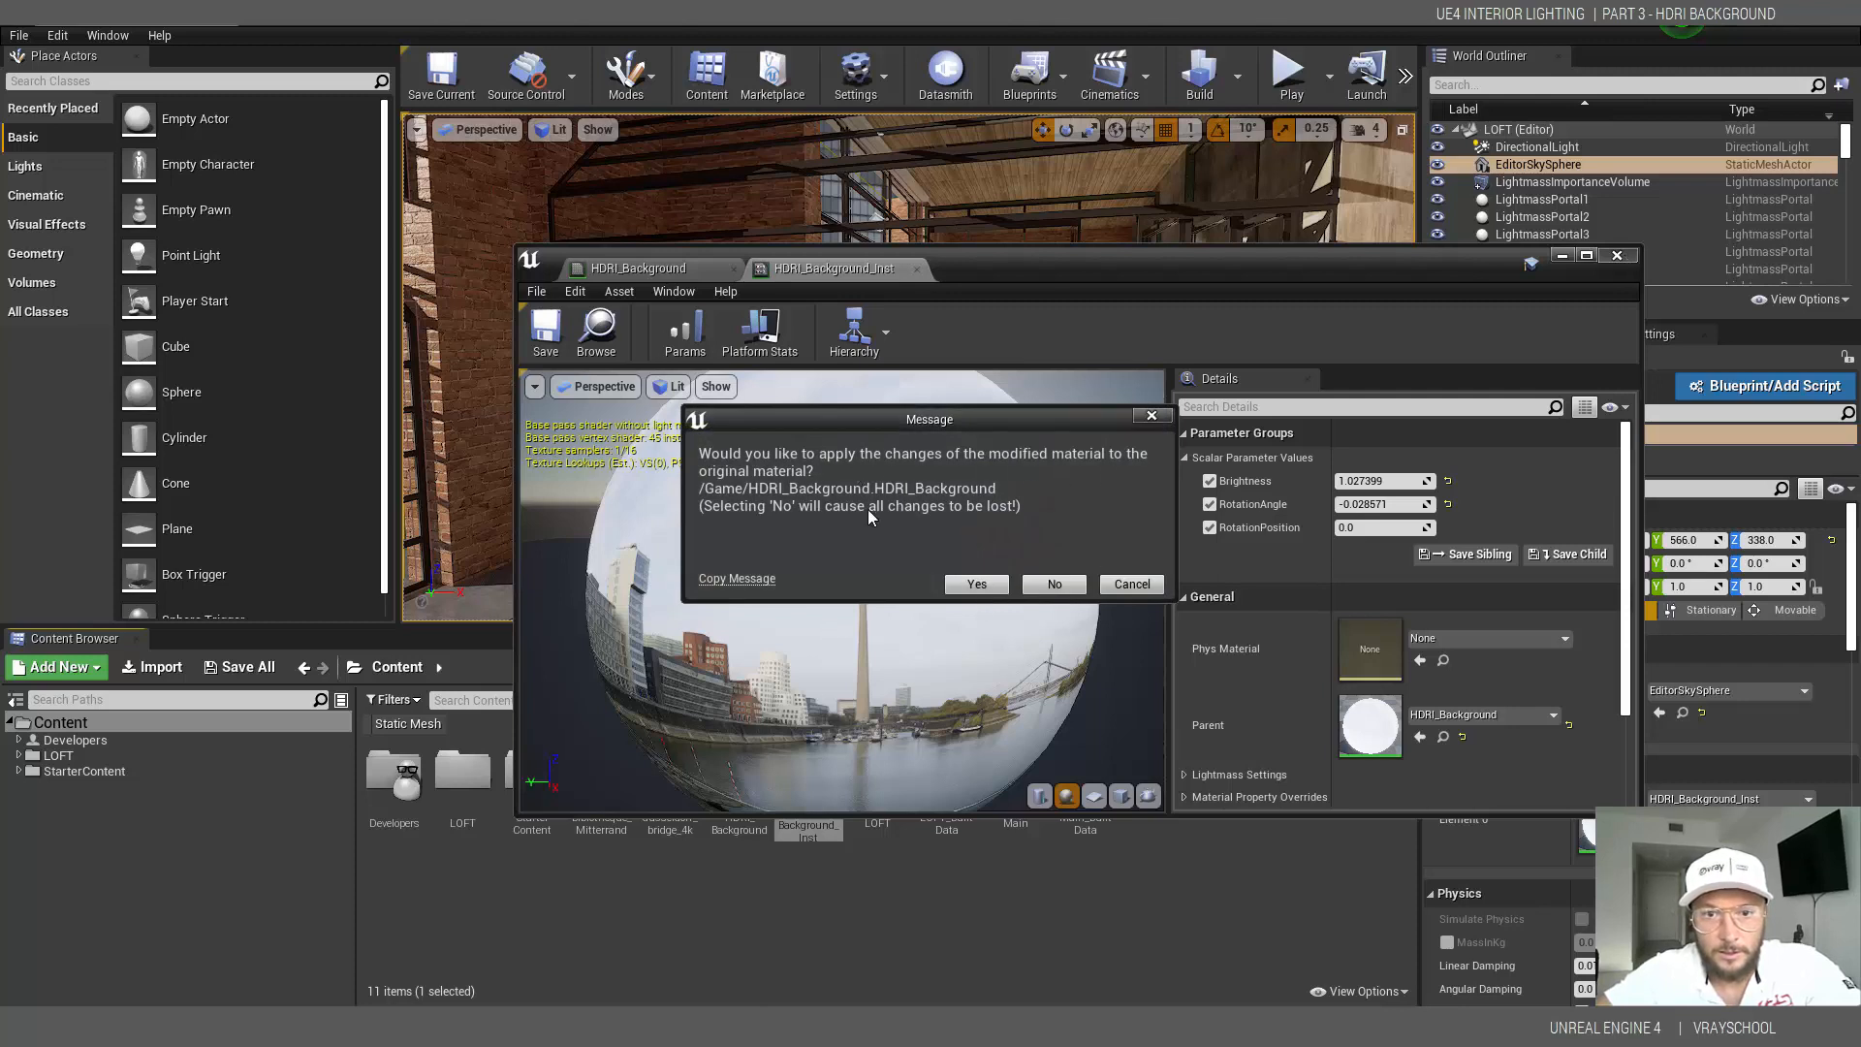
click(975, 583)
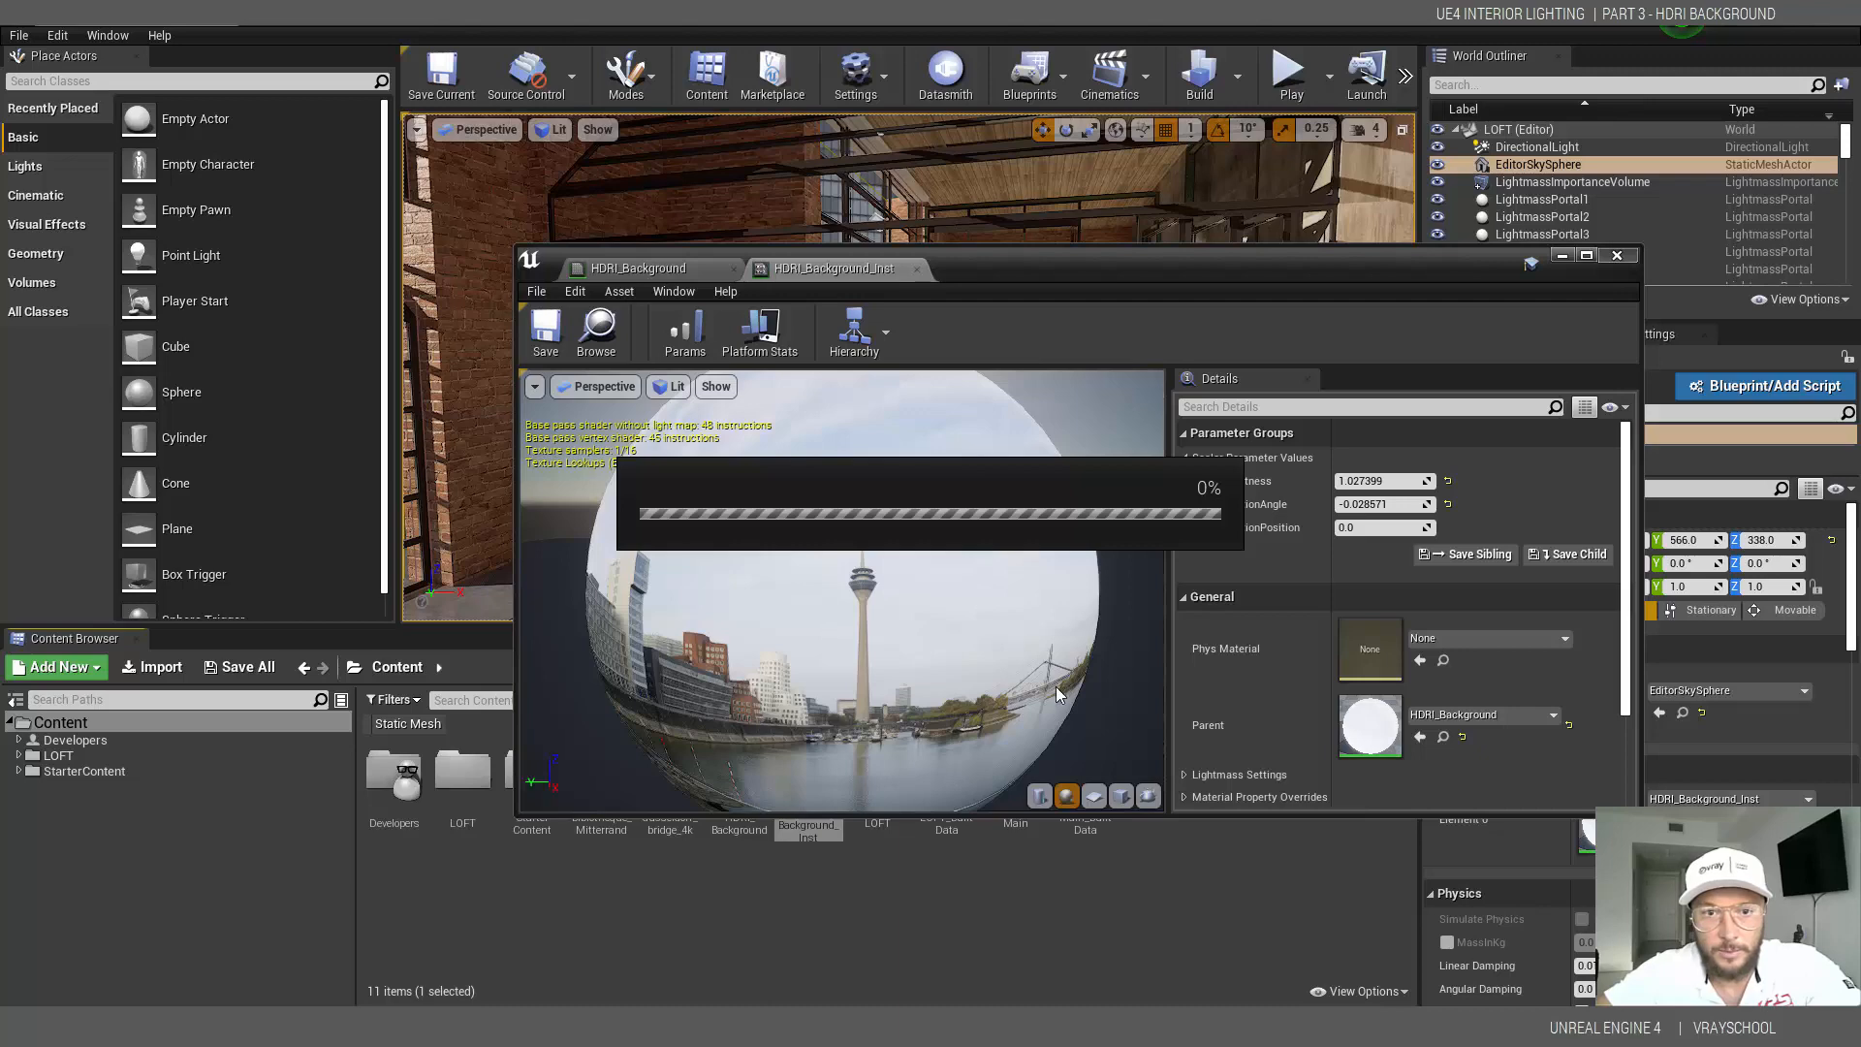
click(1616, 256)
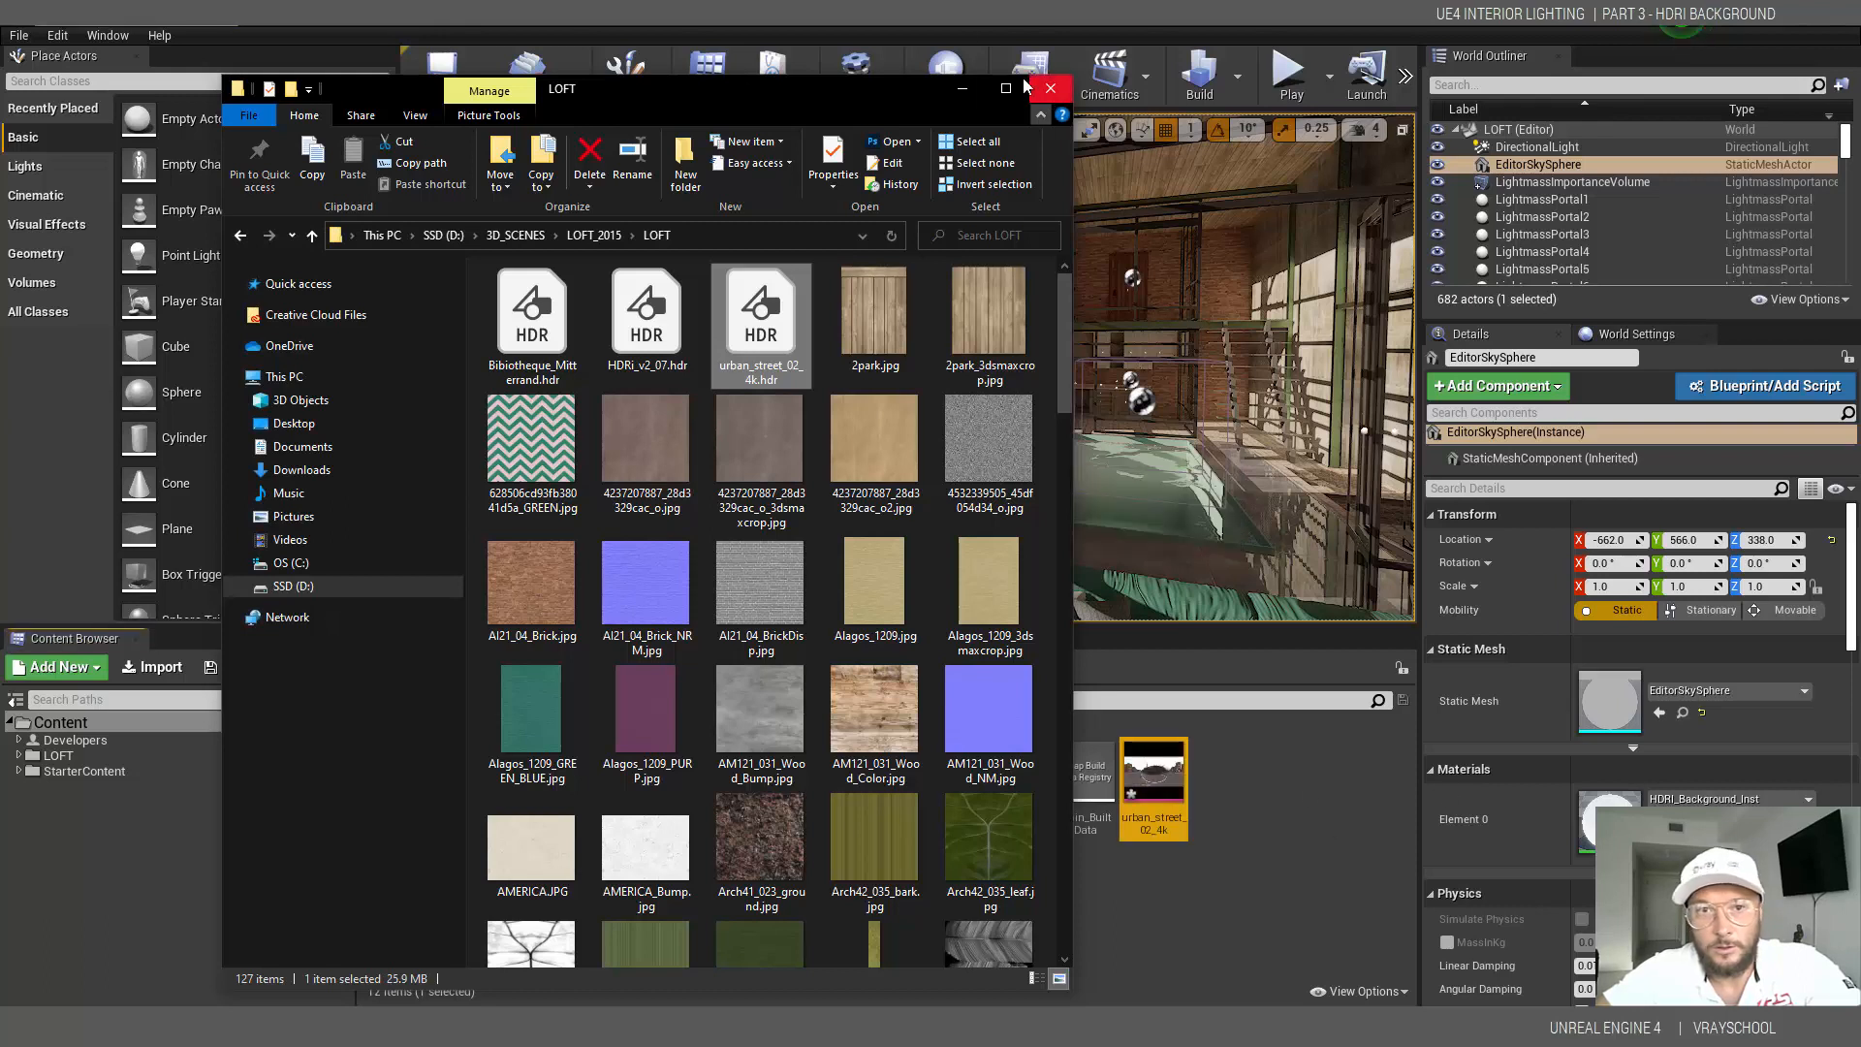
- Turn off sRGB on the urban_street_02_4k texture, keeping its full 4096x2048 resolution
double_click(759, 304)
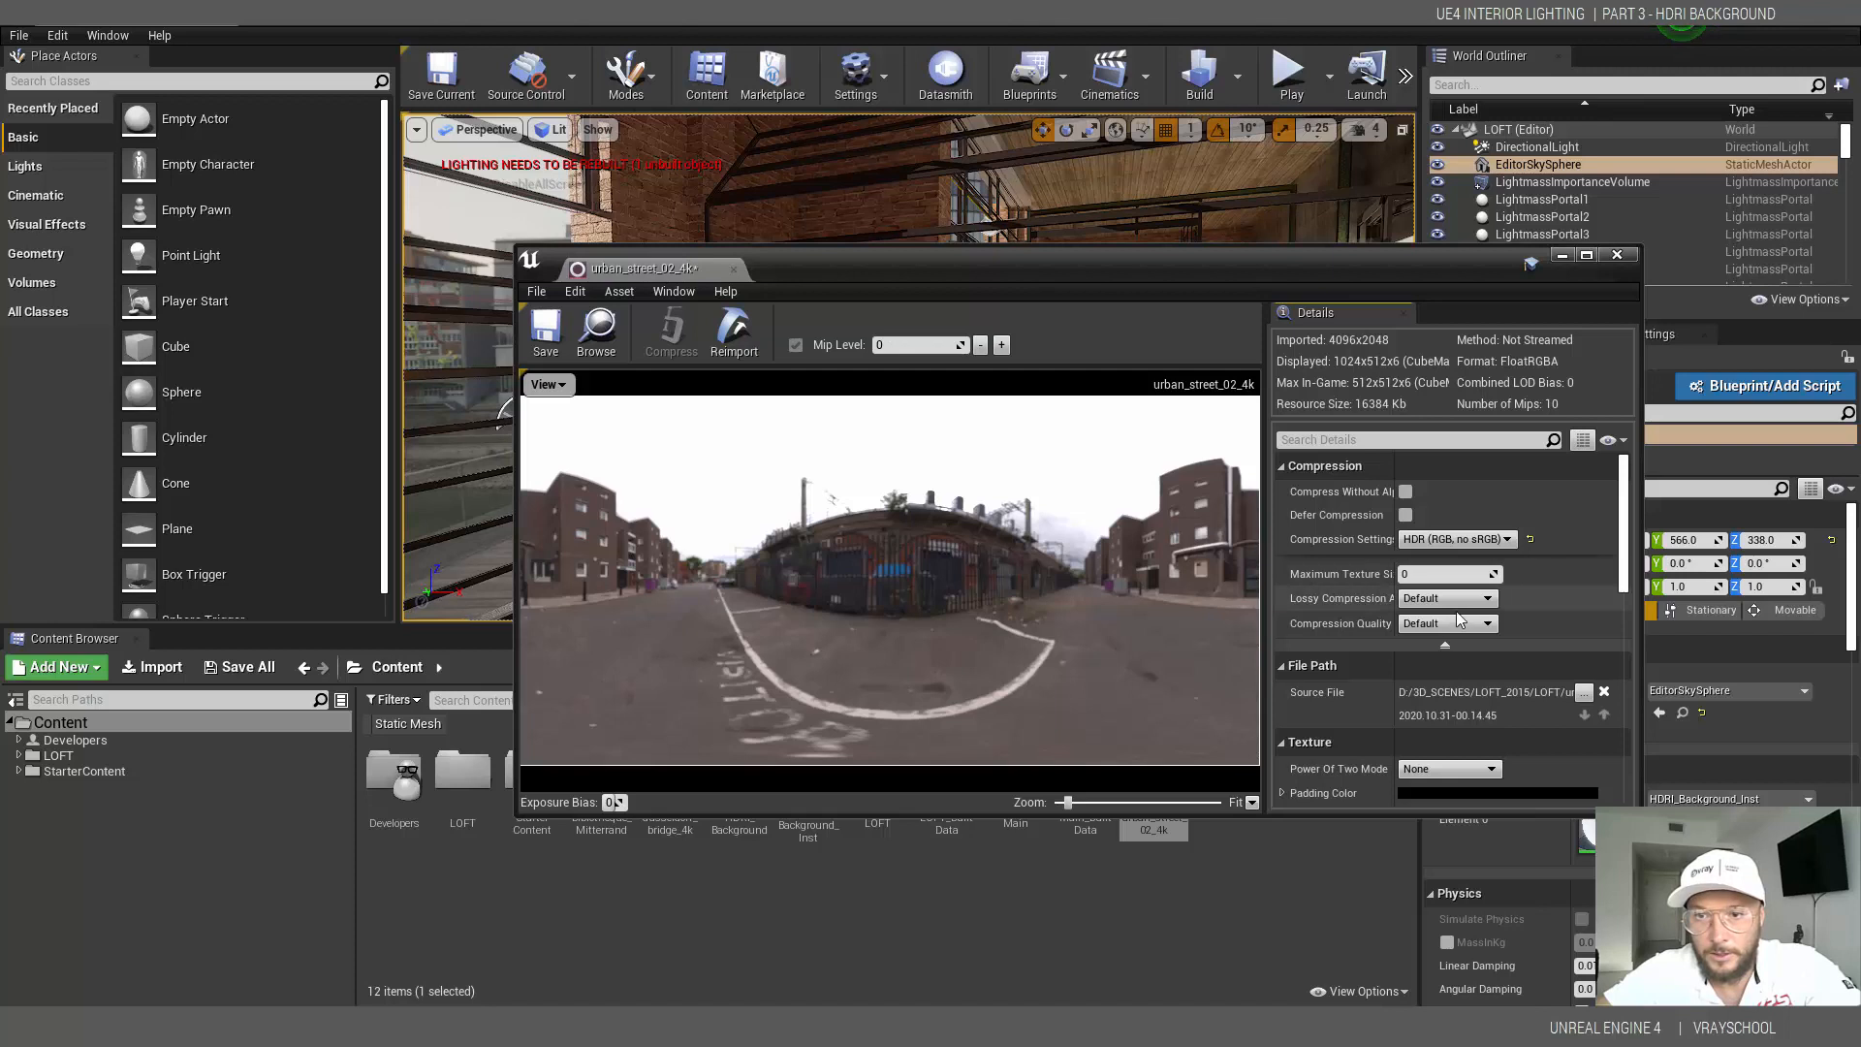
scroll(down, 3)
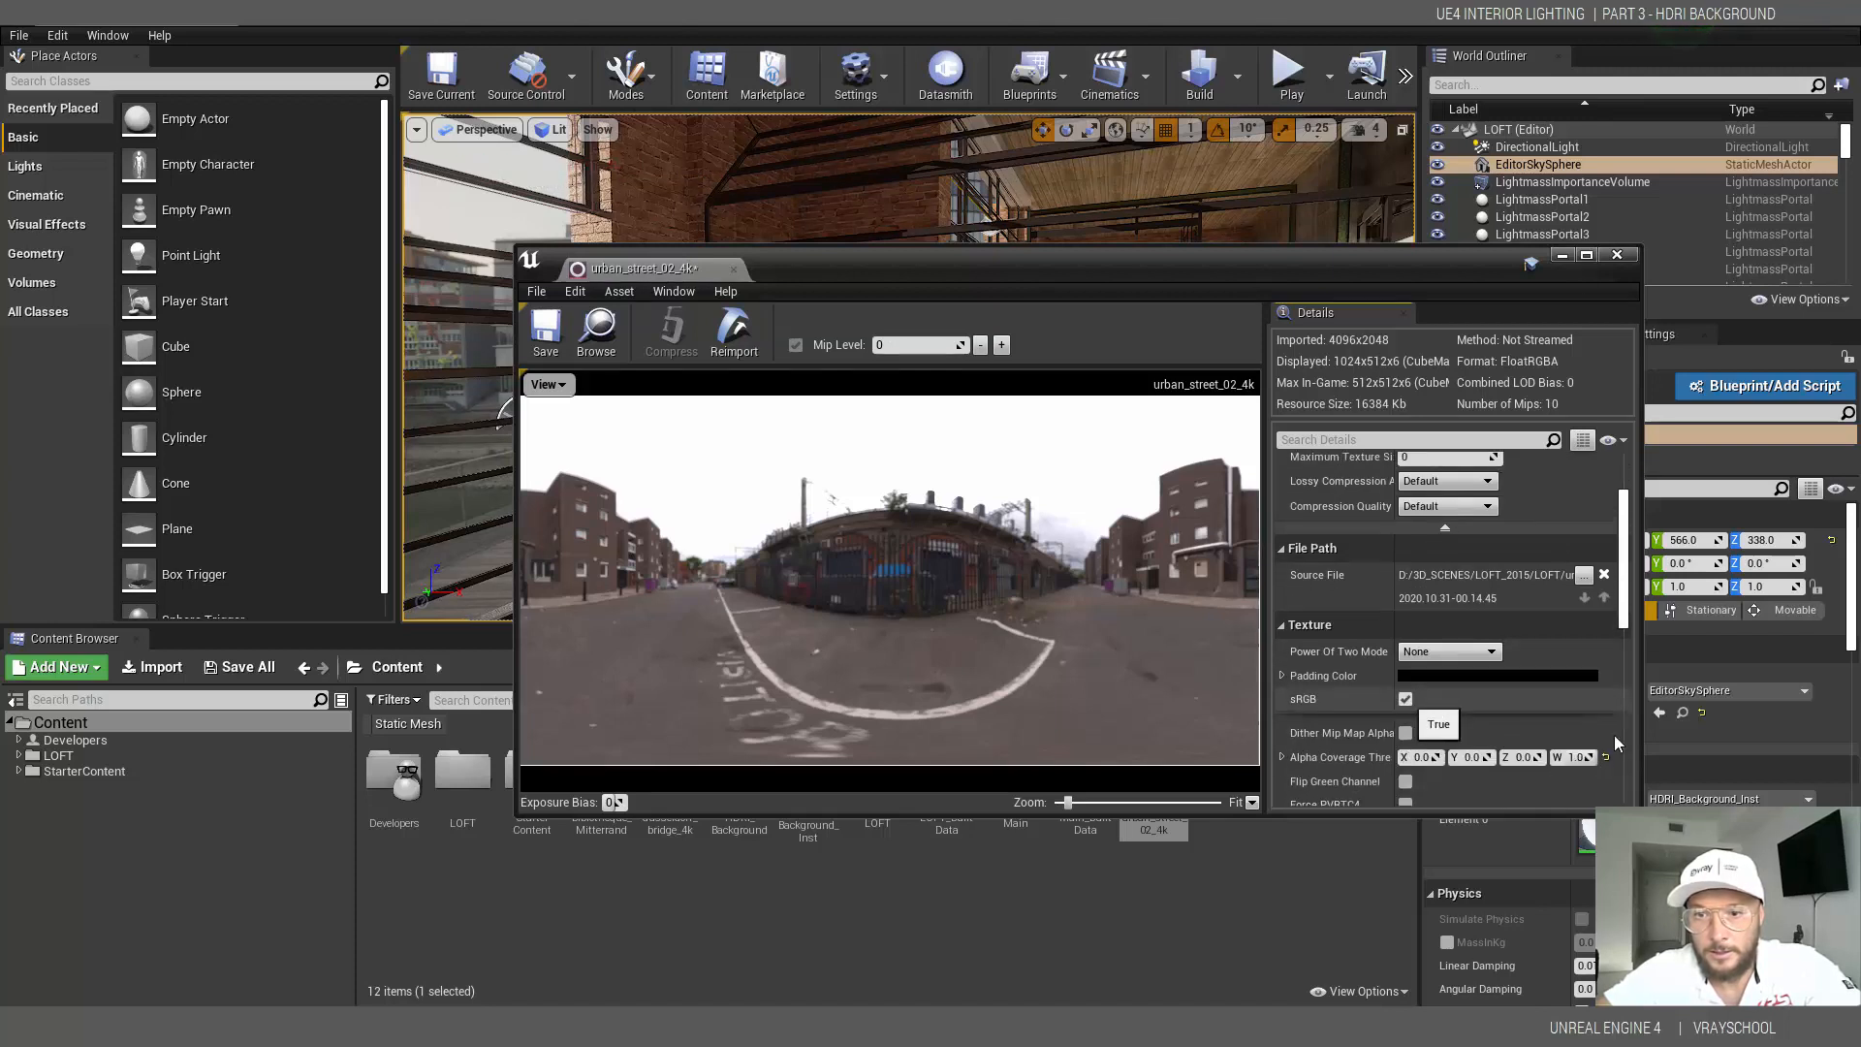
mouse_move(1454, 531)
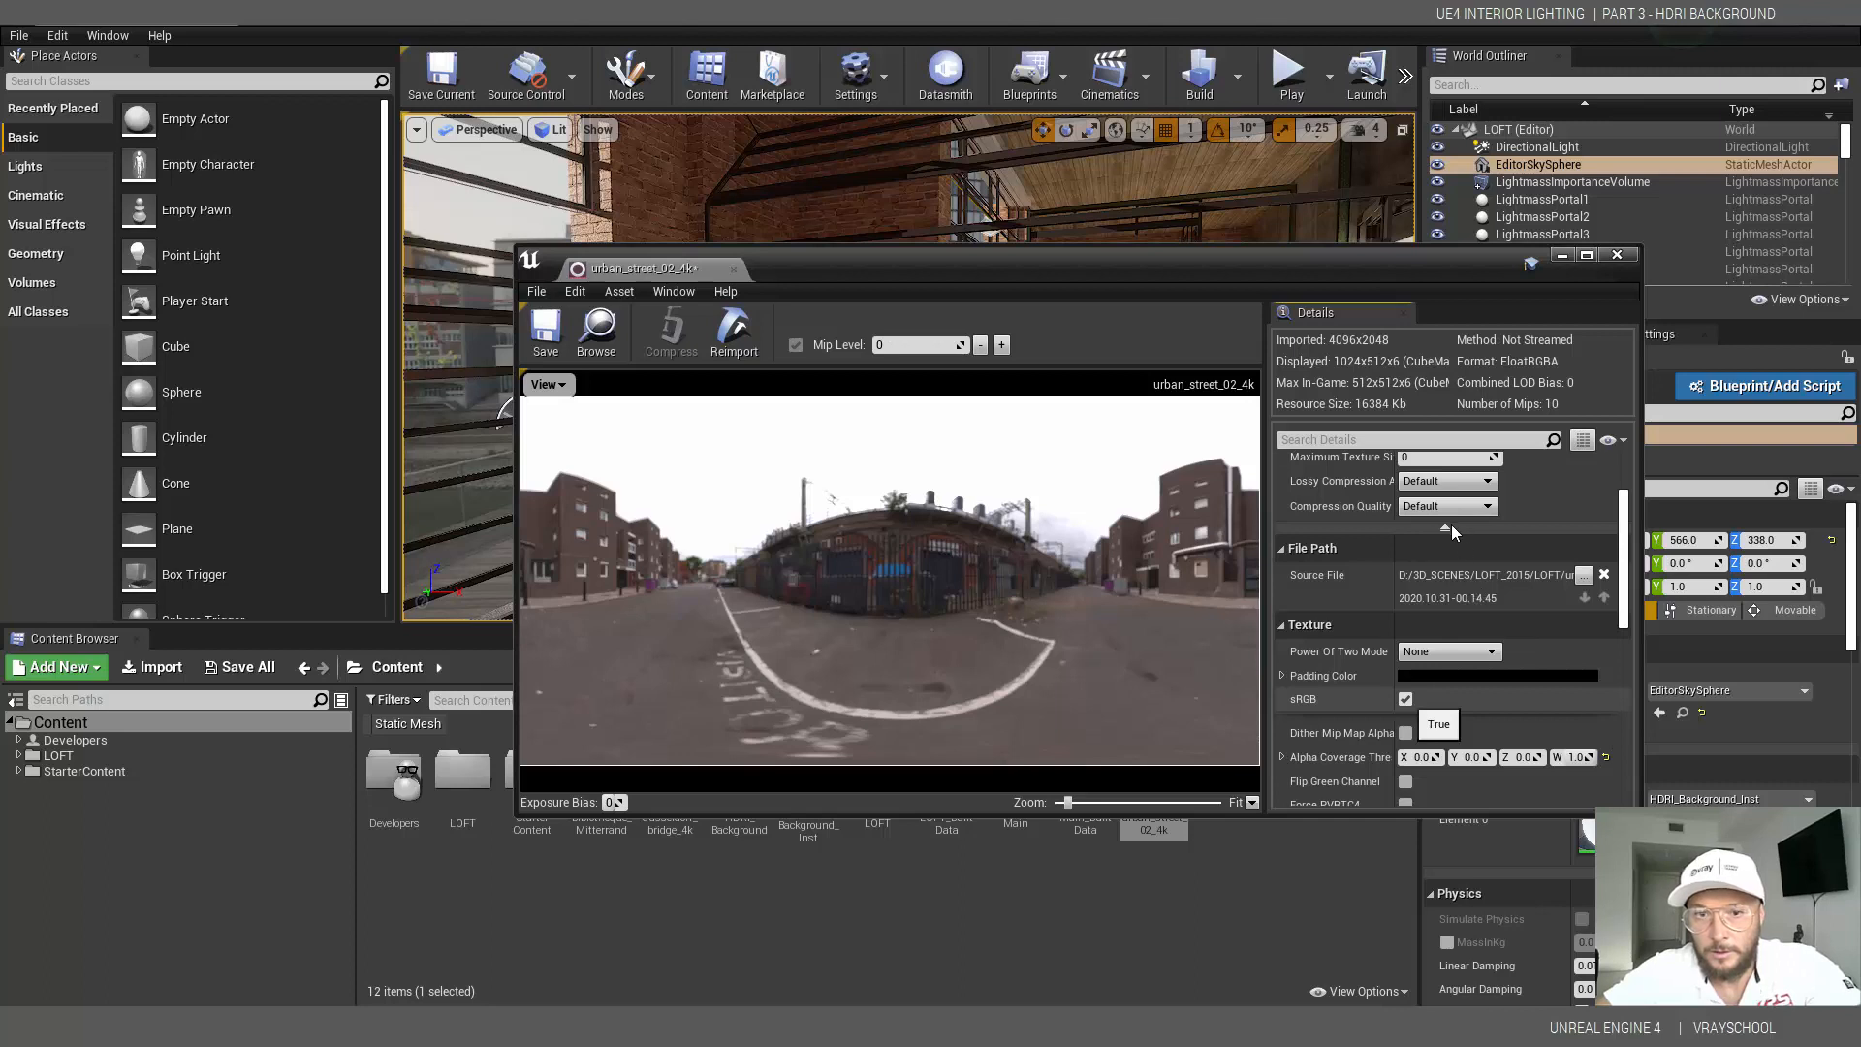
click(1405, 698)
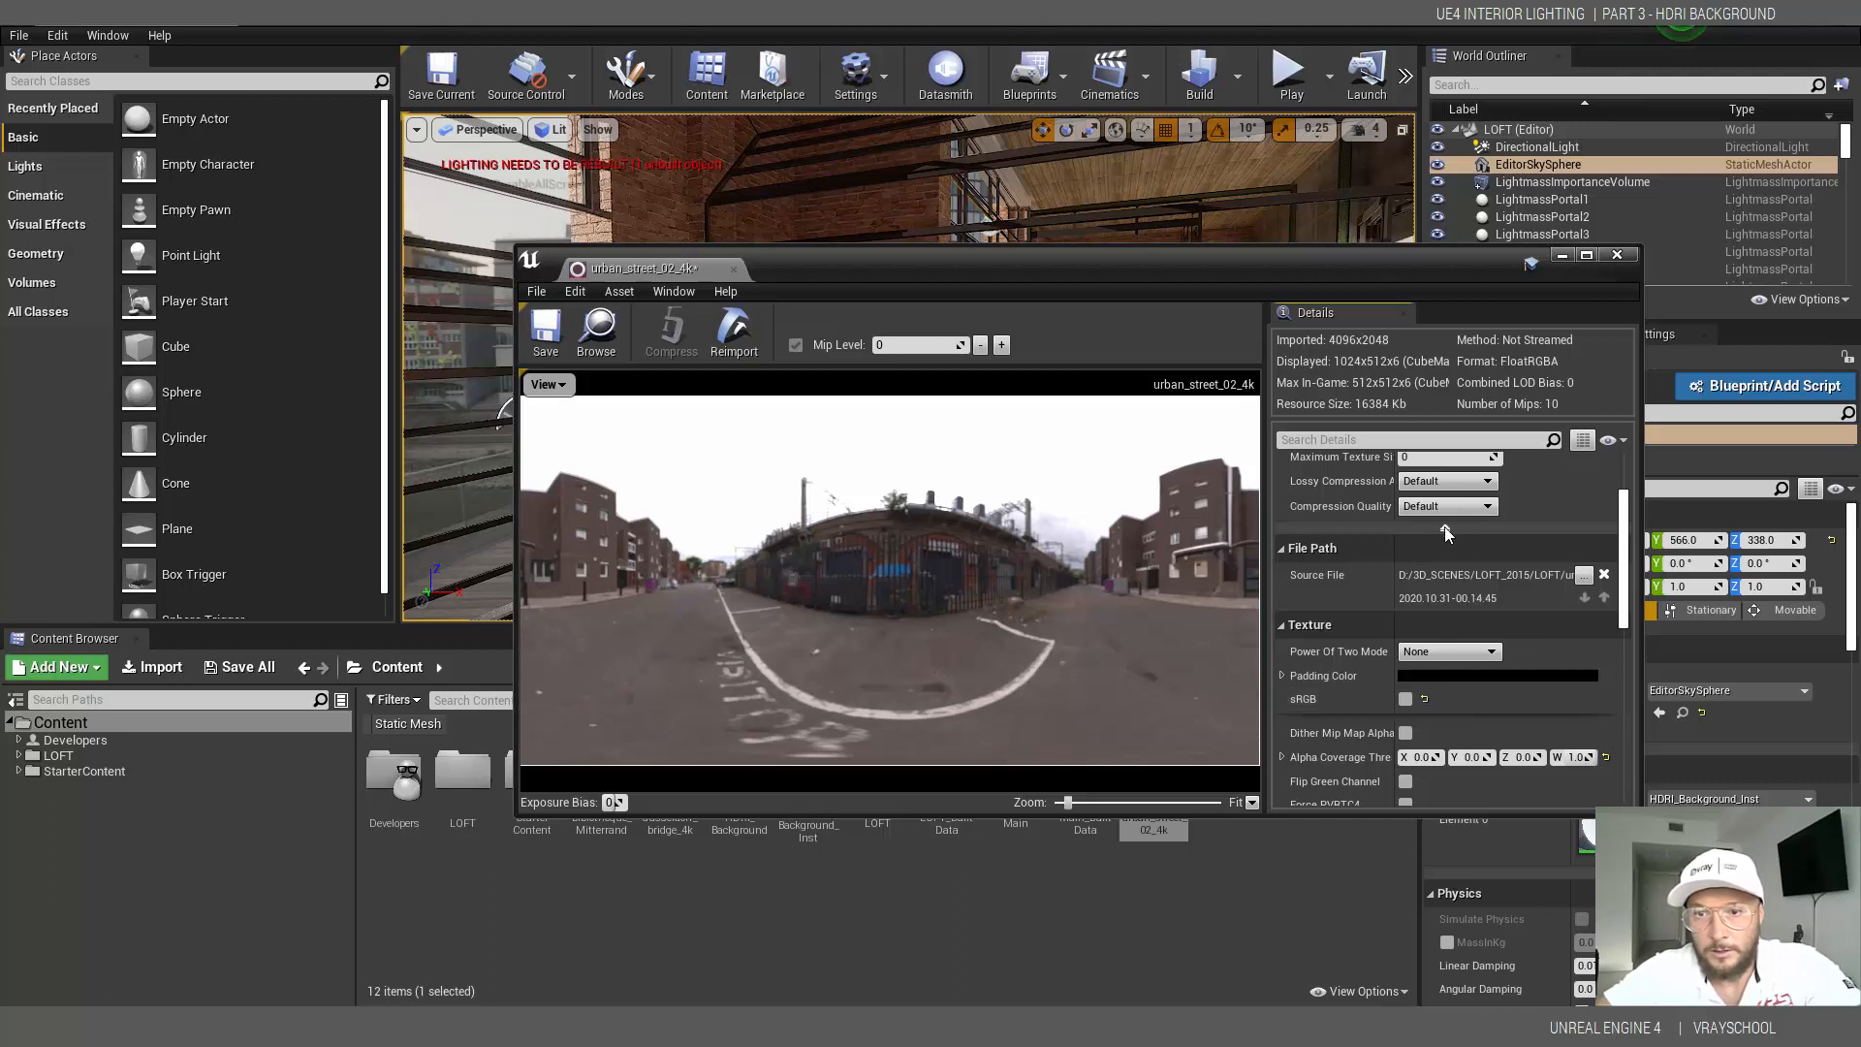
scroll(down, 3)
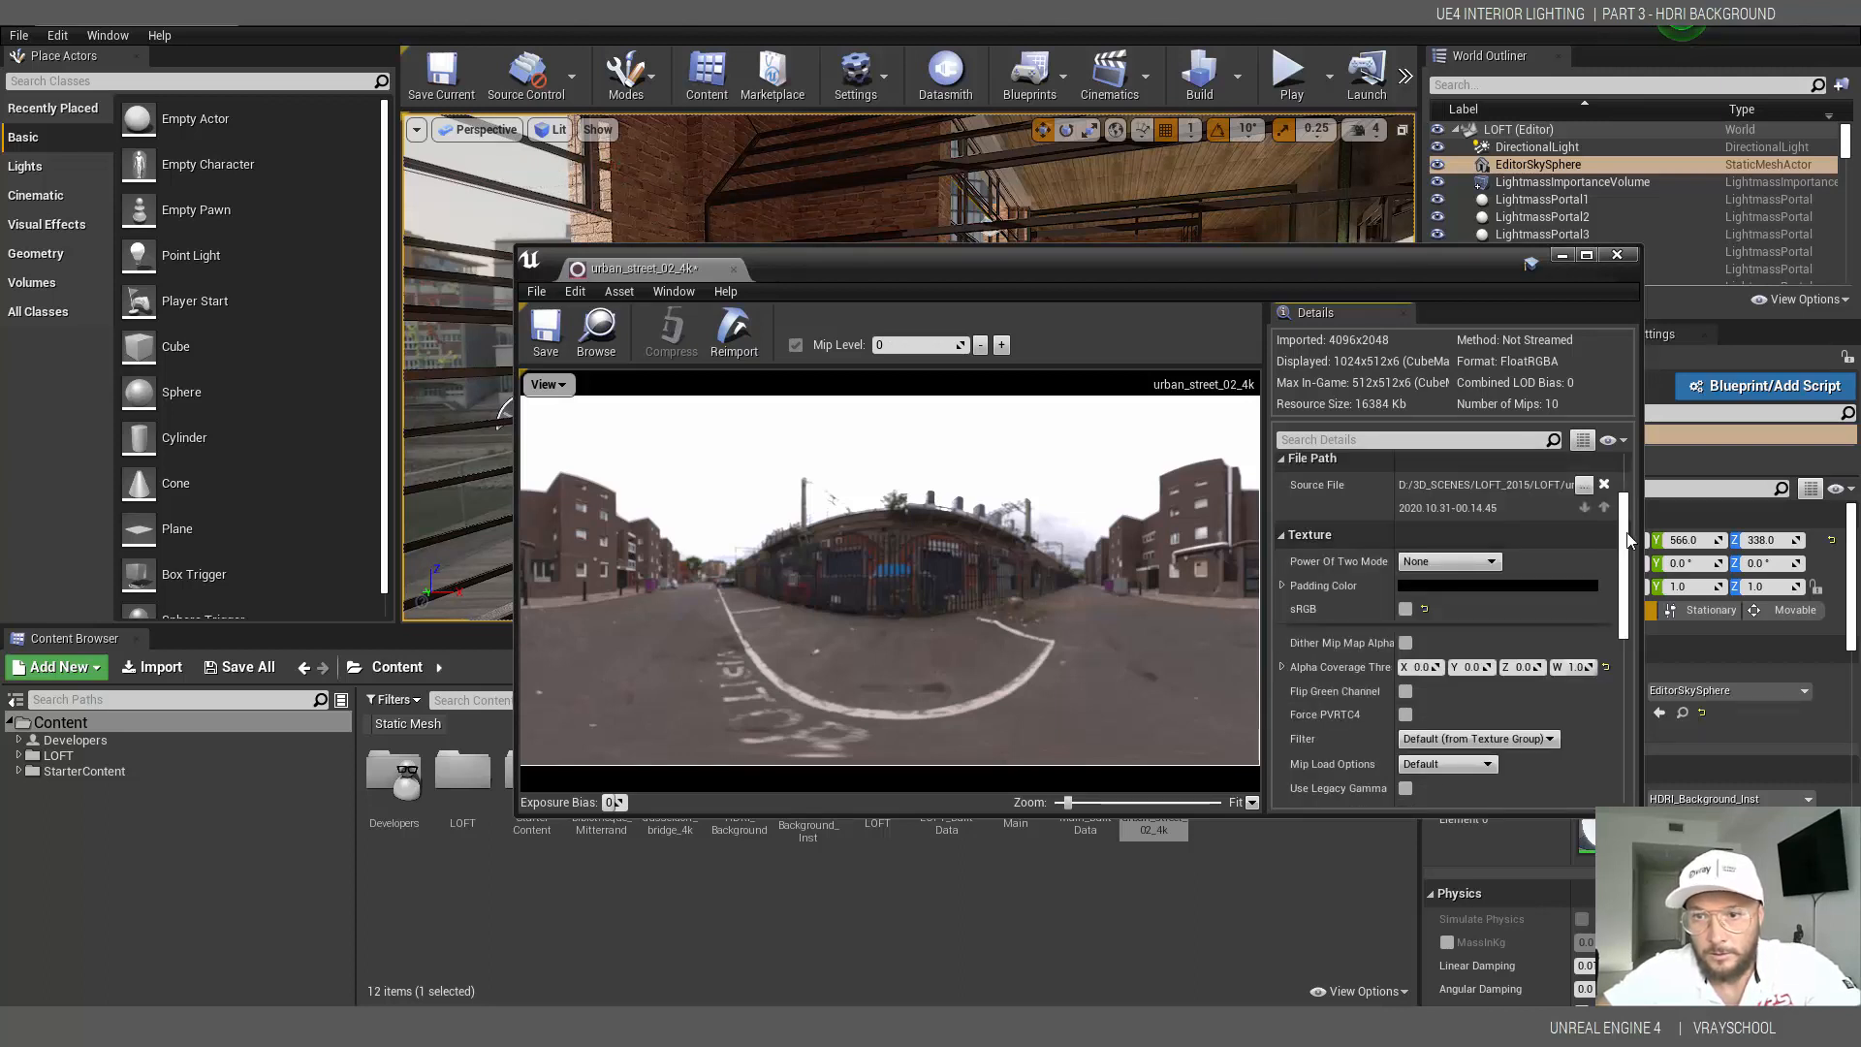
scroll(down, 3)
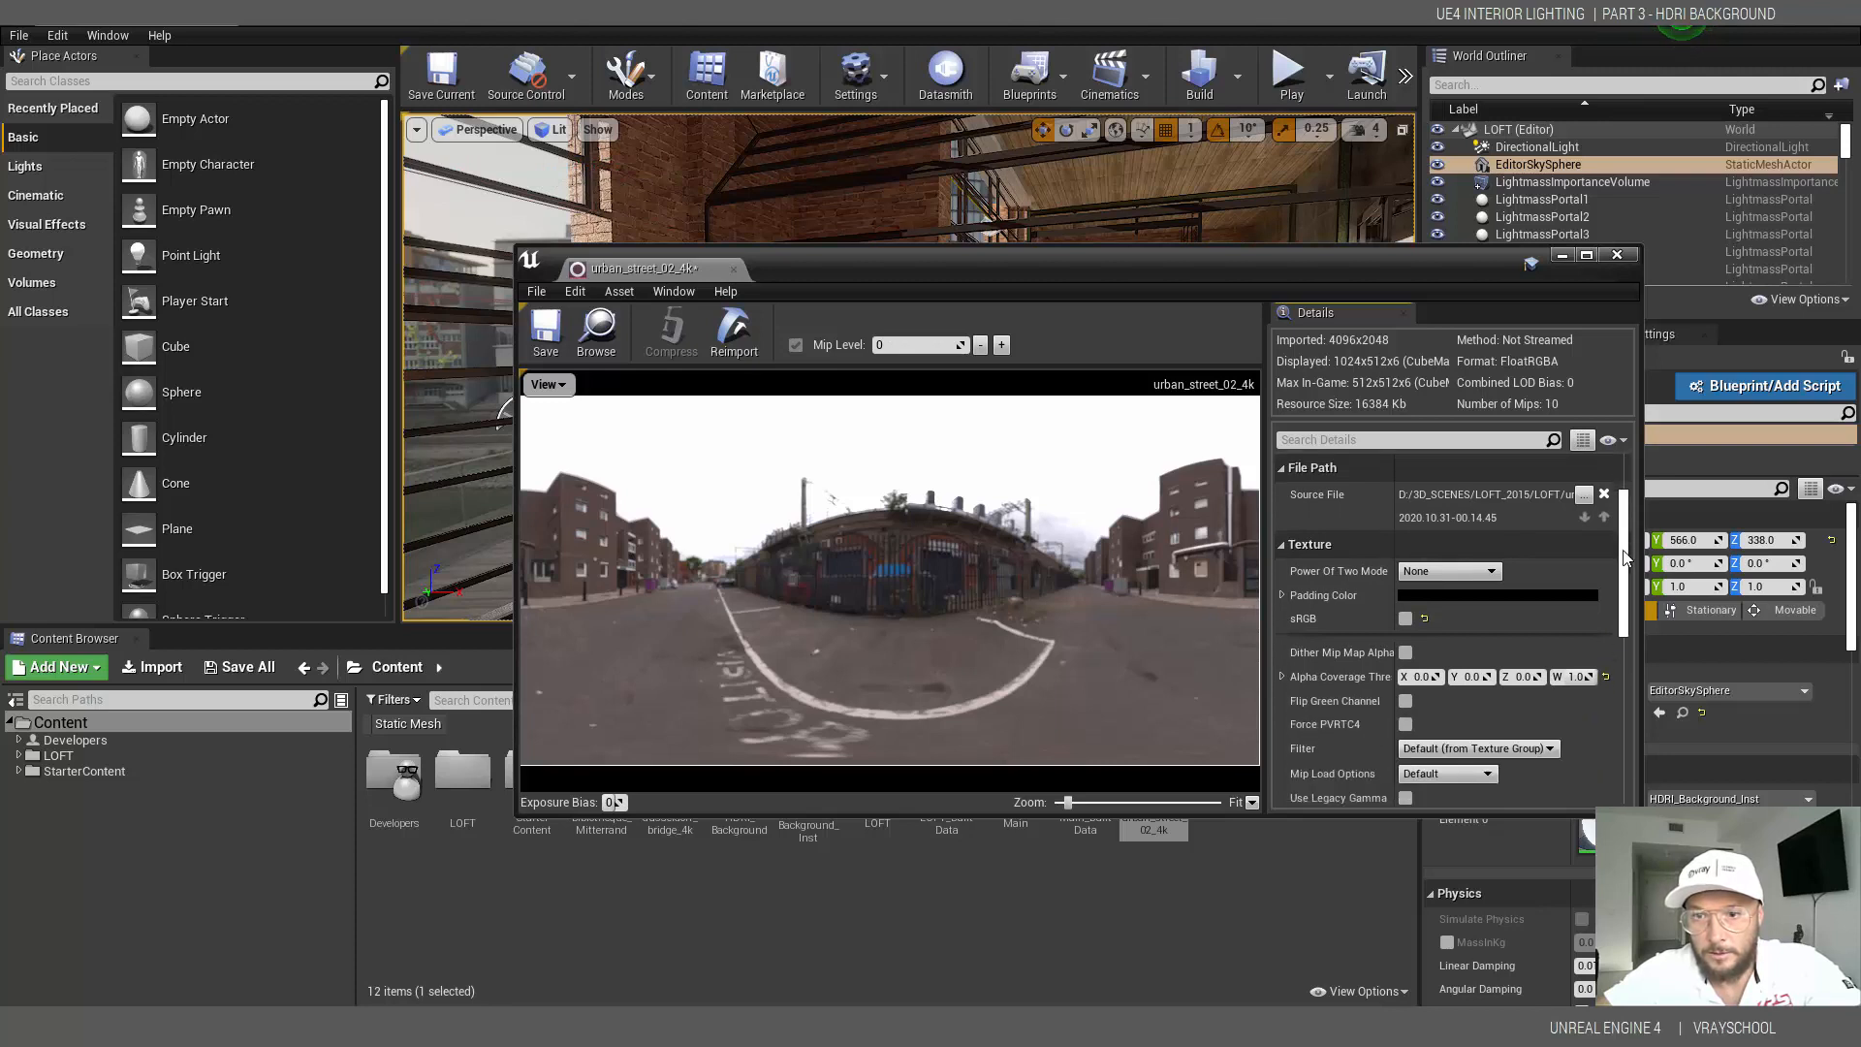
scroll(down, 3)
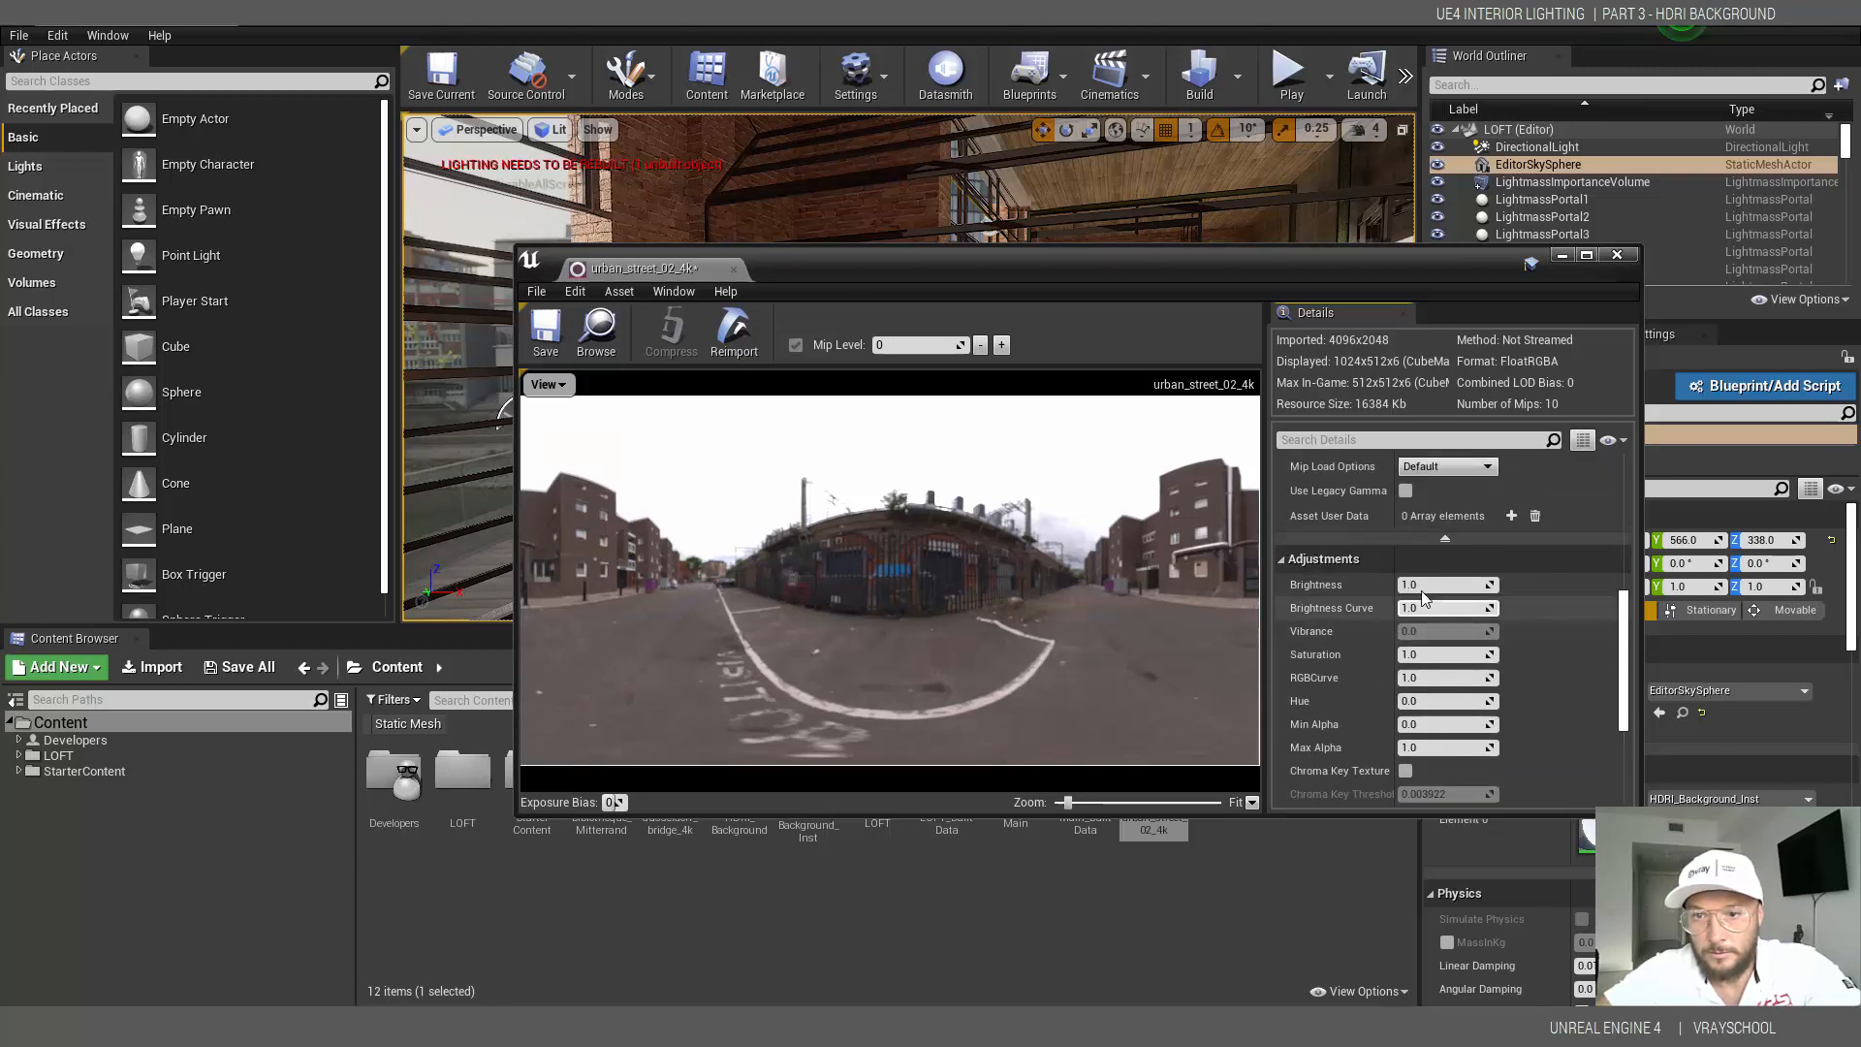
scroll(down, 3)
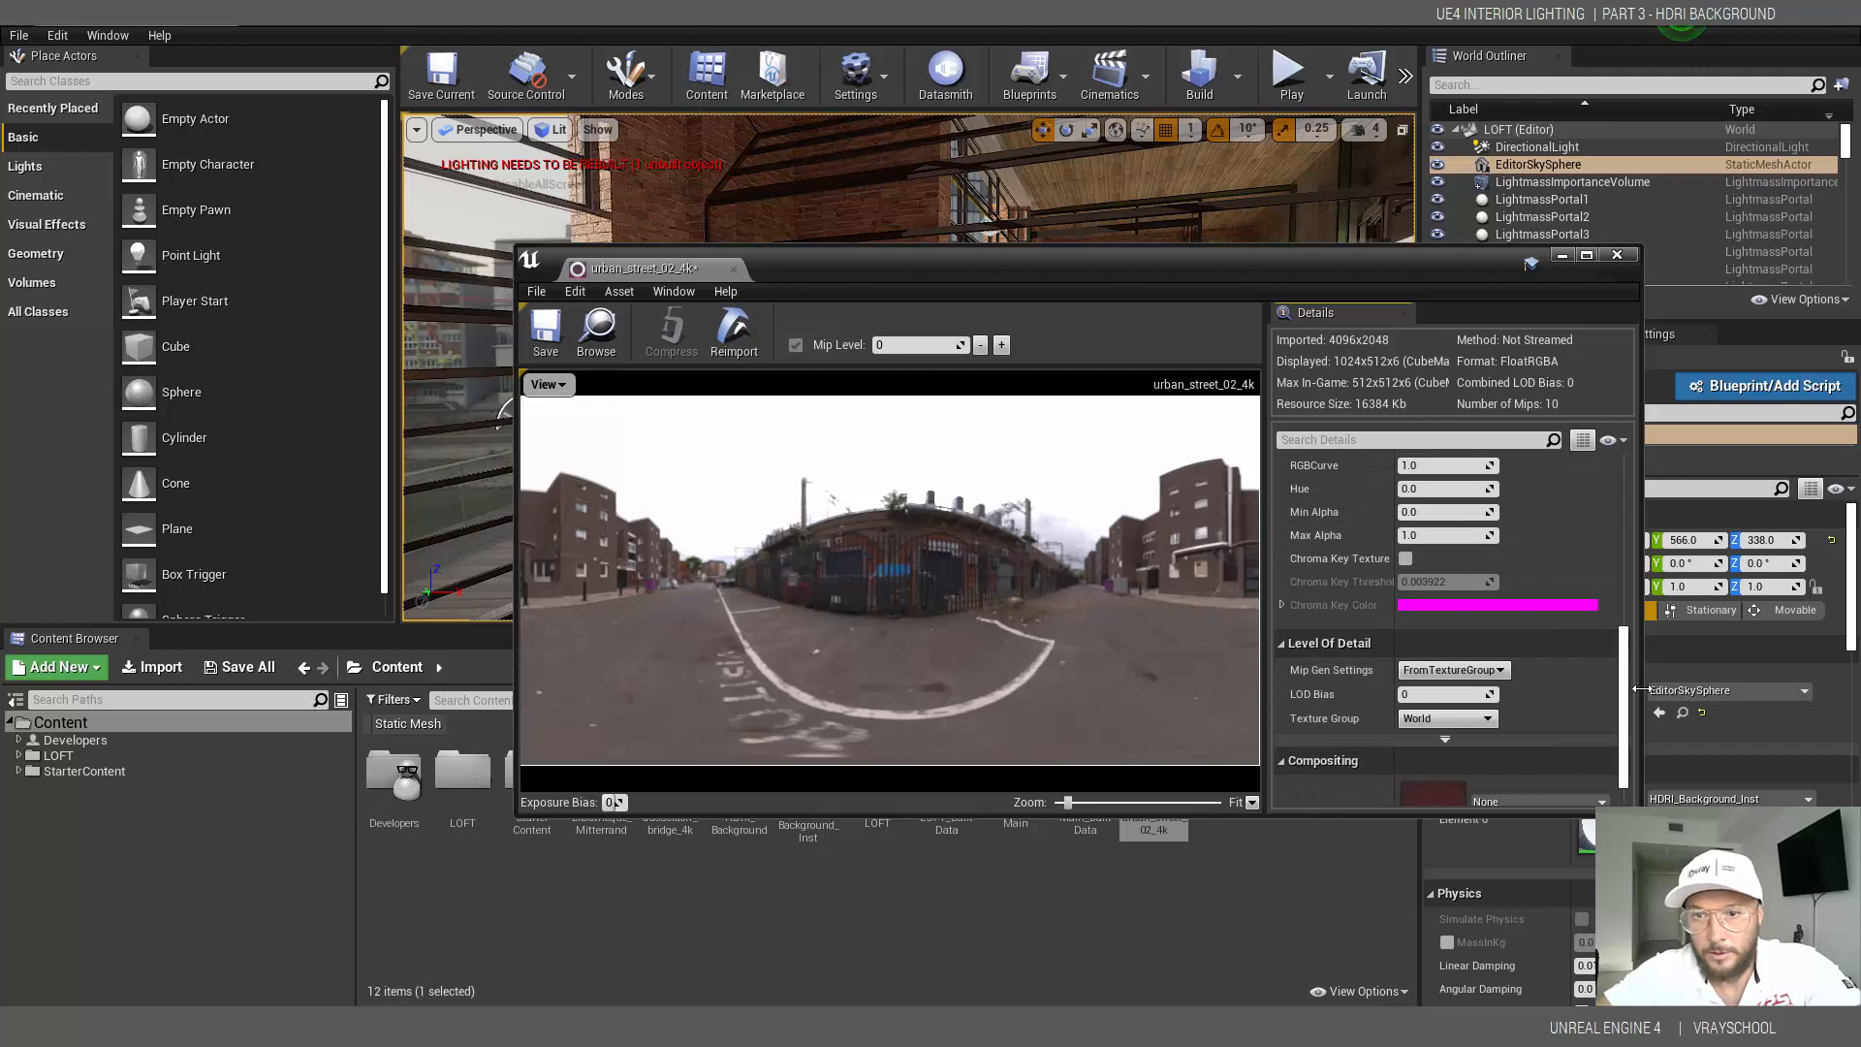
scroll(down, 3)
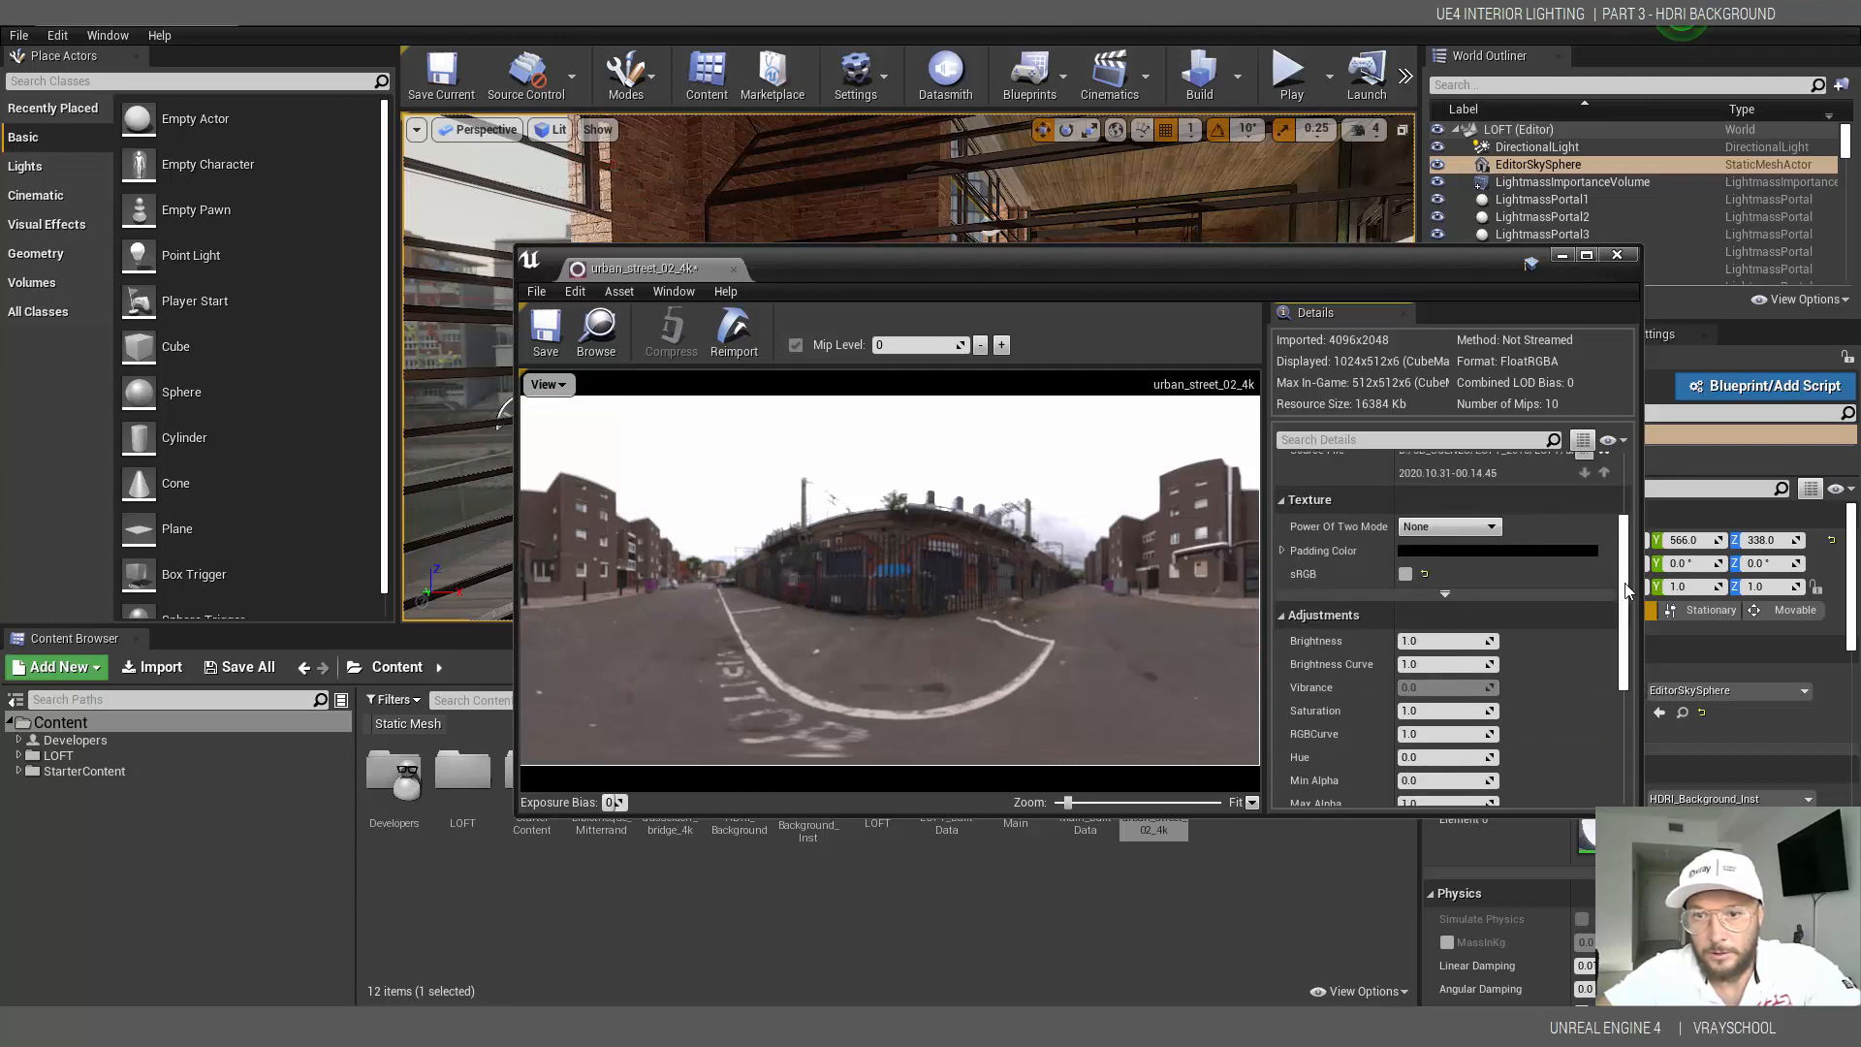
scroll(up, 3)
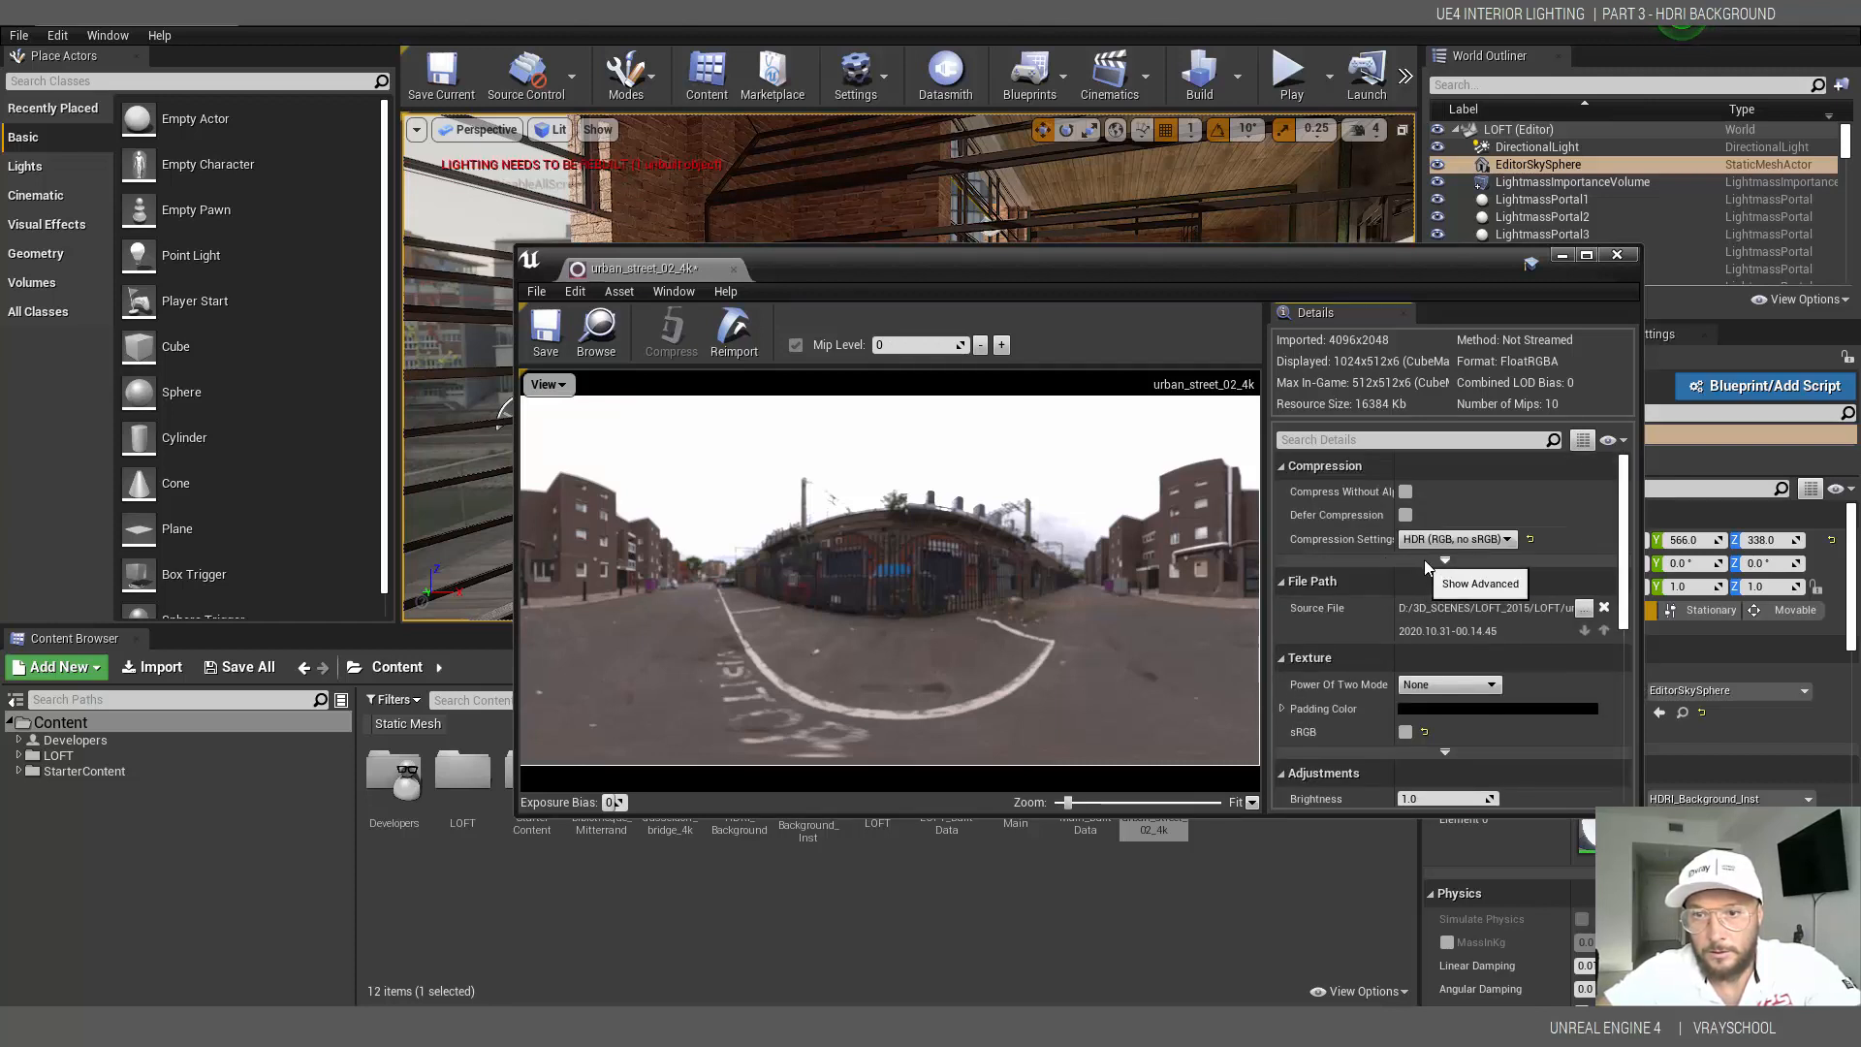
- Set the texture's Mip Gen Settings to NoMipmaps under advanced compression and return to the loft level
click(1444, 558)
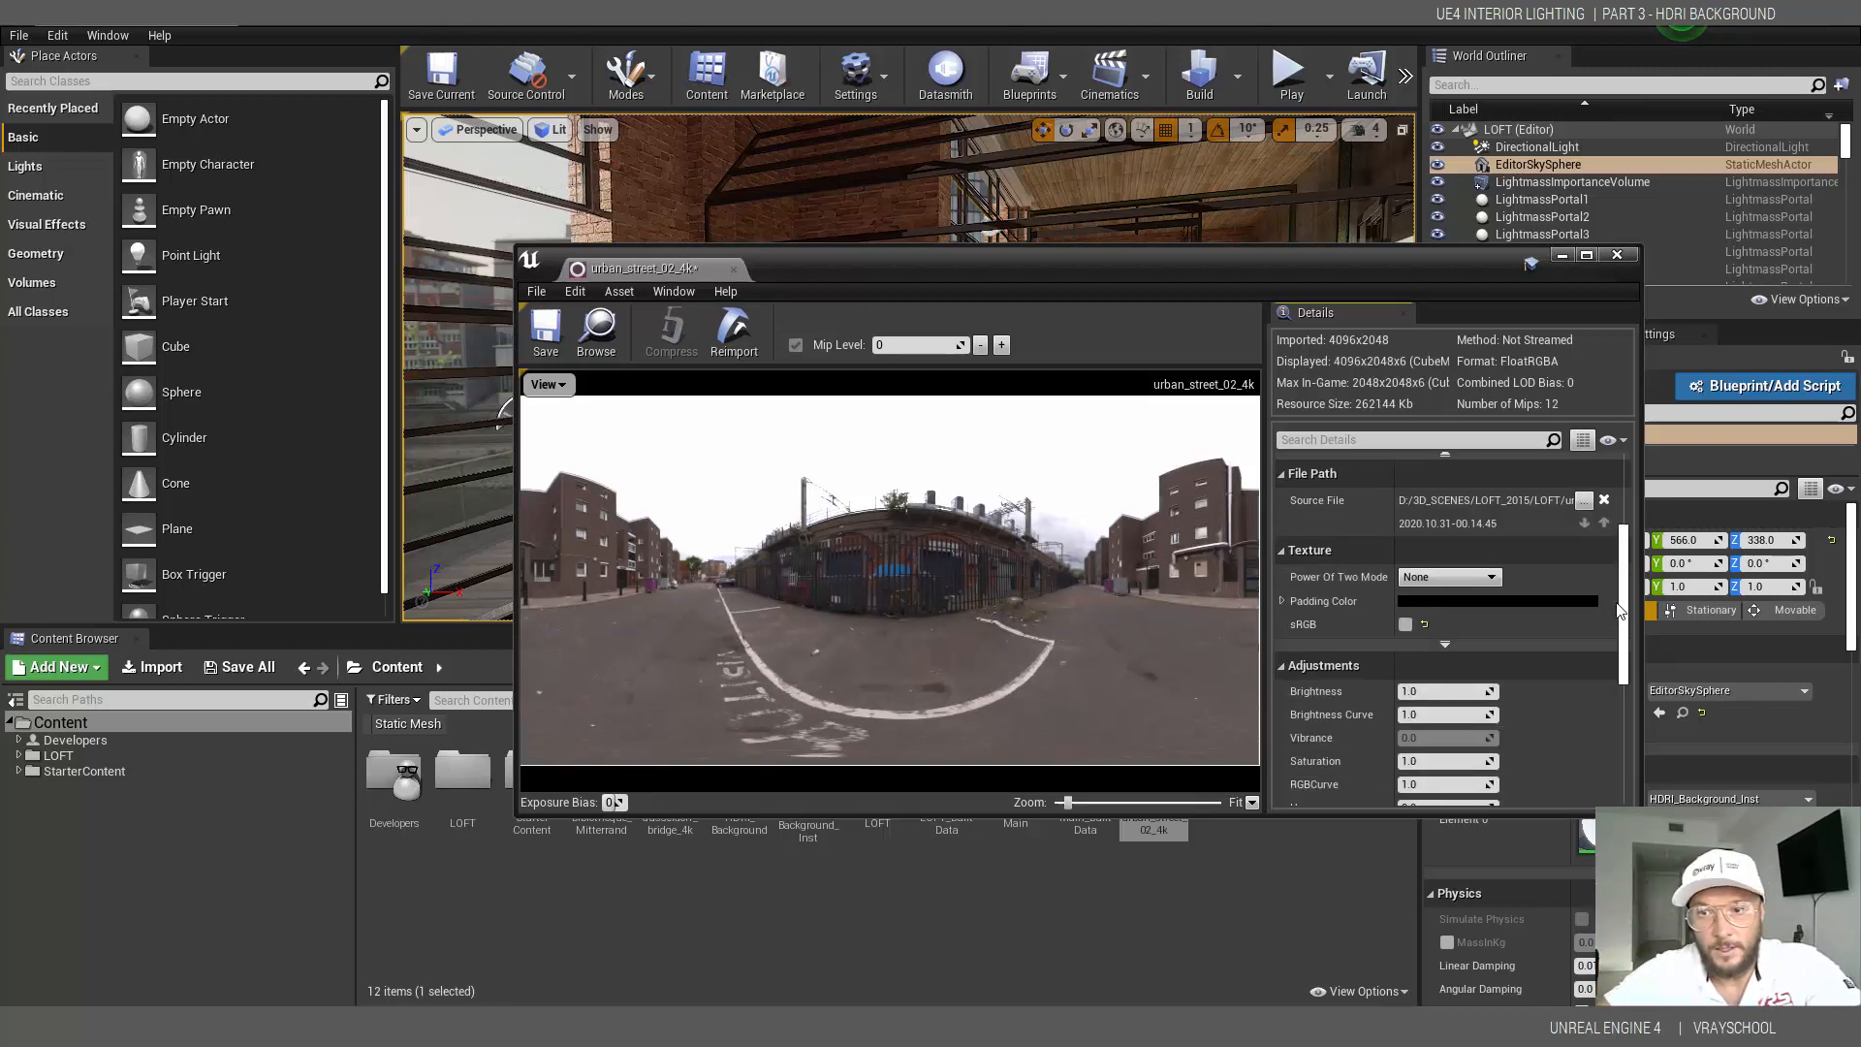
click(1452, 614)
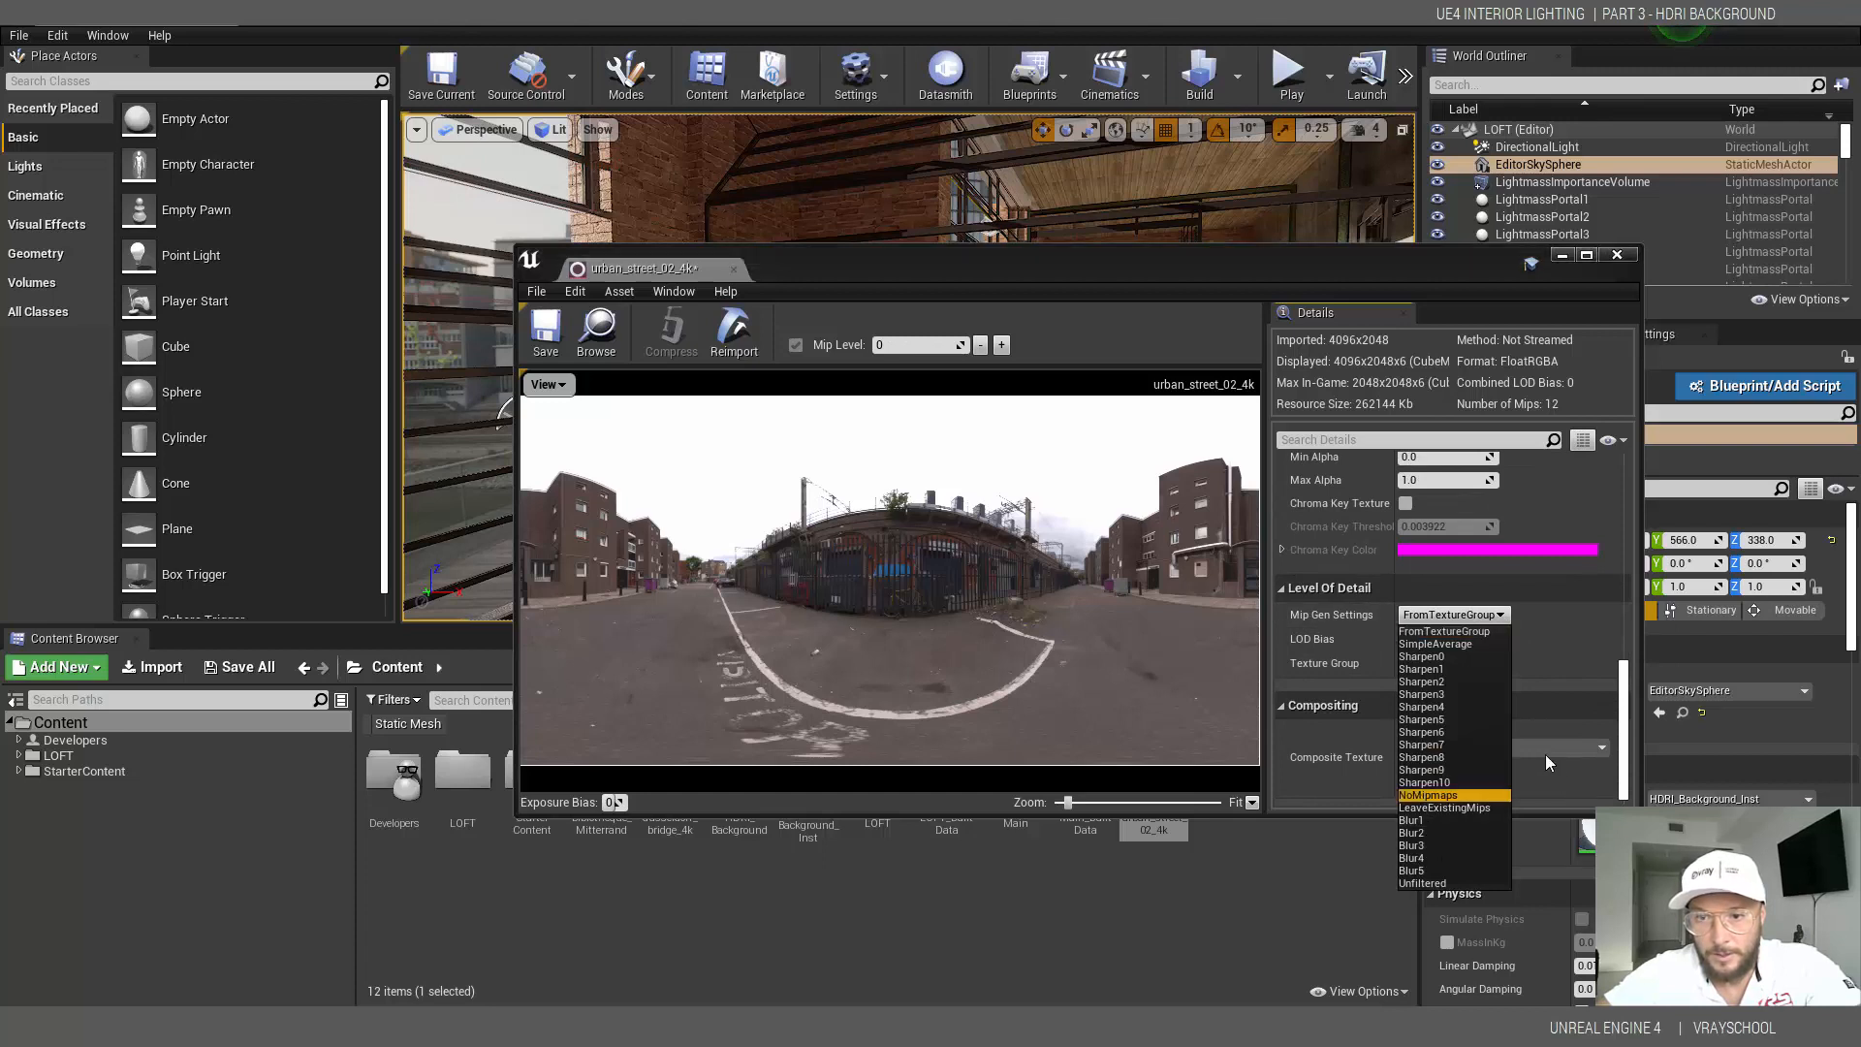
mouse_move(1527, 650)
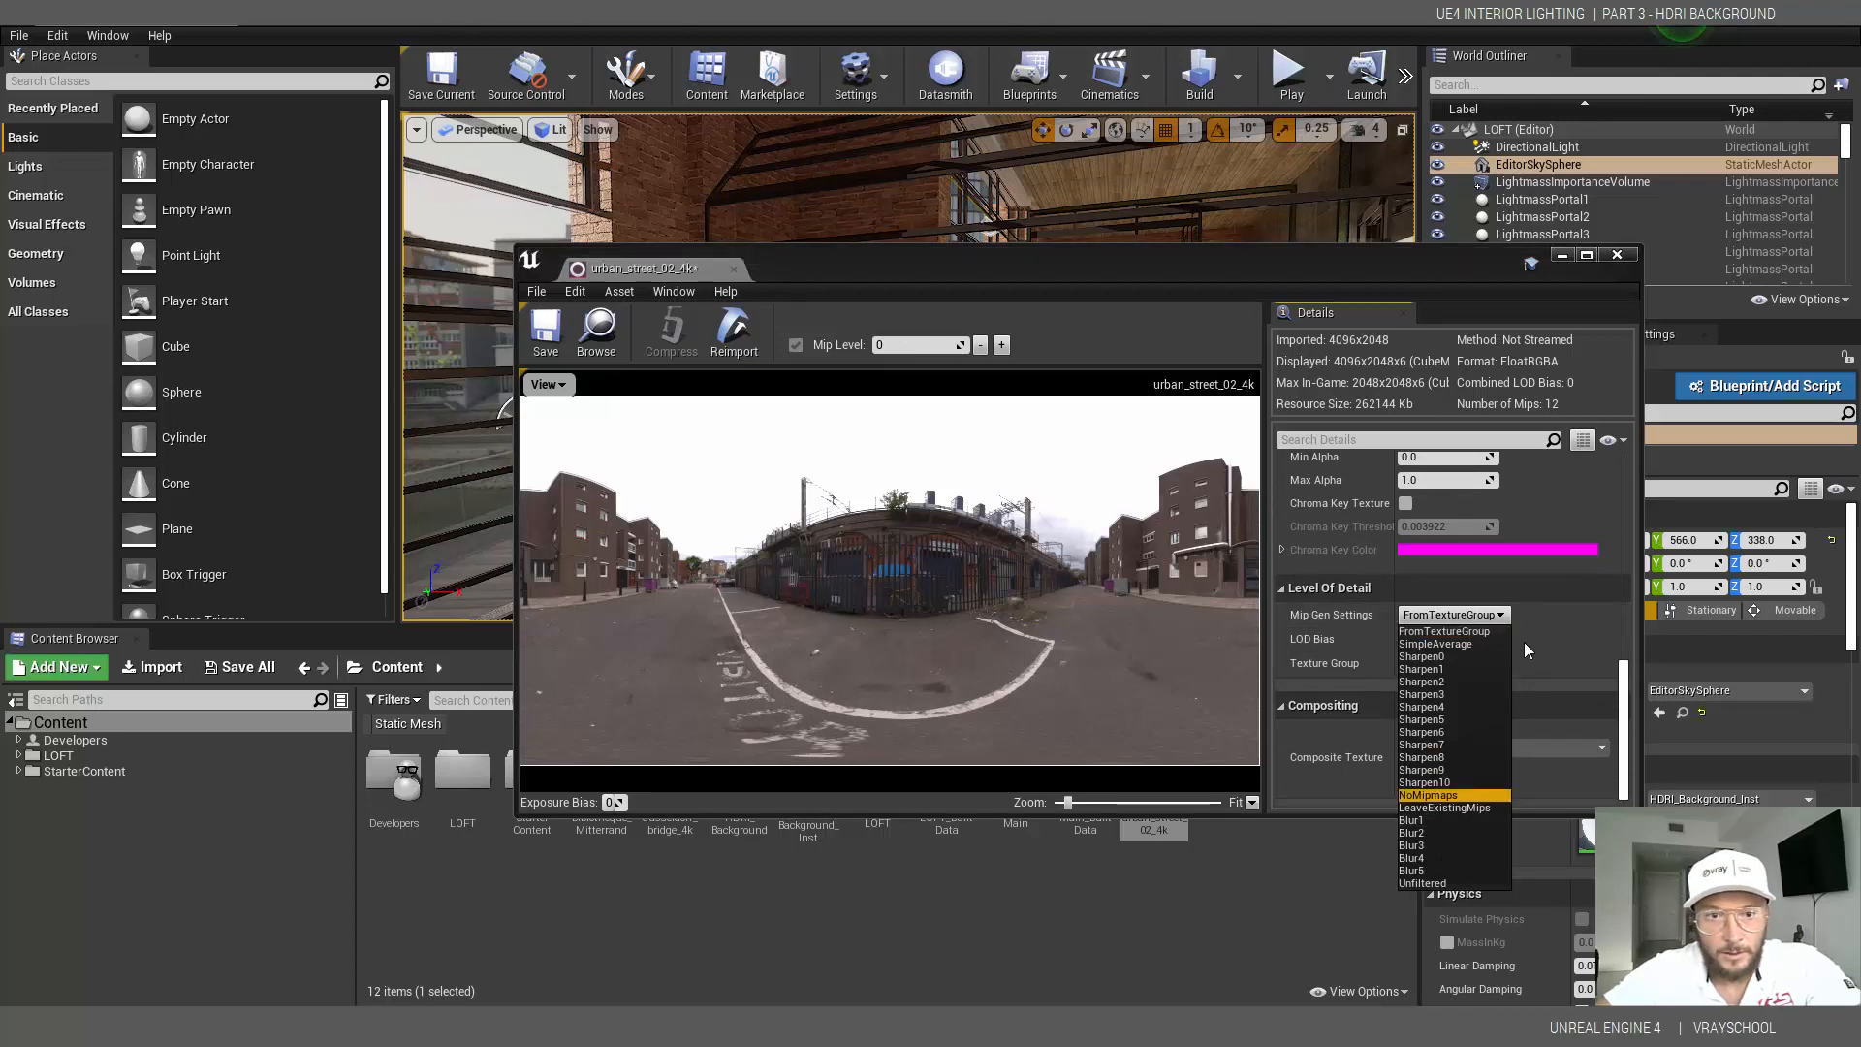
click(1430, 795)
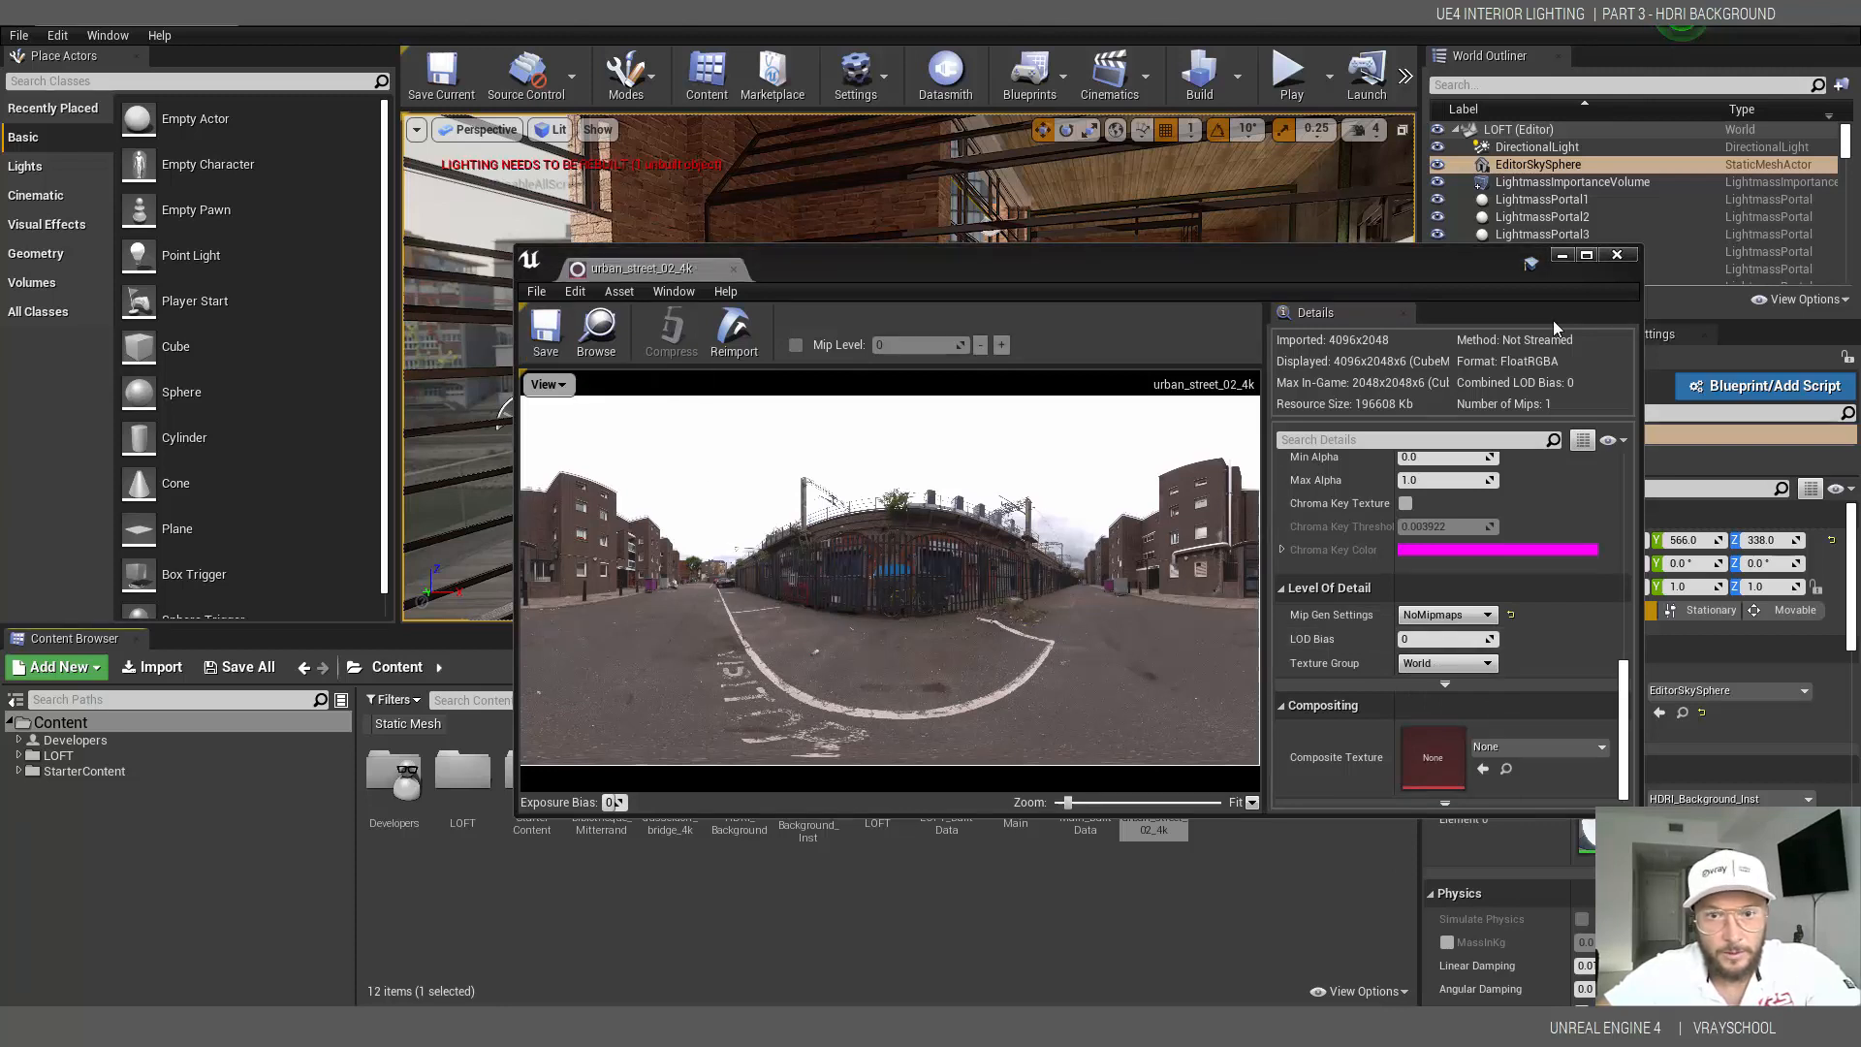
click(1615, 255)
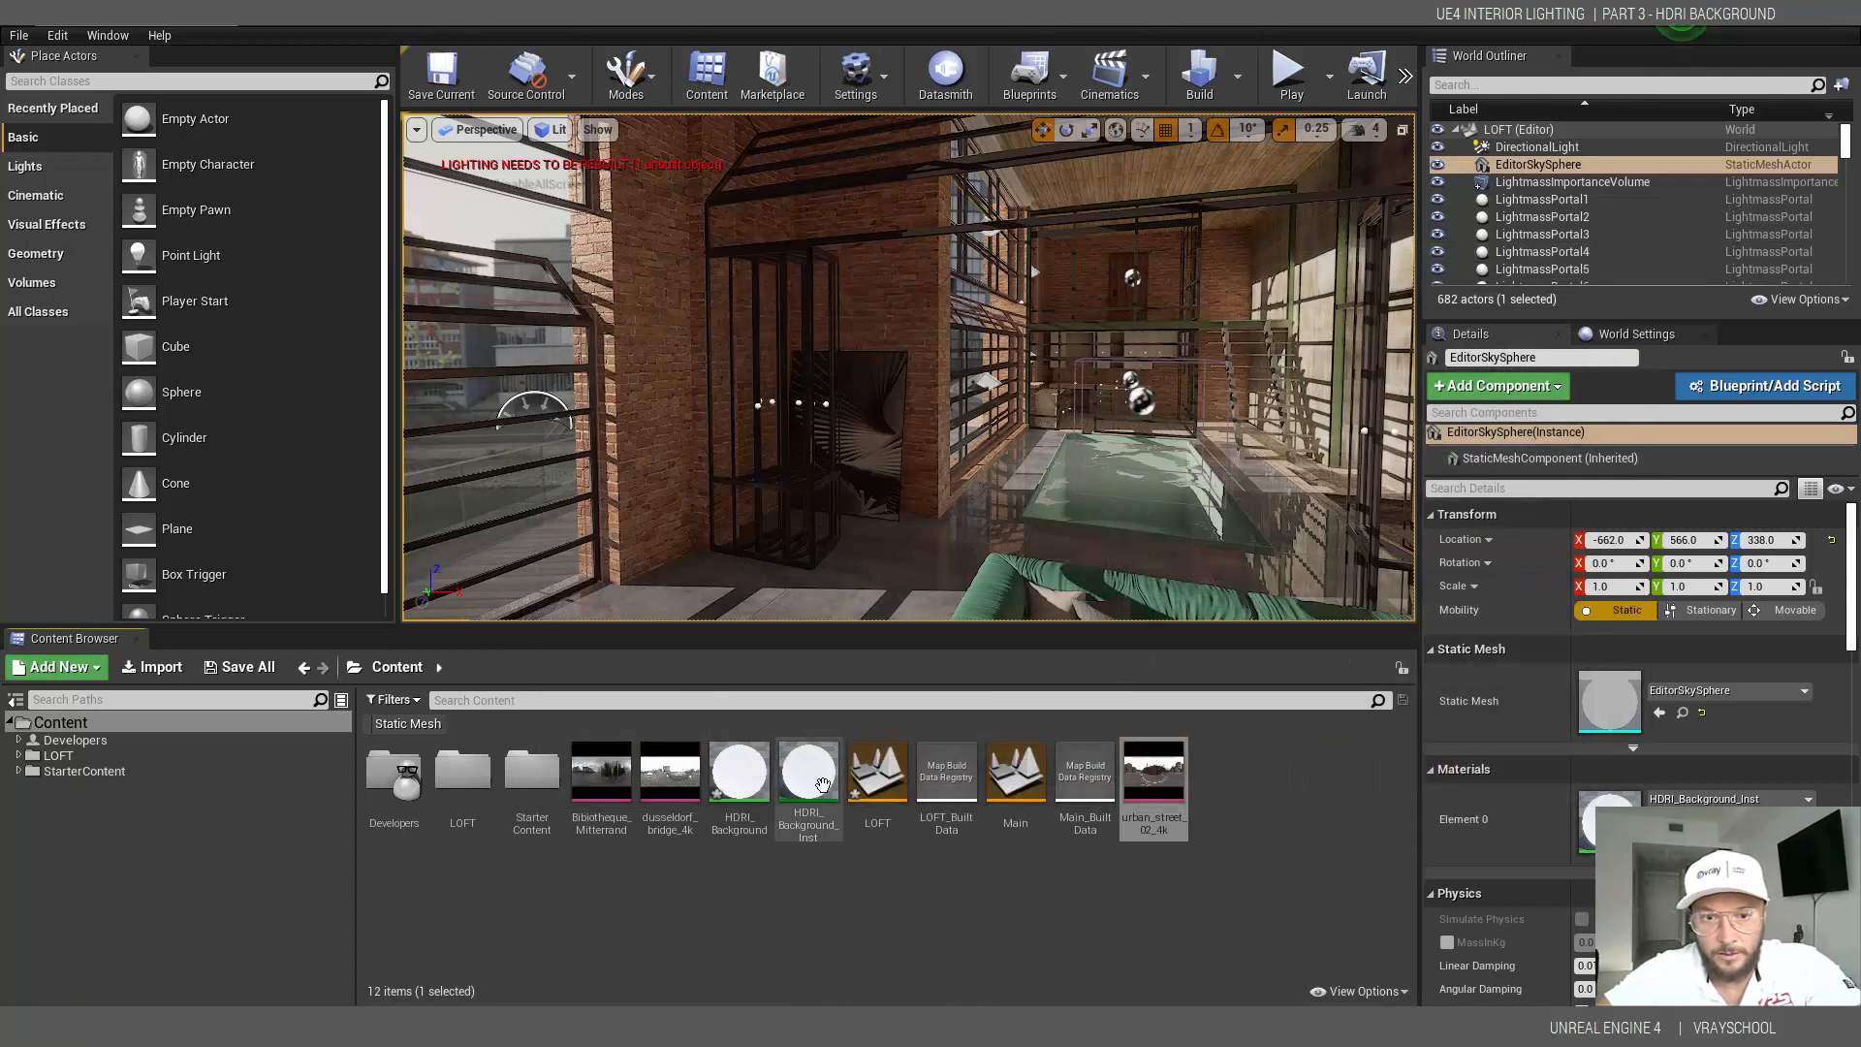
- Point HDRI_Background's Texture Sample at urban_street_02_4k (searching 'urb') and save the material
double_click(808, 771)
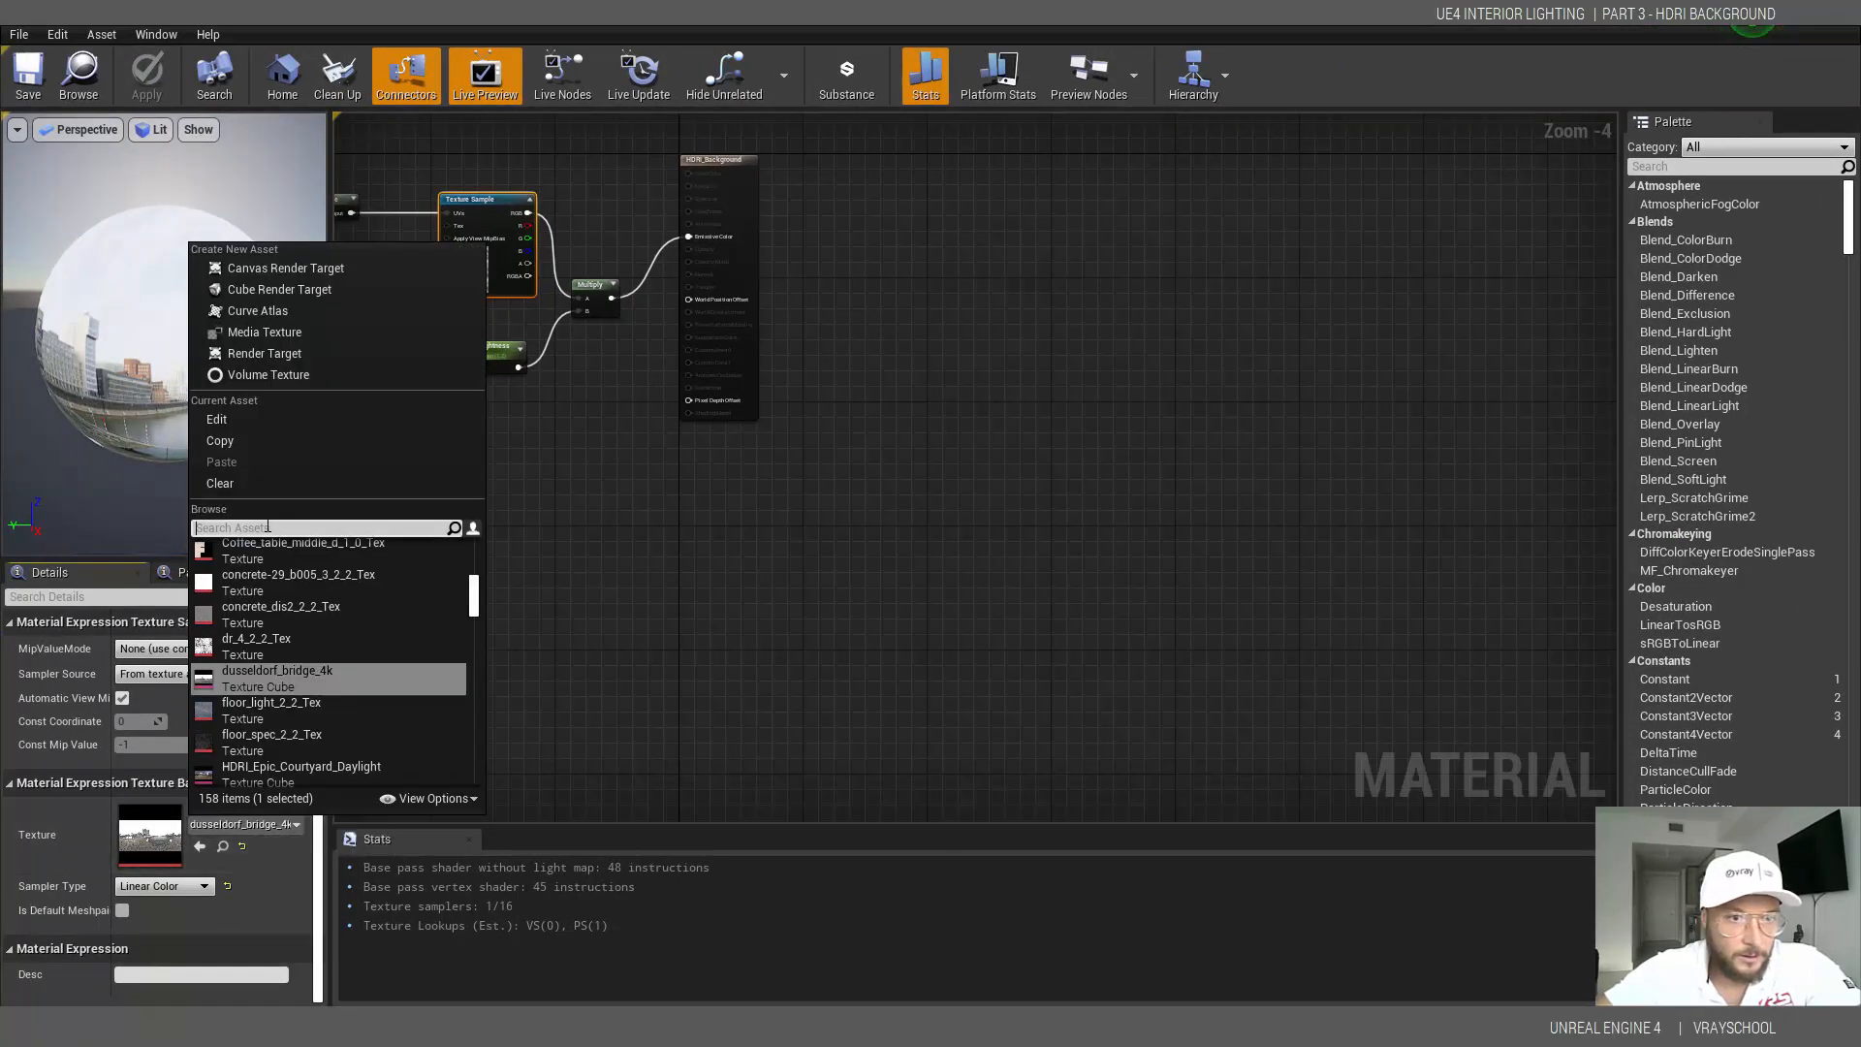
text(u)
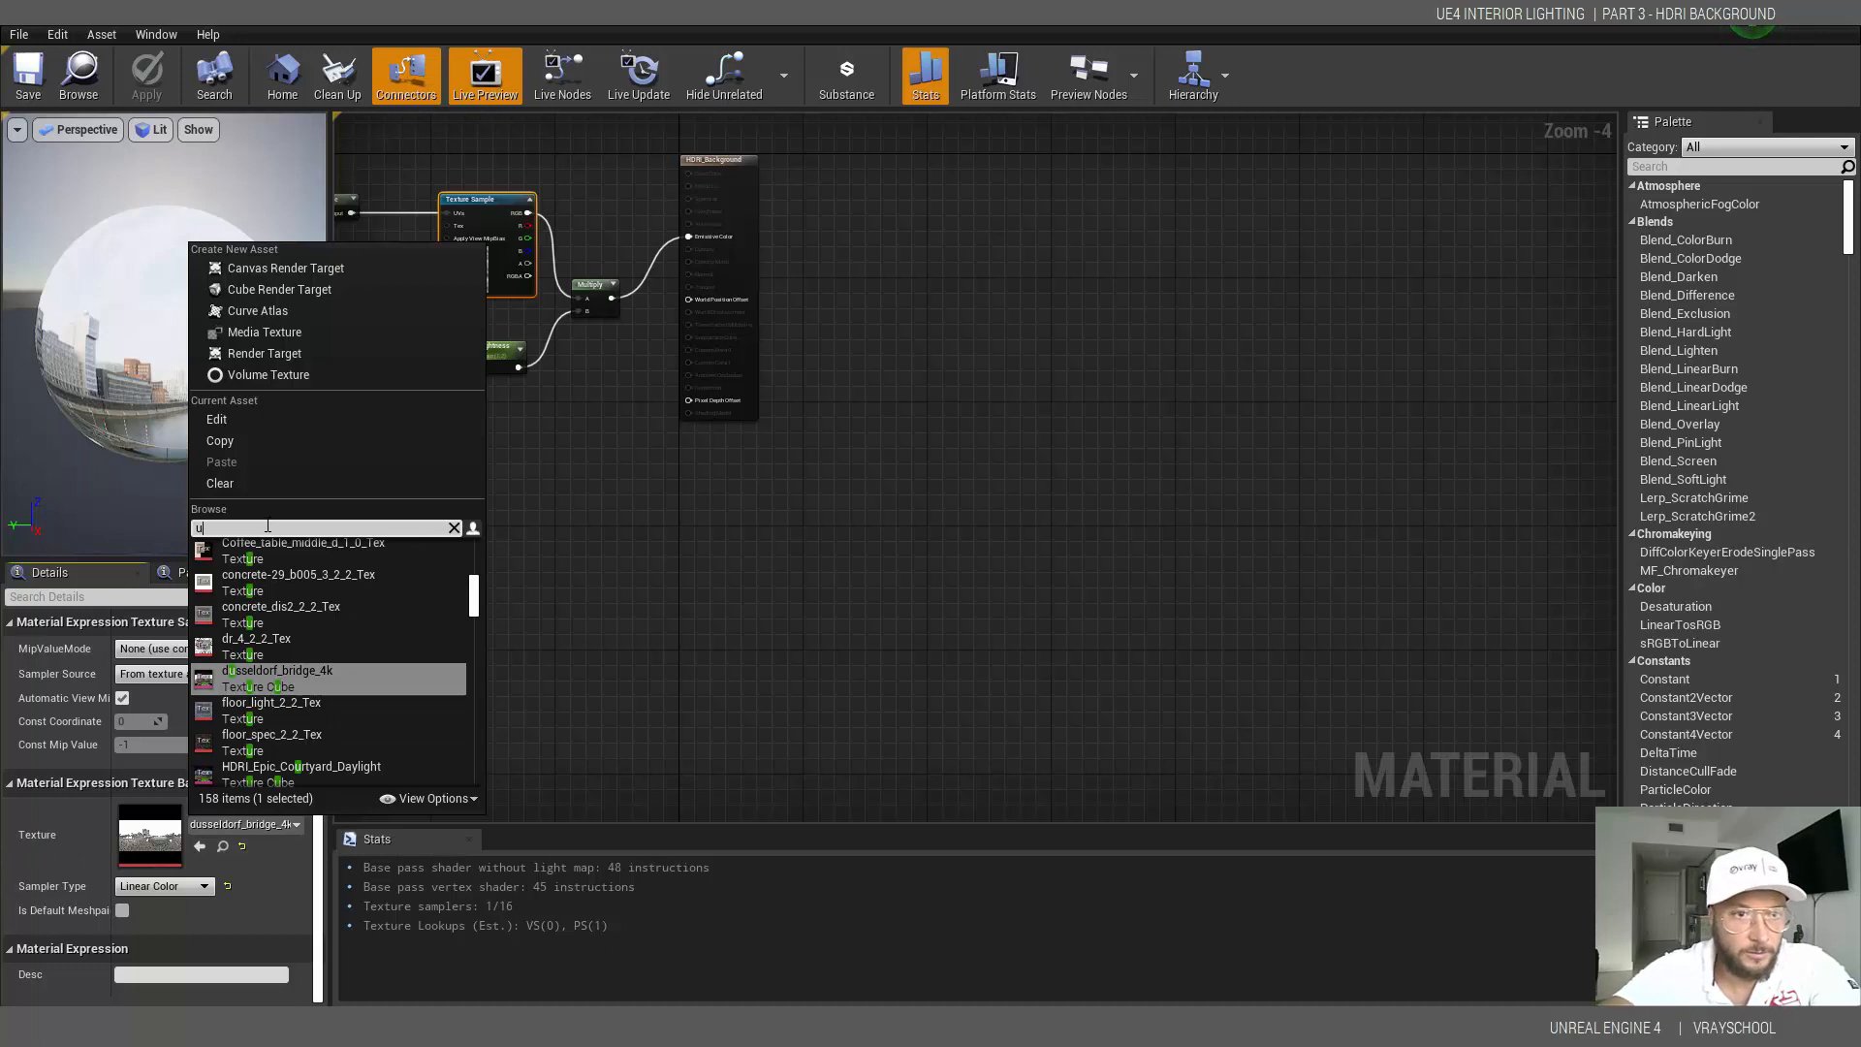
text(rb)
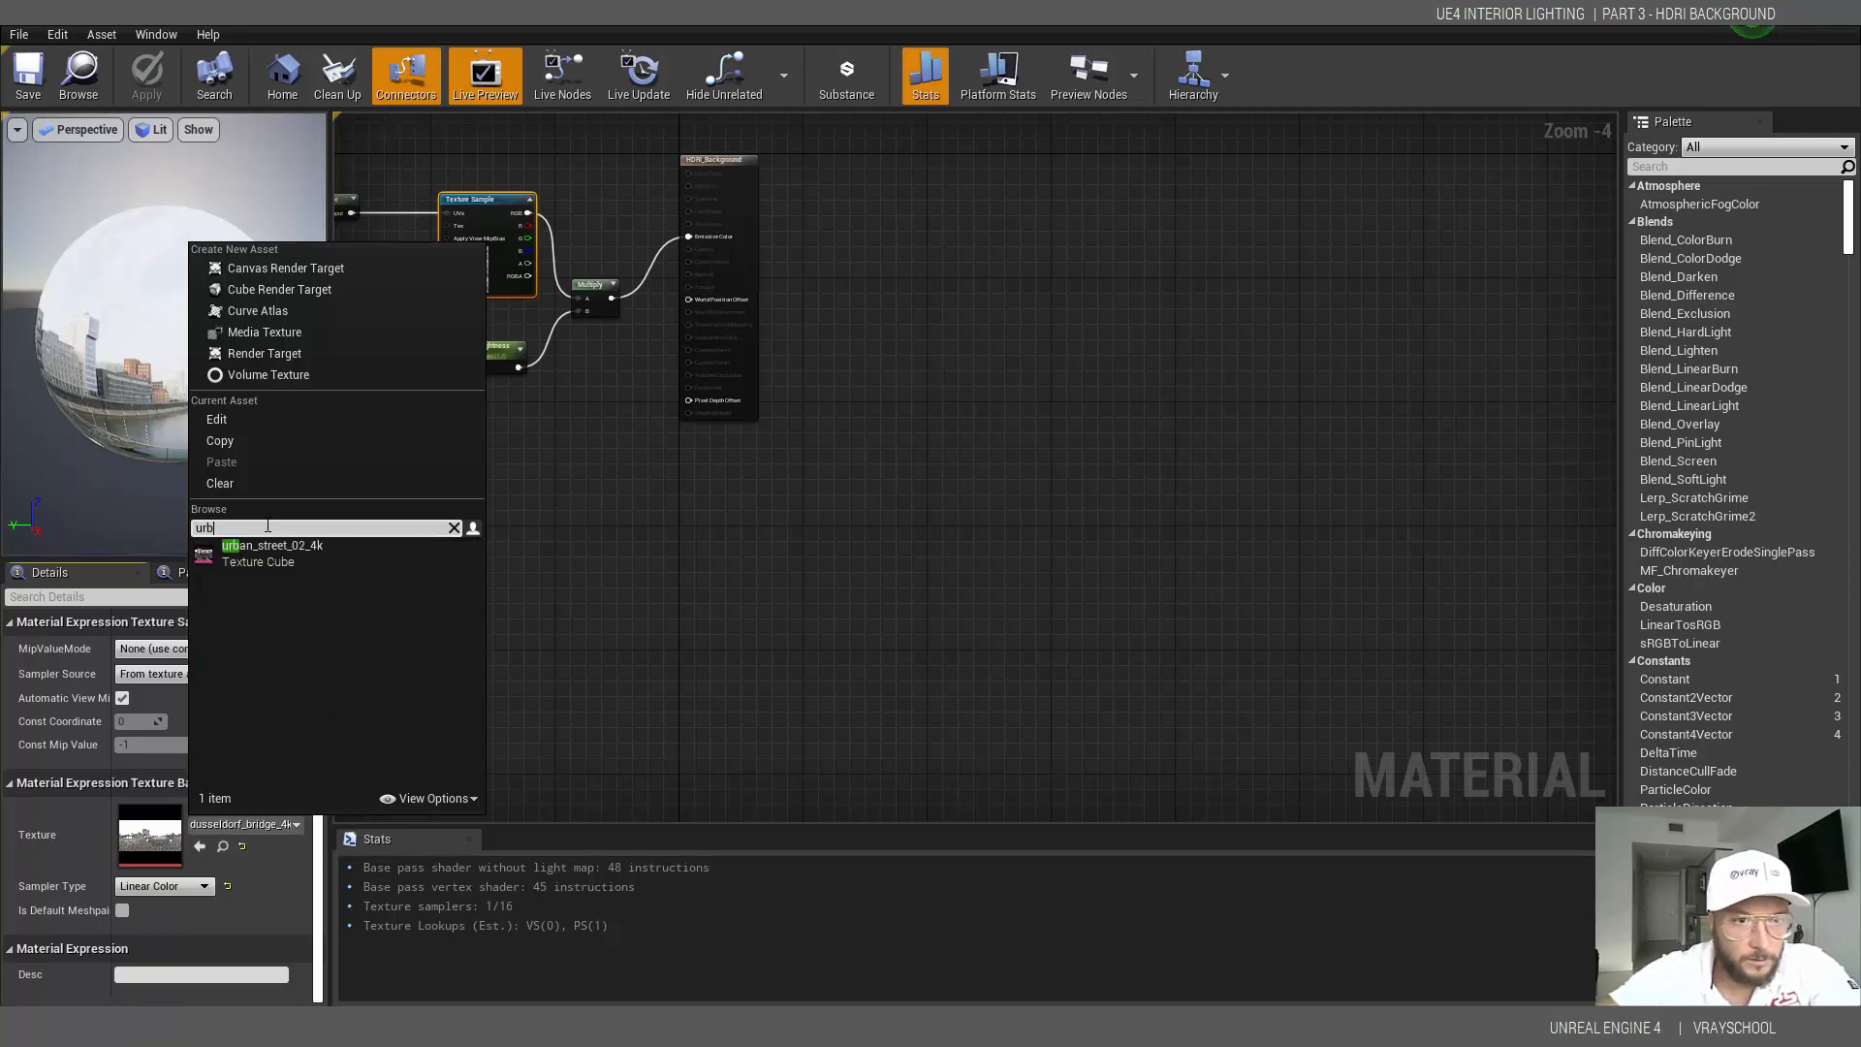
click(271, 545)
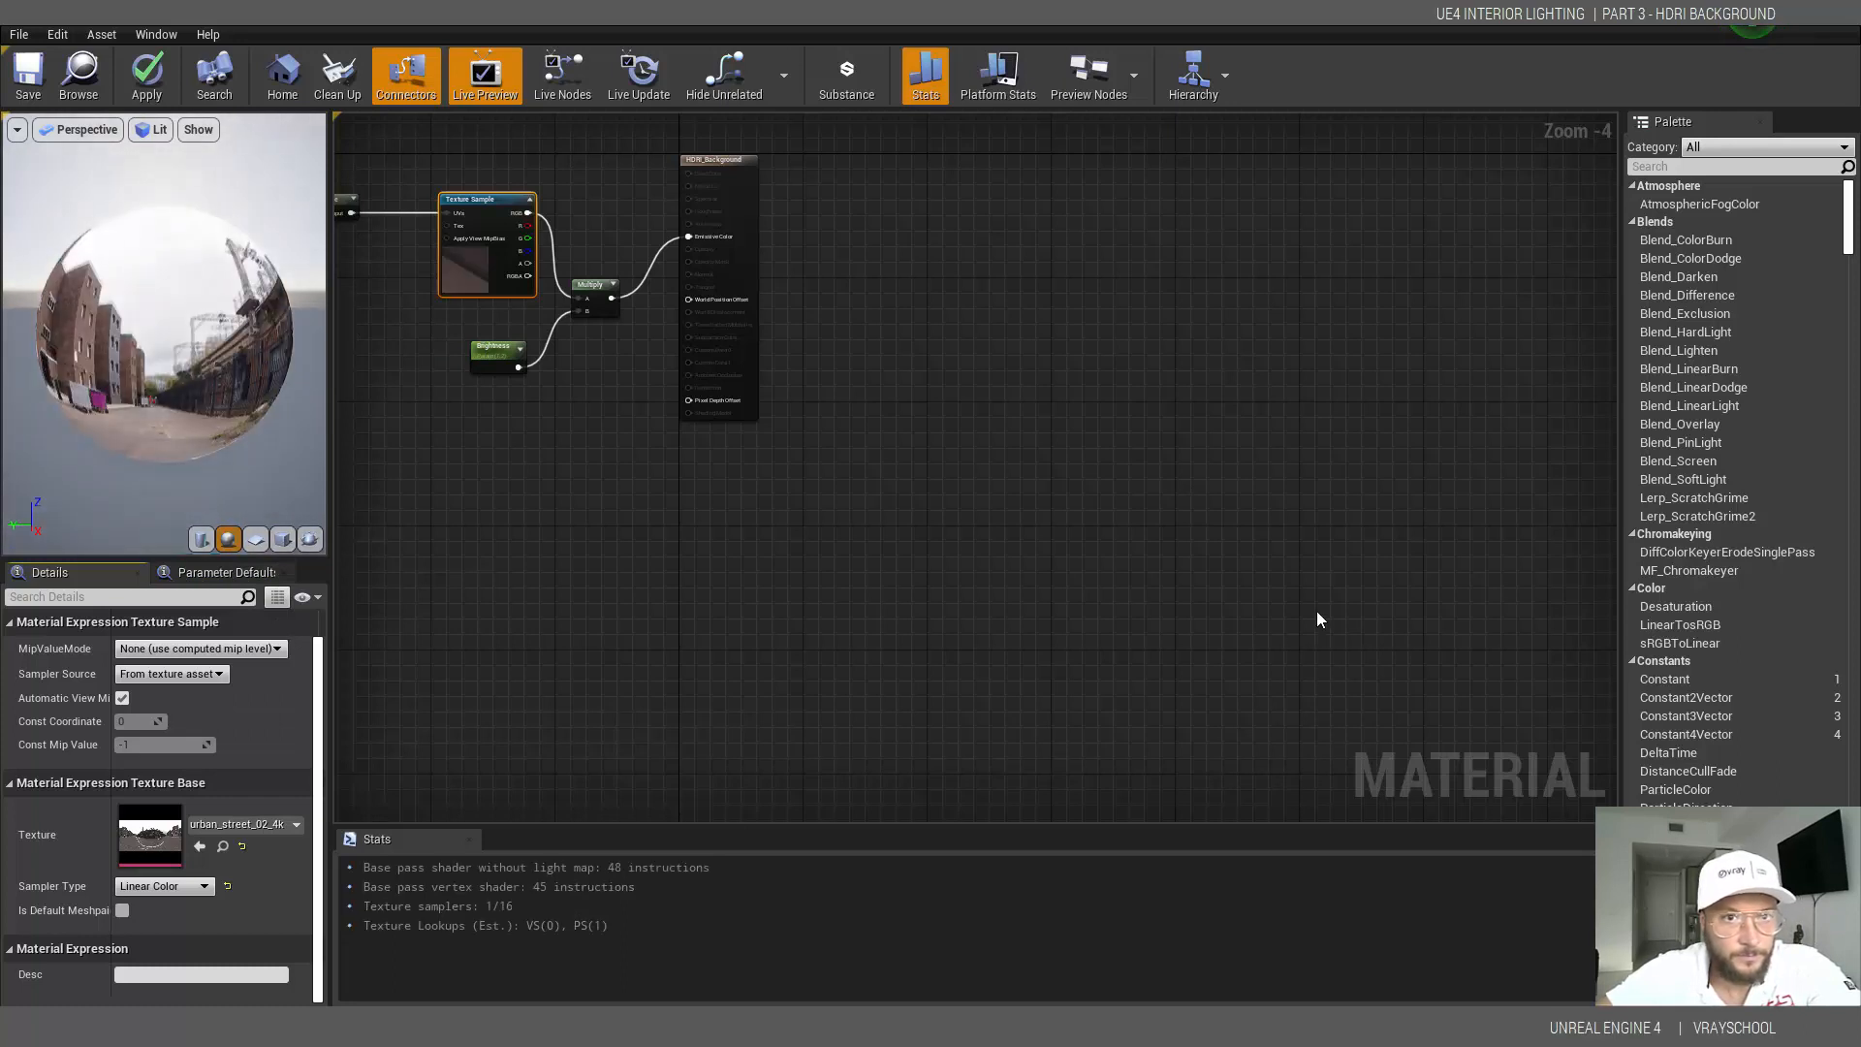
mouse_move(28, 78)
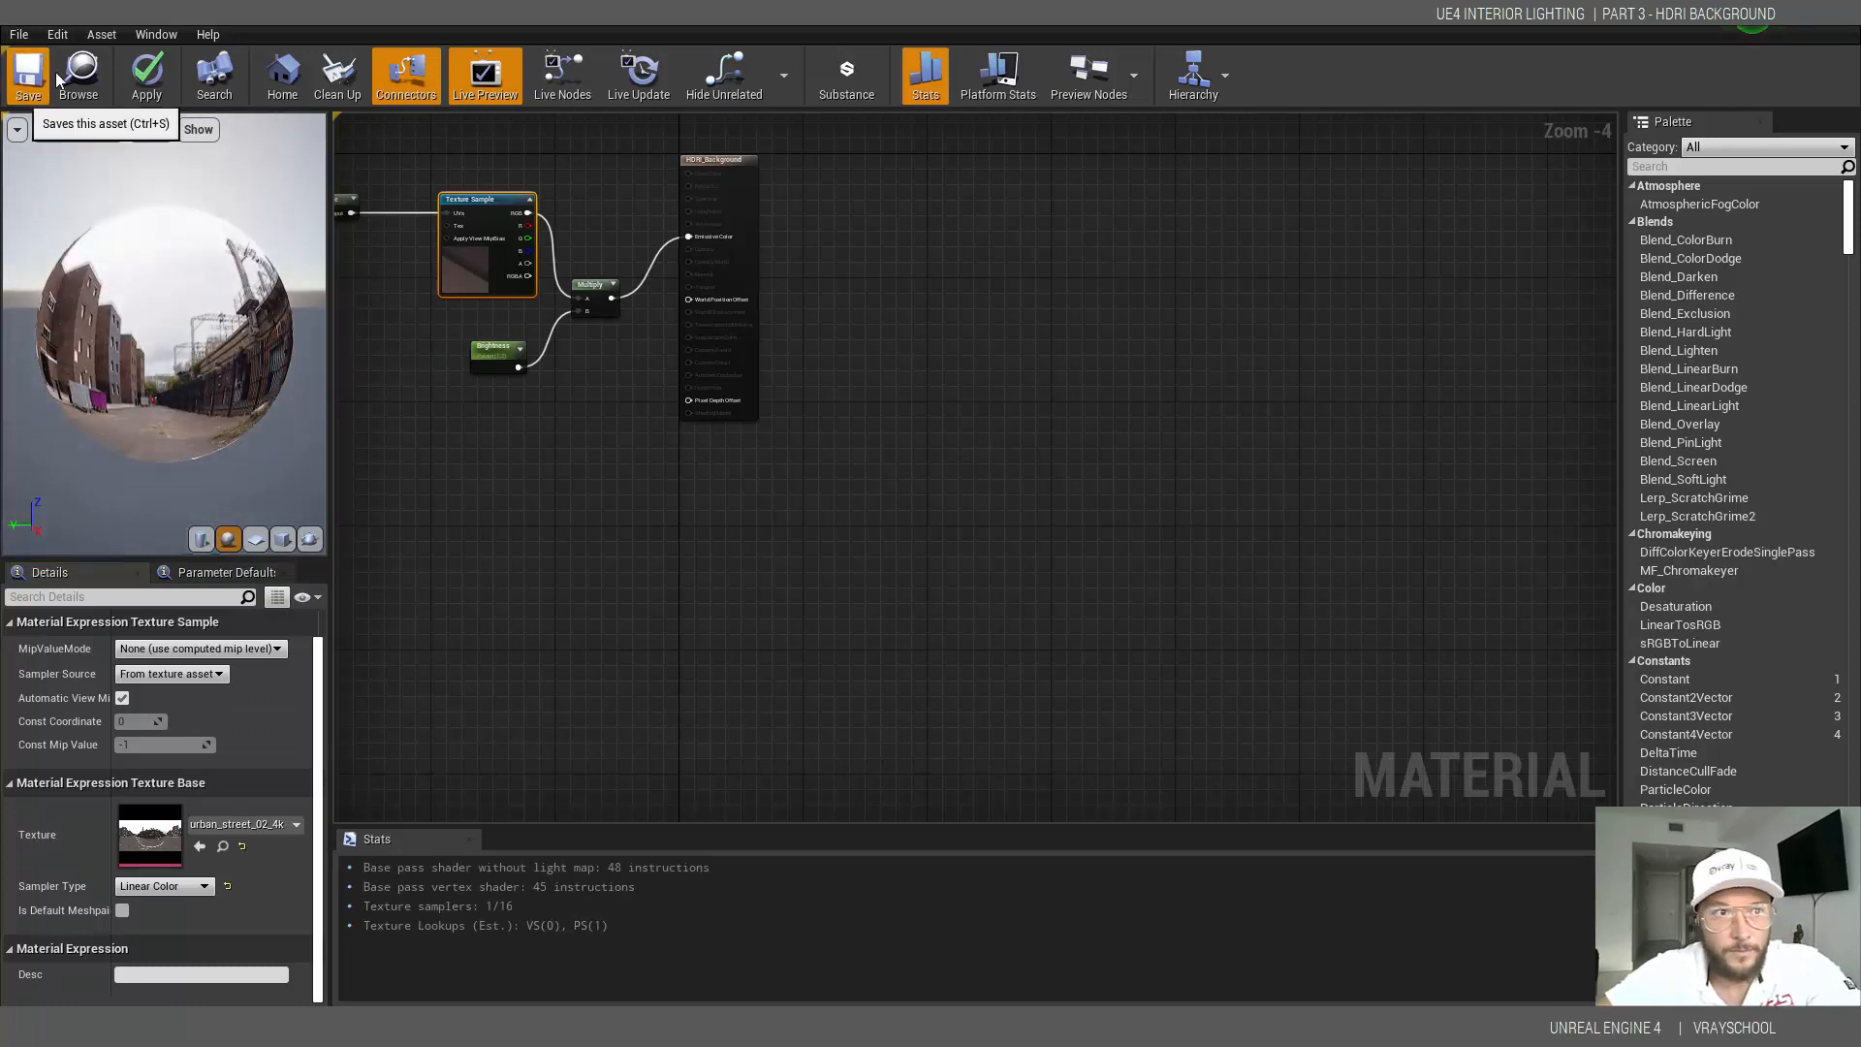
click(27, 75)
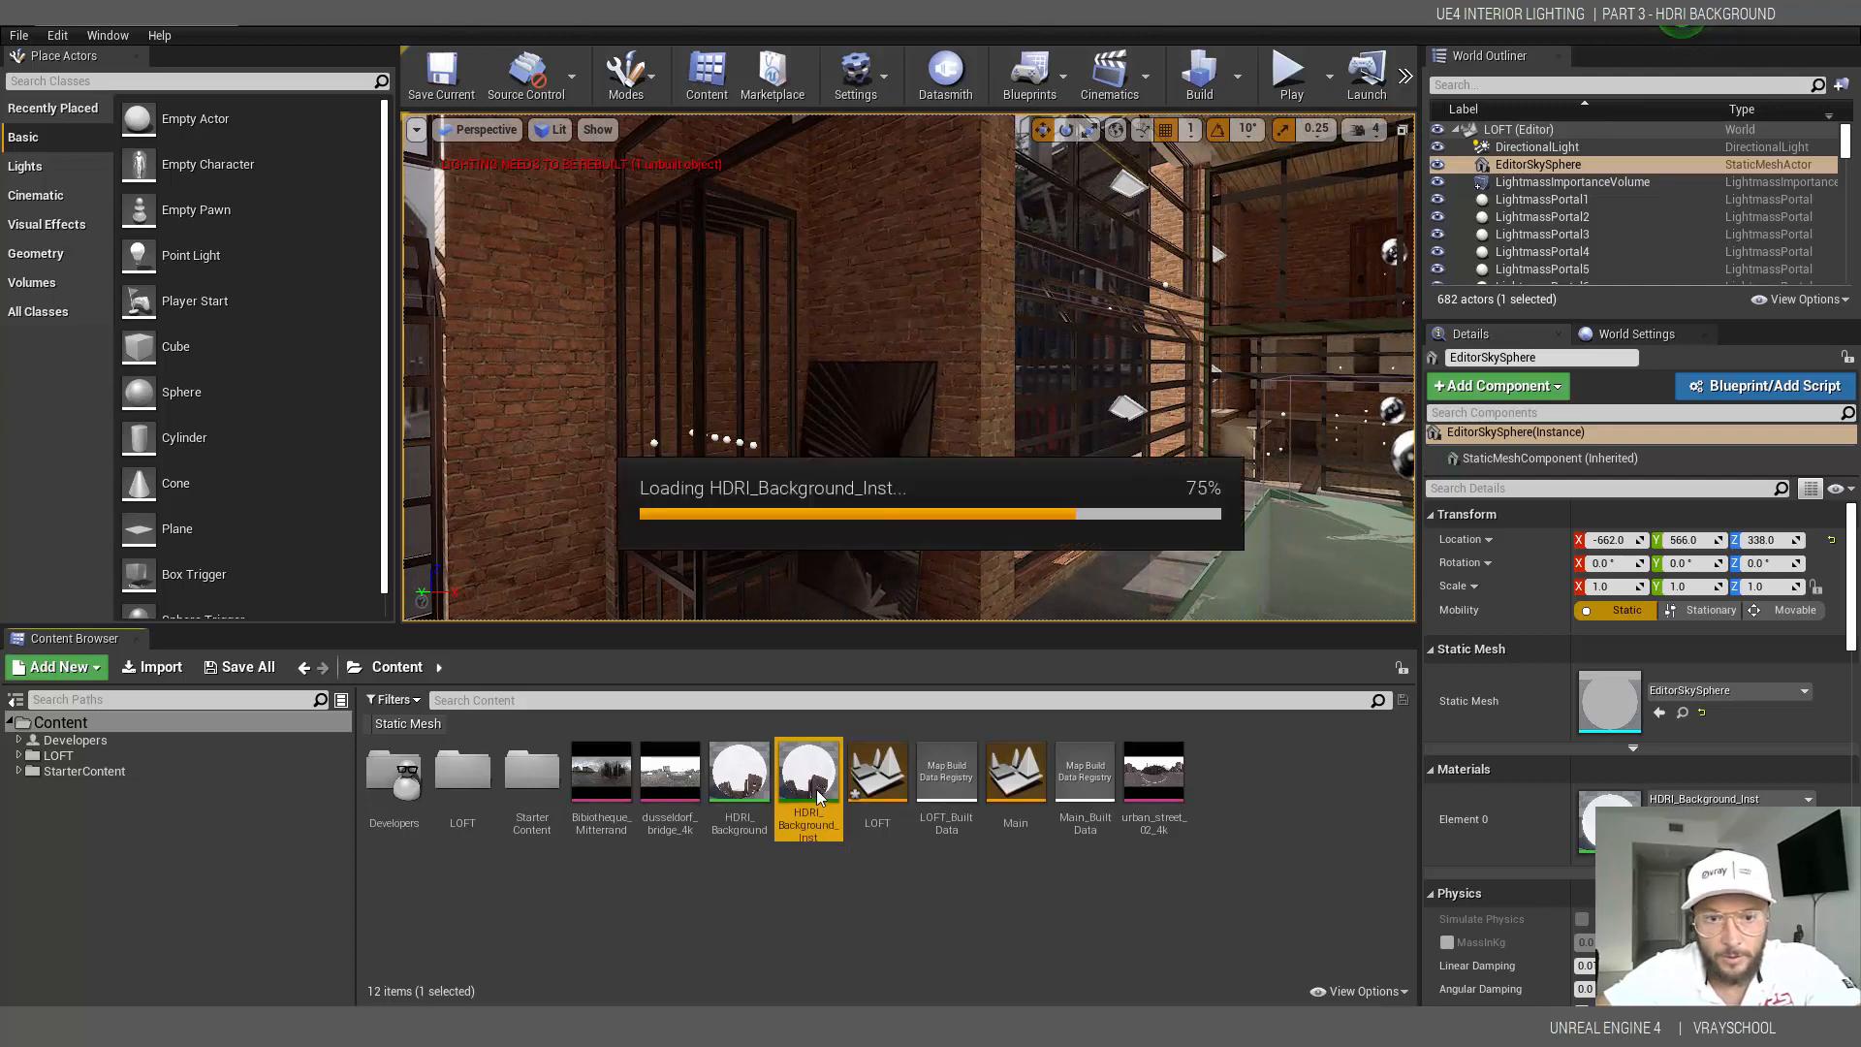
- Set RotationAngle in HDRI_Background_Inst to about 12.82 so the urban street sky suits the windows
double_click(808, 771)
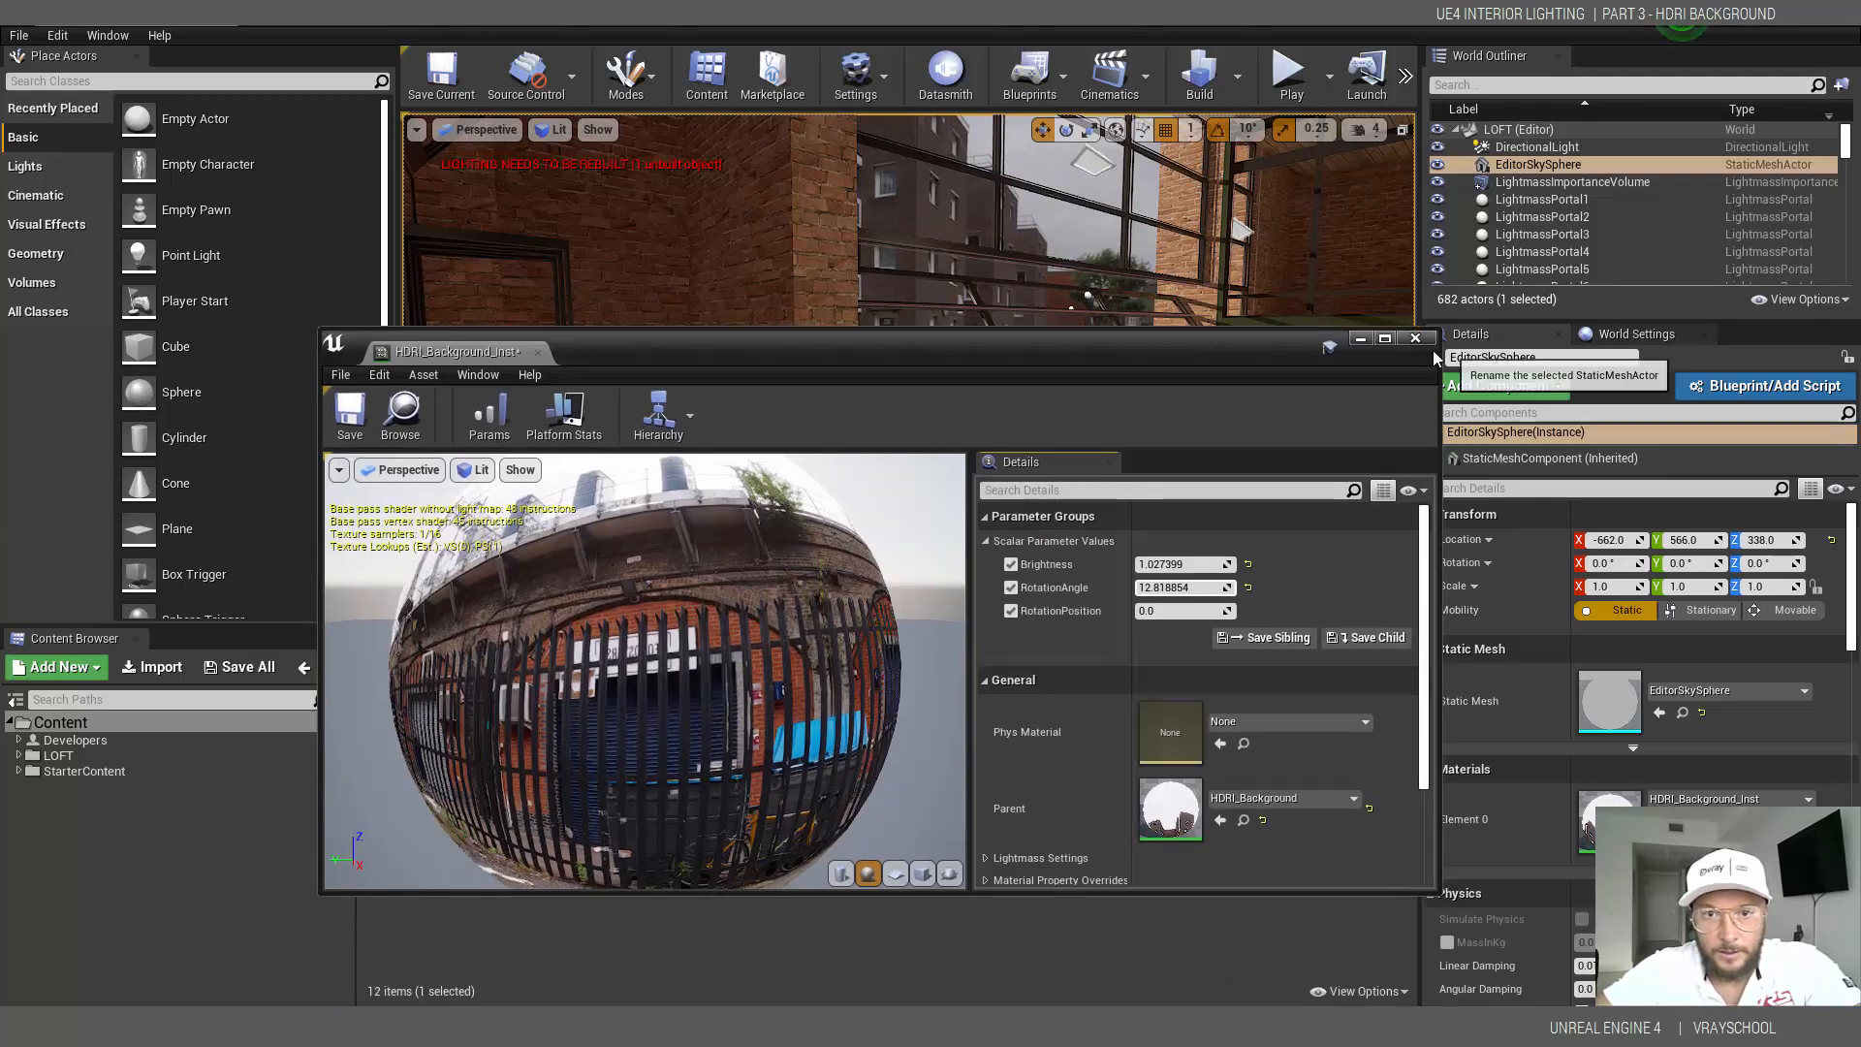
click(1413, 337)
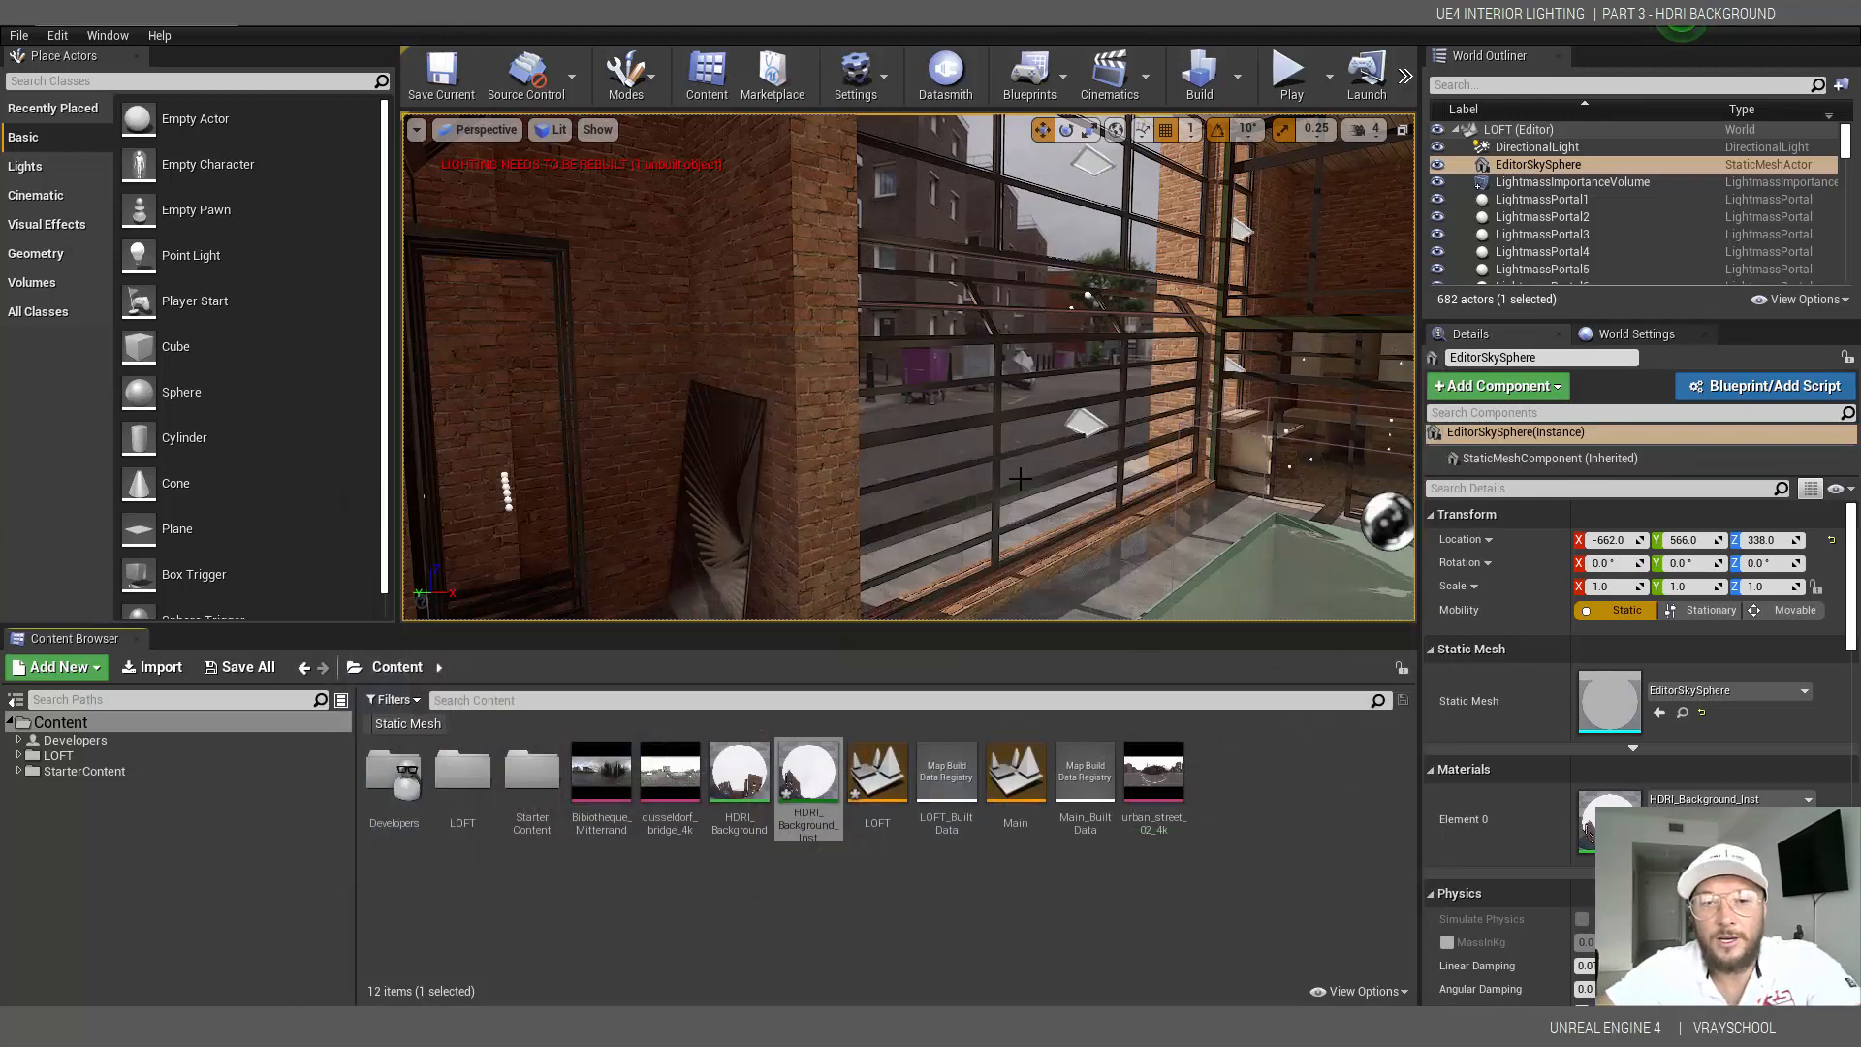